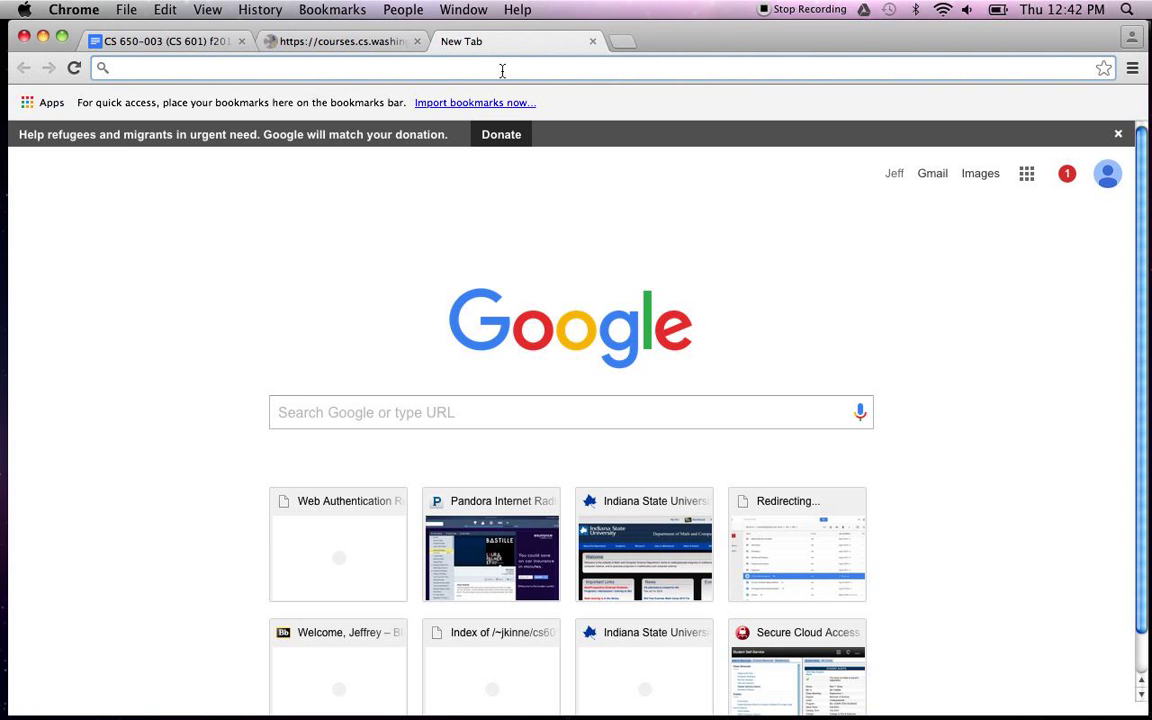
Load the cs.indstate.edu student myWordPress.html page in a new tab.
type("maps.google.com")
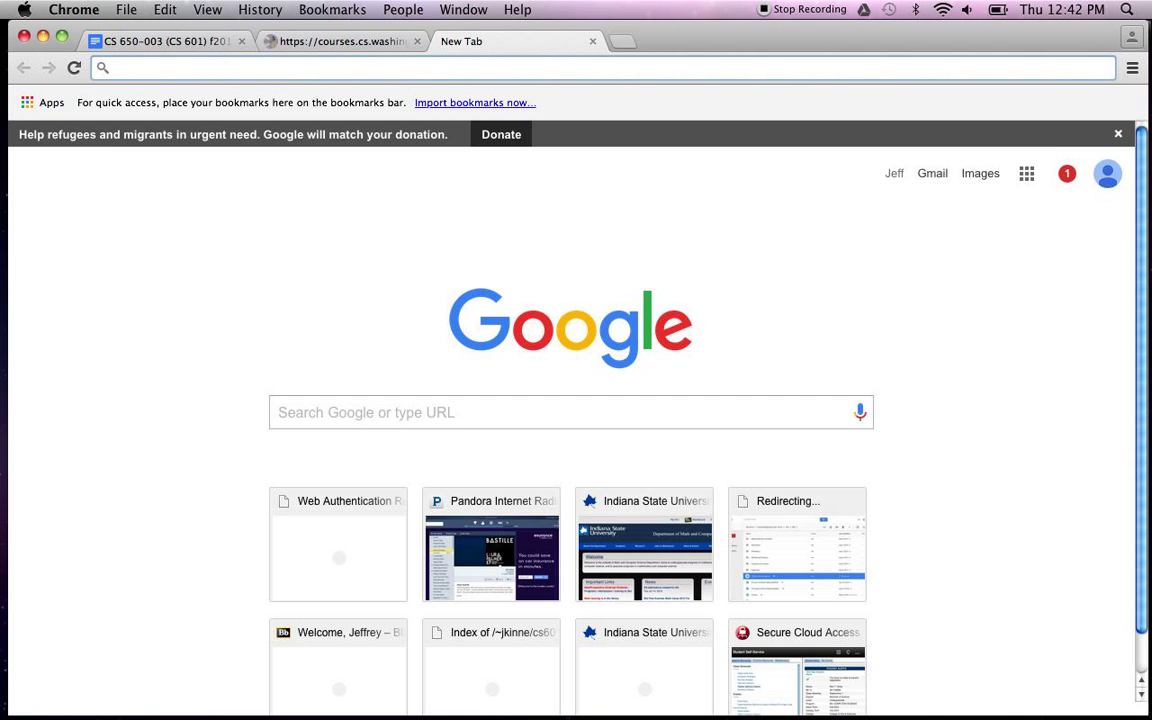
type("mywordpr")
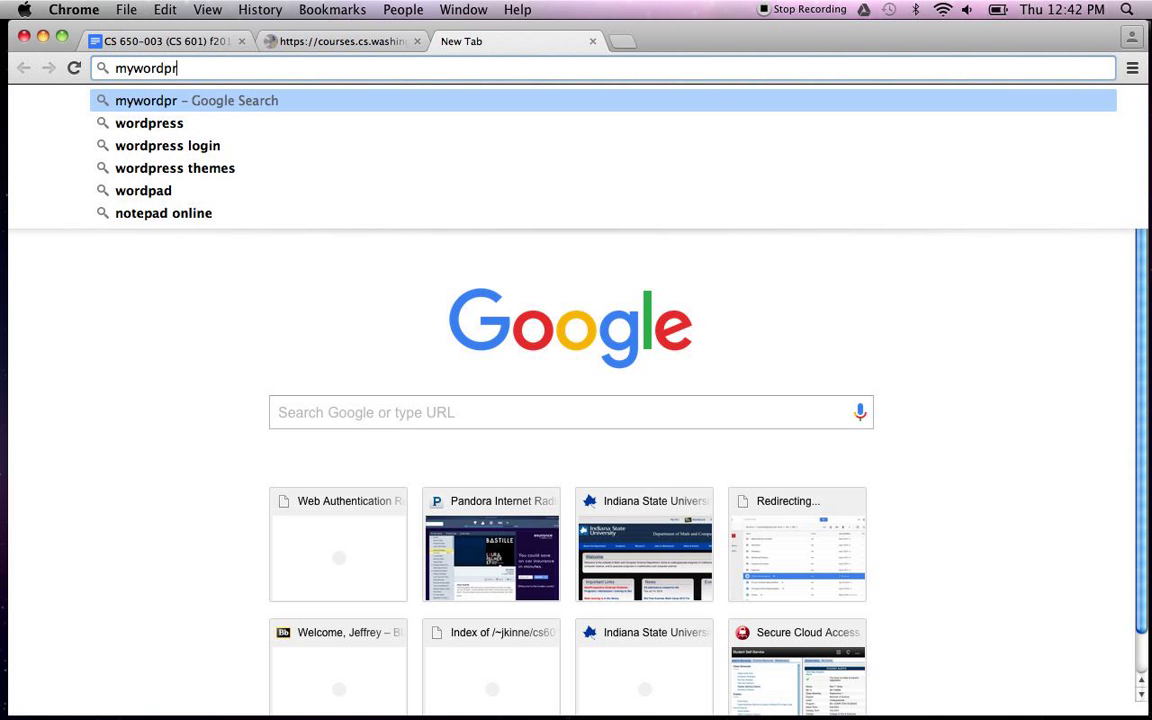
type("ess")
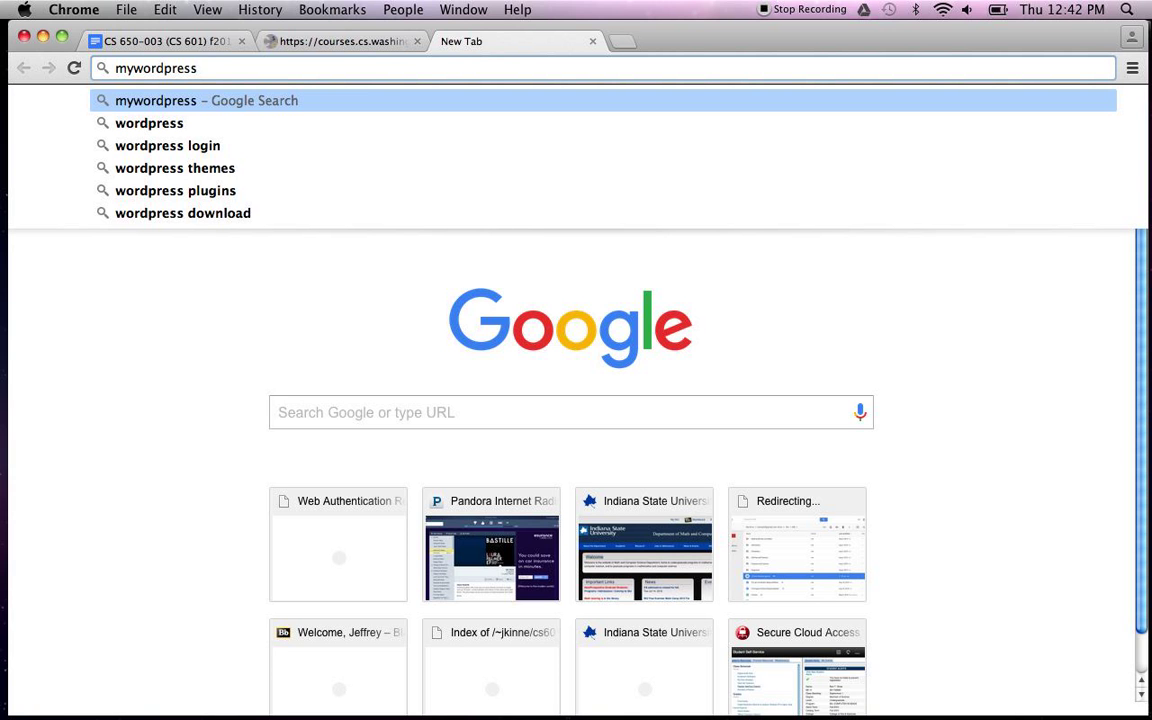
key("Backspace")
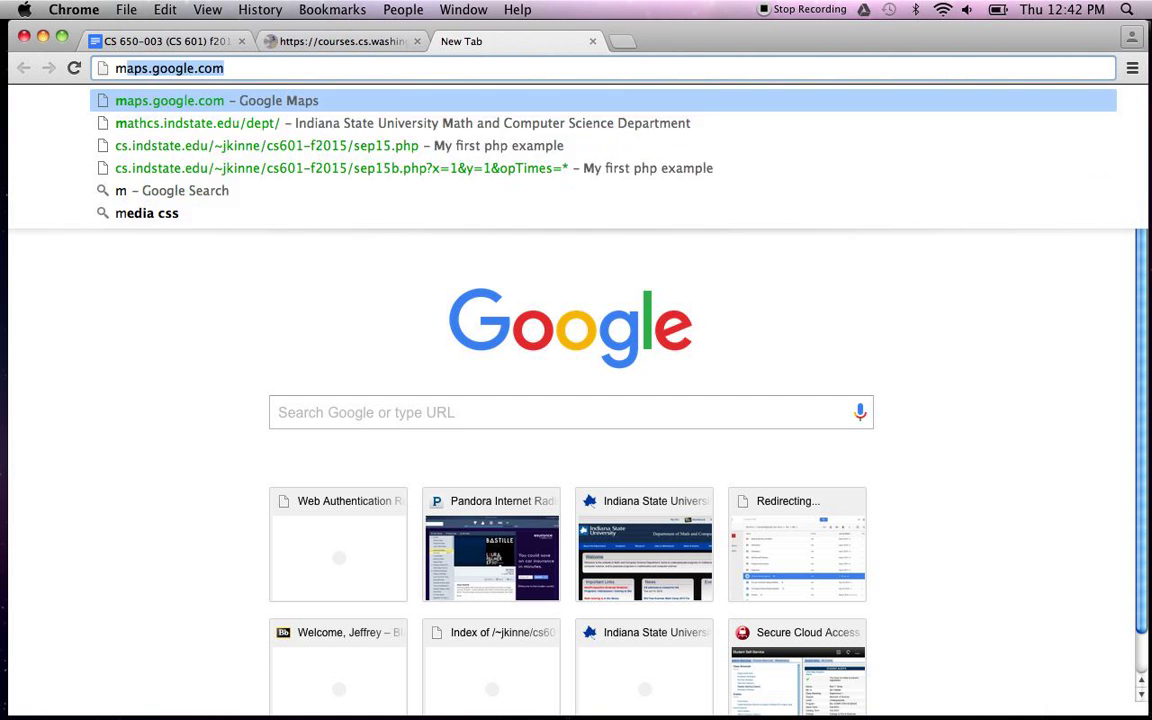
type("manovihaai.wordpress.co")
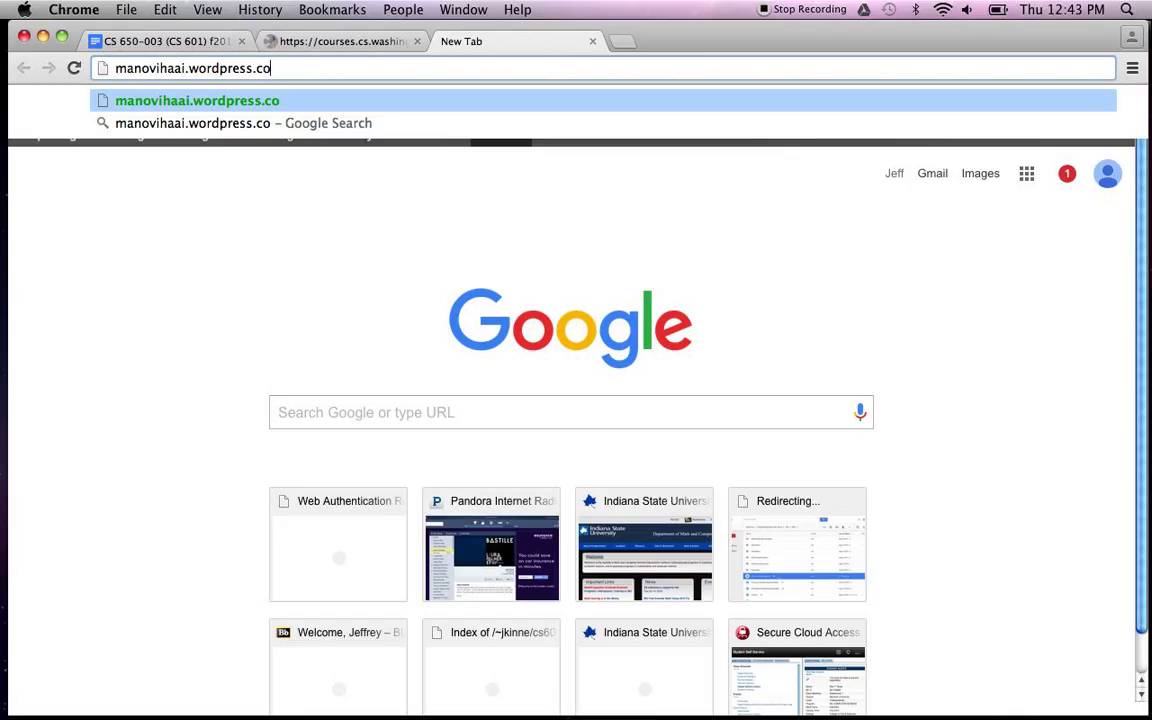
type("m")
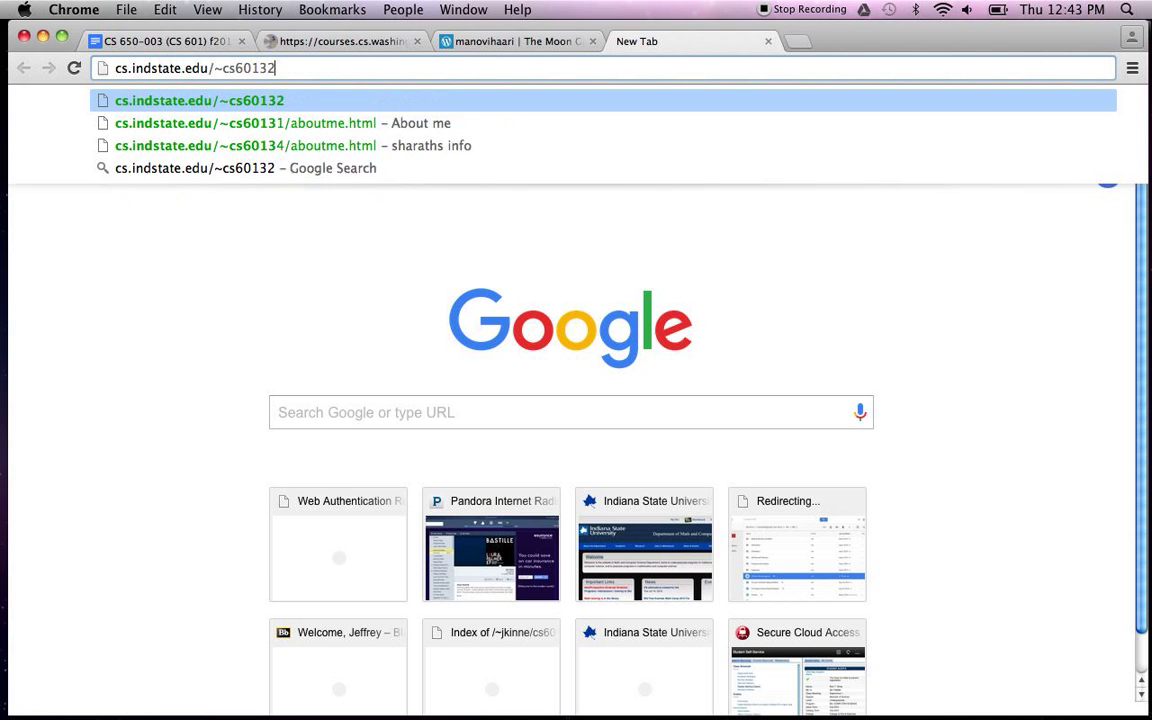
type("/my")
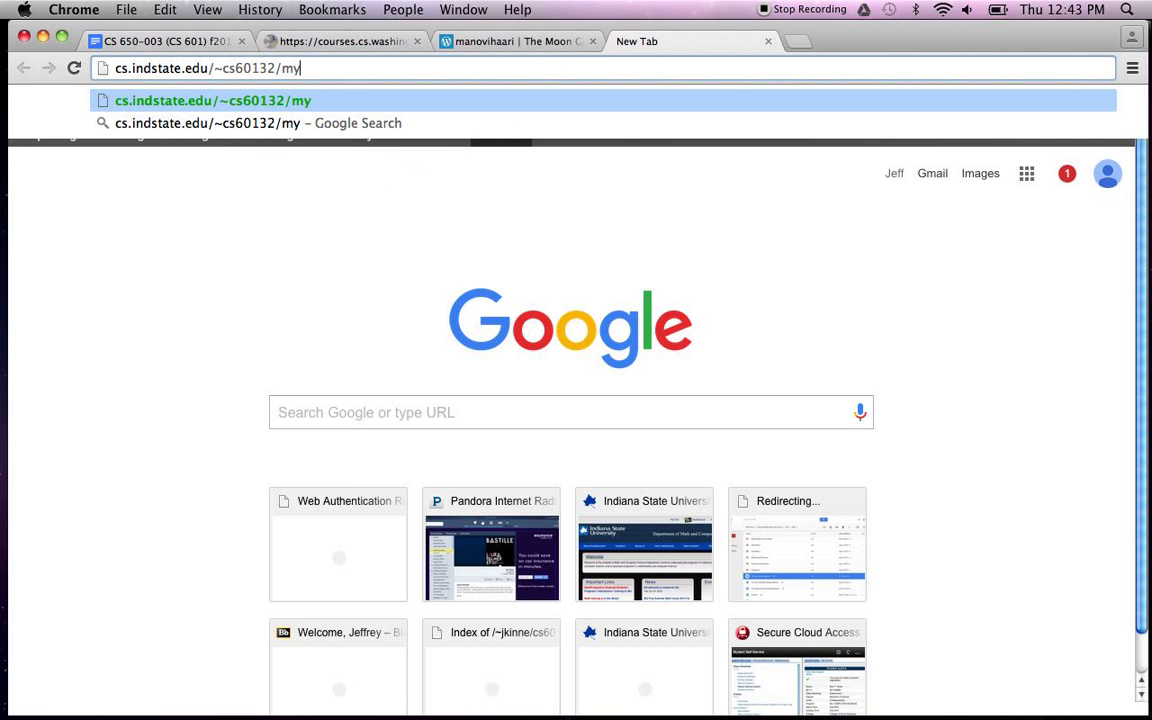
type("Wordpress.htm")
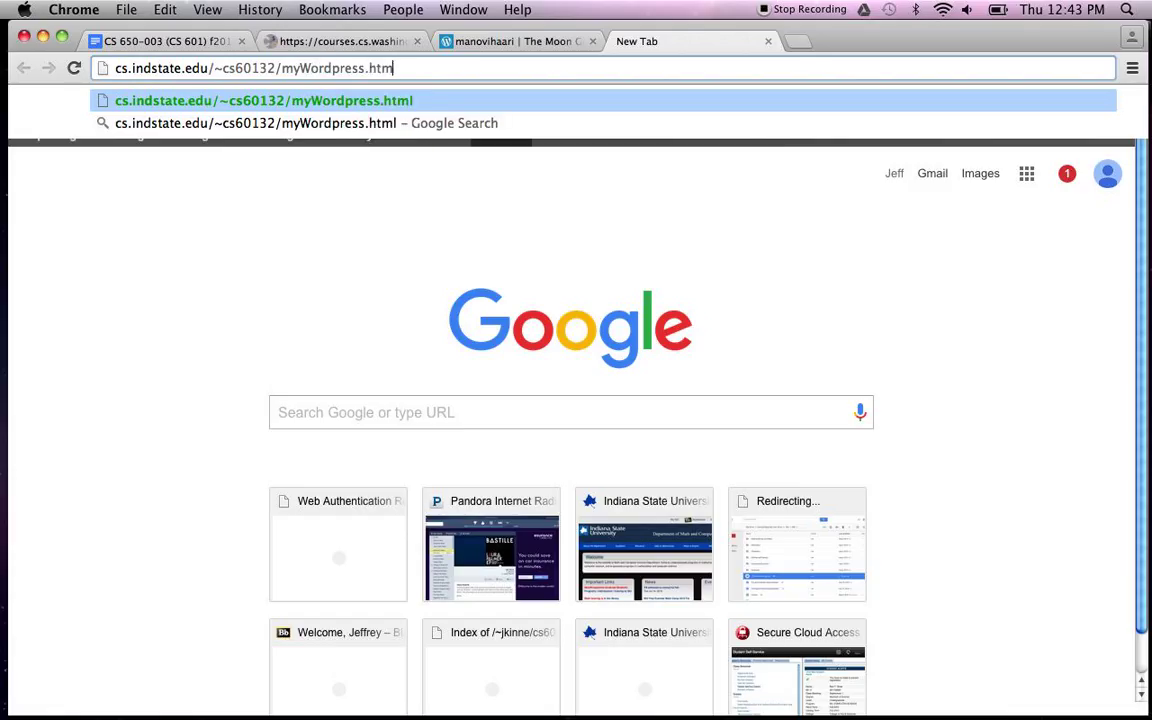
key("backspace")
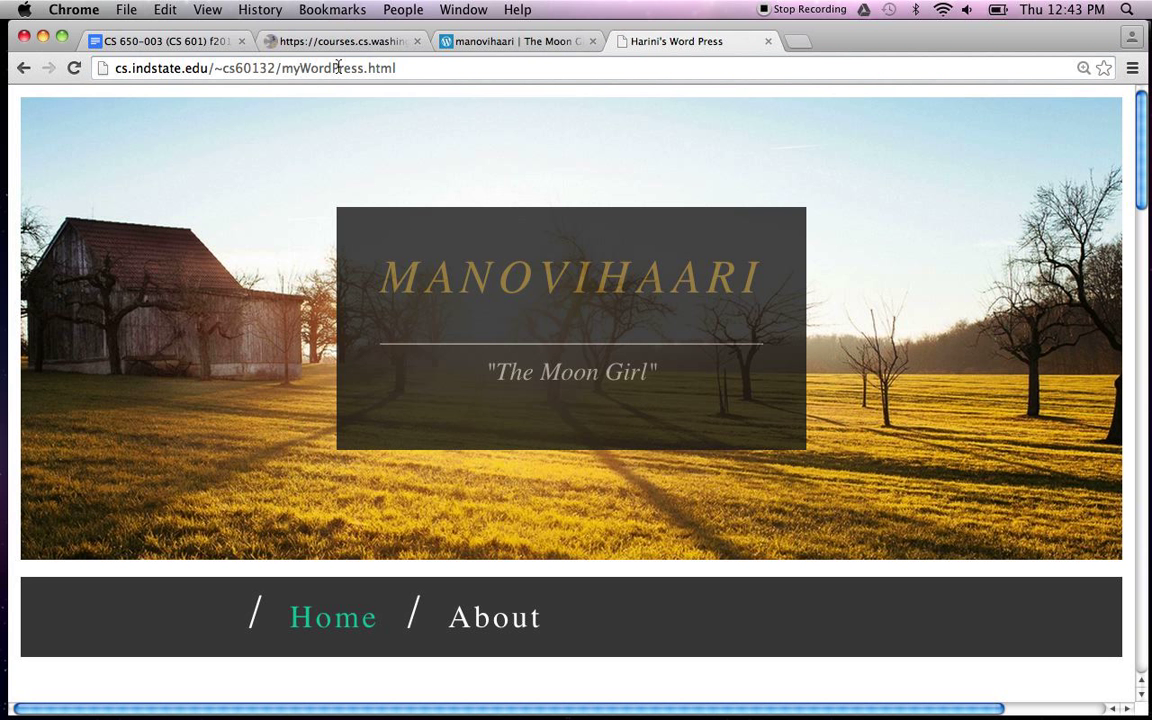
mouse_move(604, 280)
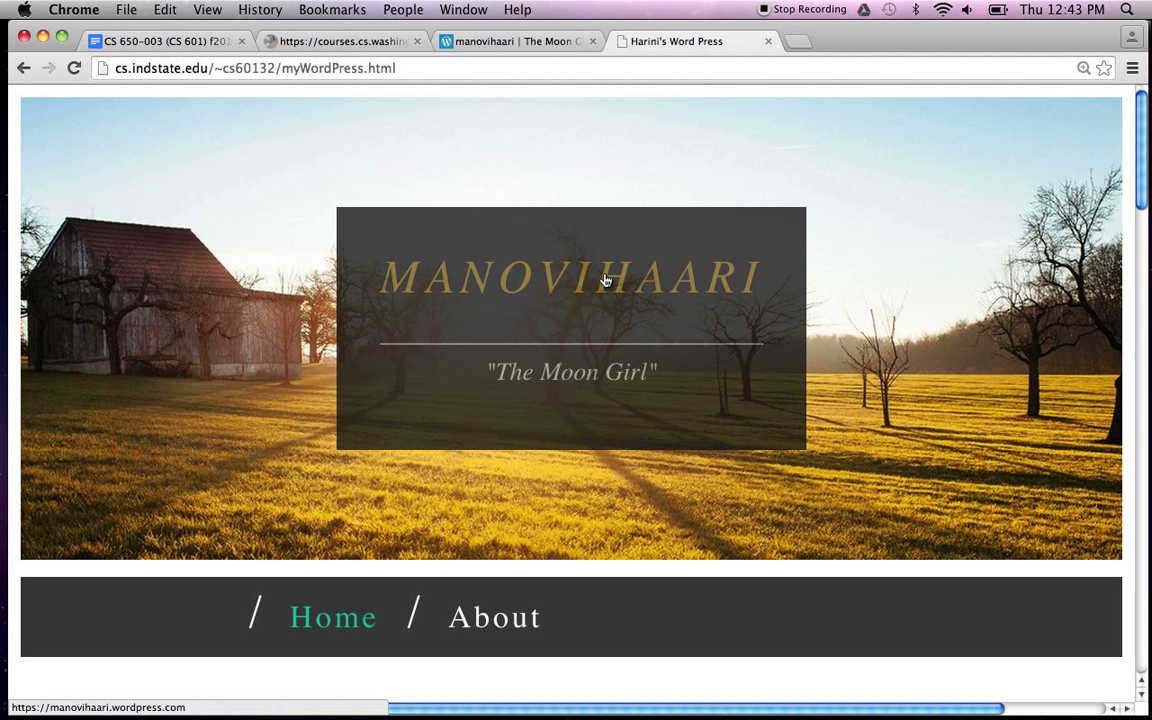
Follow the title link to the live blog and inspect the title's link node.
left_click(570, 278)
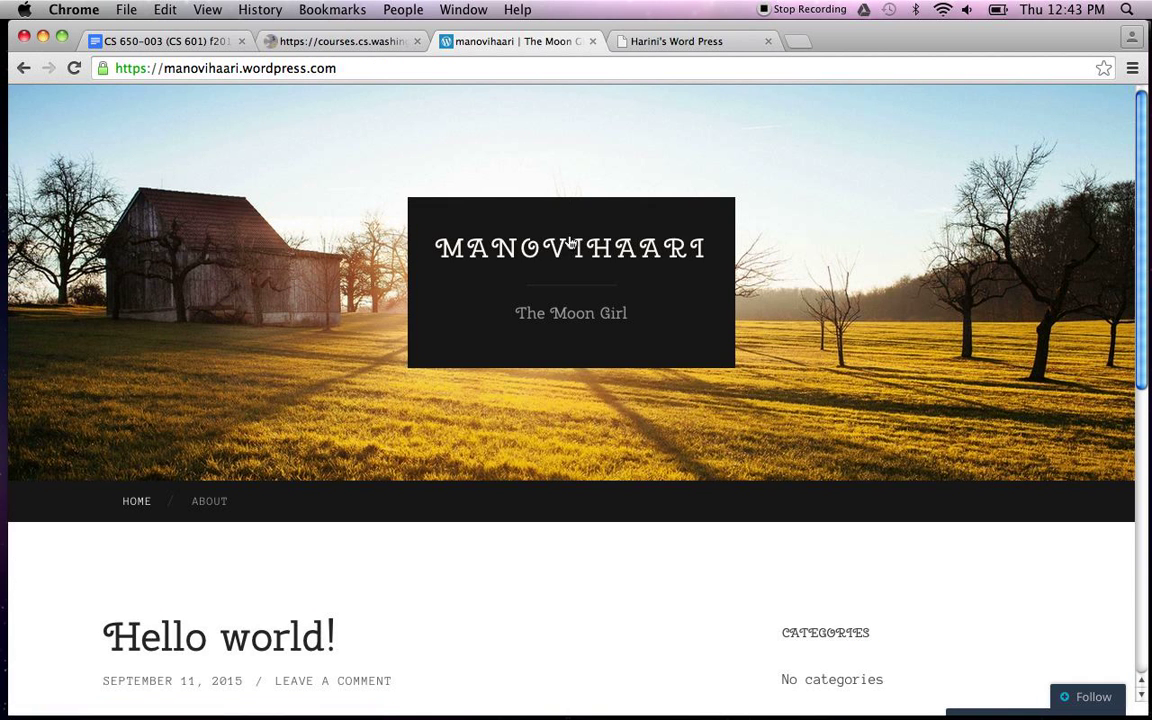
right_click(570, 248)
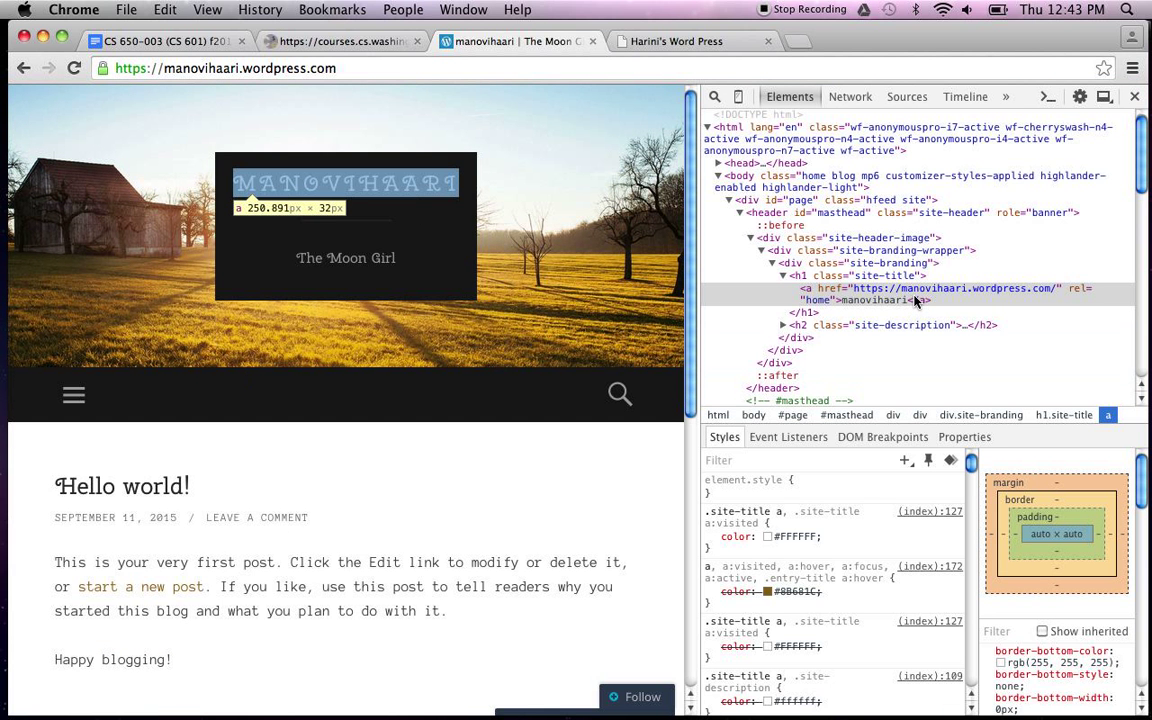
left_click(904, 294)
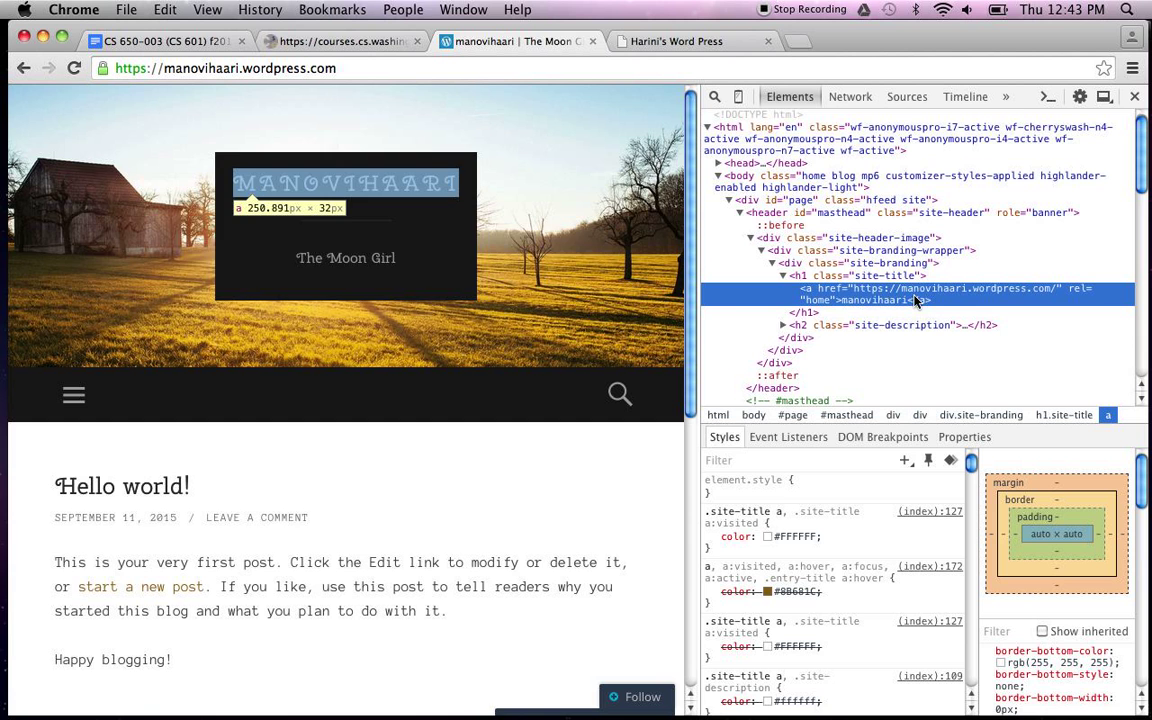
mouse_move(858, 504)
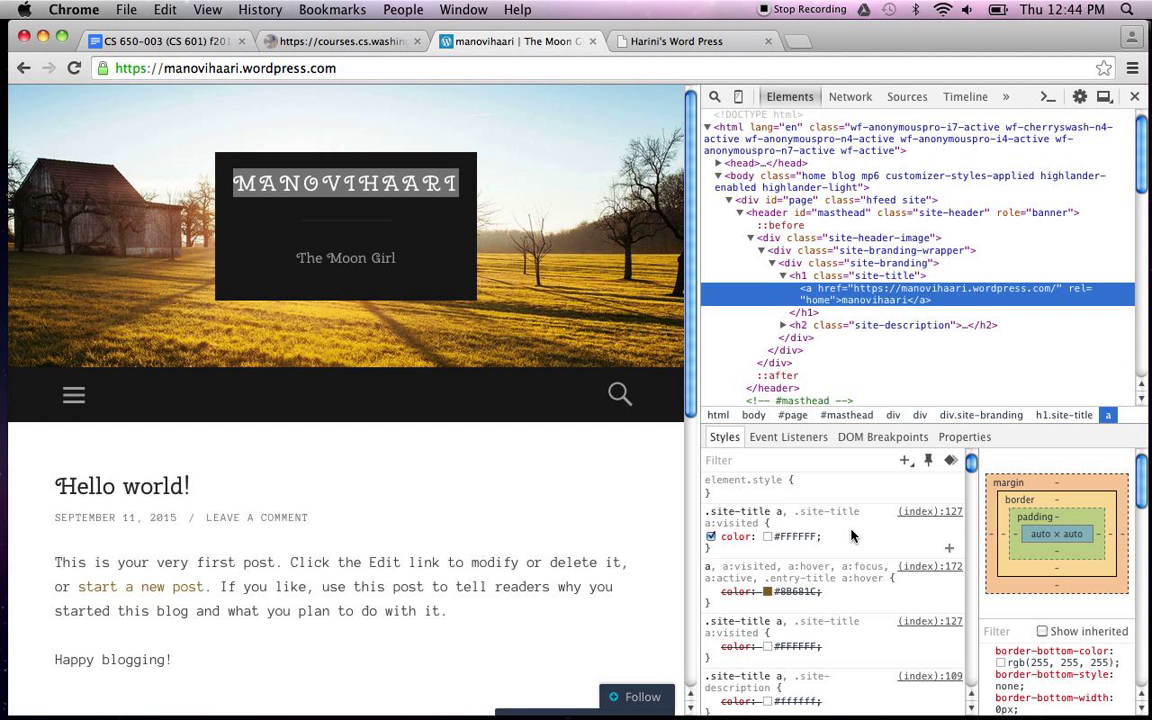
Scroll the Styles pane to the title's font-family rule and select Cherry Swash.
scroll("down", 3)
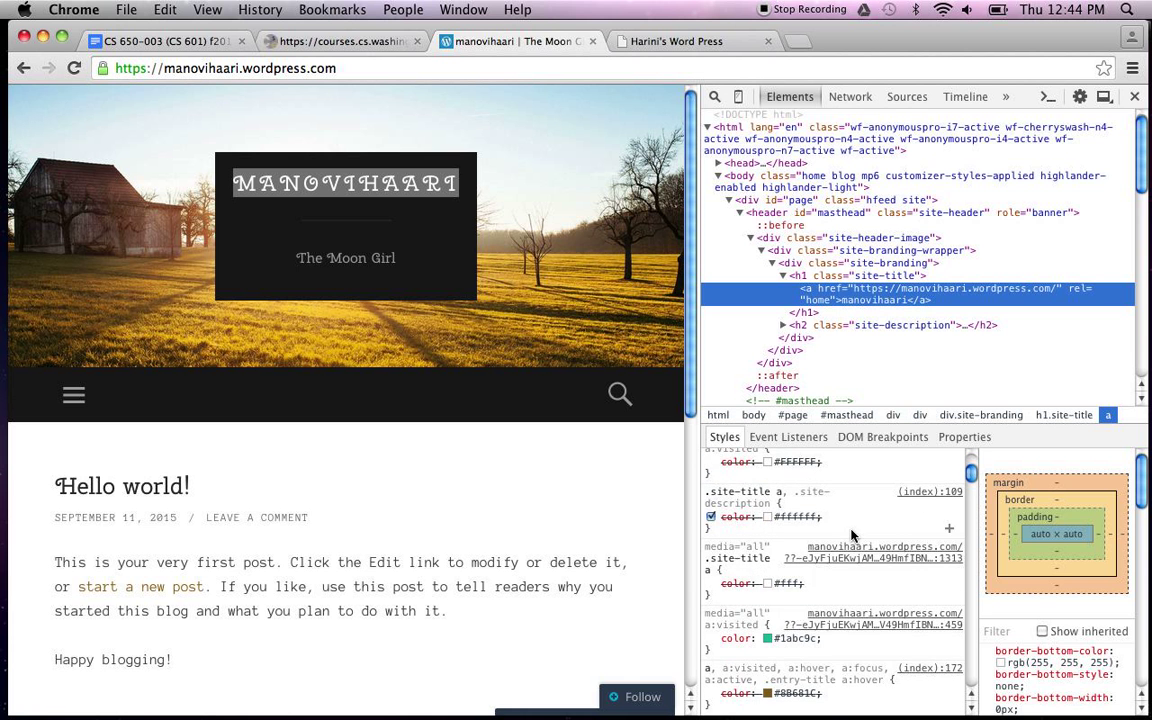
scroll("down", 3)
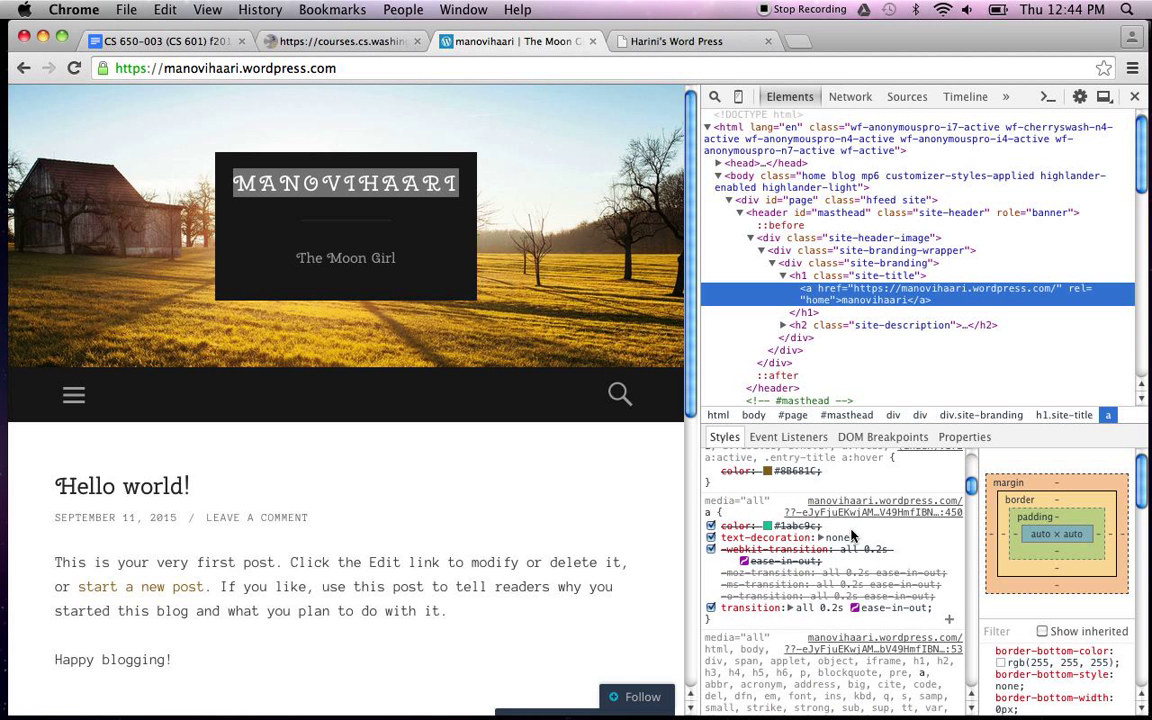
scroll("down", 3)
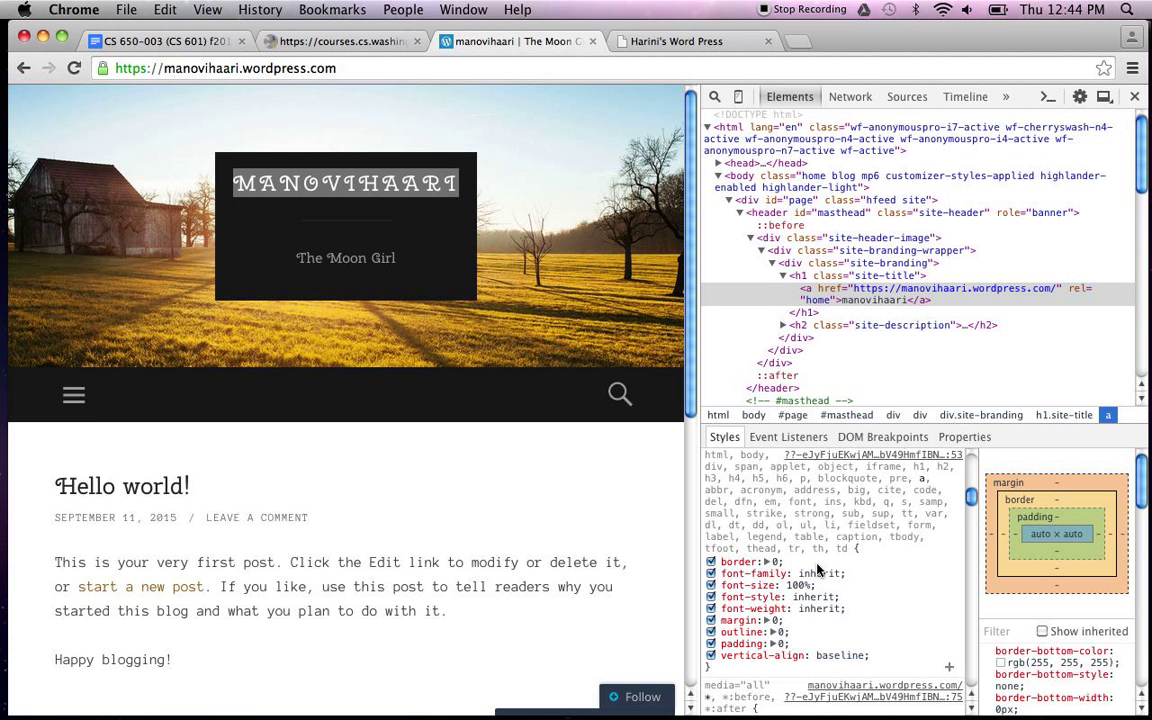
scroll("down", 3)
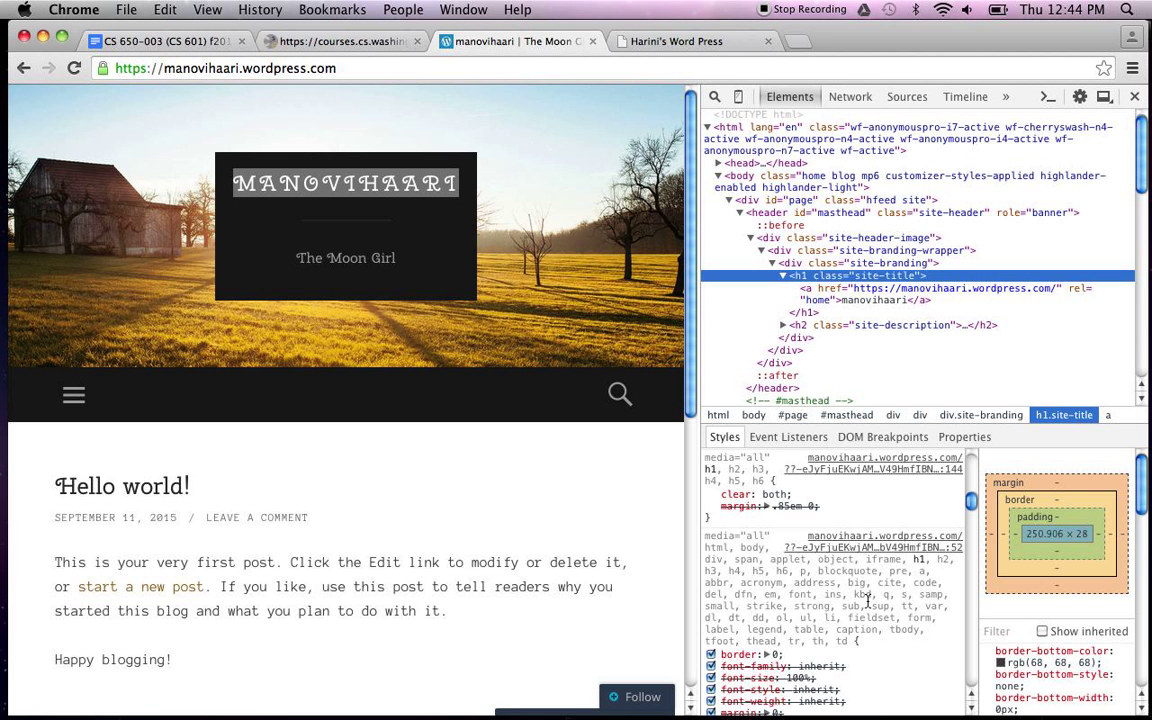
scroll("down", 3)
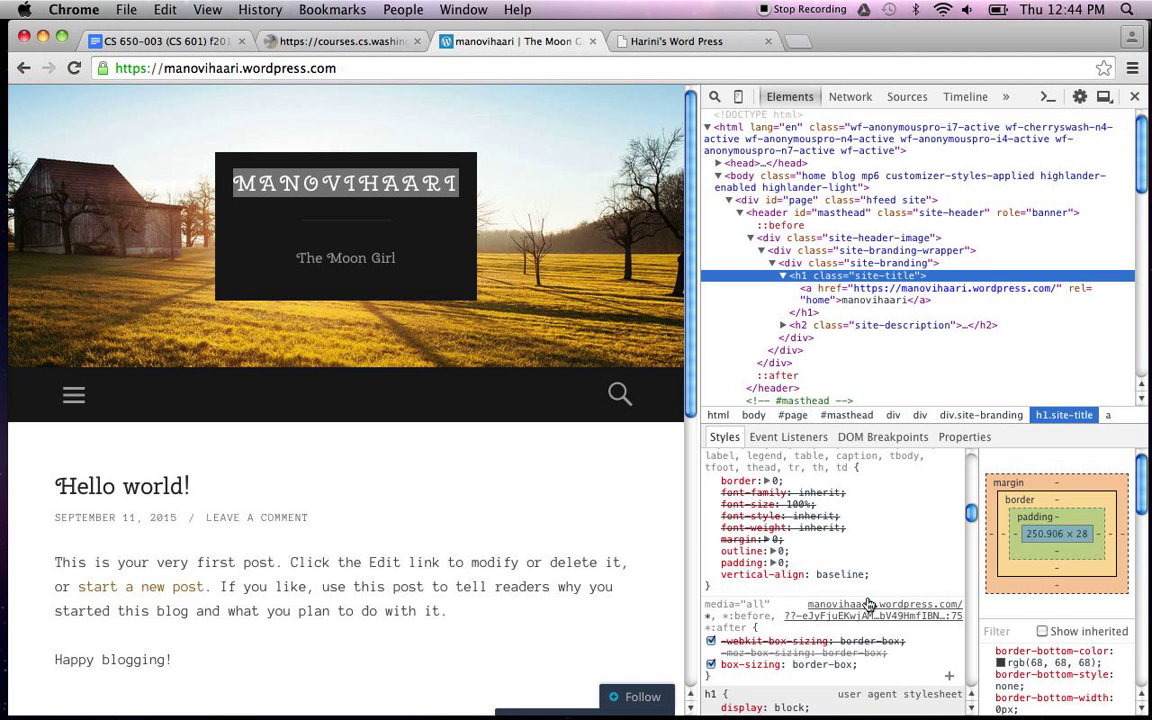
scroll("down", 3)
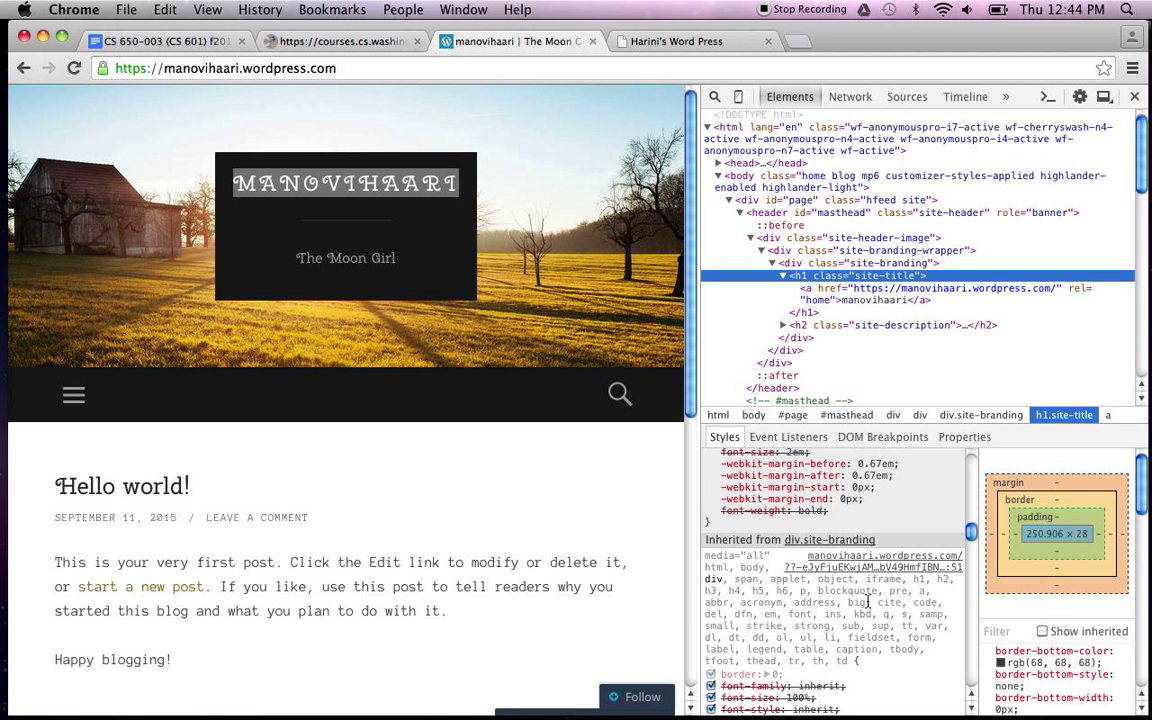
scroll("down", 3)
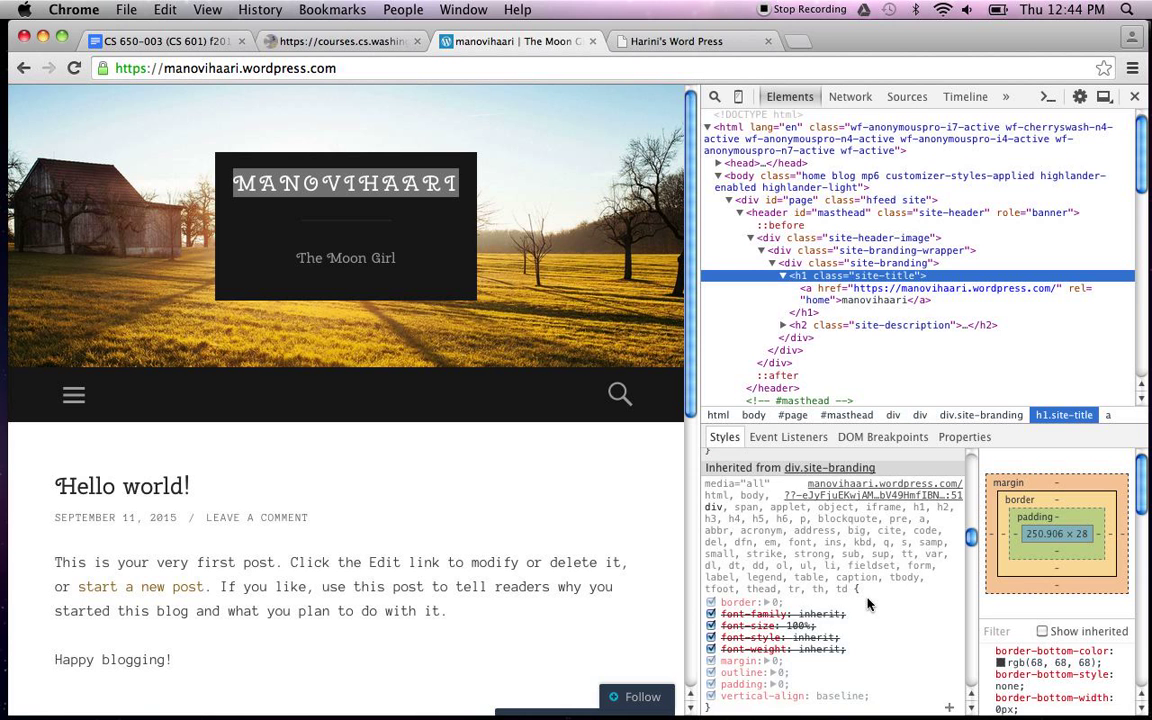
scroll("down", 3)
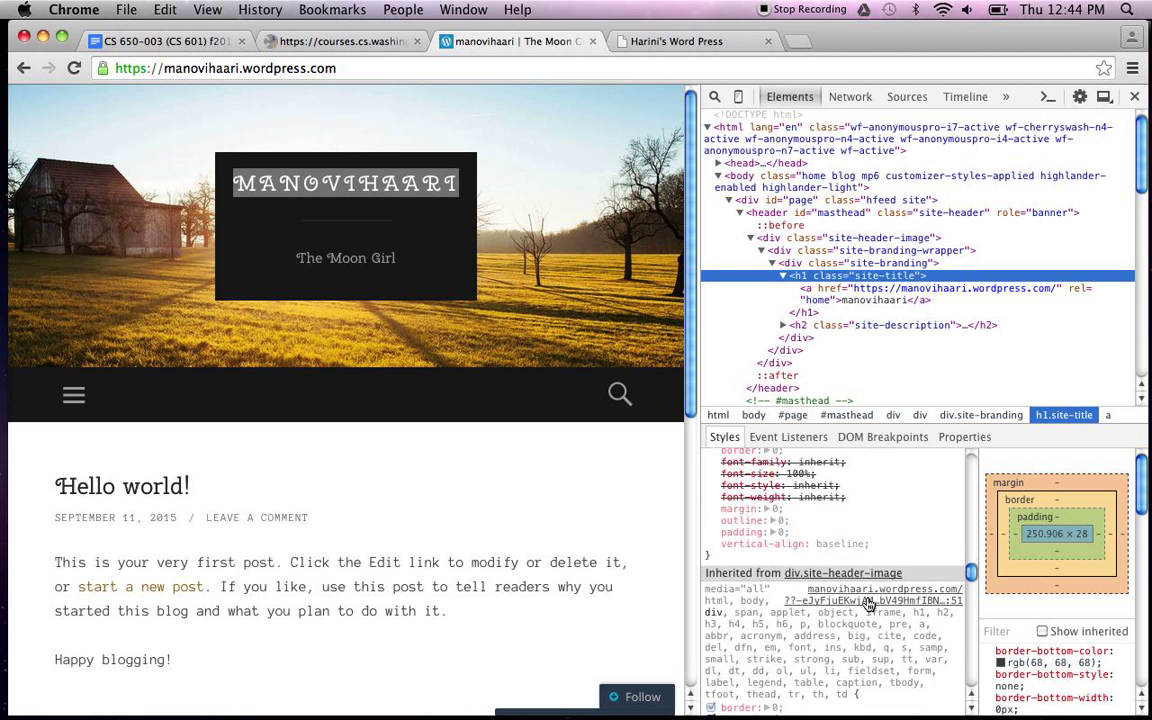
scroll("down", 3)
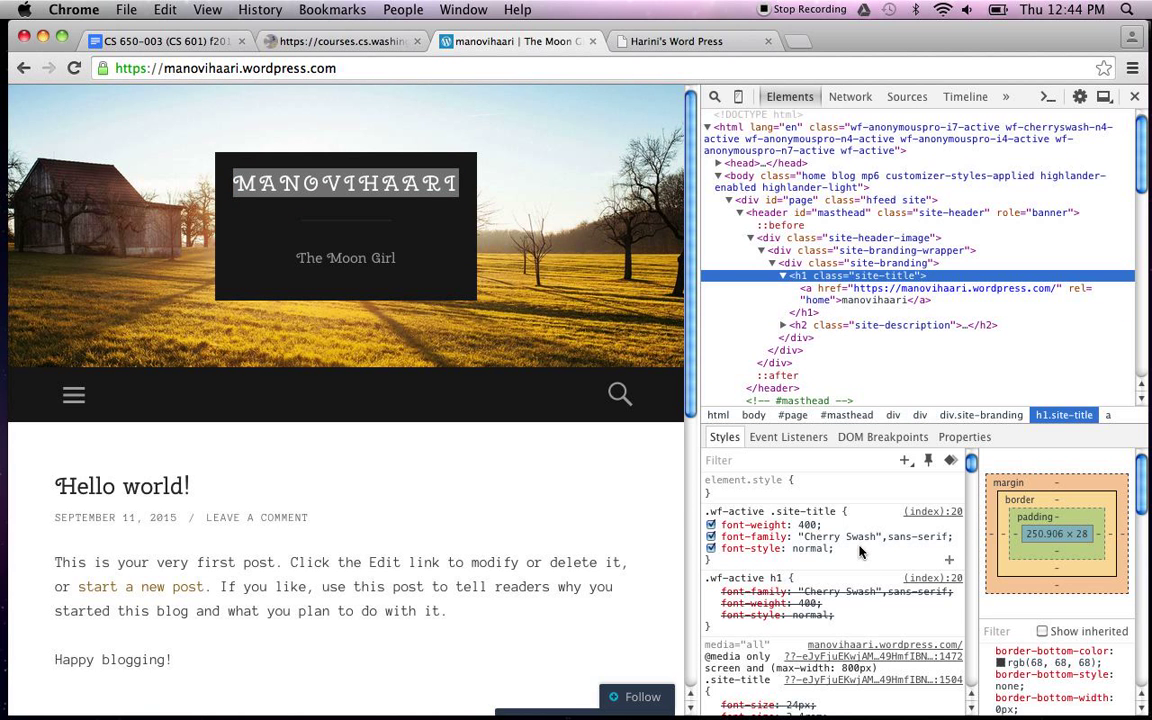
mouse_move(844, 550)
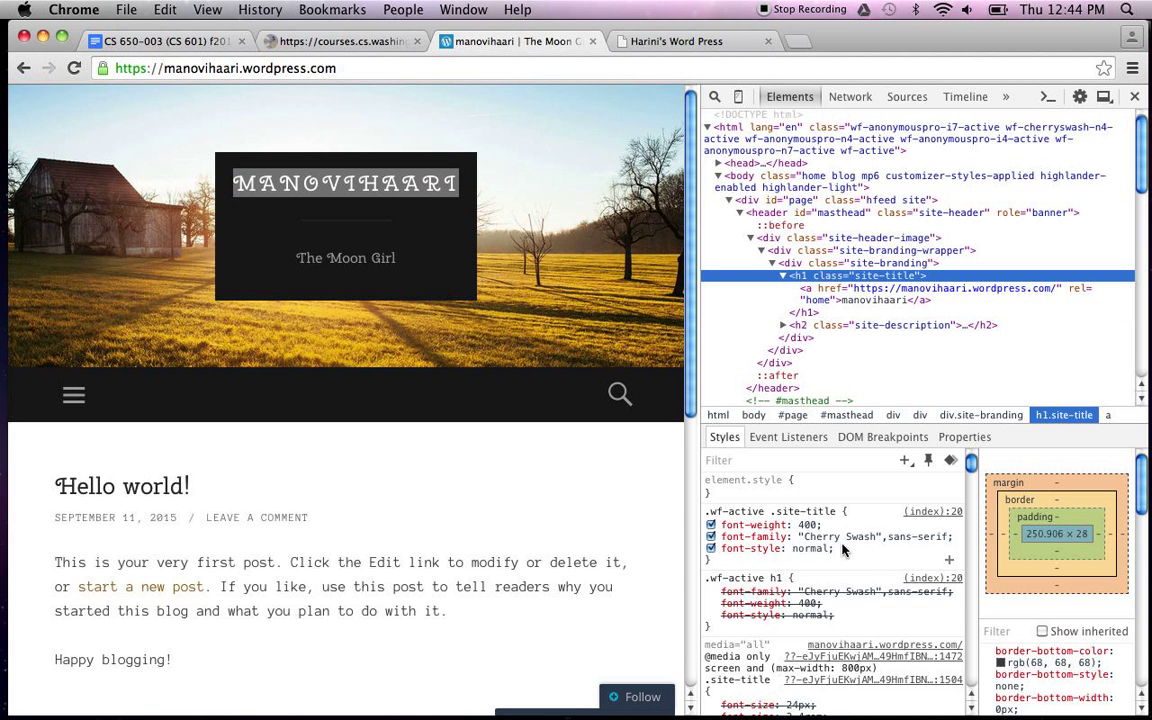
double_click(838, 536)
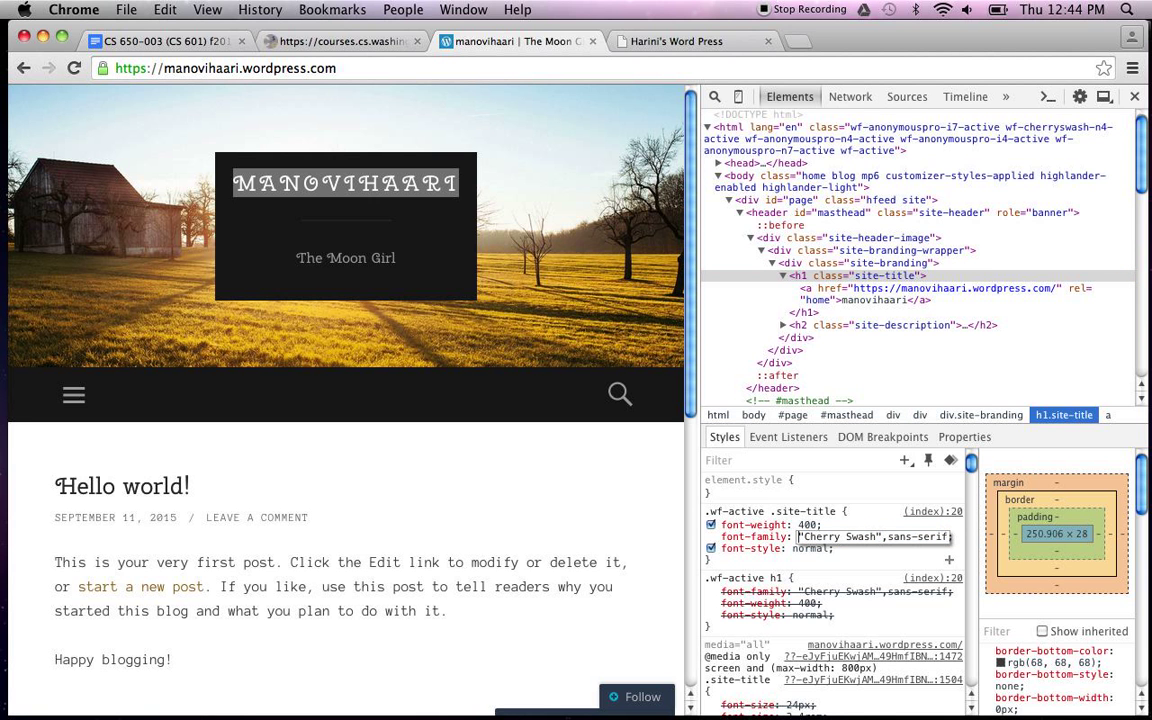
double_click(838, 536)
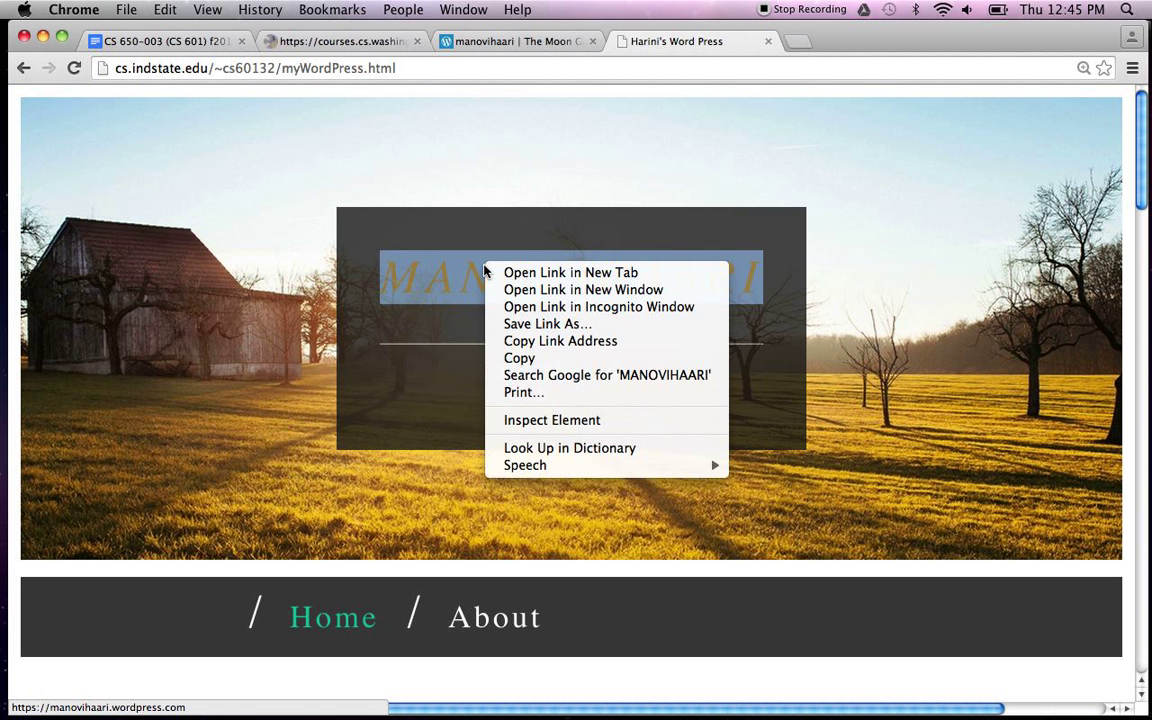
mouse_move(560, 420)
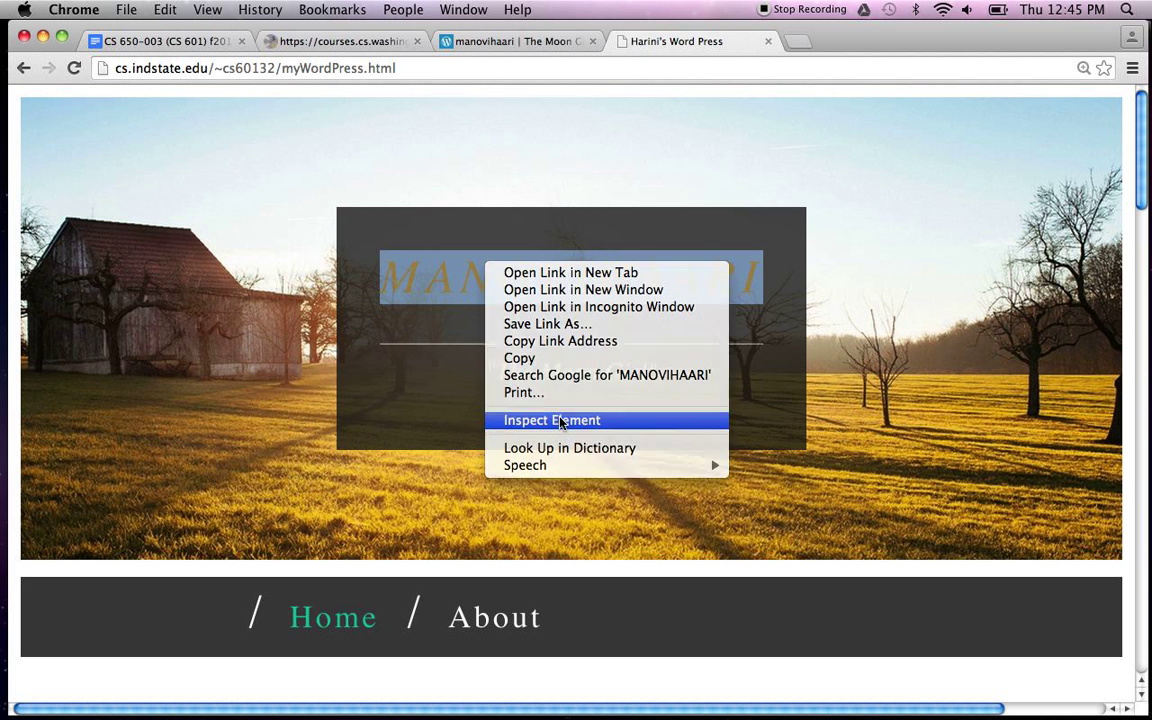
Inspect the local page's title and enter an inline Cherry Swash font rule.
left_click(552, 420)
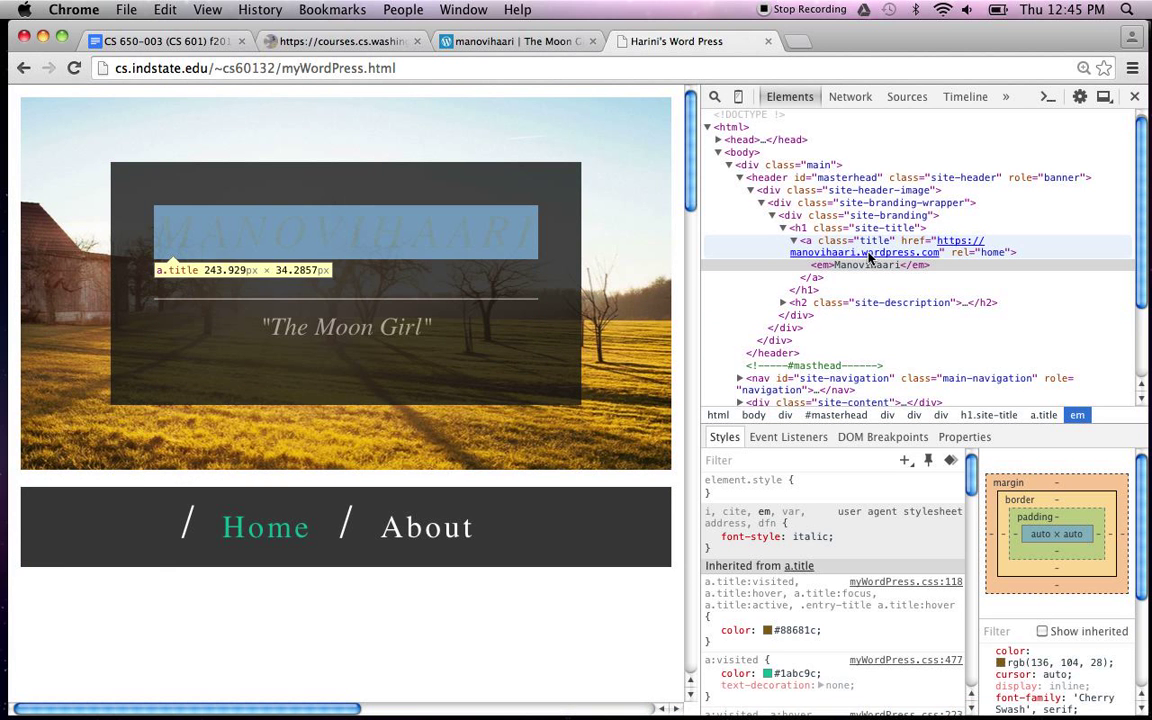
mouse_move(870, 228)
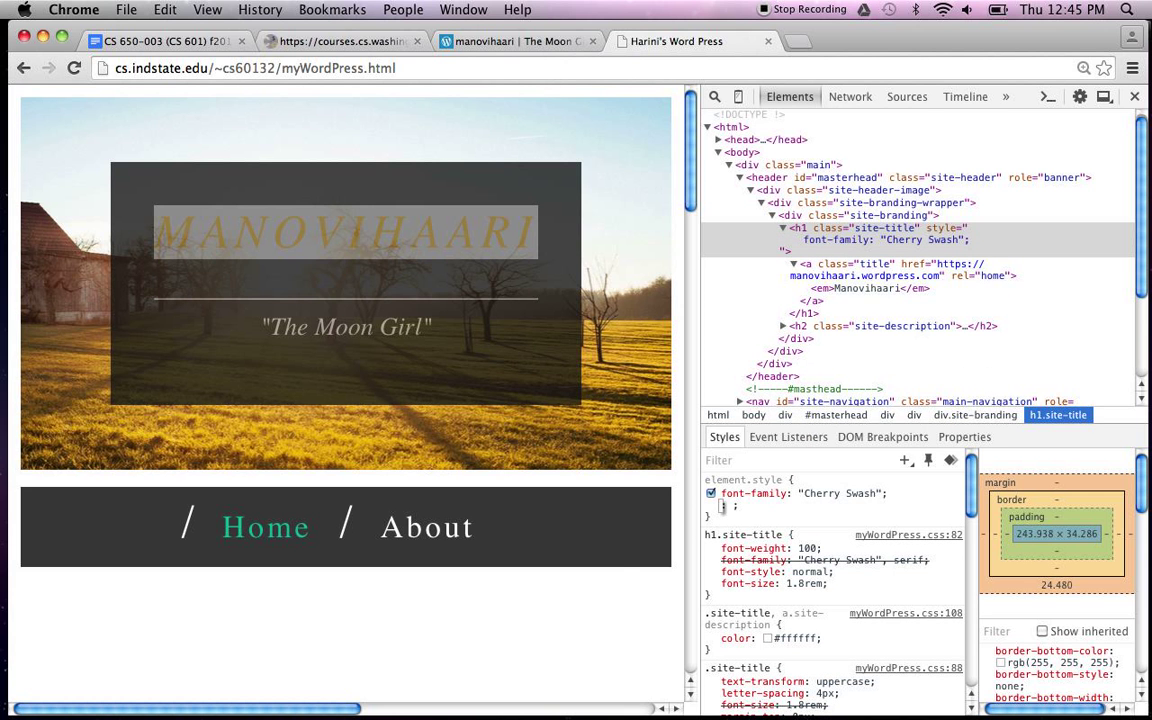
left_click(712, 492)
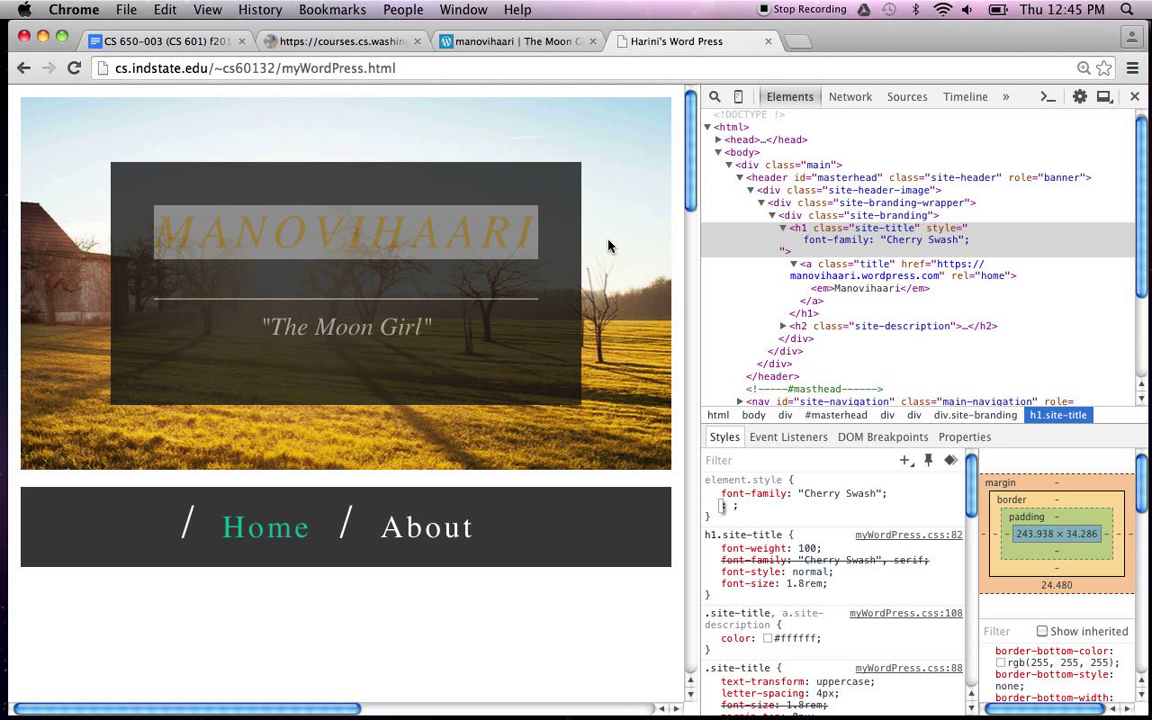
left_click(712, 492)
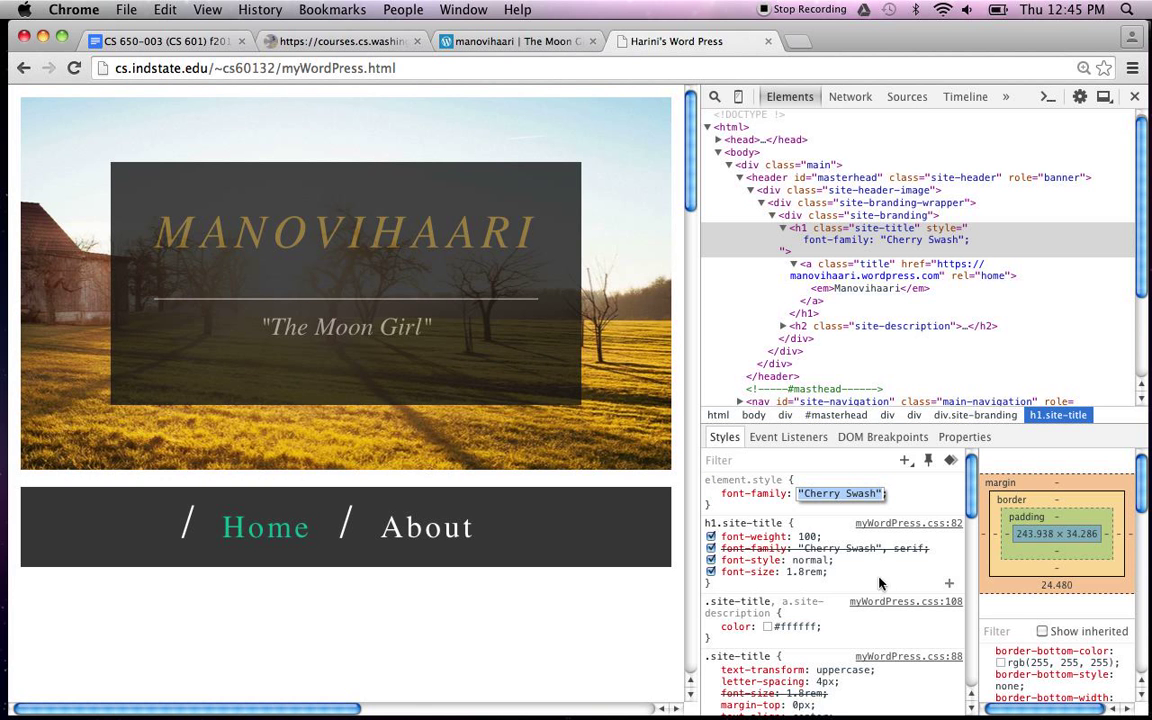
mouse_move(584, 452)
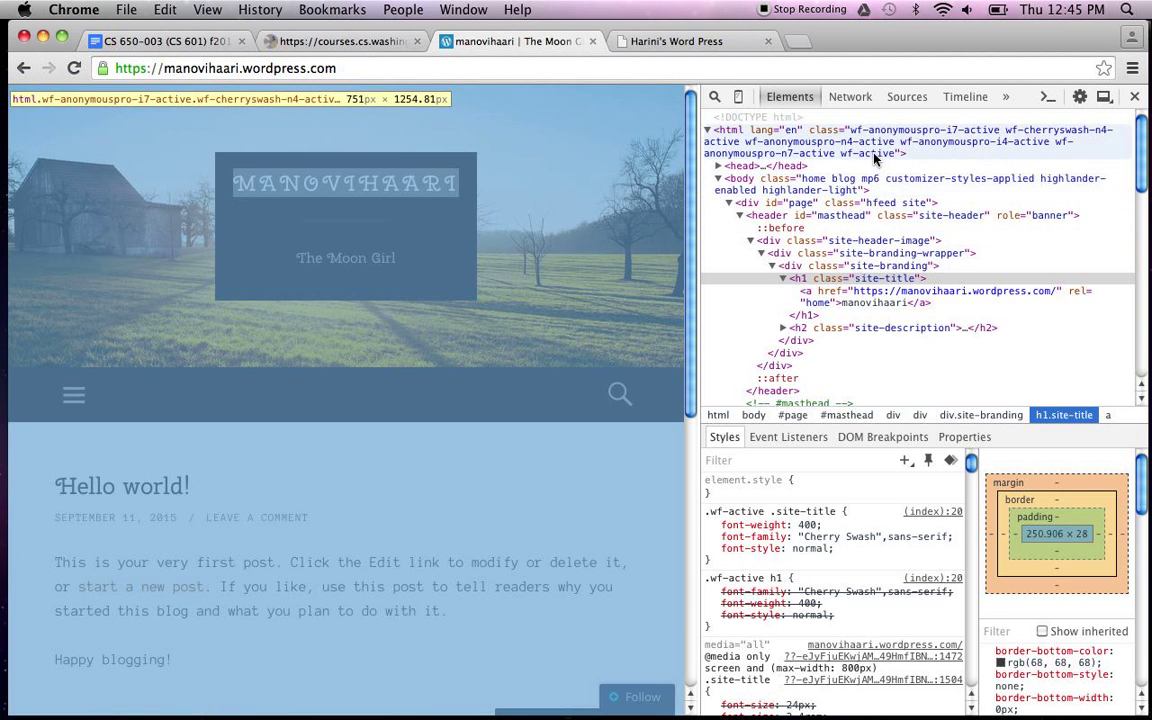
Select the title's Cherry Swash font-family value and search the web for that font.
left_click(718, 166)
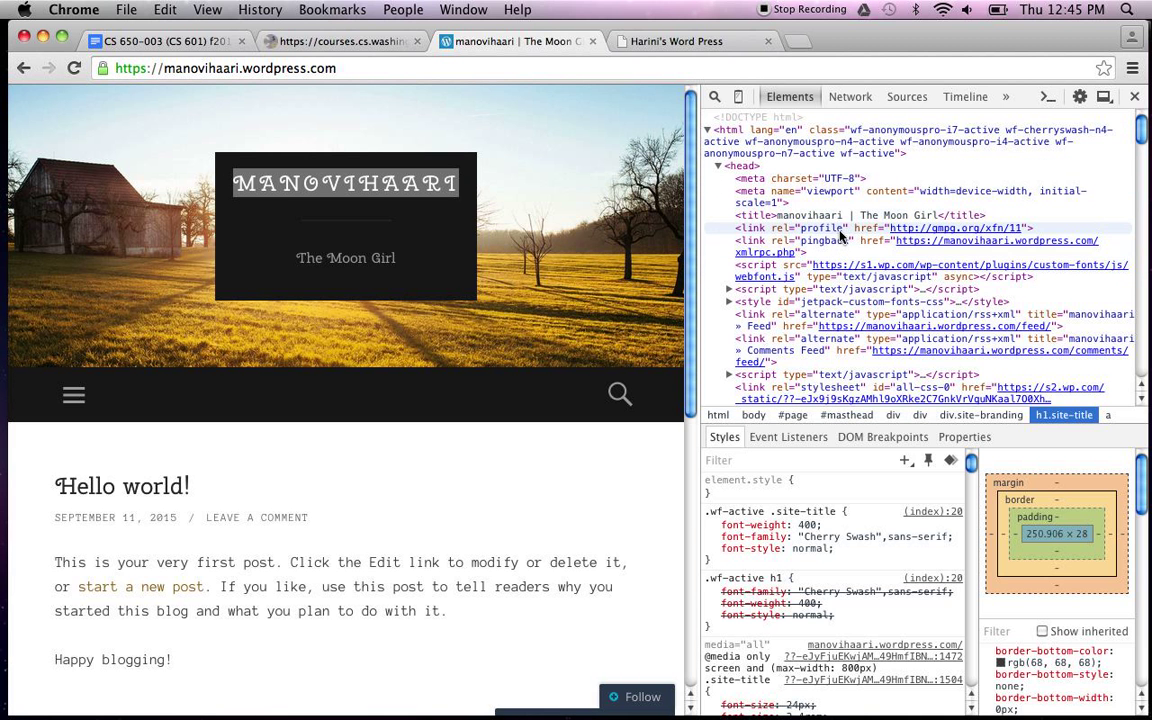
scroll("down", 3)
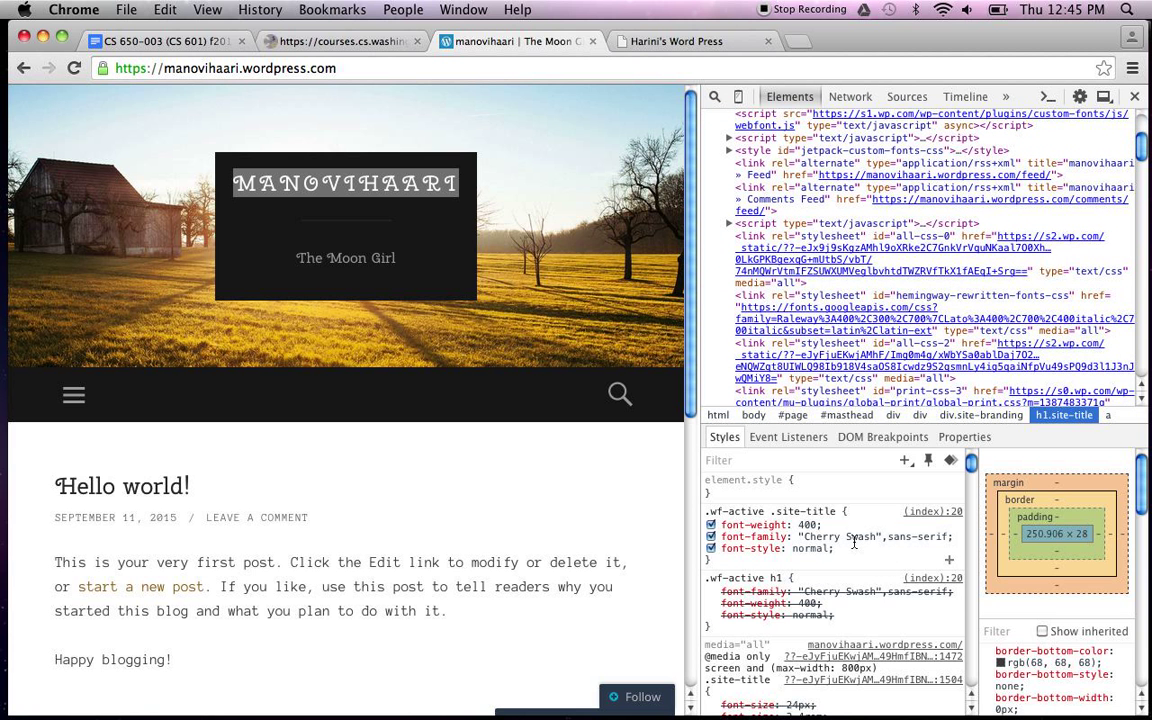
double_click(850, 536)
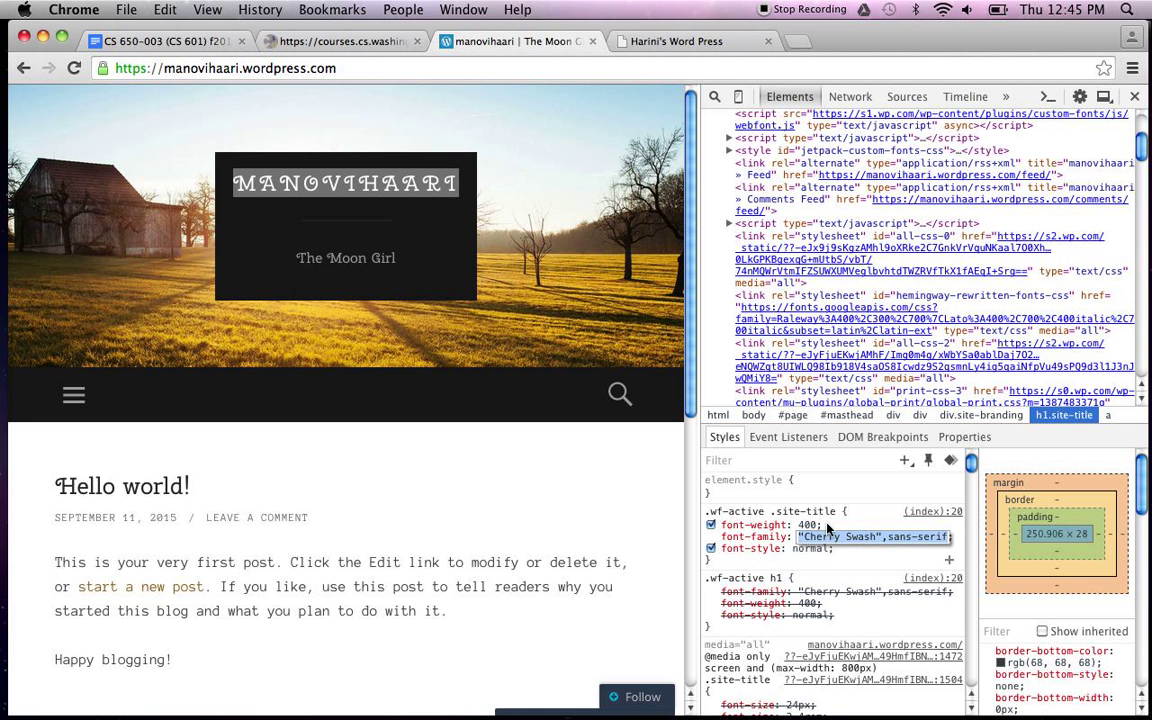
left_click(676, 40)
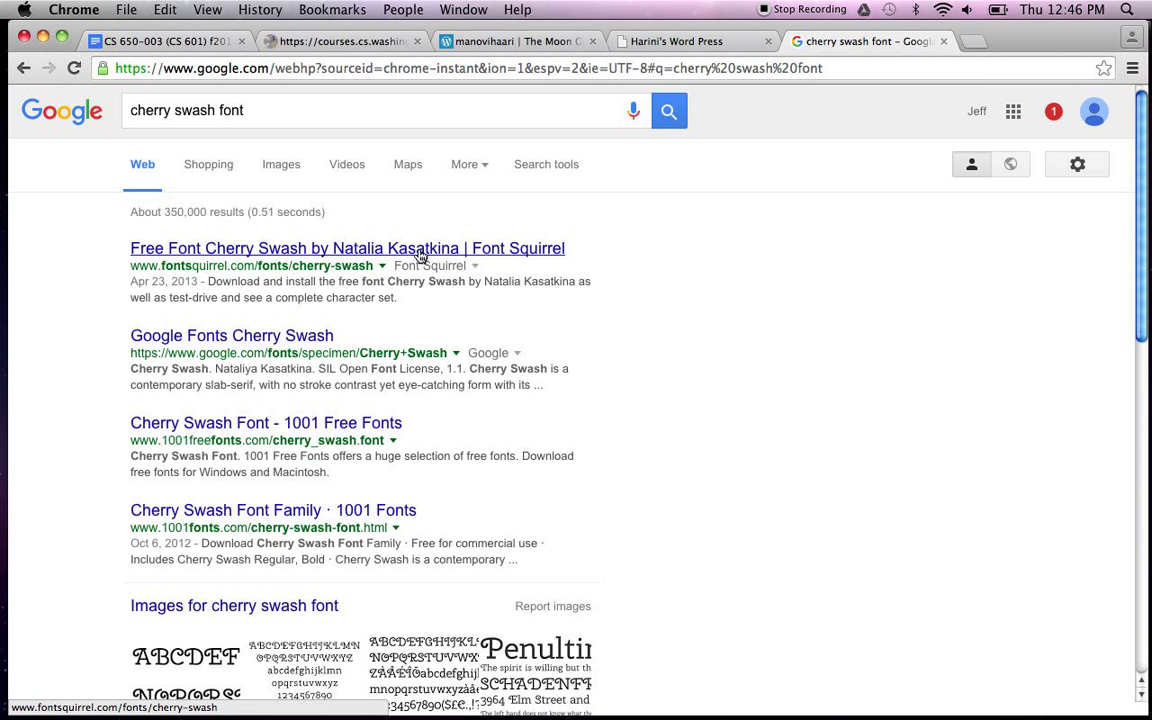
Open the first search result about the Cherry Swash font.
left_click(348, 248)
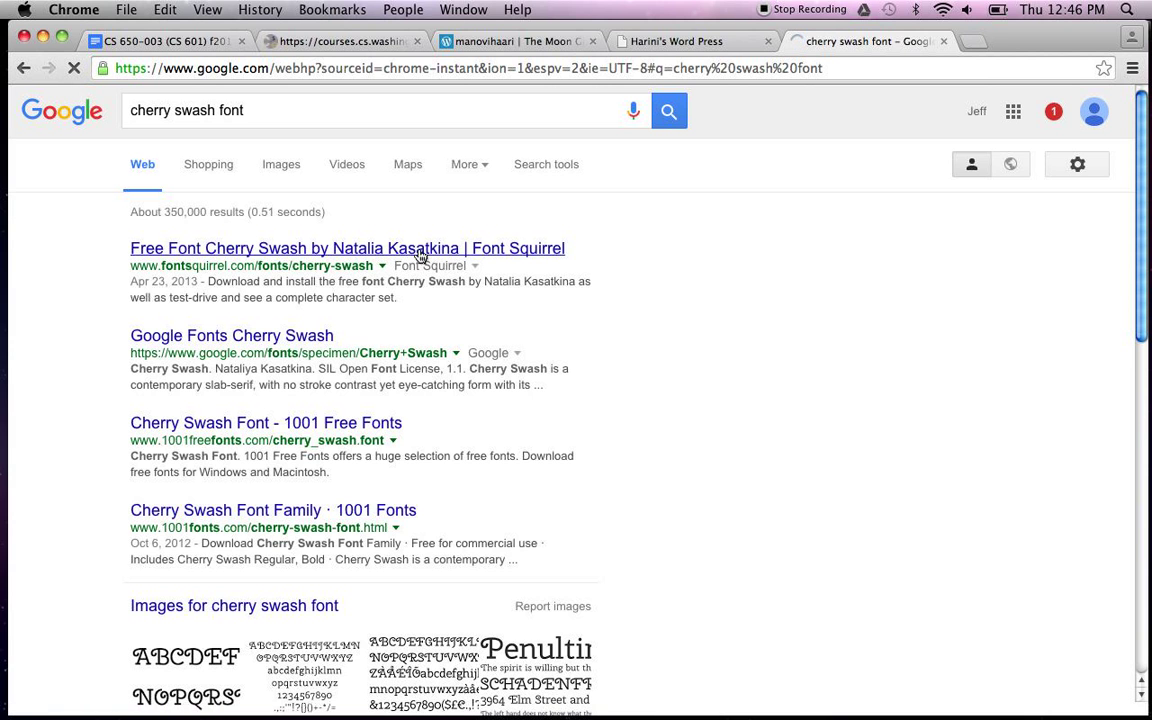
left_click(348, 248)
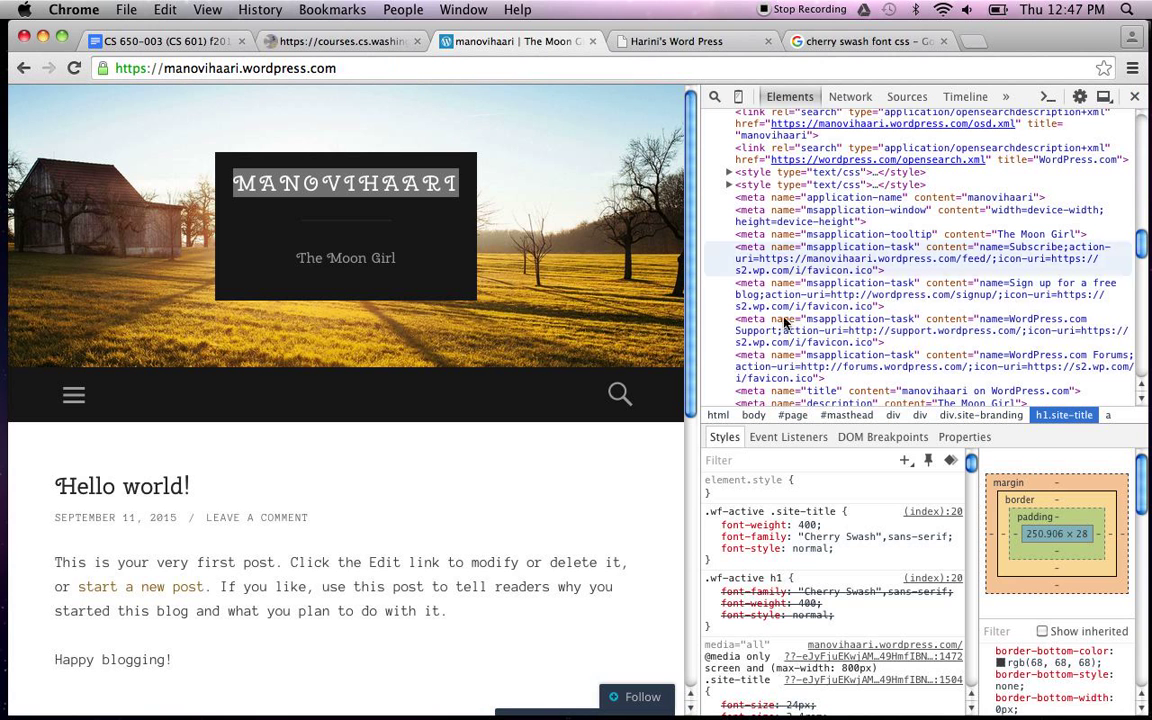
Close the inspector and check the student's copy of the blog.
left_click(1134, 96)
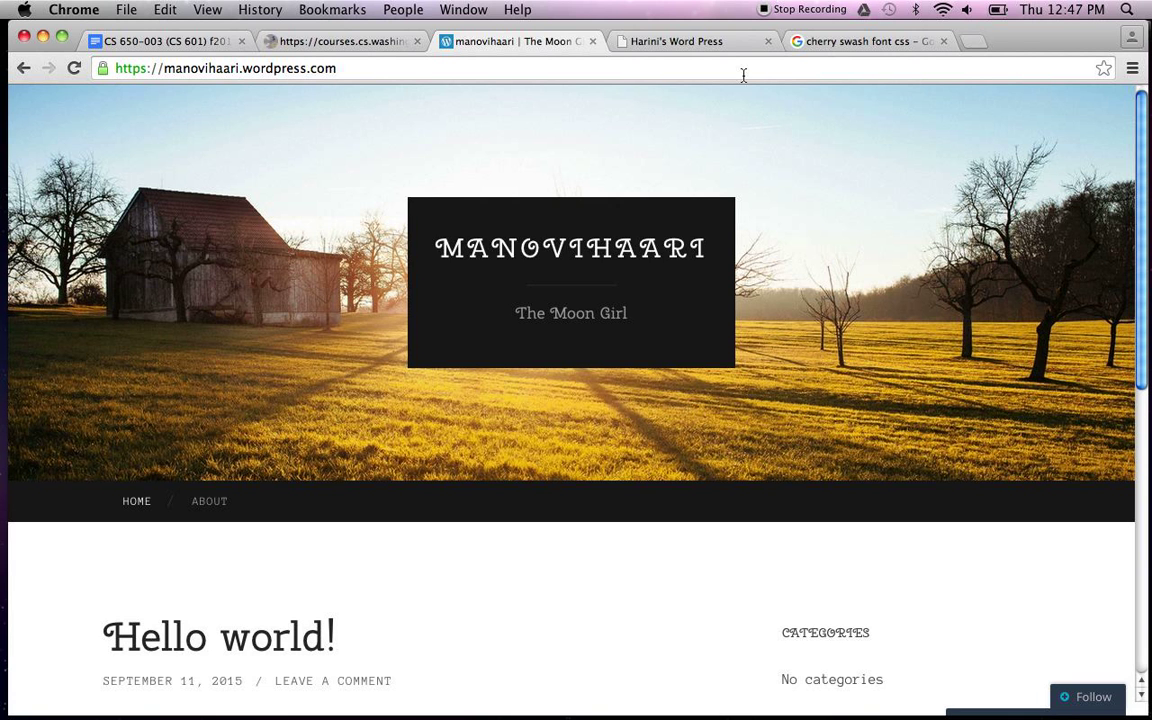
left_click(690, 40)
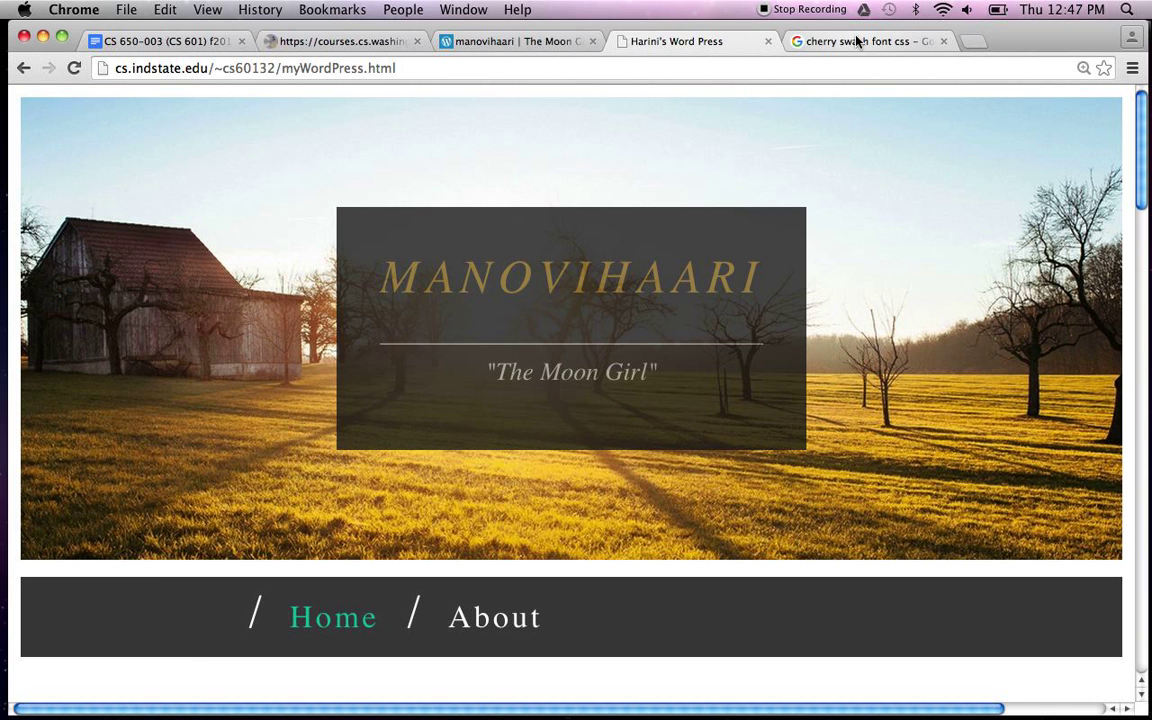
left_click(868, 40)
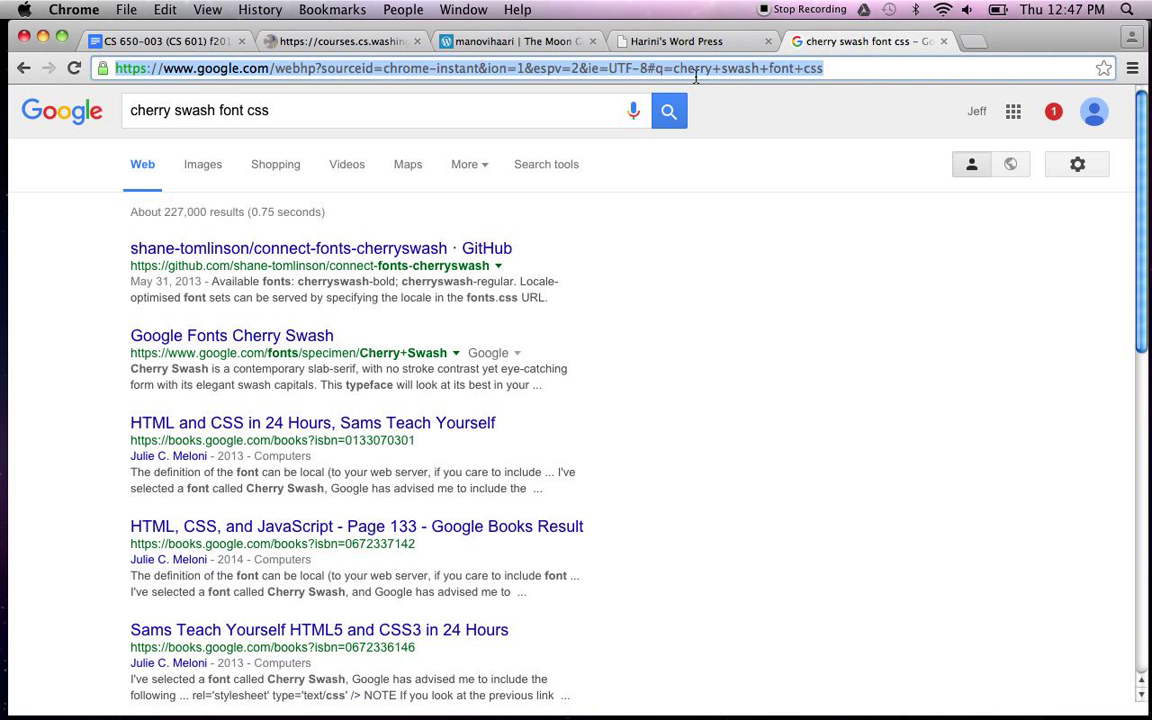
Load the aboutswift WordPress blog and expand its sidebar widgets.
type("cs.indstate.edu")
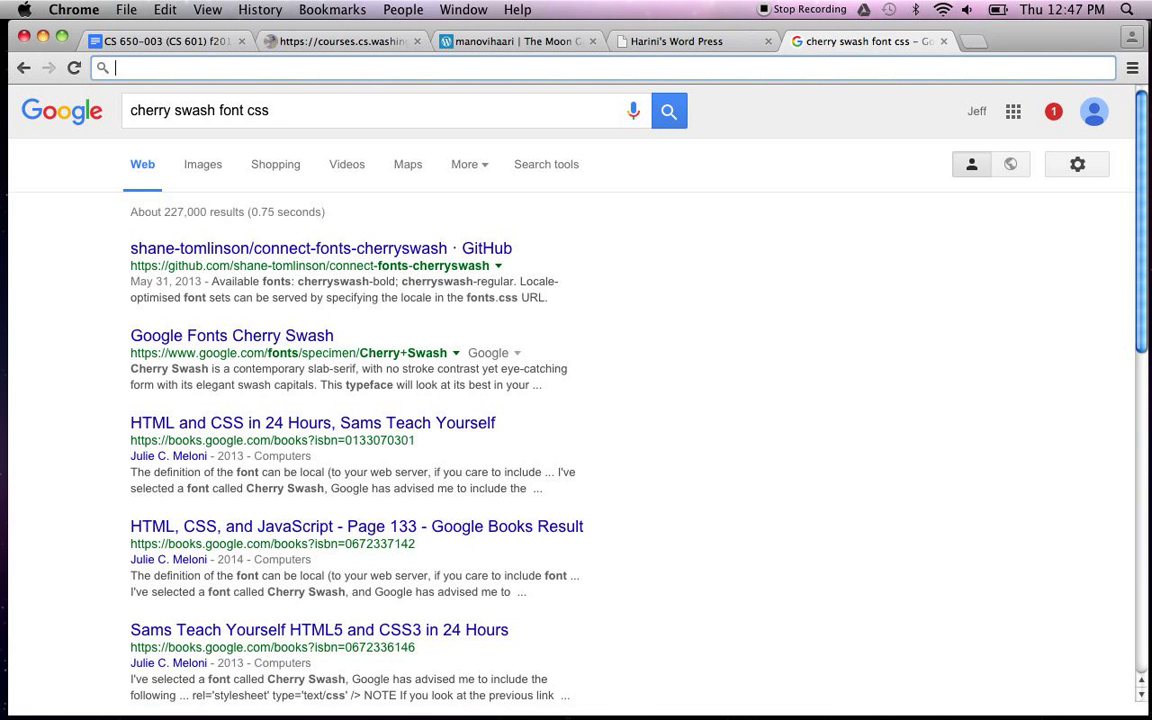
type(".wo")
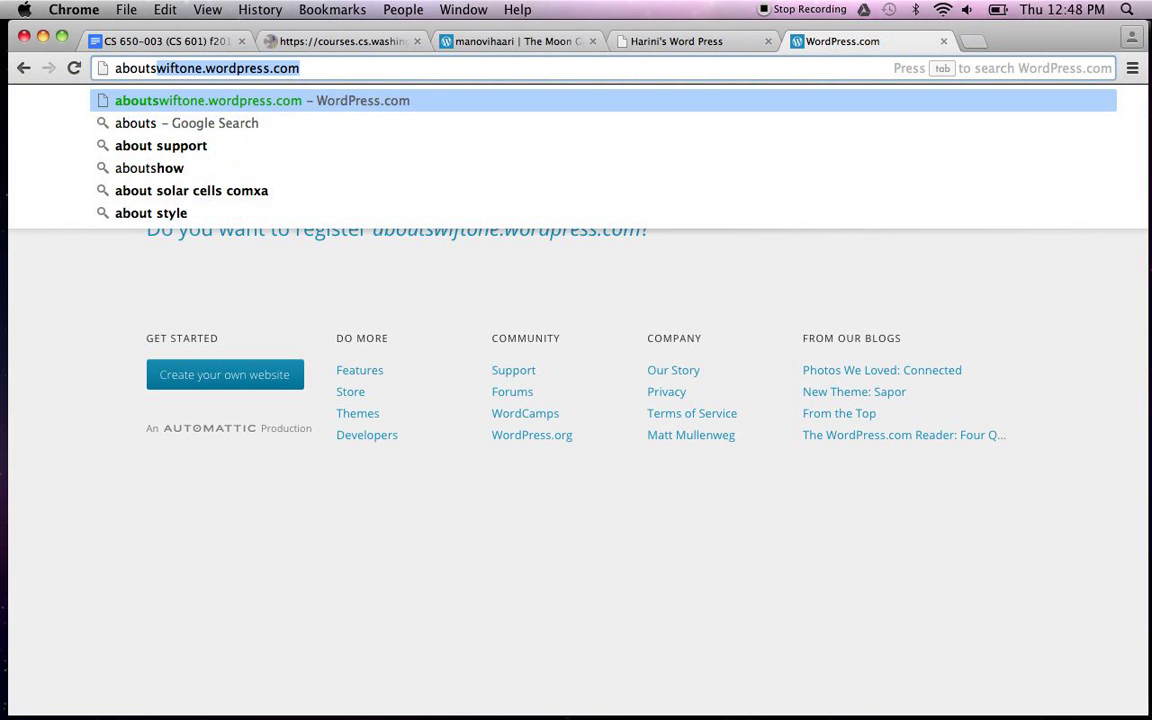
type("wift1.wordpress.com")
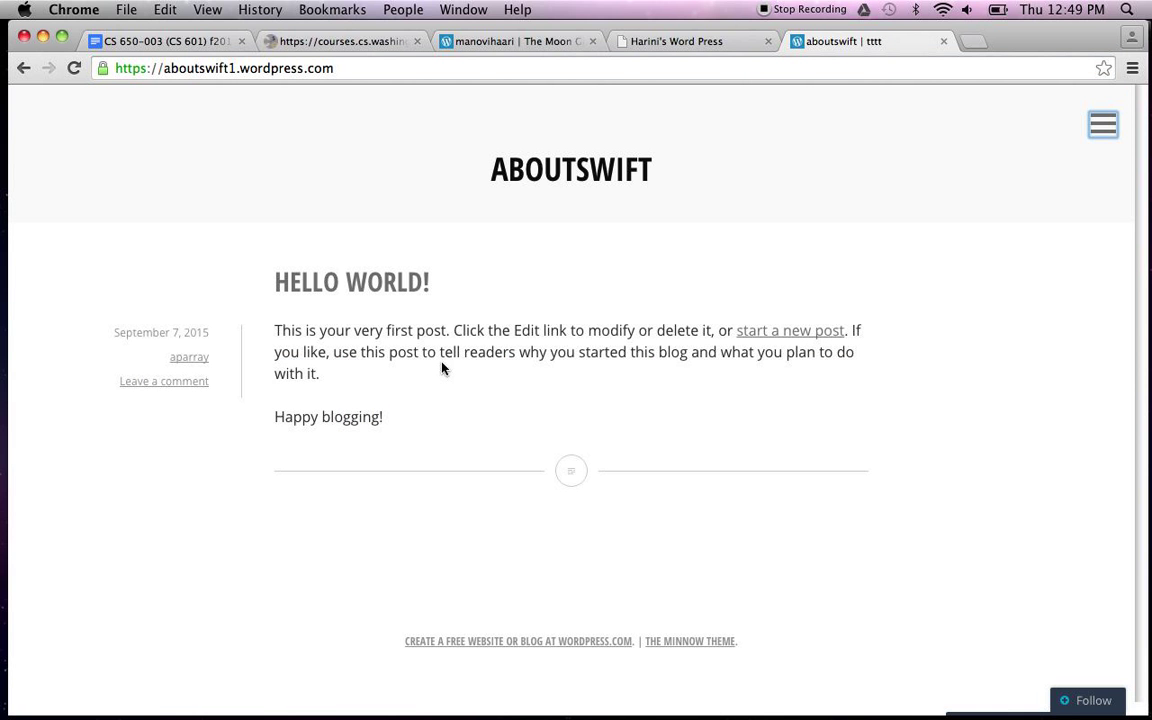
mouse_move(938, 248)
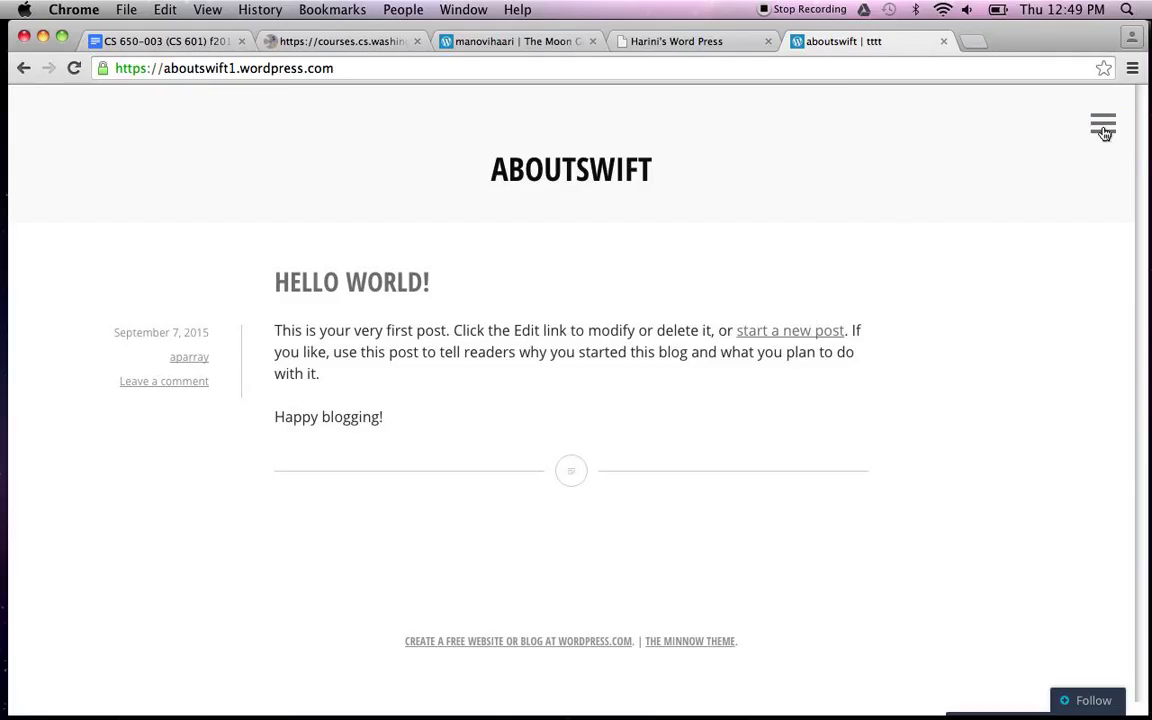
mouse_move(1104, 128)
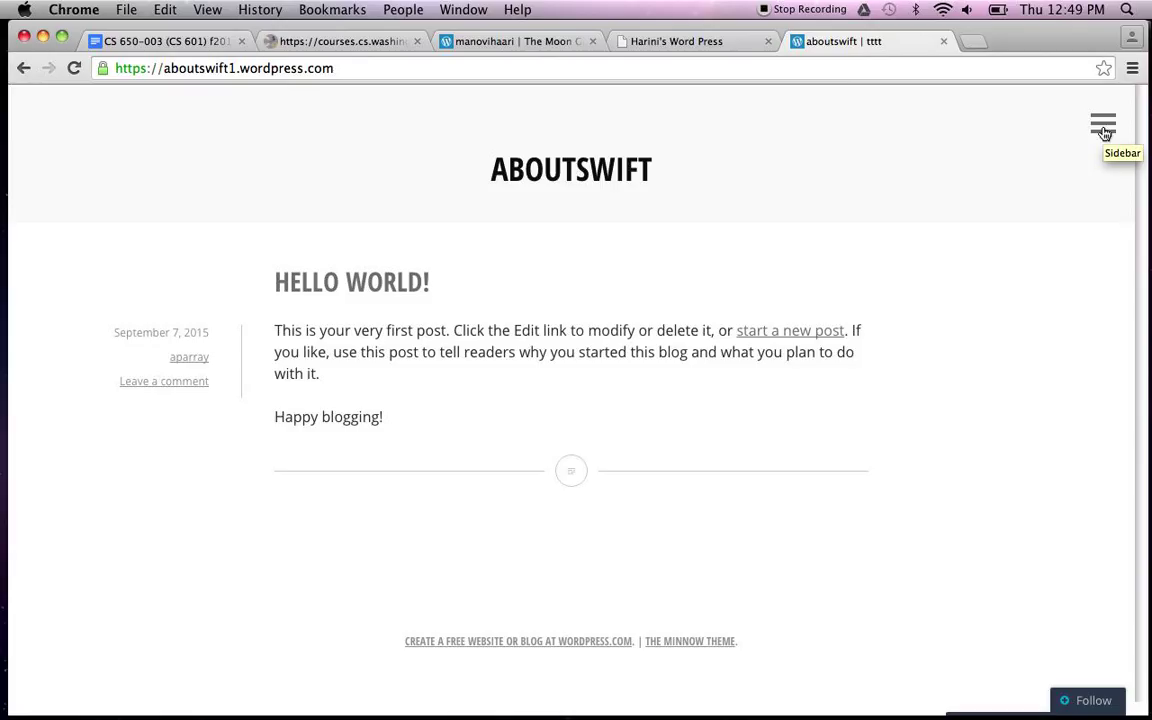
left_click(1104, 124)
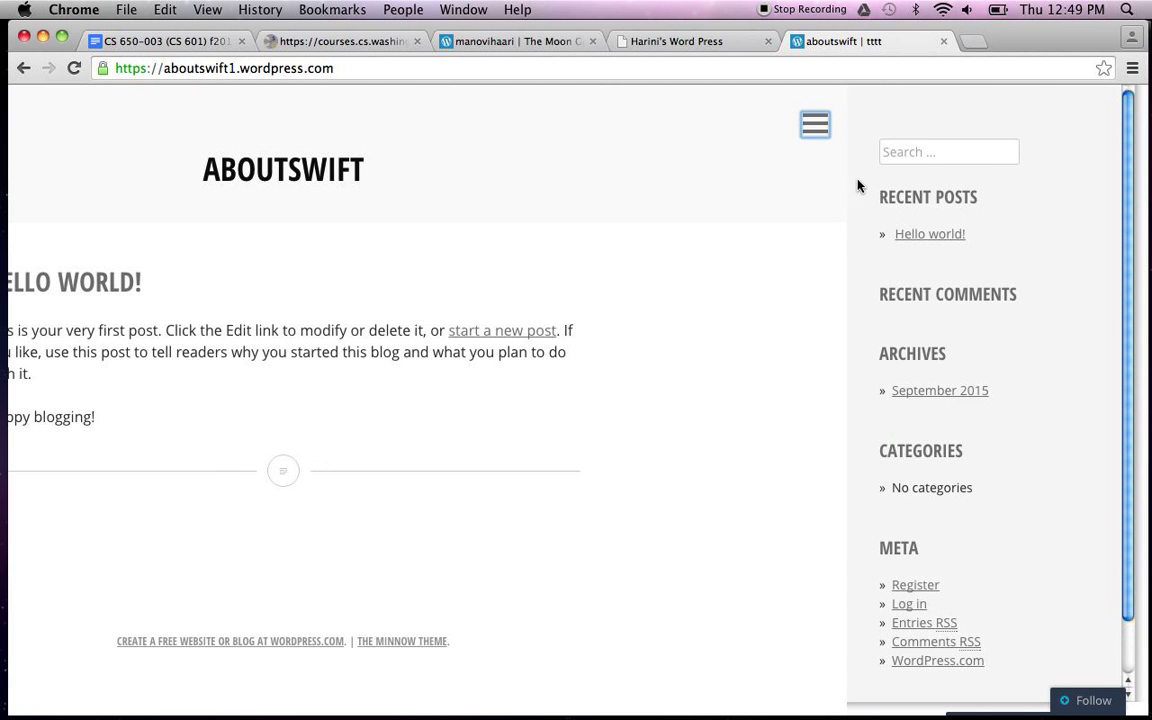
mouse_move(1048, 190)
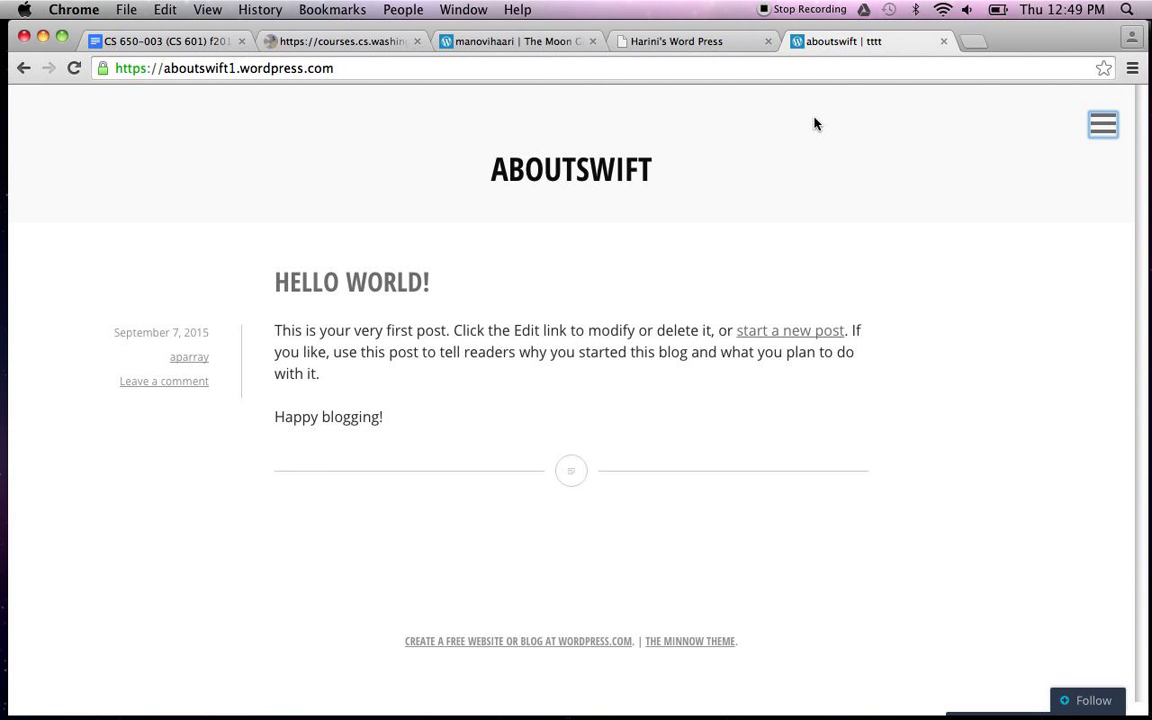
mouse_move(556, 392)
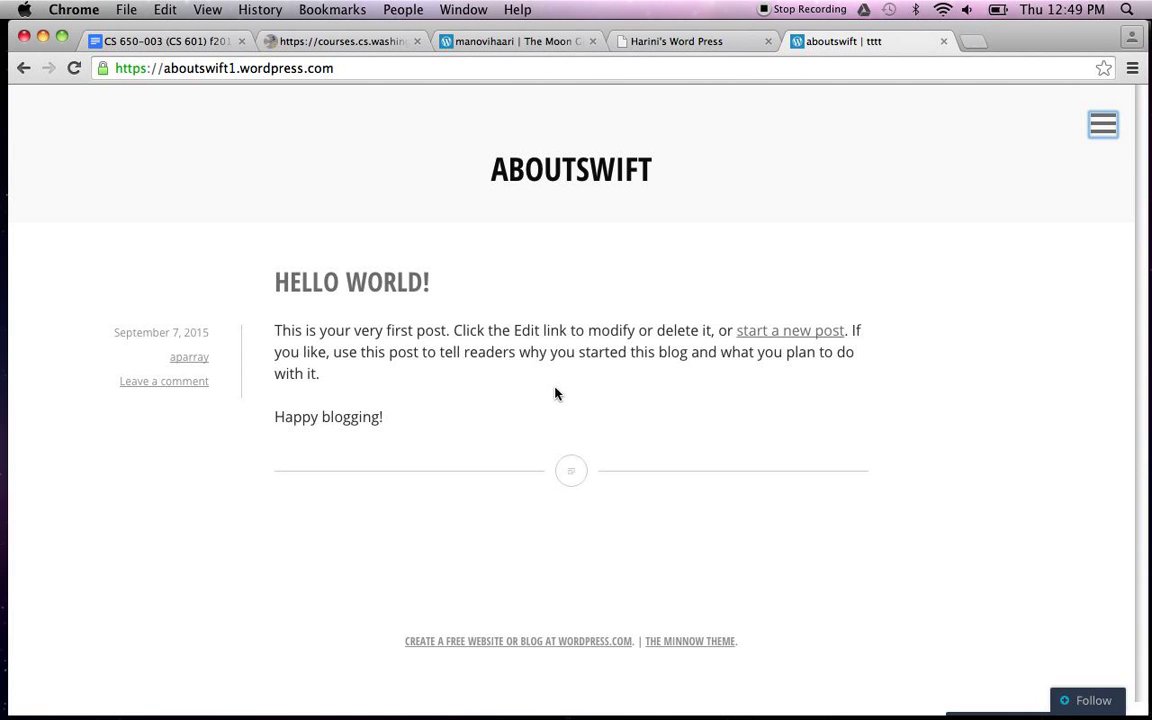
mouse_move(1108, 164)
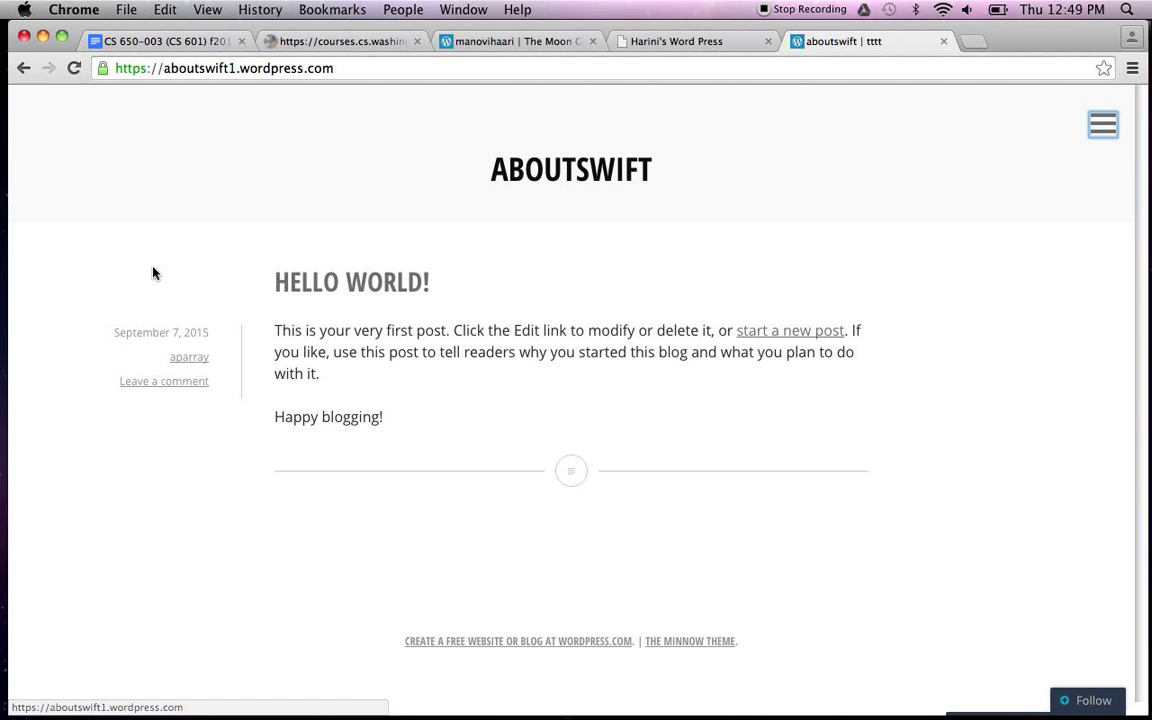
mouse_move(532, 418)
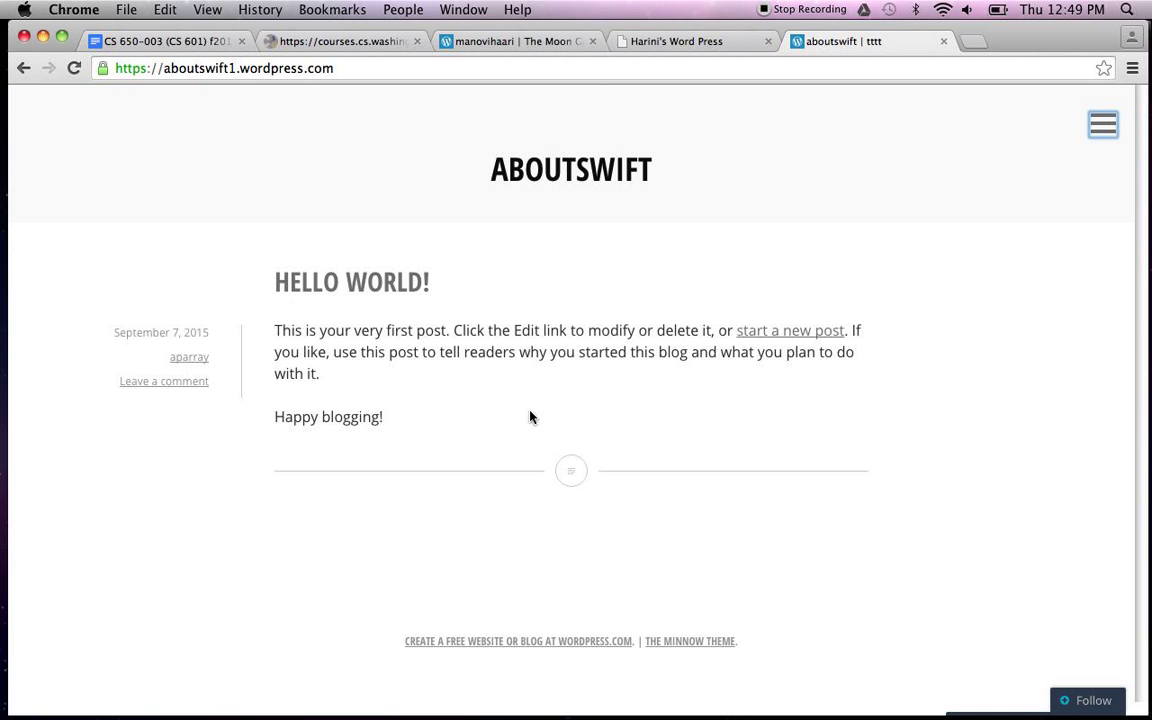
mouse_move(538, 648)
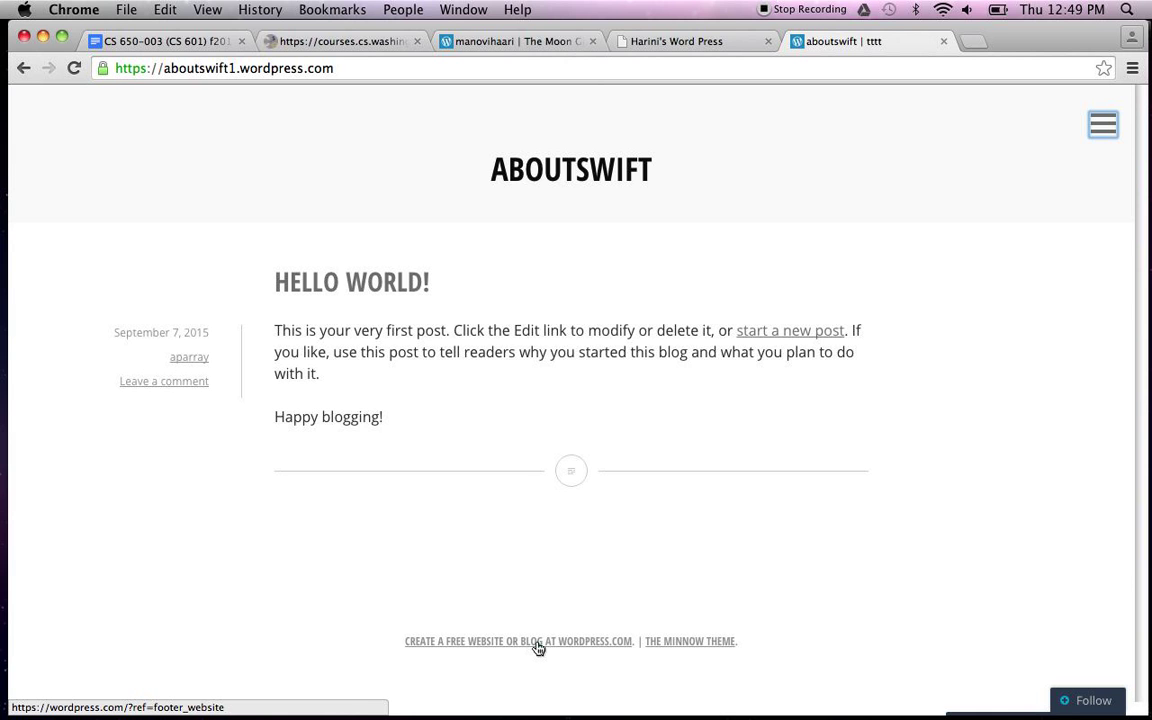
mouse_move(512, 440)
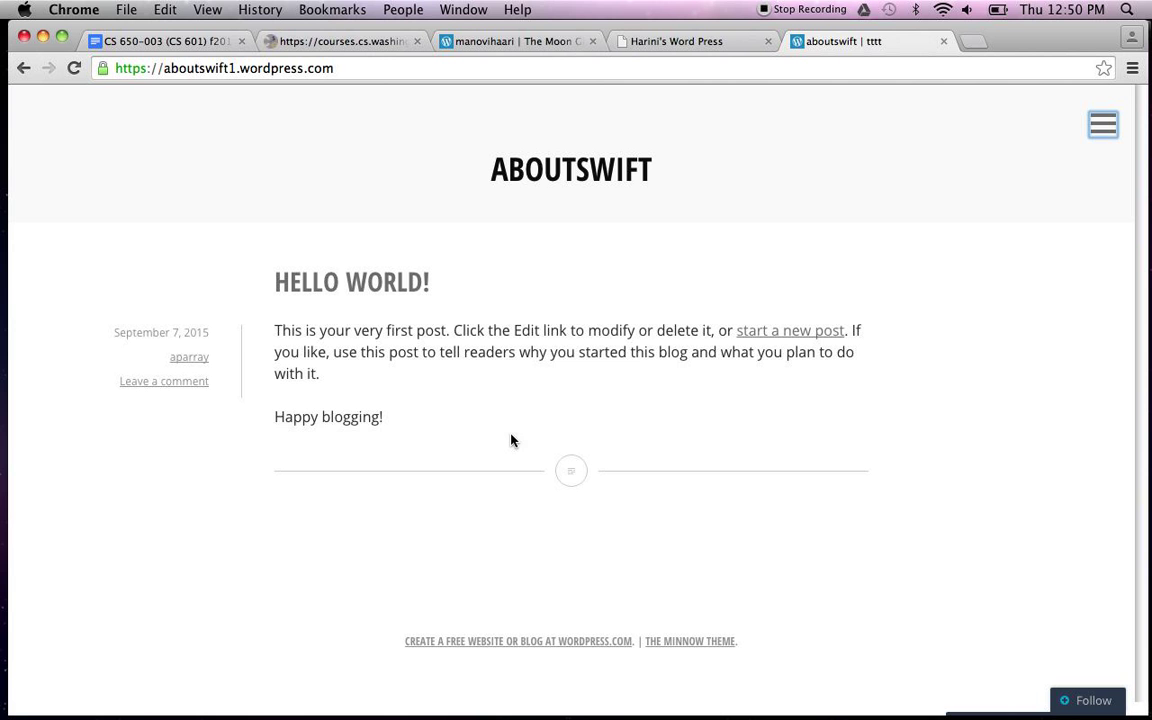
mouse_move(748, 330)
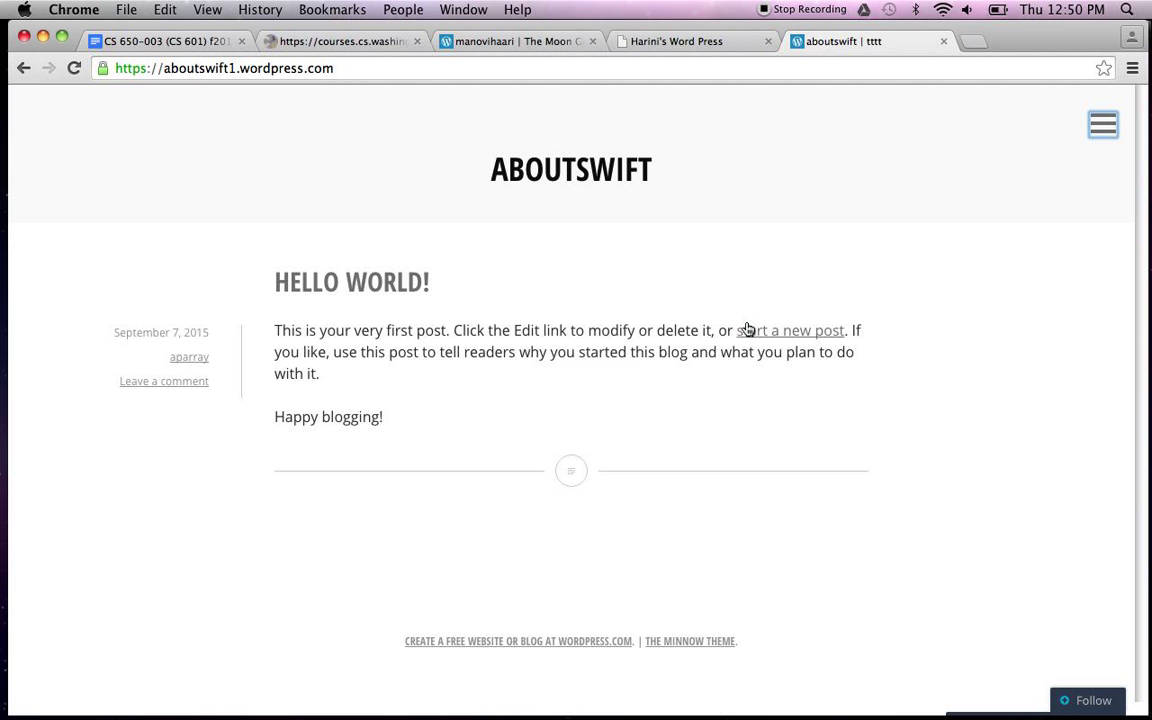
Under HW4 write 'grading: 10 point hw.' with a 0 tier for just-saved html/css.
left_click(164, 40)
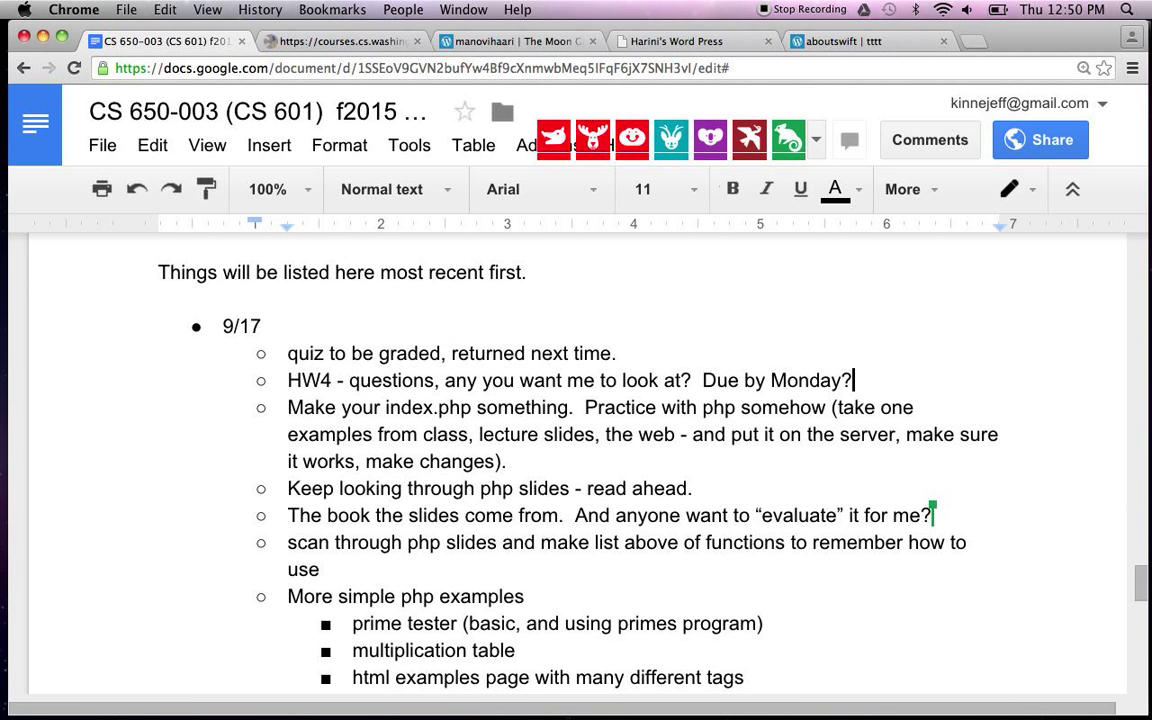
type("grading:")
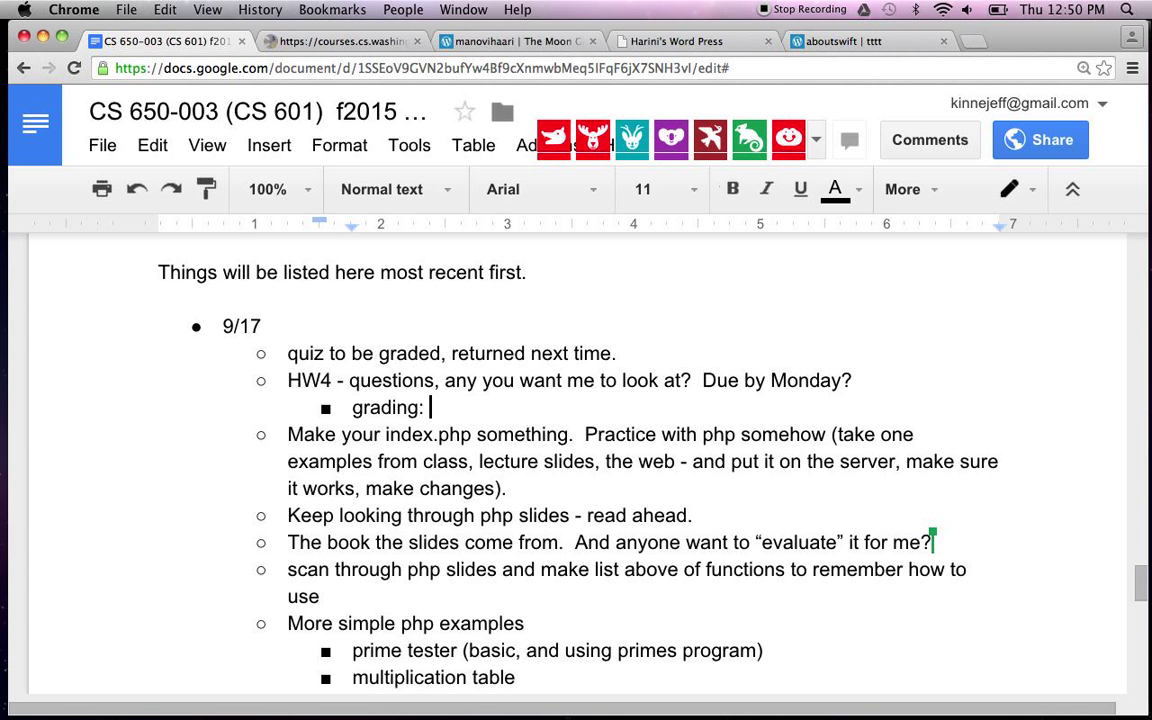
type("10 point")
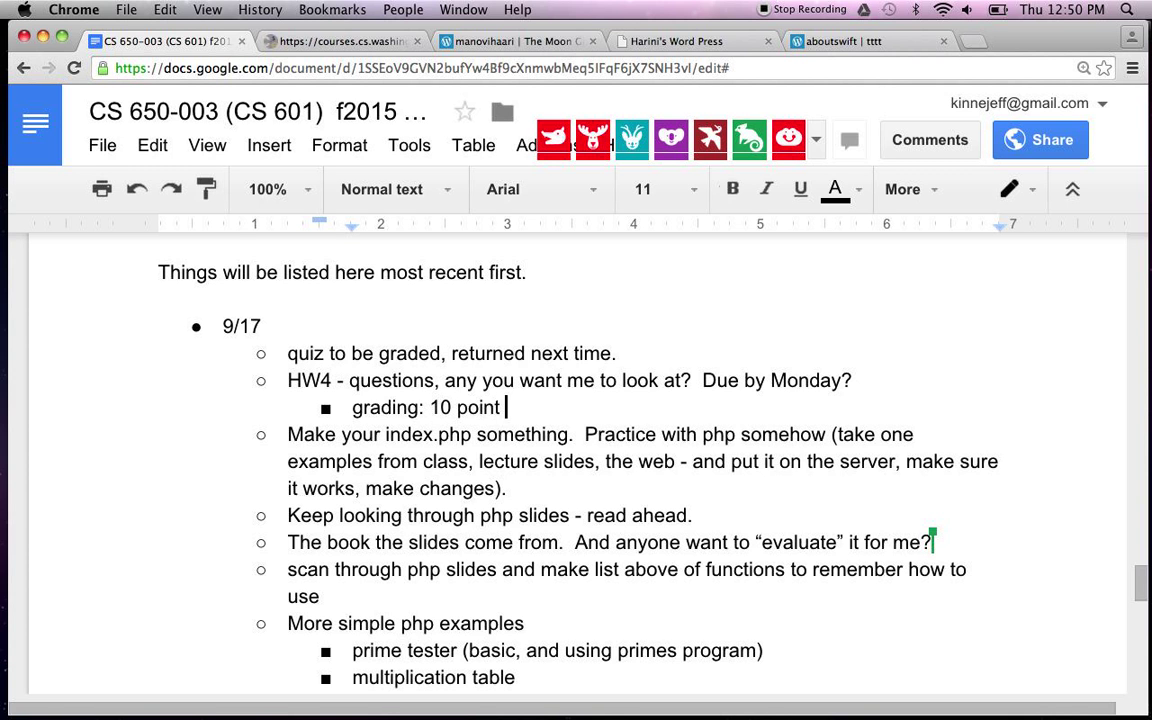
type("hw.")
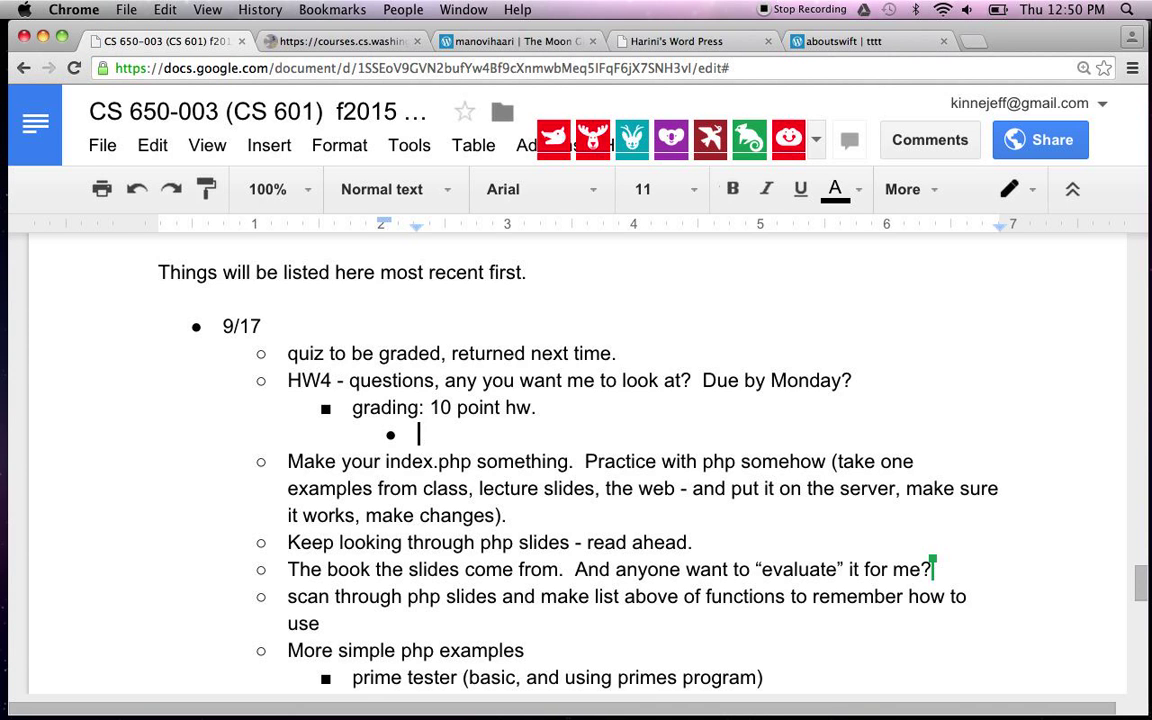
type("clearly just s")
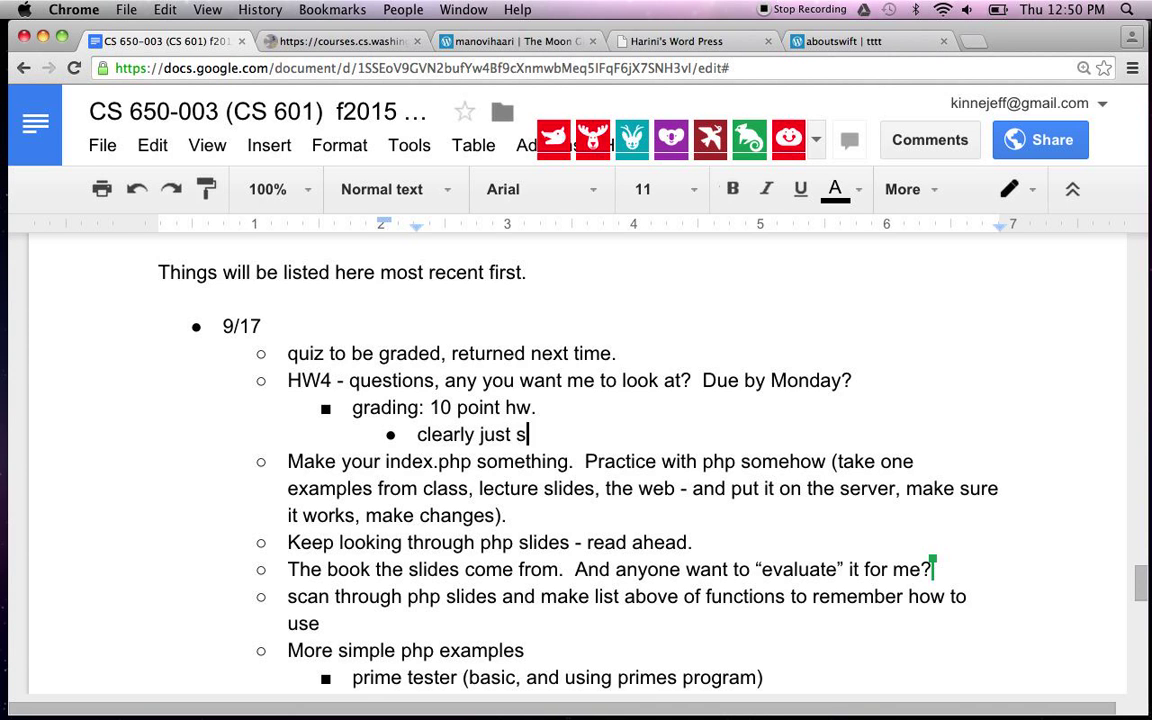
type("va")
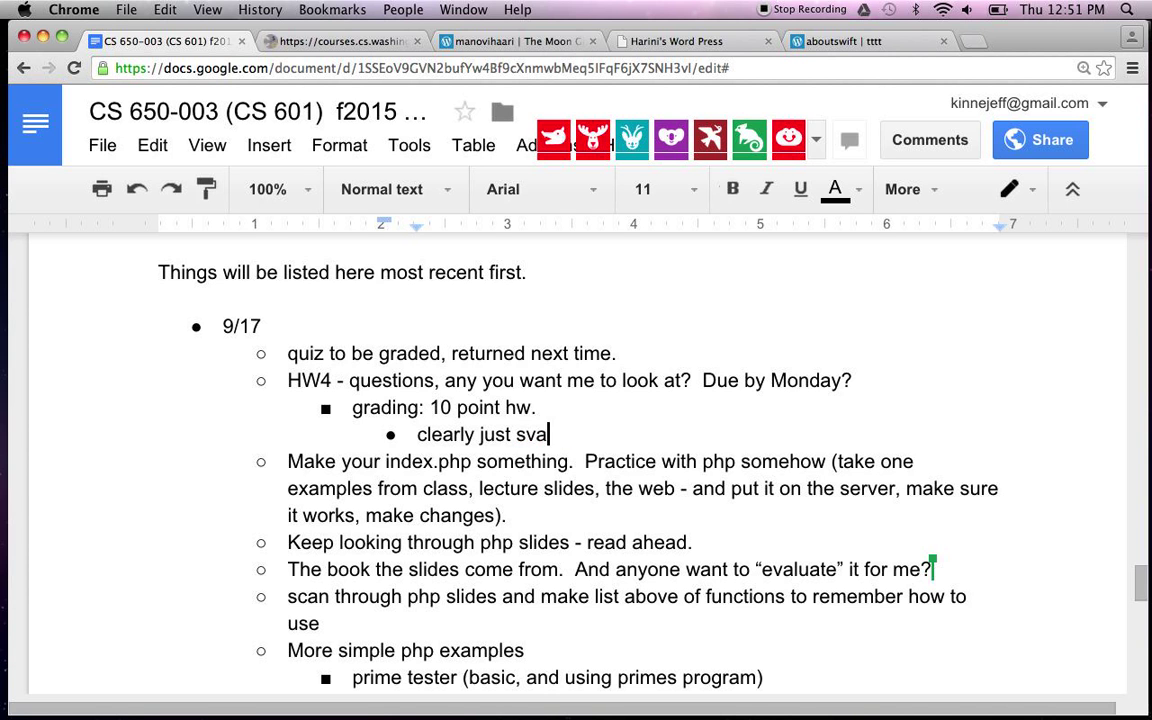
type("ved the html/")
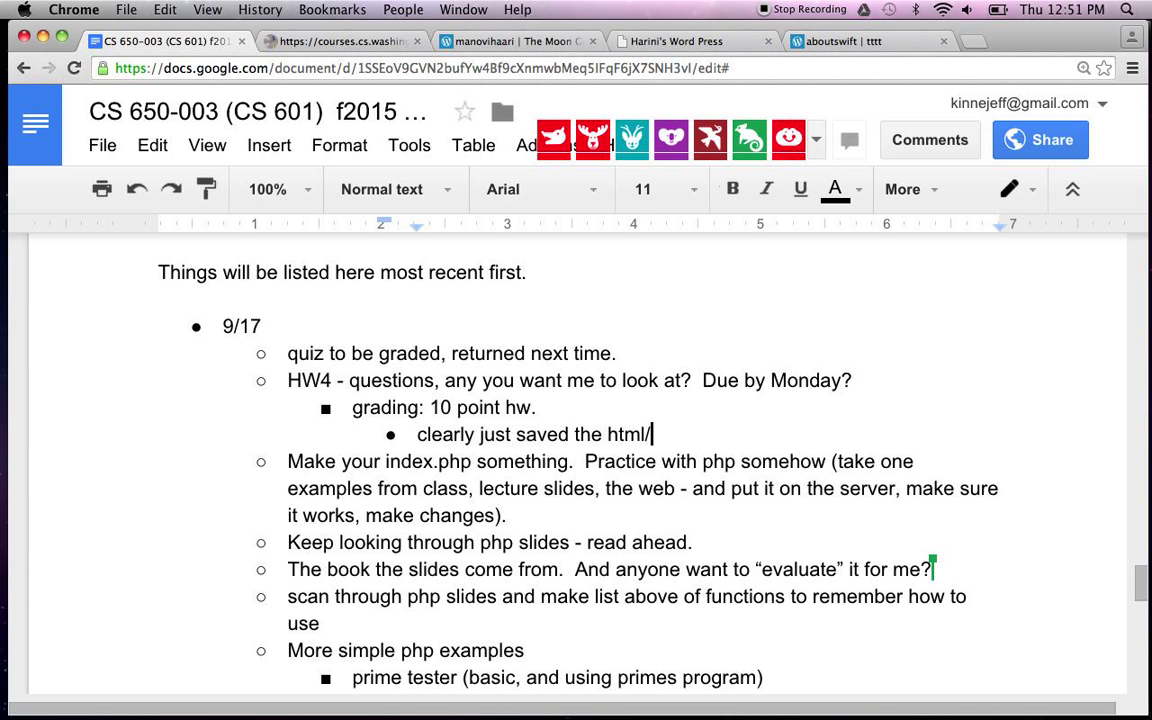
type("css")
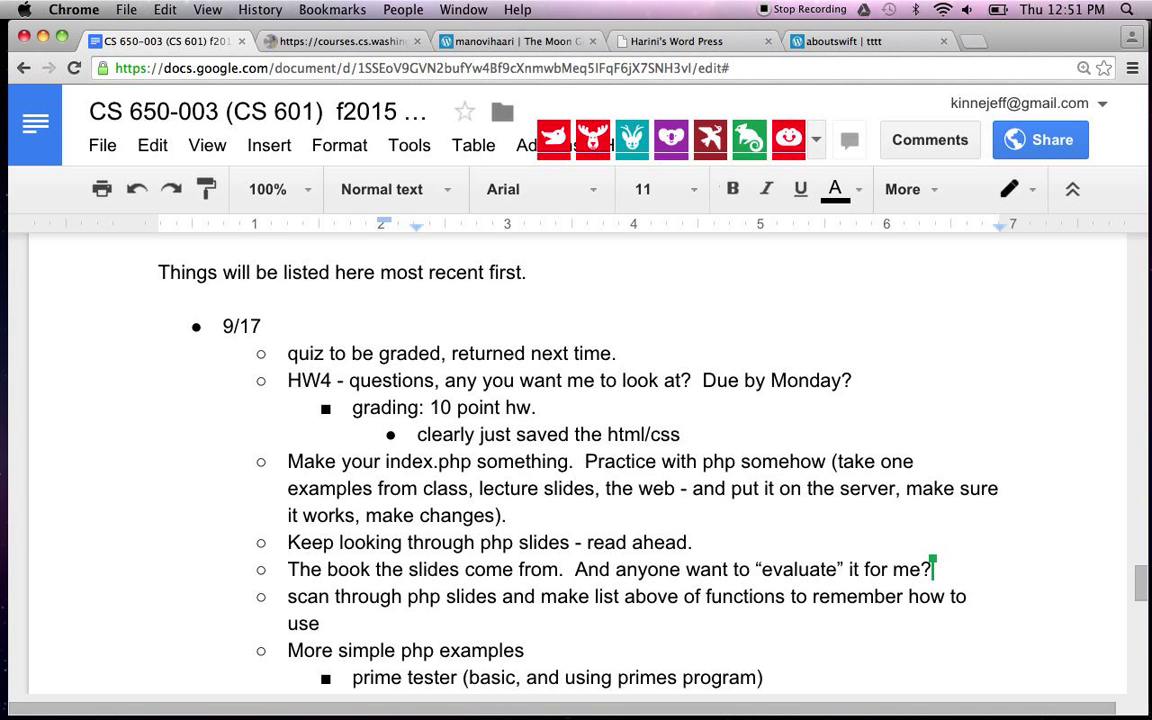
type("and didn't")
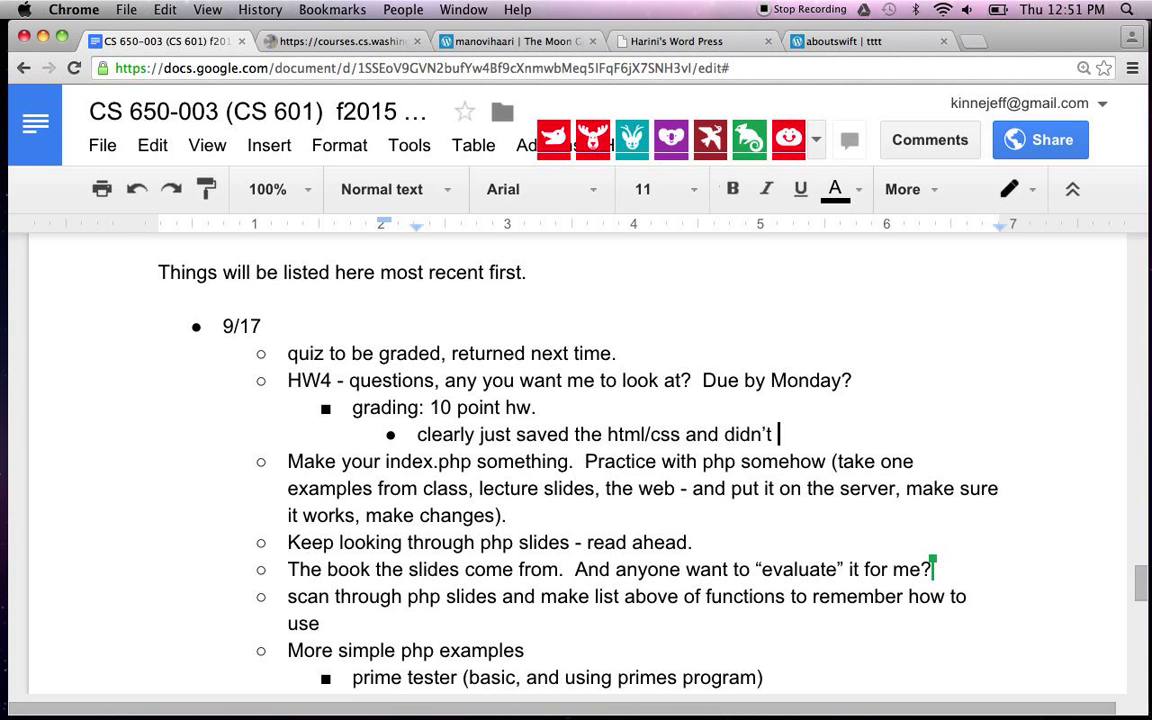
type("do anything el")
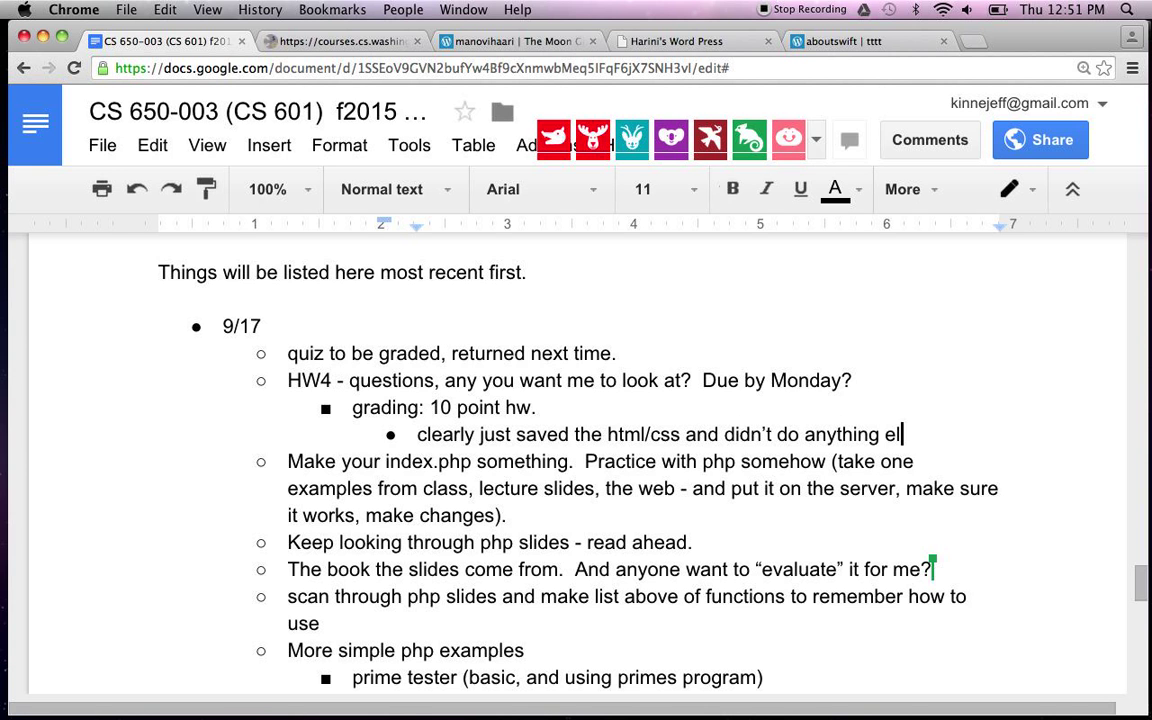
type("e:")
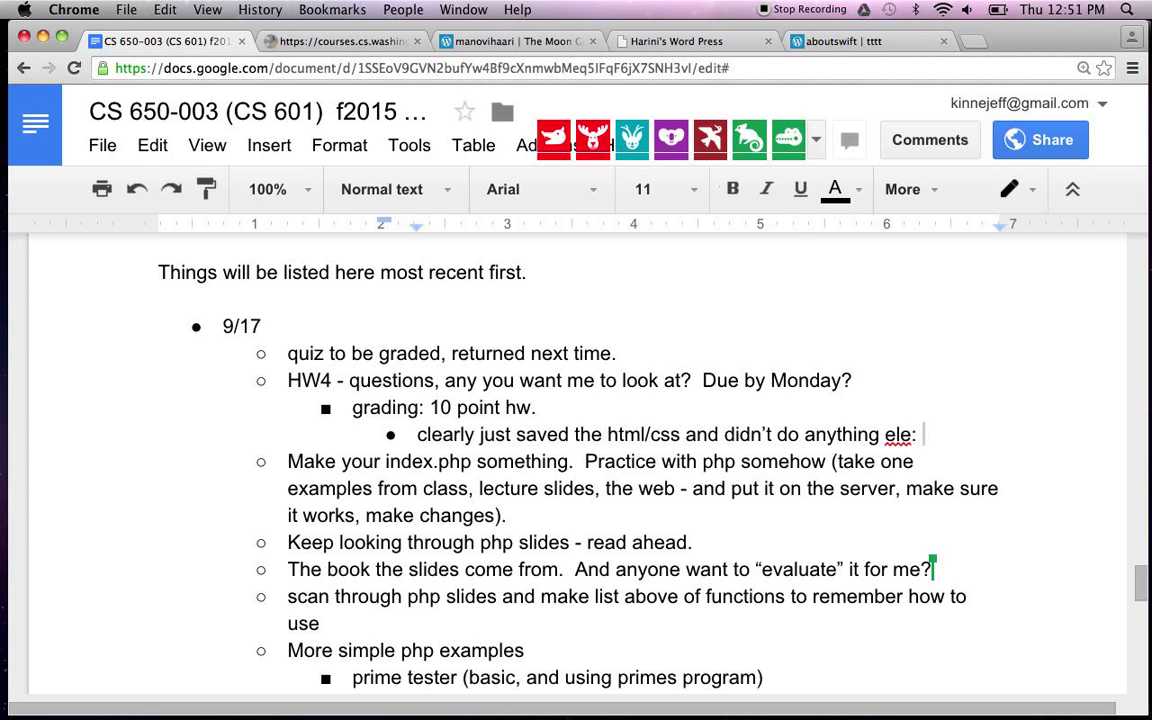
type("s")
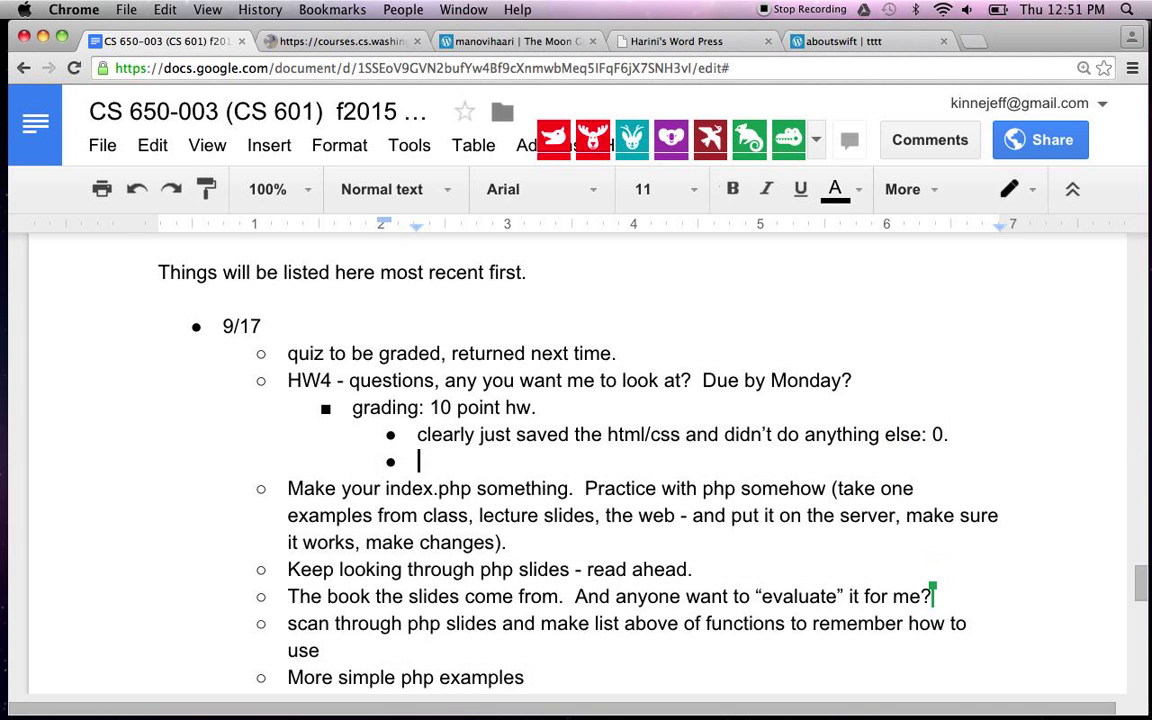
Add the '6/10 -' bullet and finish the 10/10 line: looks the same, html/css nice and easy to read.
scroll("down", 3)
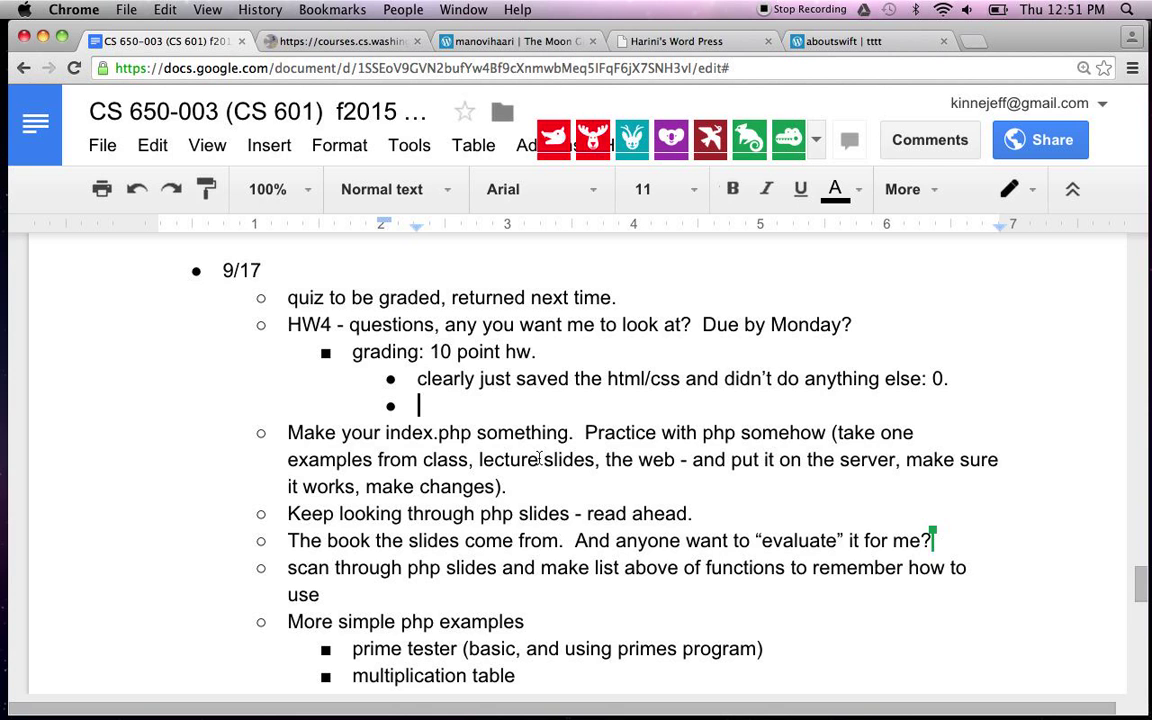
type("6/10")
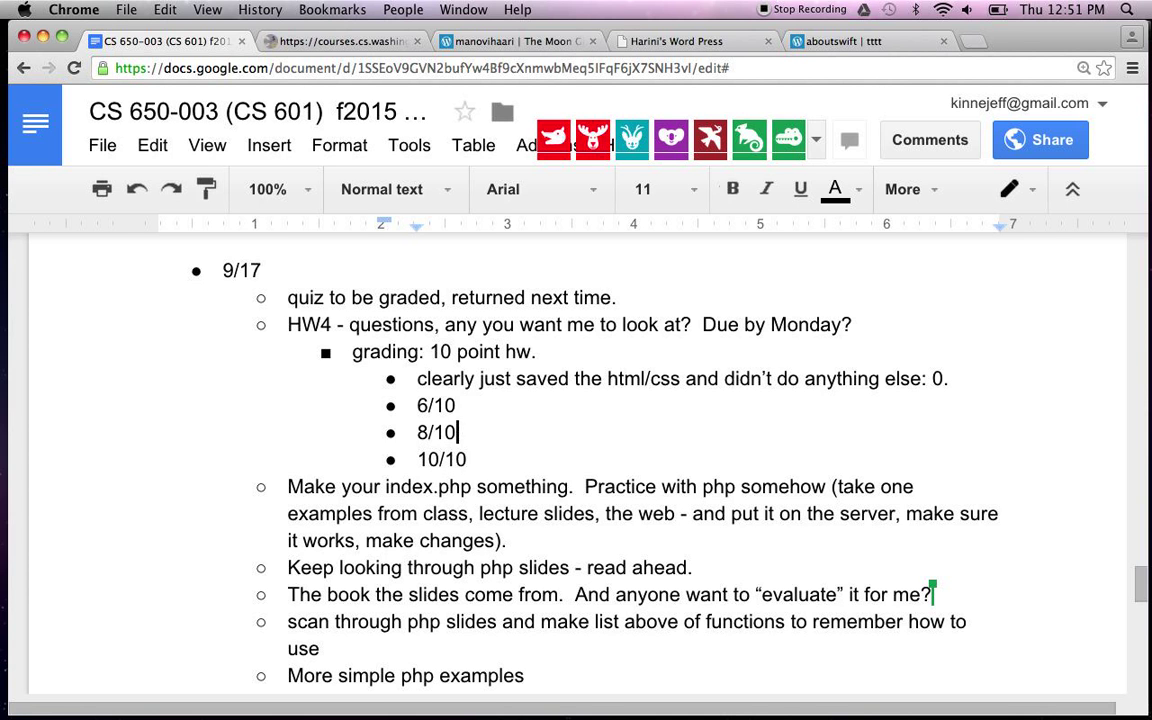
type("-")
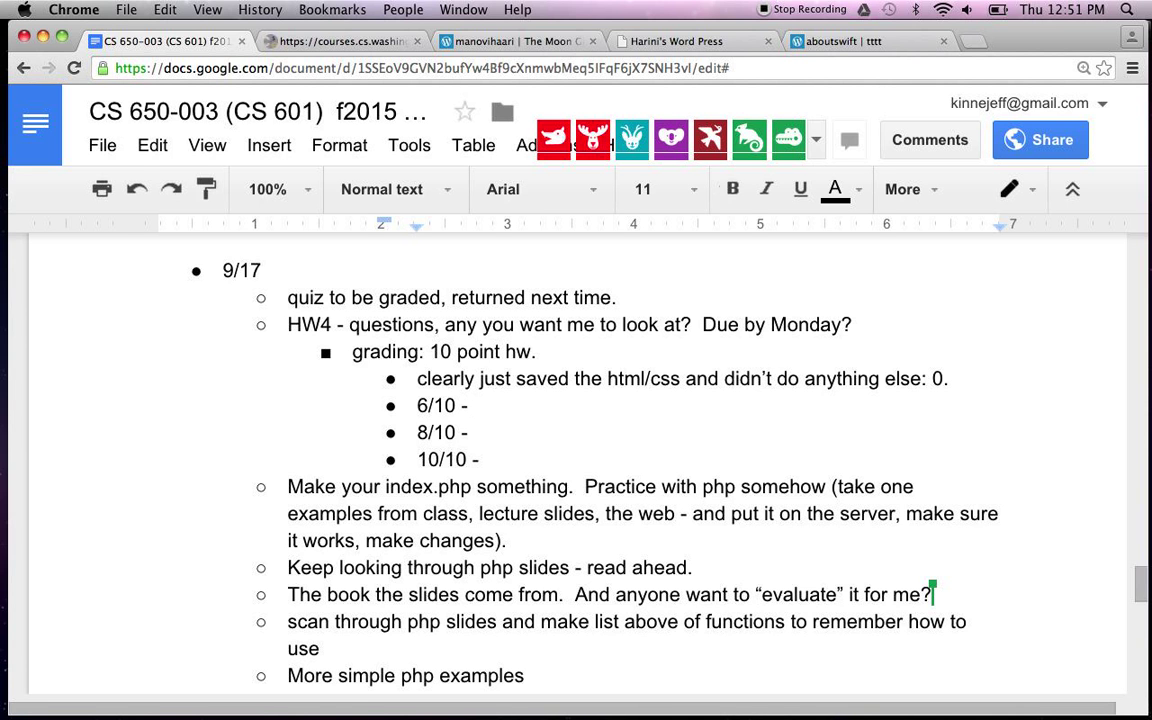
left_click(484, 458)
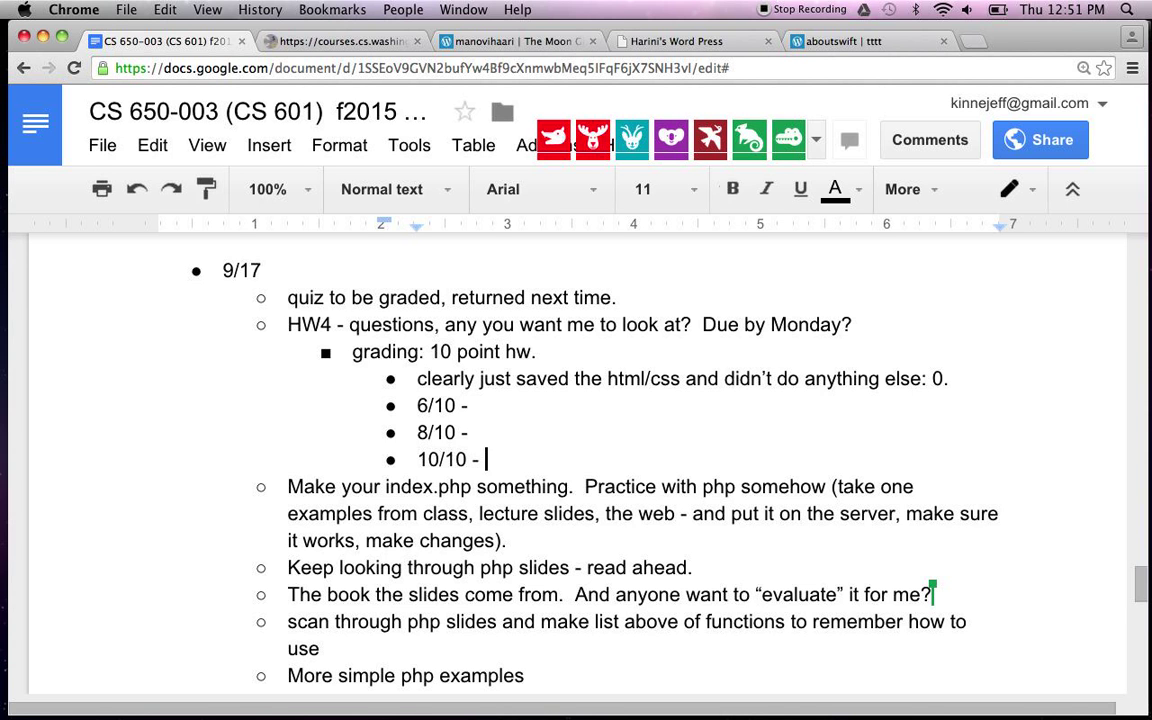
type("everything looks")
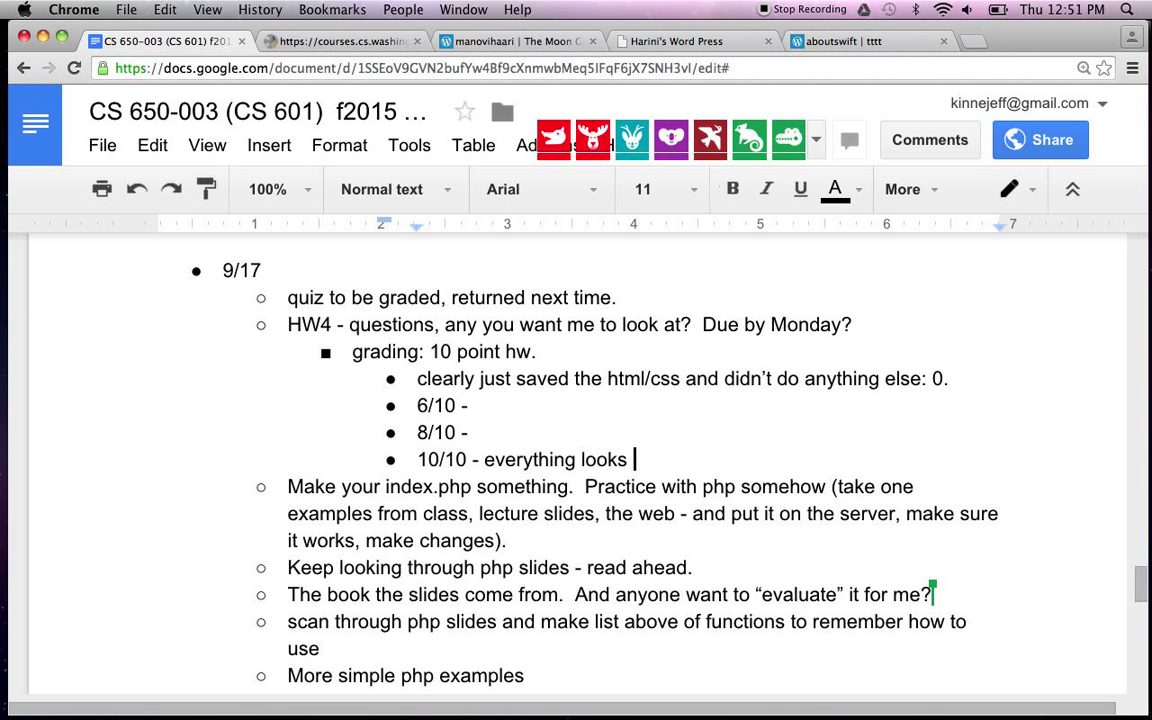
type("just the sae")
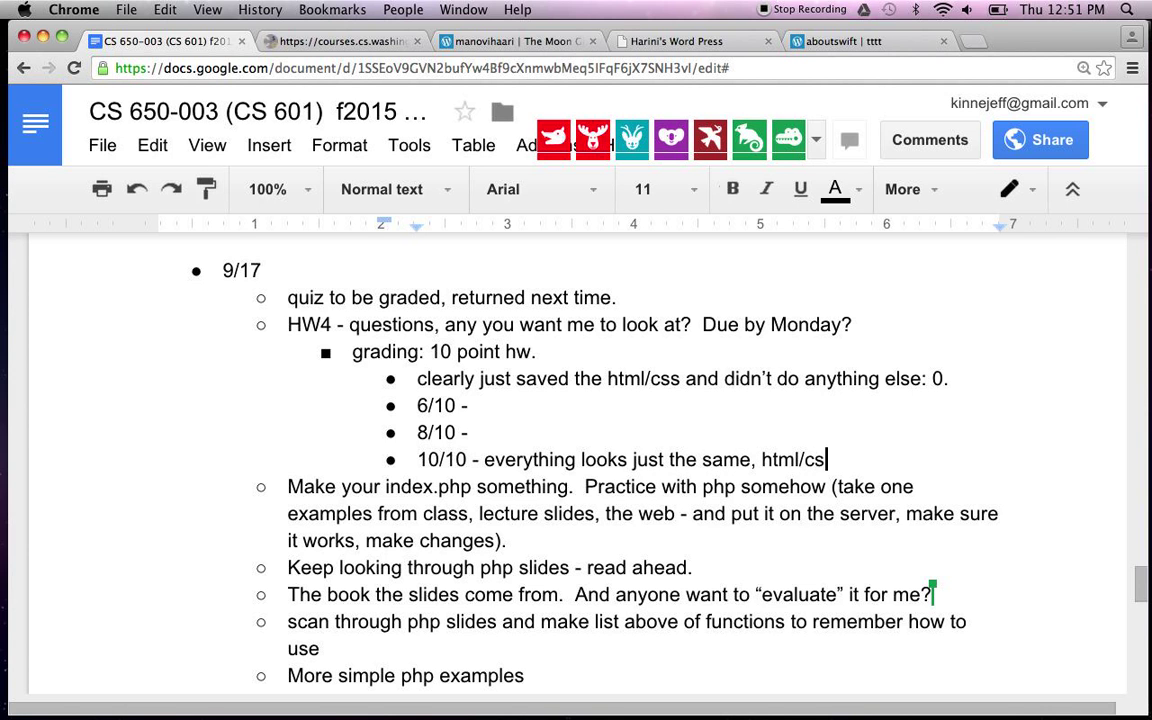
type("is nice and e")
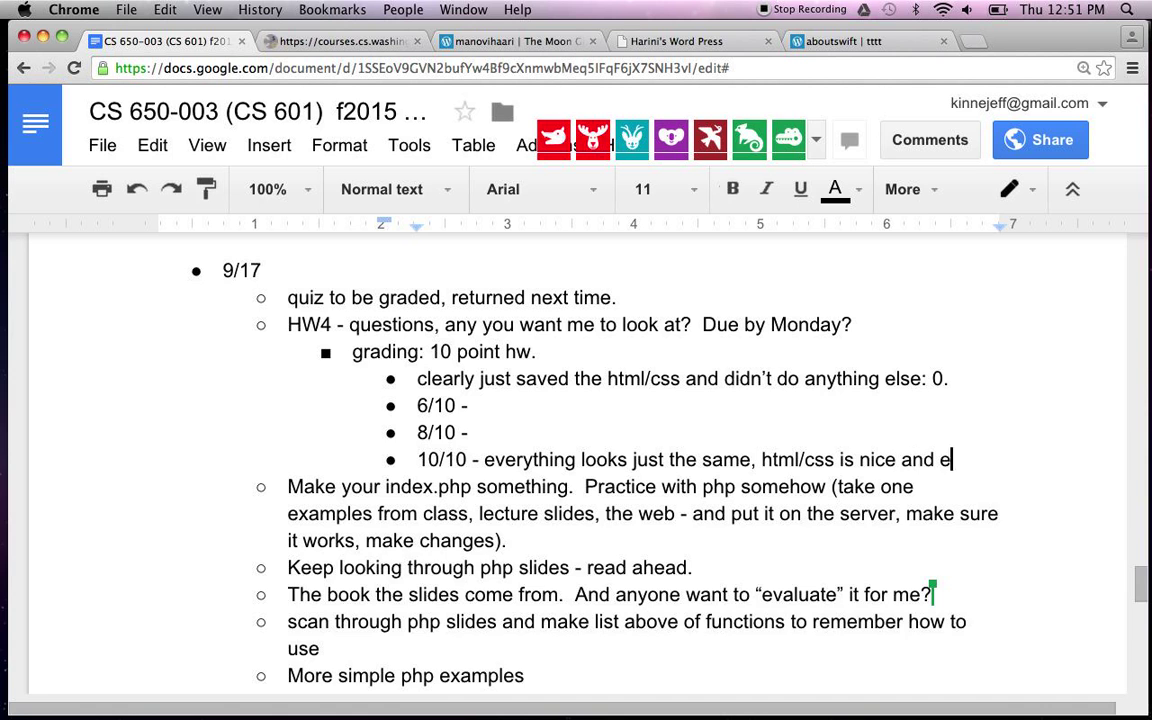
type("asy to read")
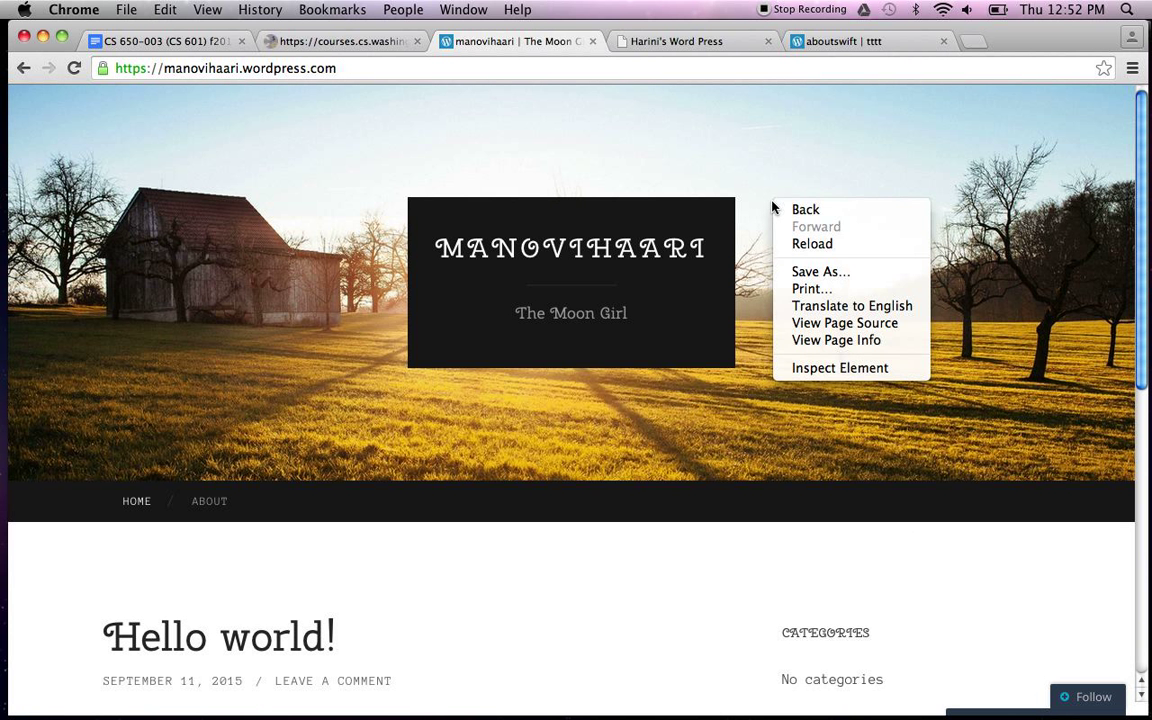
View the blog page's source, scroll through it, and return to the notes document.
left_click(844, 322)
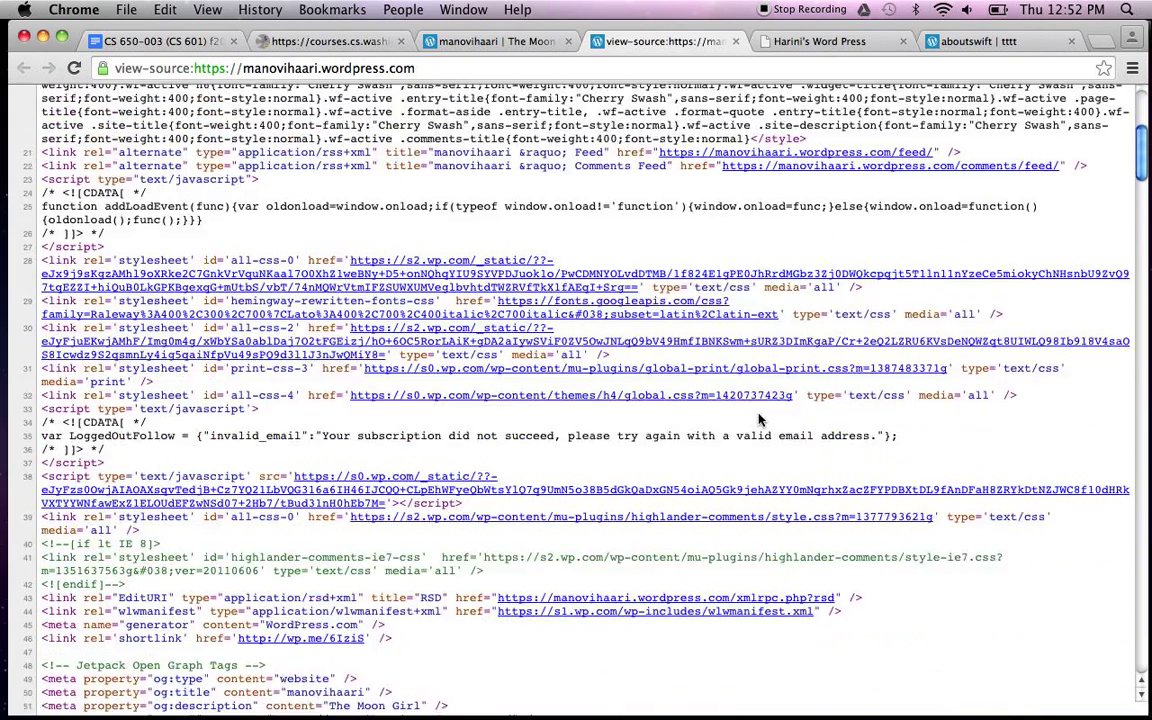
scroll("down", 3)
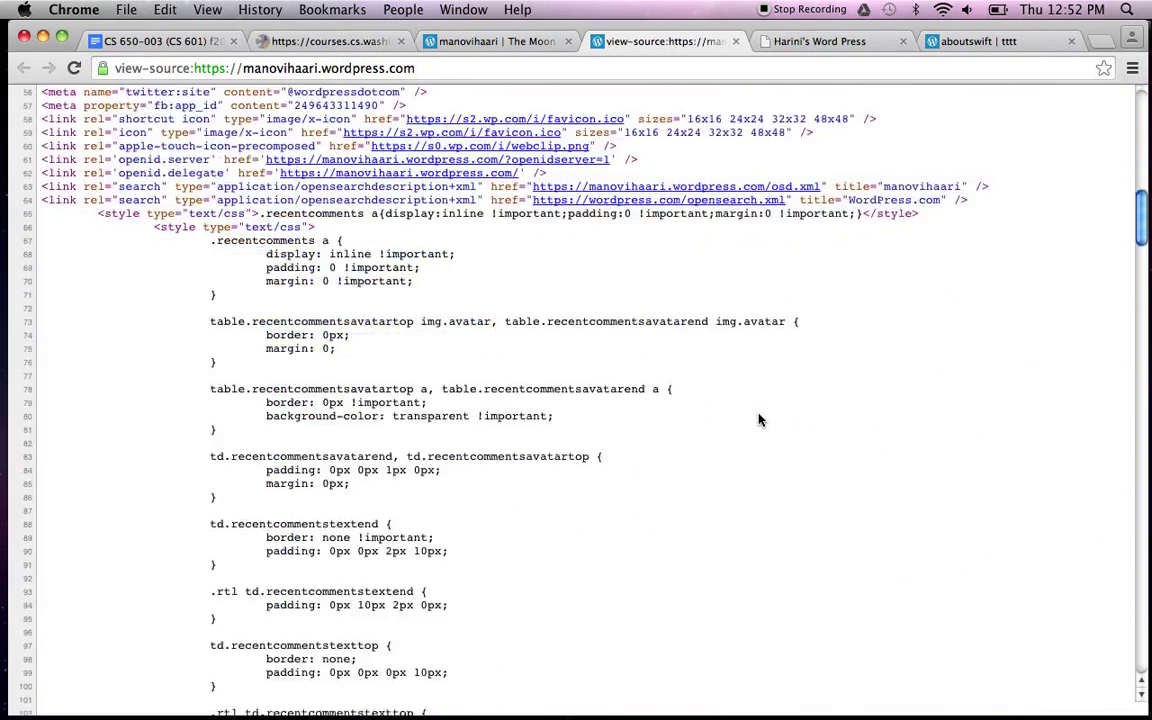
scroll("down", 3)
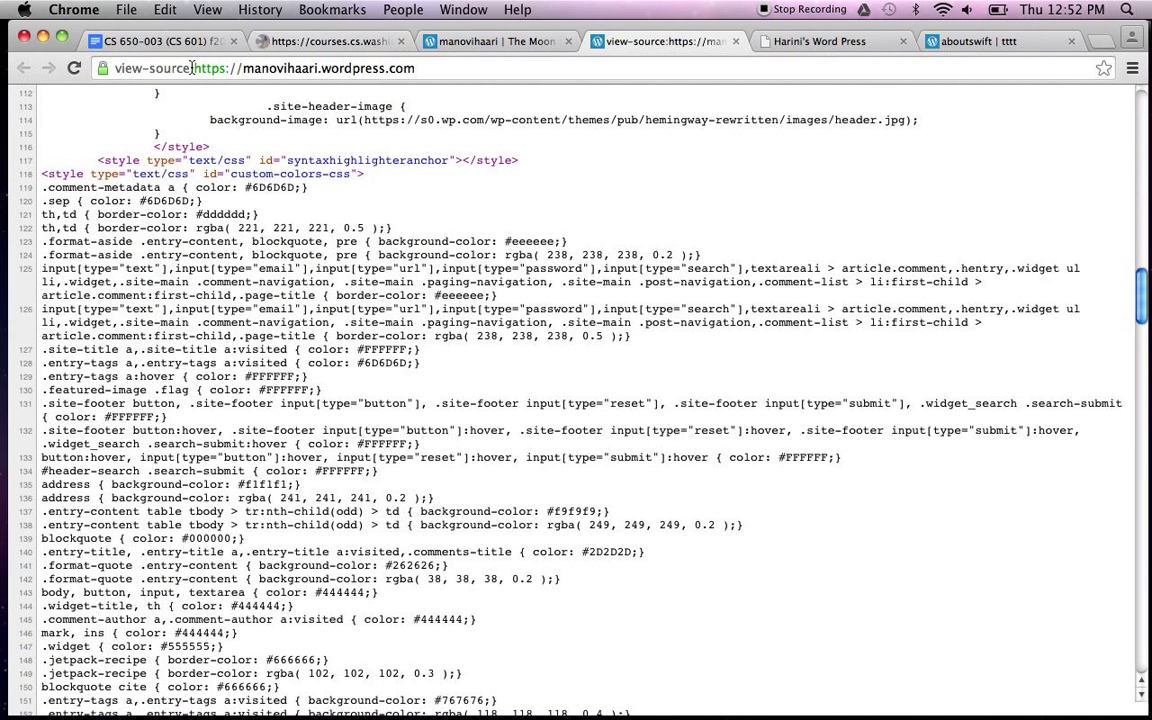
left_click(160, 40)
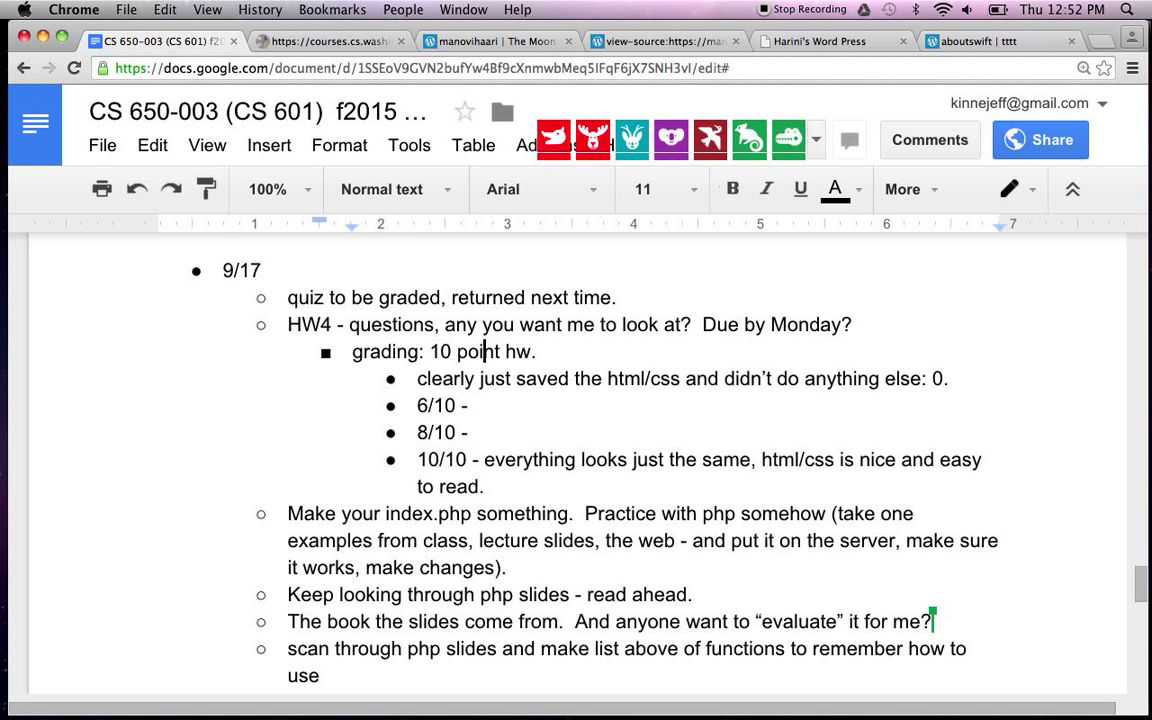
Add a top bullet: include an 'about' section describing trouble or unimplemented parts and why.
key("Return")
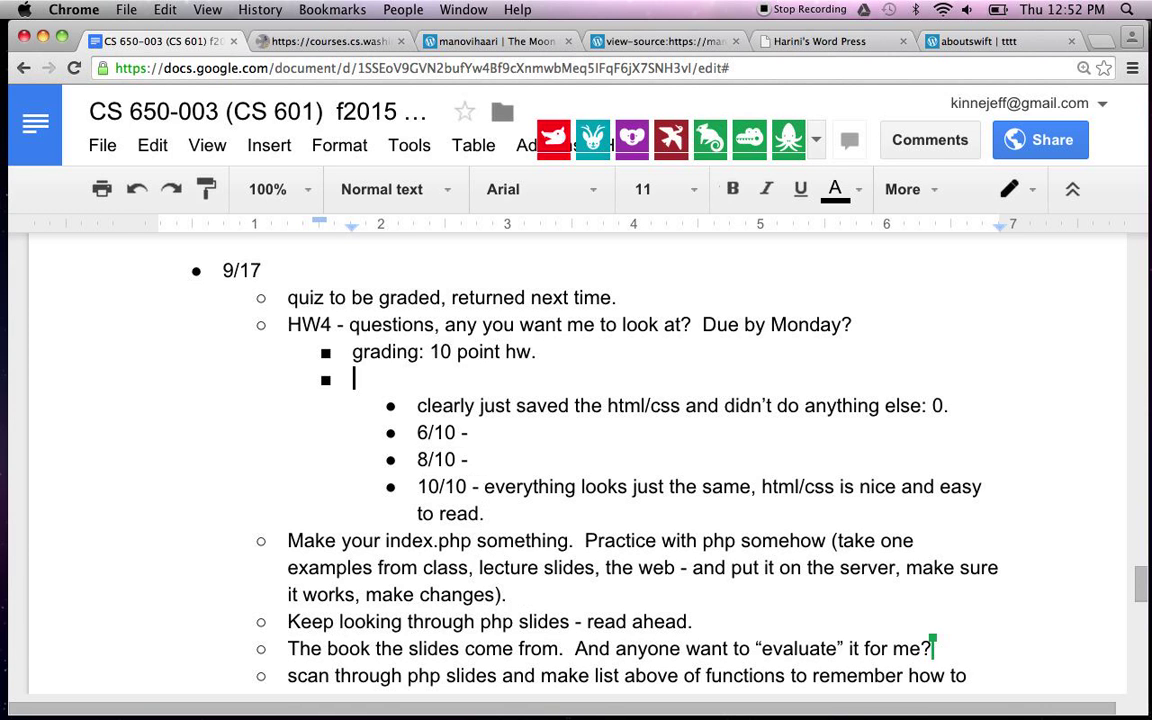
type("Include")
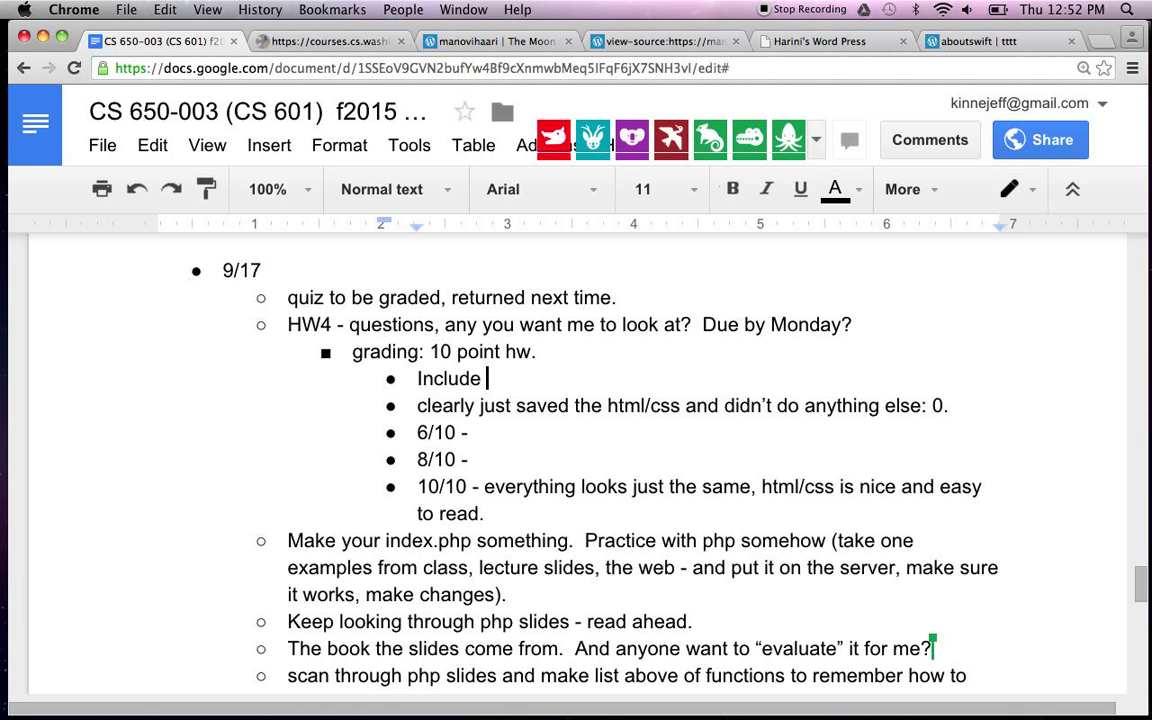
type("an \"about\" s")
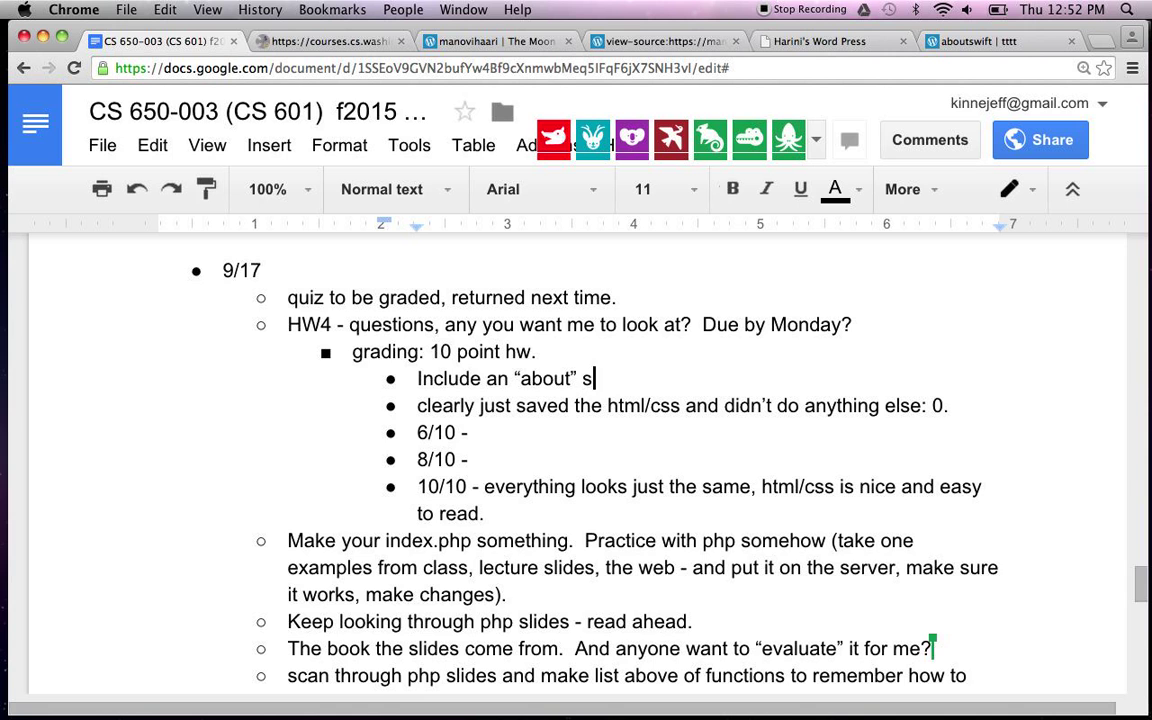
type("ection at the bottom w")
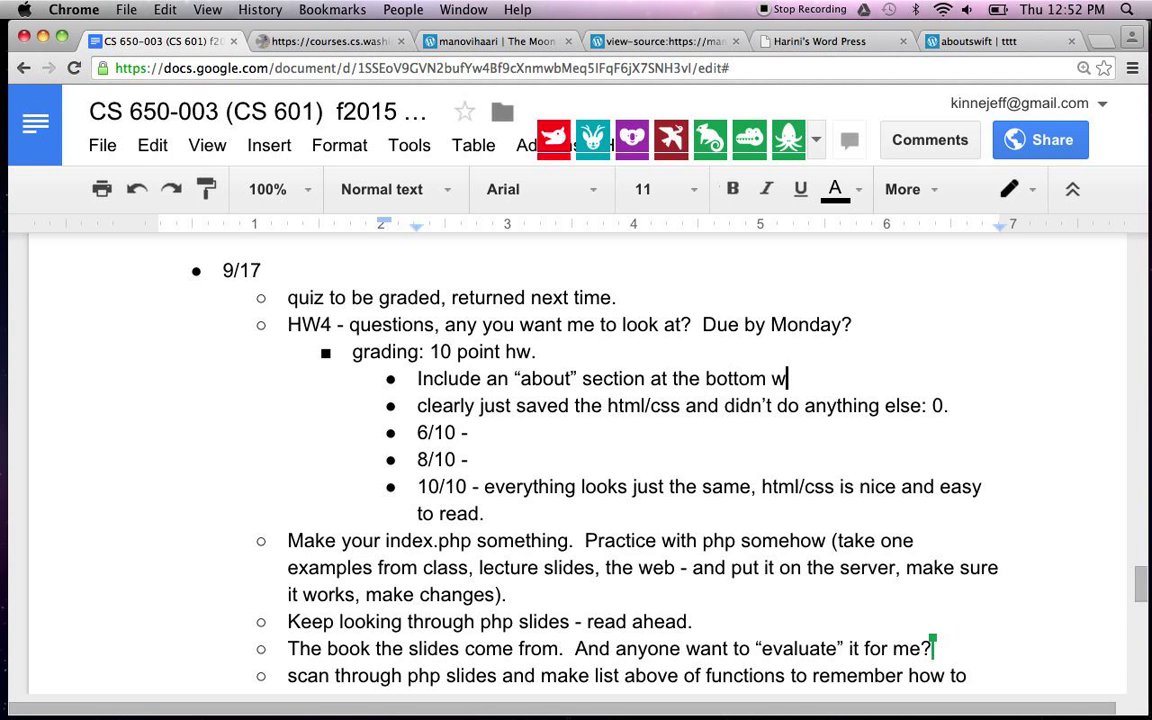
type("here you desc")
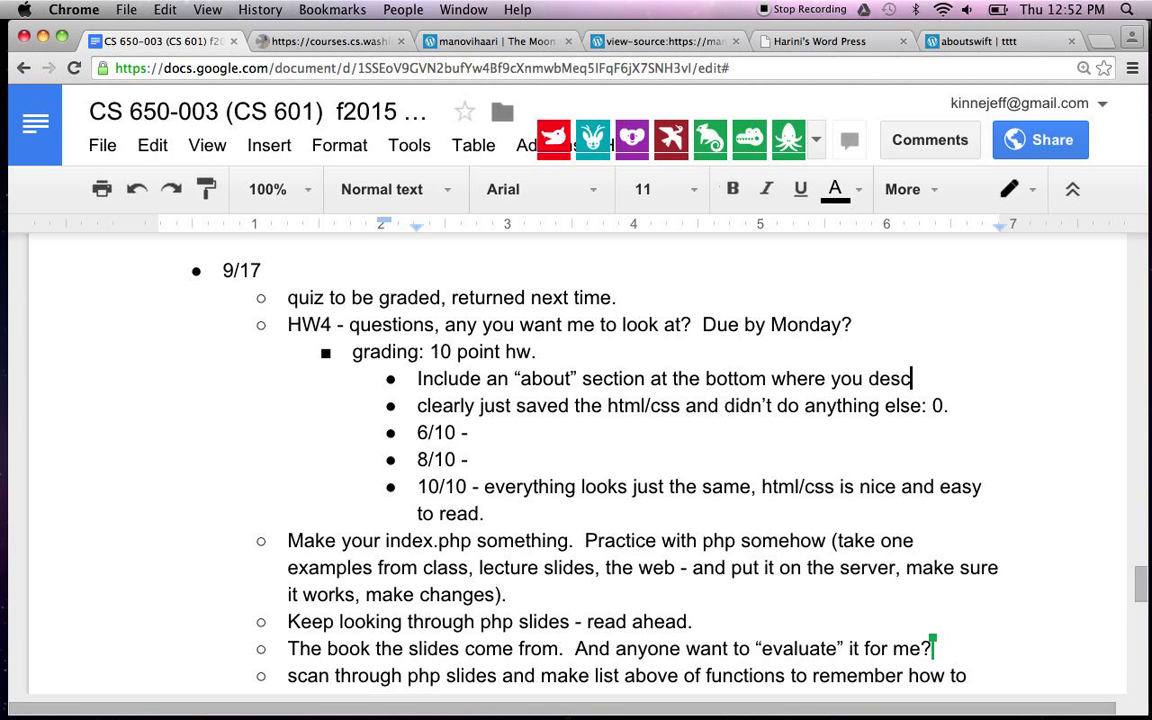
type("ribe anything you've")
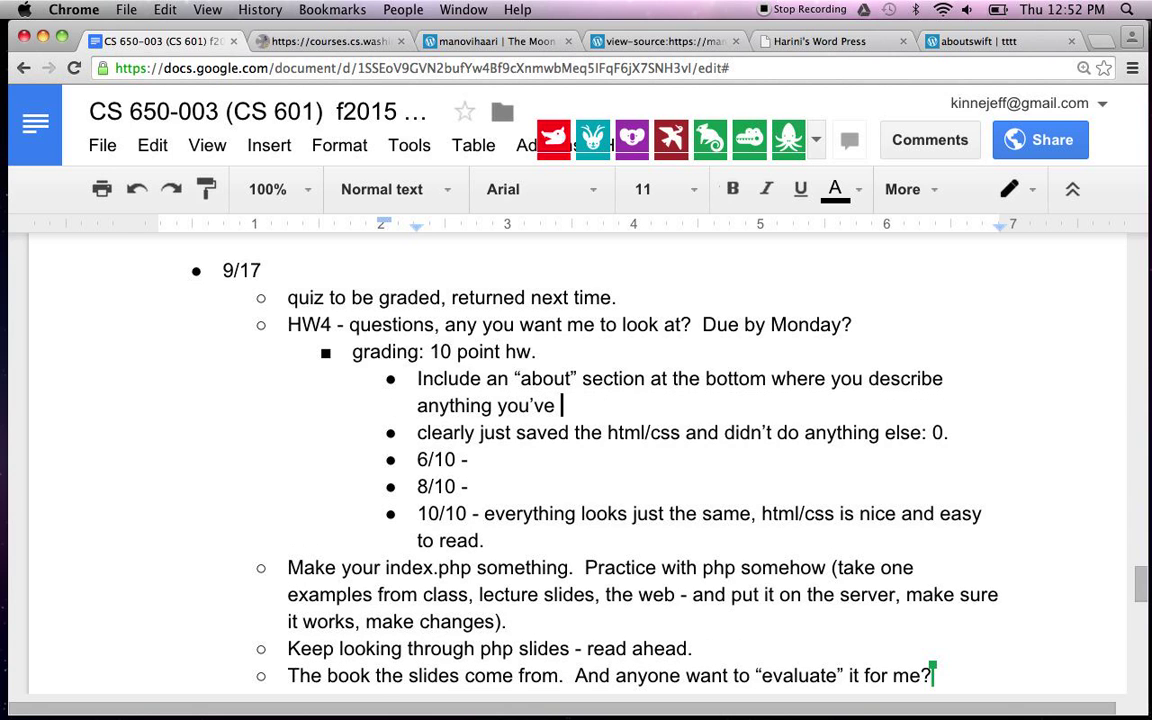
type("had troubel with o")
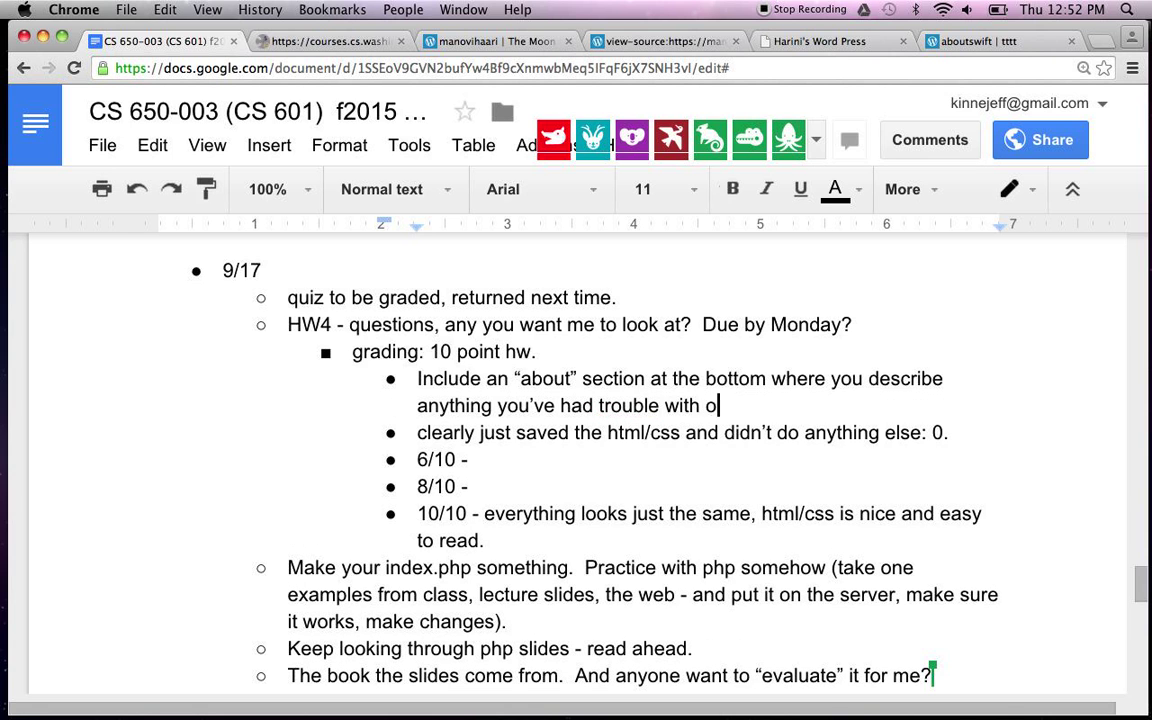
type("r decided not t")
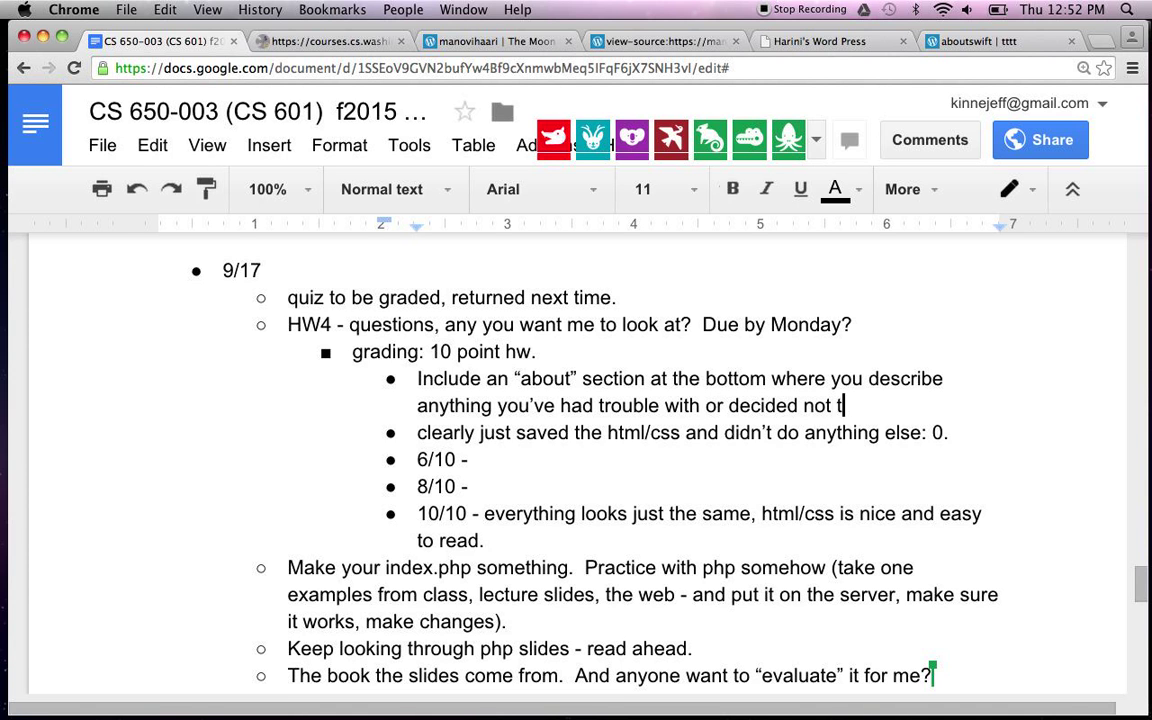
type("o implement and w")
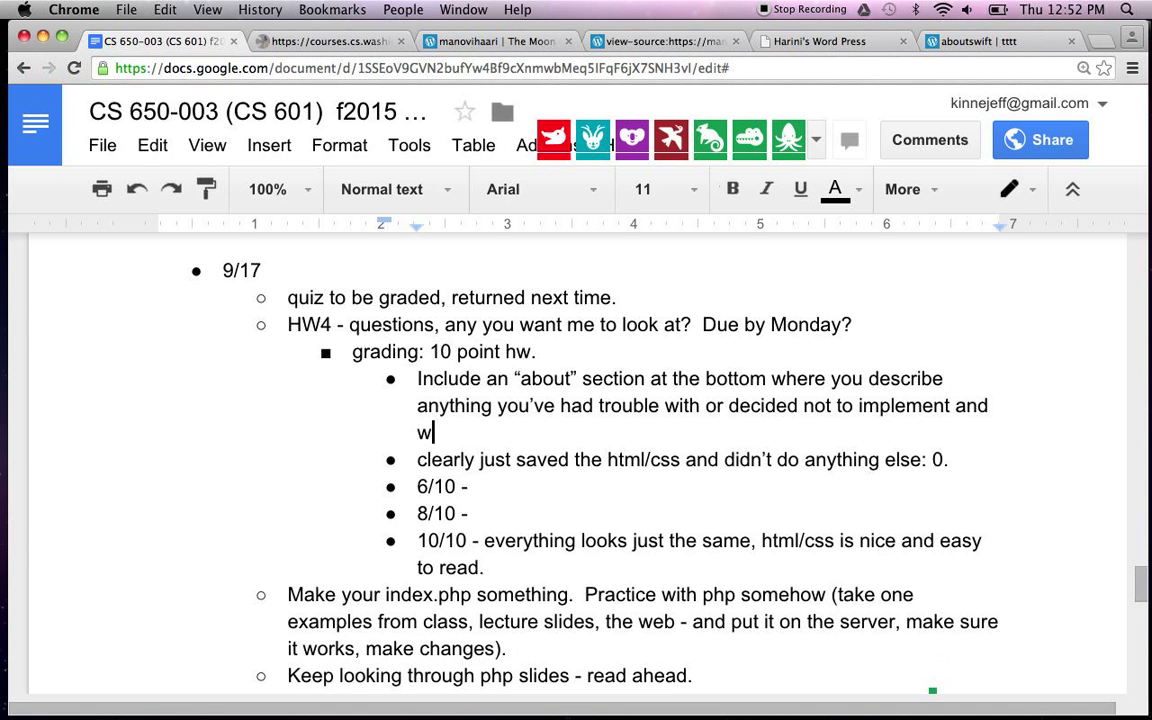
type("hy.")
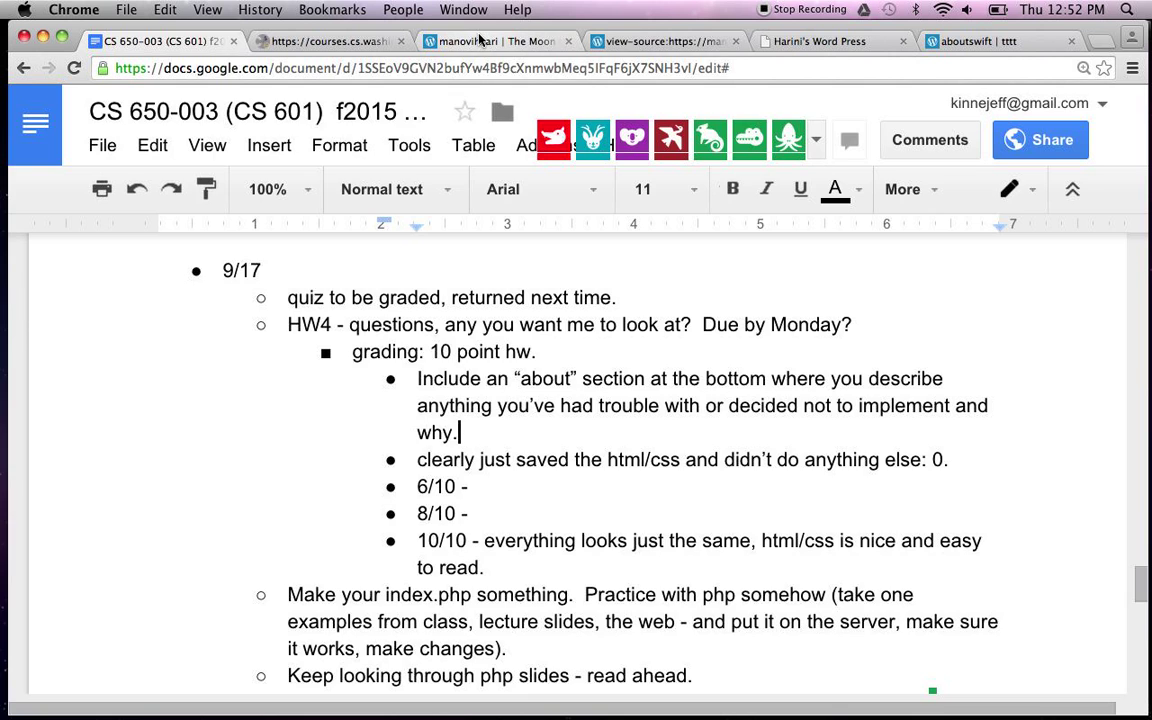
Glance at the student blog and the Arrays slide, then return to the CS 650 notes.
left_click(496, 40)
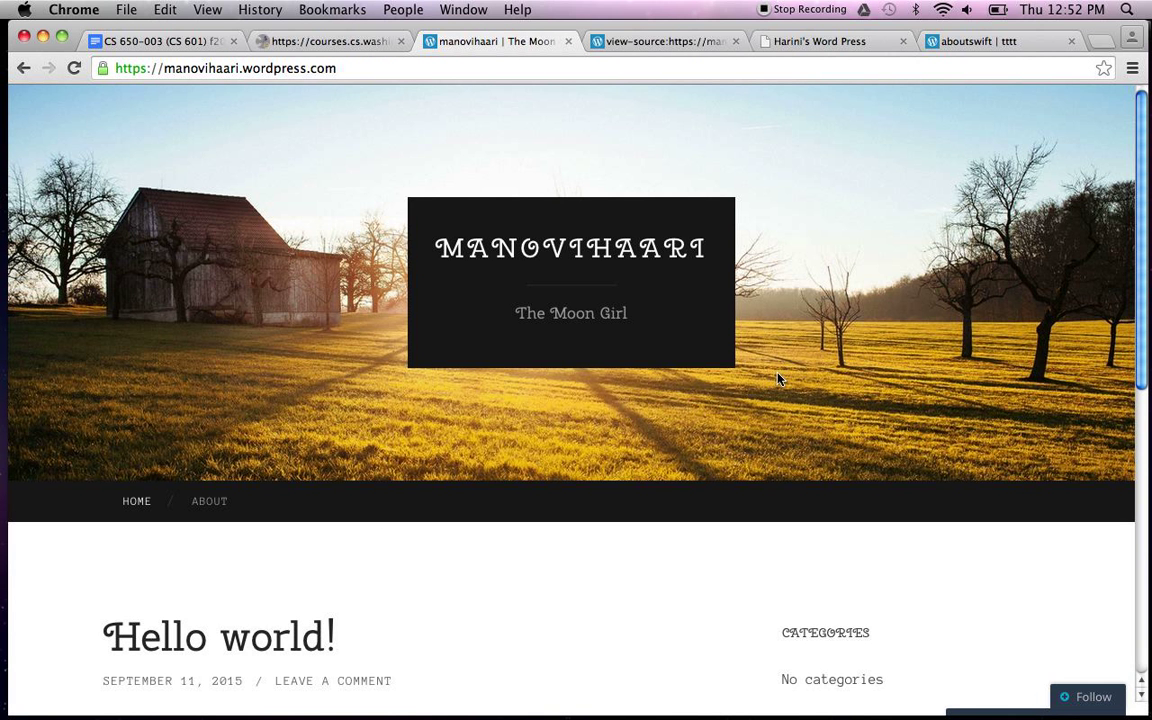
mouse_move(790, 500)
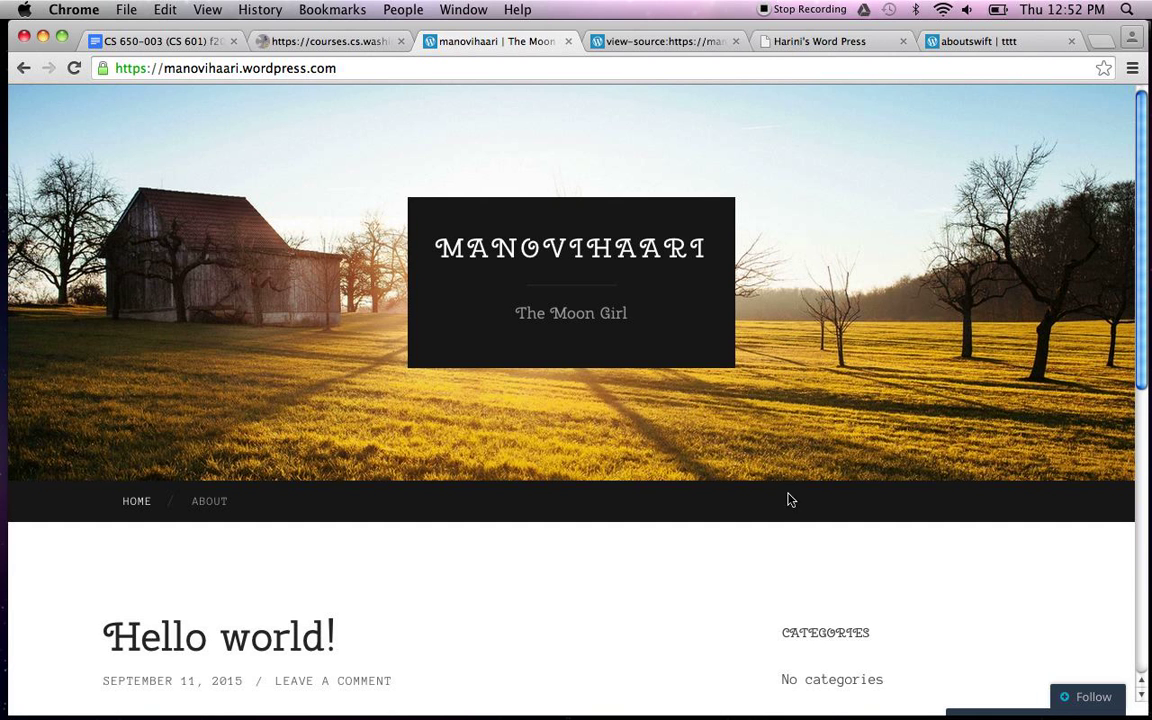
mouse_move(660, 40)
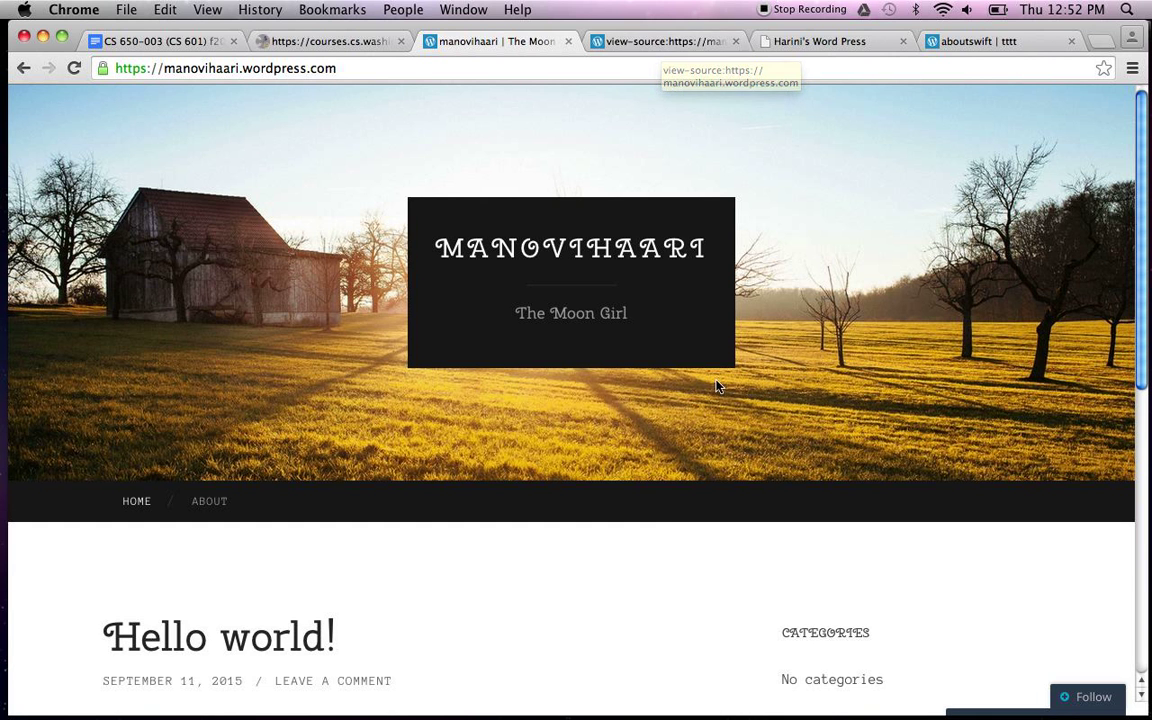
scroll("down", 3)
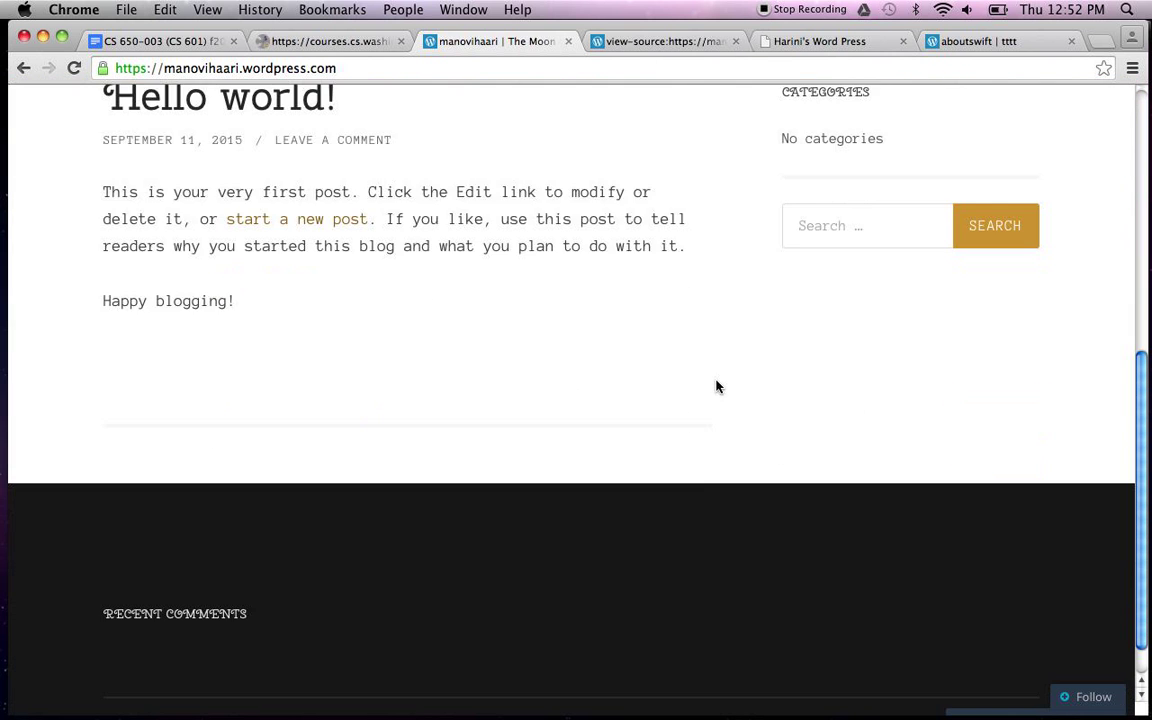
scroll("up", 3)
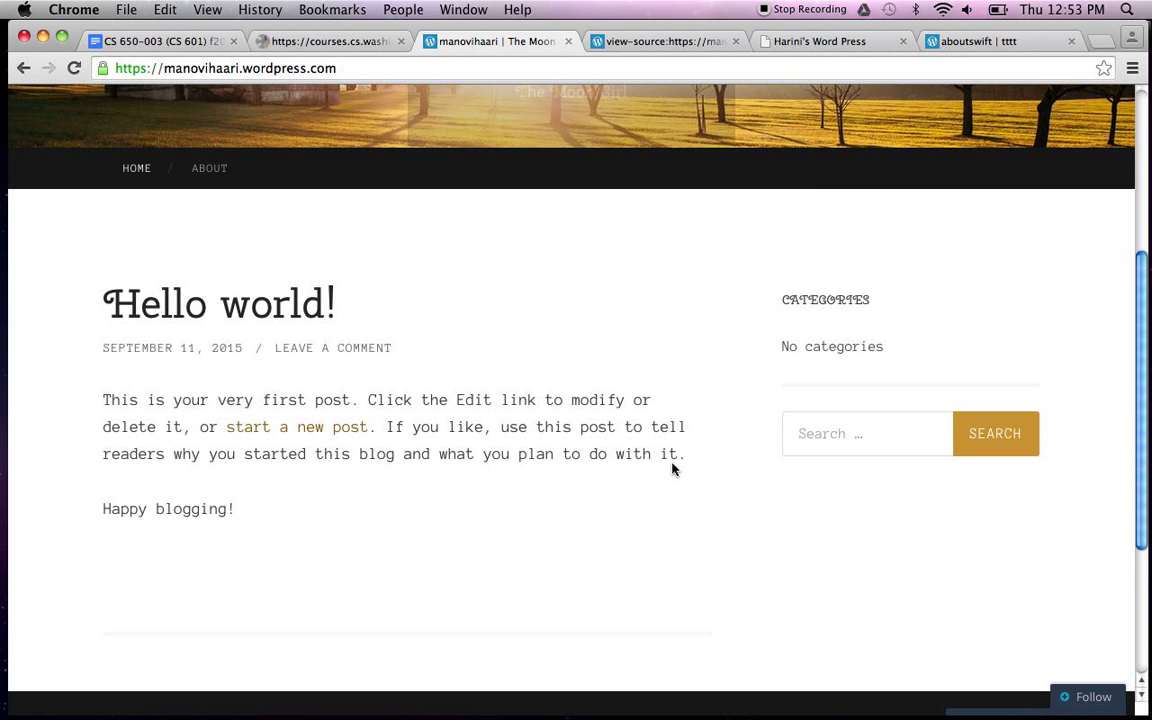
scroll("up", 3)
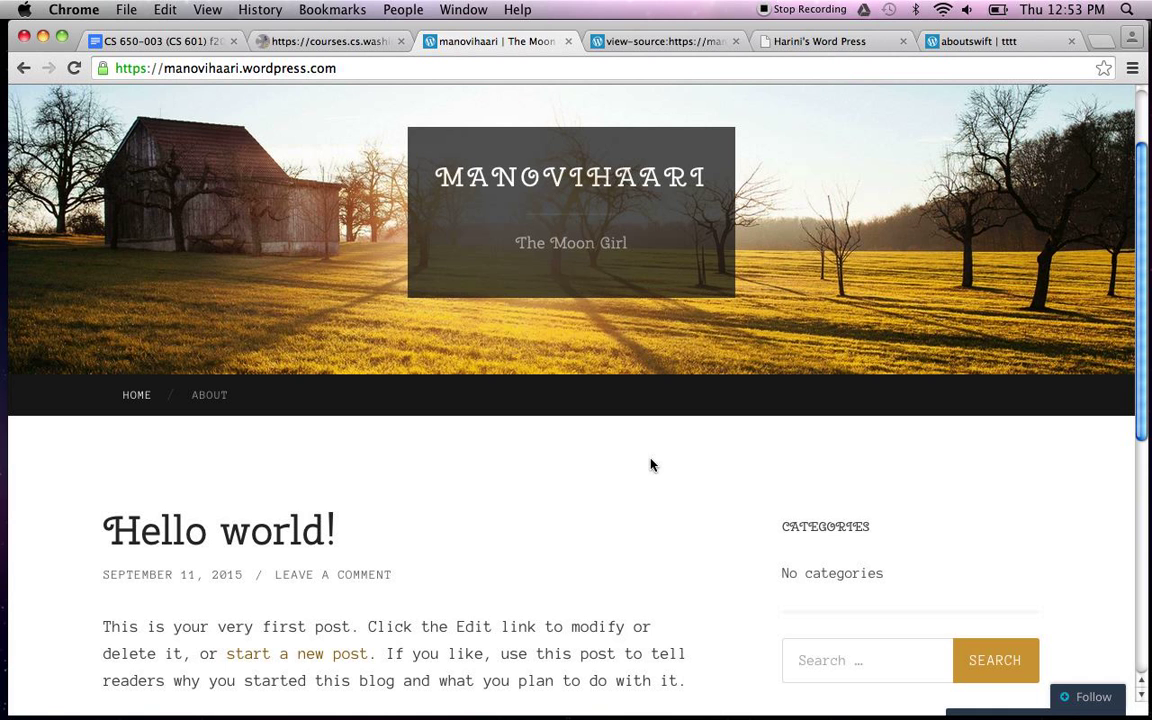
mouse_move(686, 386)
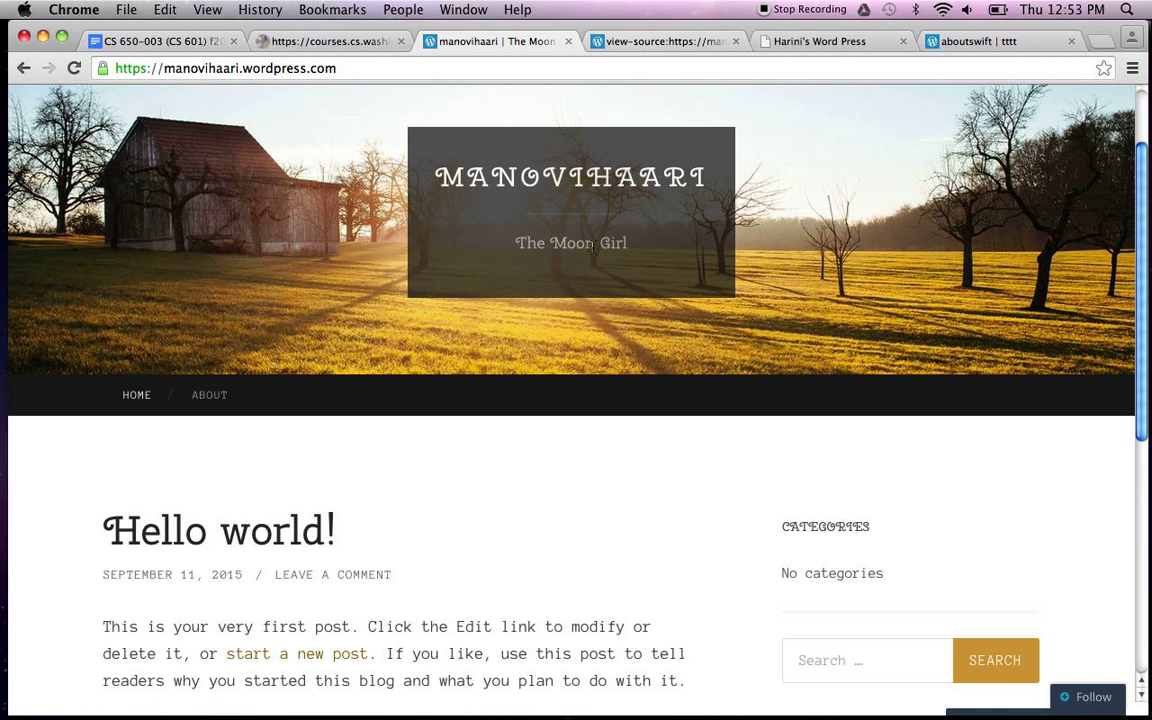
mouse_move(208, 394)
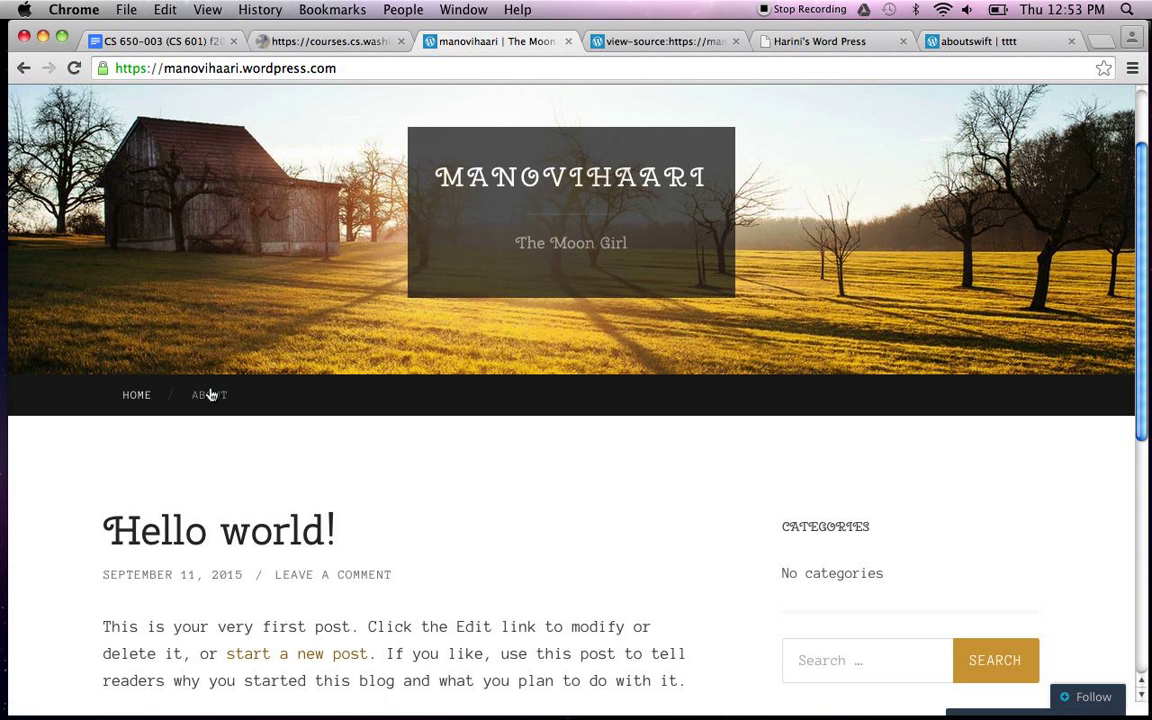
left_click(330, 40)
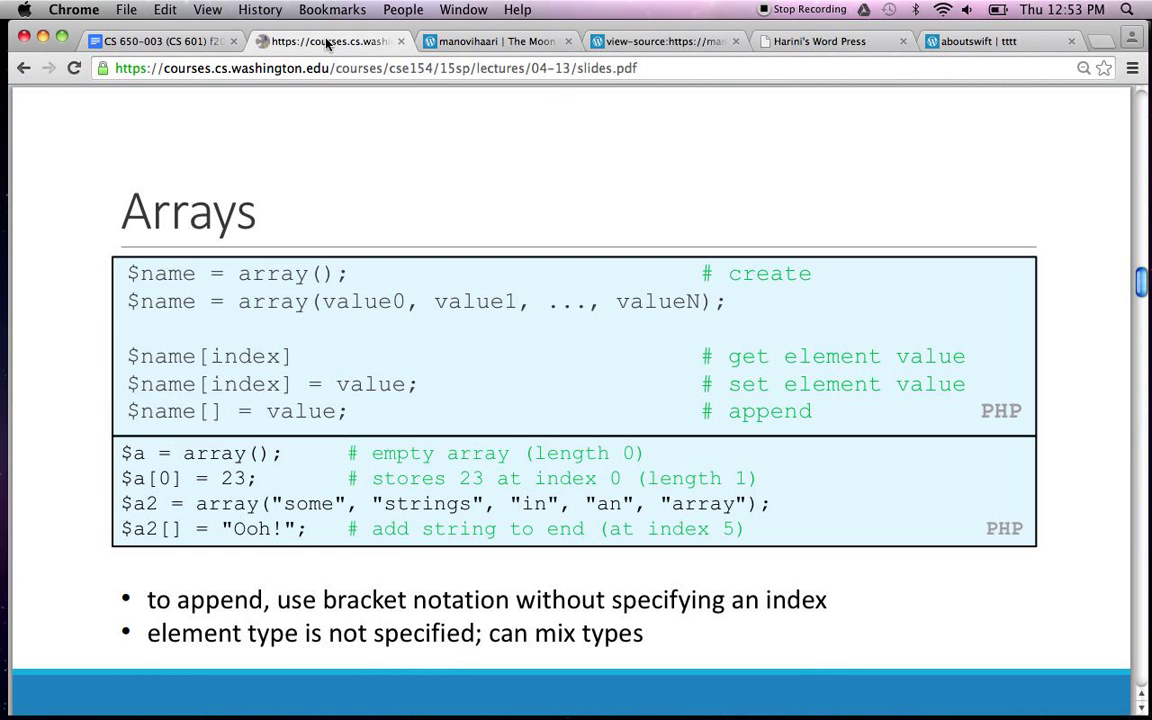
left_click(160, 40)
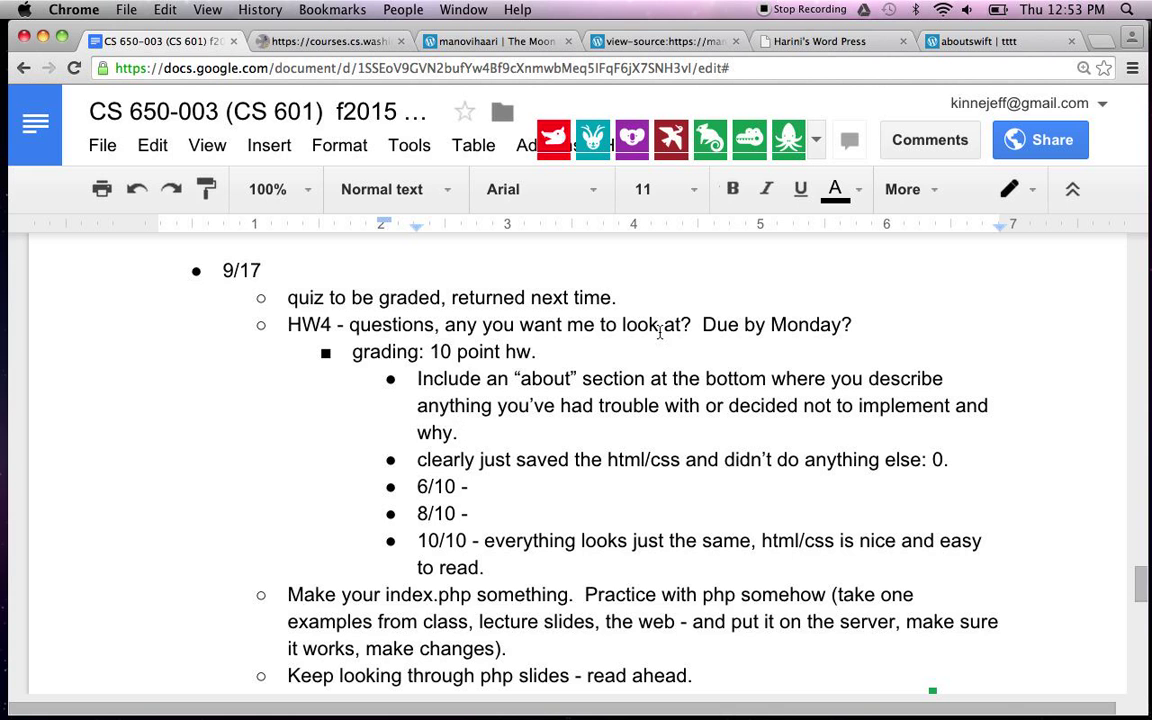
Fill the 6/10 bullet: a start, some parts right, many don't, at least half okay-ish.
left_click(458, 488)
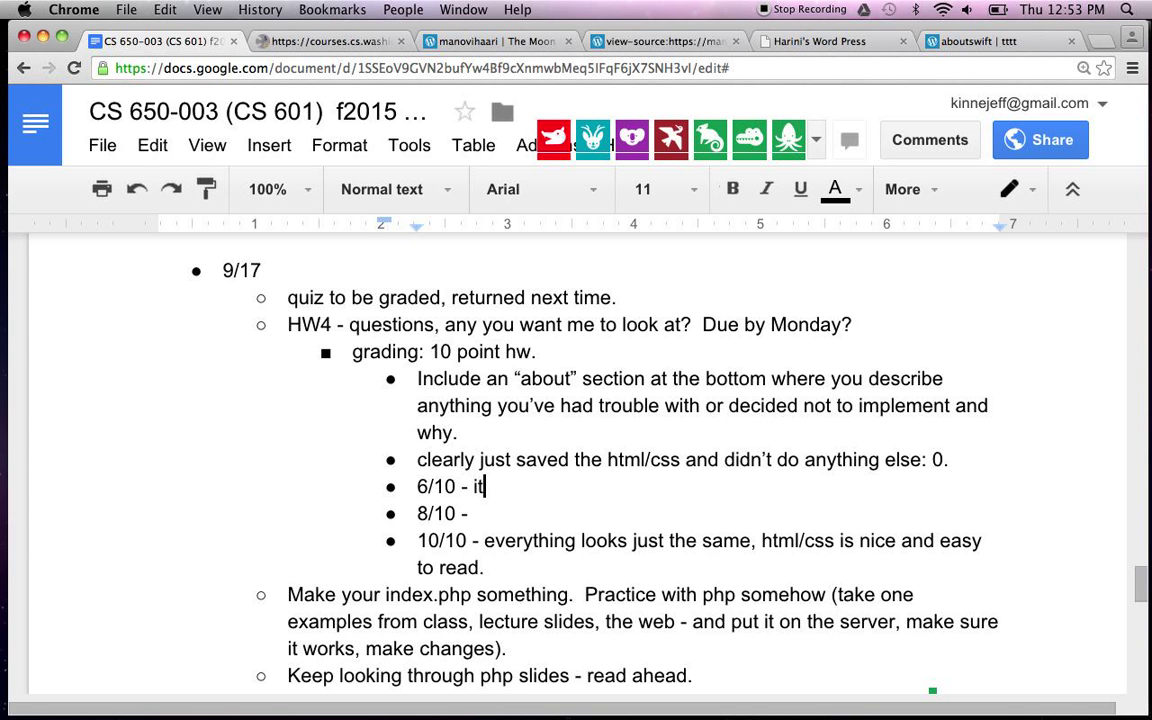
type("s a start, some parts look righ")
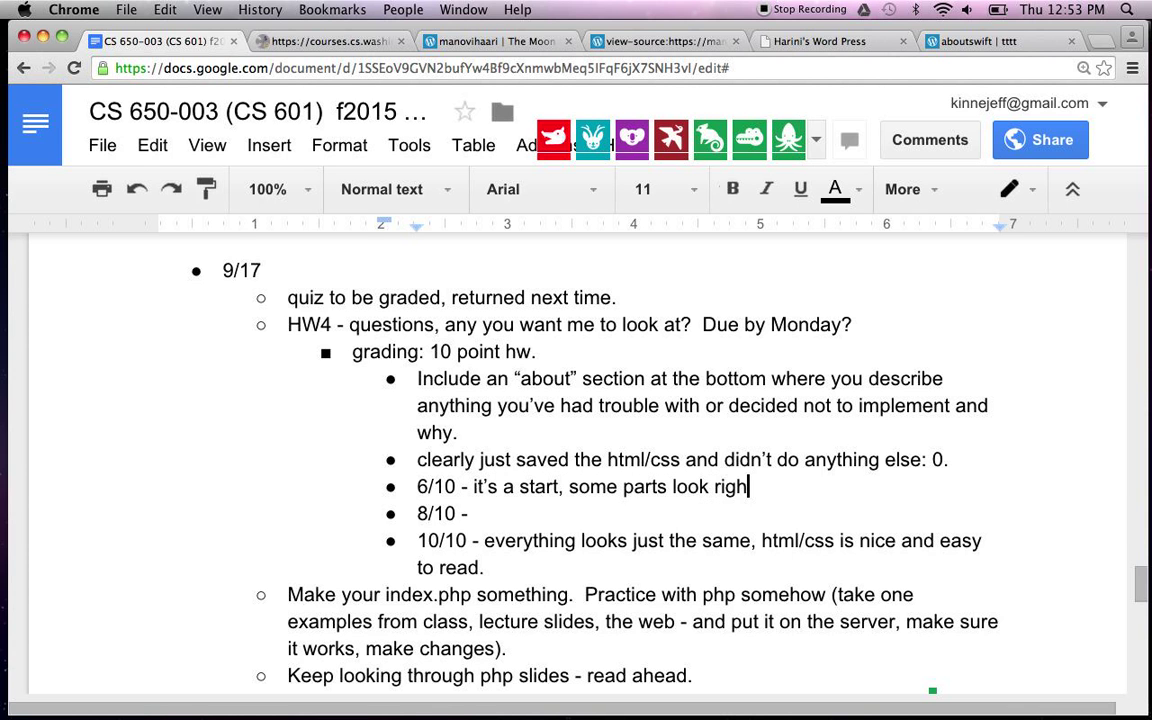
type("and")
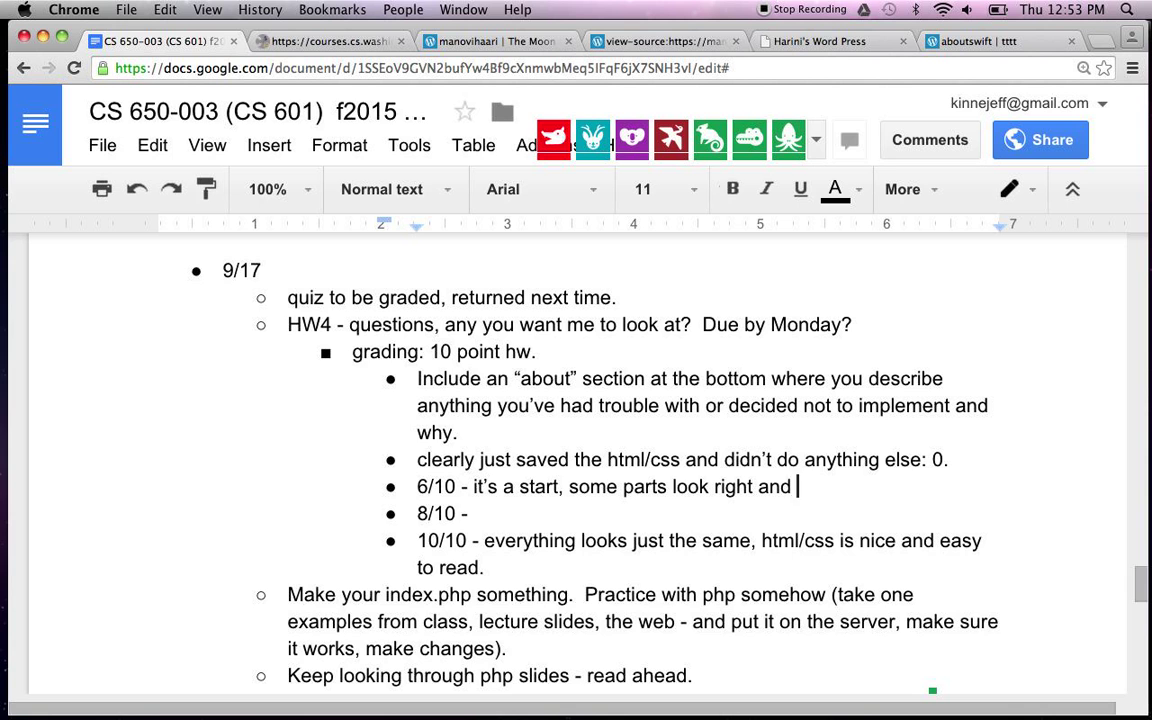
type("many others don")
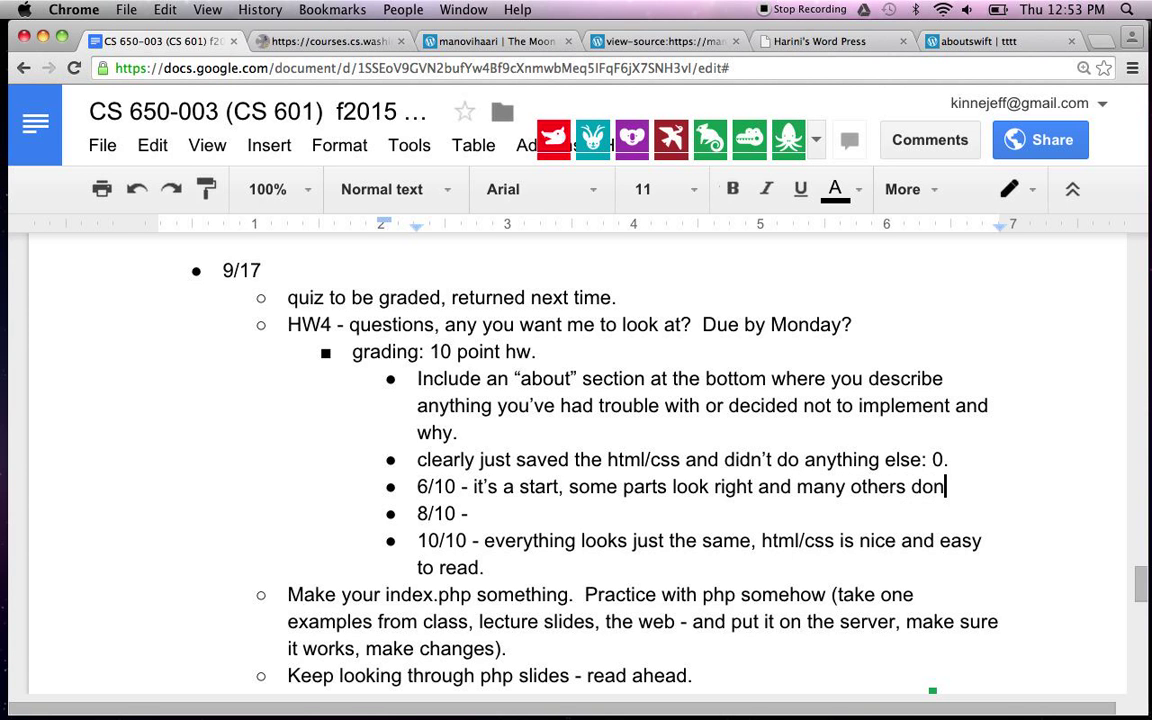
type("t.")
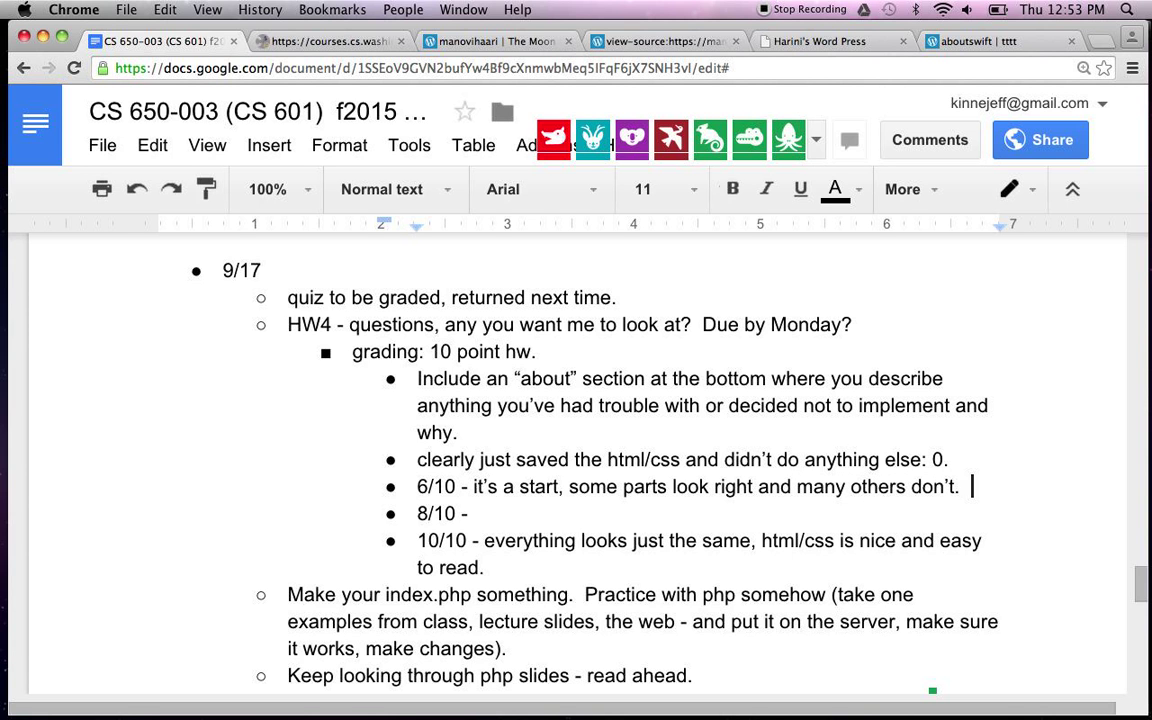
type("At least half o")
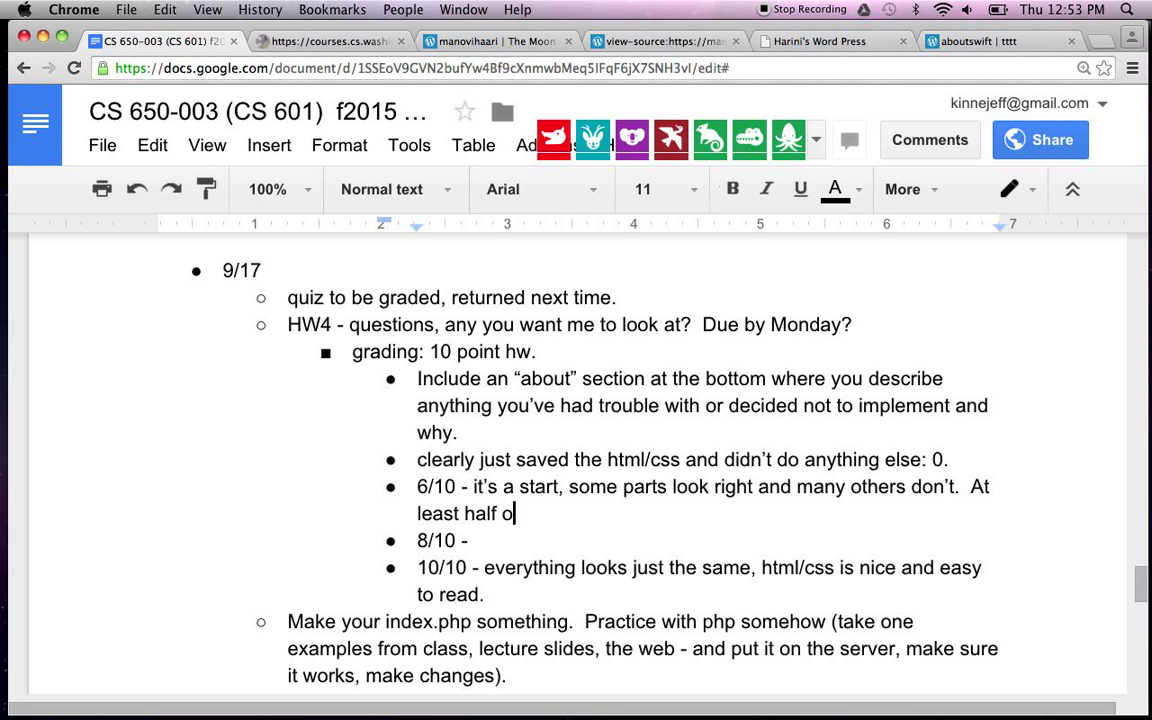
type("f the p")
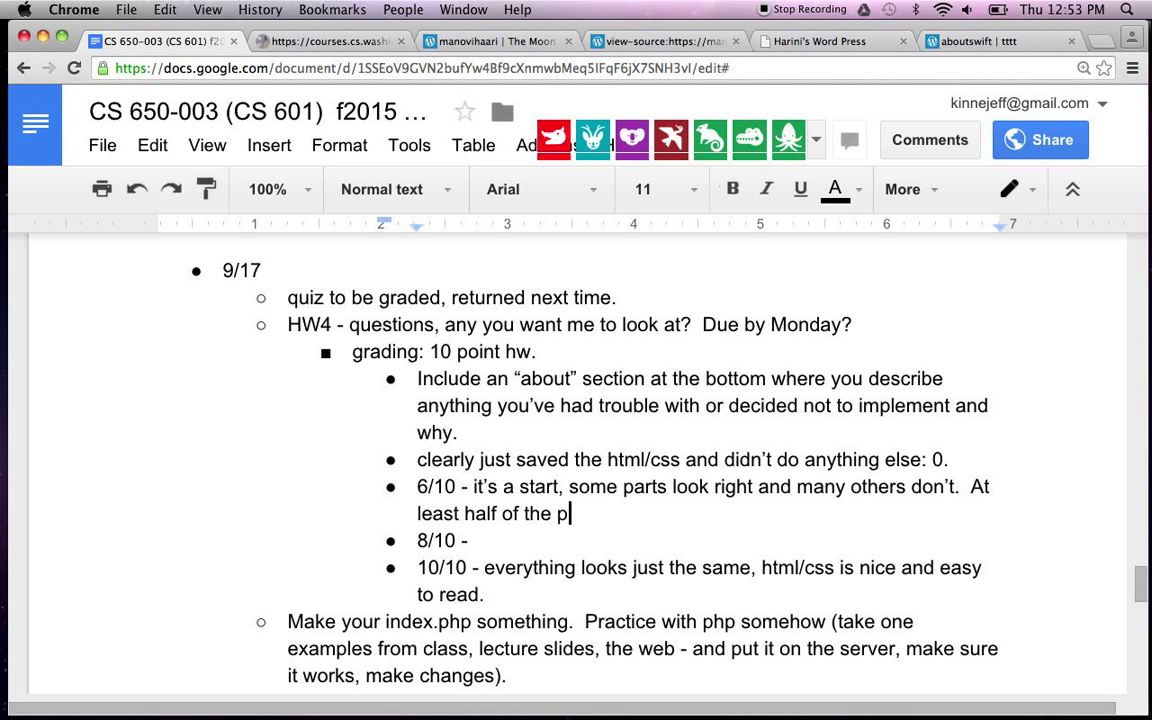
type("age looks okay-i")
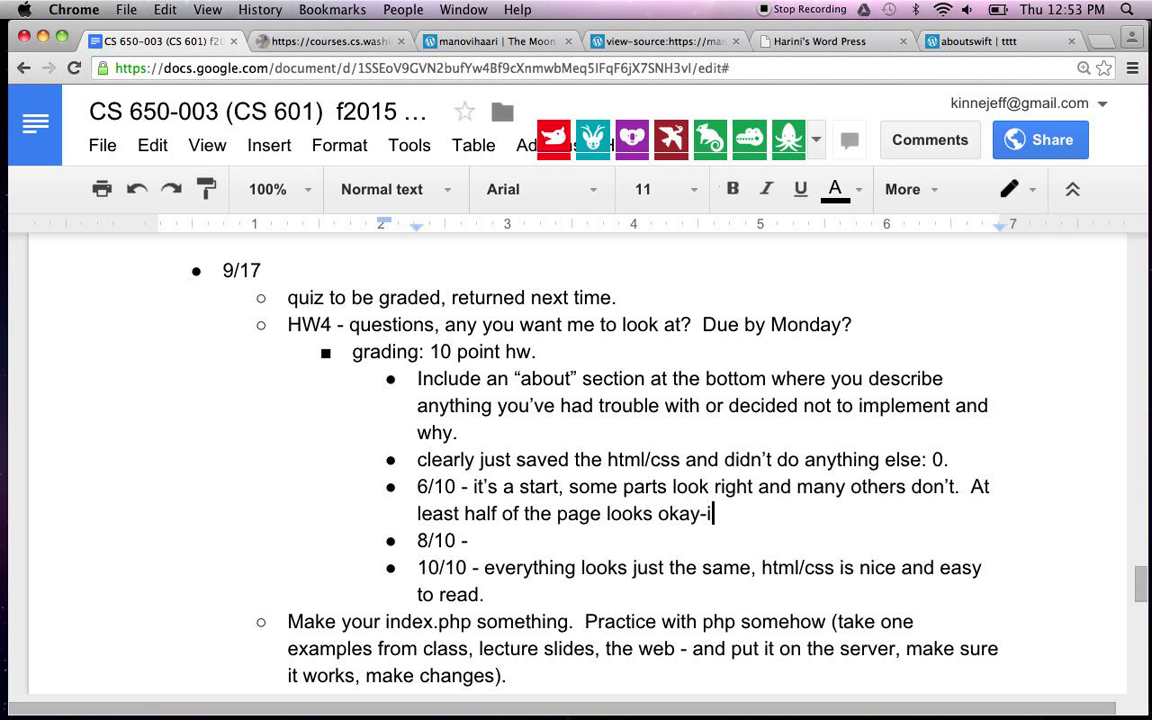
scroll("down", 3)
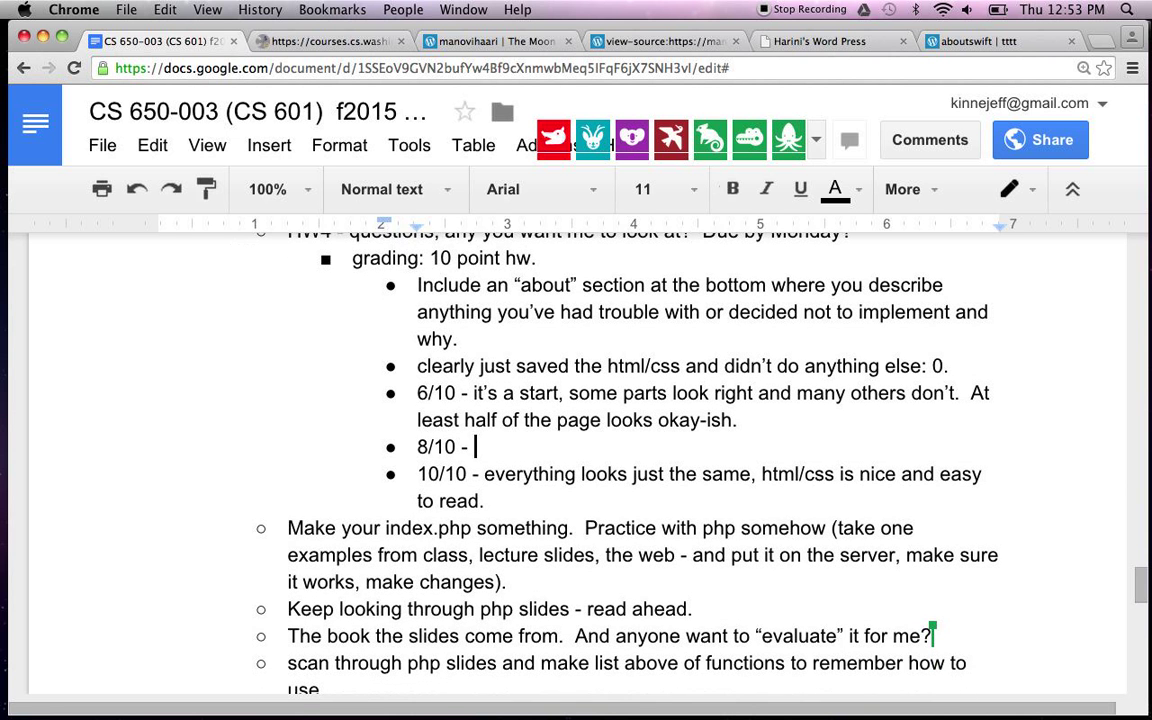
Bring up the student's Moon Girl WordPress blog and scroll to its Hello world! post.
left_click(496, 40)
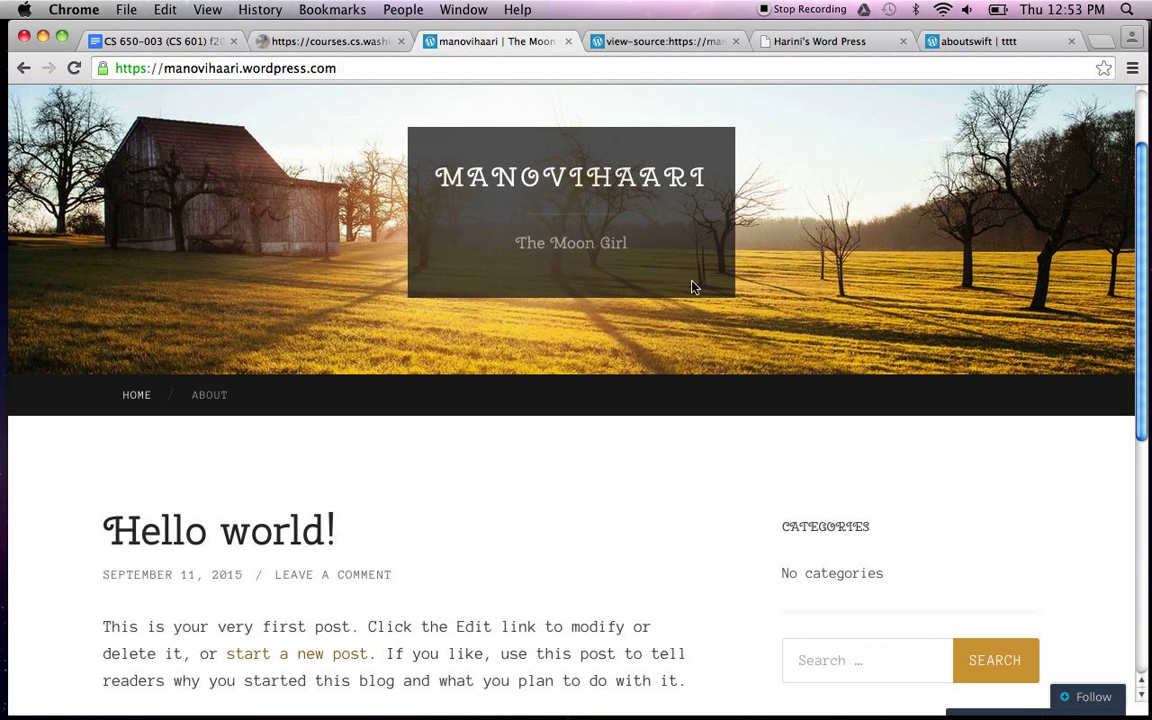
mouse_move(800, 458)
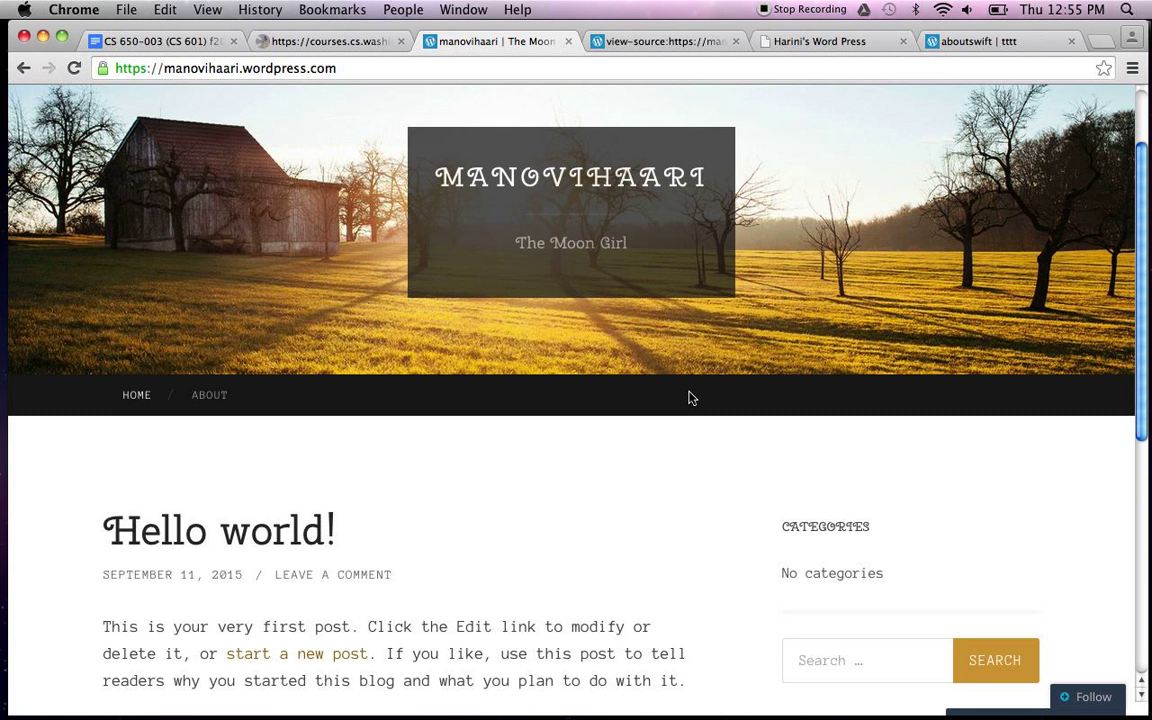
scroll("down", 3)
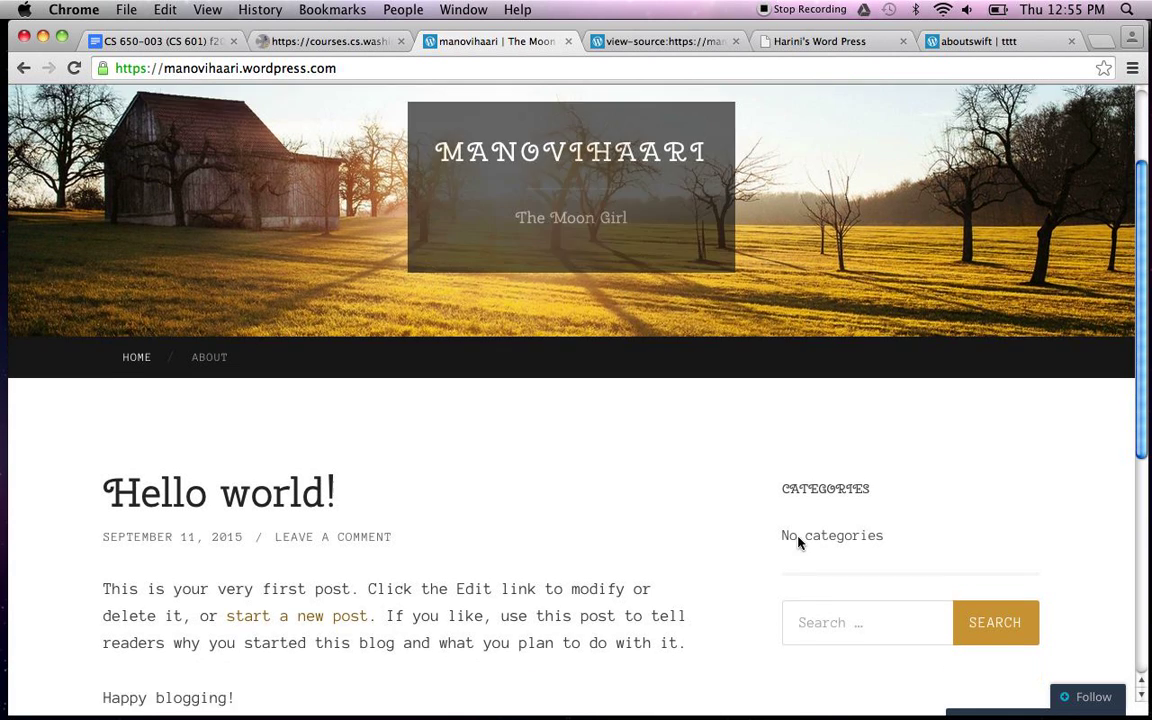
scroll("down", 3)
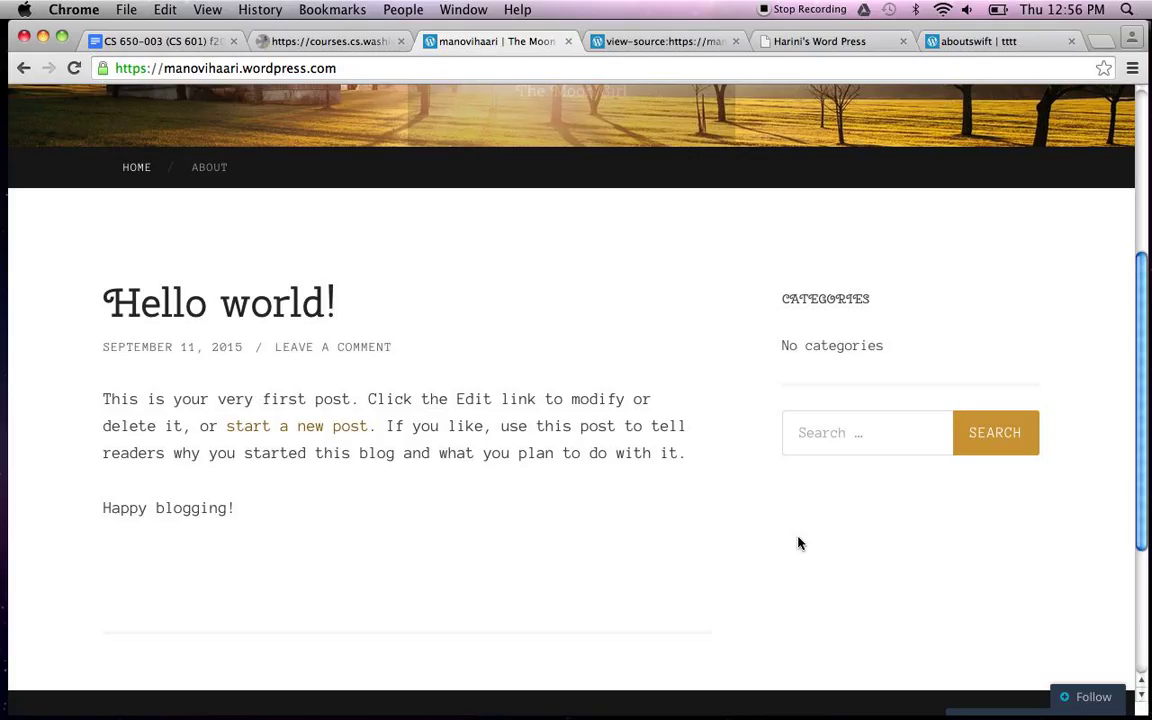
Under HW4 in the notes, add 'Due Tuesday night, and if you have a question about yours send me a link to your WP site and CS site.'.
left_click(160, 40)
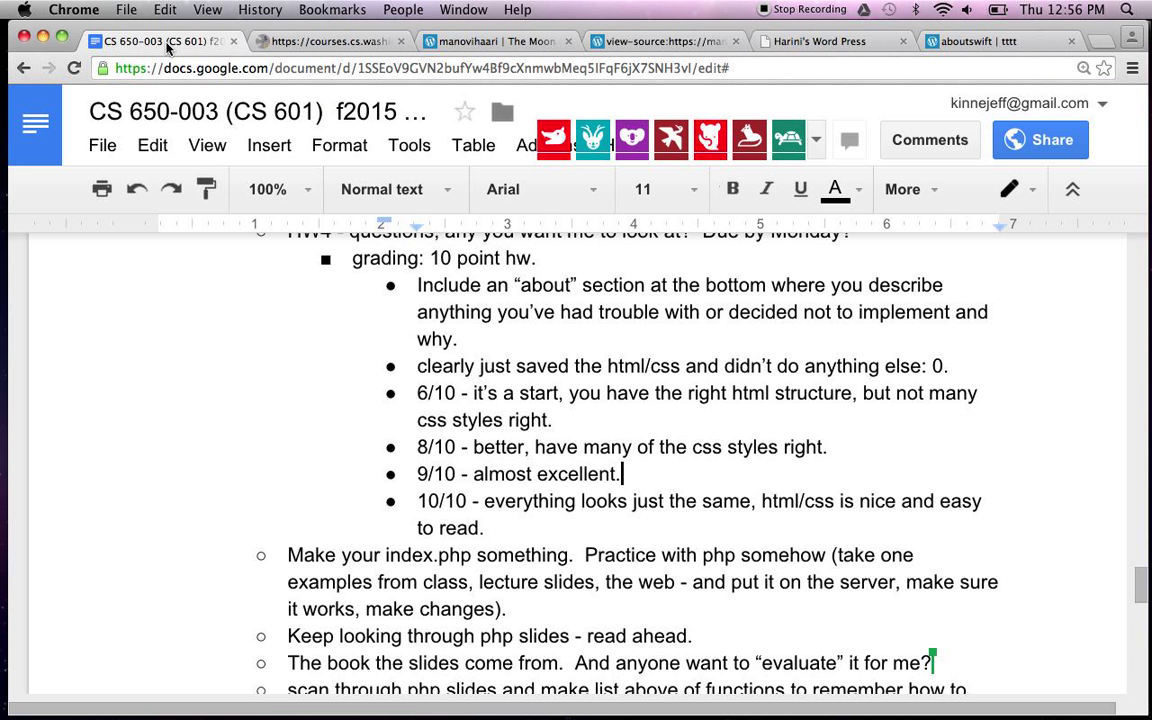
scroll("up", 3)
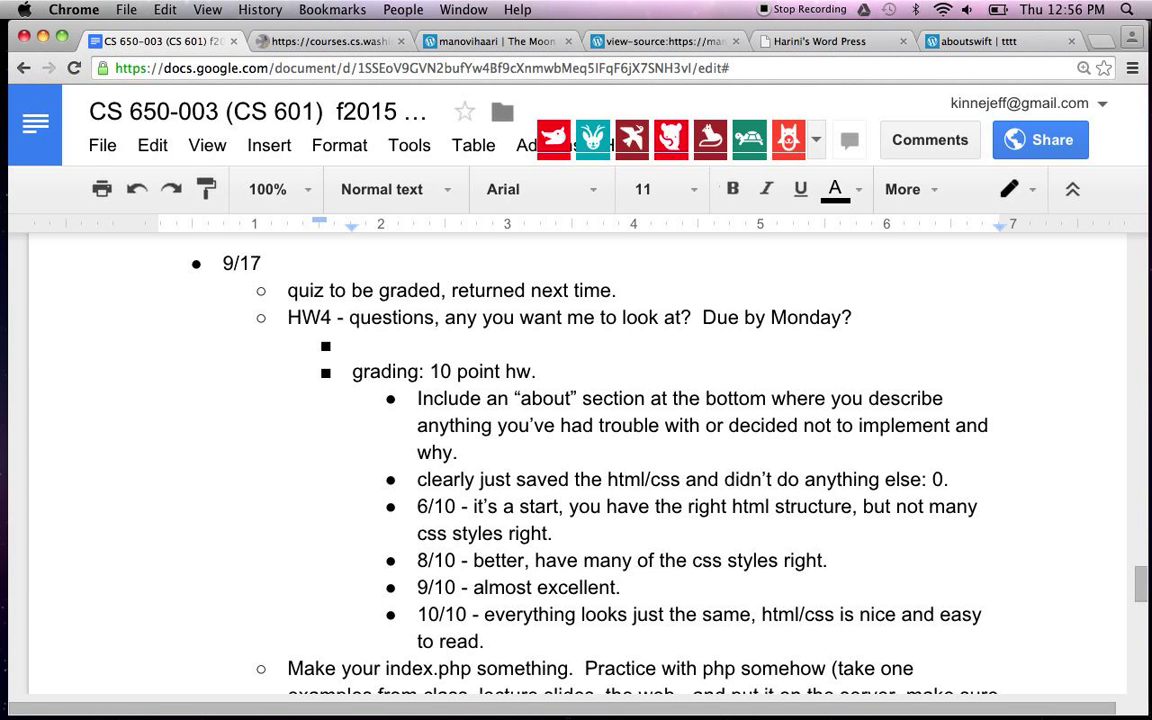
type("Due")
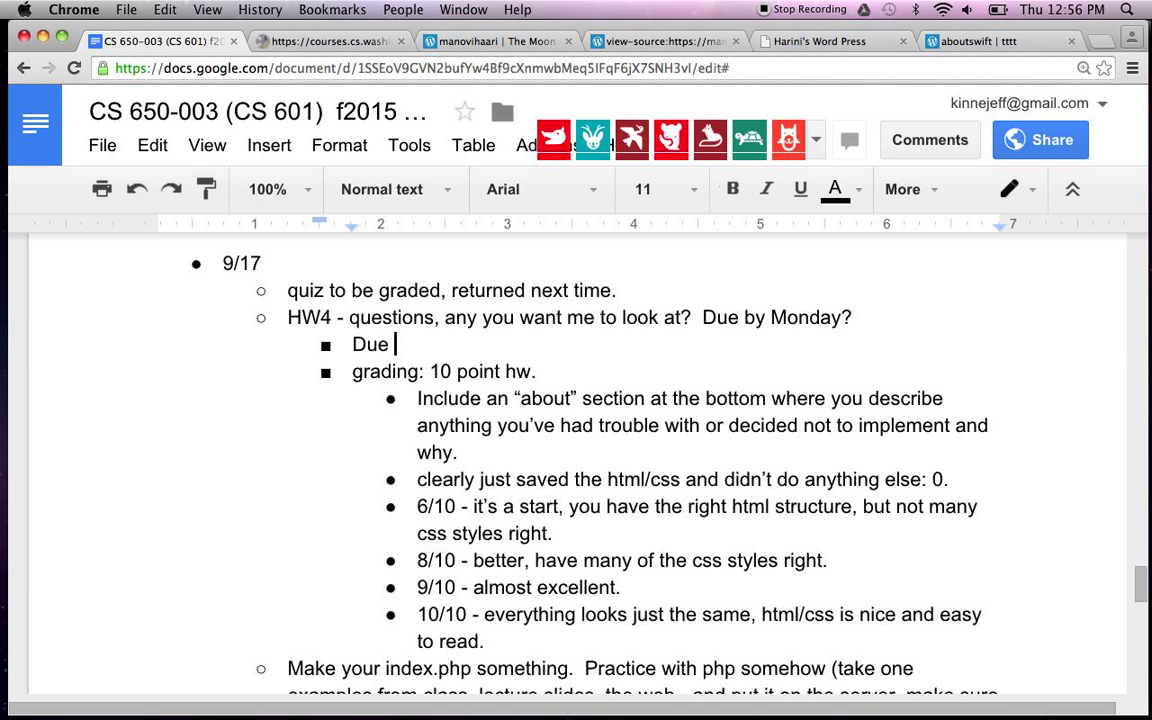
type("Teu")
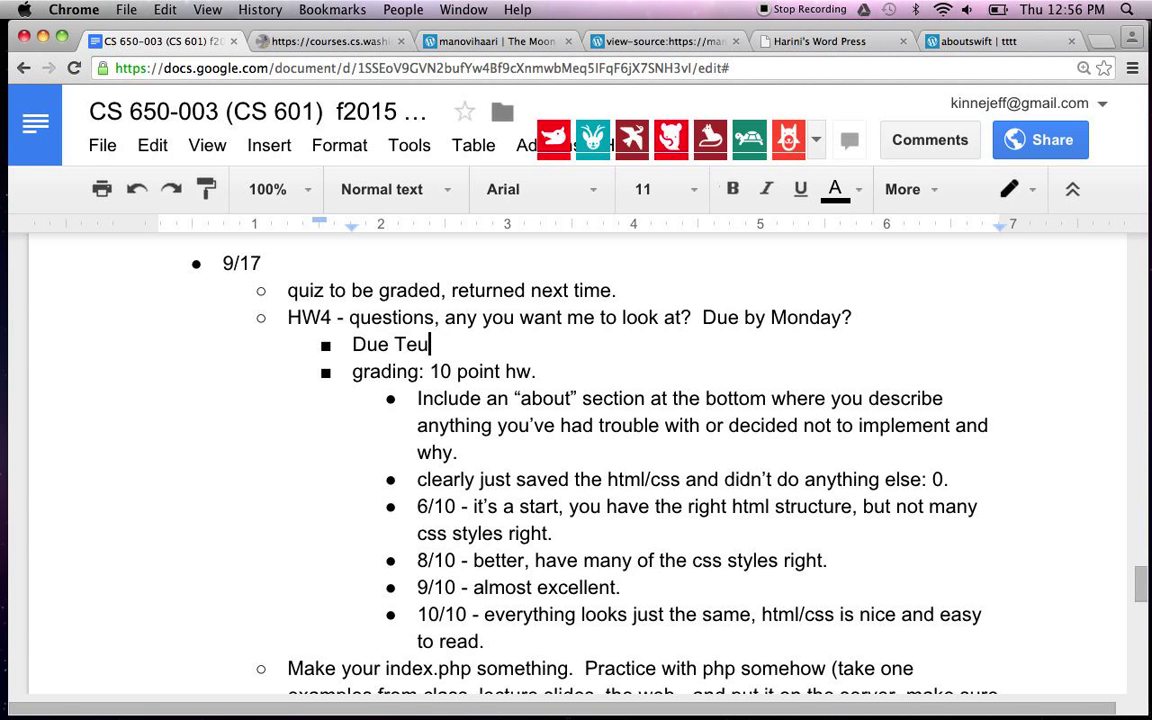
type("sday night")
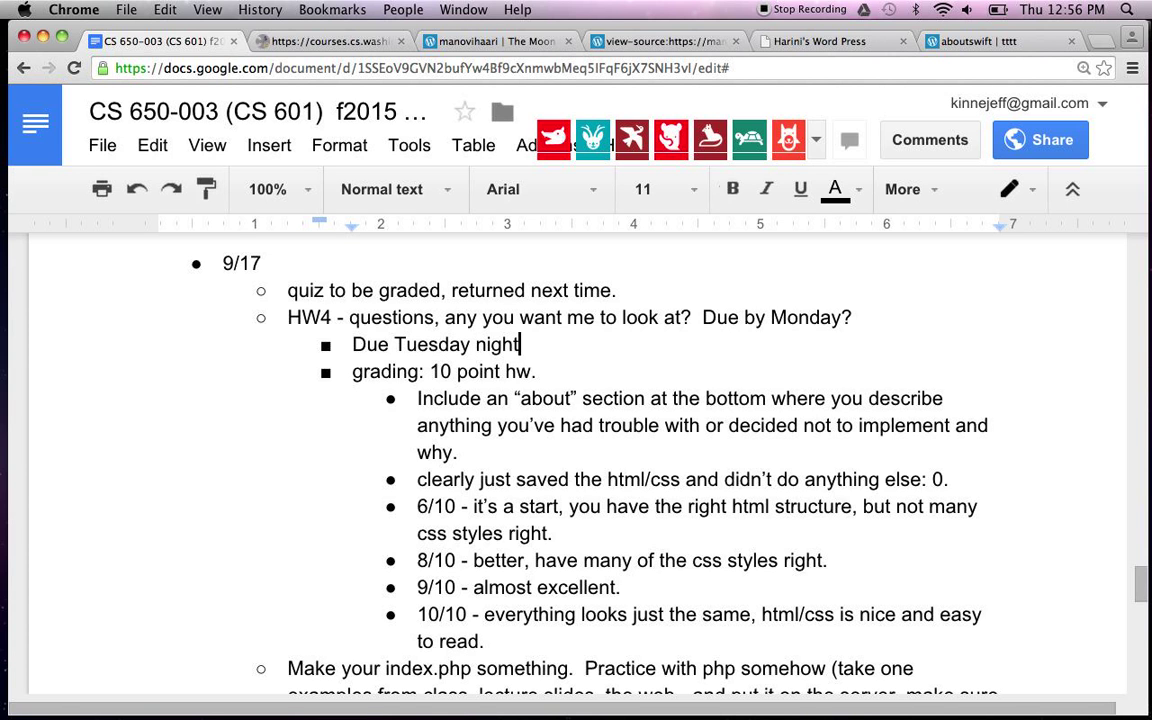
type(", and if you have a qu")
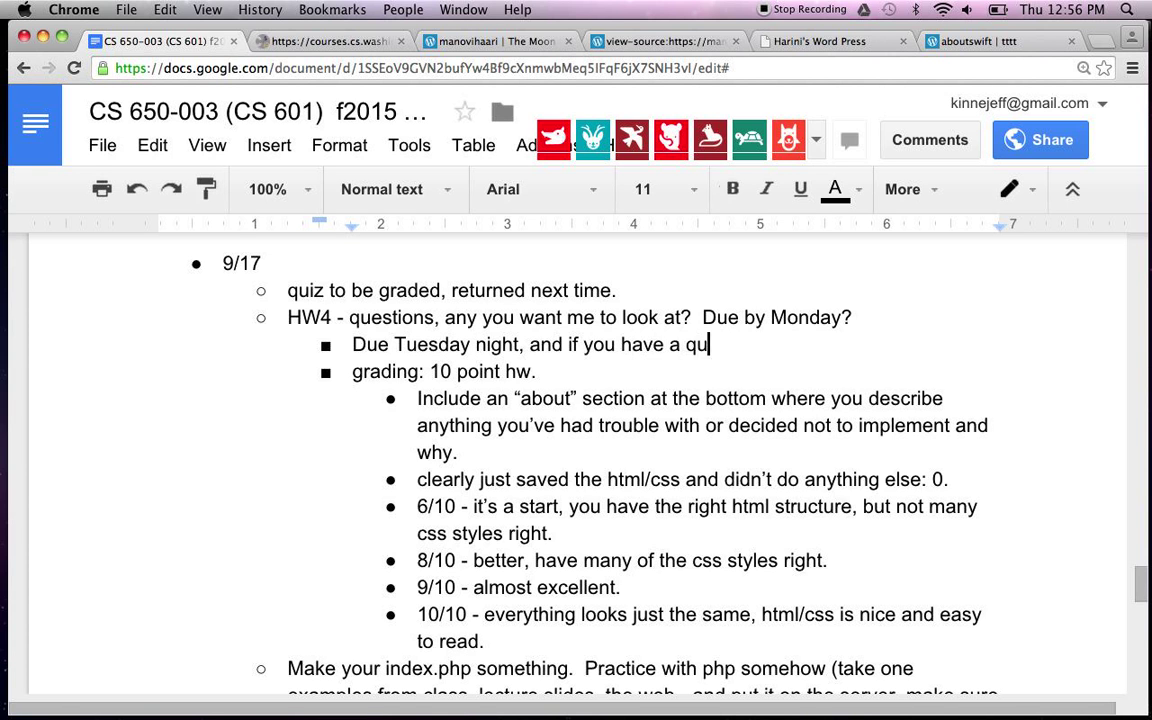
type("estion about y")
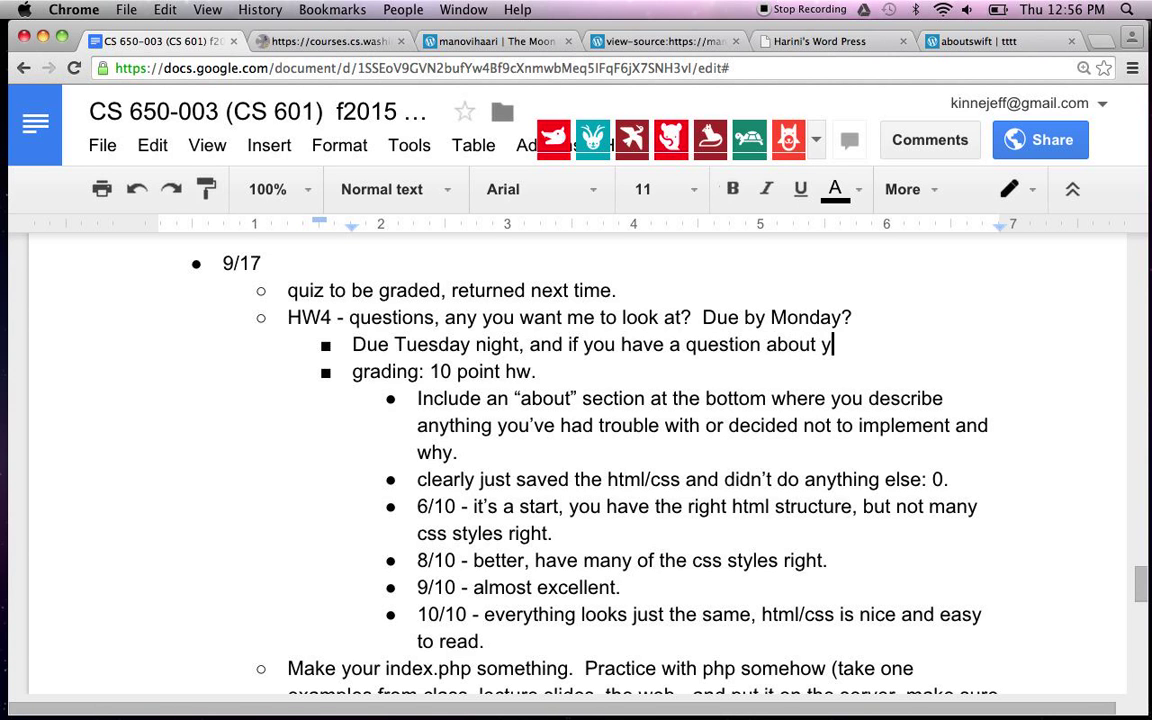
type("ours send me a lik")
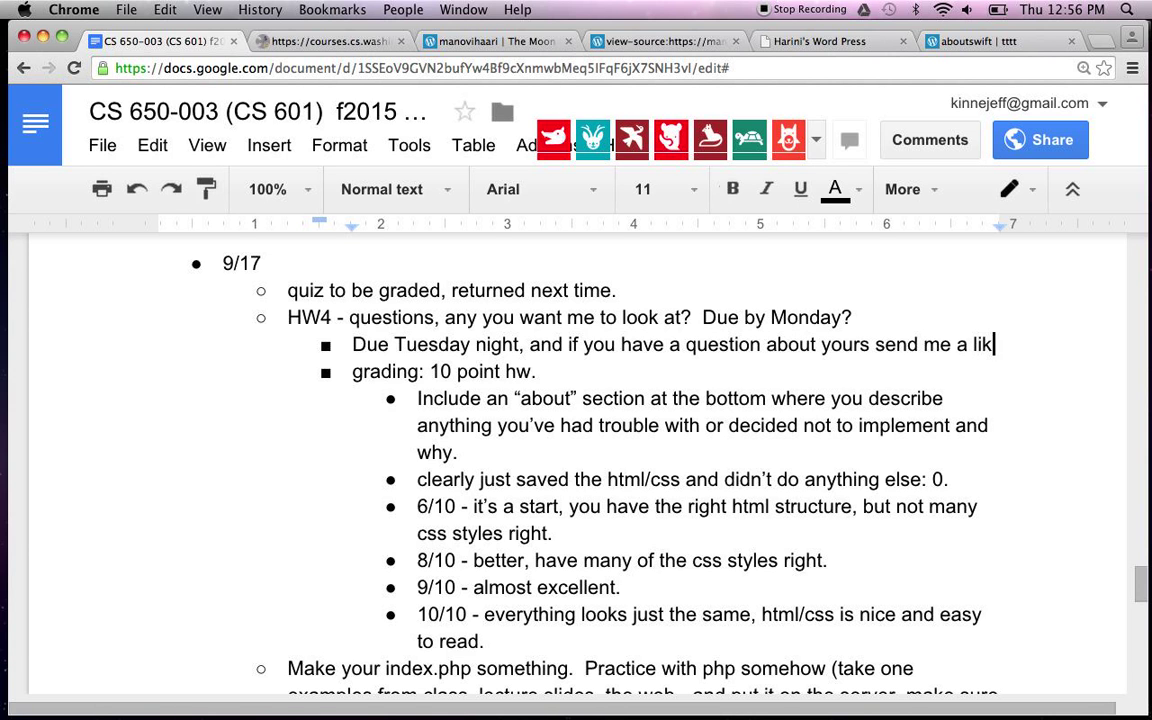
type("nk to your WP")
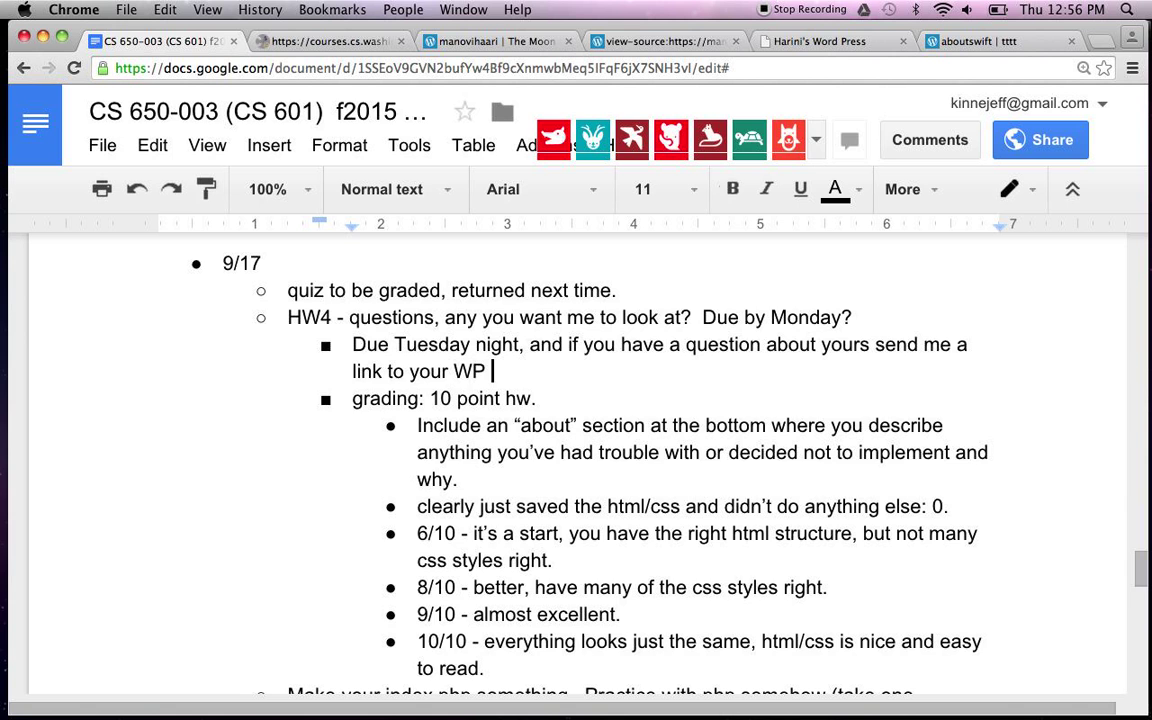
type("site and CS")
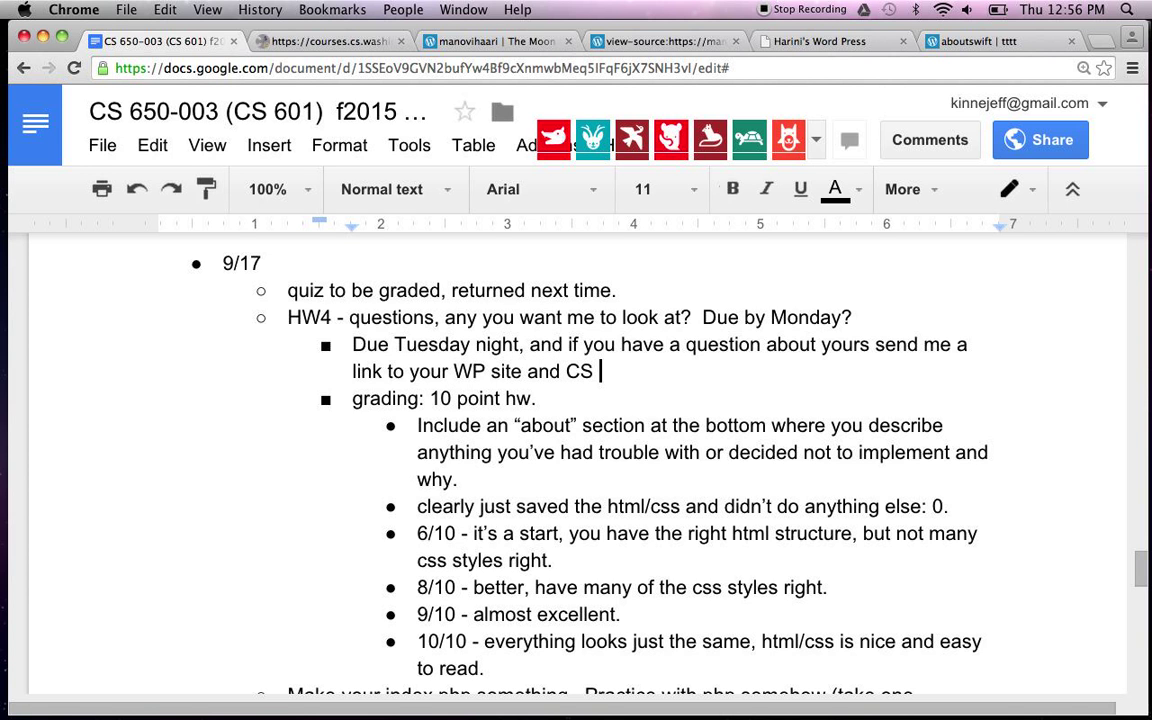
type("site.")
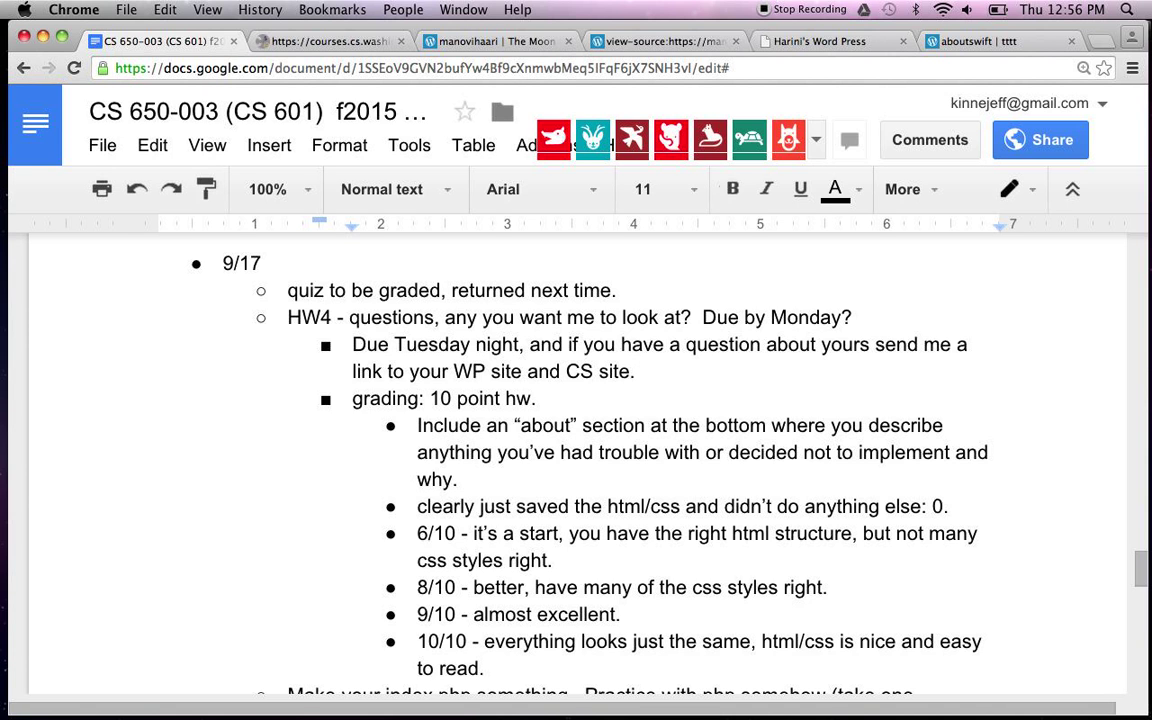
Extend the note with ', and what in particular you're asking about.'.
type(", and what in par")
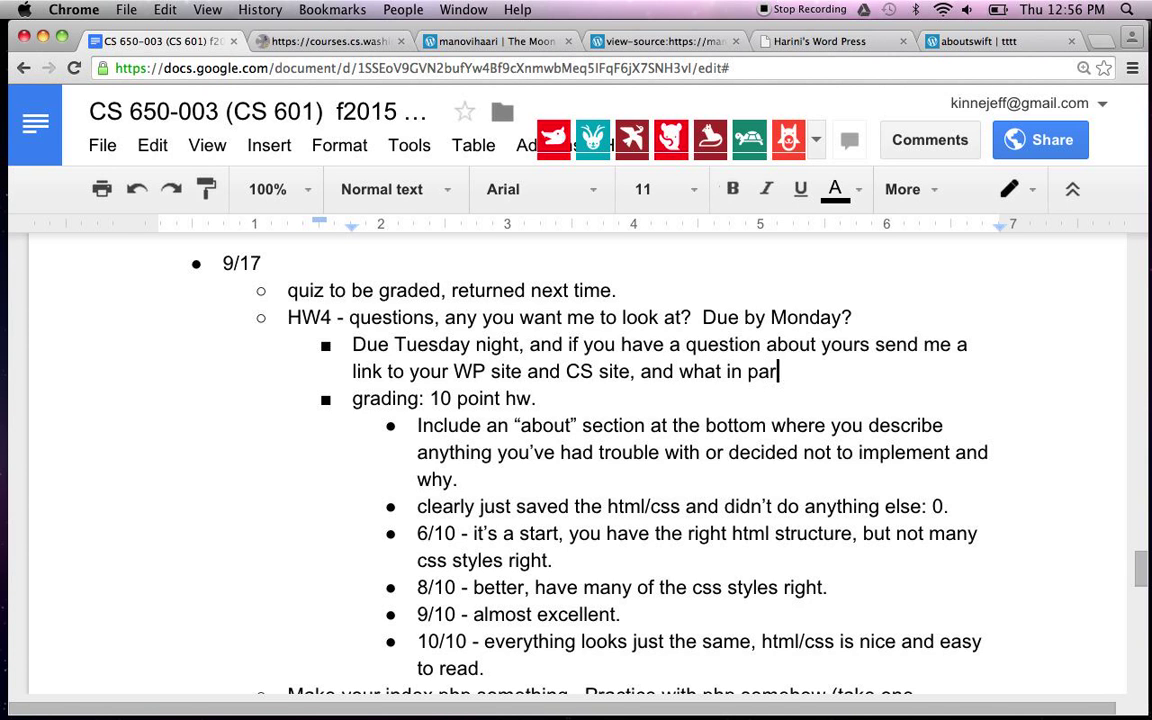
type("ticular you're as")
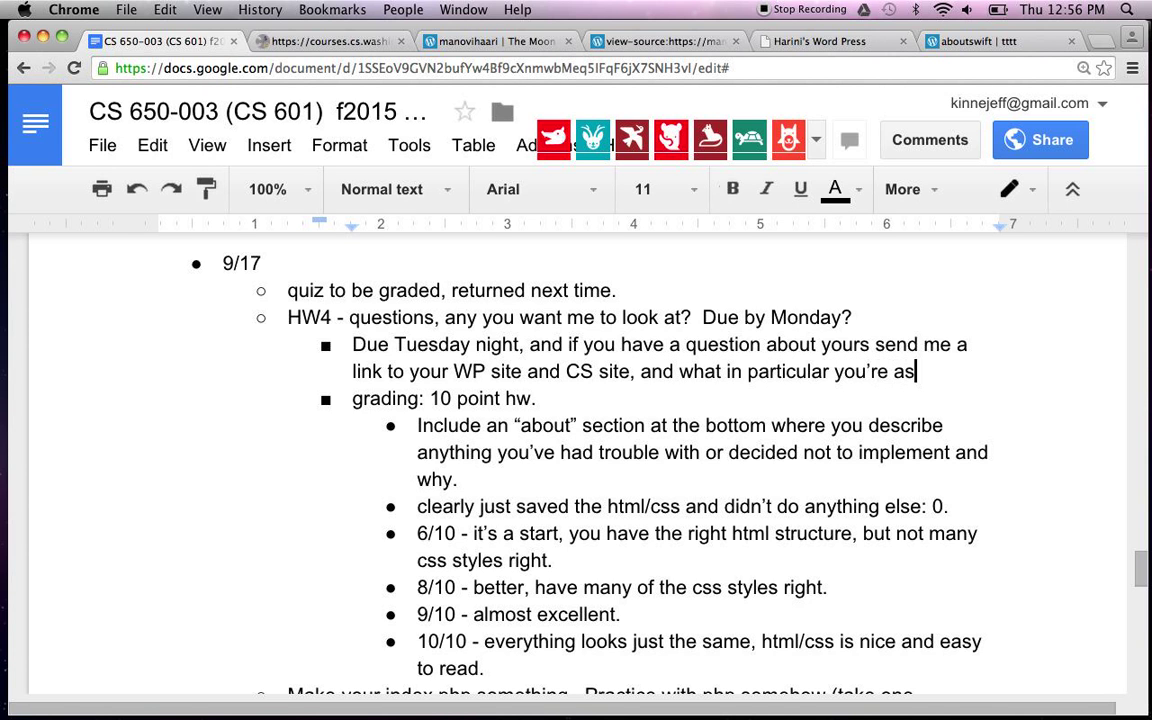
type("king about.")
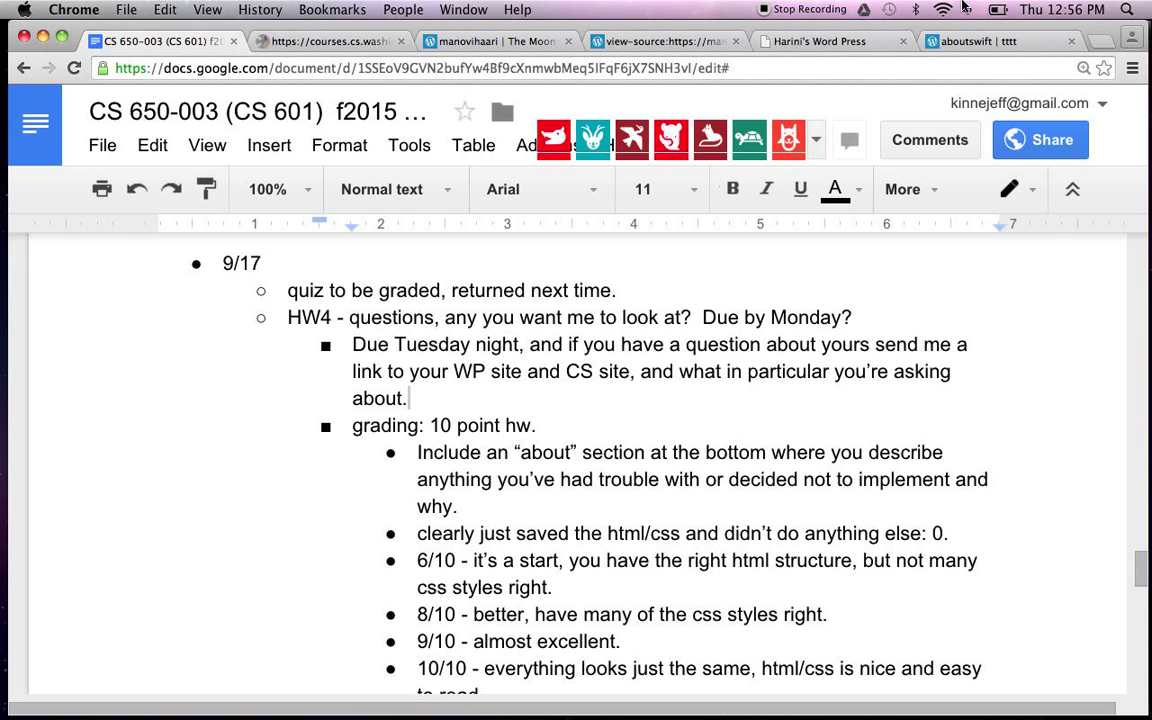
Glance back at the WordPress blog, then return to the lecture notes at the HW4 grading section.
left_click(496, 40)
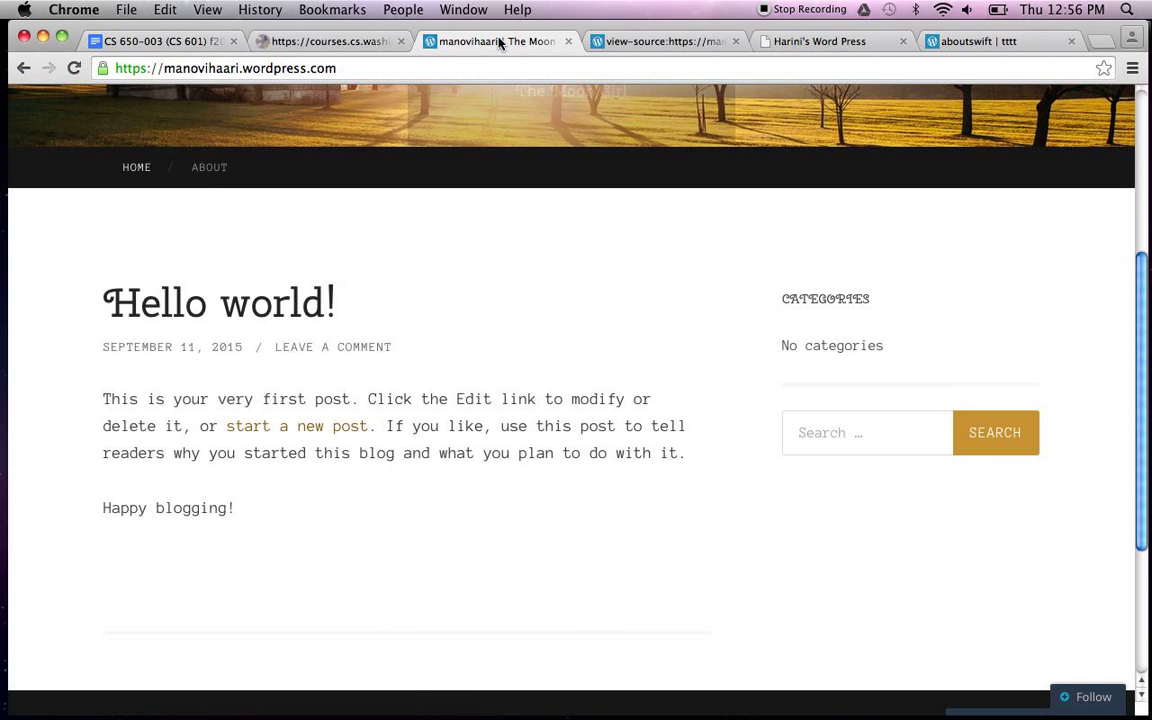
scroll("up", 3)
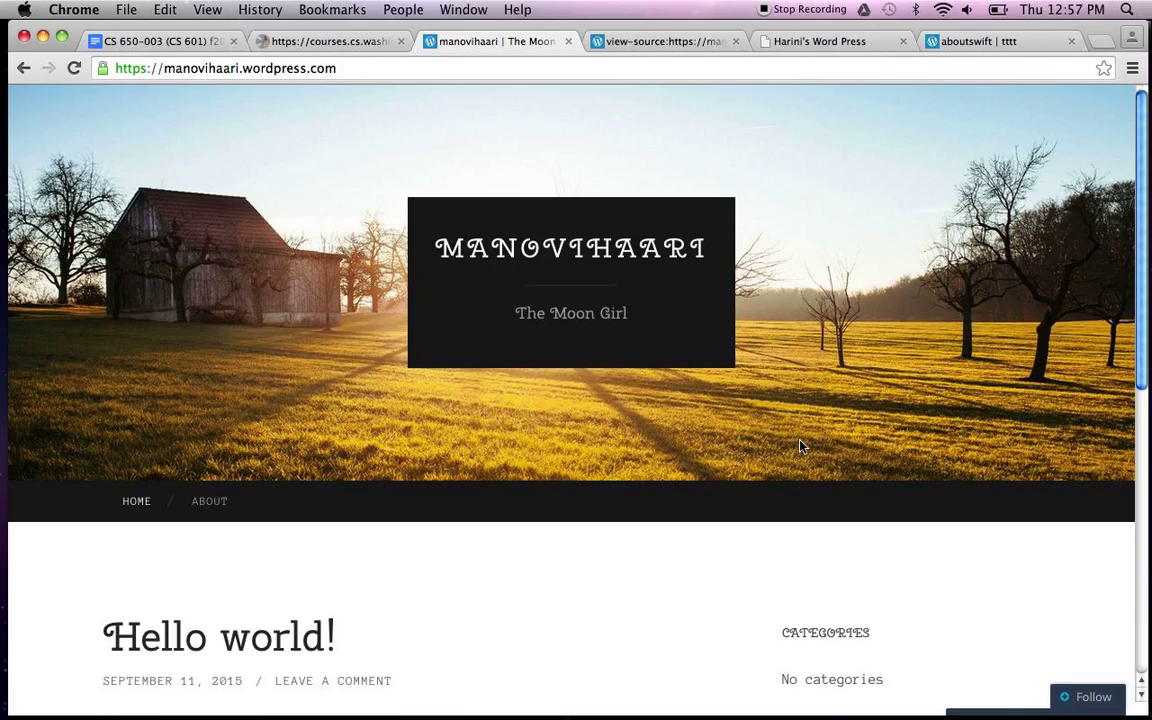
mouse_move(524, 62)
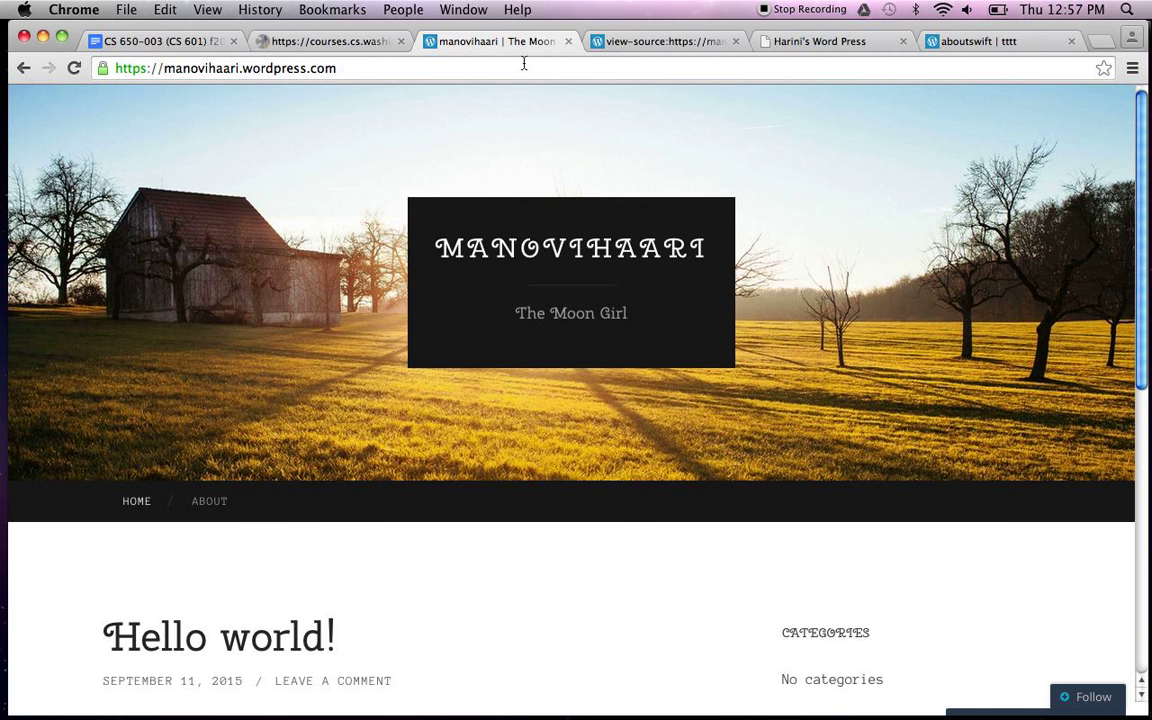
left_click(160, 40)
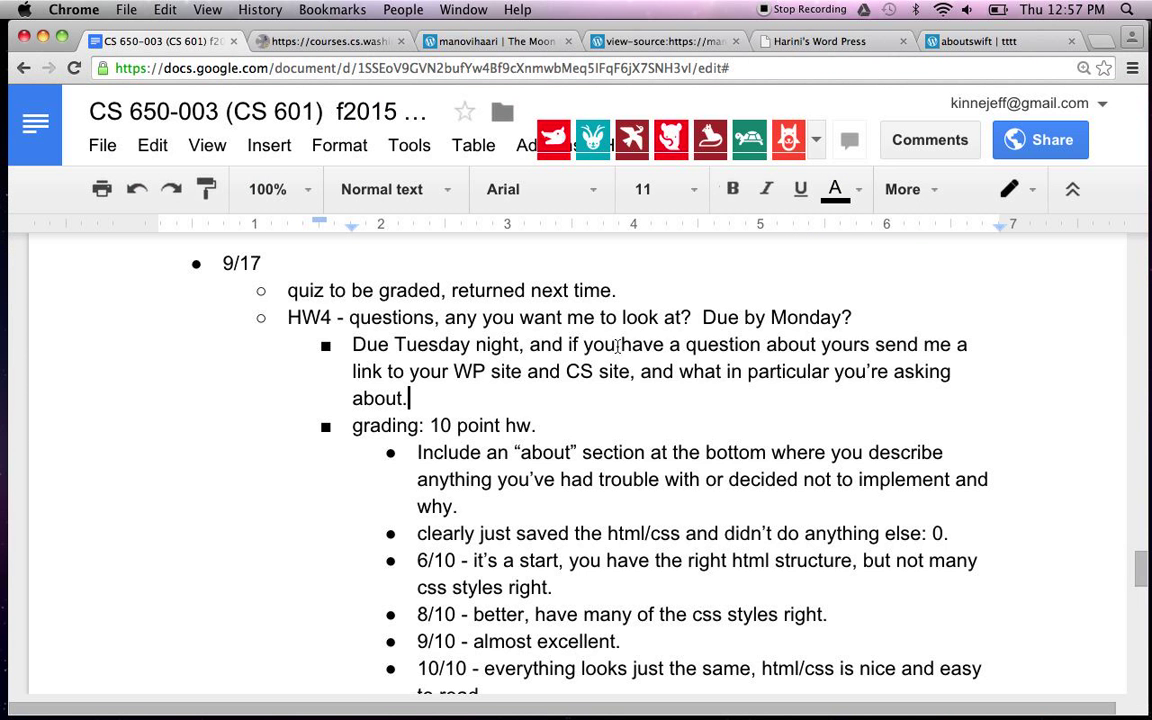
scroll("down", 3)
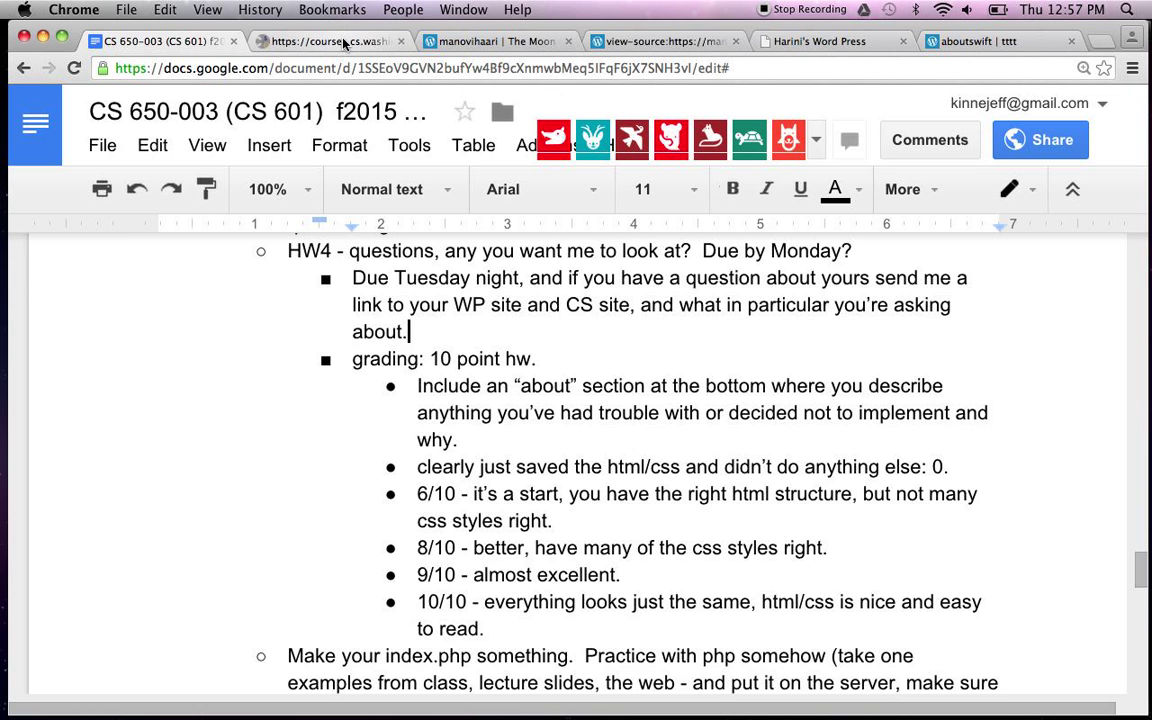
In the Terminal session, cd into public_html/cs601-f2015 and start editing sep17.php in emacs.
left_click(330, 40)
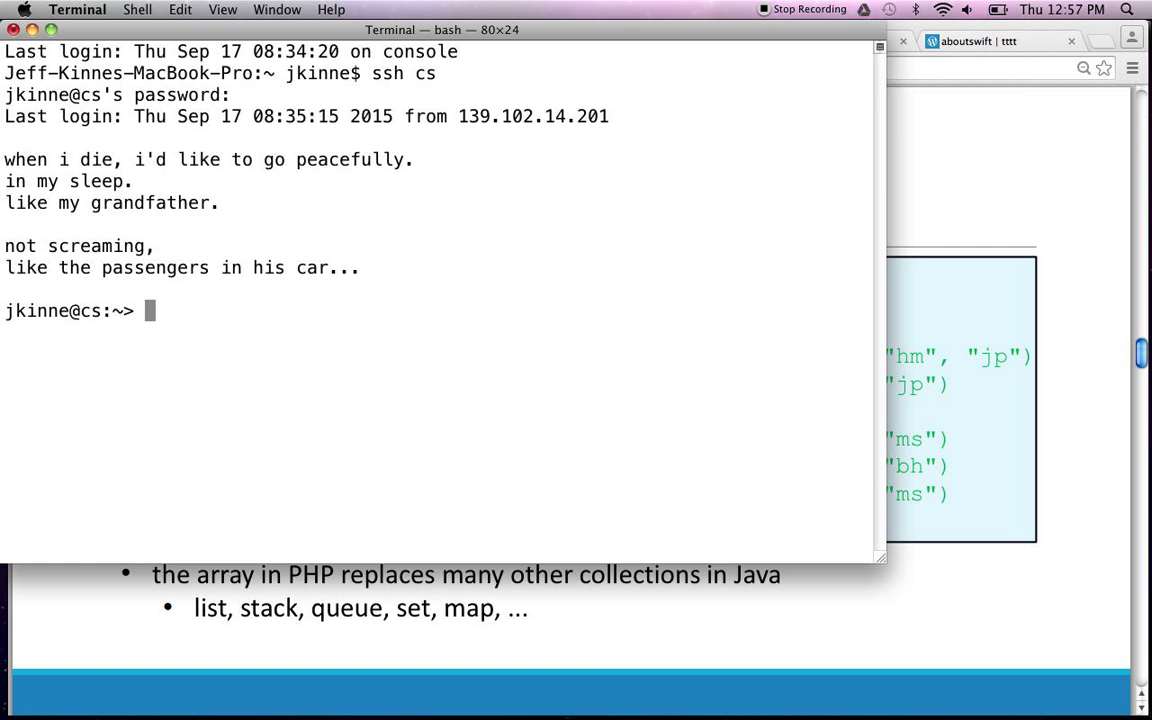
type("cd public_html/cs601-f2015/")
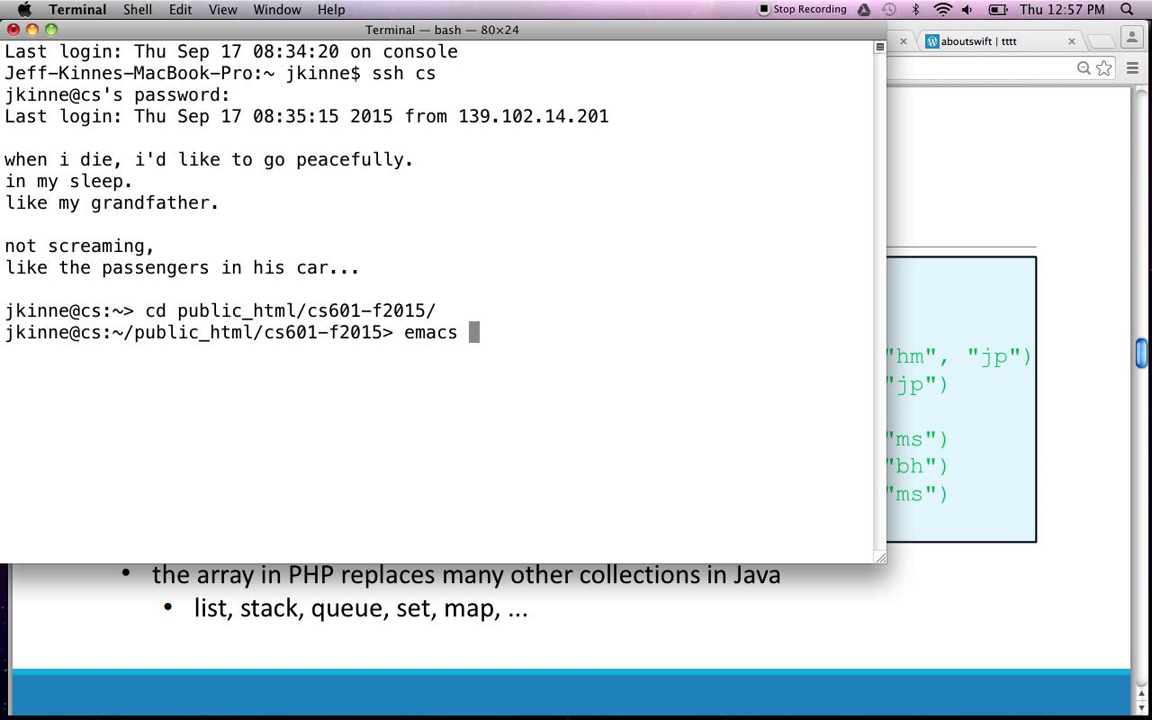
type("sep17.")
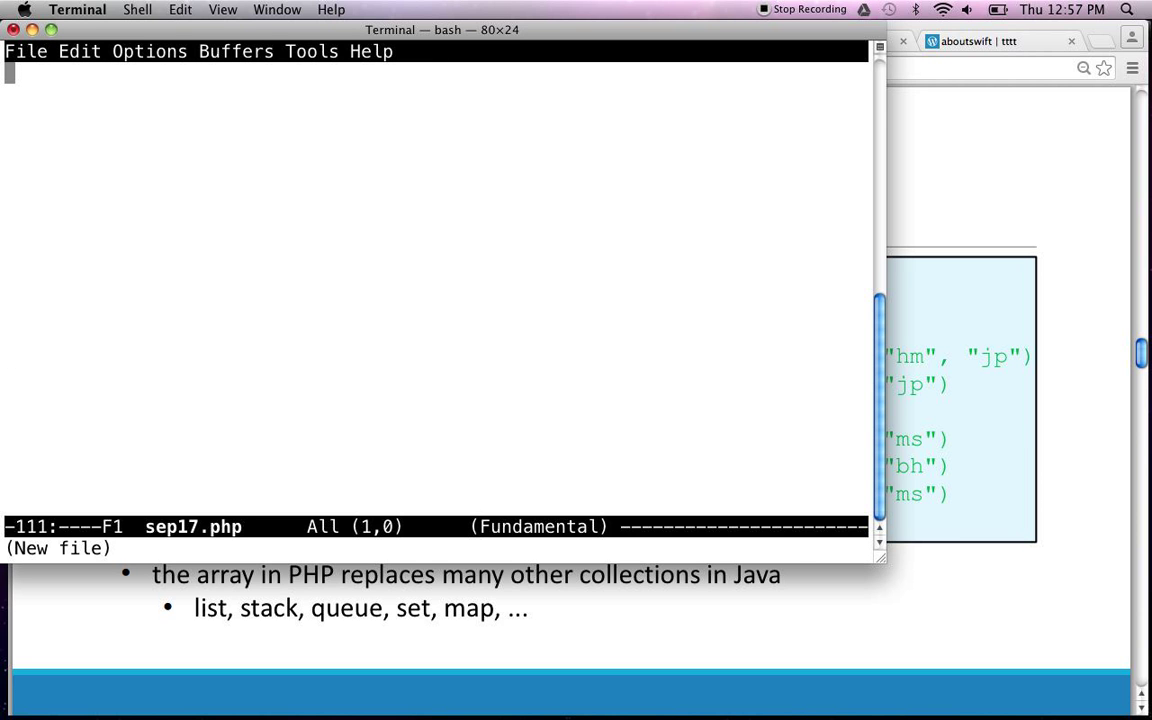
Write the <!DOCTYPE html>, <html> and <head> with the title 'Some php examples...'.
type("<!DO")
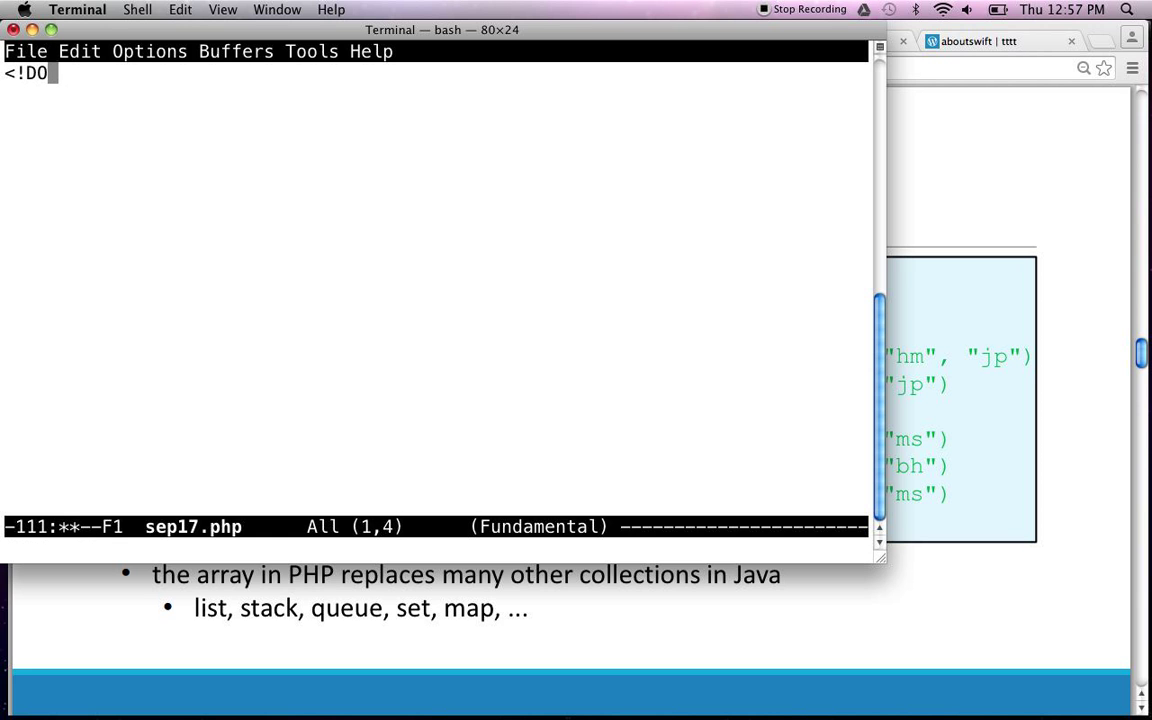
type("CTYPE")
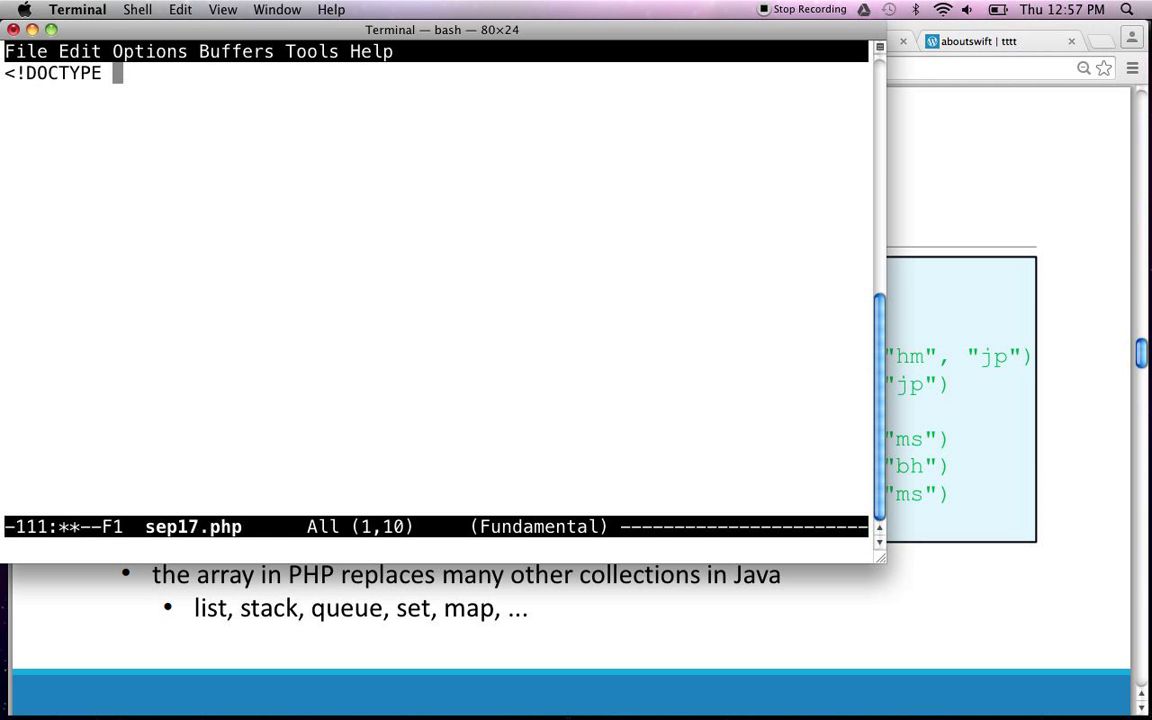
type("html")
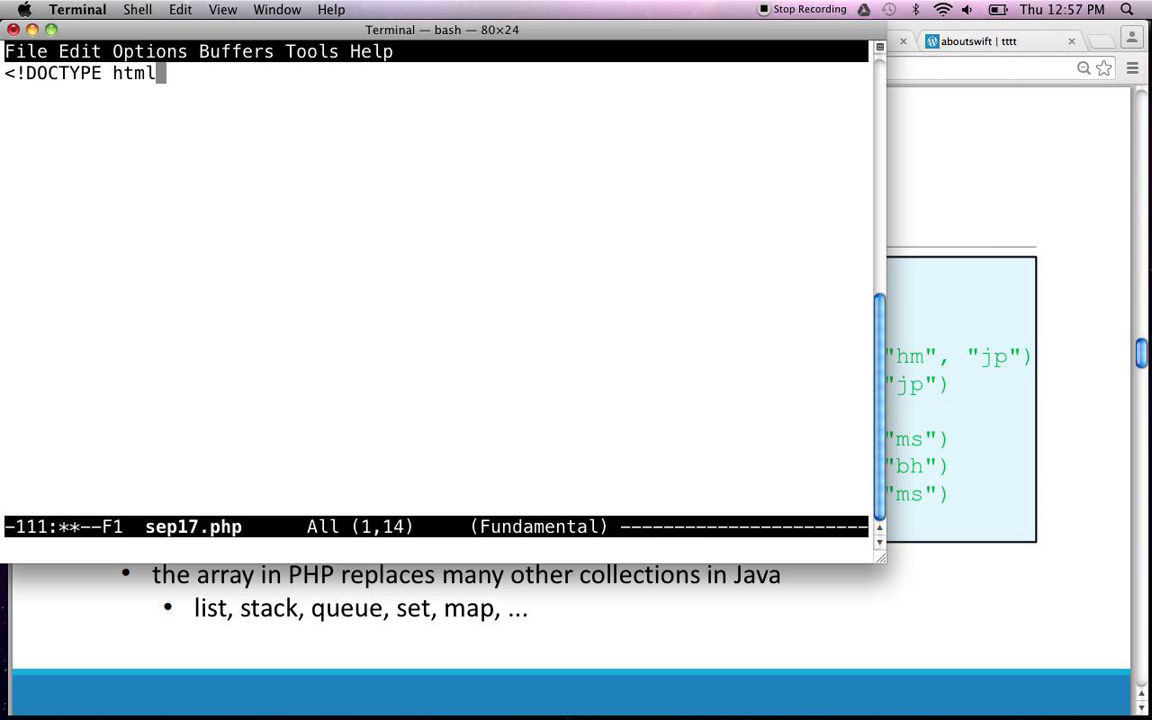
type(">")
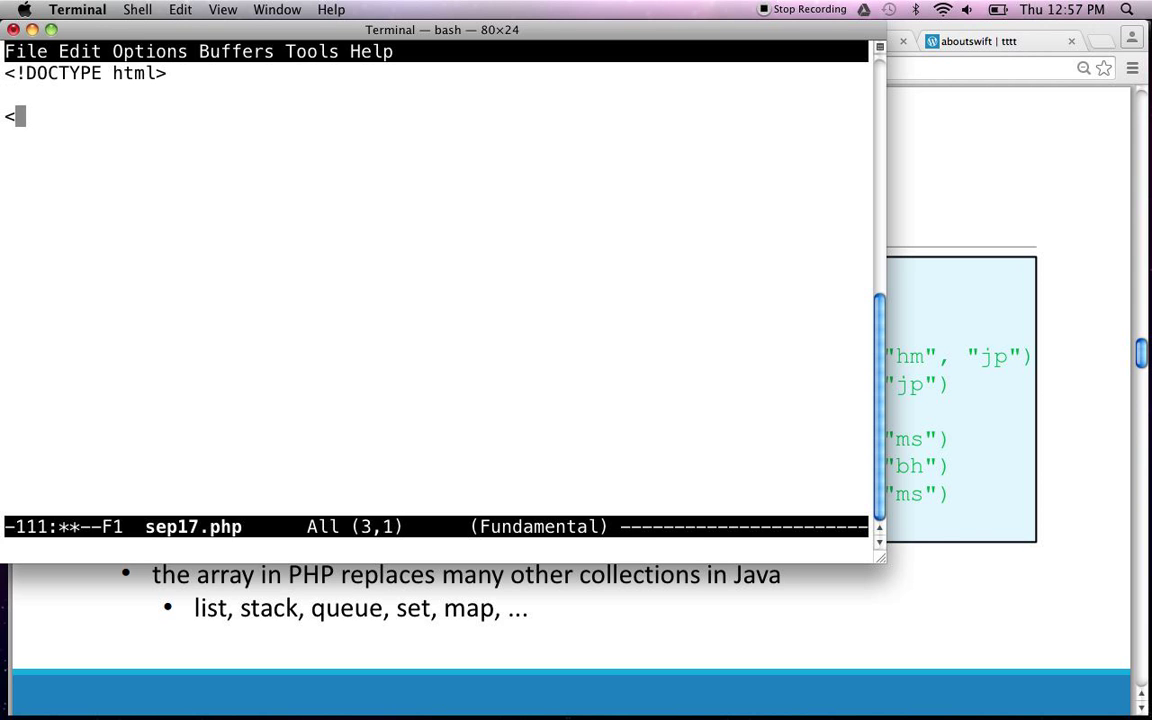
type("html>")
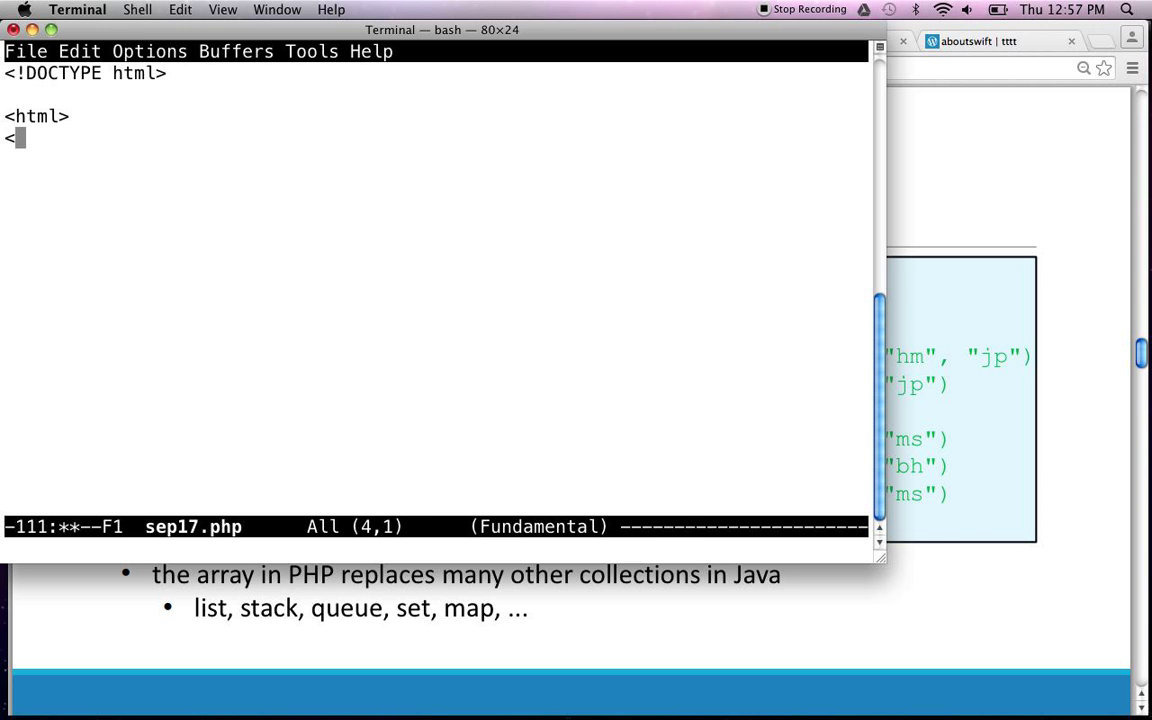
type("head>")
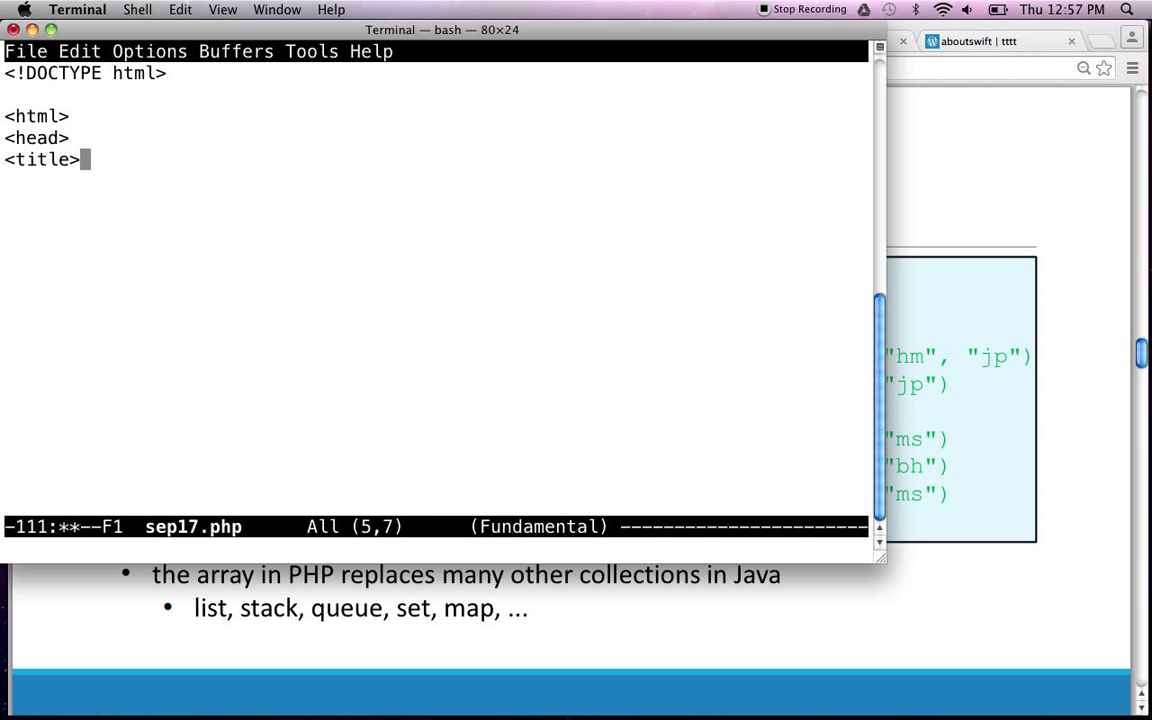
type("Some php")
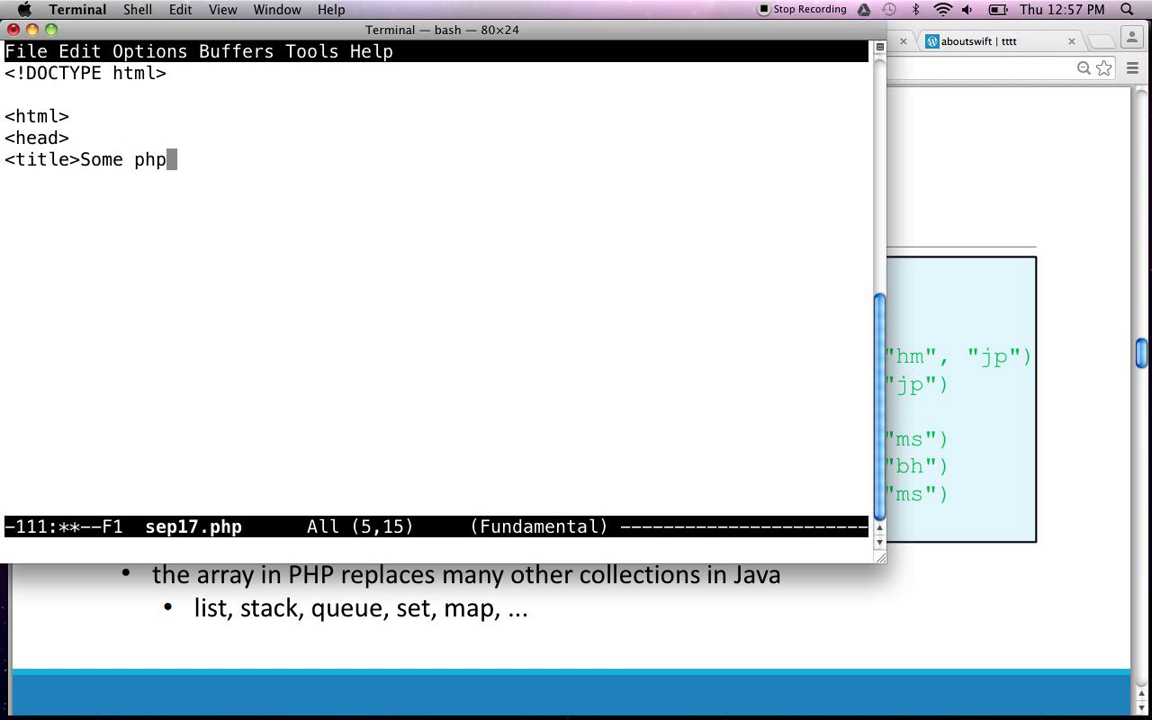
type("examples...<")
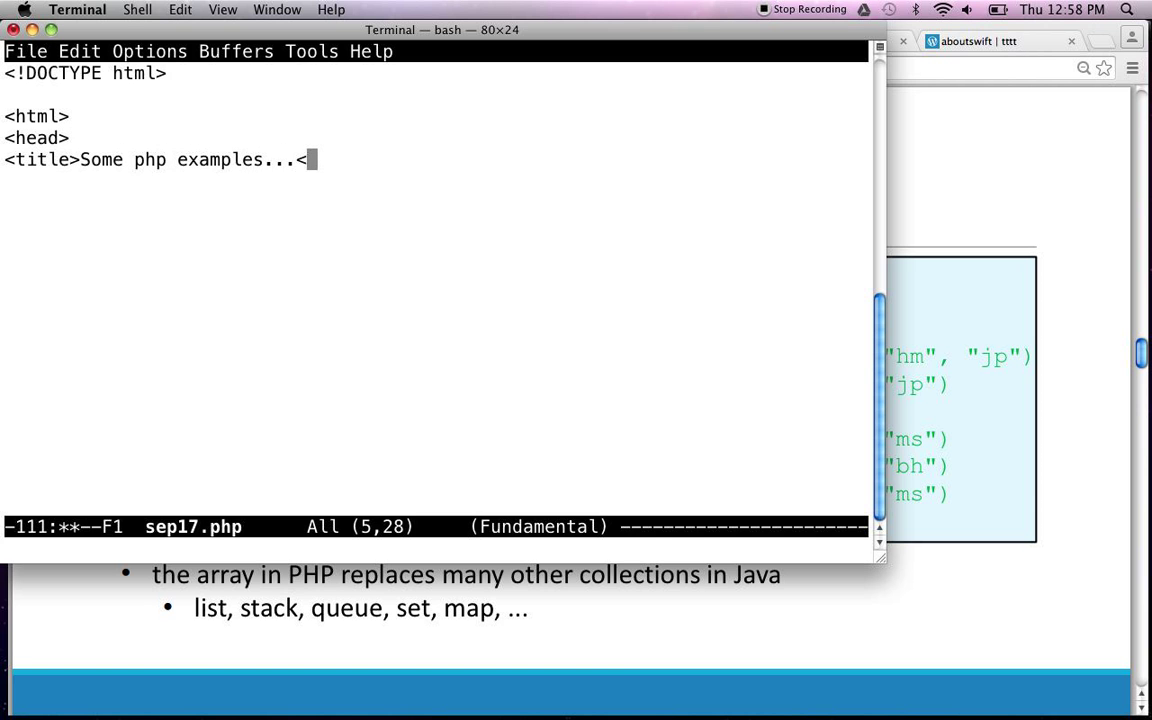
type("/title>")
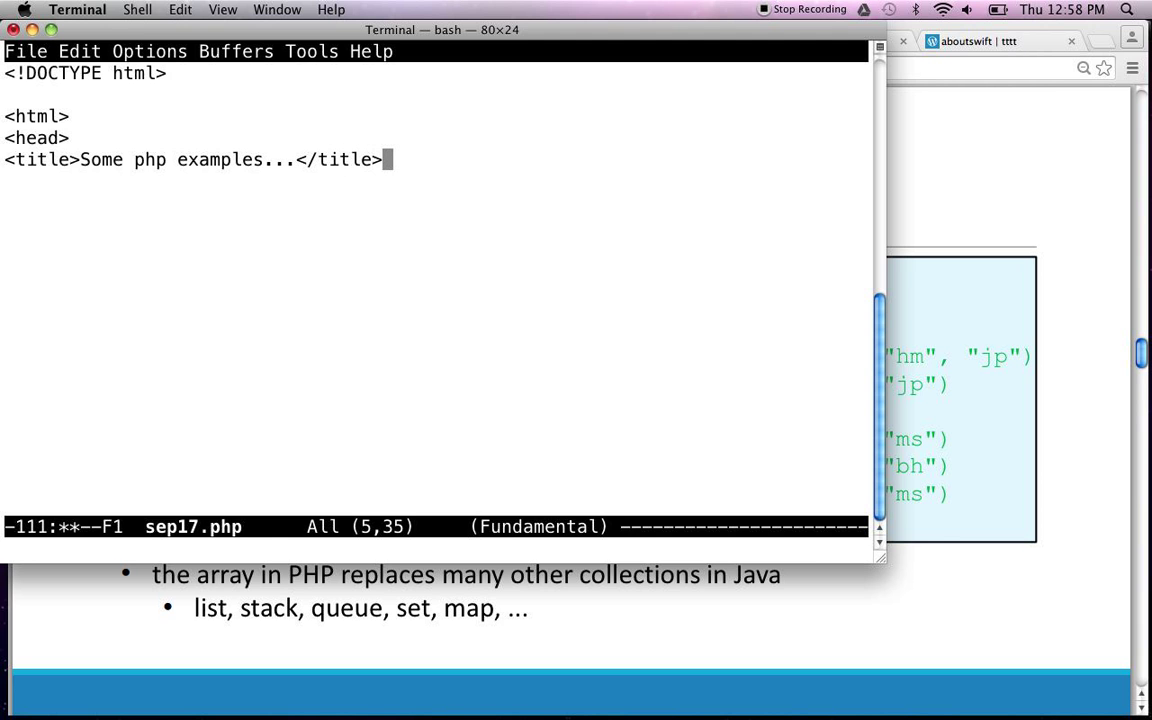
type("</head>")
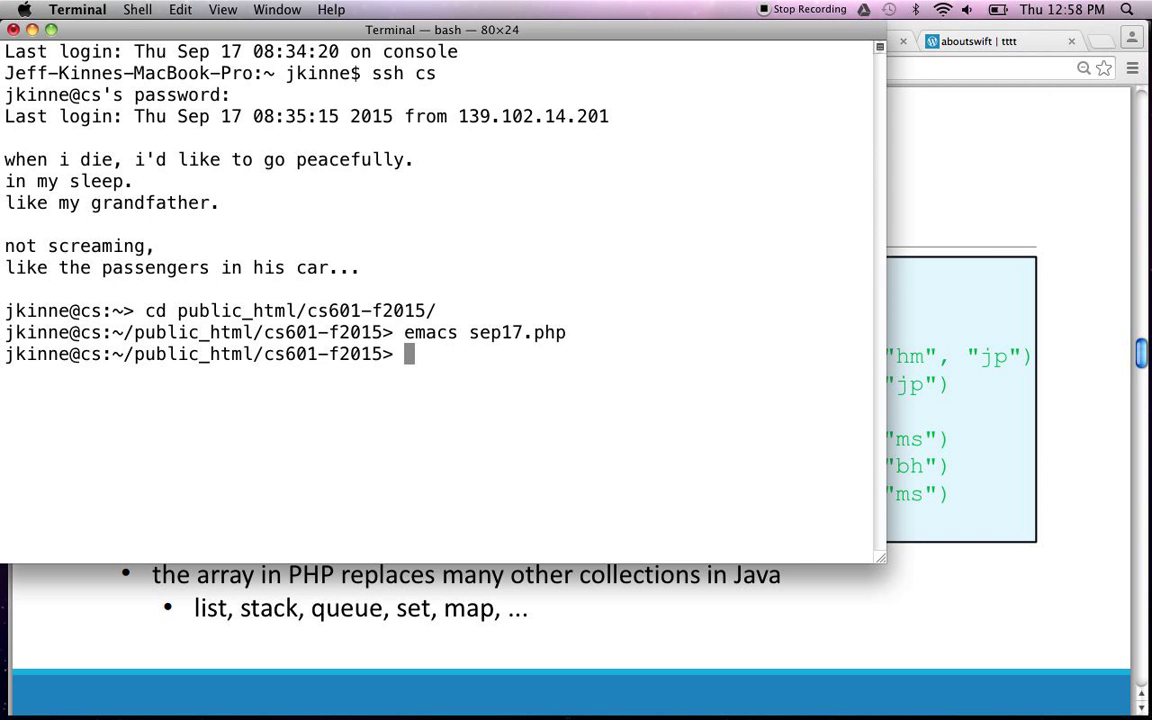
Add empty <body></body> tags and save the file as sep17.php.
key("Return")
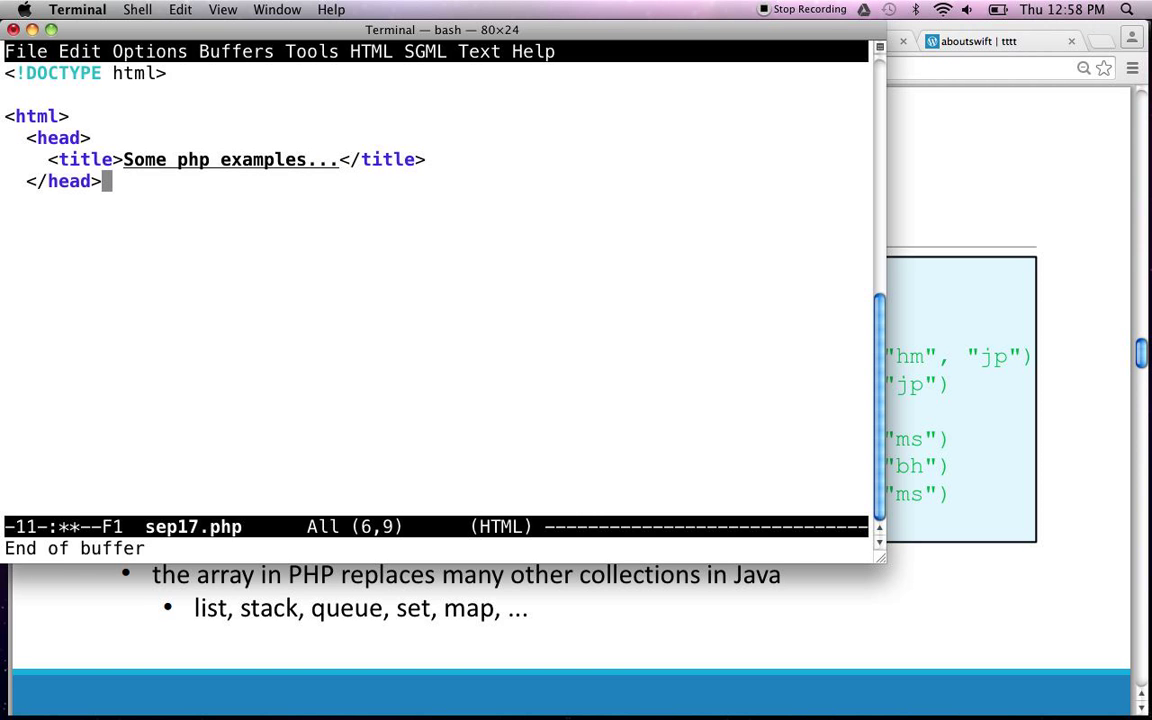
key("Return")
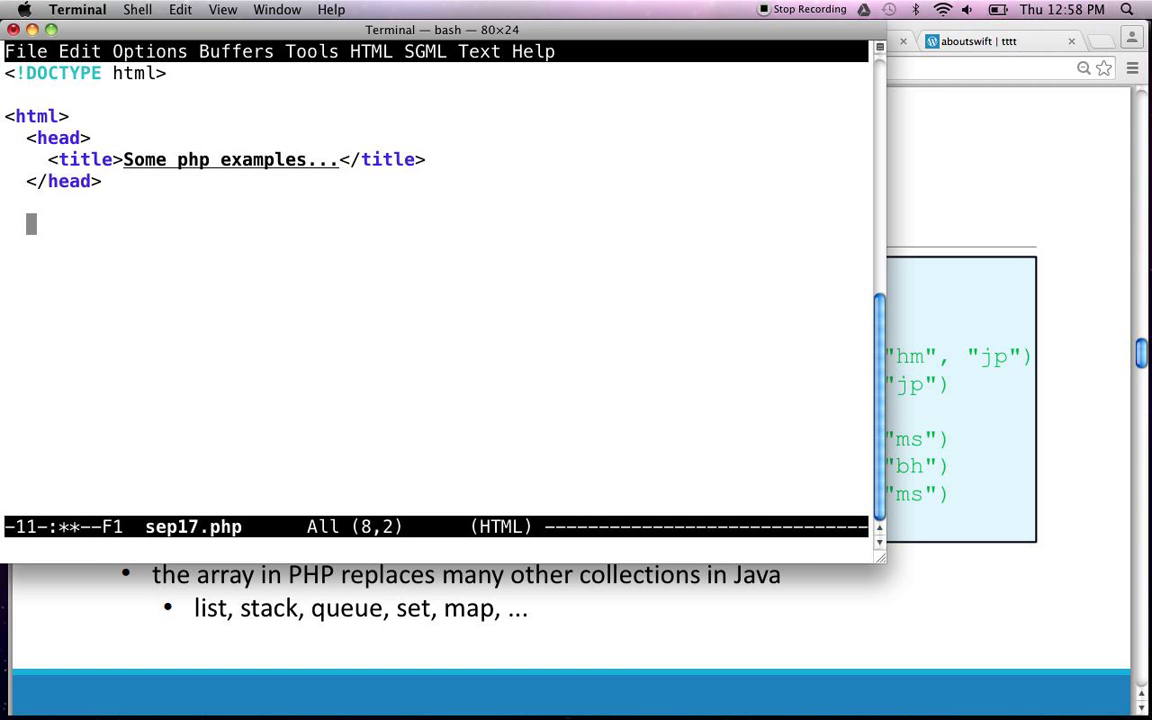
type("<body>")
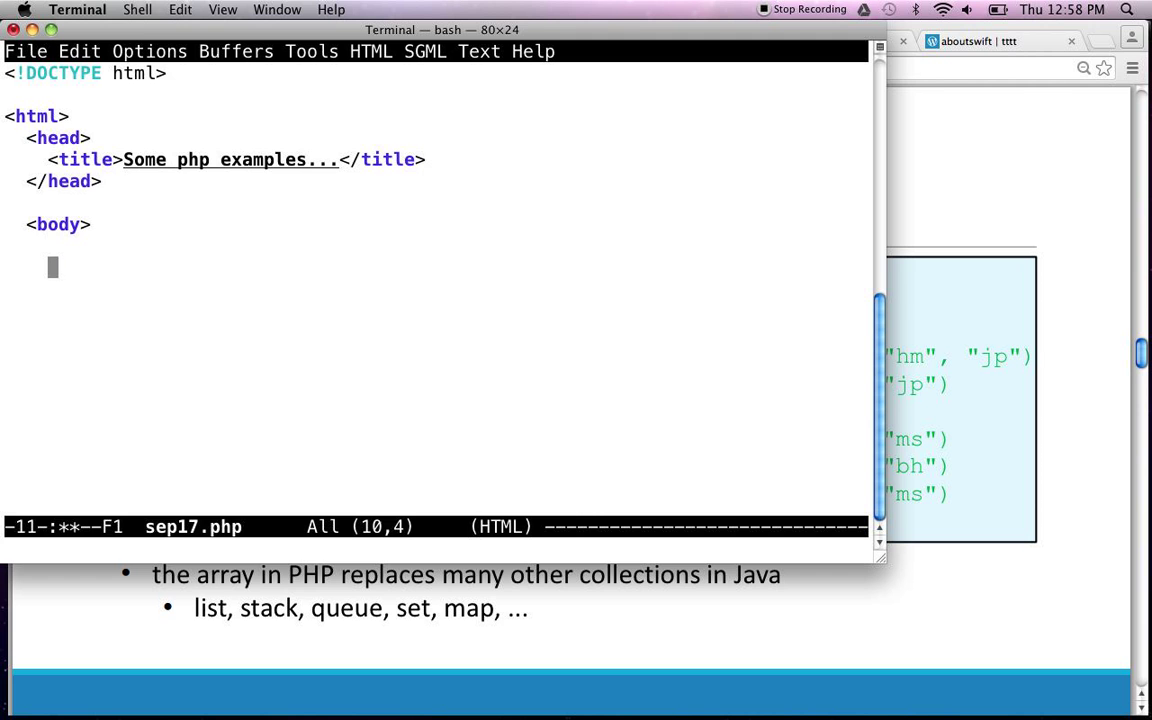
type("</body>")
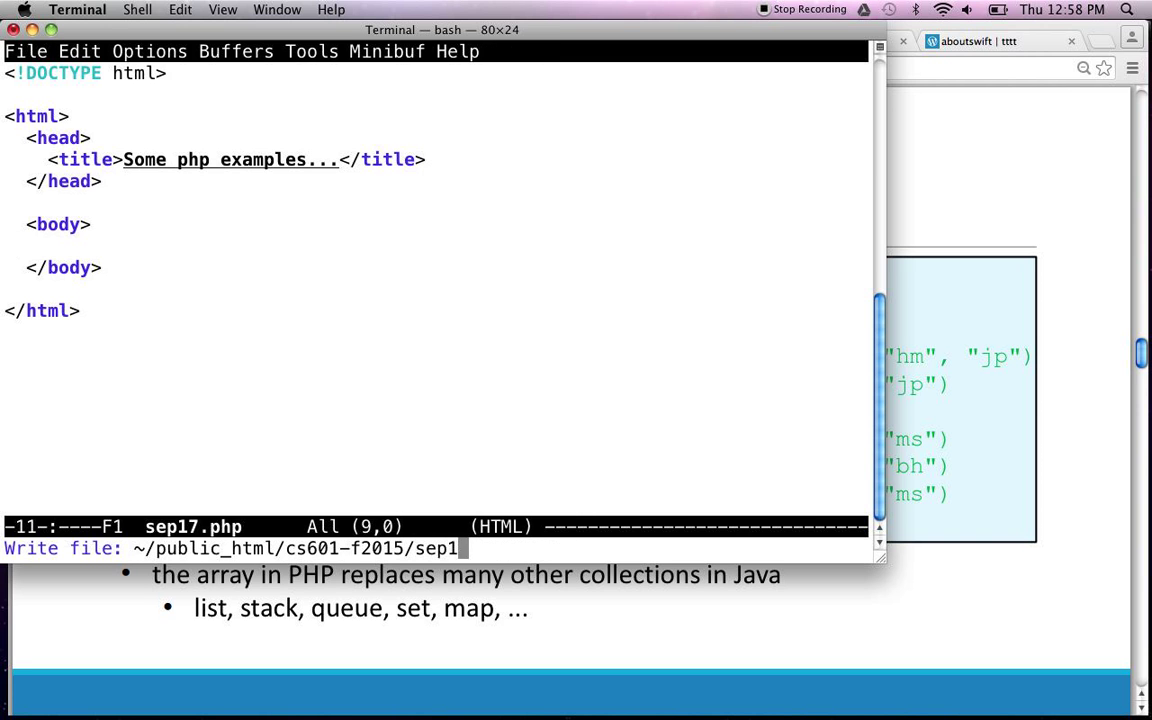
type("7")
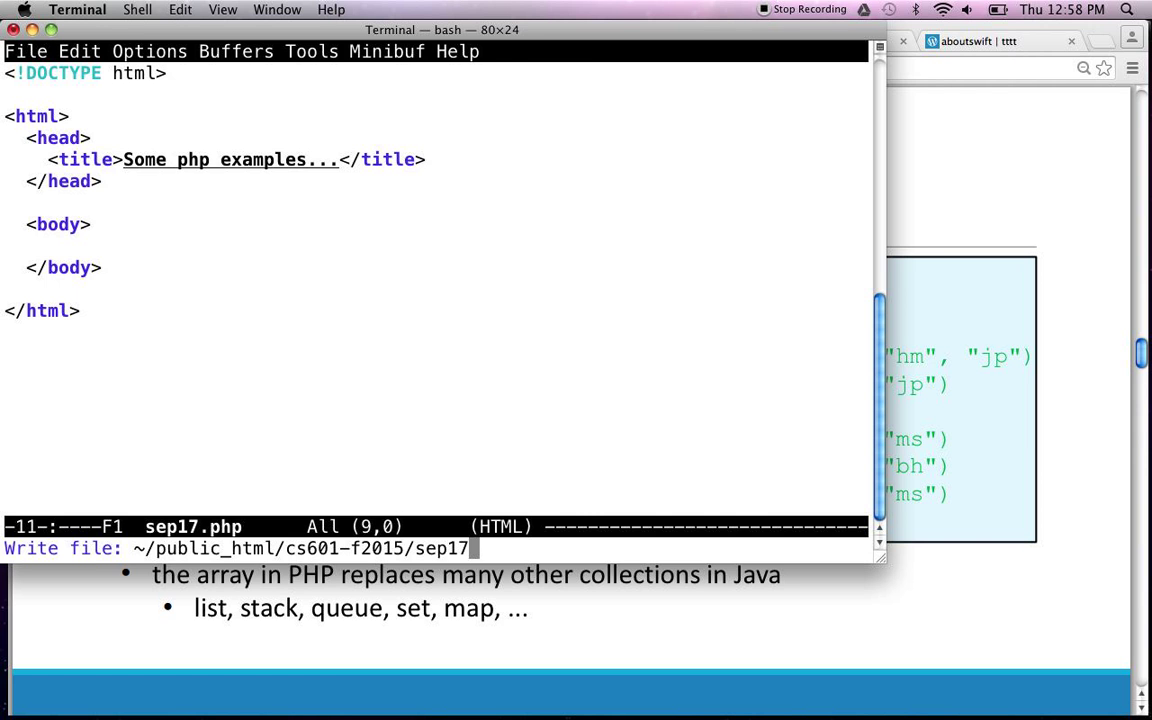
key("Return")
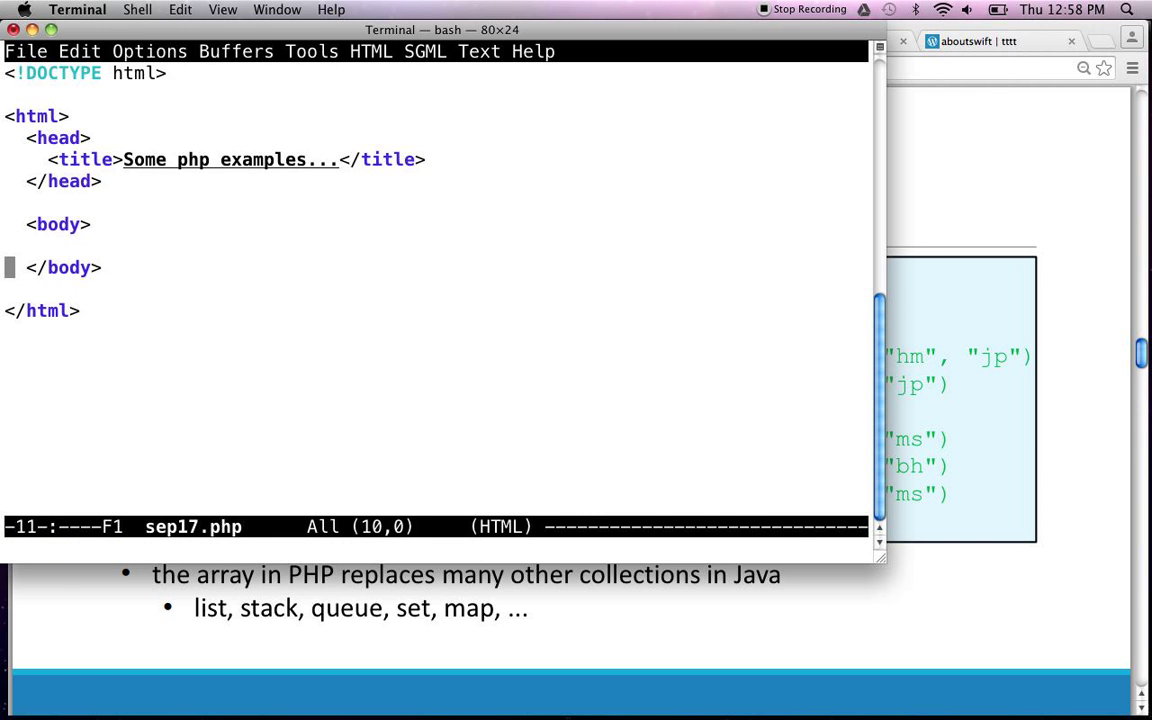
Add an <h1> heading 'Some examples of html...' inside the body.
type("<h1>")
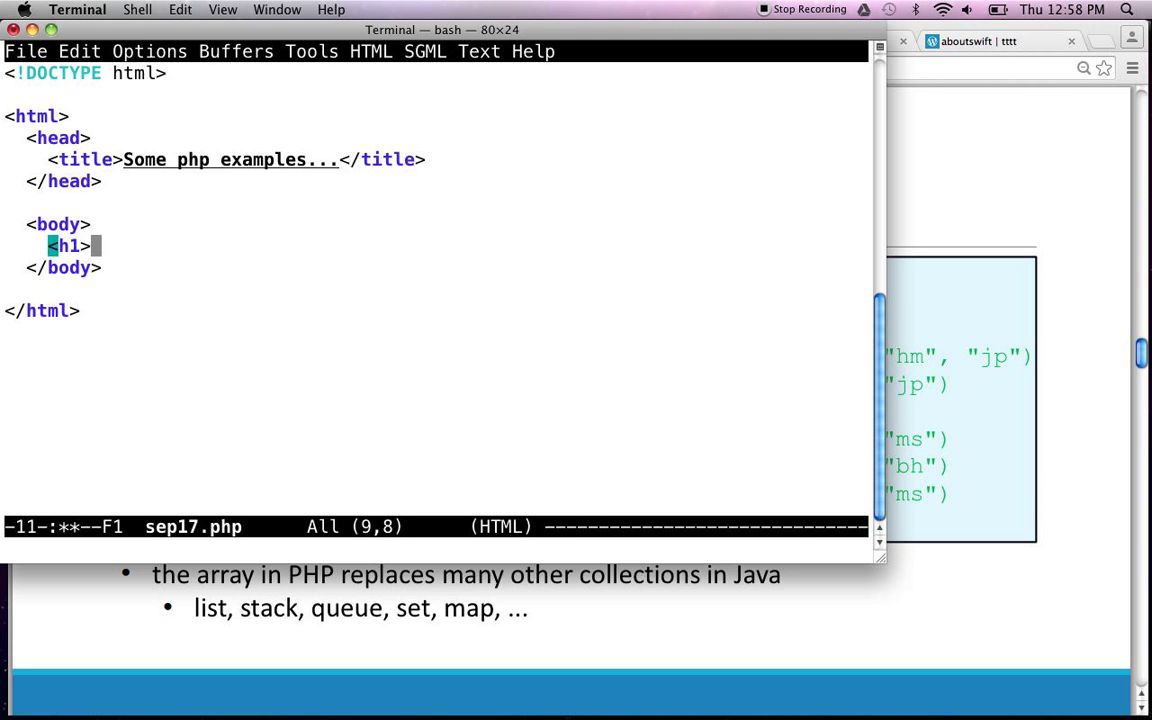
type("Some examples of")
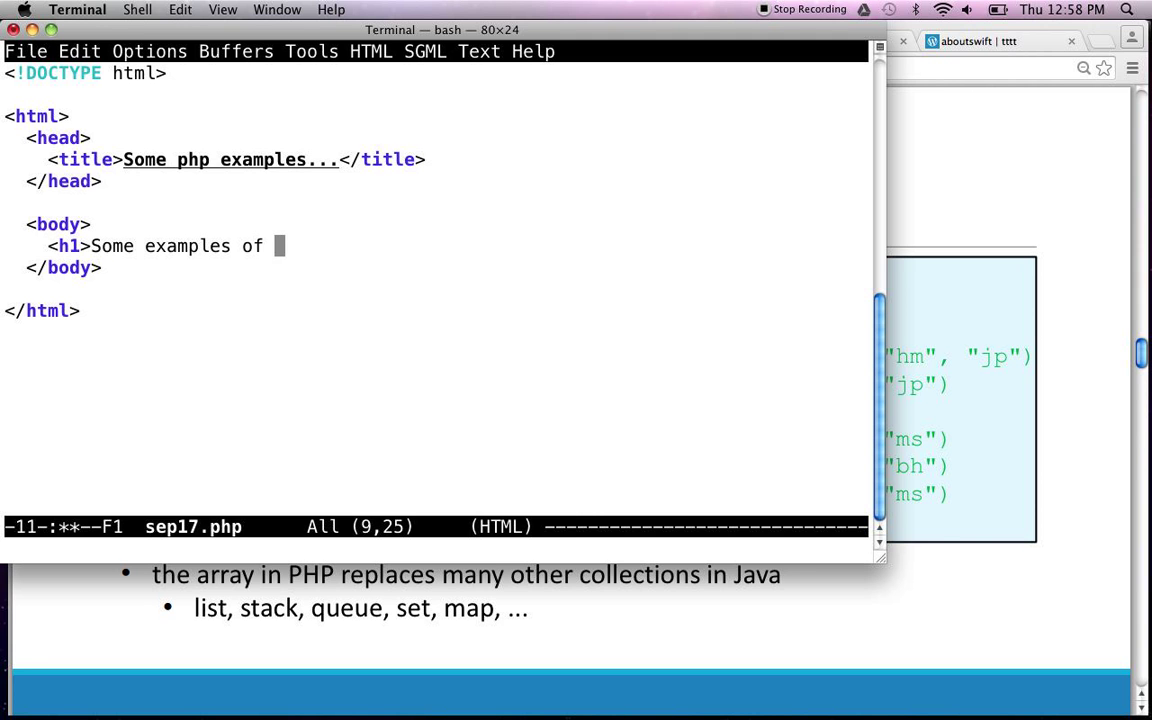
type("html...</h1>")
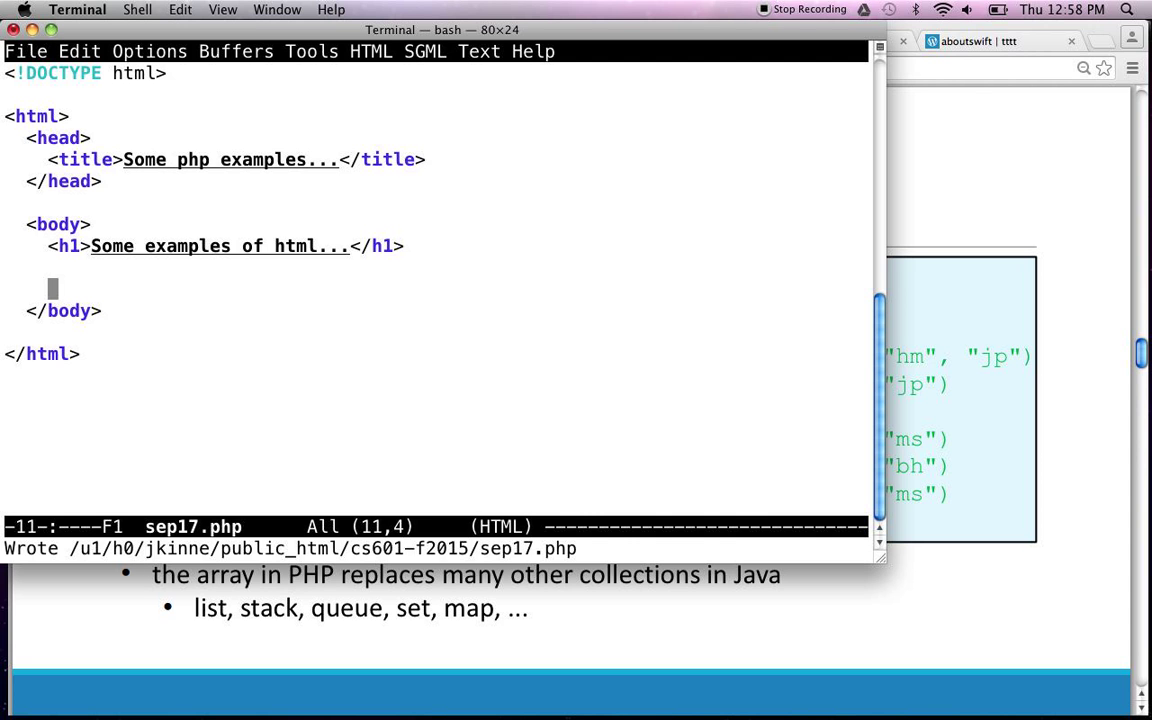
List the tags to demonstrate — strong, em, pre, code, q, hr, p, blockquote, h1, h2, h3 — and save.
type("strong, em,")
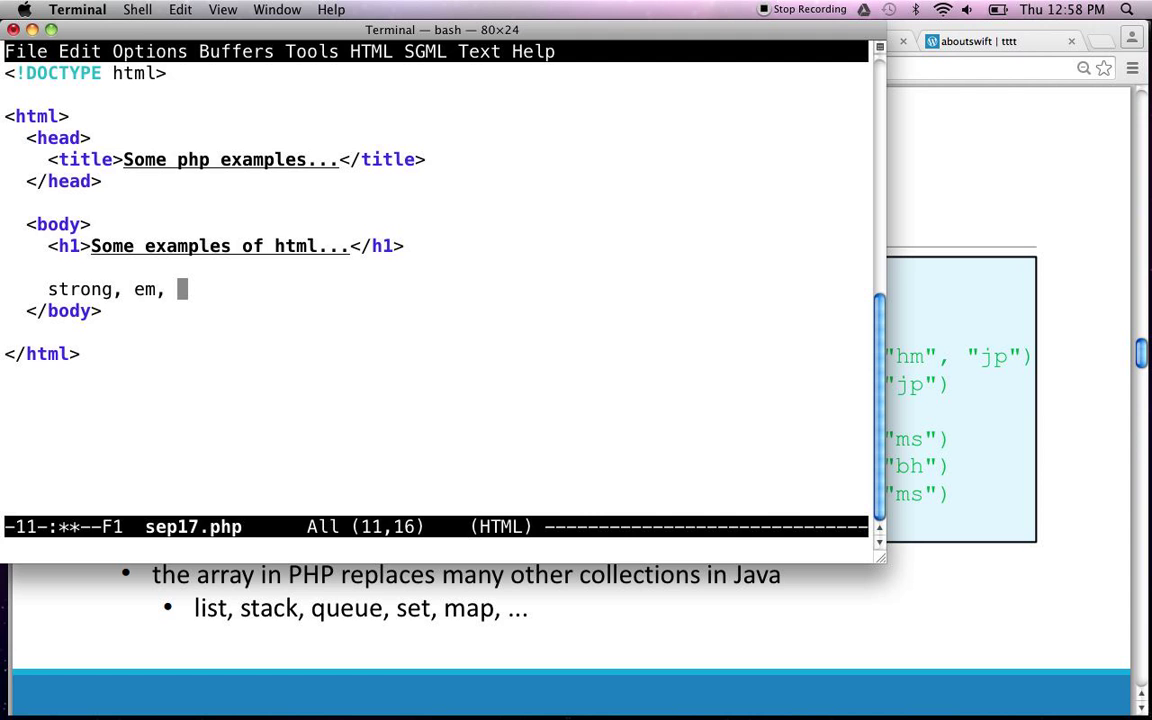
type("pre,")
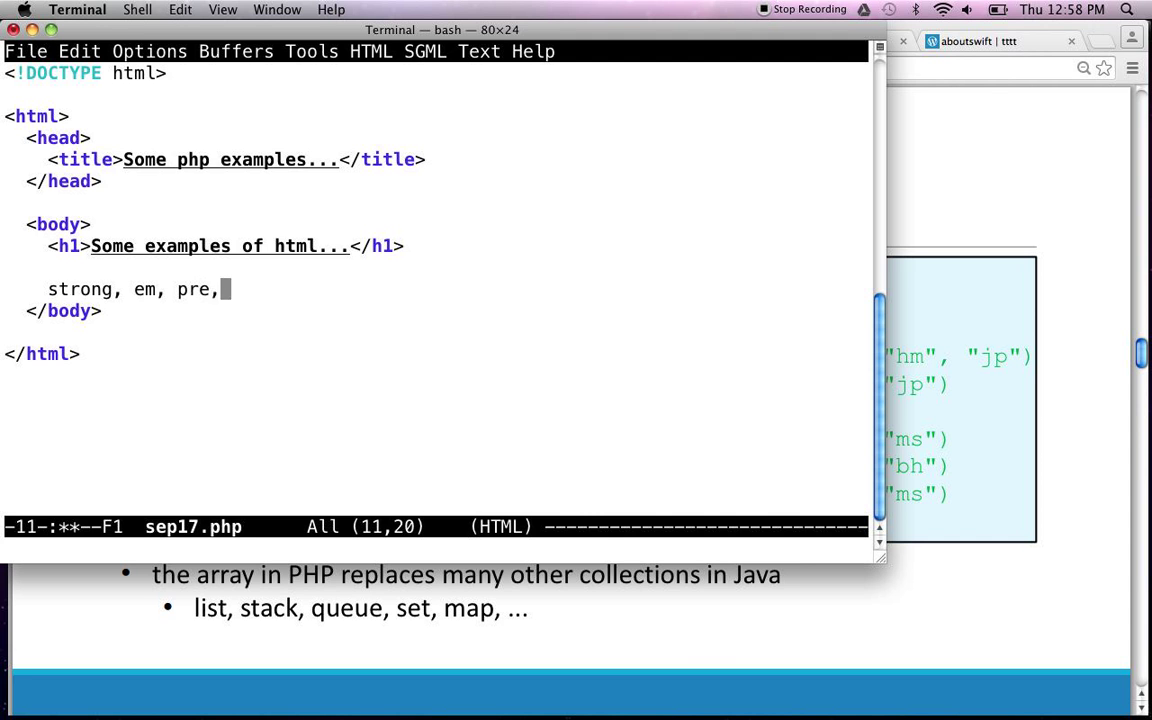
type("code, q")
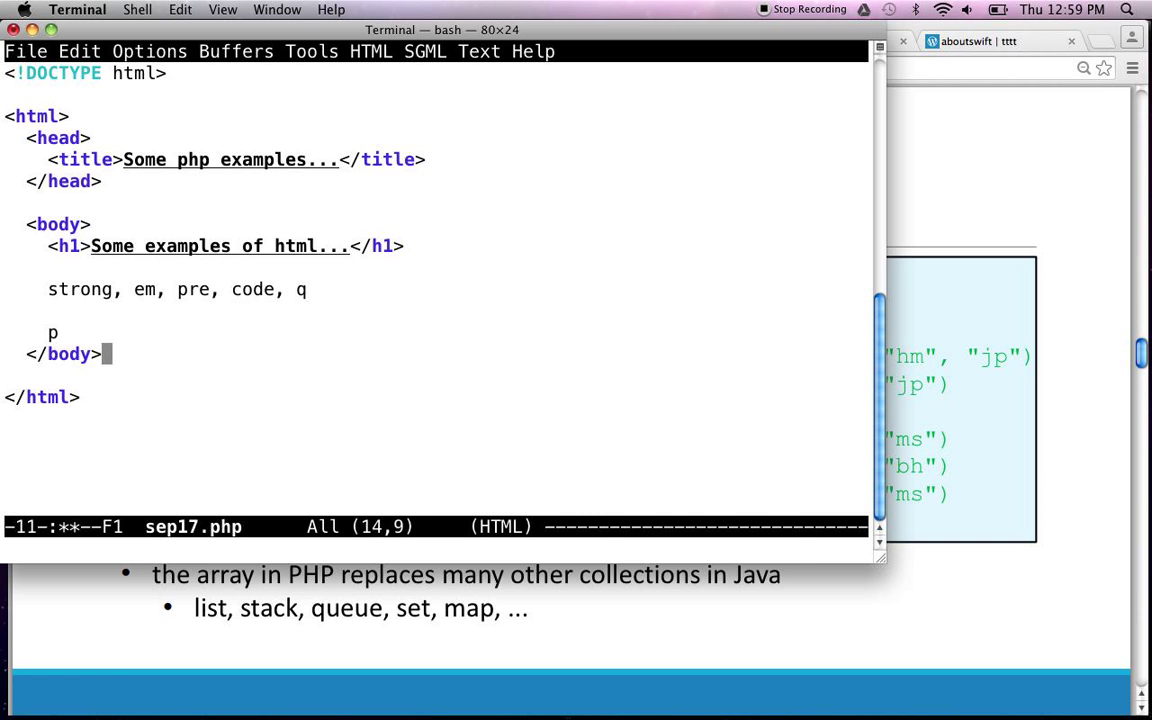
type(",")
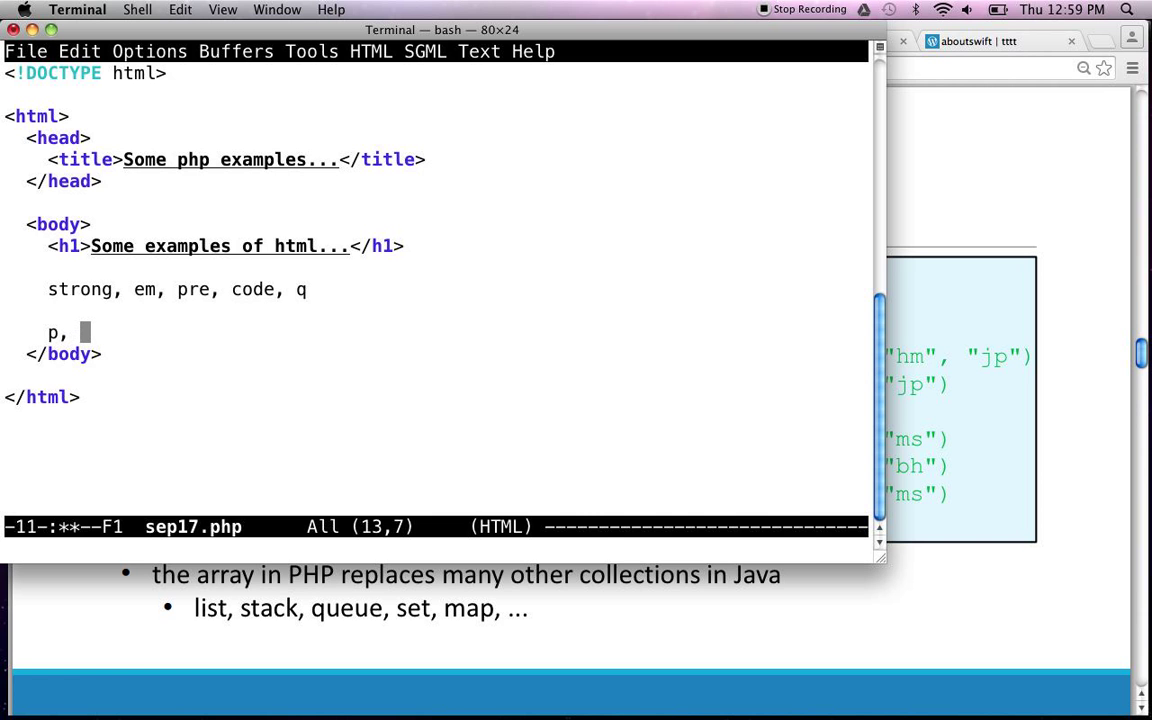
type("block")
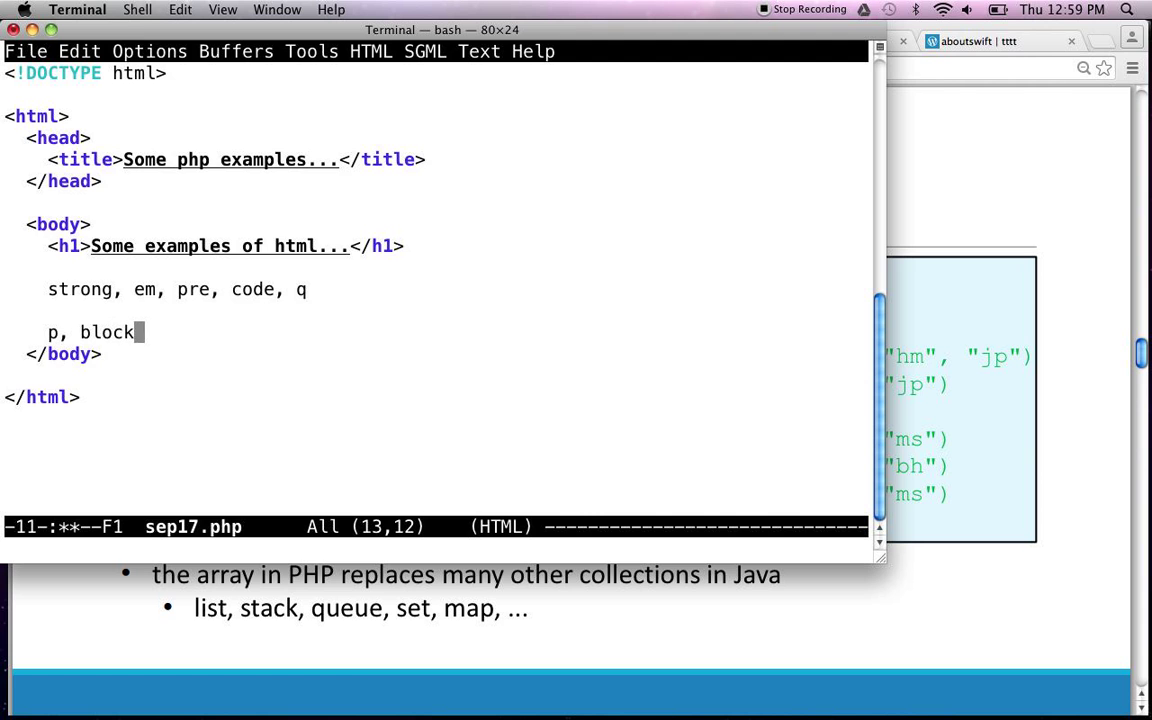
type("quote")
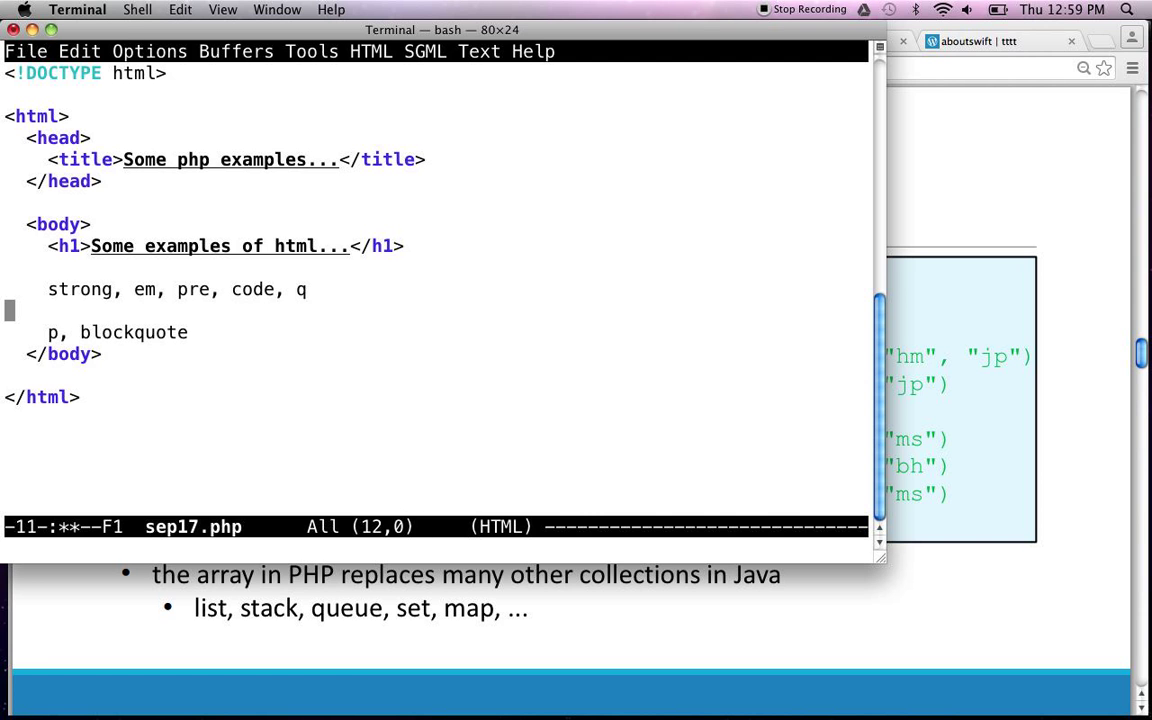
left_click(310, 288)
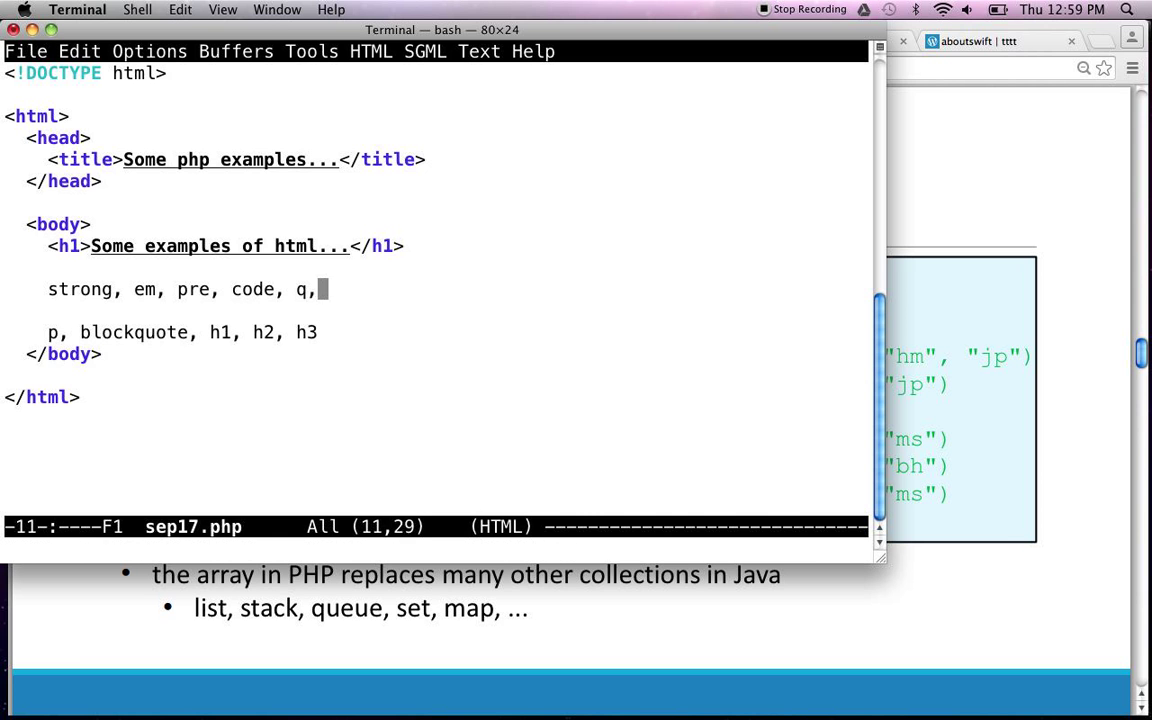
type("hr,")
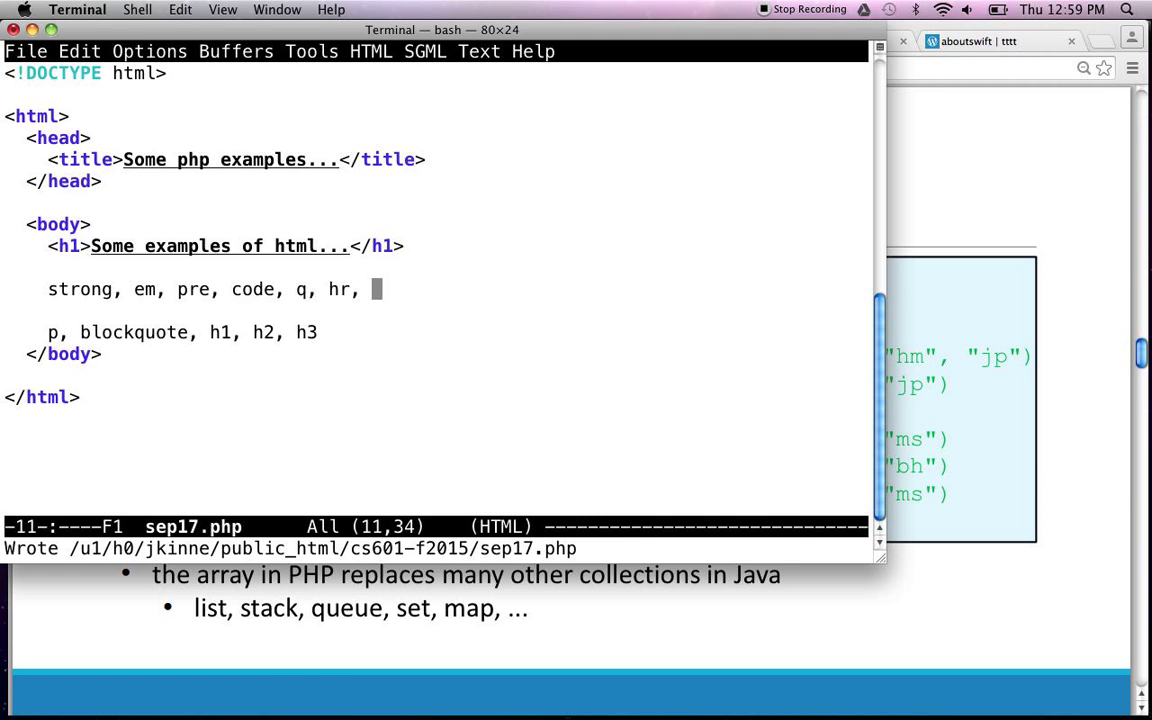
Open a <?php ... ?> block above the tag list in the body.
key("Return")
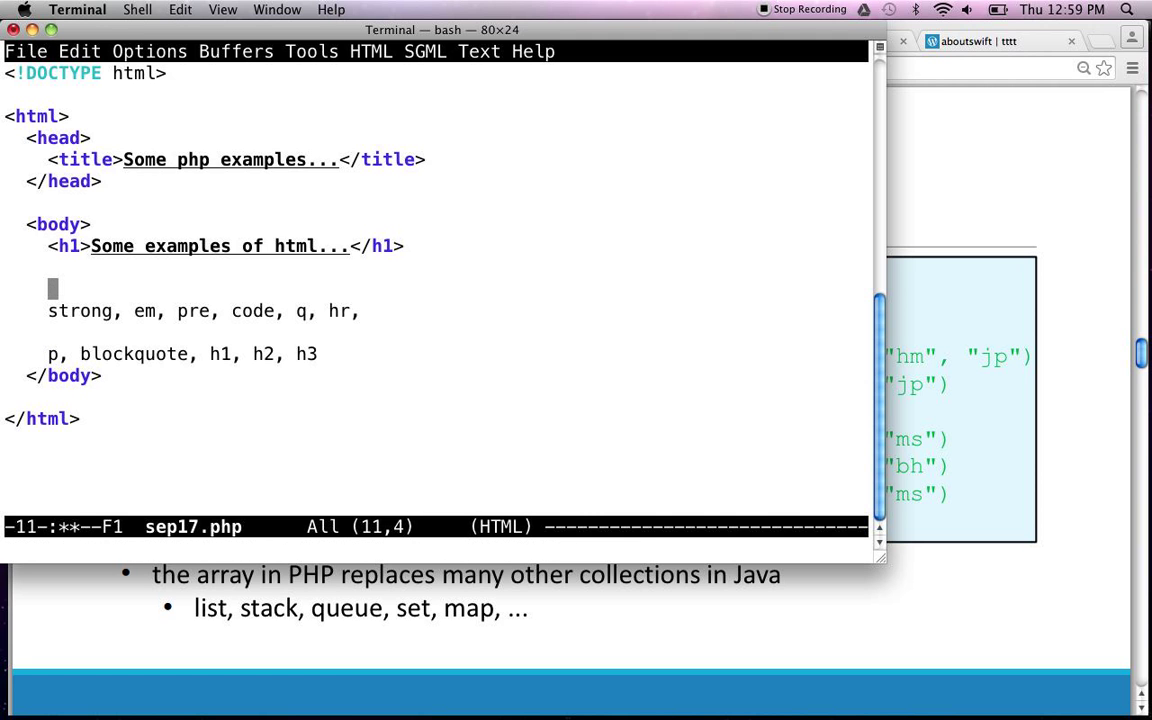
type("<?php")
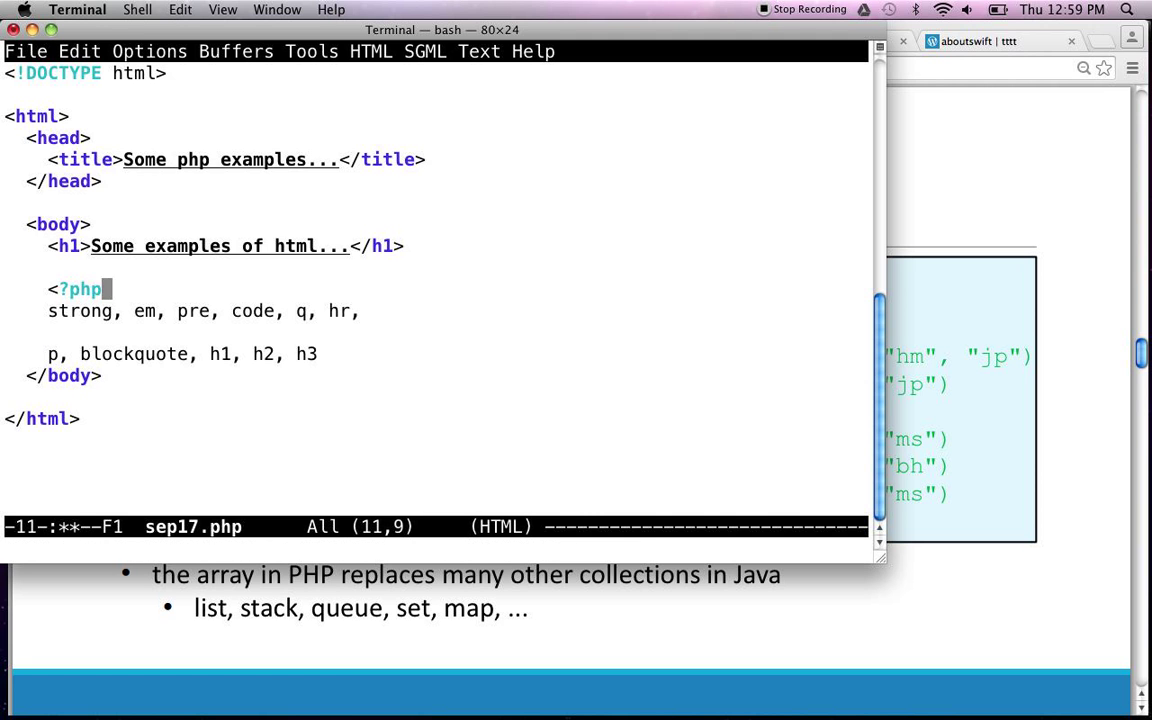
type(">")
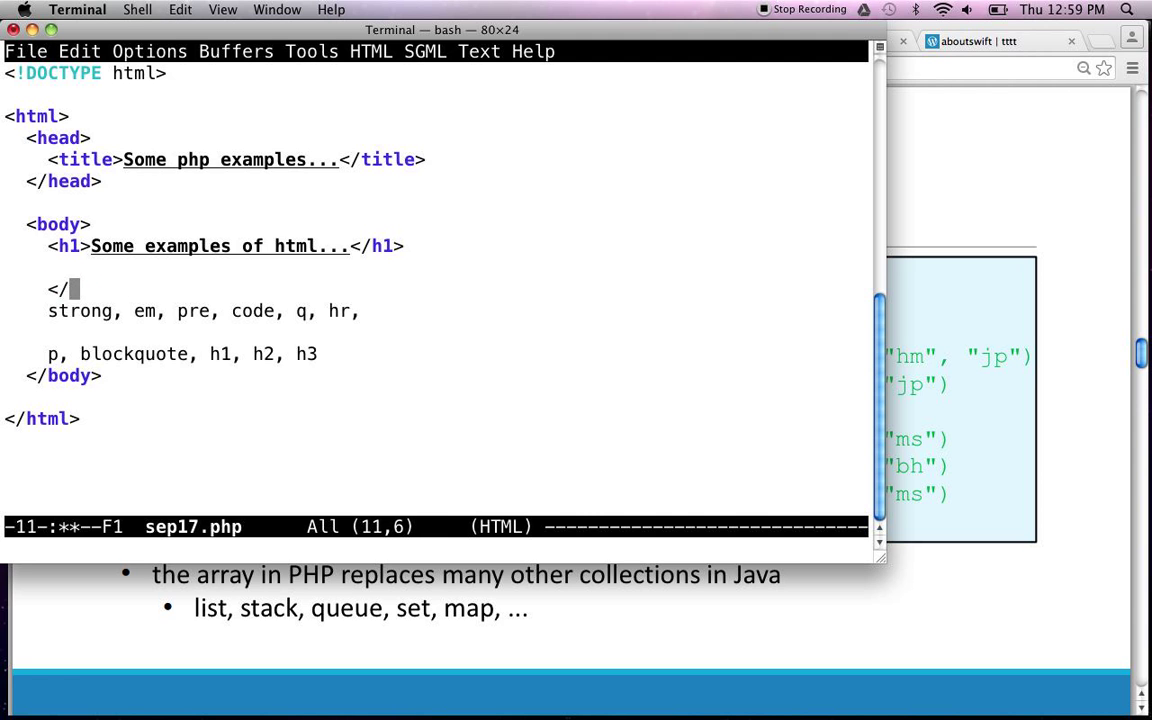
type("?p")
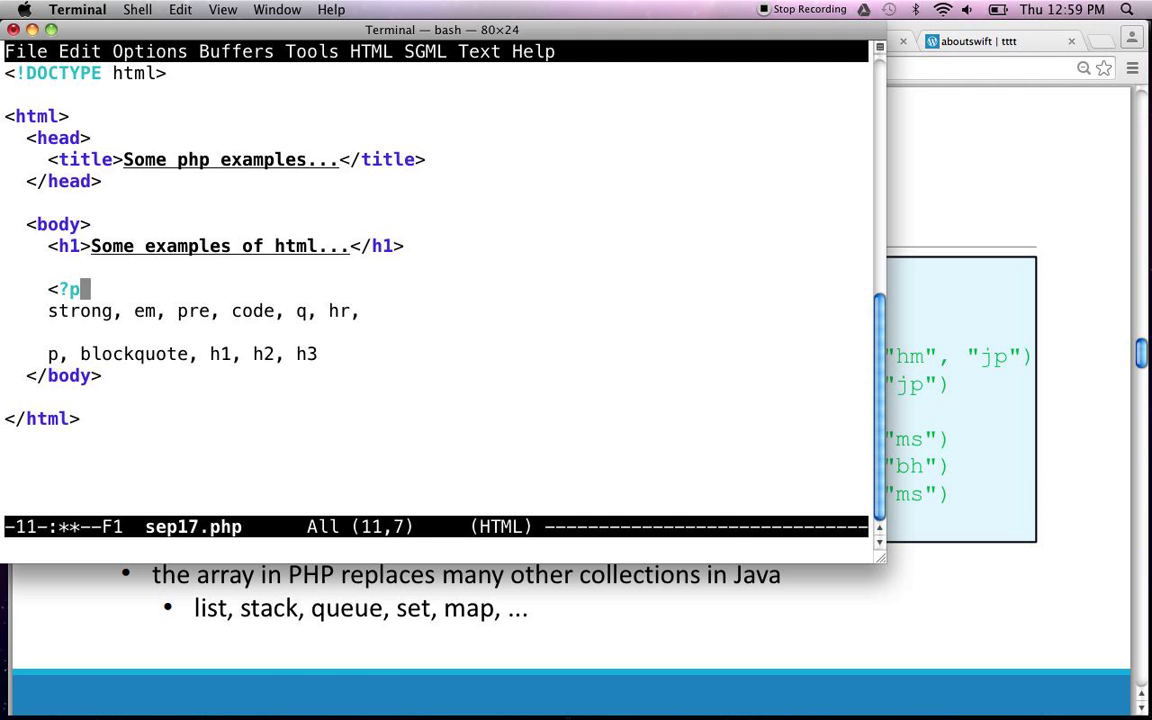
type("hp")
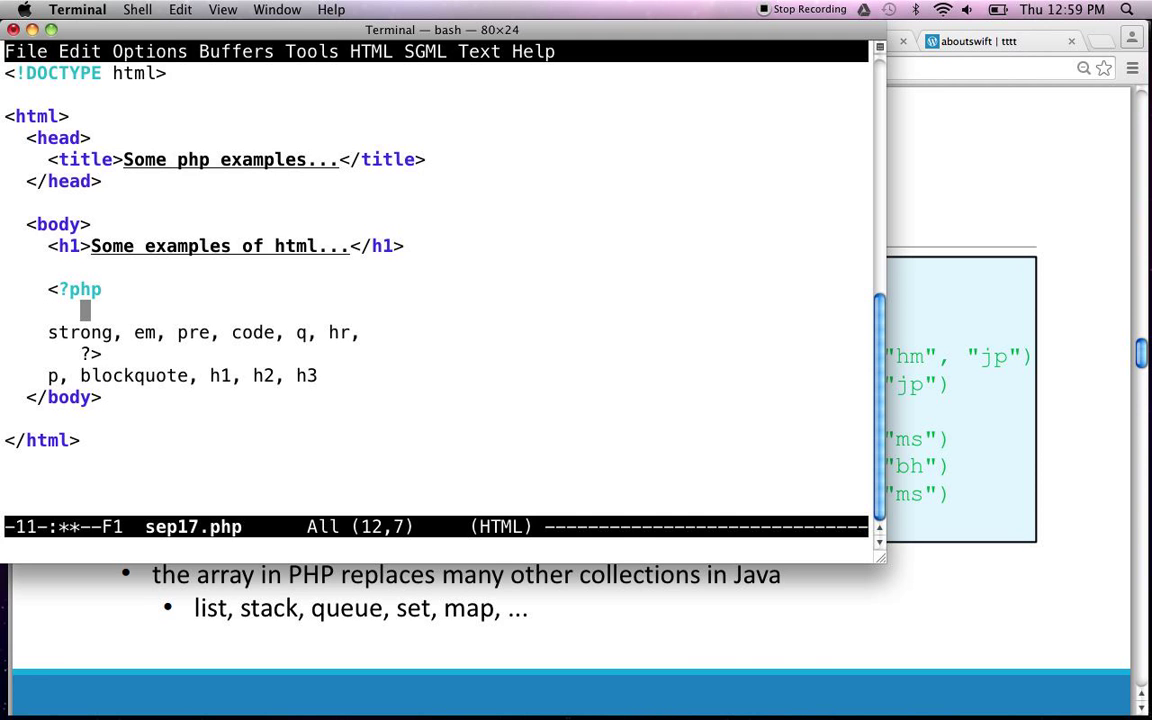
Inside the block, note 'for each one' display some HTML and stub a for loop with $myvar.
type("f")
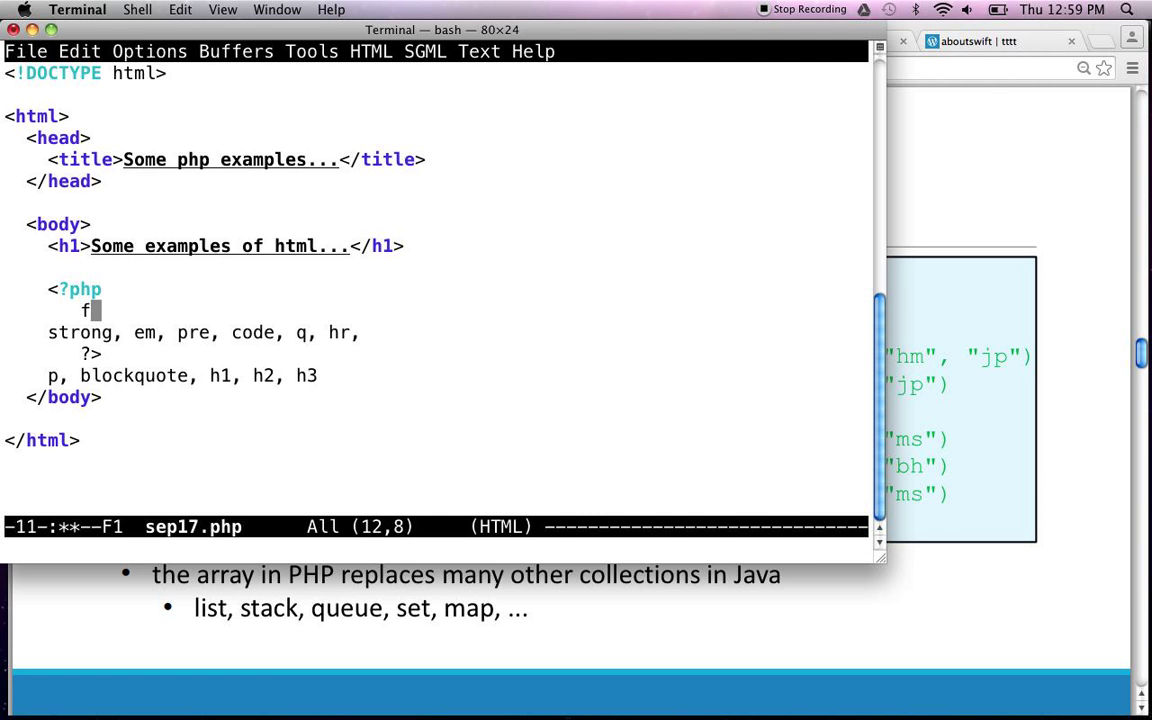
type("for each one o")
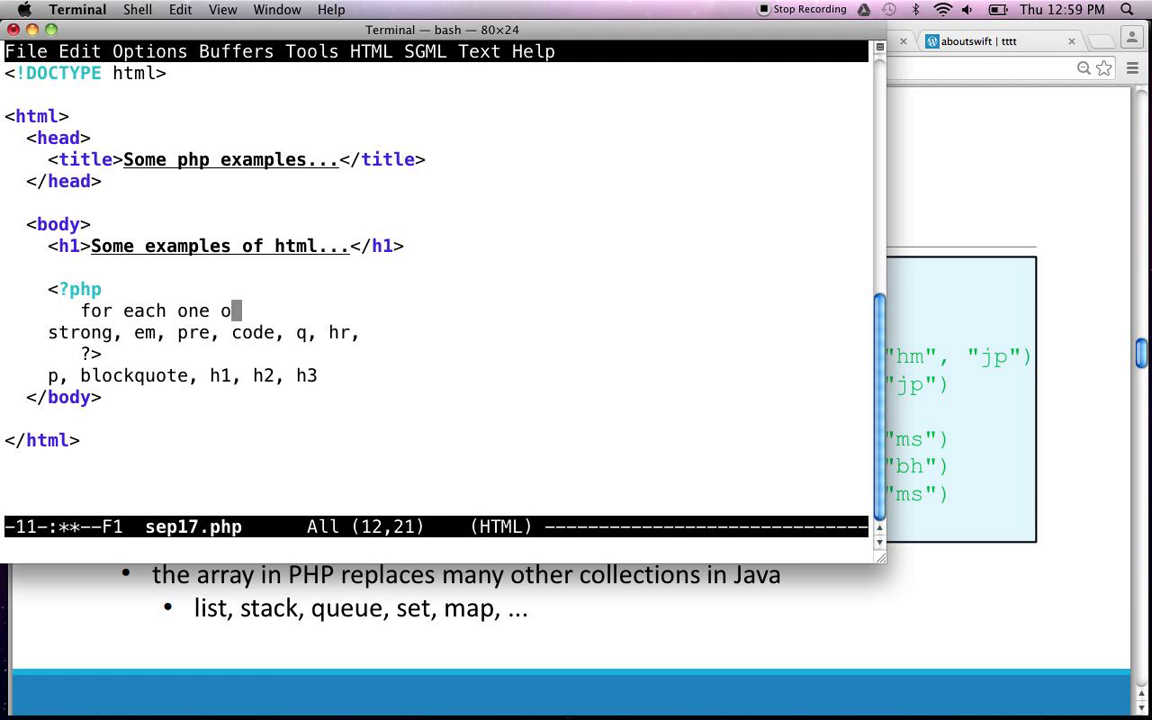
type("- strong, em, pre, code, q, hr,")
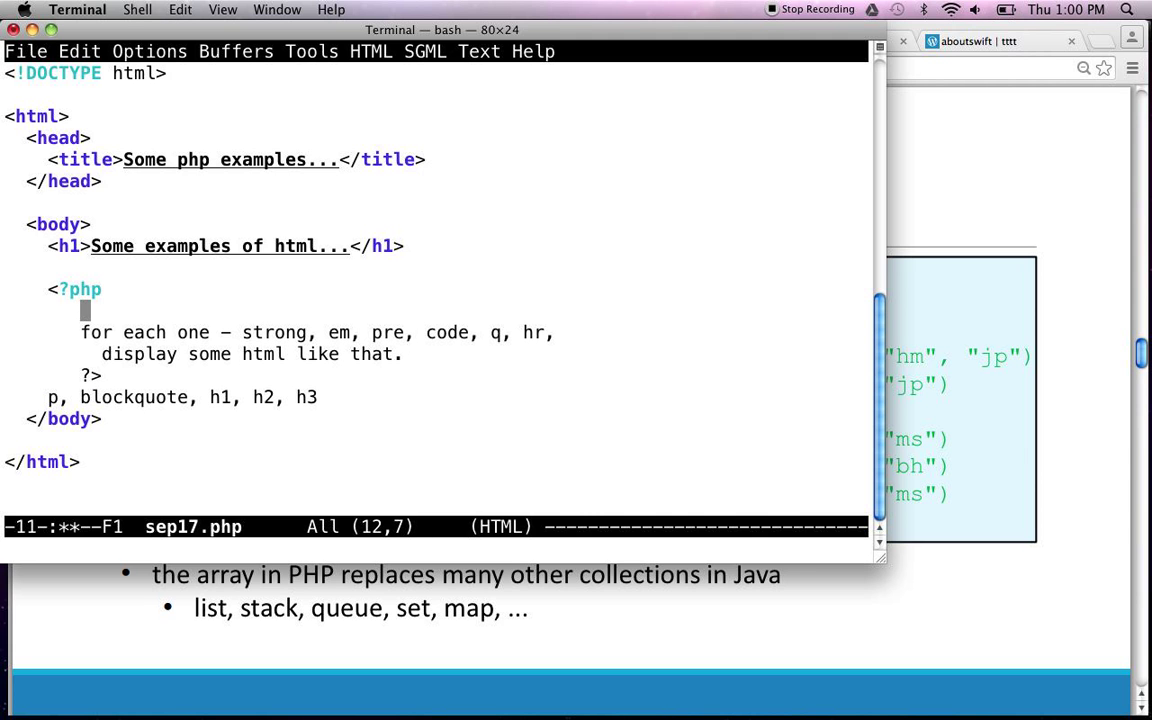
type("for")
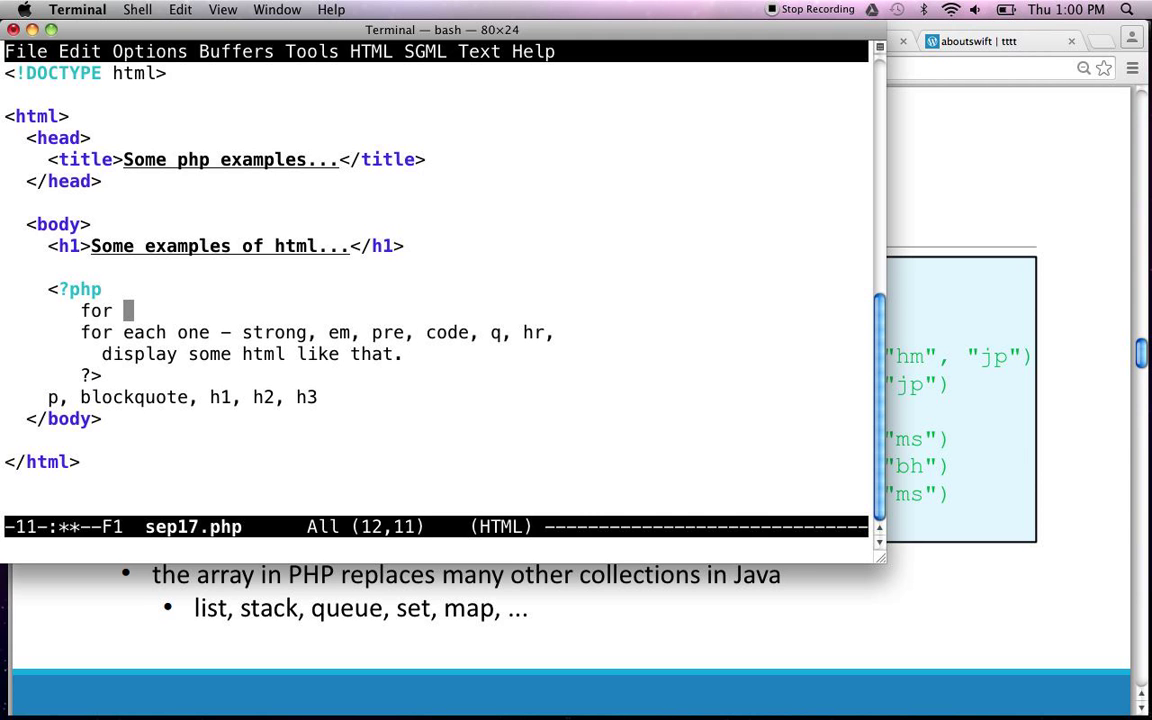
type("$myvar")
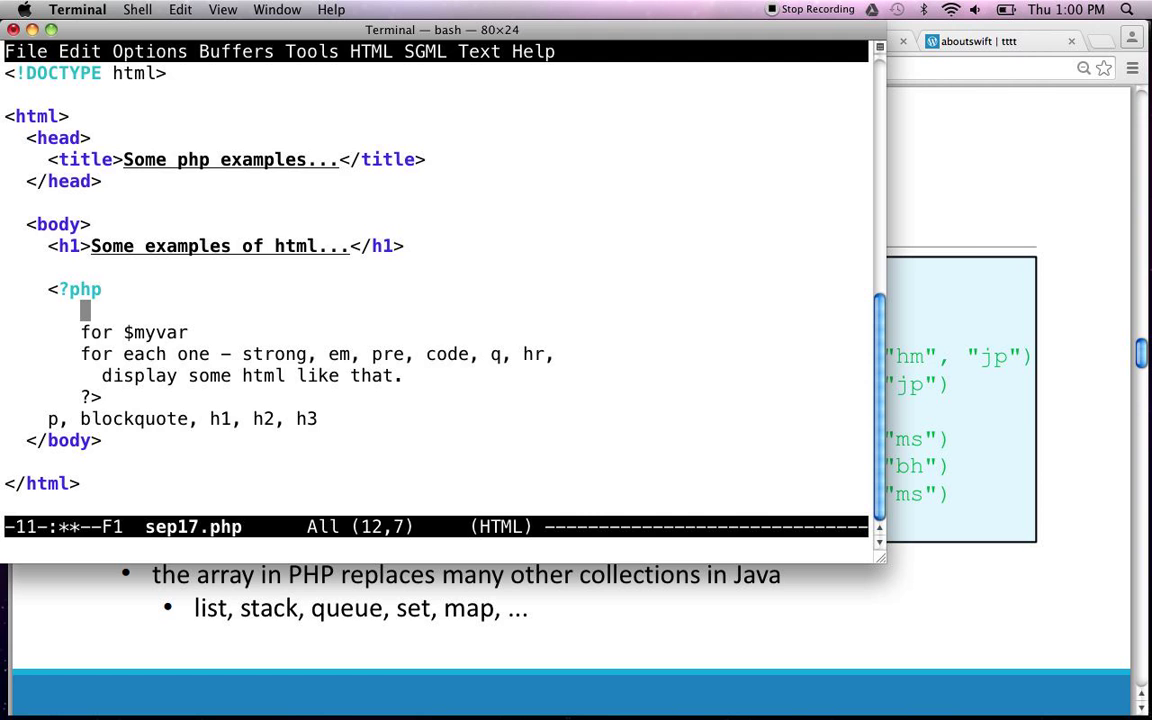
Kill the tag list 'strong, em, pre, code, q, hr,' from the note line and yank it into the block as someString.
key("down")
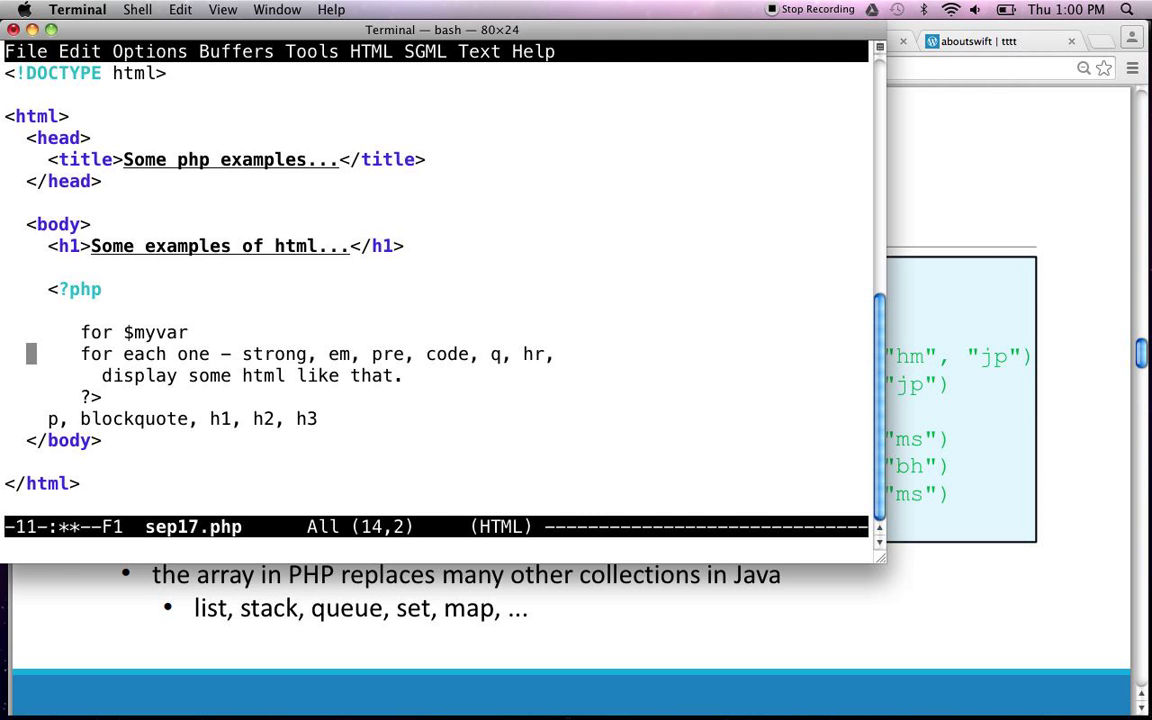
left_click(160, 352)
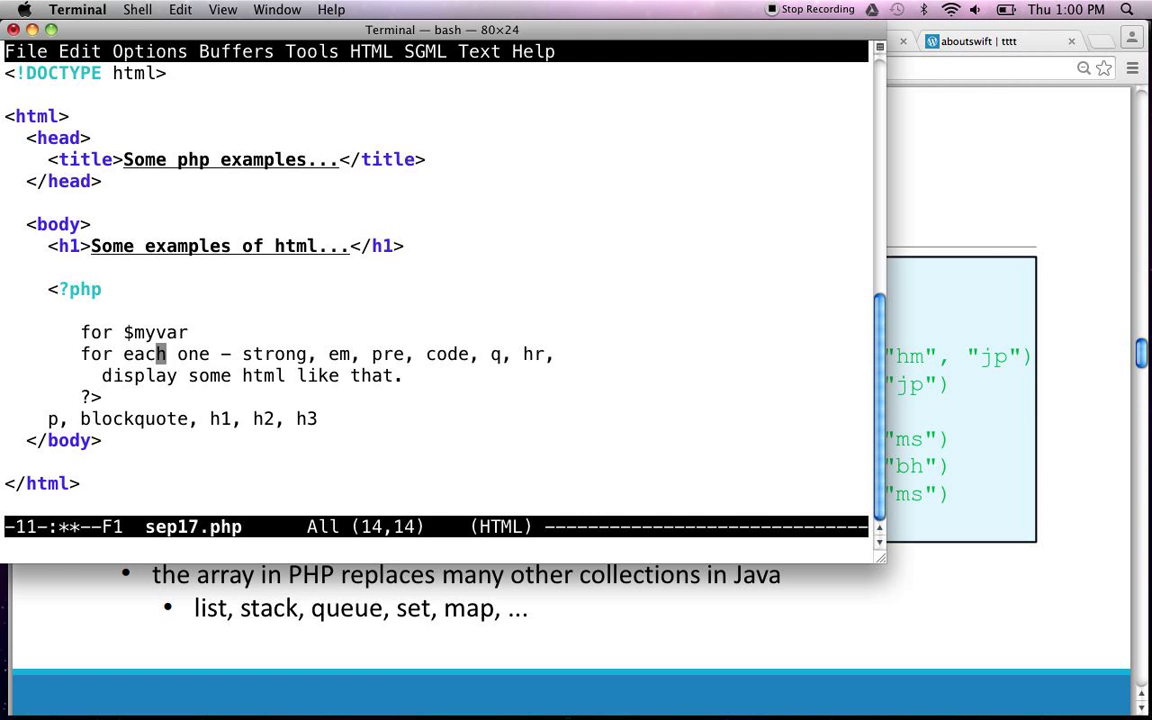
key("ctrl+k")
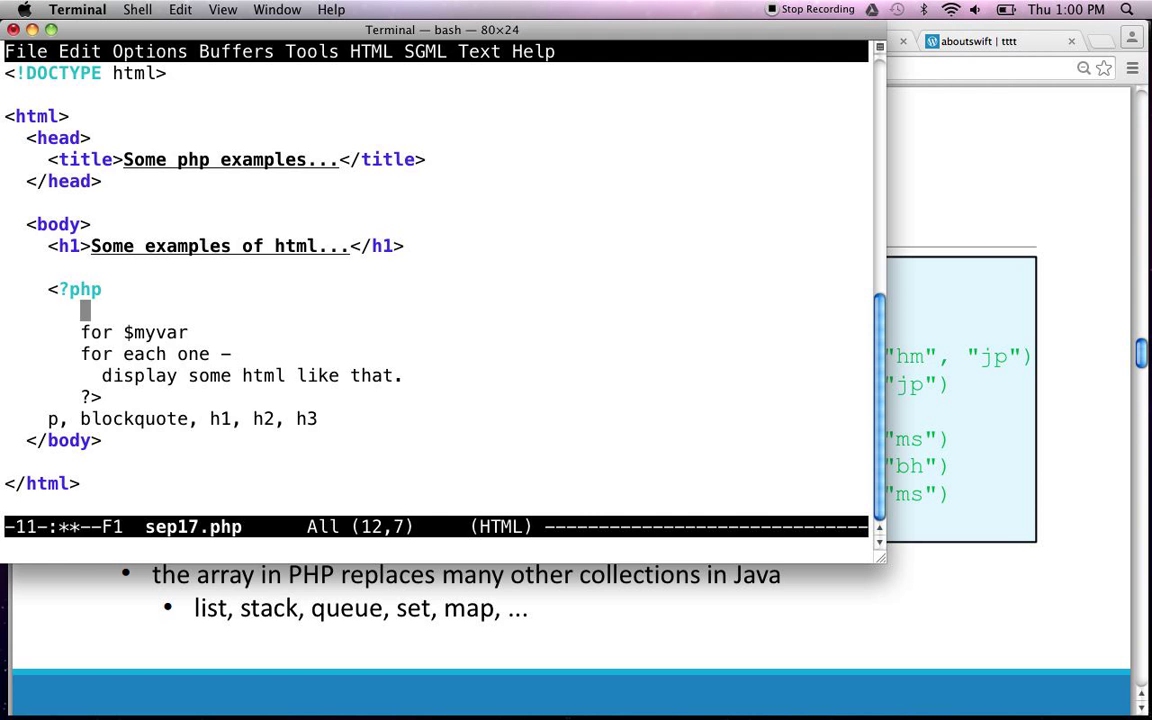
type("strong, em, pre, code, q, hr,")
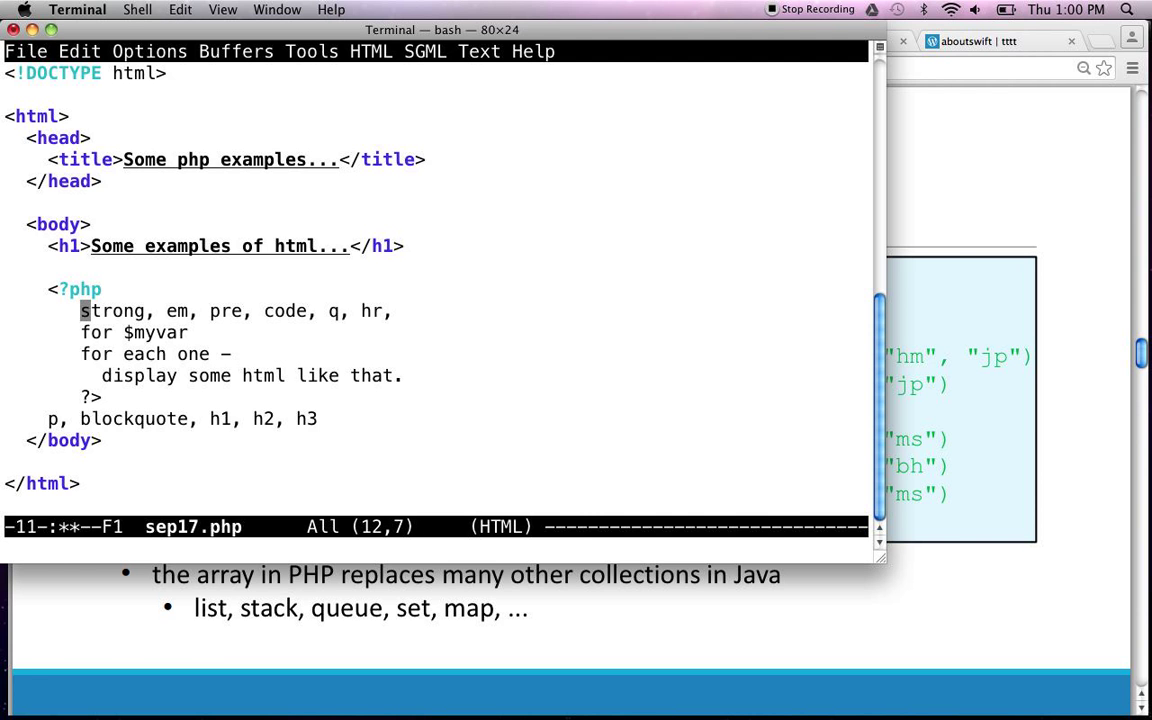
type("someString")
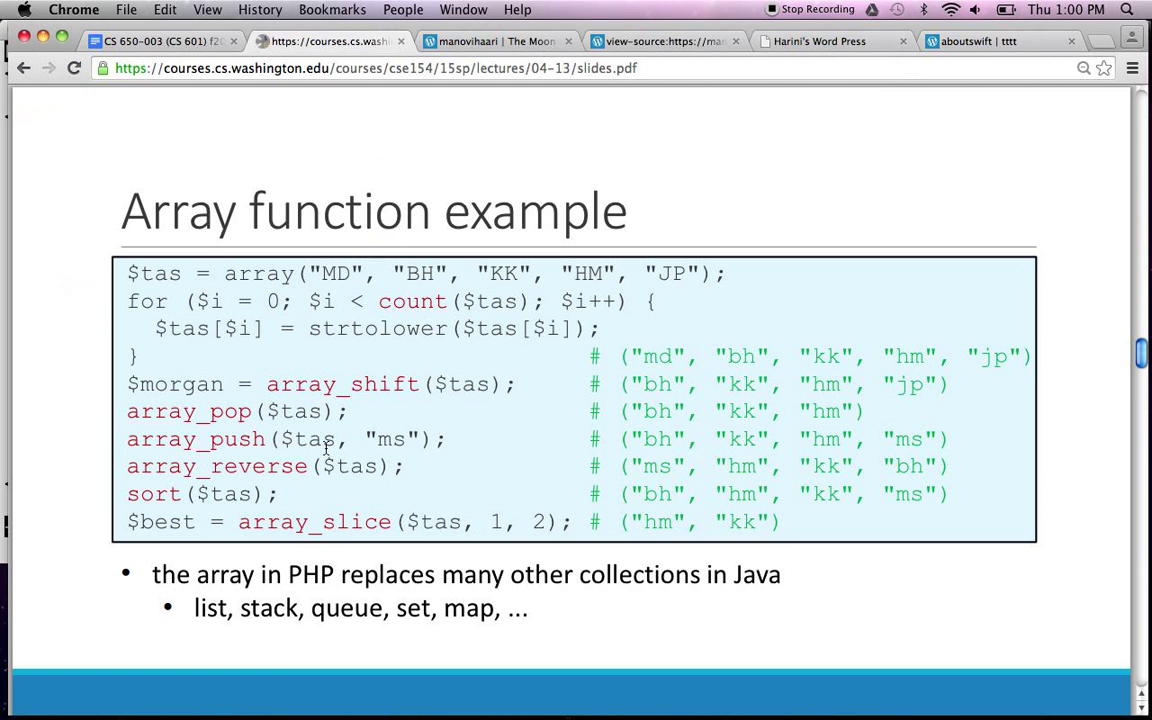
mouse_move(348, 240)
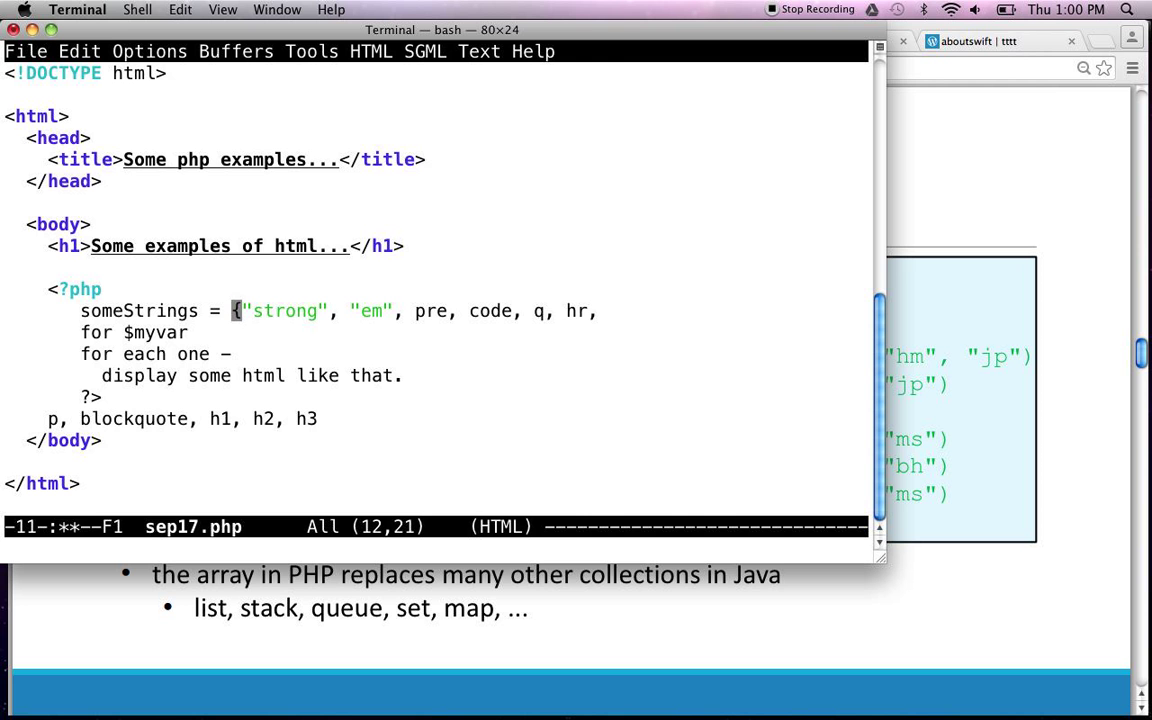
Turn the tag list into someStrings = array(...) with quoted tag names.
type("array(")
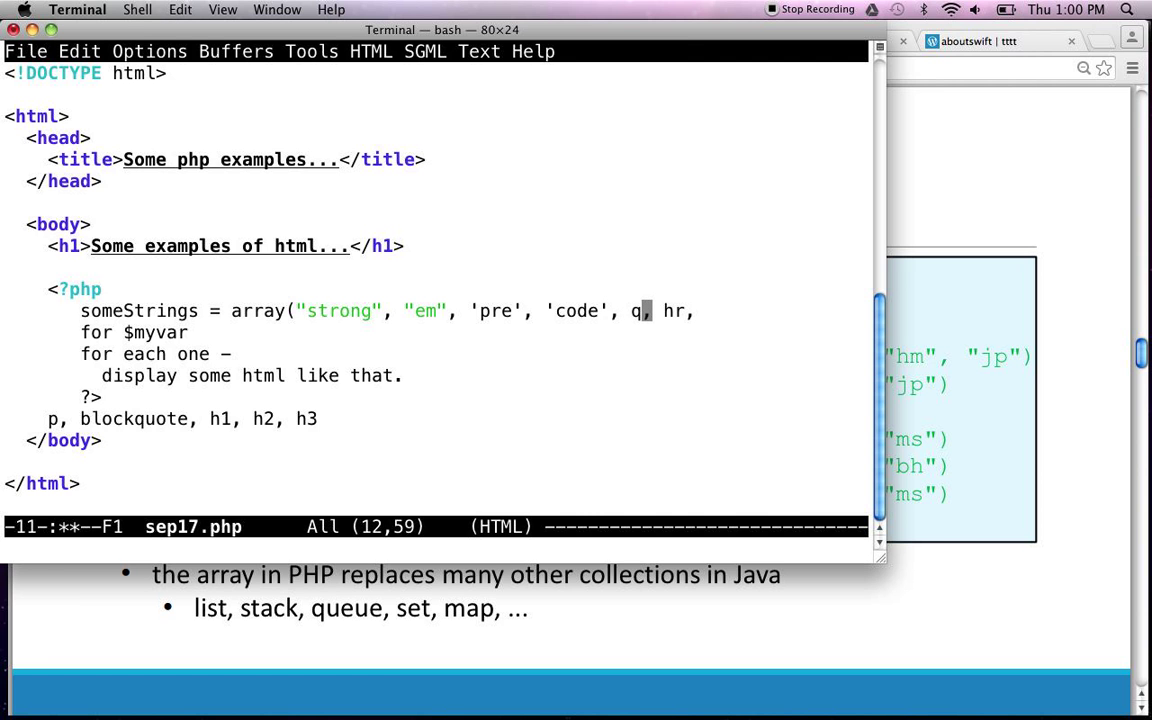
type("'")
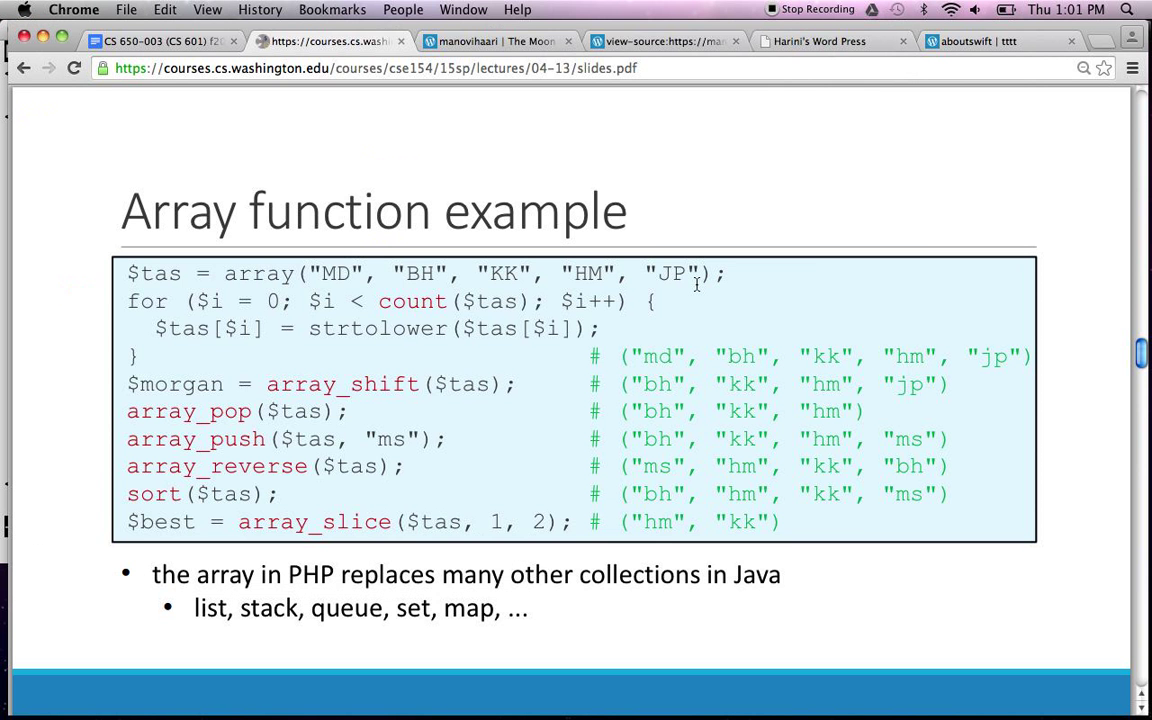
mouse_move(540, 152)
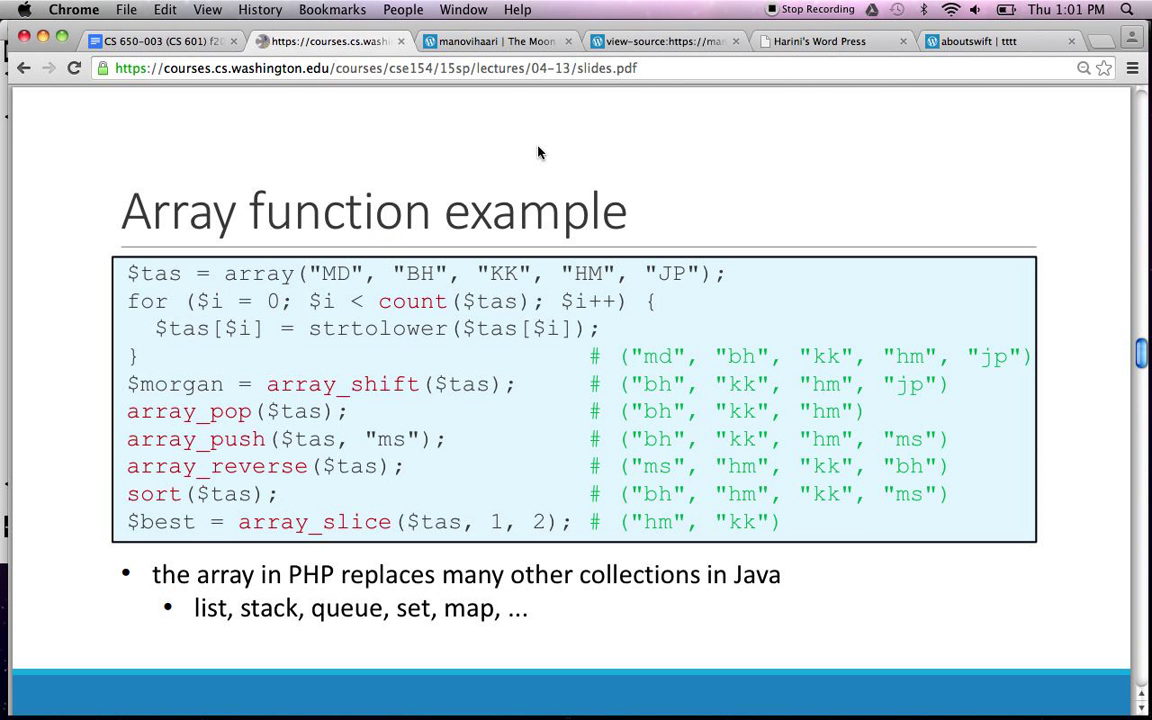
mouse_move(274, 300)
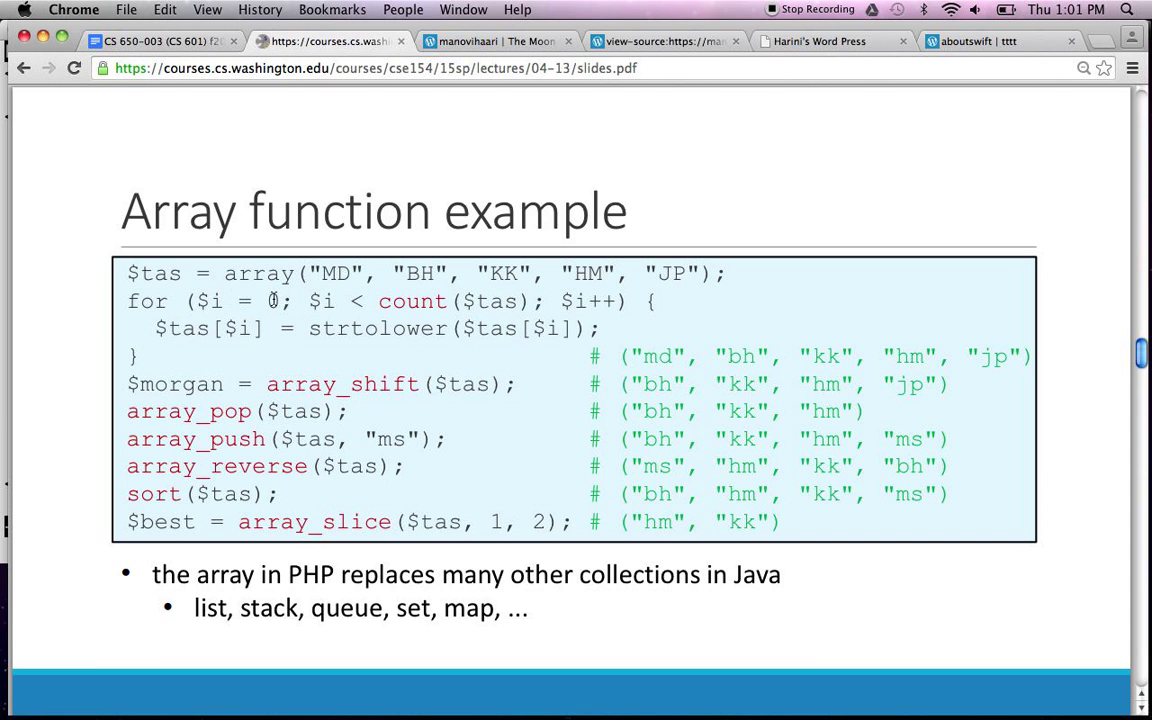
mouse_move(210, 300)
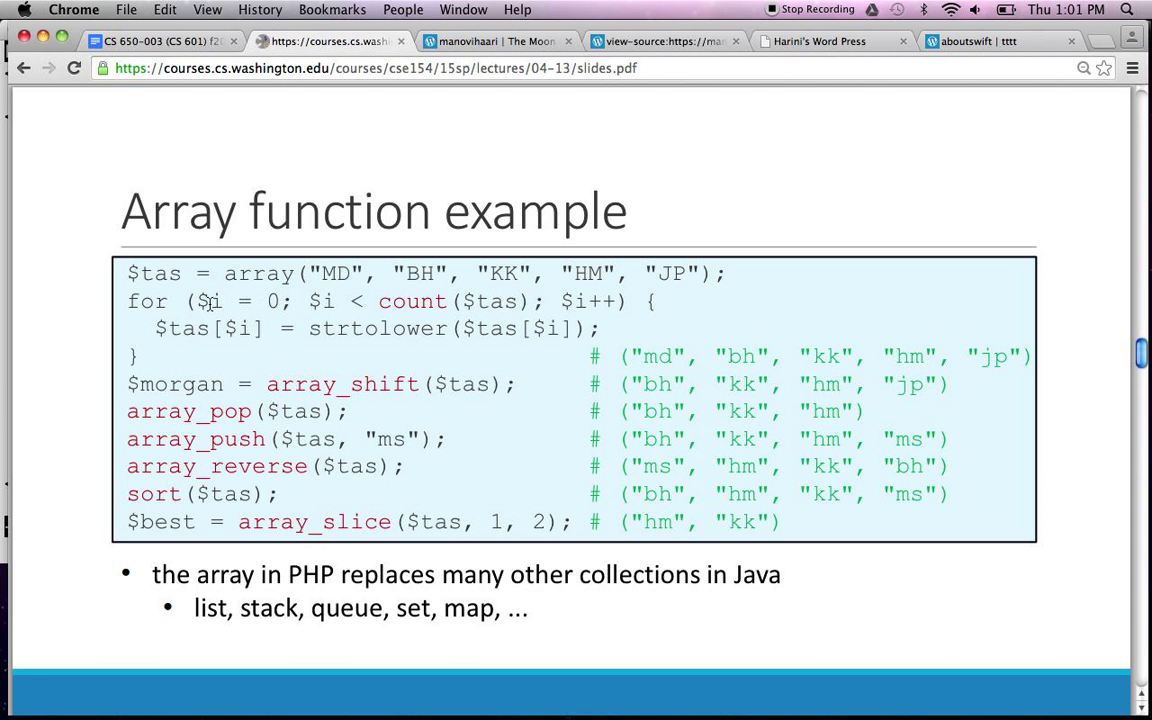
mouse_move(332, 304)
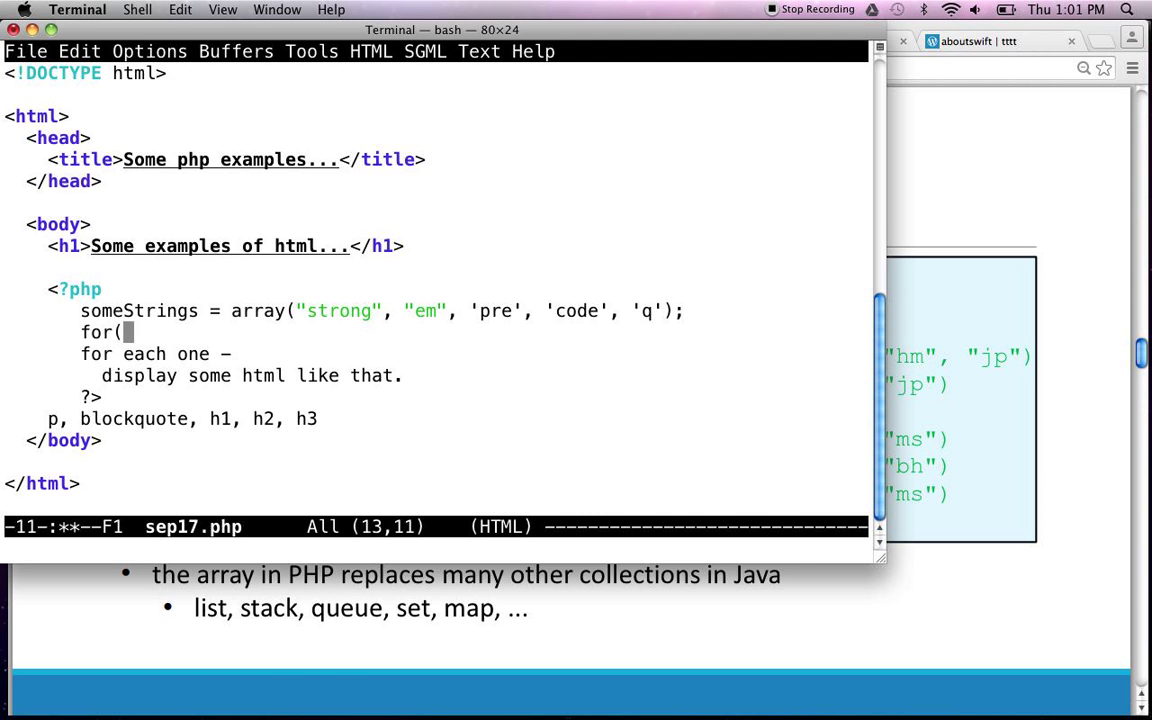
Add for($i=0; $i < count(someStrings); $i++) { } under the array and save.
type("$i=0")
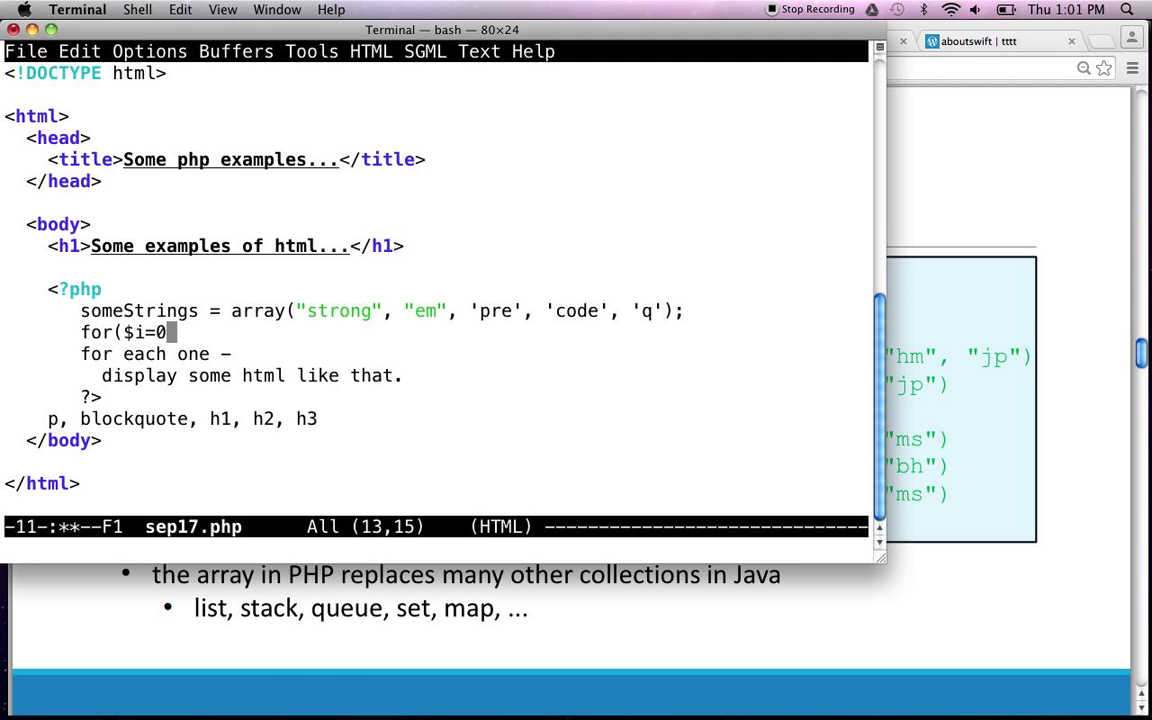
type("; $i < cou")
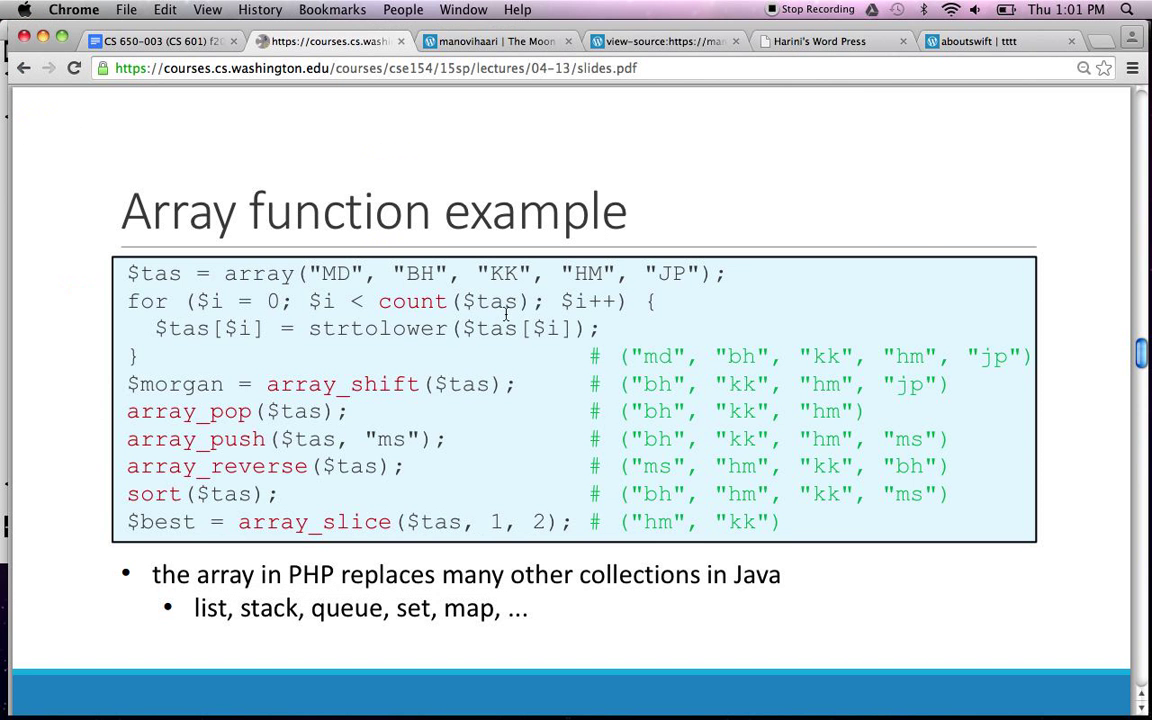
mouse_move(400, 300)
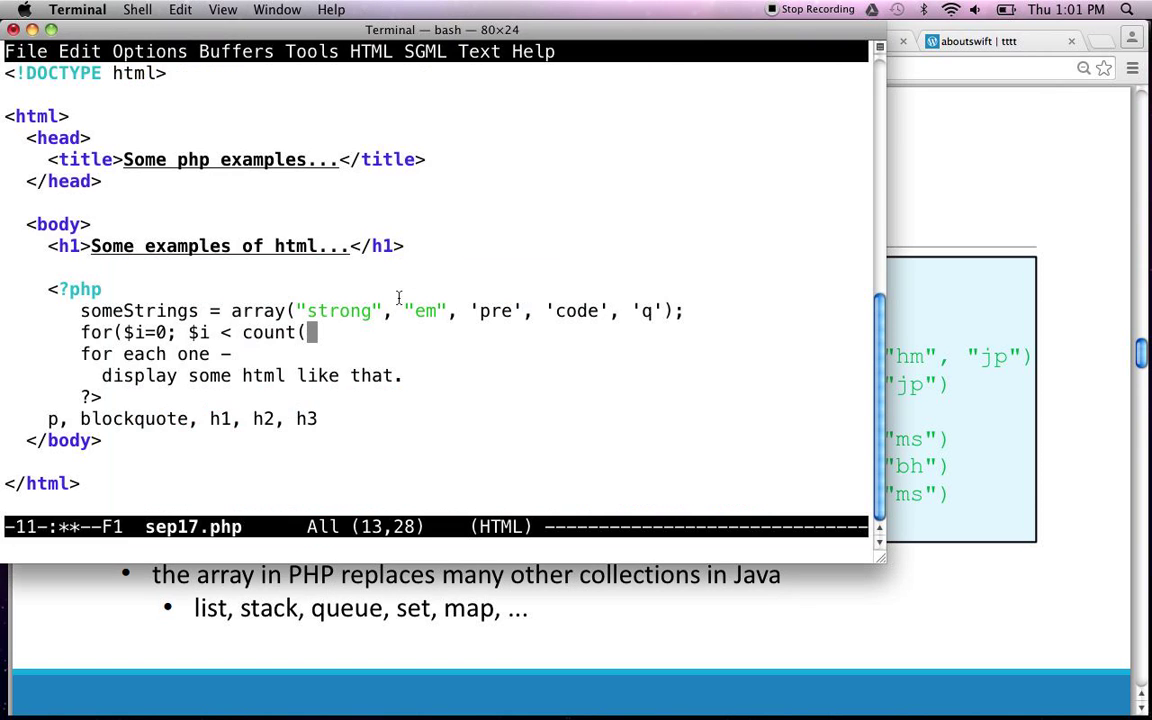
type("someSt")
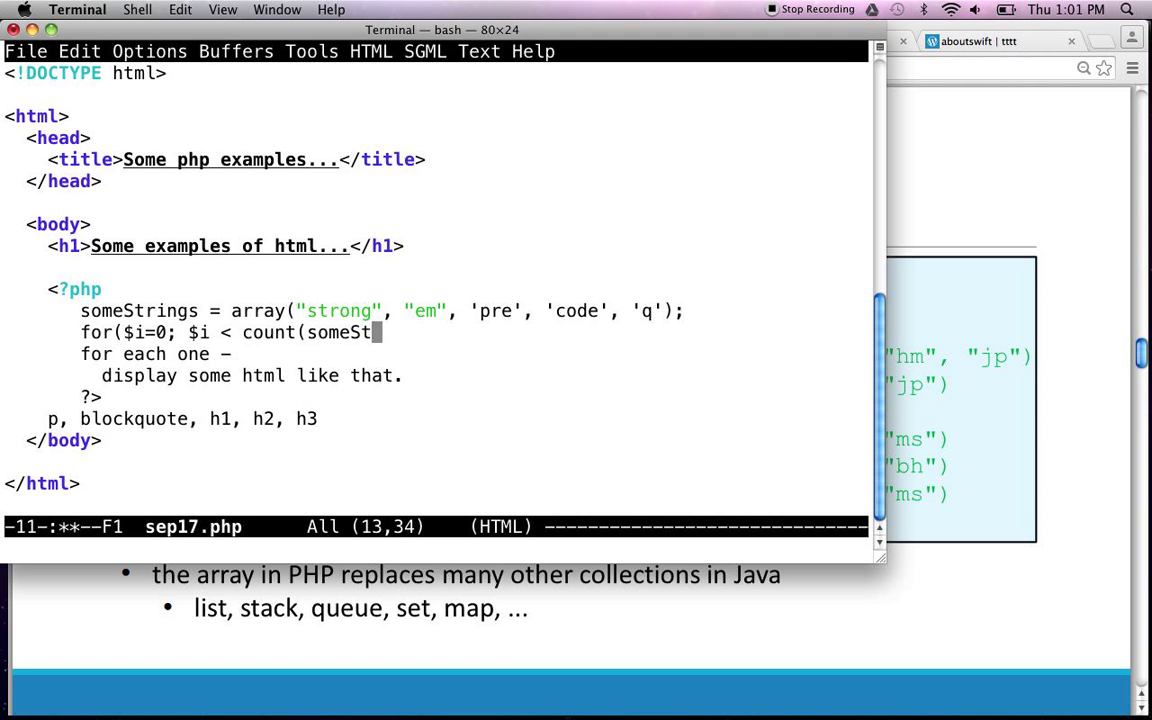
type("rings); $i++) {")
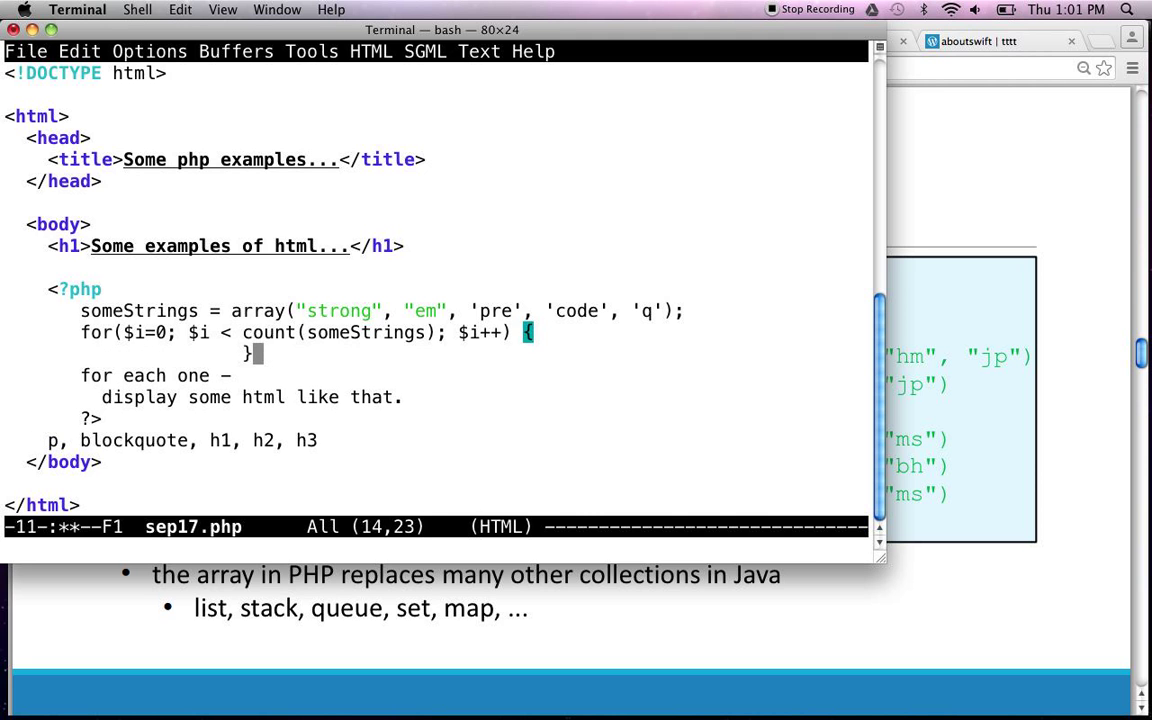
key("Home")
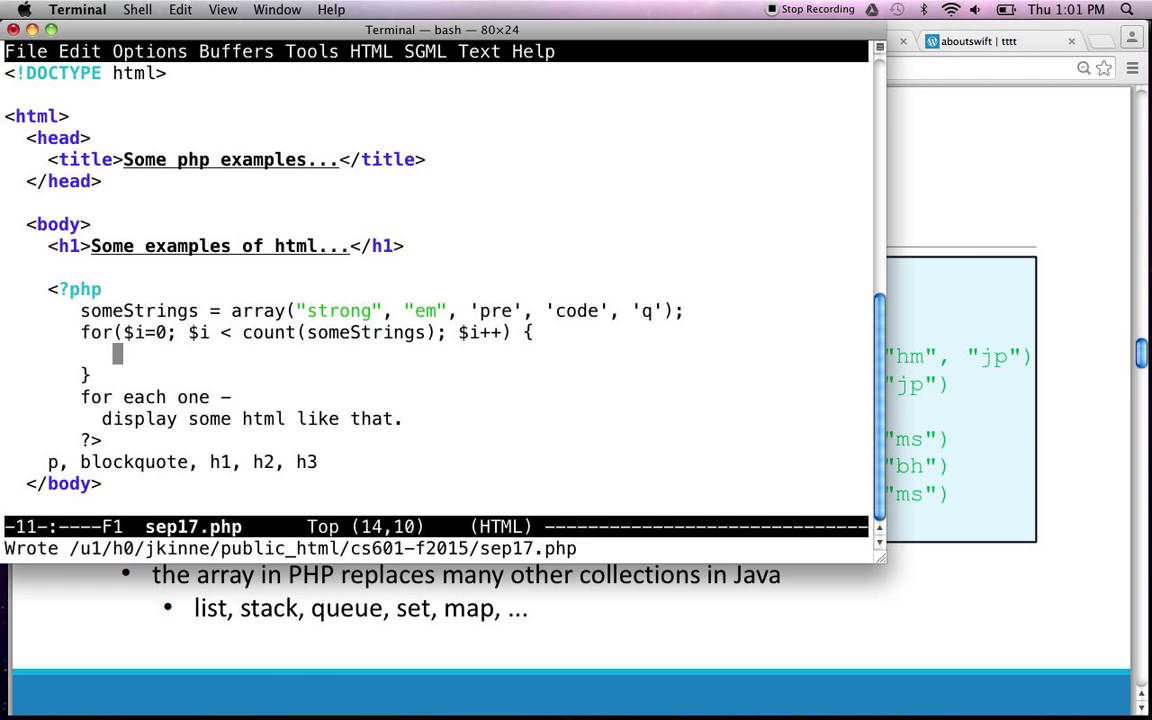
In the loop, print "<$someStrings[$i]>Some text...</$someStrings[$i]>\n" for each entry.
type("print")
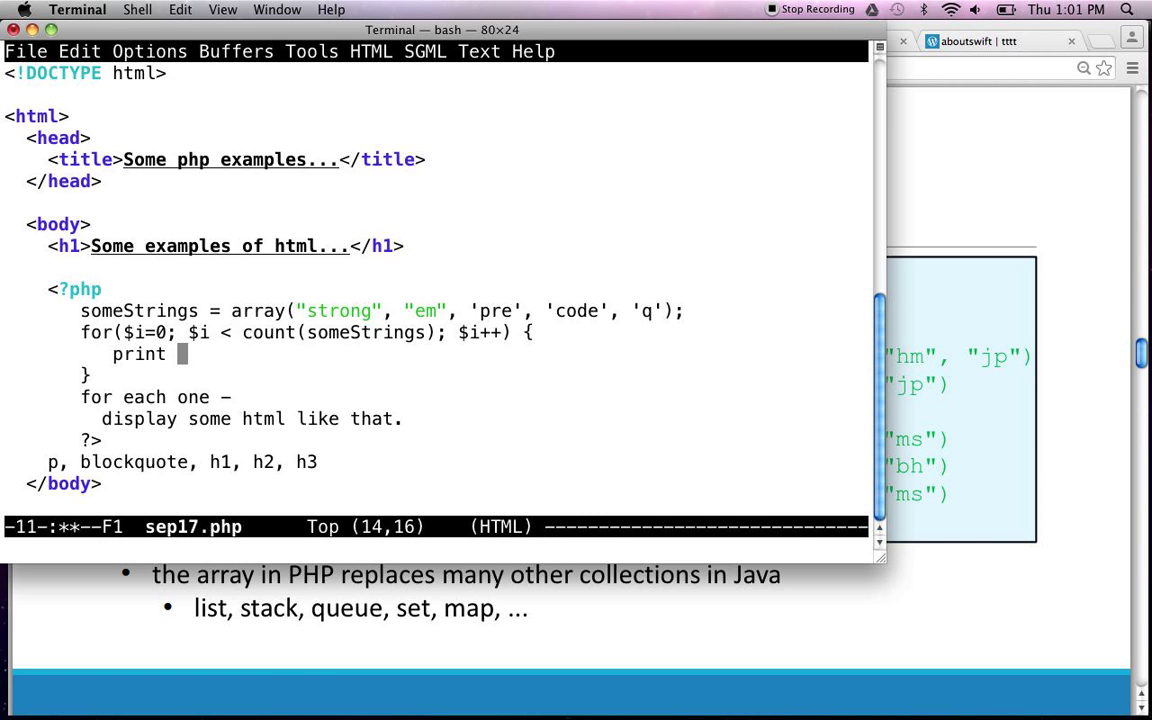
type("\"")
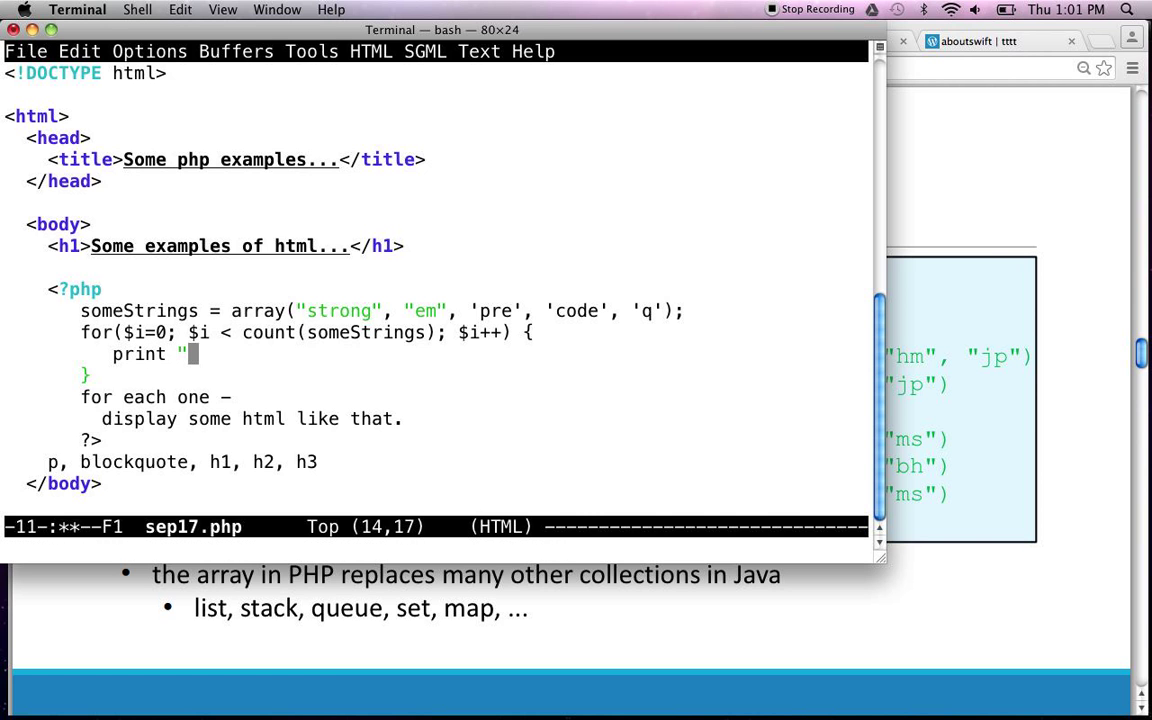
type("<$")
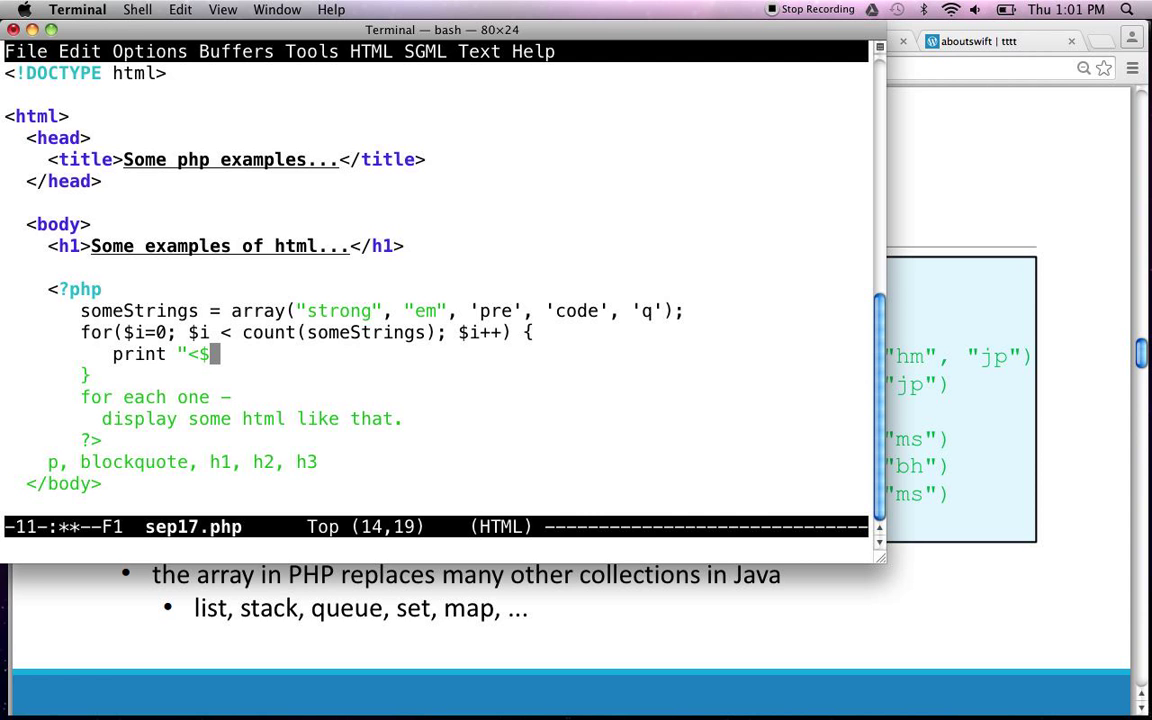
type("$someStrings")
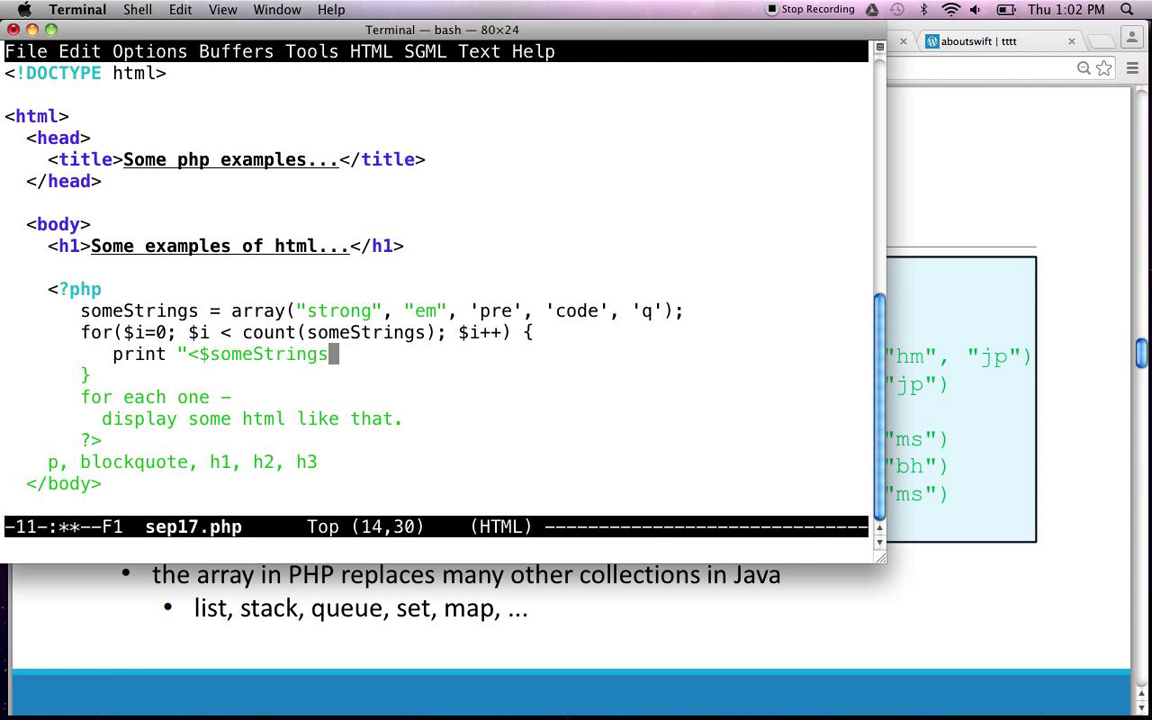
type("[")
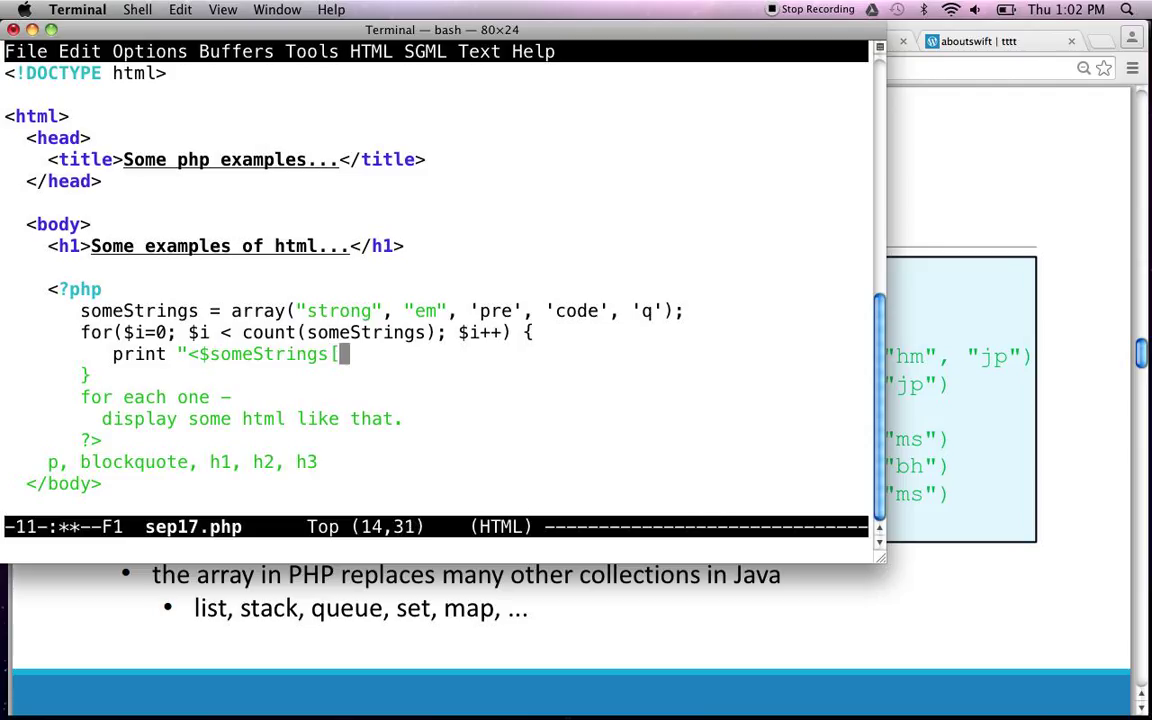
type("$i]>")
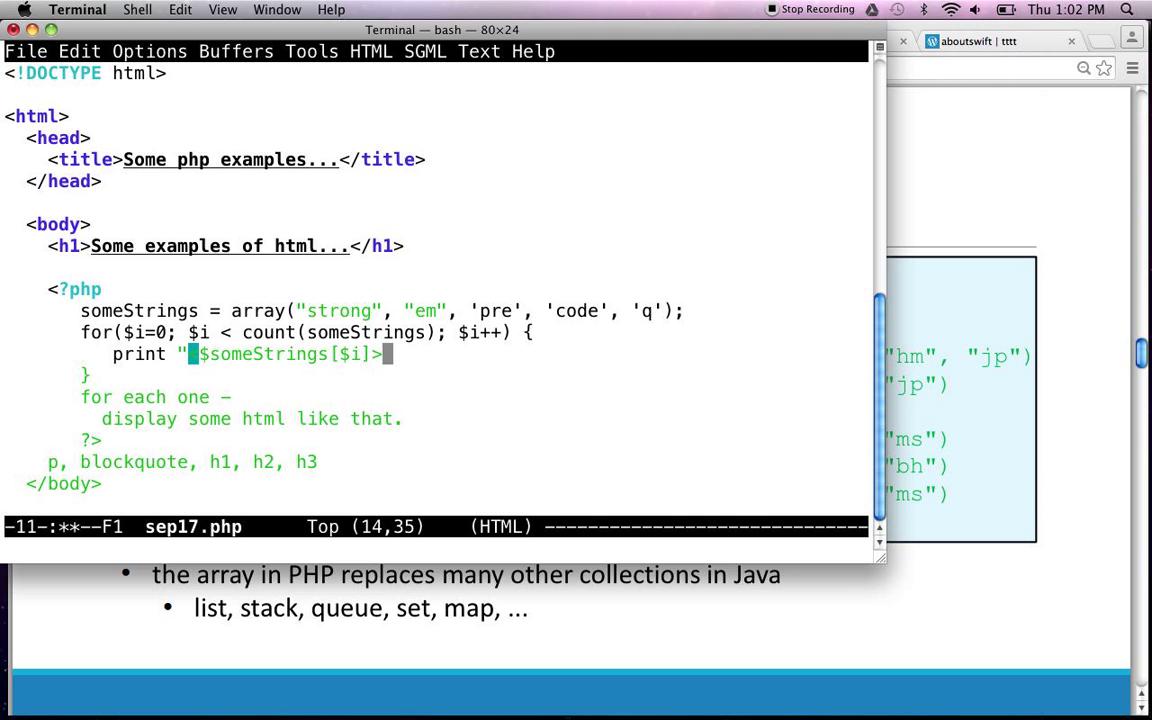
type("Som")
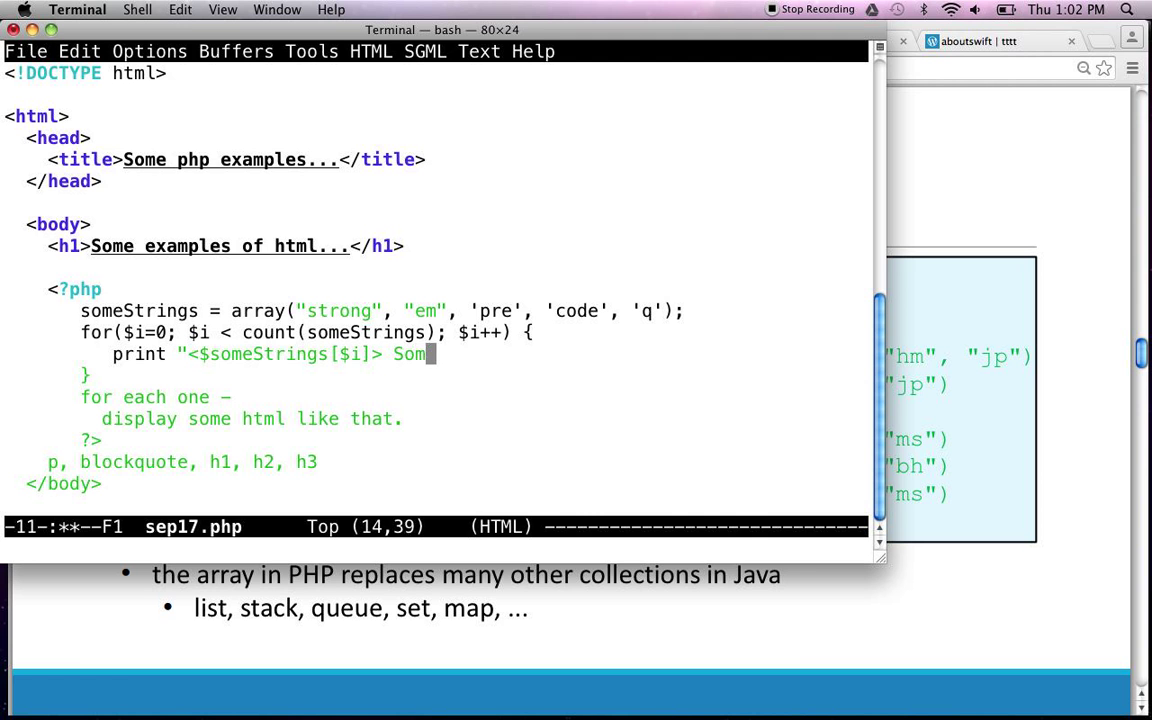
type("e text...<")
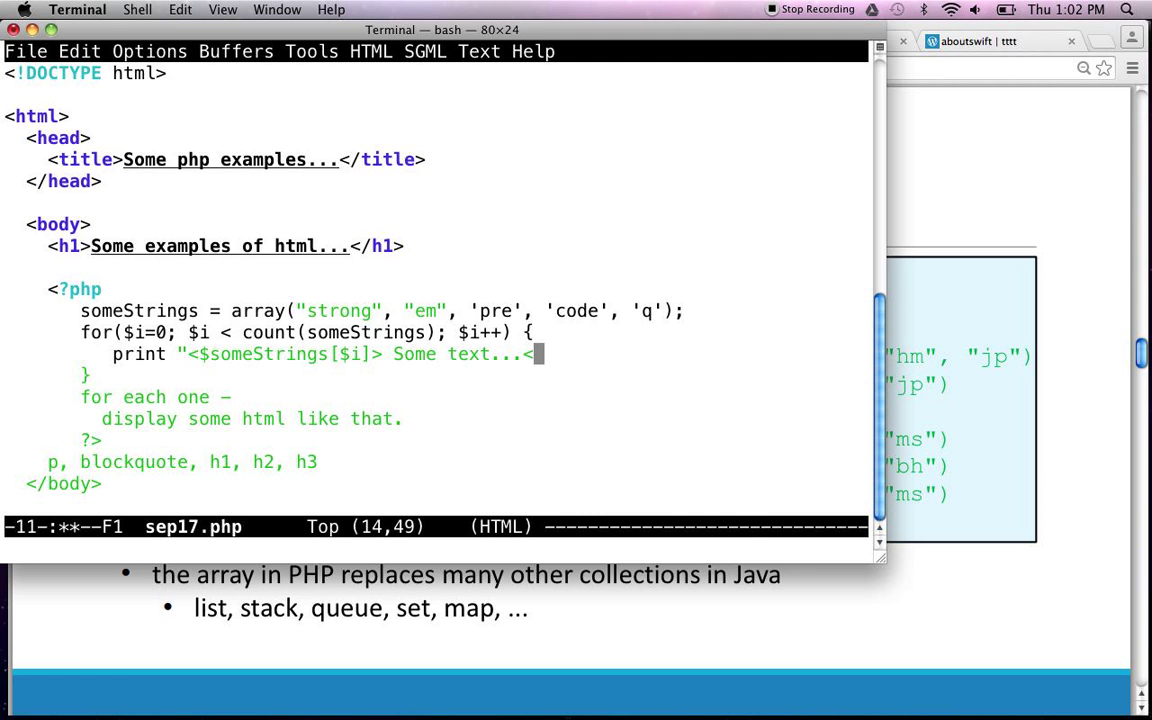
type("/$some")
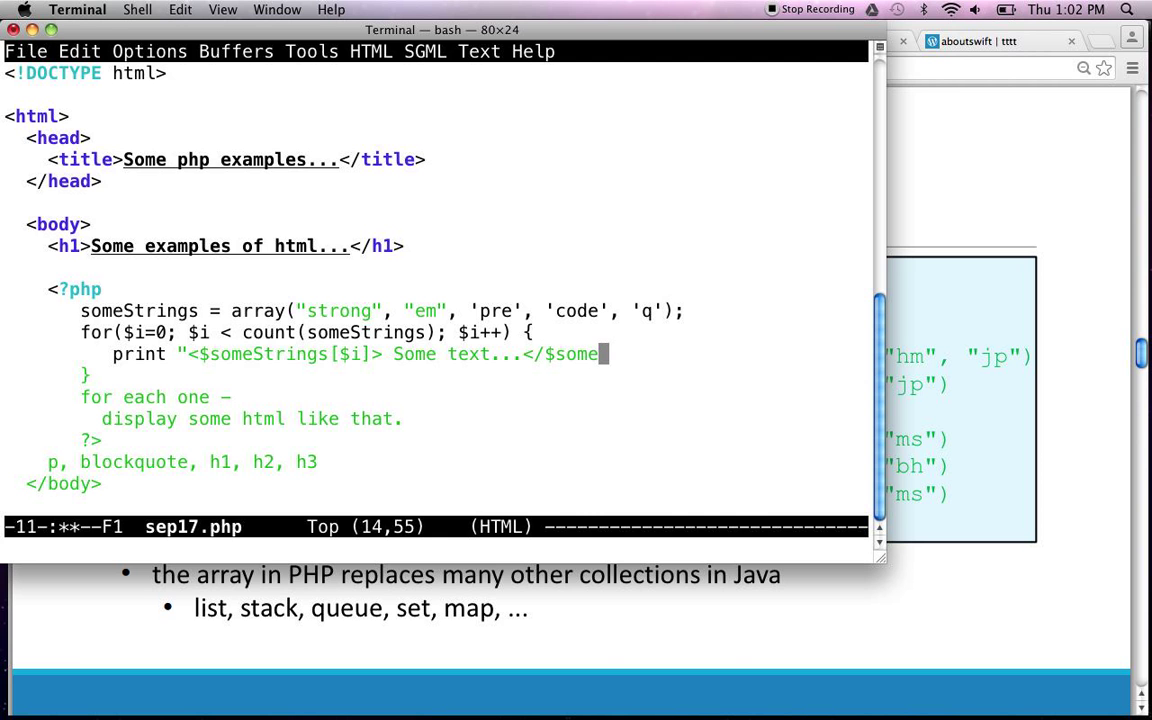
type("Strings[")
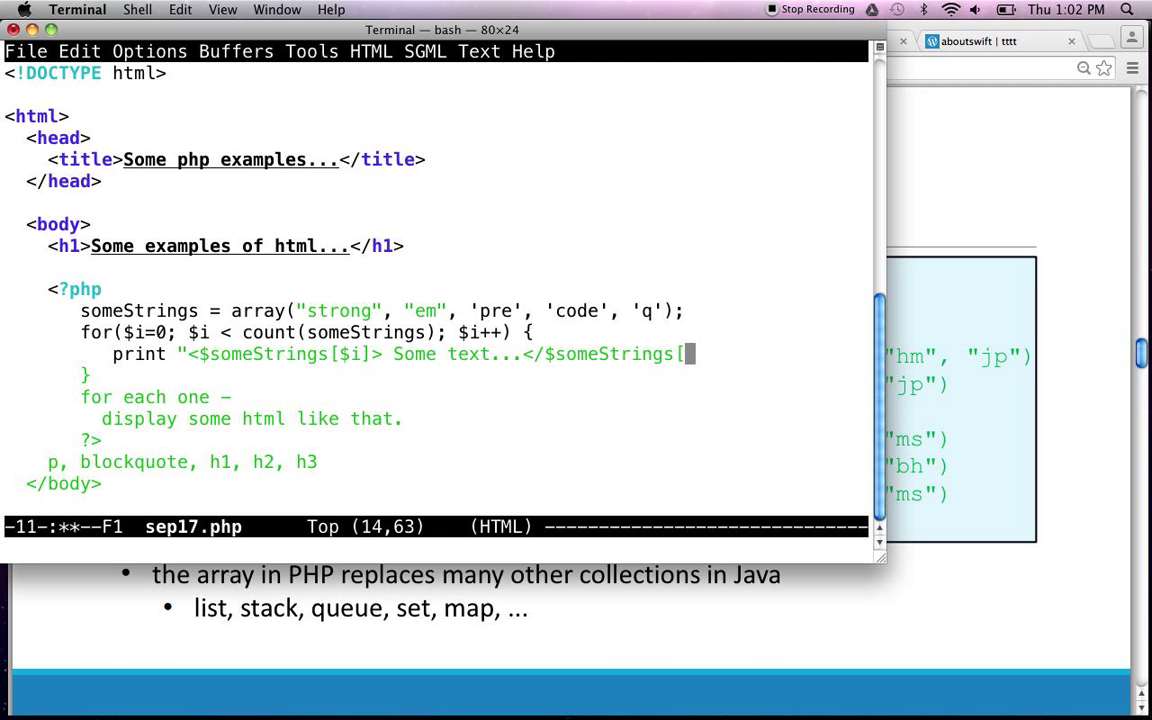
type("$i]>\\")
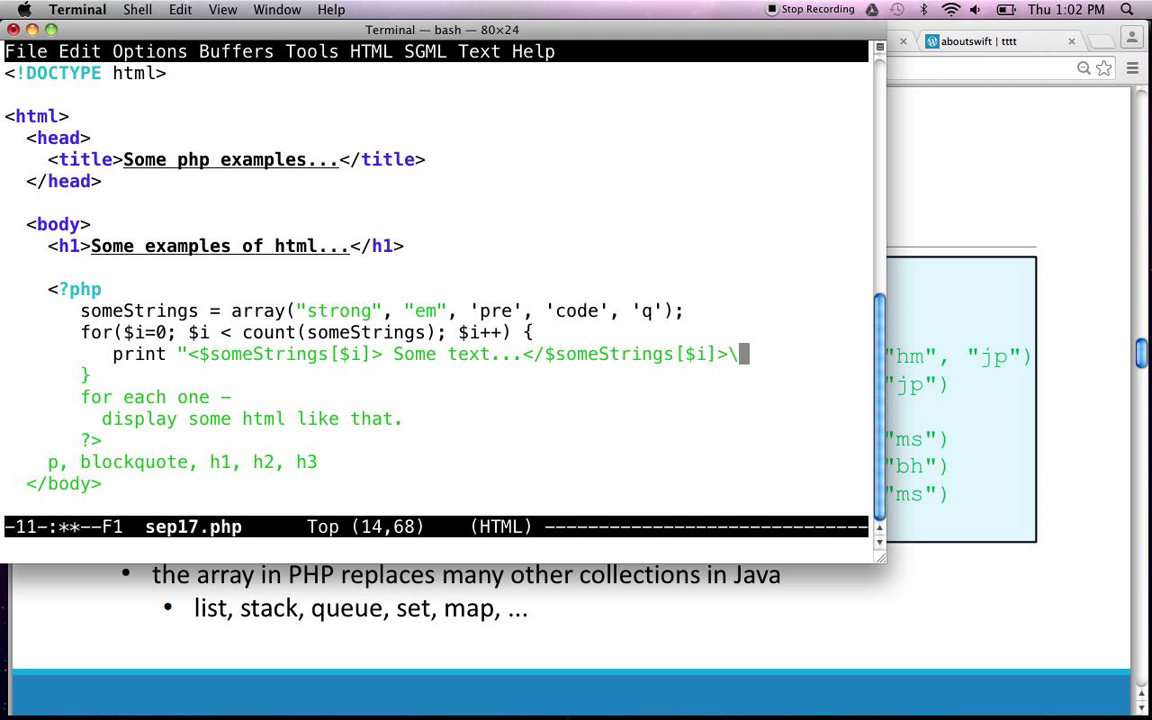
type("n\"")
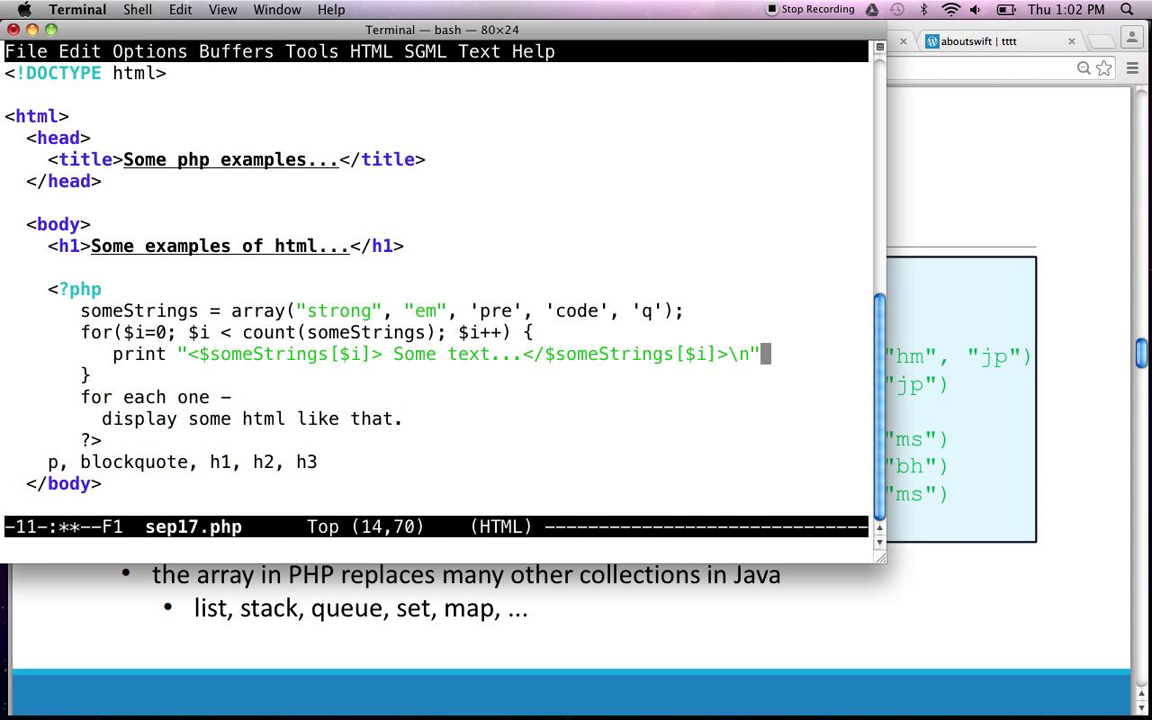
Remove the placeholder lines, comment out the tag-name list with //, and save sep17.php.
left_click(684, 310)
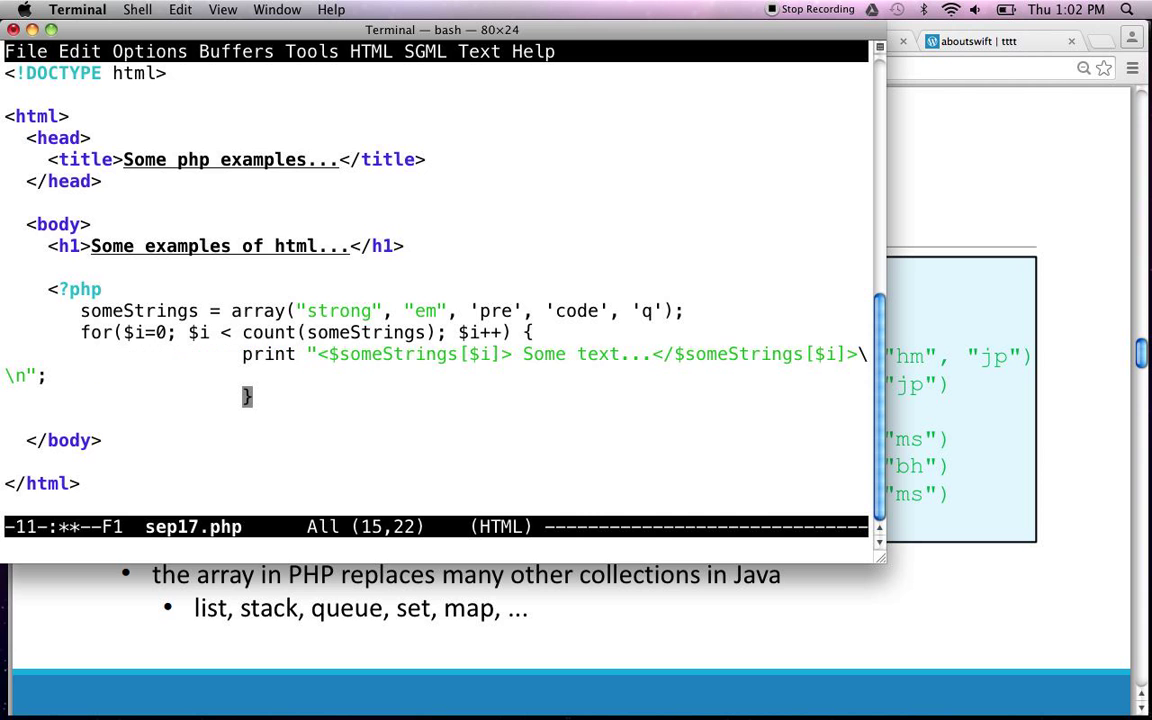
key("right")
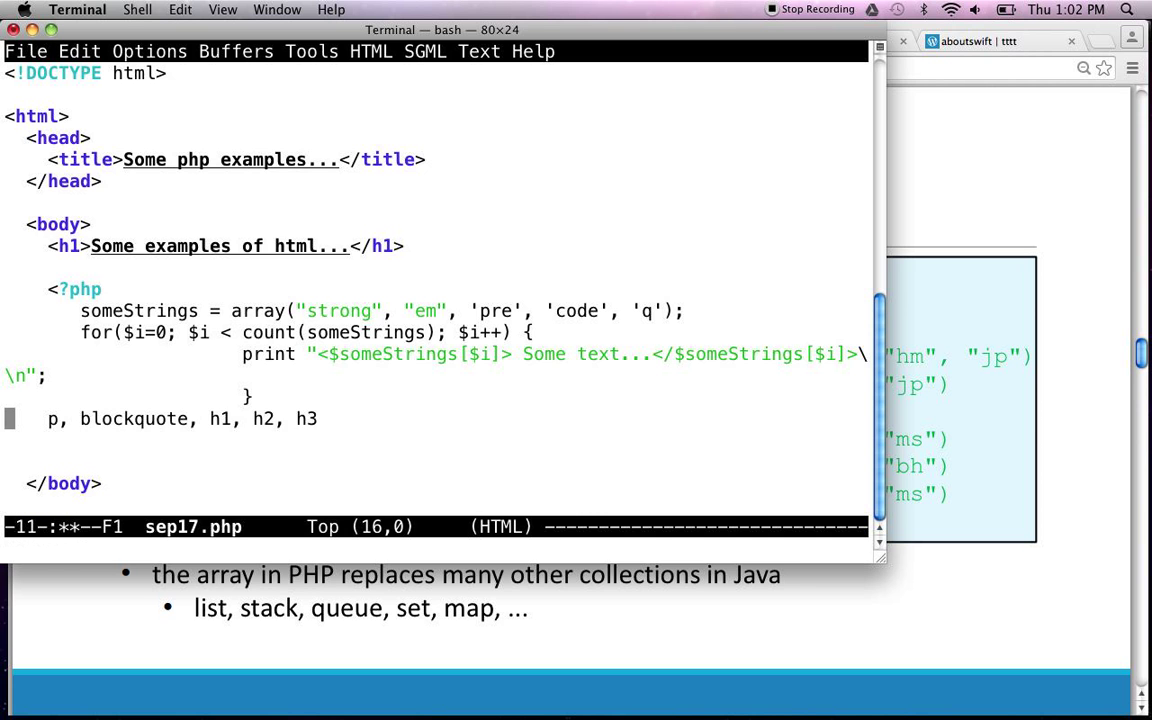
type("//")
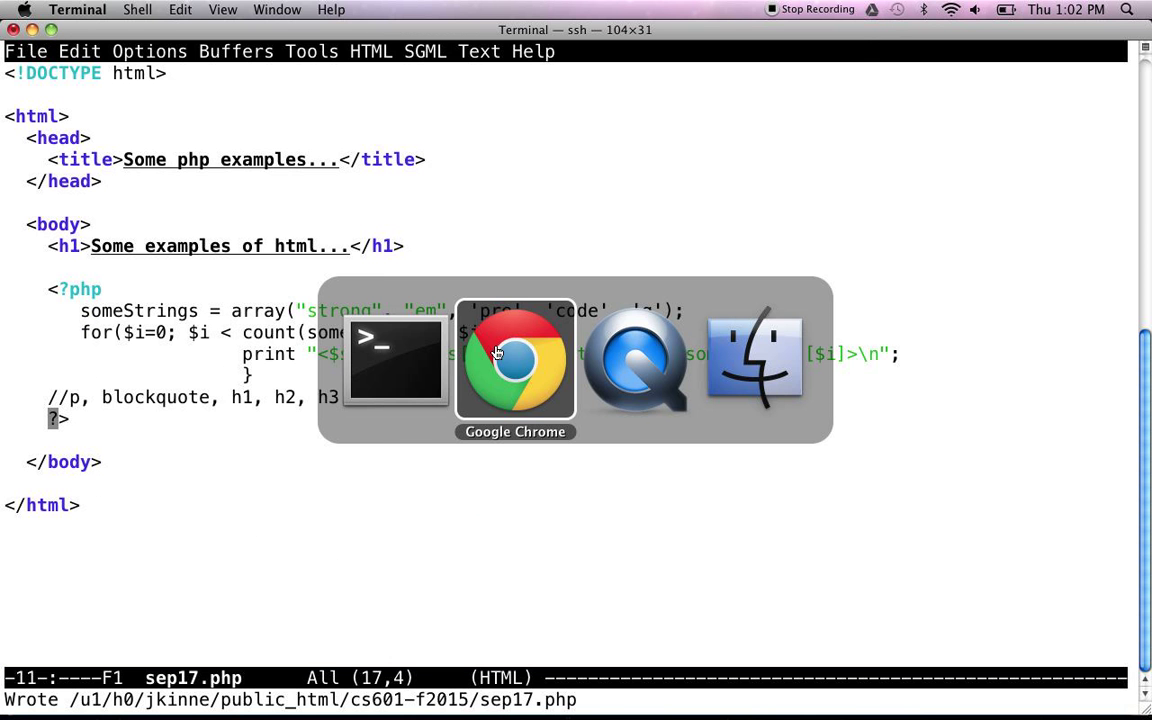
From the cs.indstate.edu shell run php sep17.php, see the unexpected '=' parse error on line 12, and return to the editor.
left_click(516, 360)
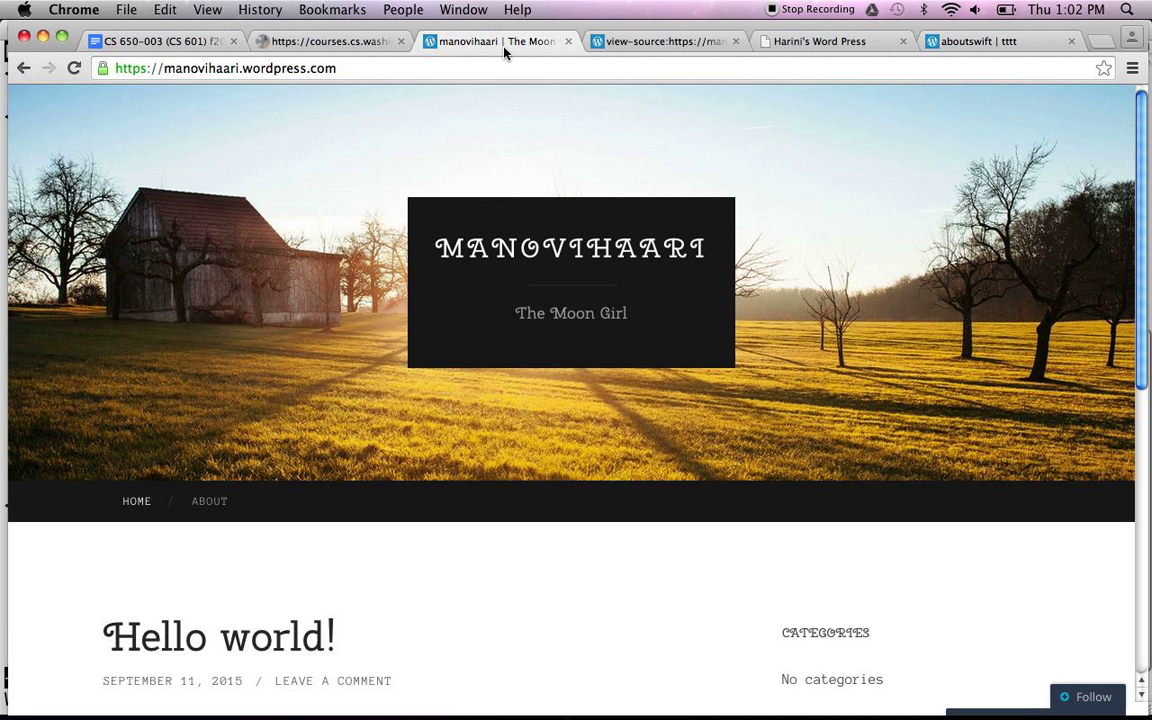
type("cs.indstate.edu")
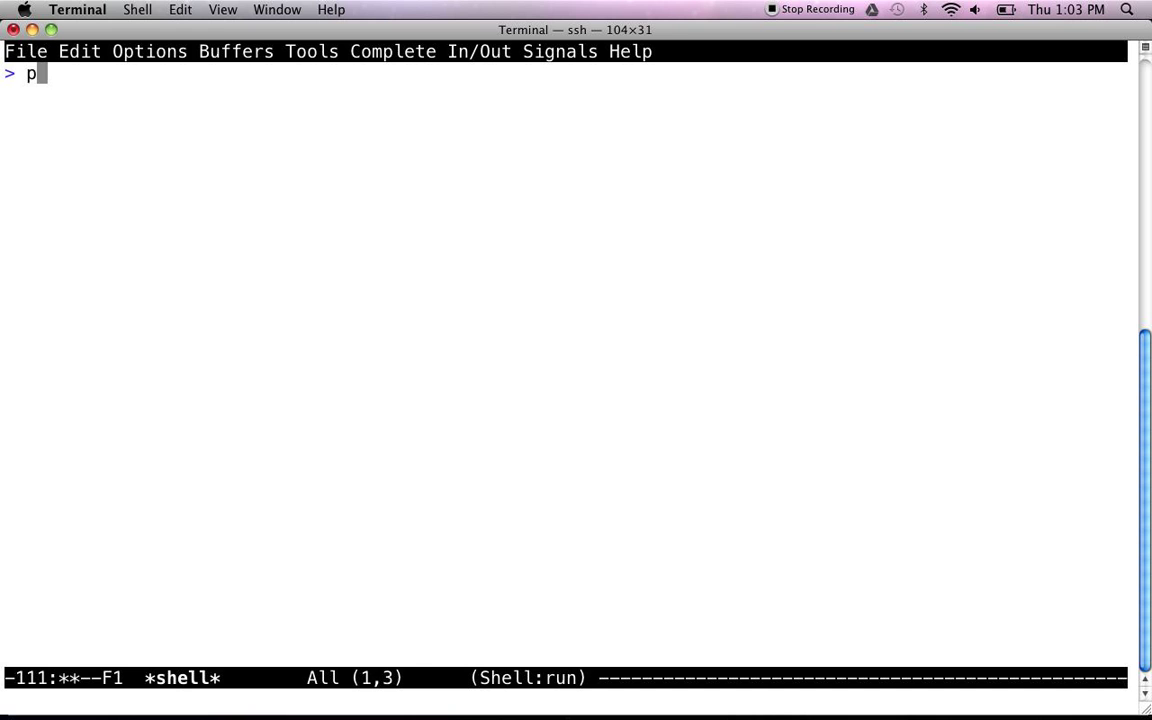
type("hp sep17.ph")
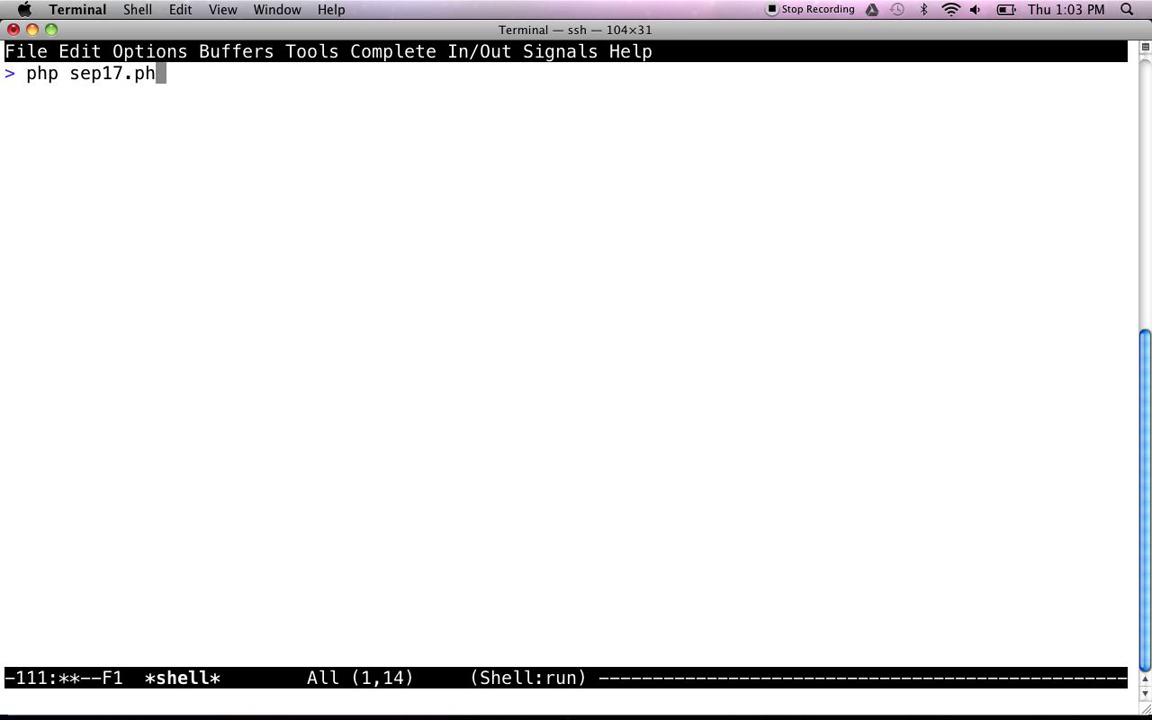
key("Return")
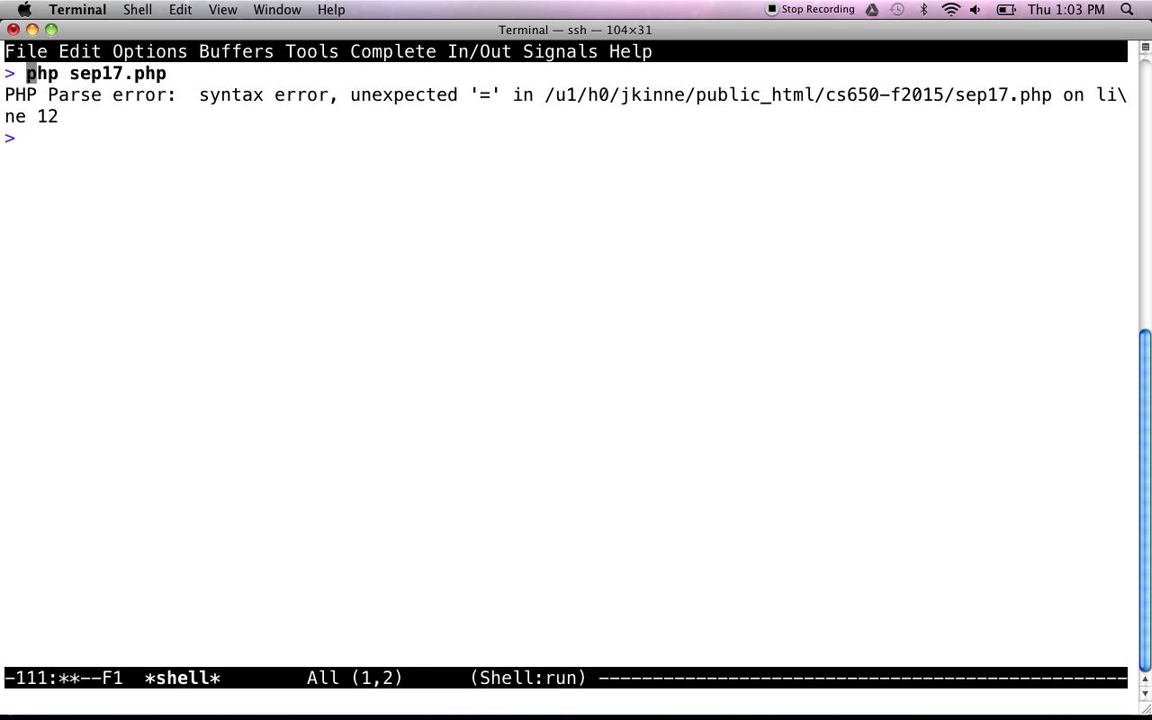
key("Return")
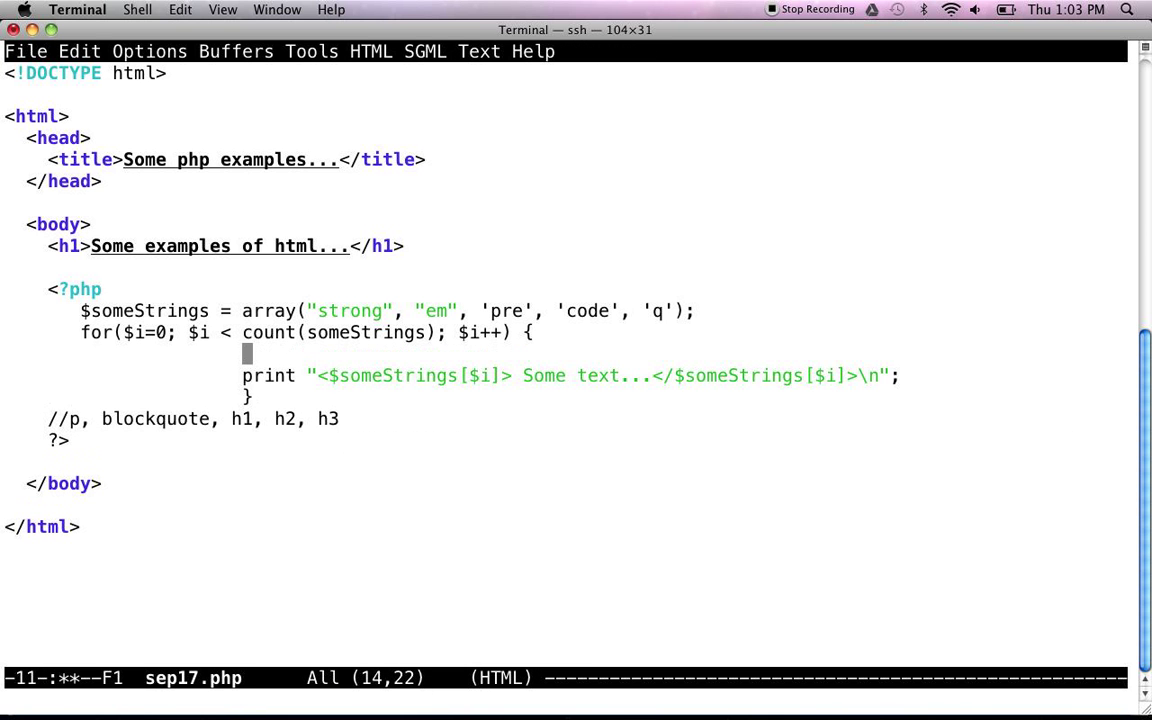
Store each loop entry in a $tag variable assigned from $someStrings[$i].
key("Home")
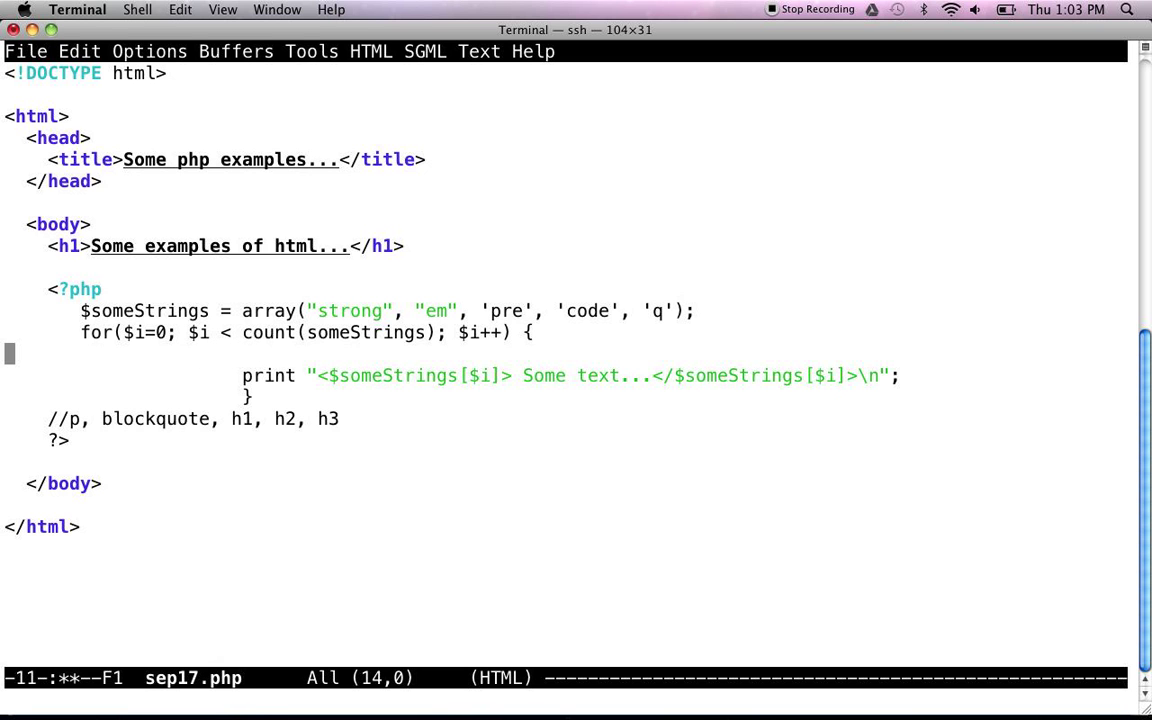
type("%")
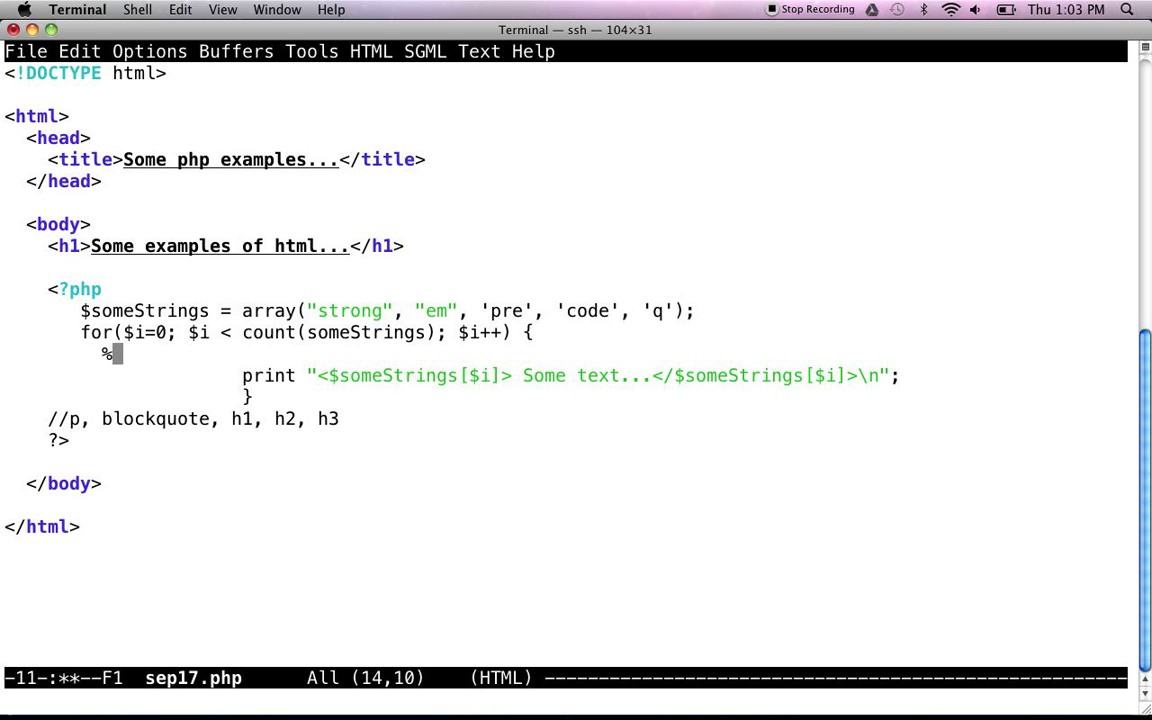
type("tag")
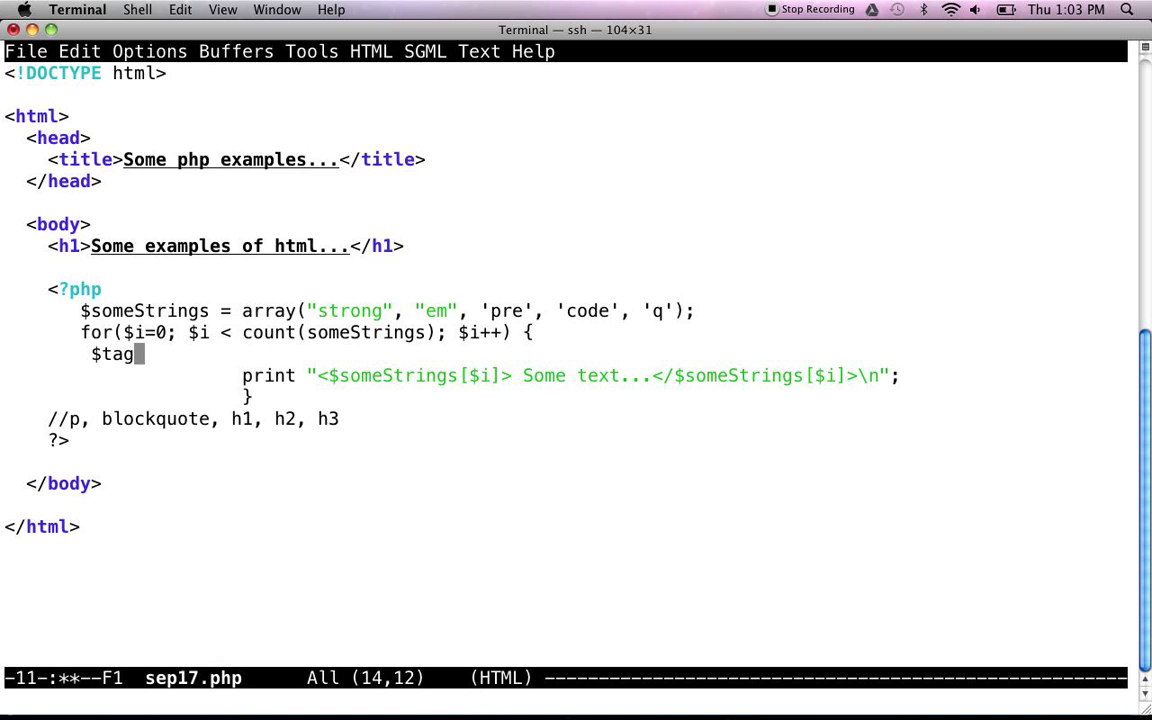
type("= $someStrings[$i]$;")
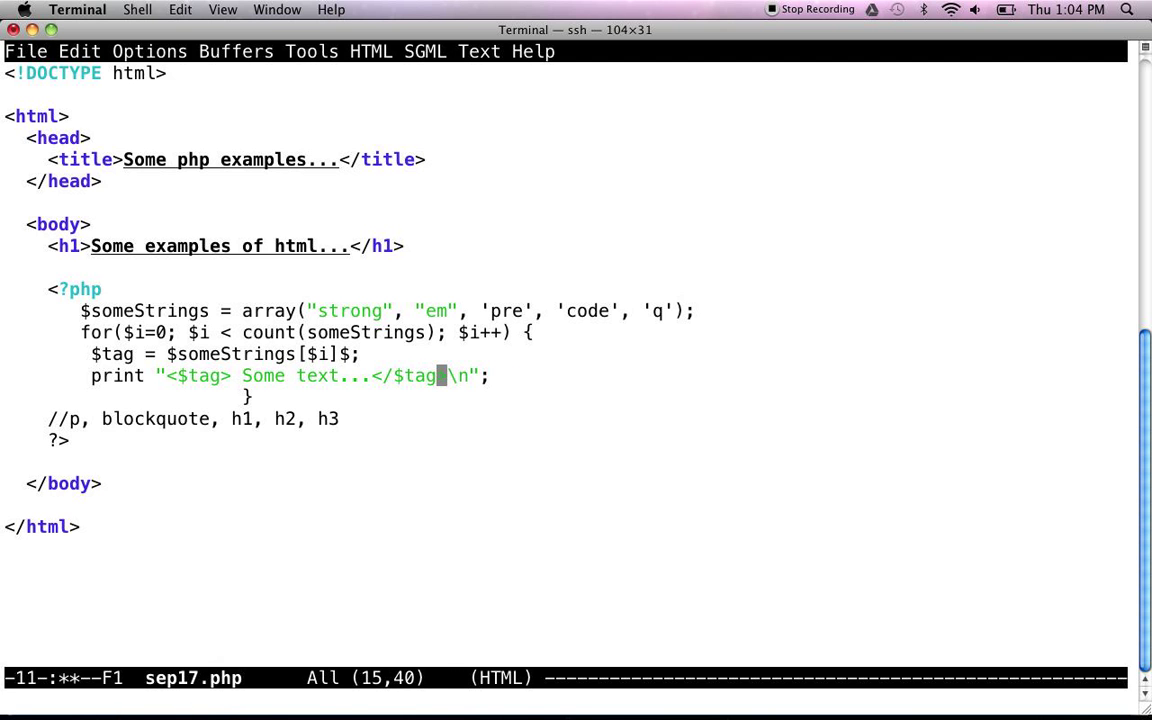
Rerun php sep17.php in the shell buffer, review the output and return to the source.
key("up")
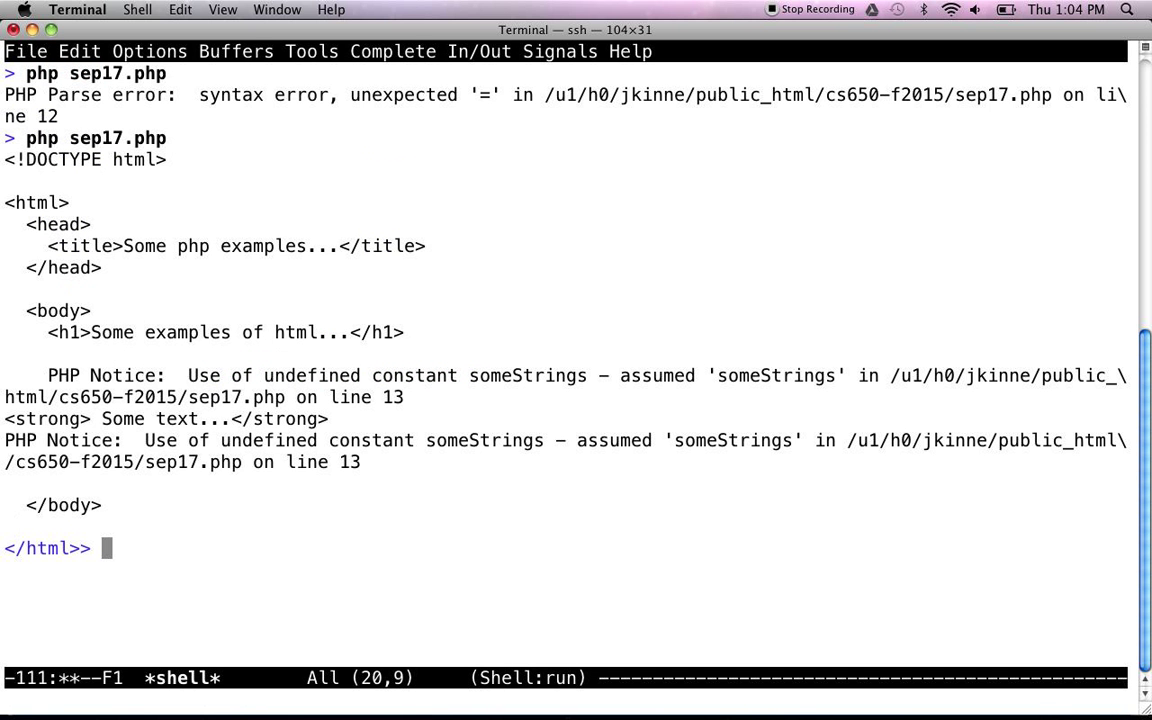
type("php sep17.php")
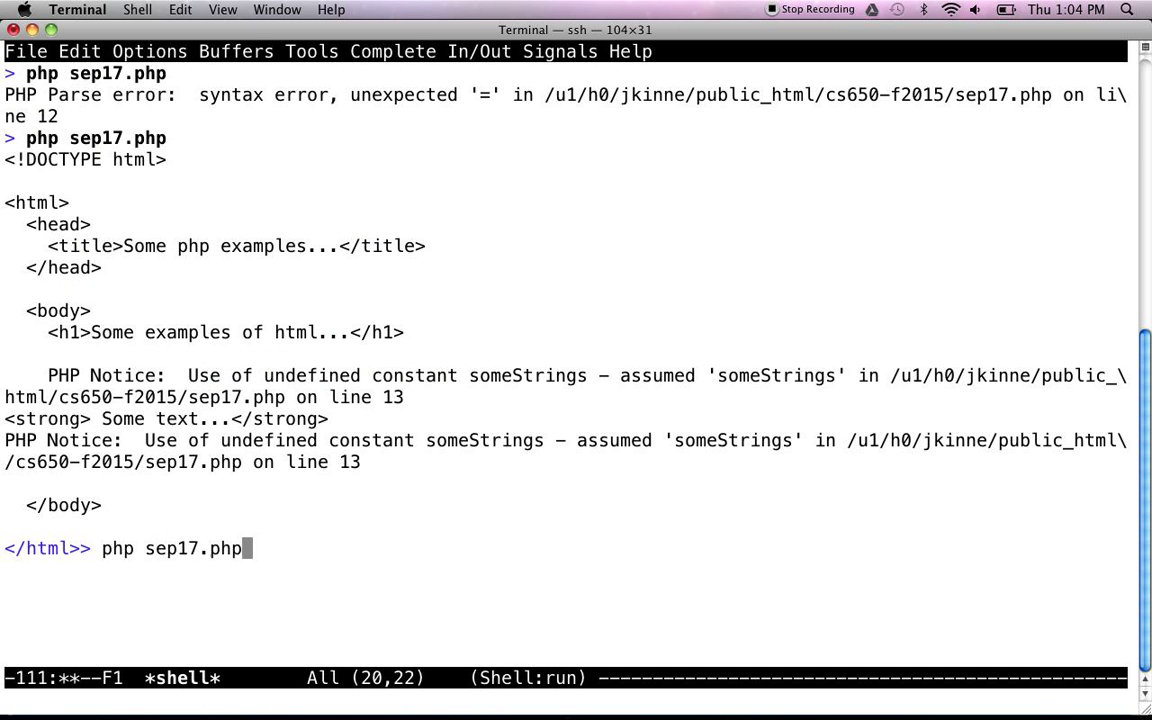
key("Return")
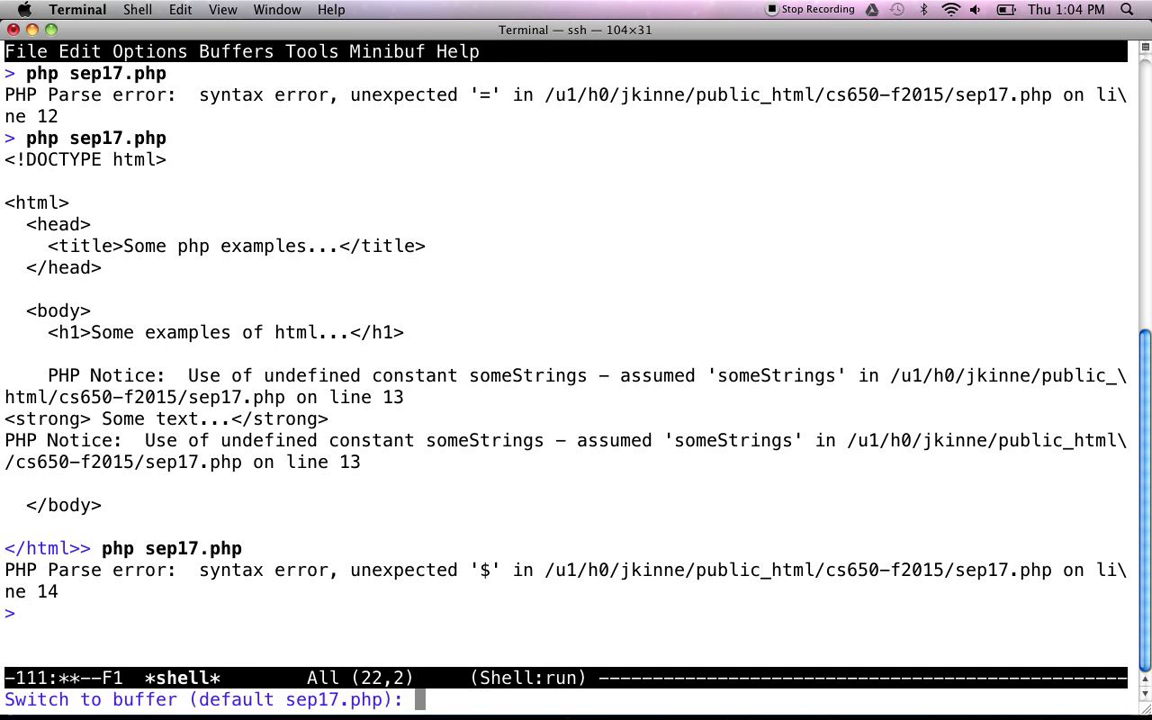
key("Return")
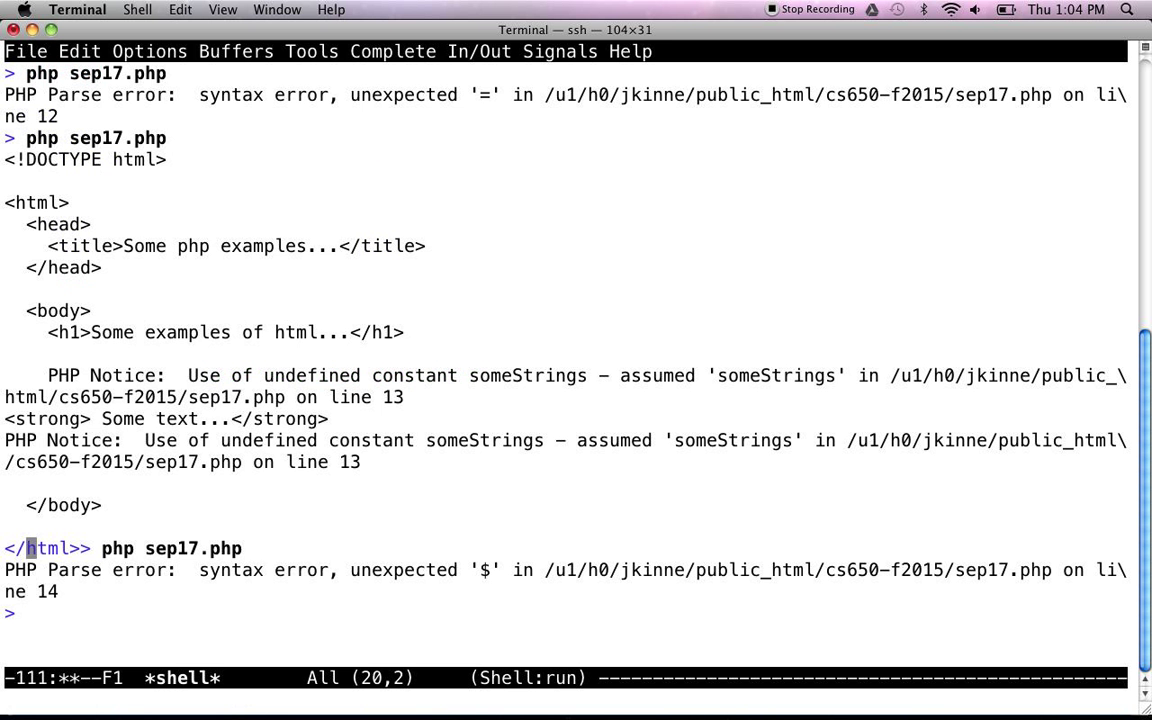
scroll("down", 3)
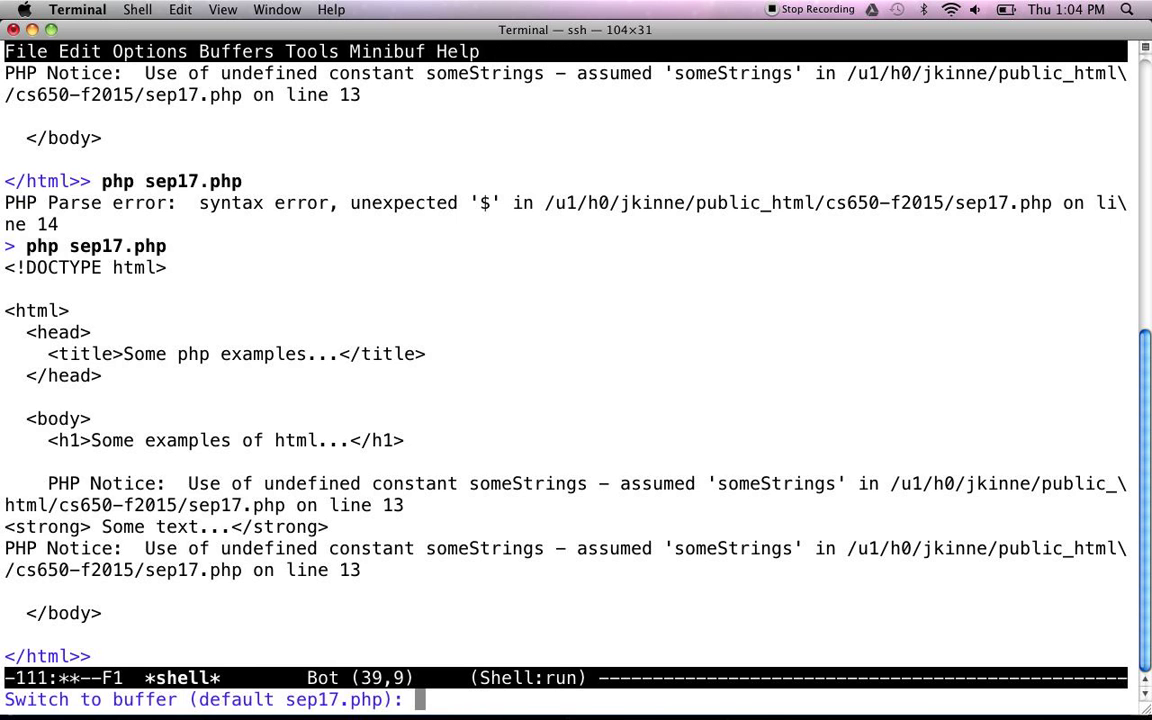
key("Return")
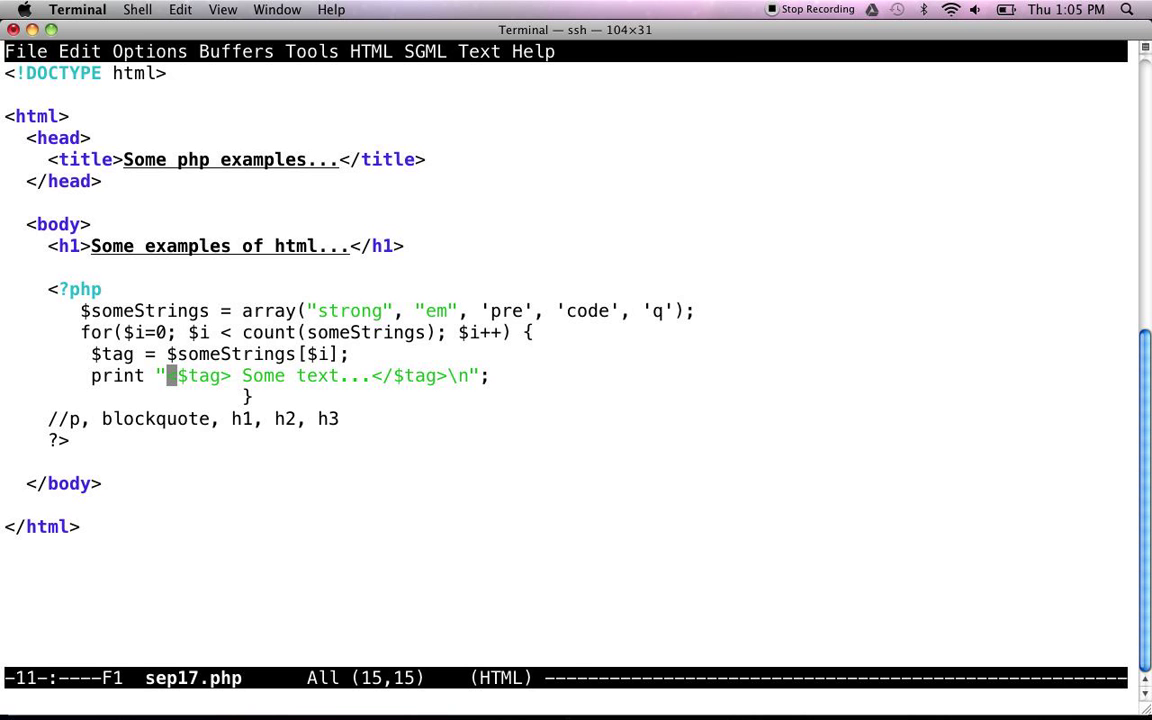
left_click(490, 40)
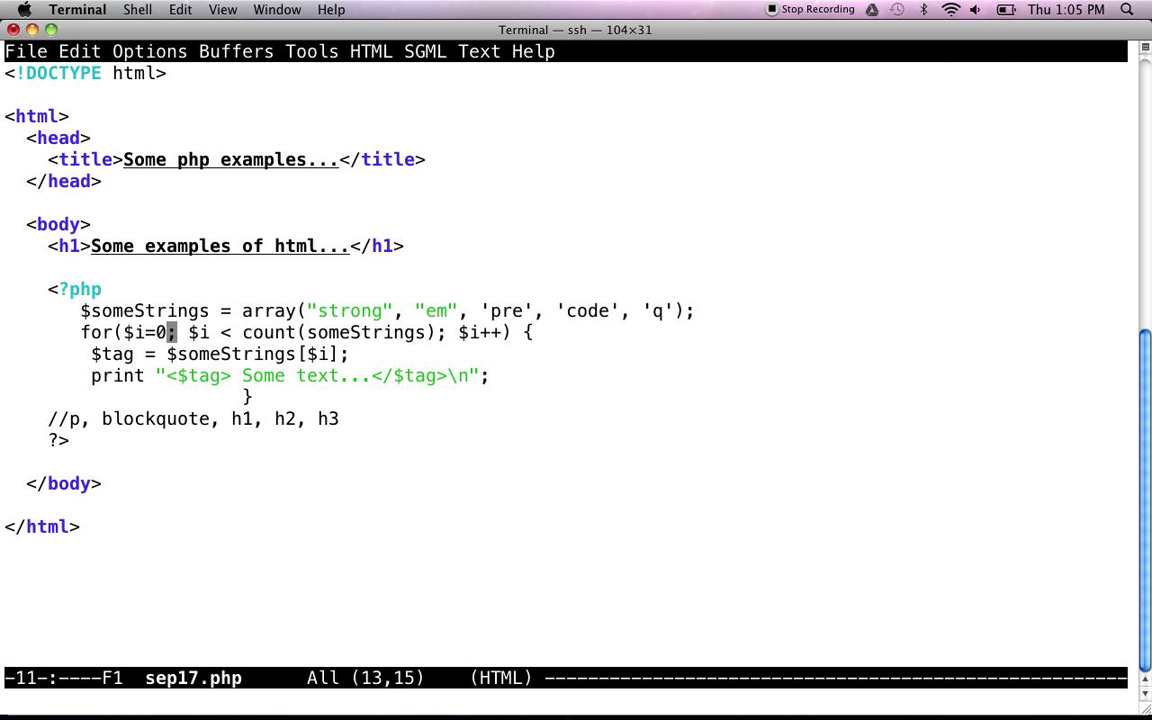
mouse_move(444, 304)
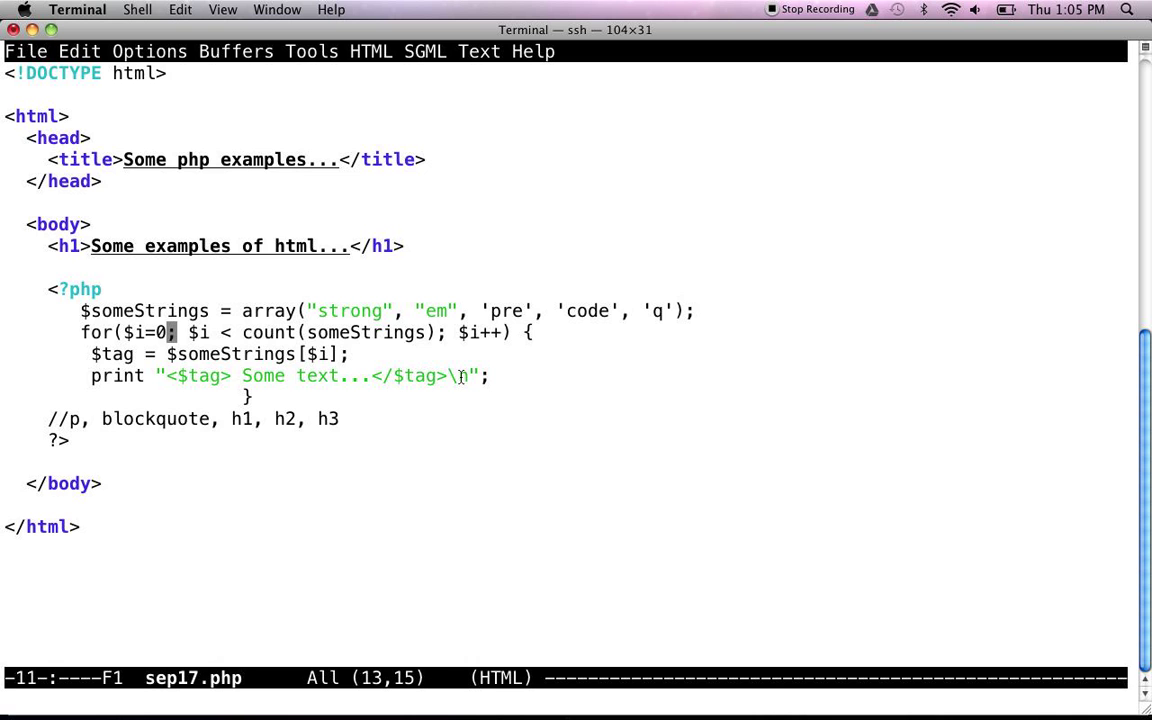
mouse_move(180, 376)
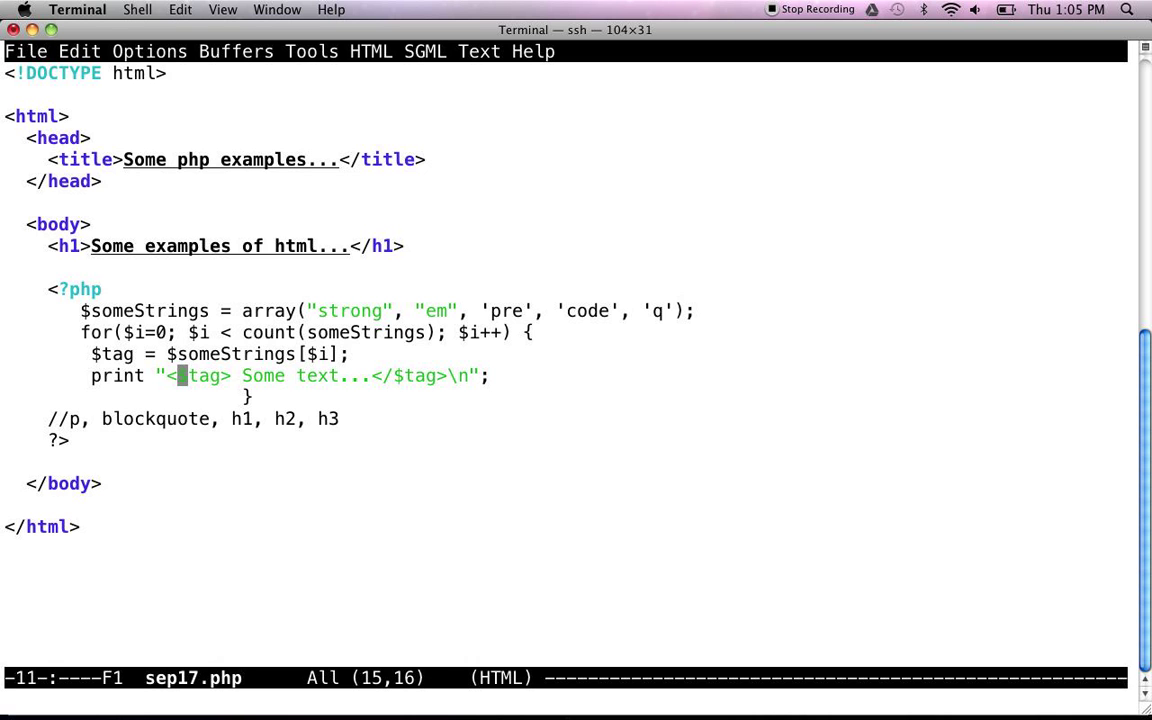
type("<p>")
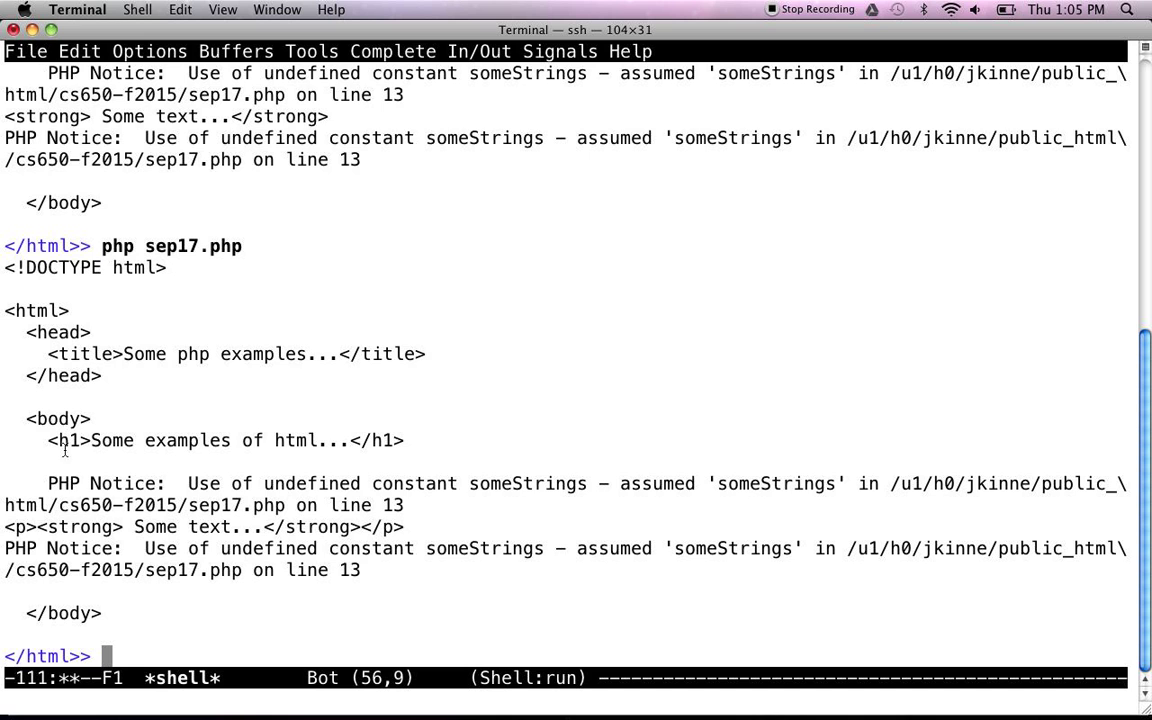
mouse_move(128, 448)
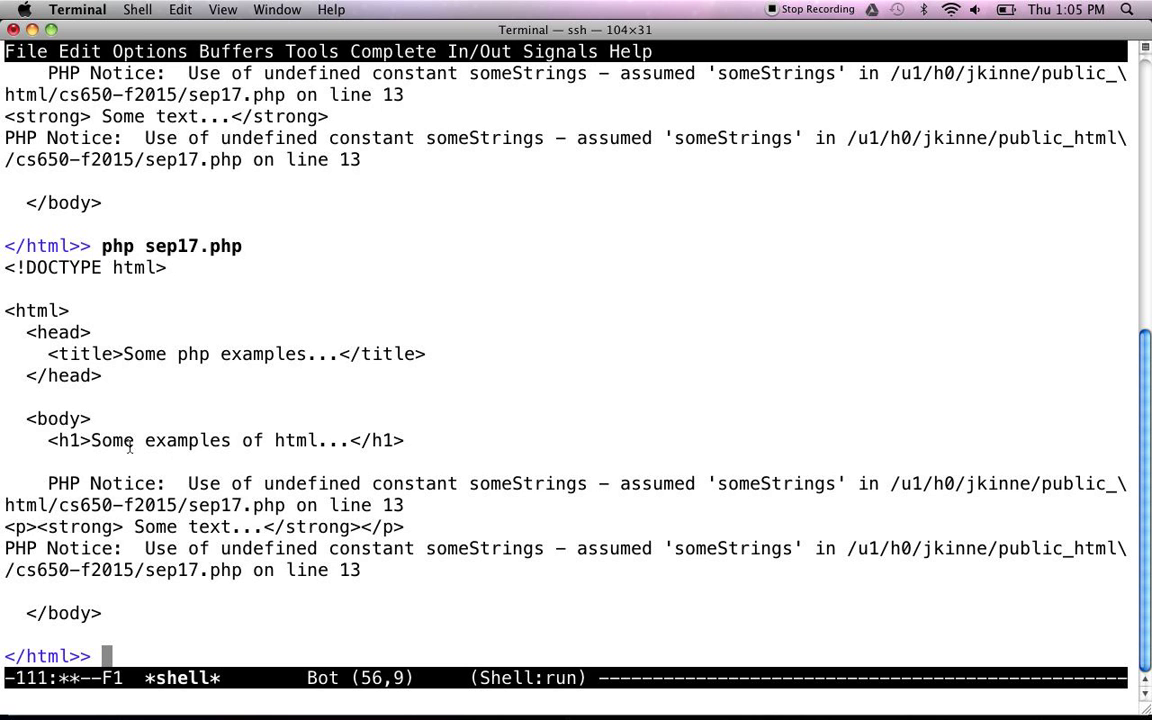
mouse_move(378, 428)
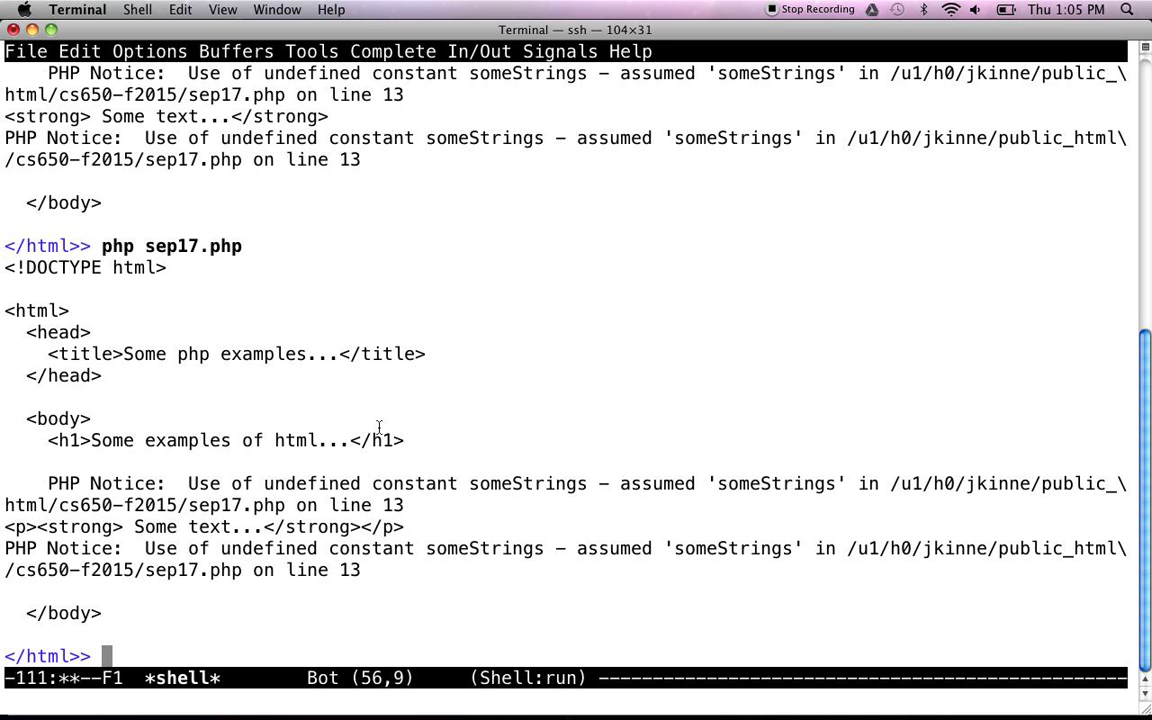
mouse_move(236, 436)
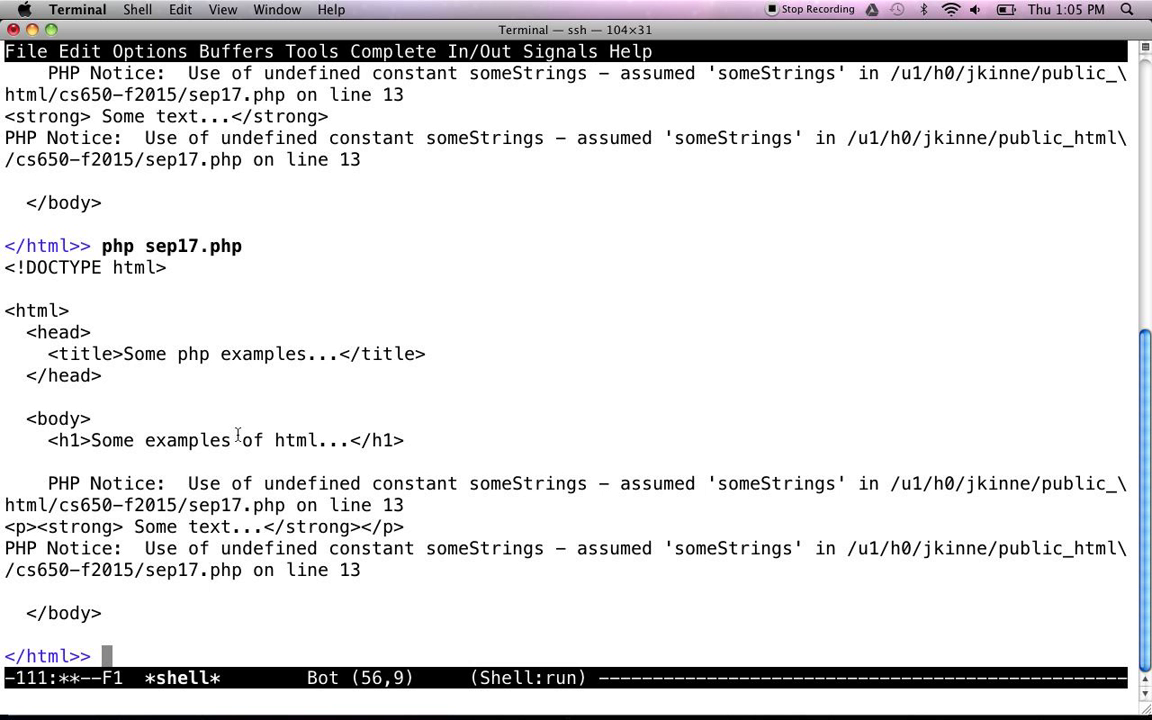
mouse_move(316, 492)
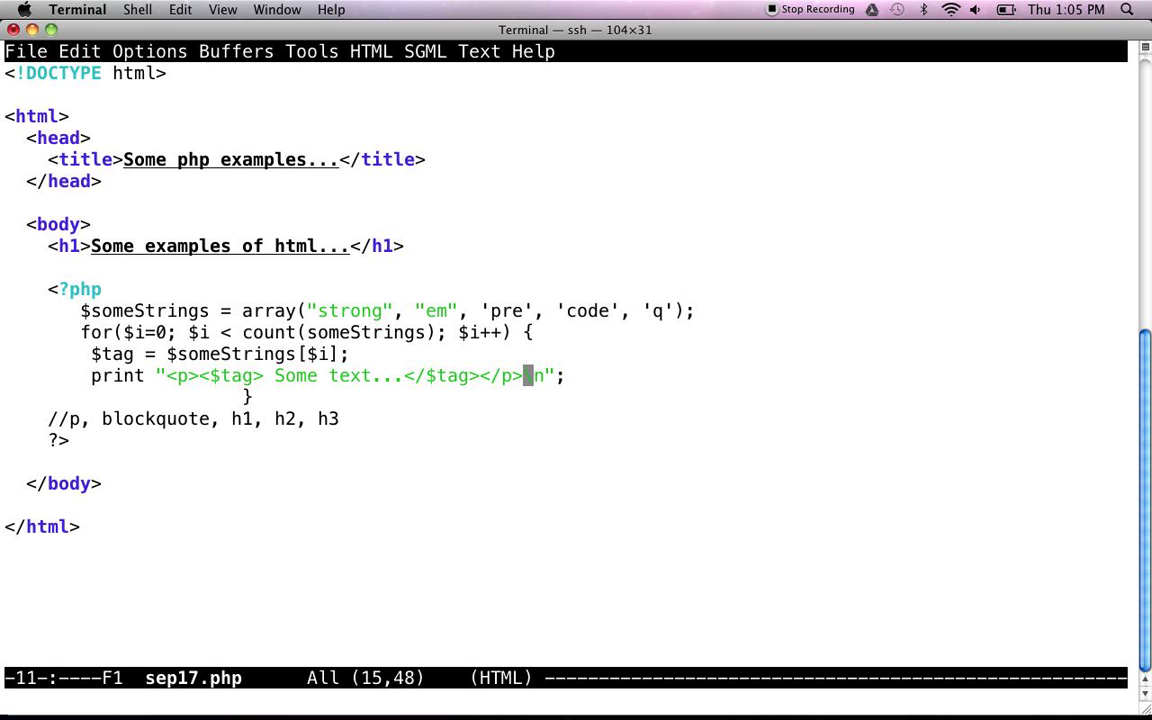
key("up")
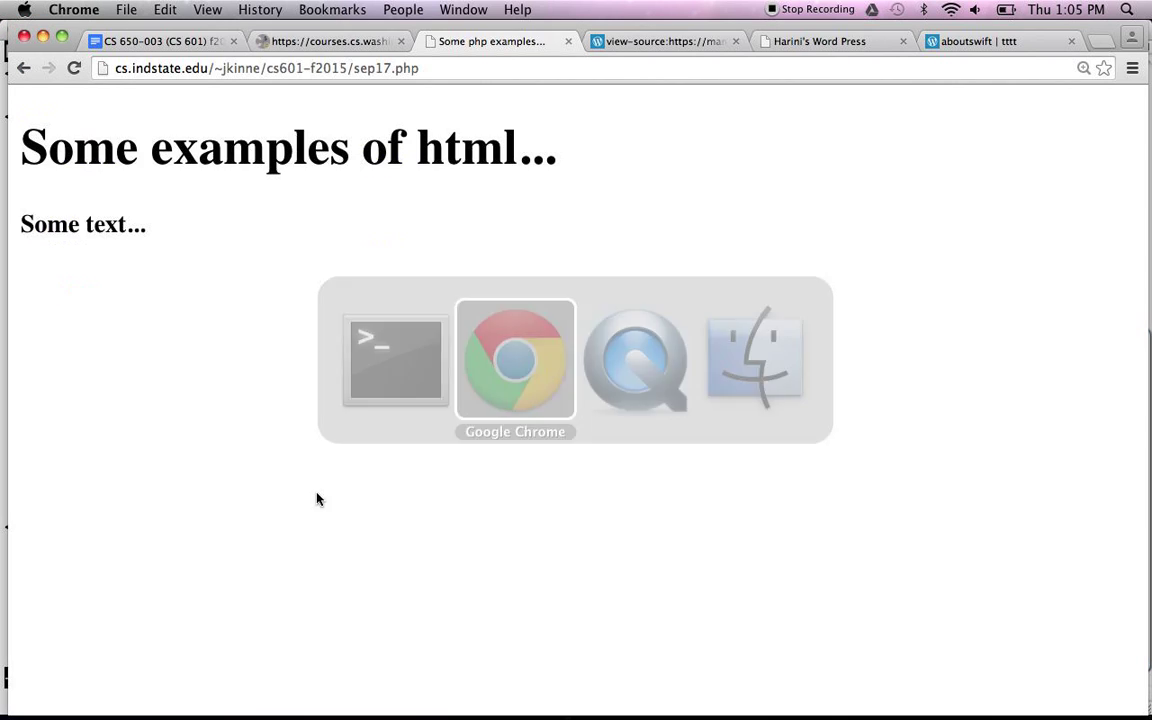
left_click(330, 40)
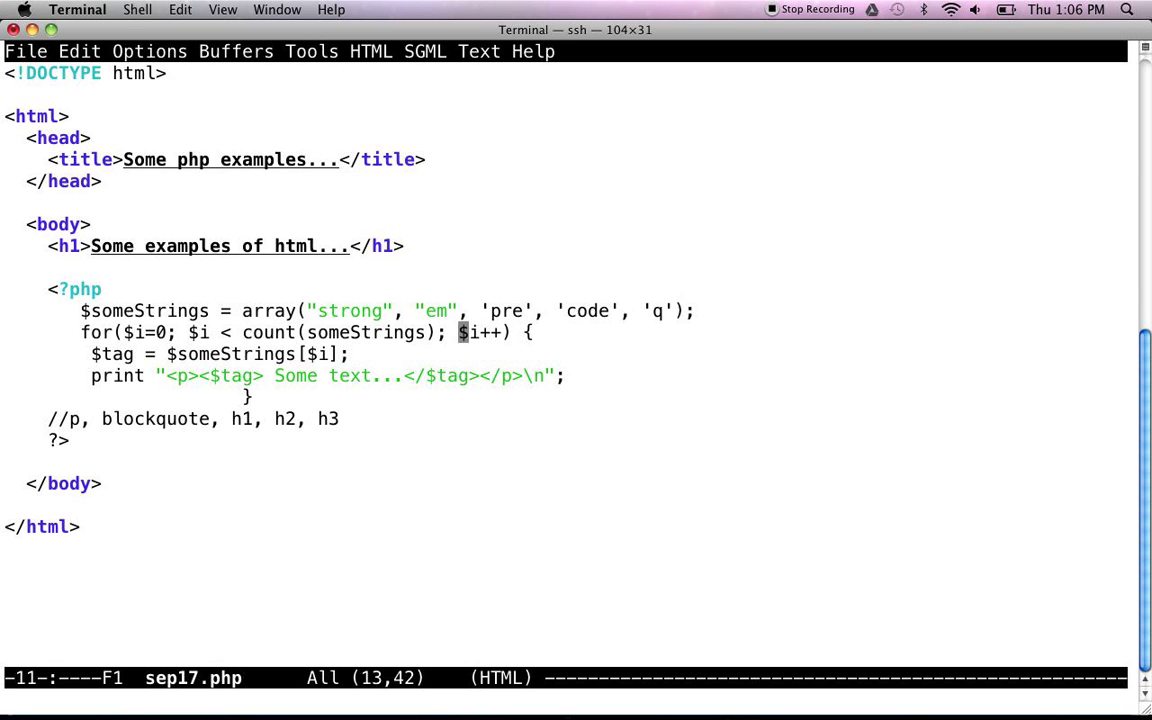
mouse_move(312, 332)
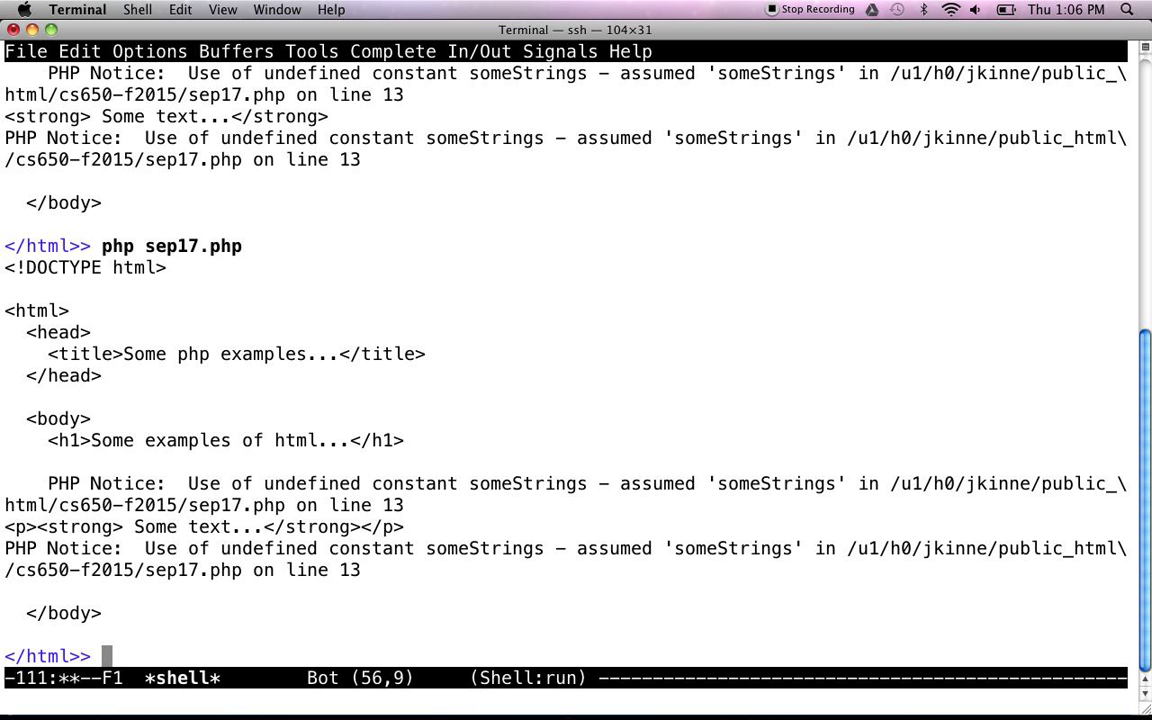
Print $someStrings[$i] in each line and append 'h1','h2','h3','h4' to the array.
type("php sep17.")
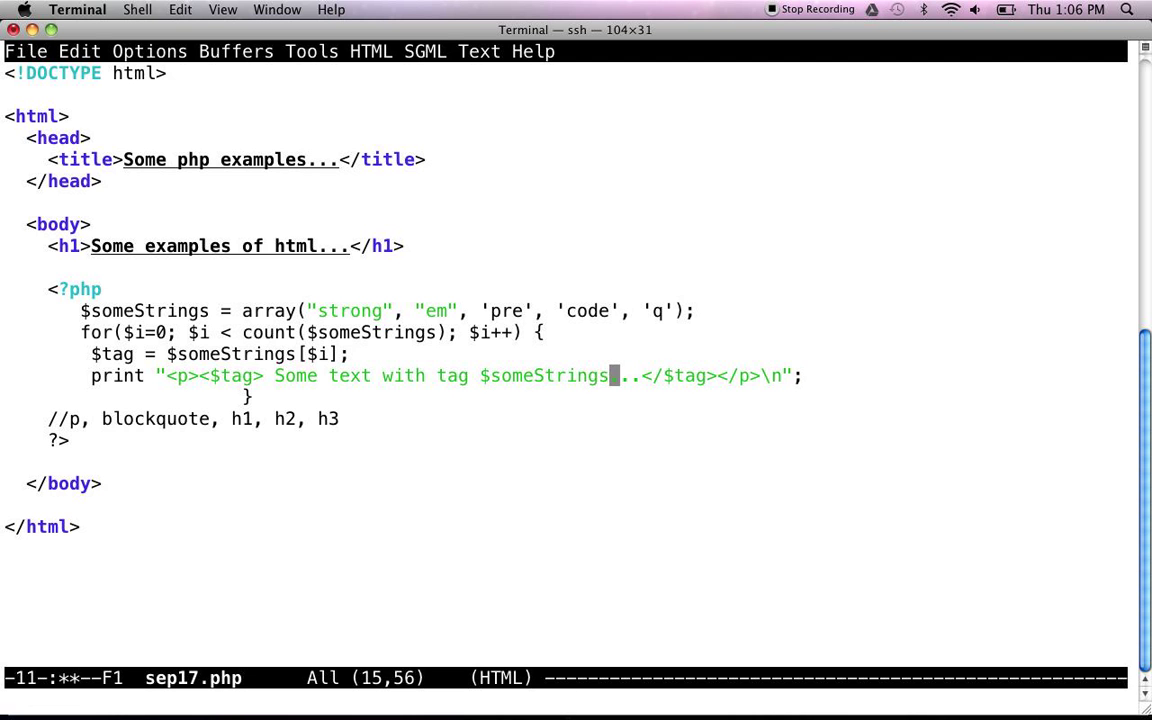
type("[$i]")
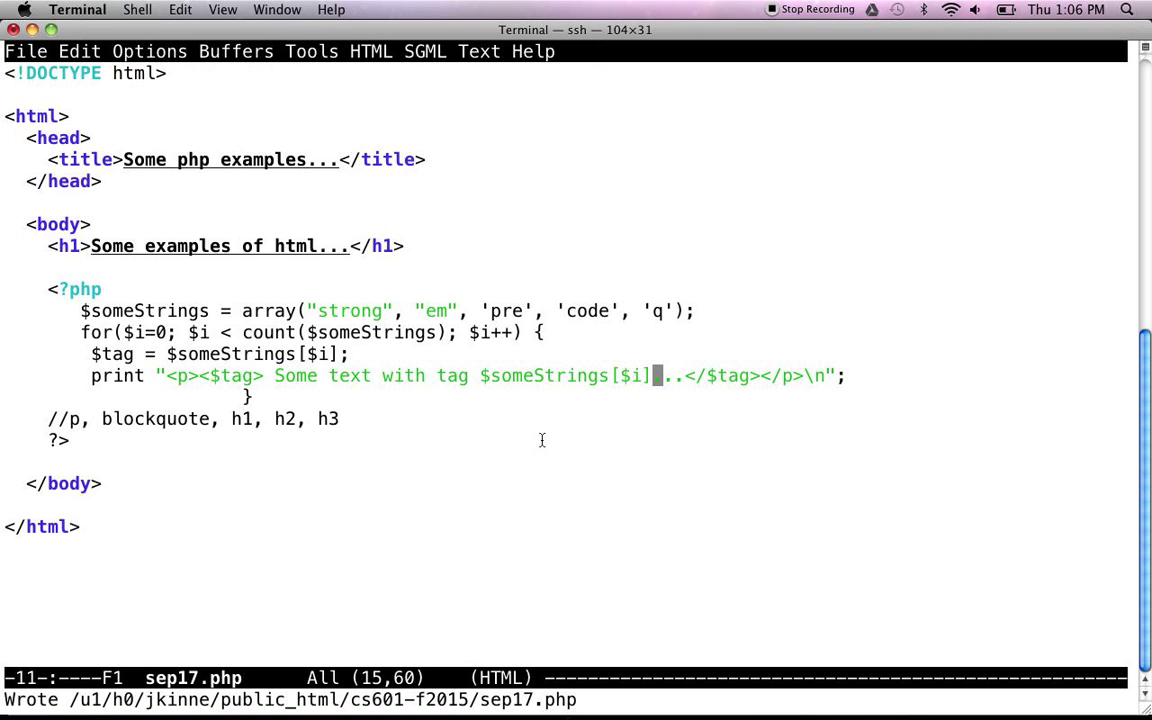
mouse_move(788, 476)
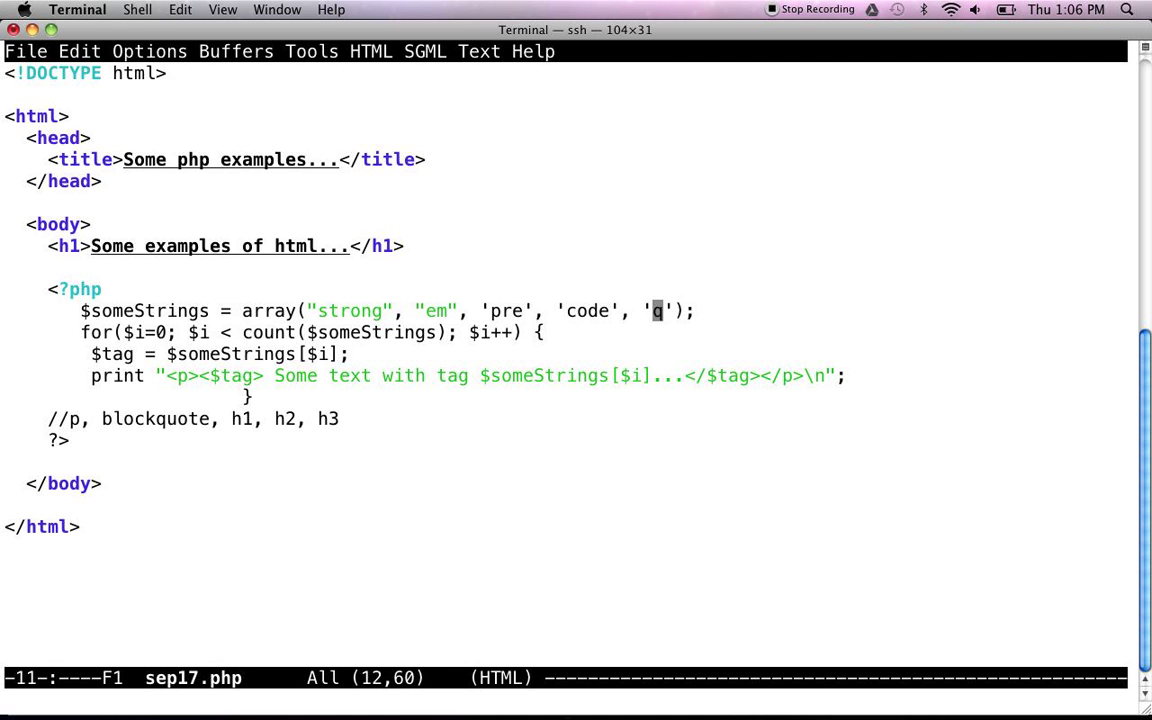
type("',")
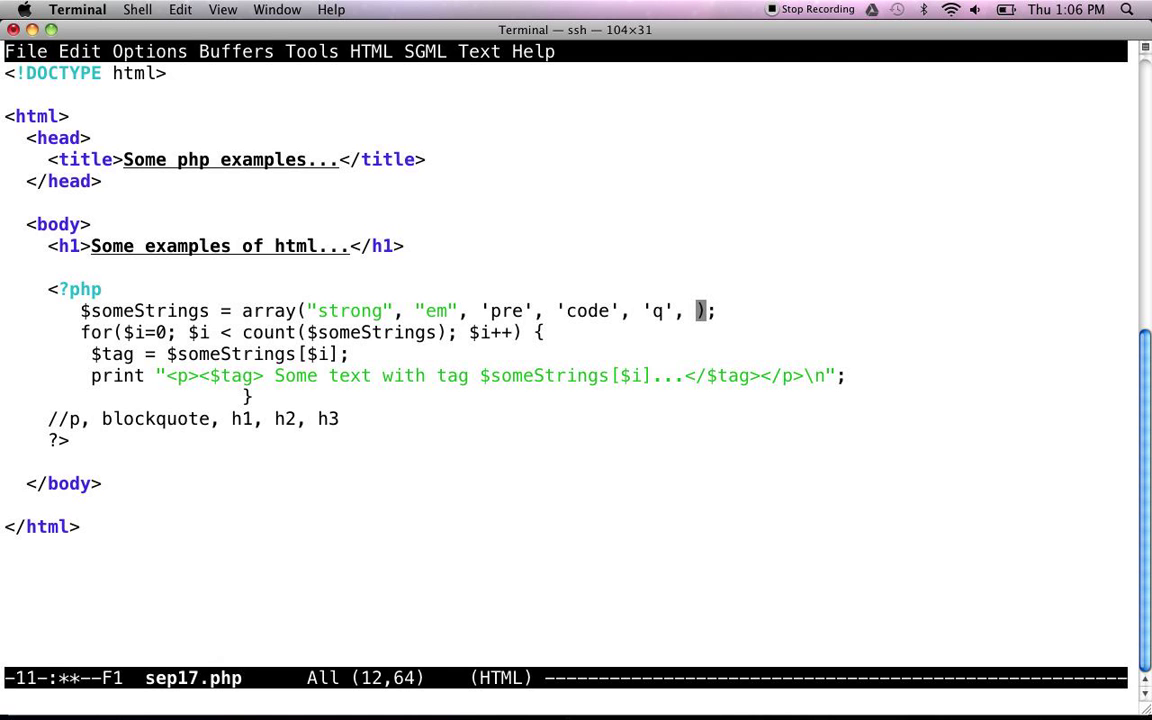
type("'h1', 'h2',")
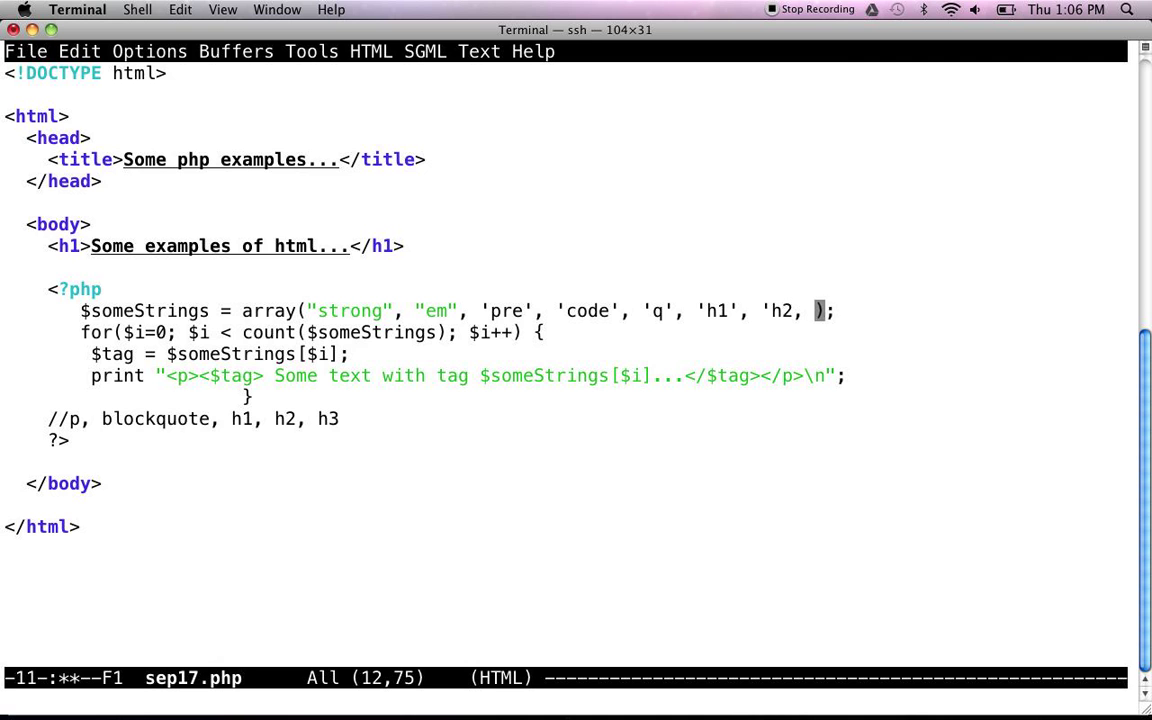
type("'h")
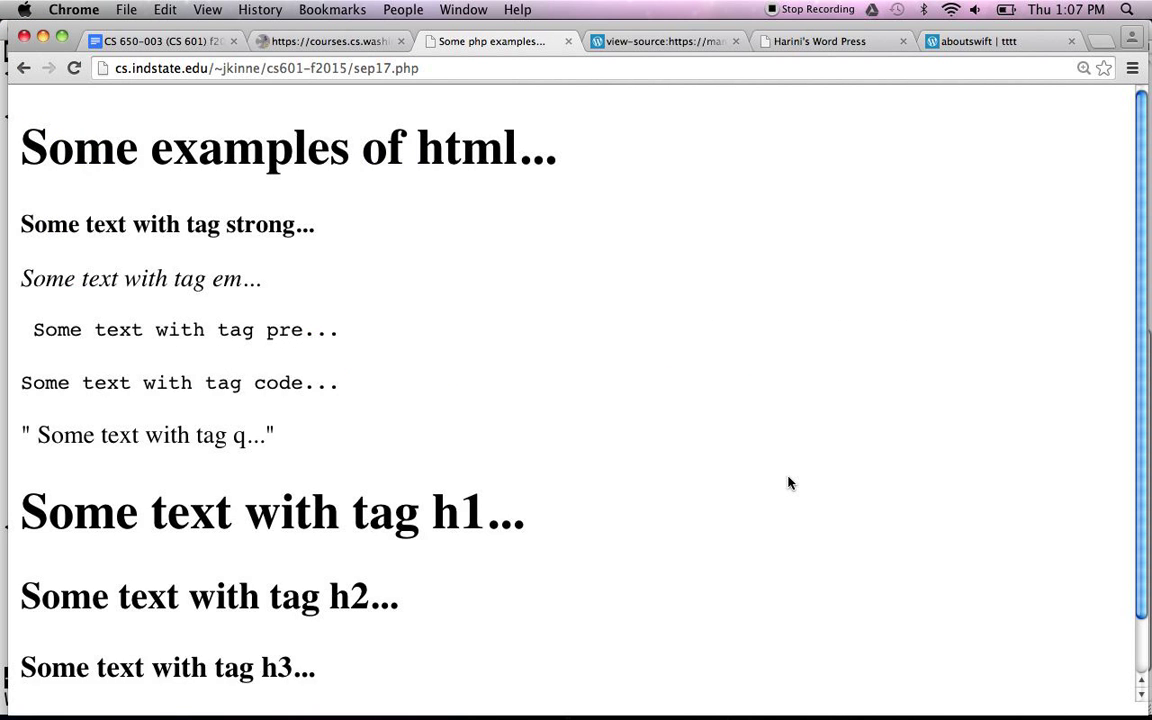
Scroll the reloaded examples page down to the Some text with tag h4 line.
scroll("down", 3)
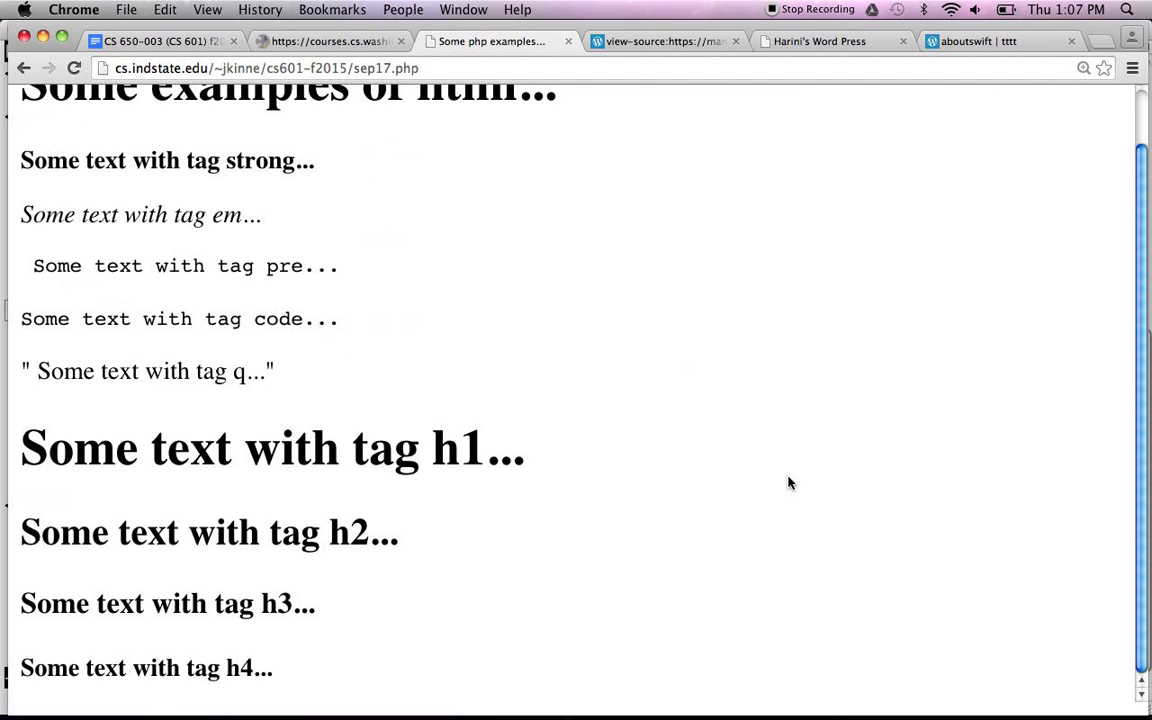
mouse_move(332, 412)
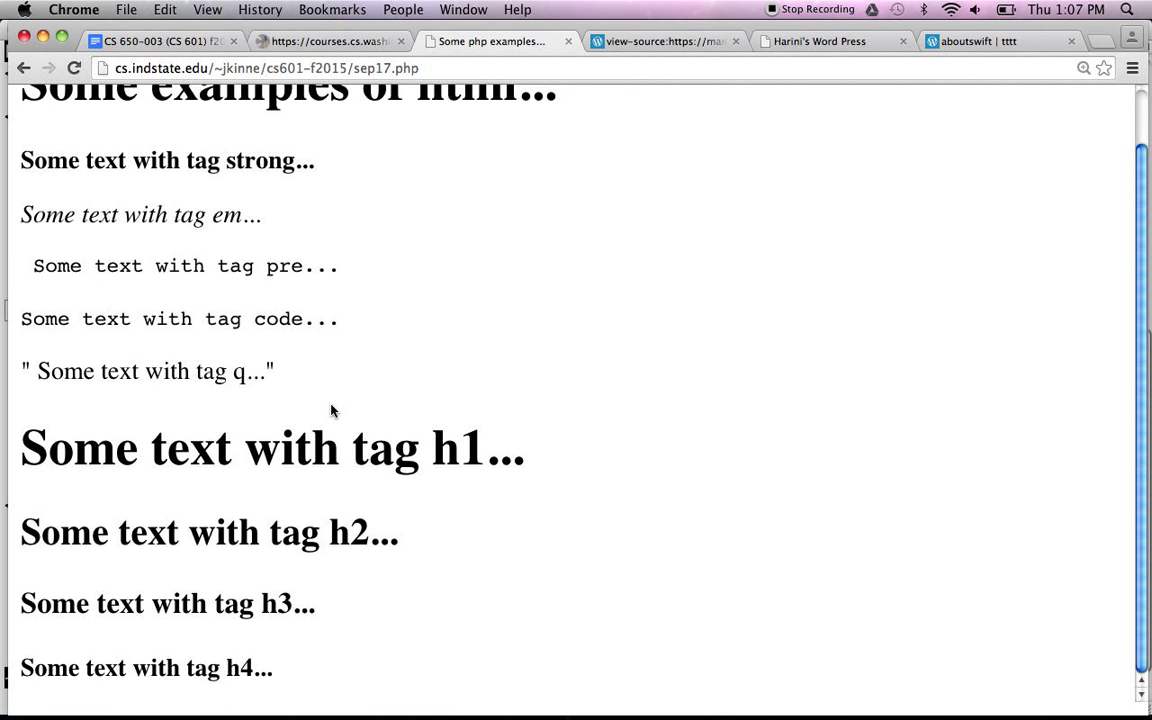
mouse_move(434, 404)
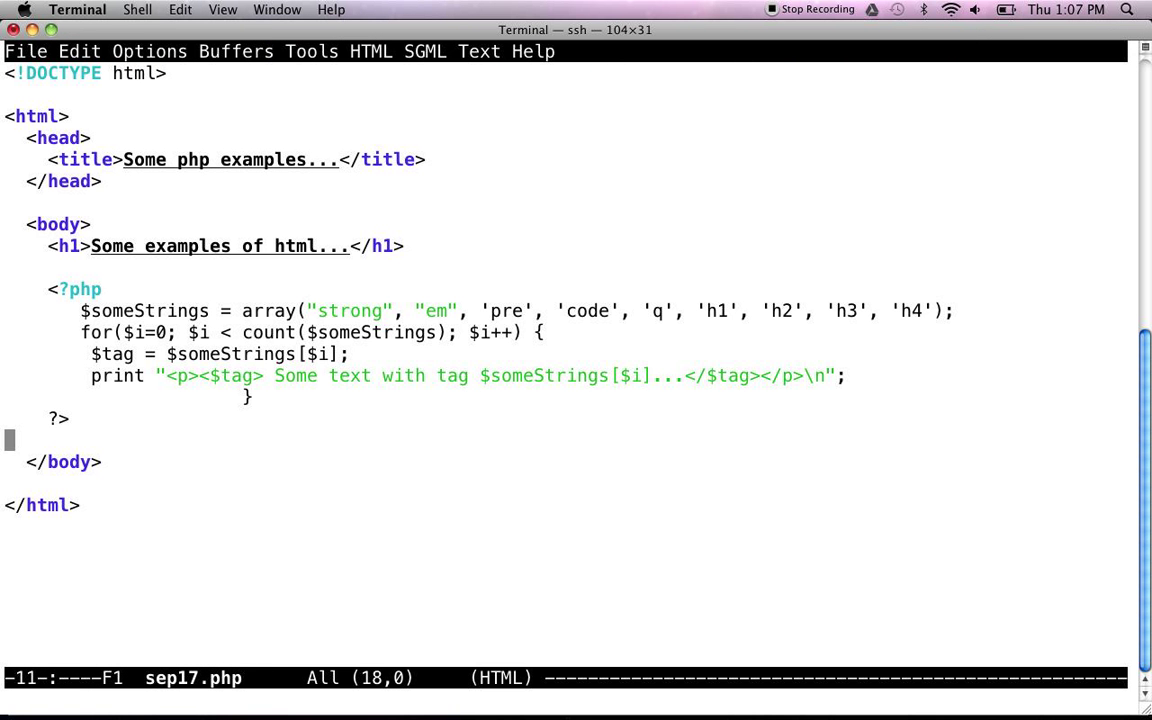
Add an empty second <?php ?> block and an <h1>A checkerboard ...</h1> heading after the loop.
key("Return")
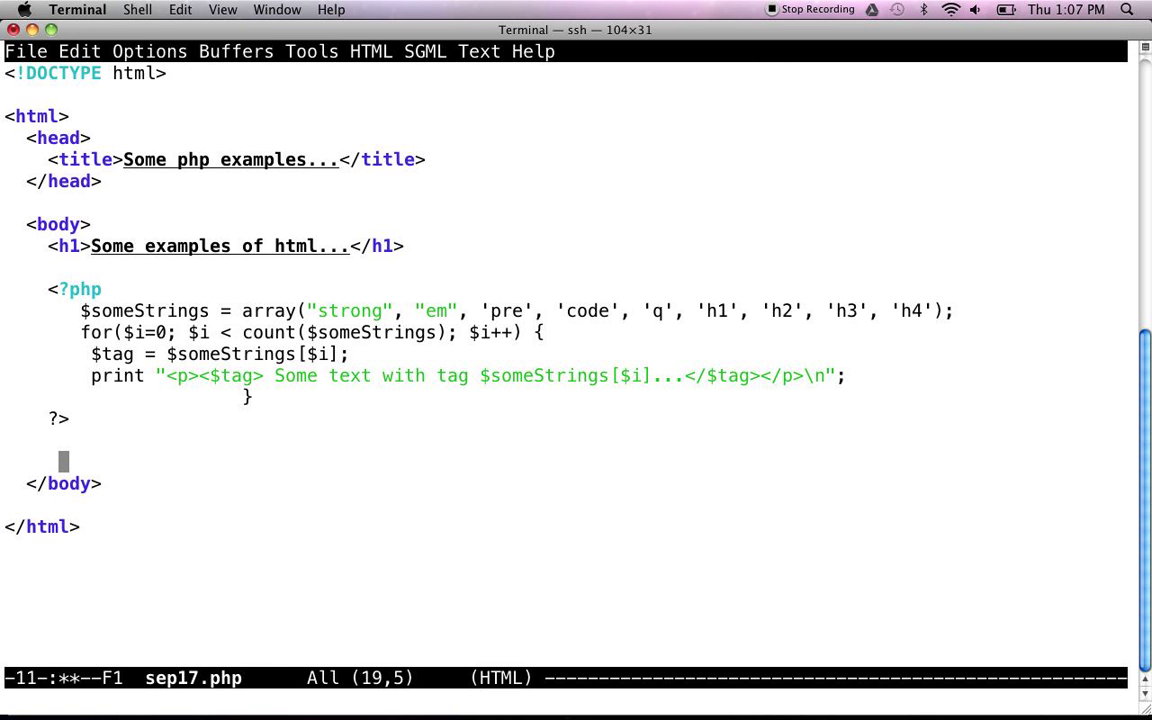
type("<?")
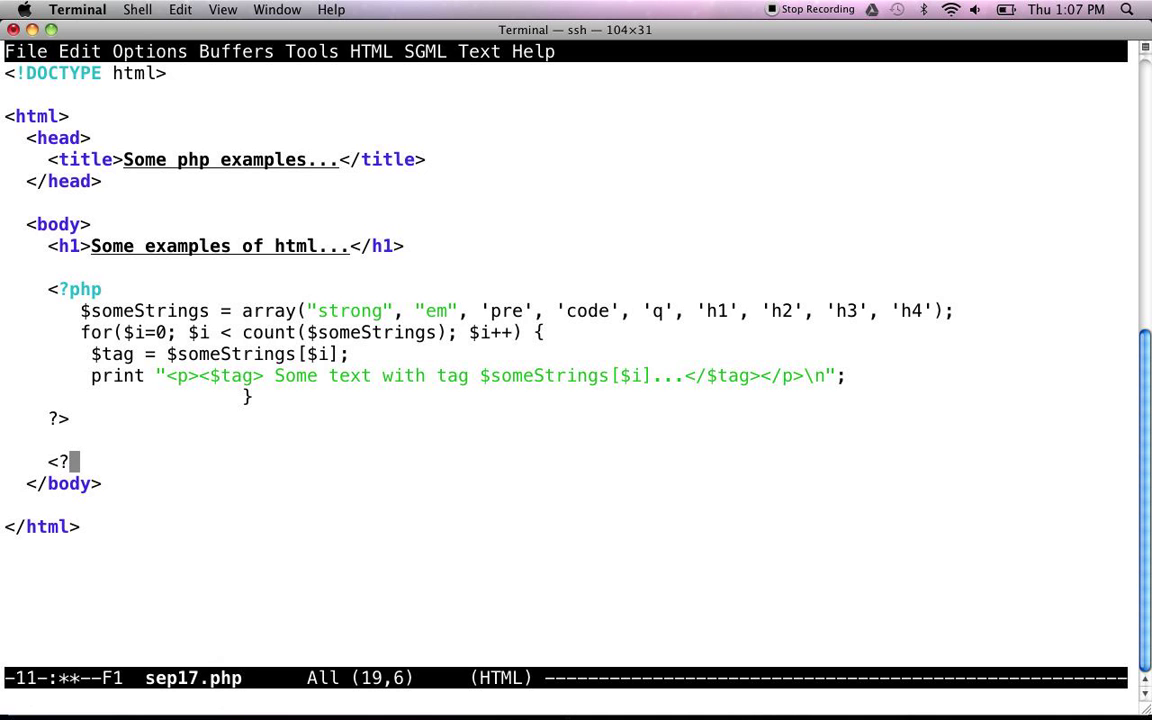
type("php")
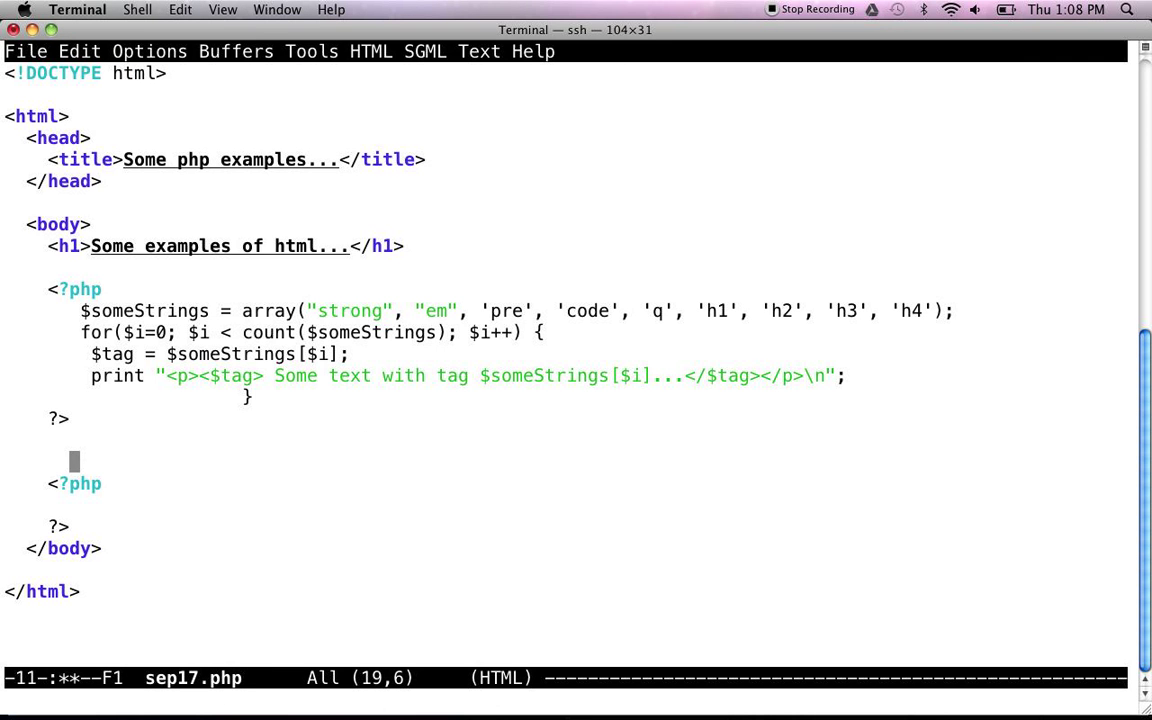
type("<h1>A")
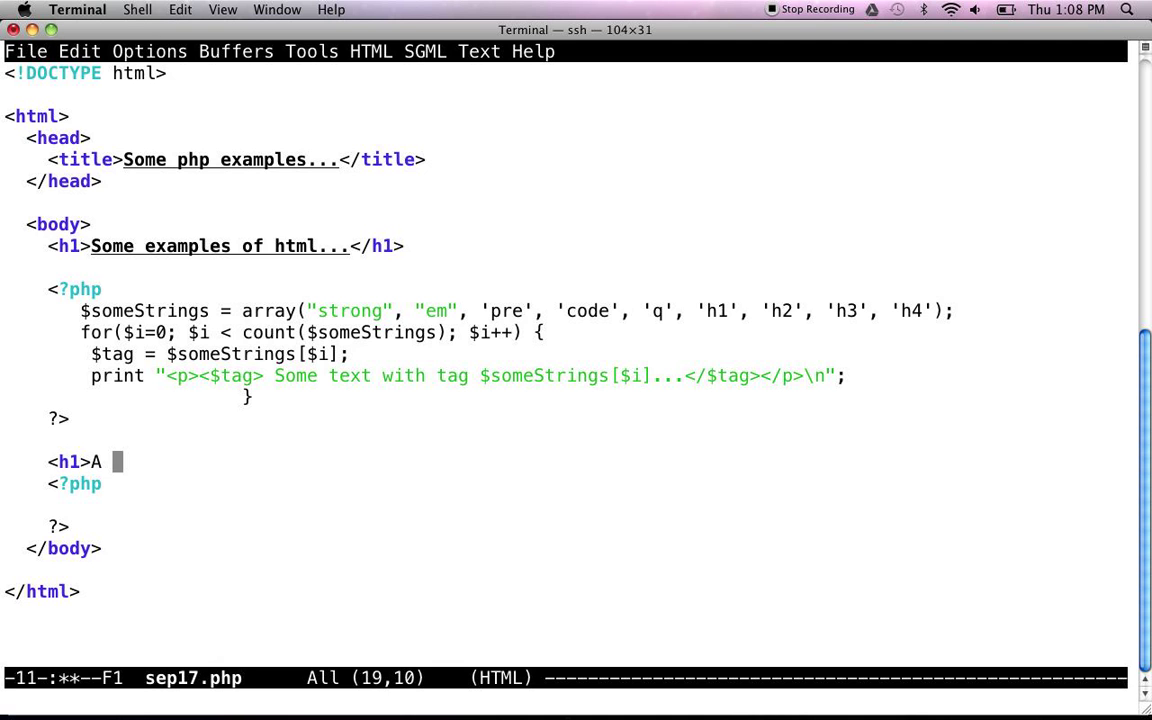
type("checkerboard ... </h1>")
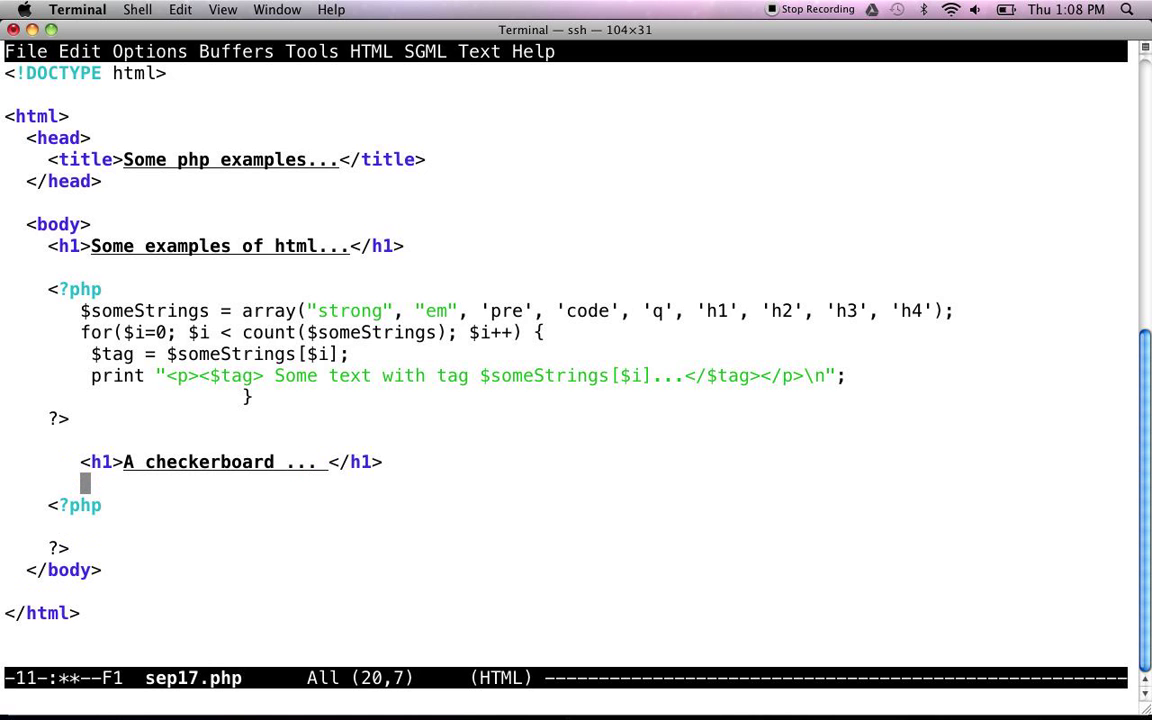
Add a blank-valued <input type="button"> named checkers with class checkers.
type("<input")
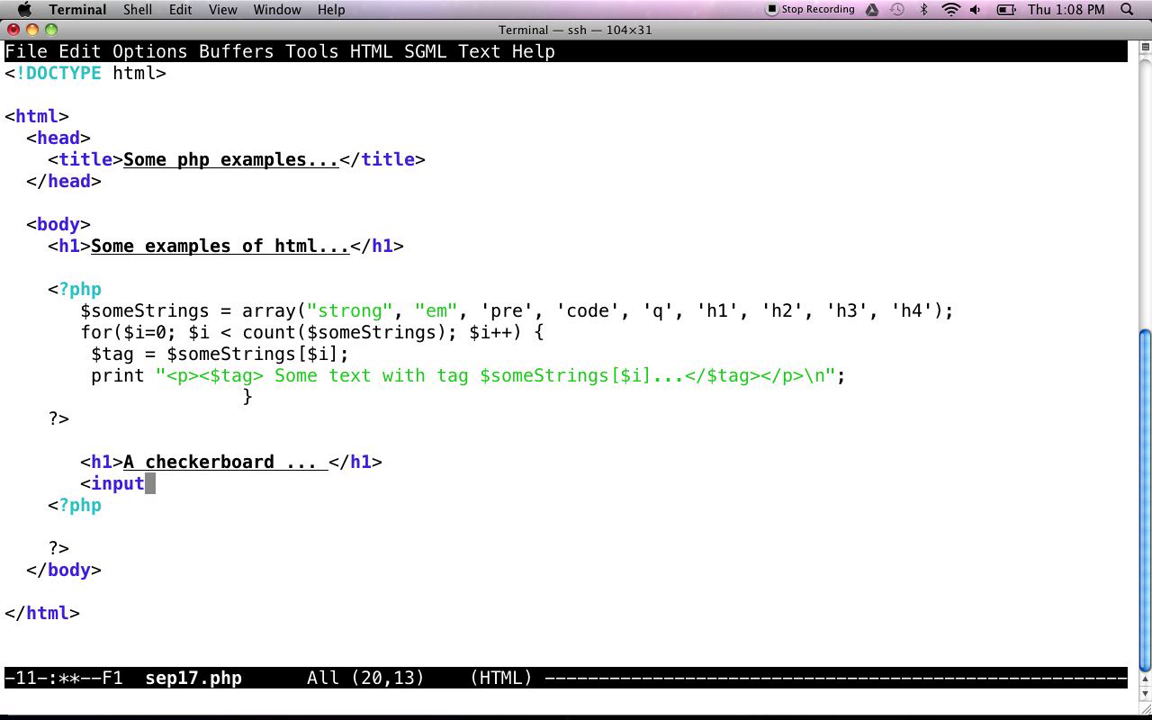
type("type=\"b")
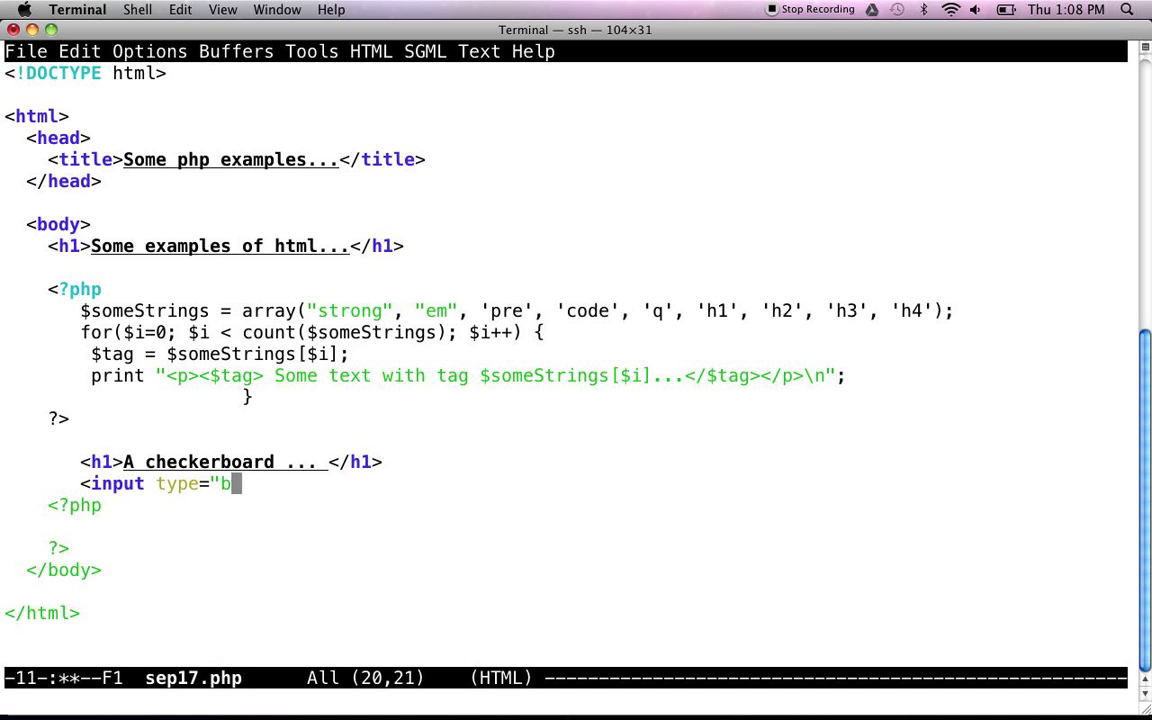
type("utton\"")
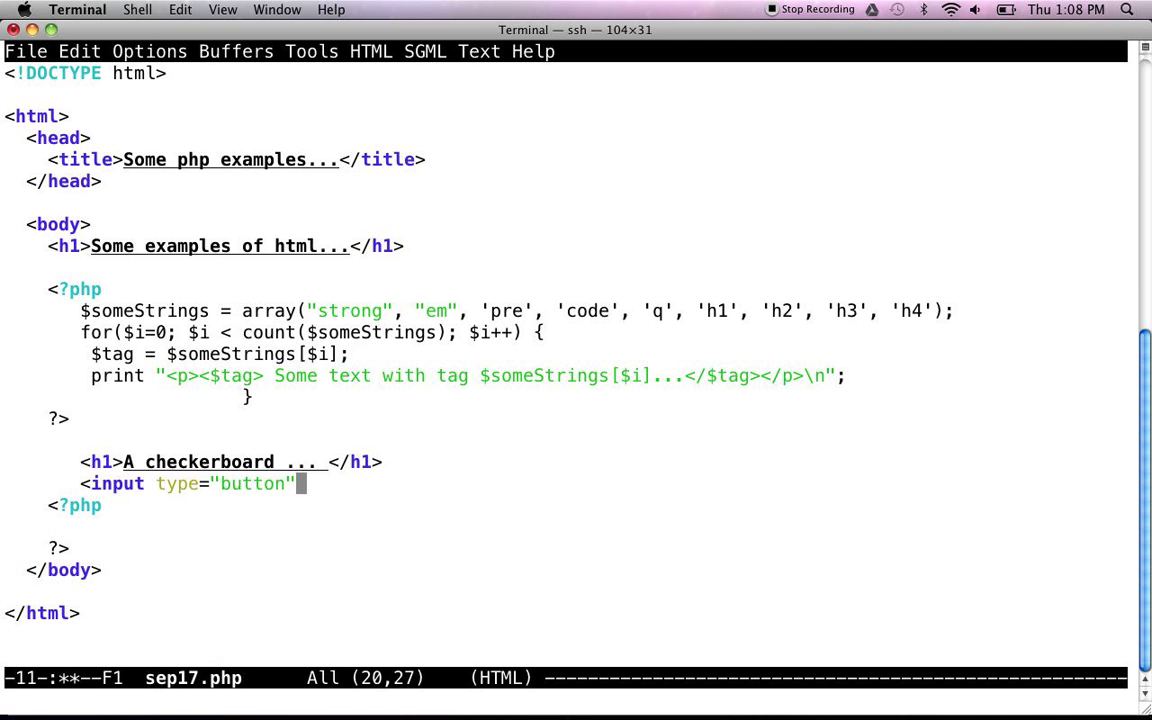
type("/>")
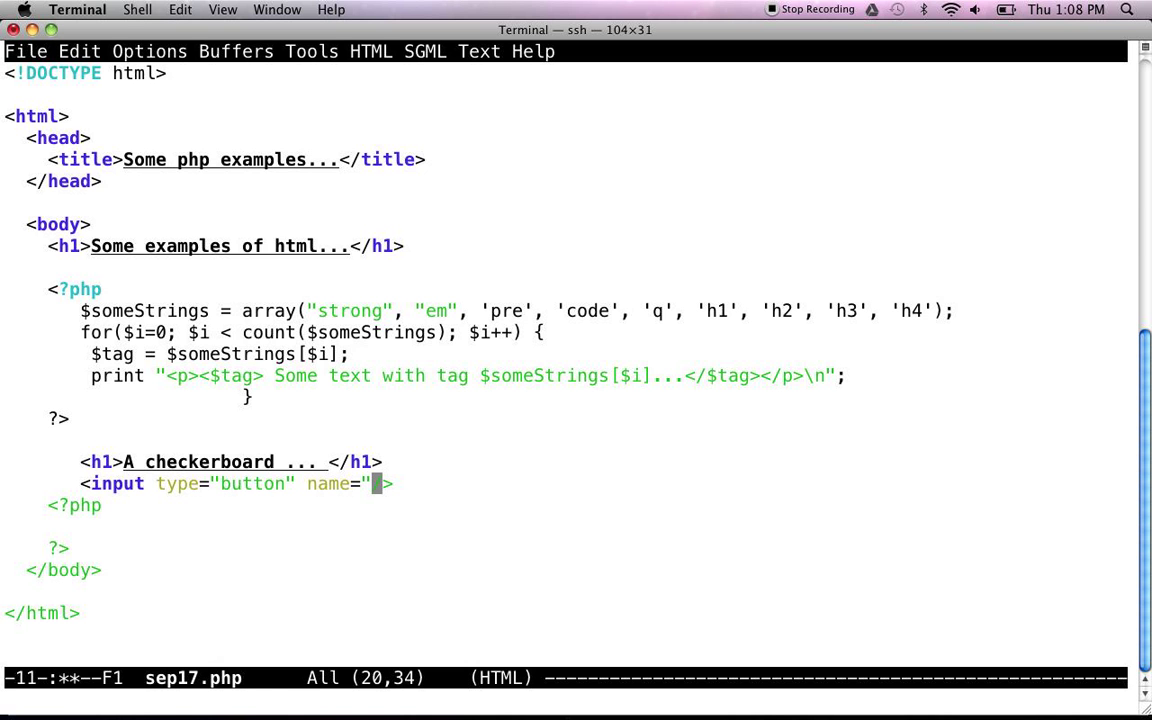
type("n")
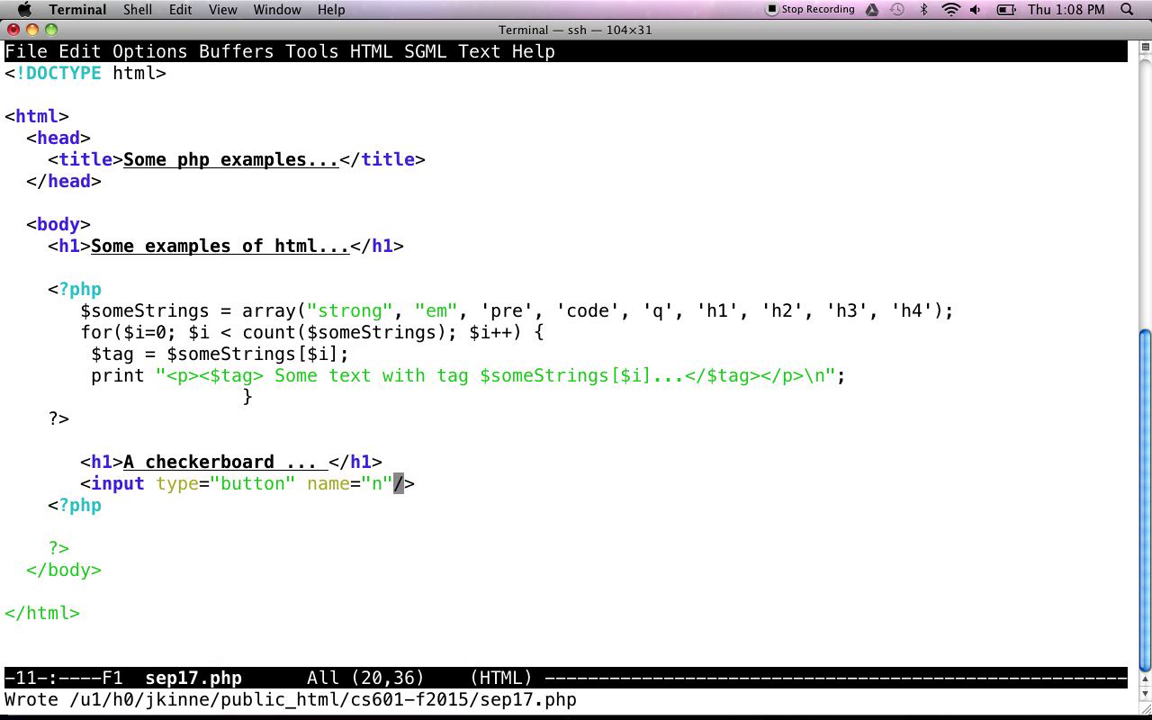
key("BackSpace")
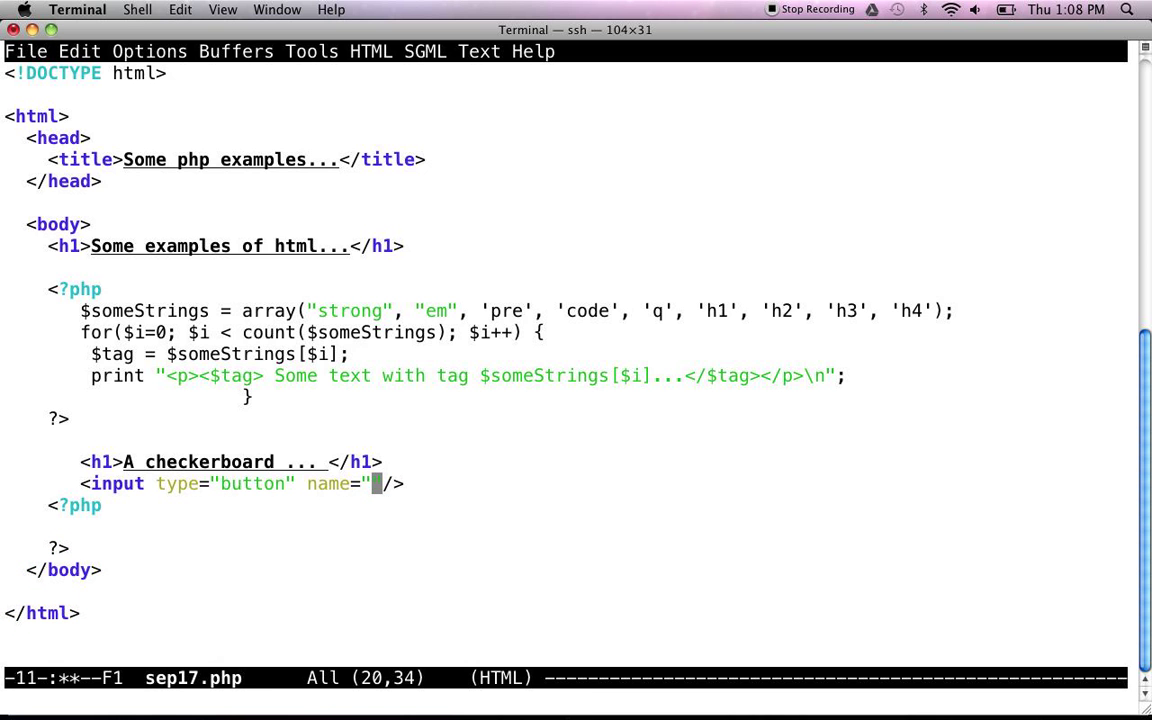
type("checkers")
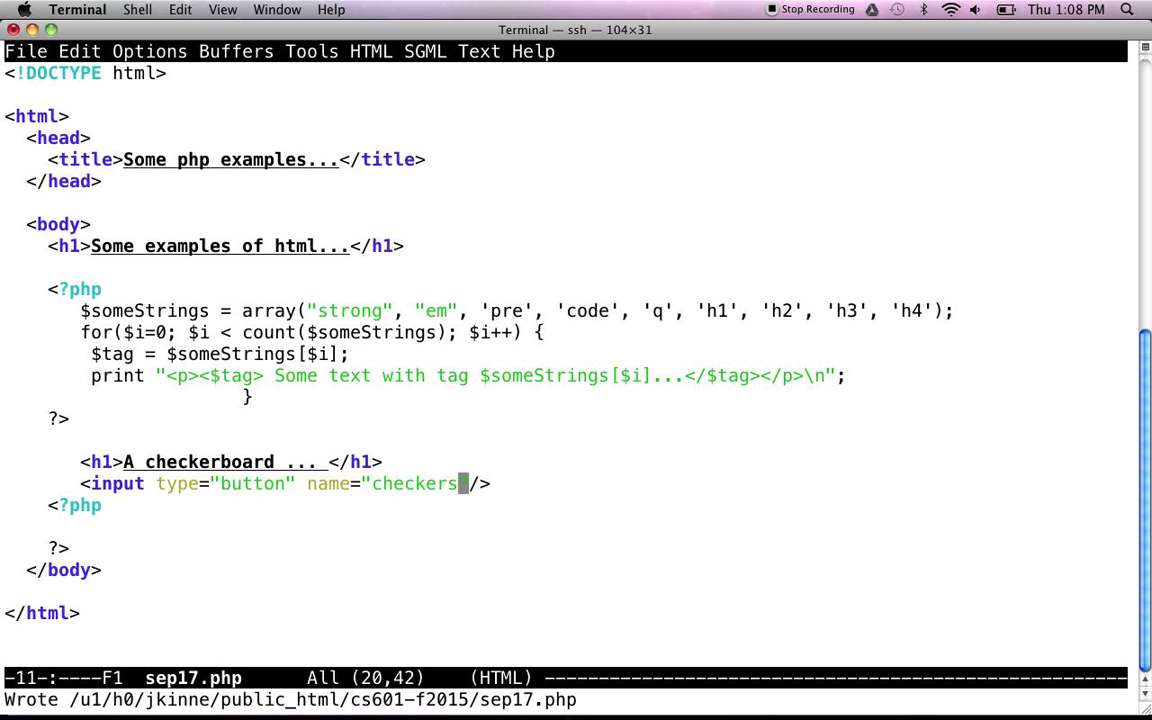
type("valy")
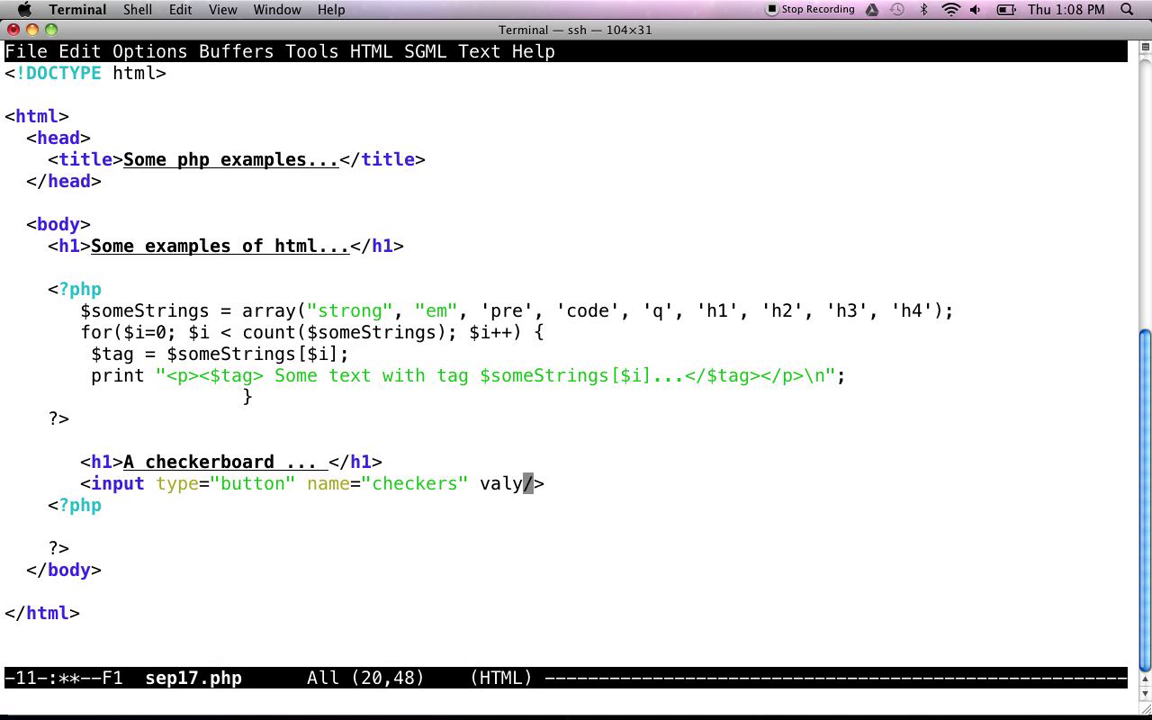
type("ue")
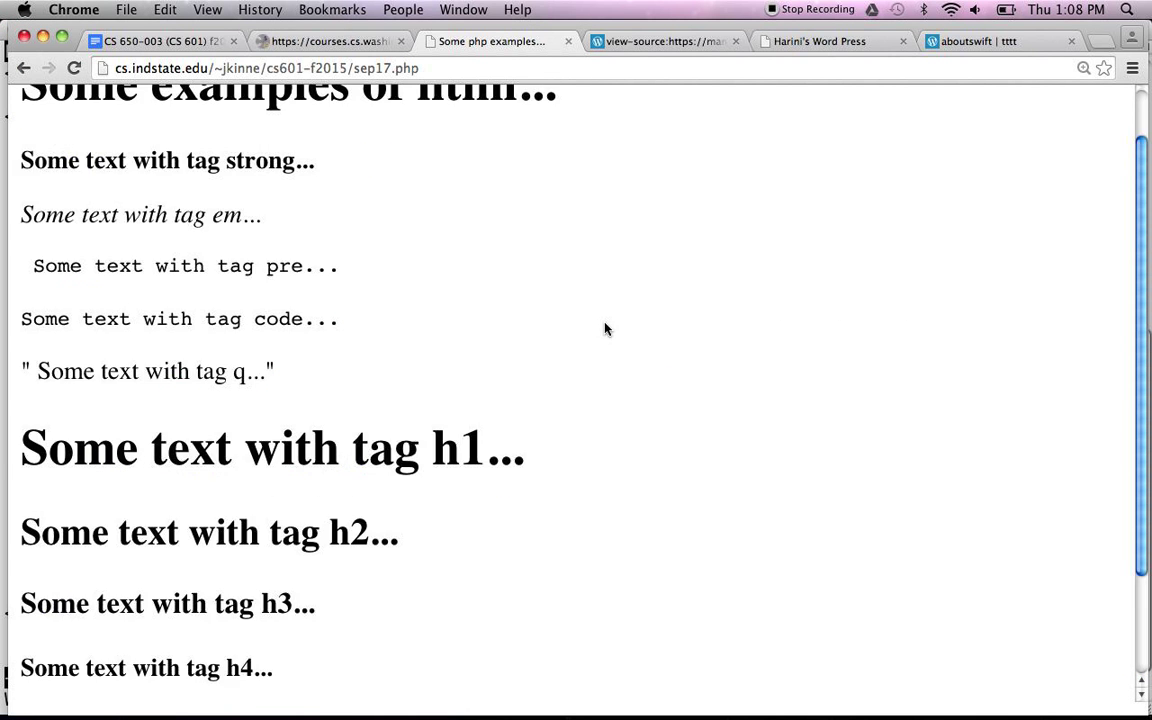
scroll("down", 3)
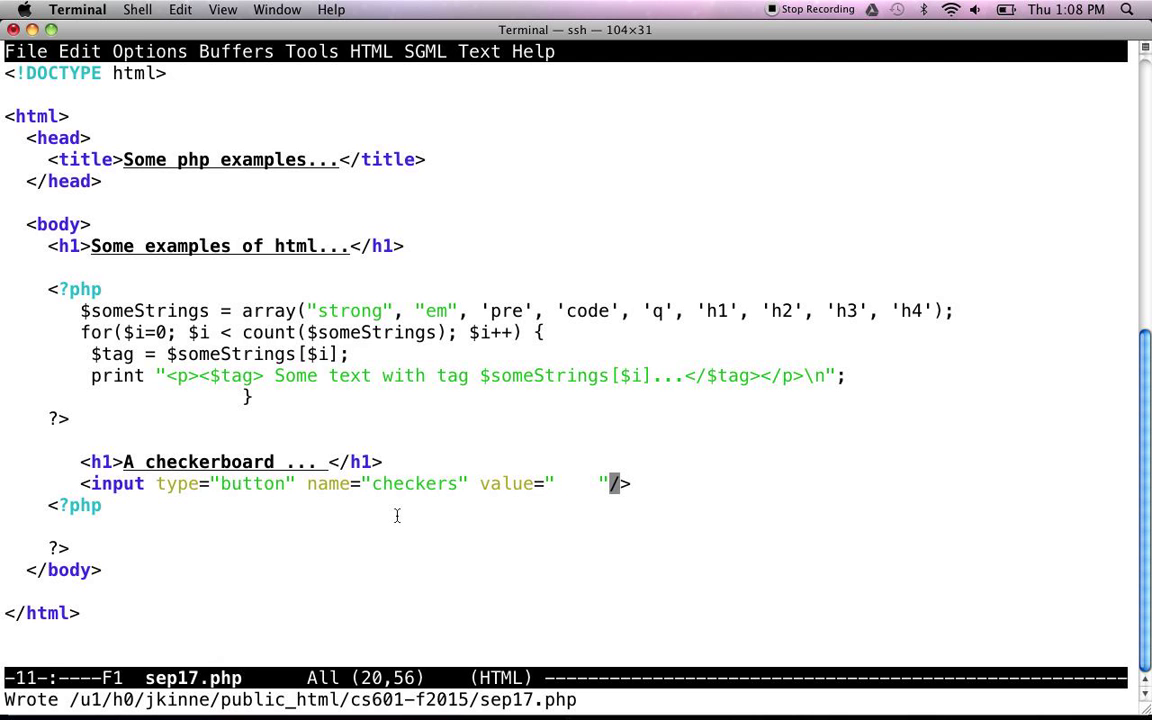
type("class=")
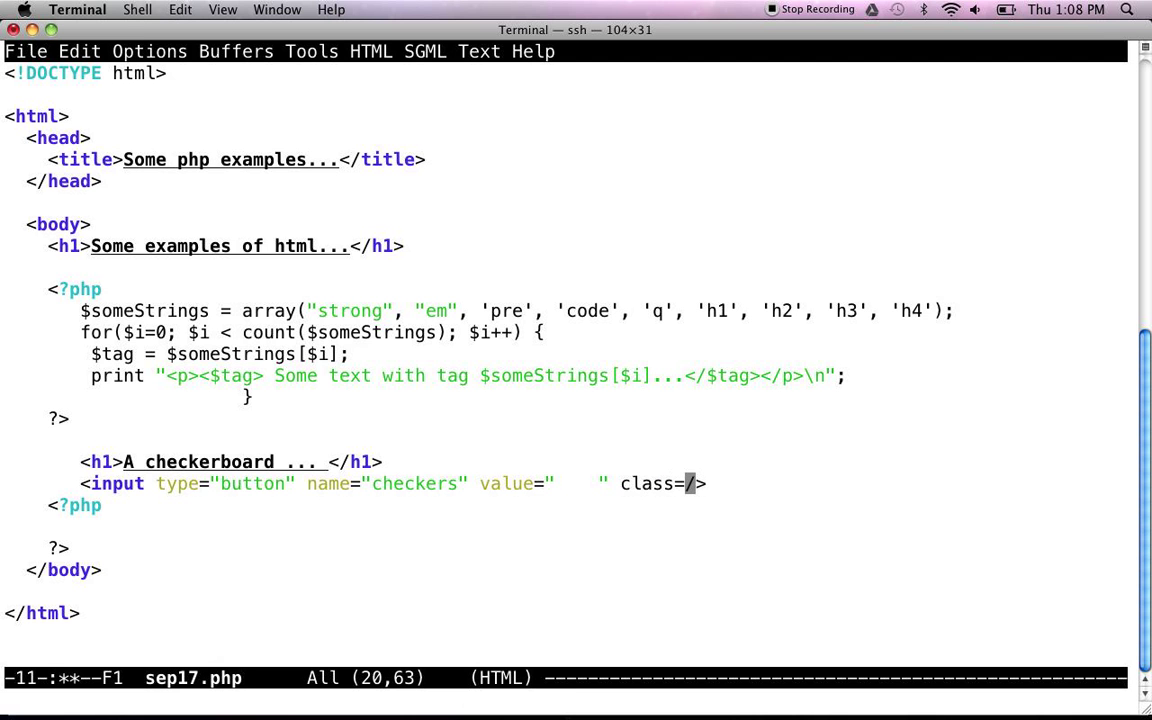
type("checkers\"")
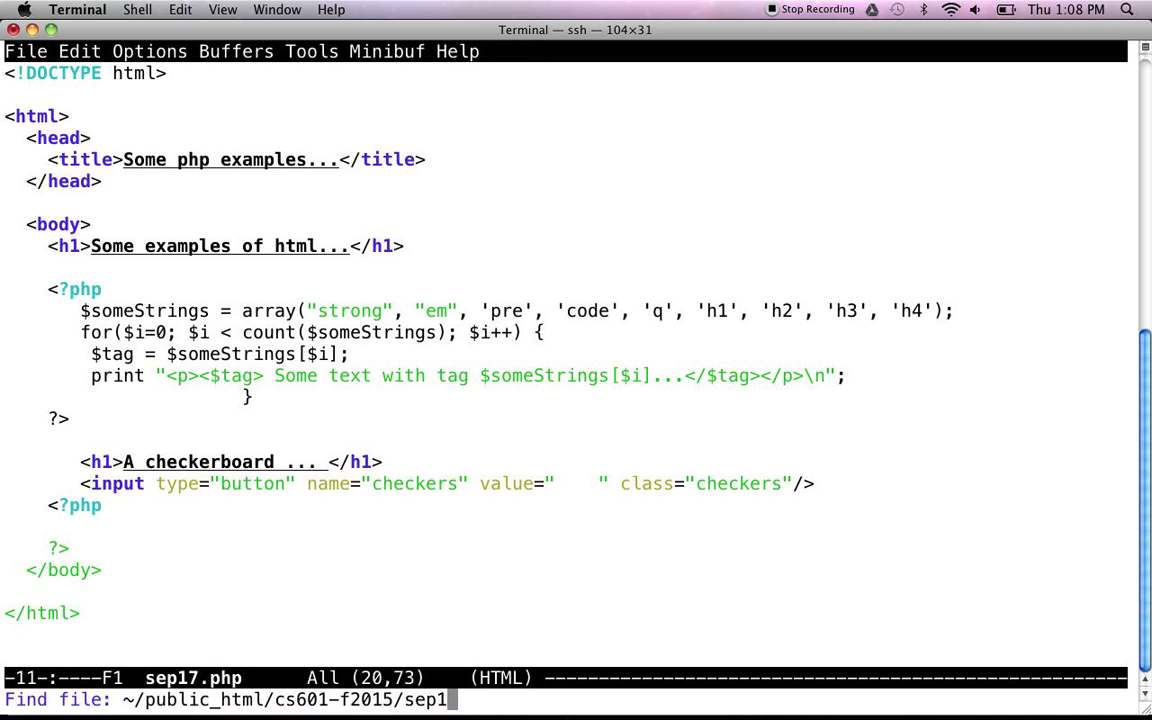
Create sep17.css with an input.checkers rule of width 50px and height 50px, then return to sep17.php.
key("Return")
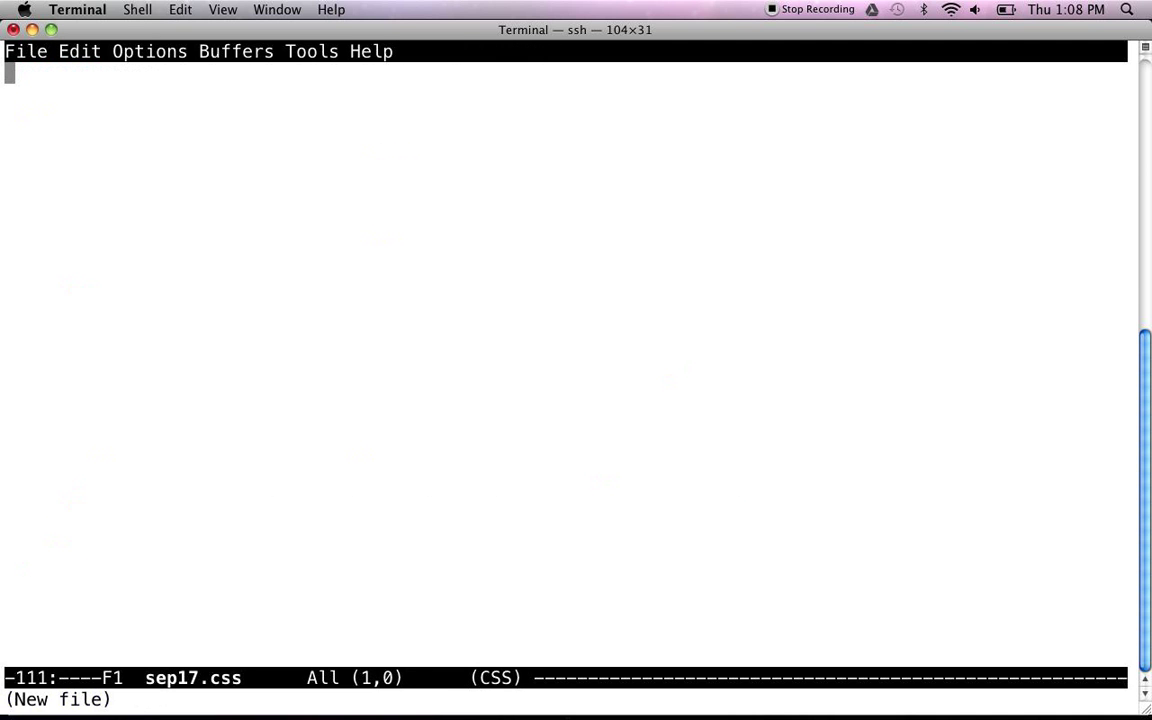
type("int")
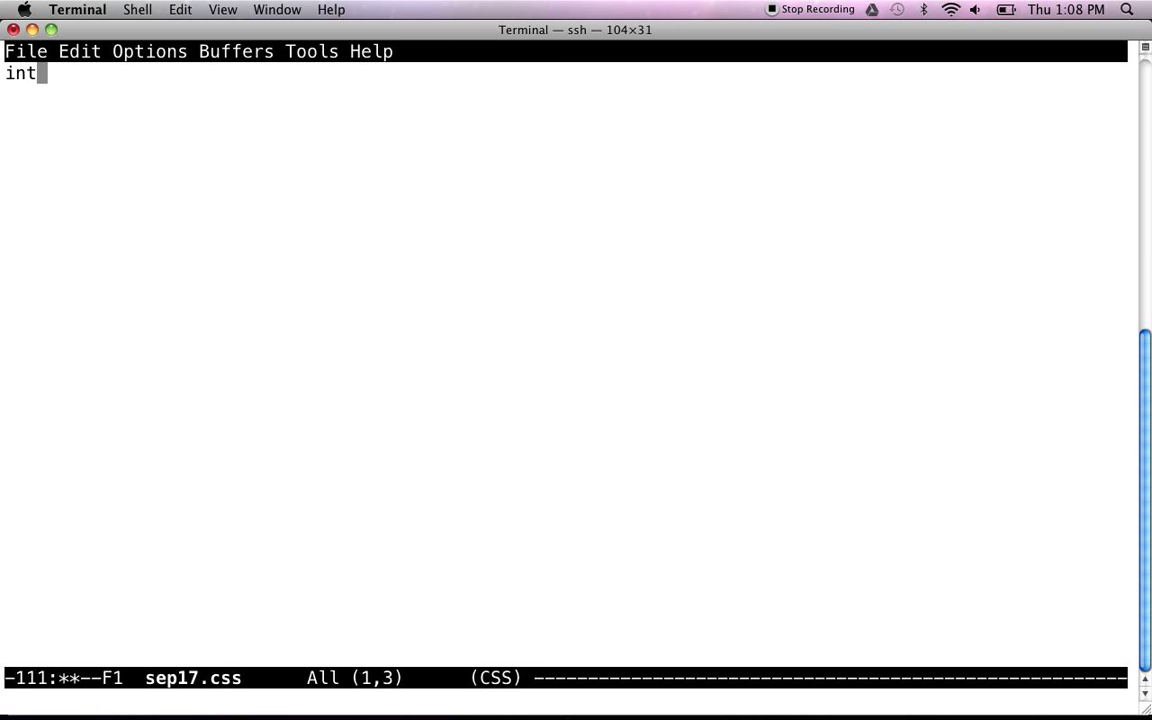
type("ut")
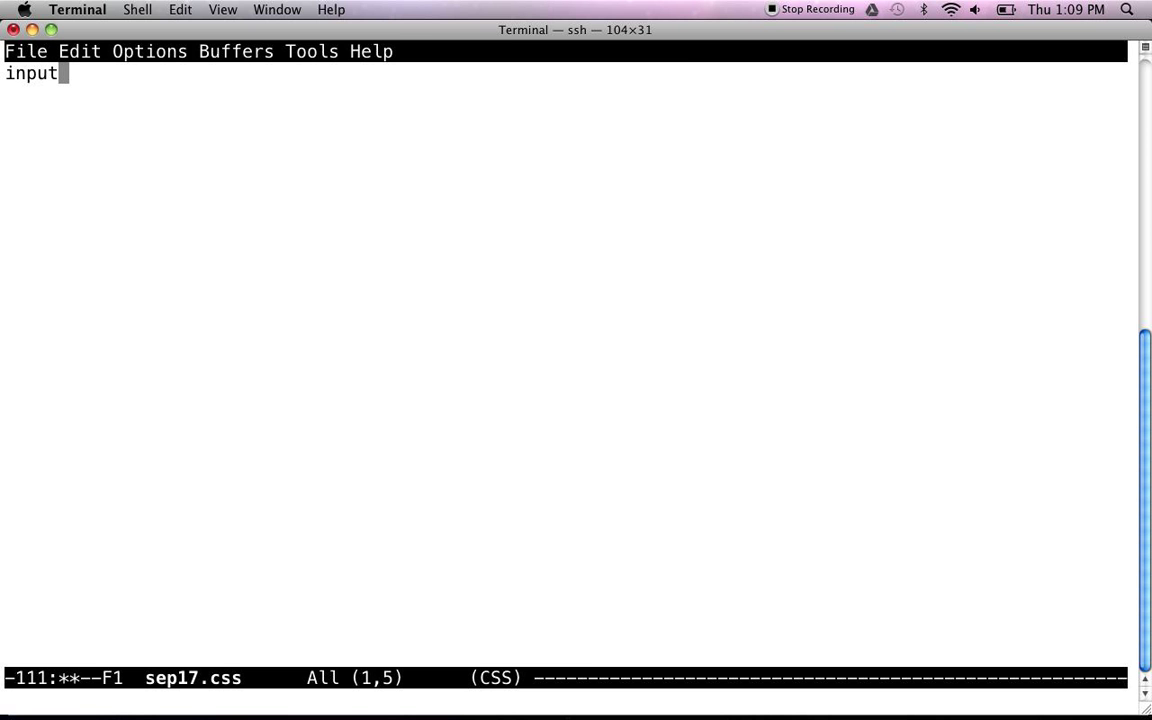
type(".")
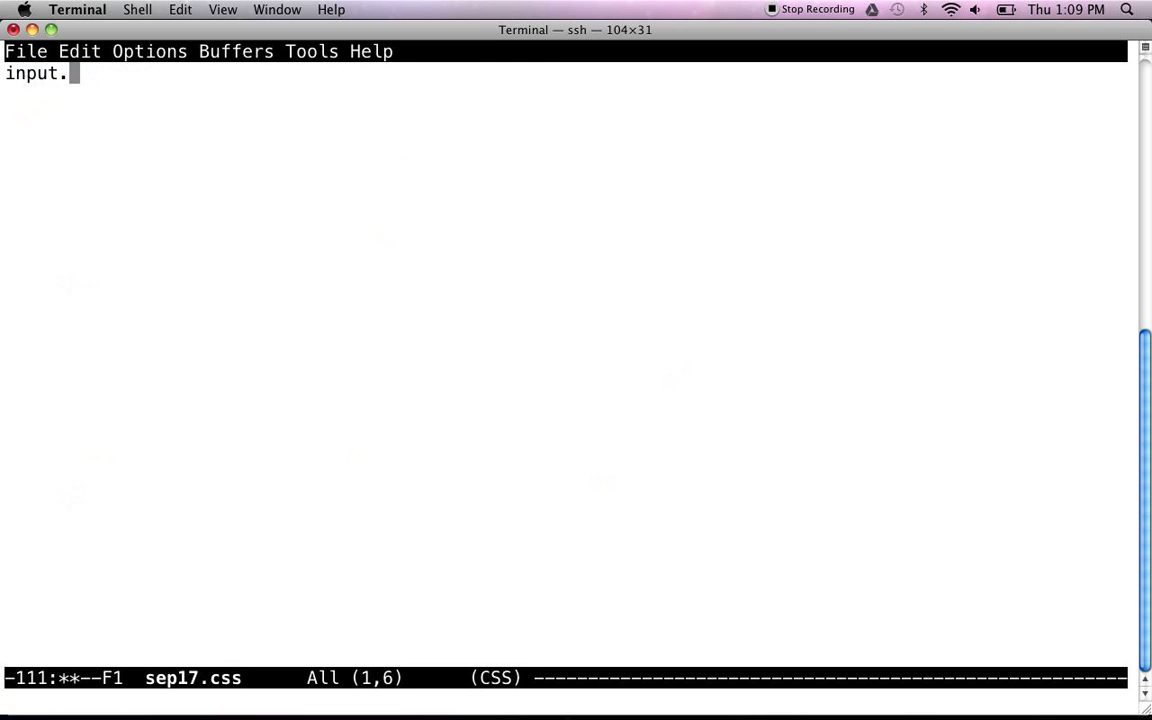
type("checkers {")
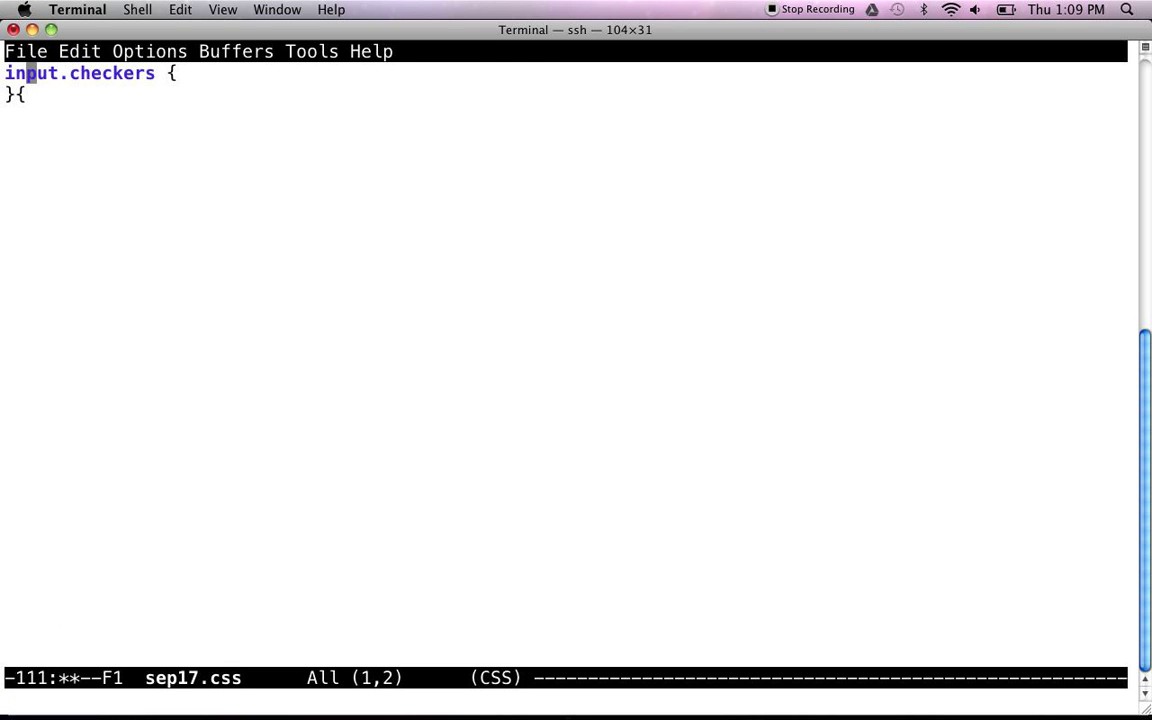
type("width")
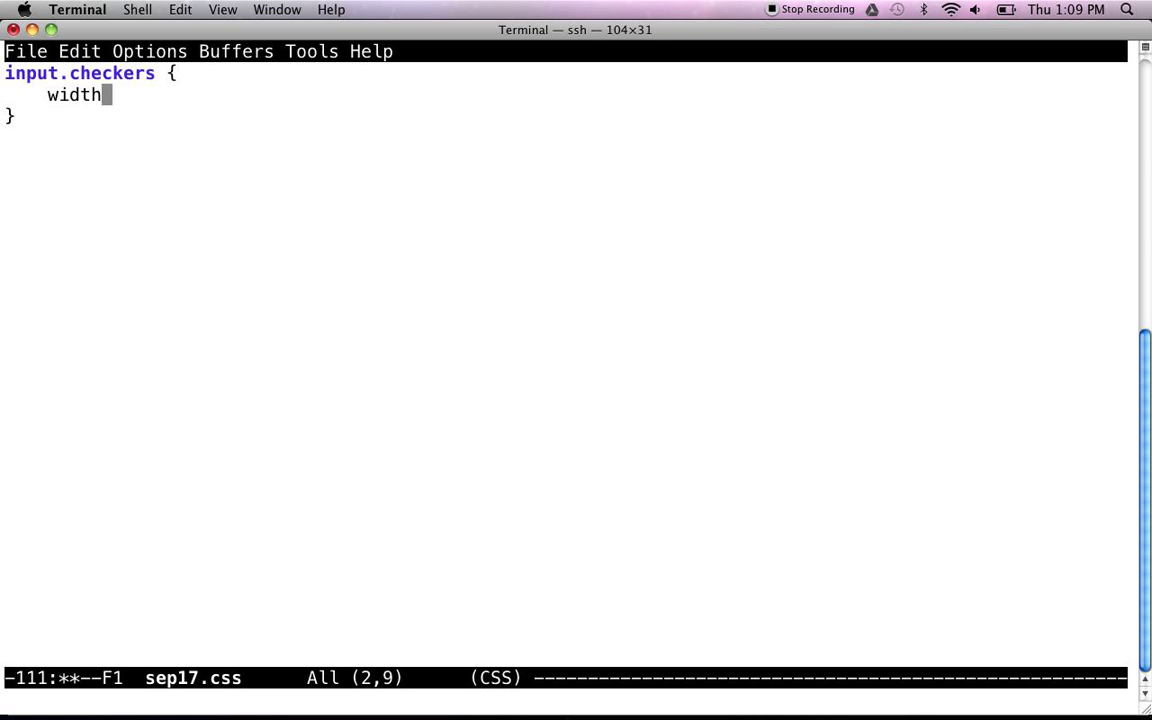
type(":50")
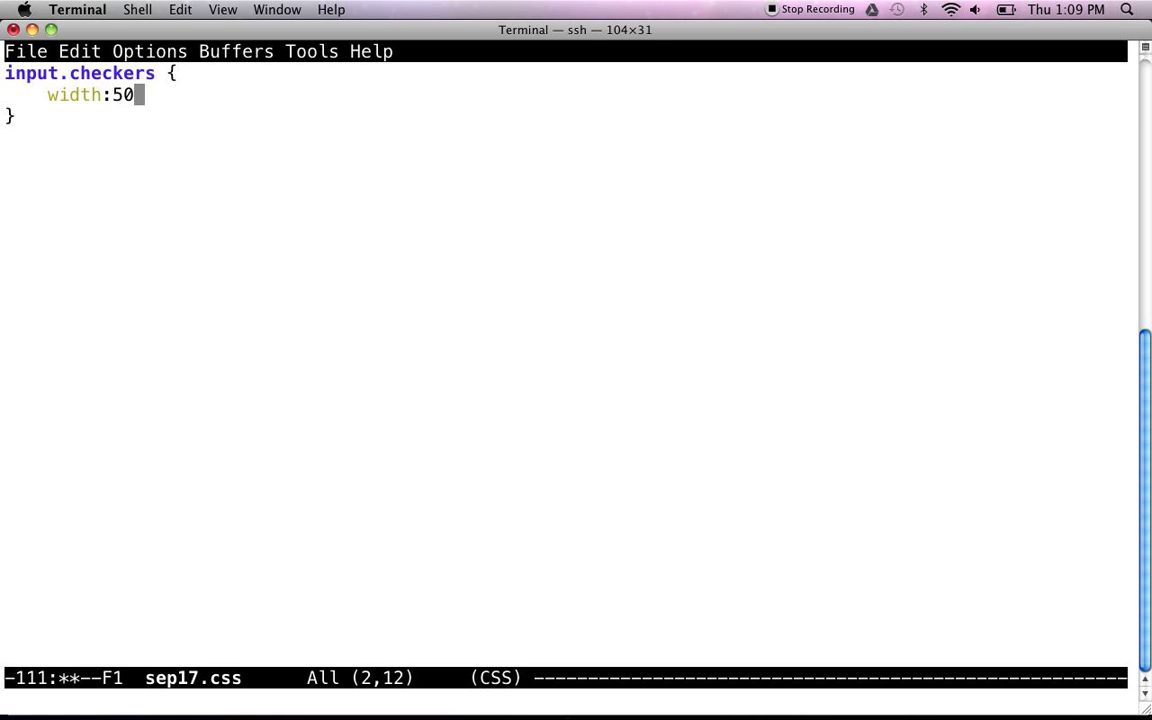
type("px;")
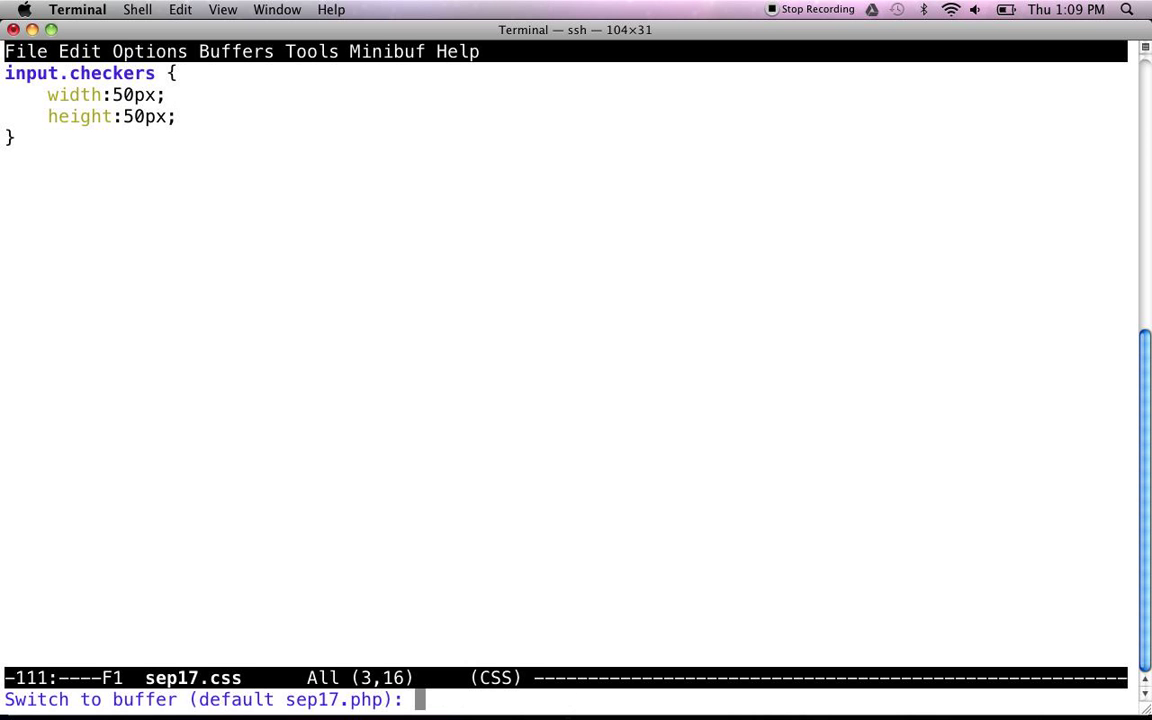
key("Return")
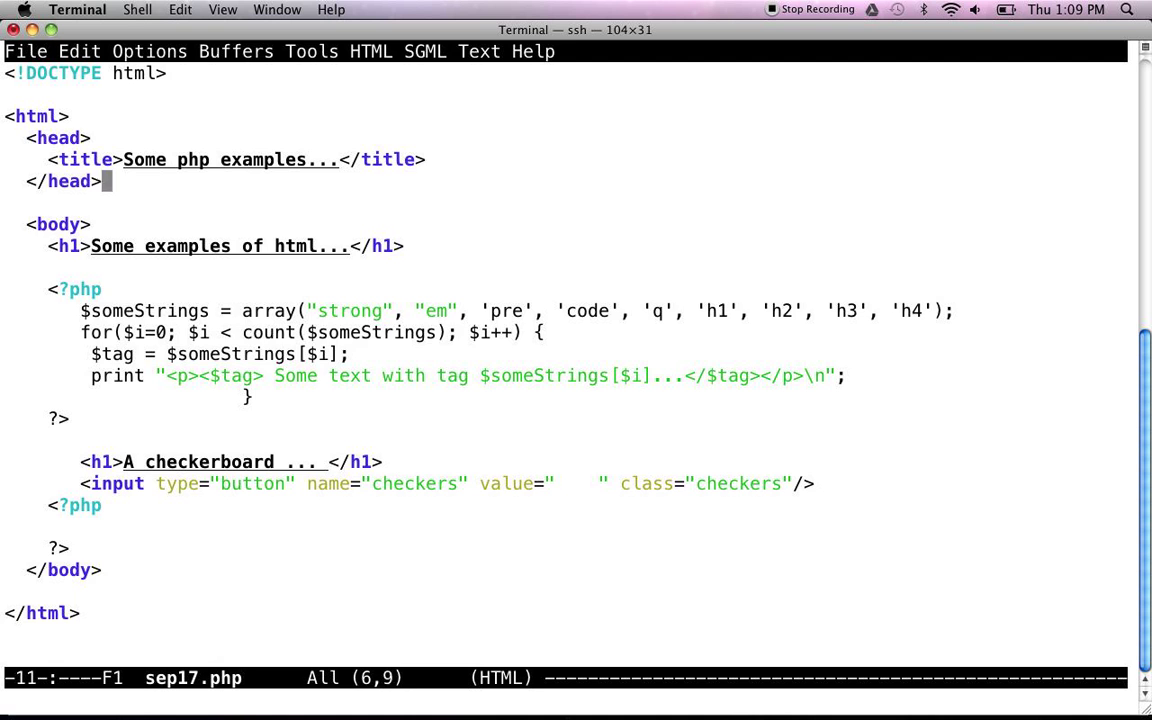
Add <link rel="stylesheet" type="text/css" href="sep17.css"> inside the page head.
type("<link")
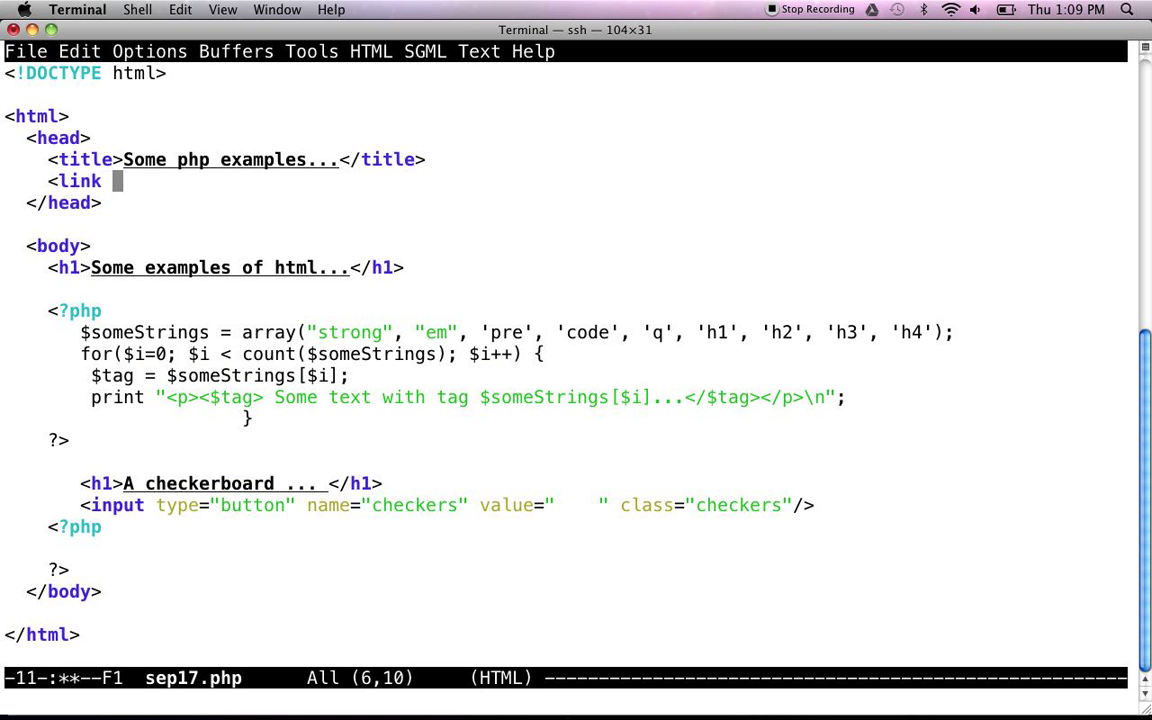
type("rel=\"")
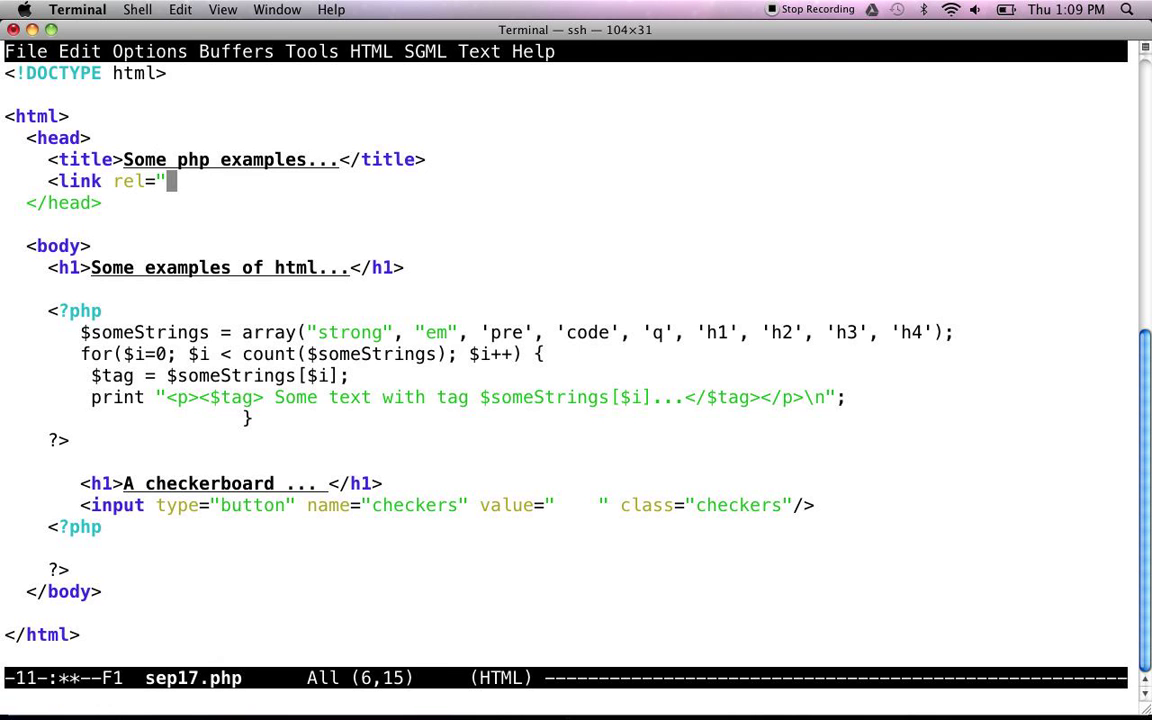
type("stylesheet\"")
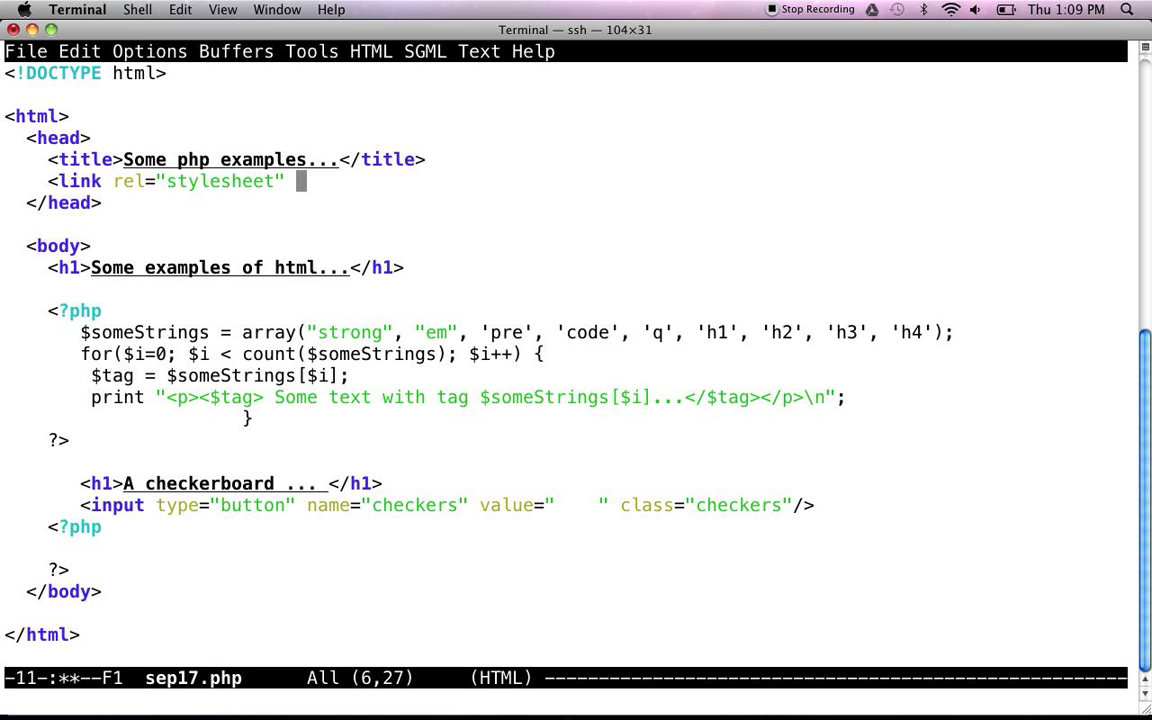
type("type-=")
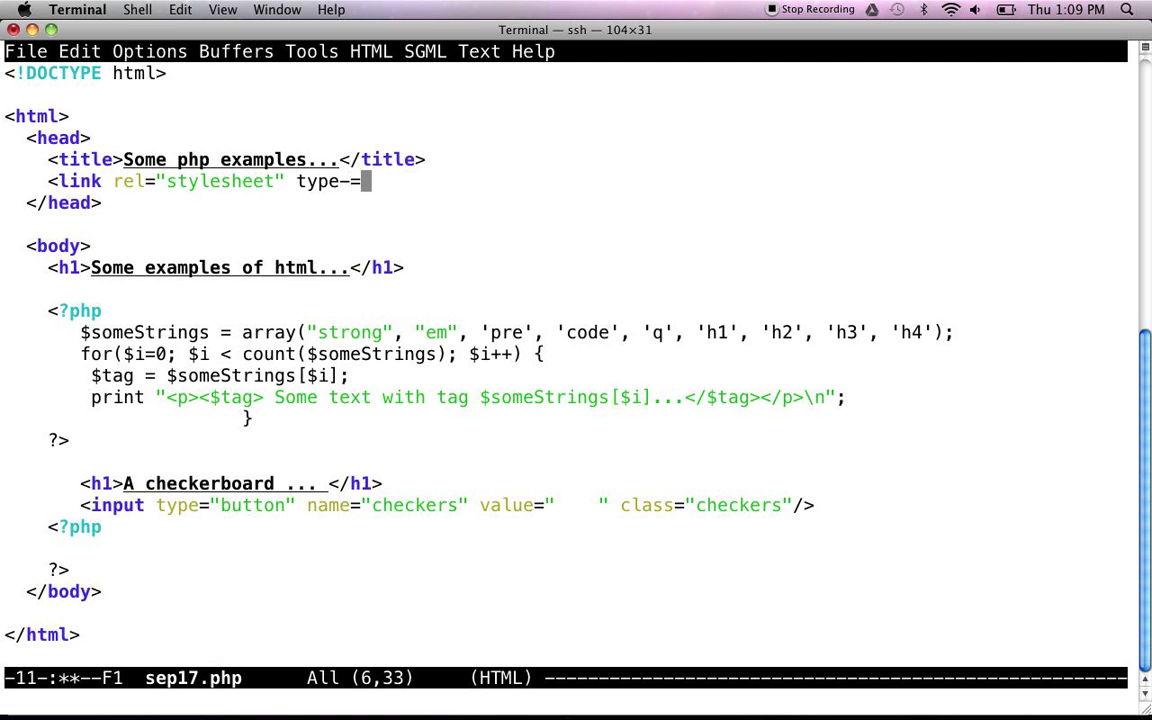
key("Backspace")
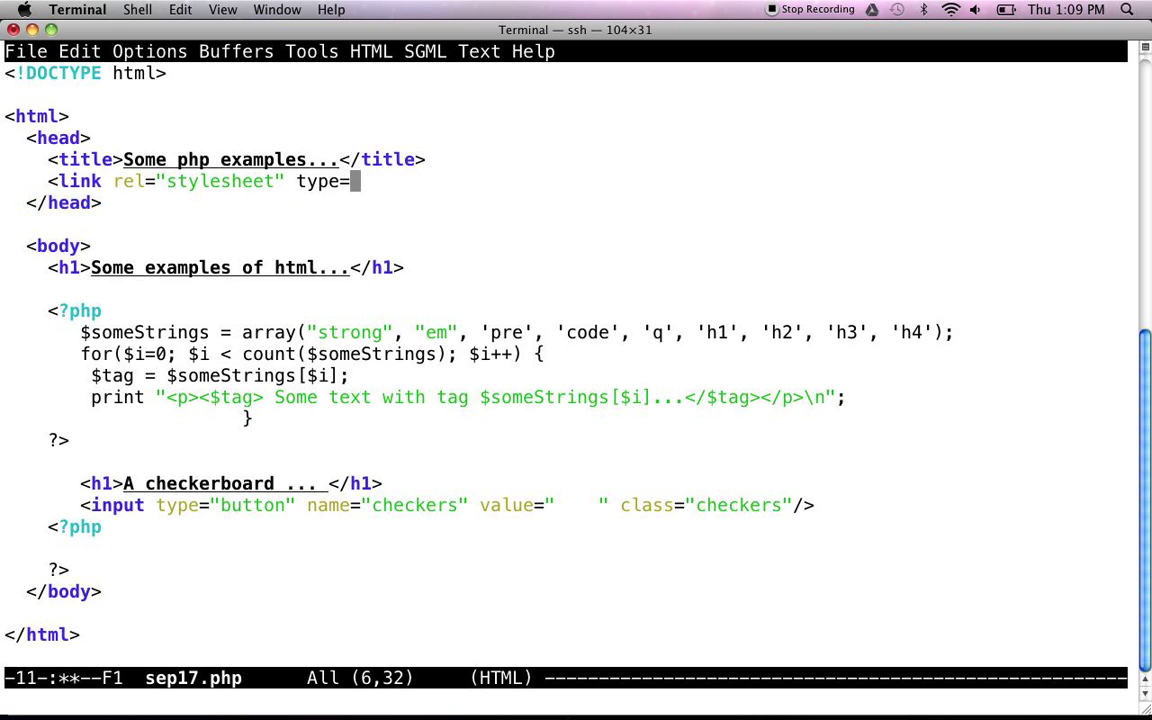
type("\"html/css")
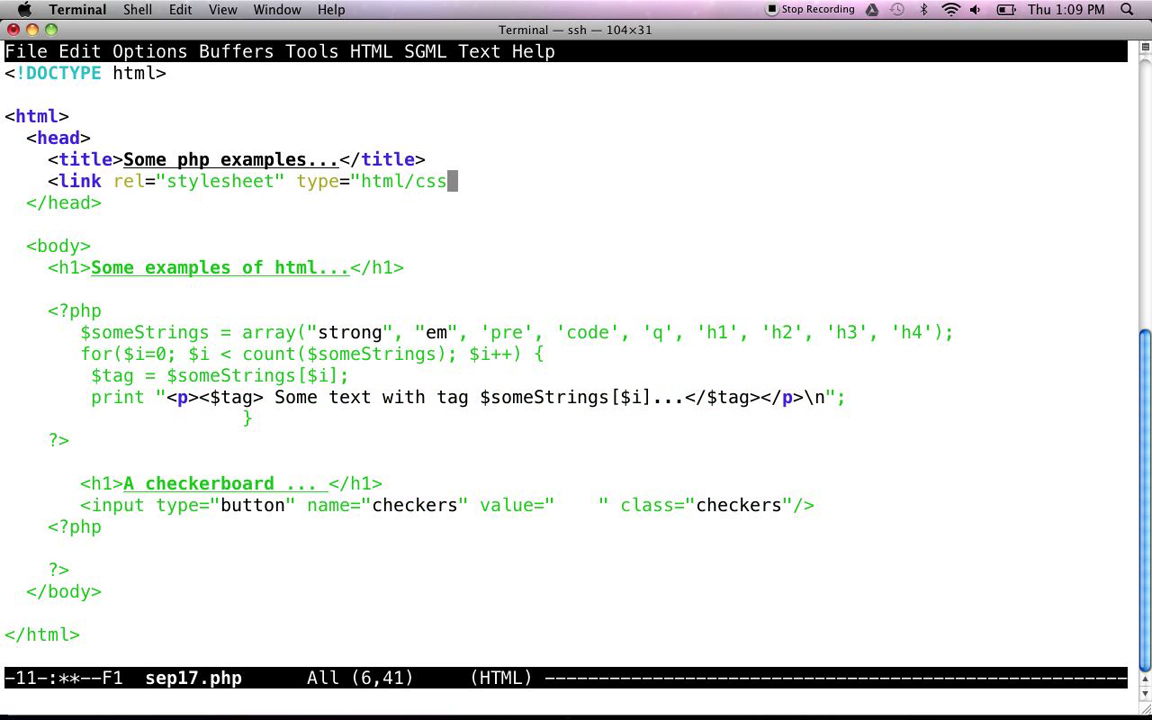
key("Backspace")
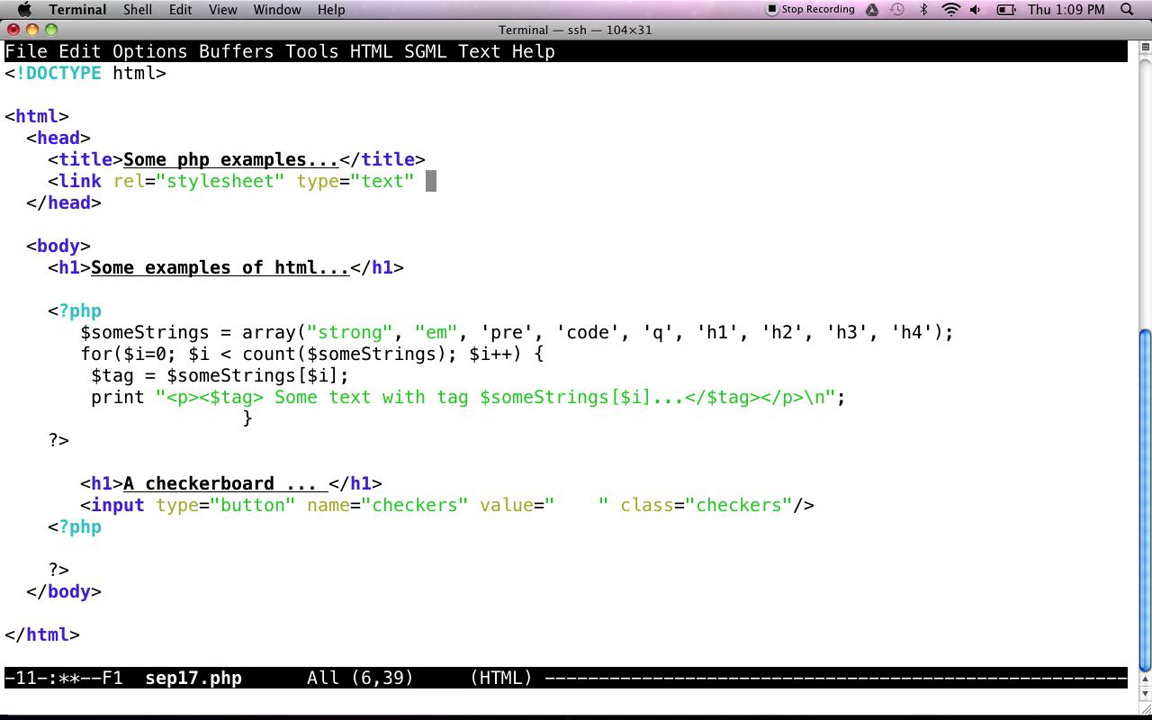
type("/css")
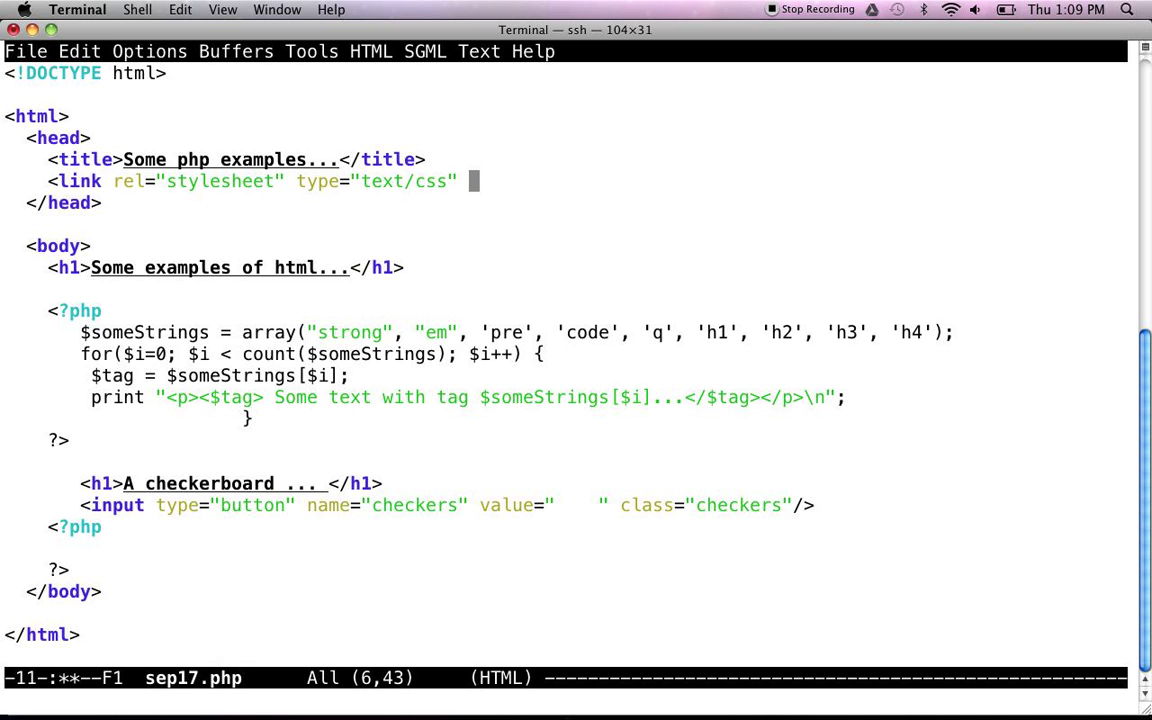
type("href=\"s")
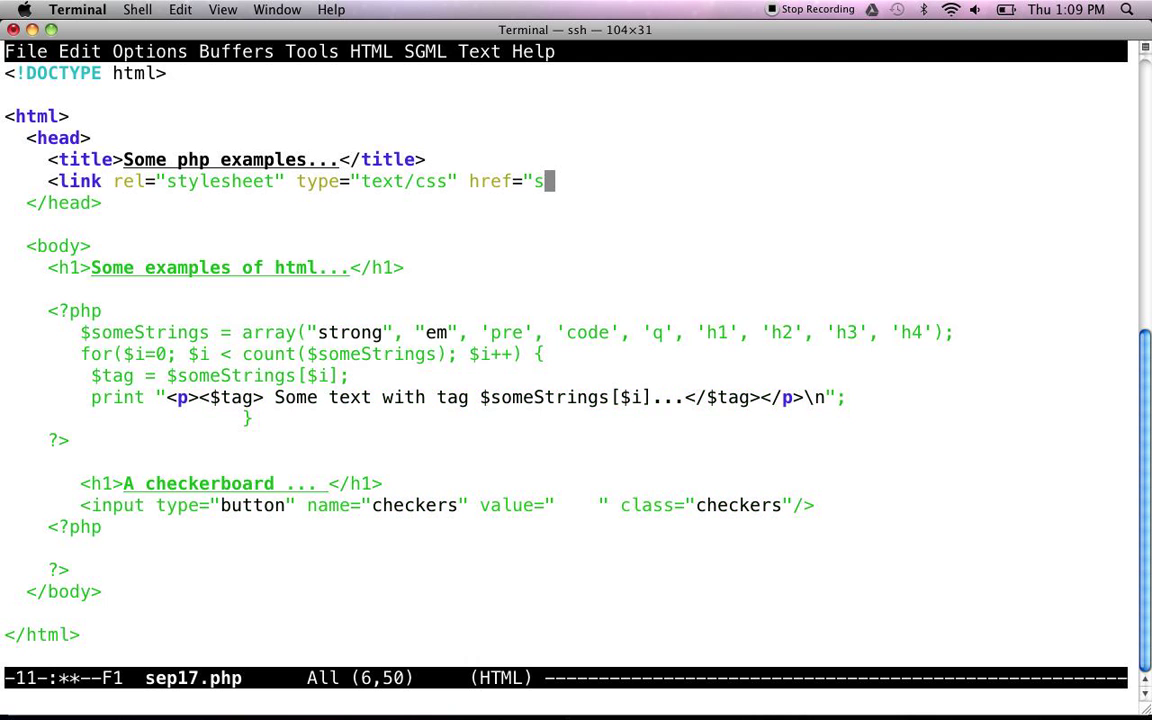
type("ep17.css")
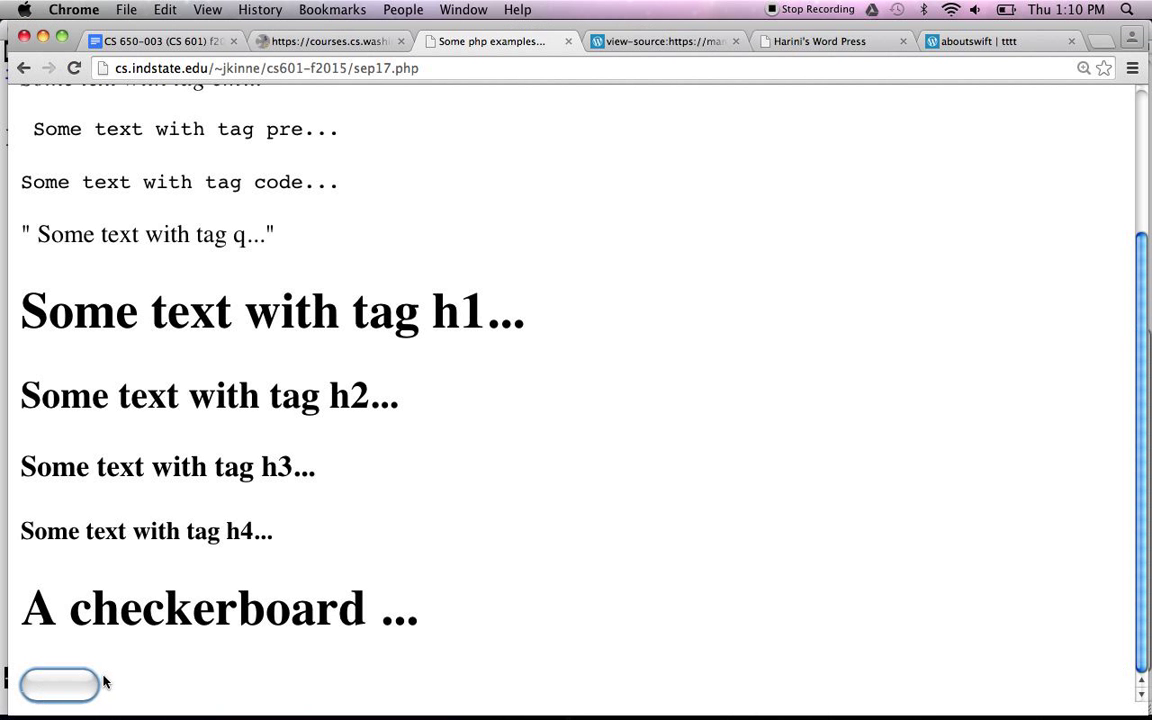
Inspect the checkerboard button's input.checkers 50px styles in DevTools, then return to Terminal.
right_click(60, 684)
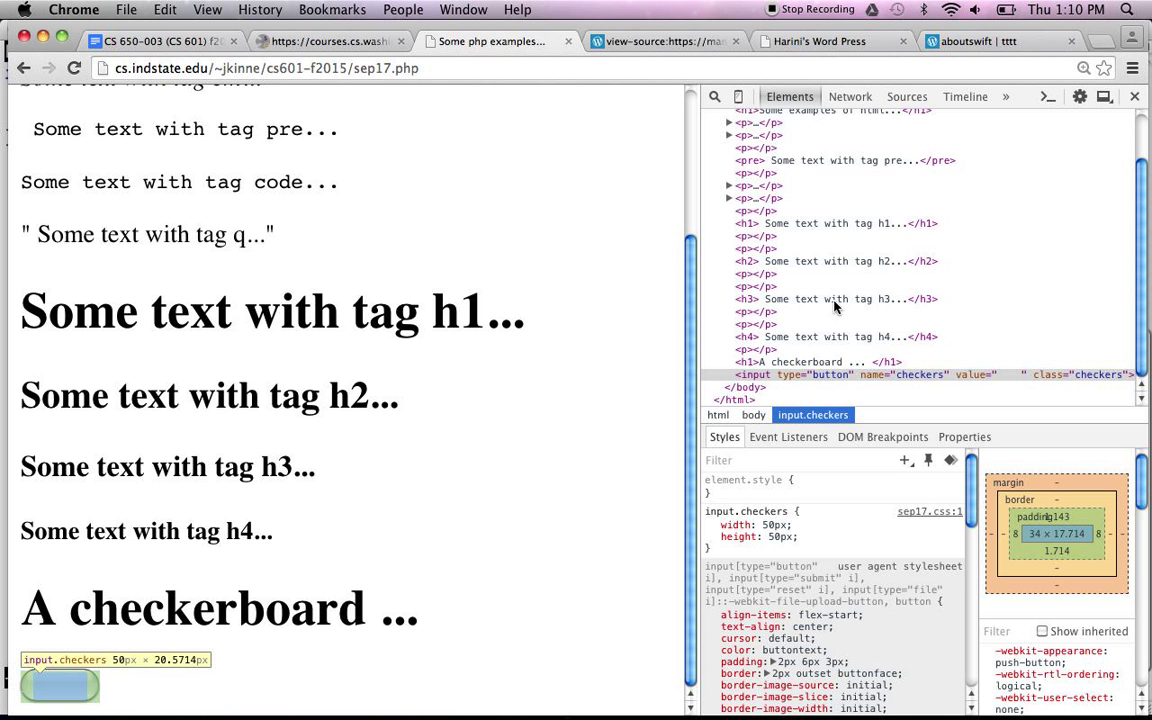
mouse_move(1012, 536)
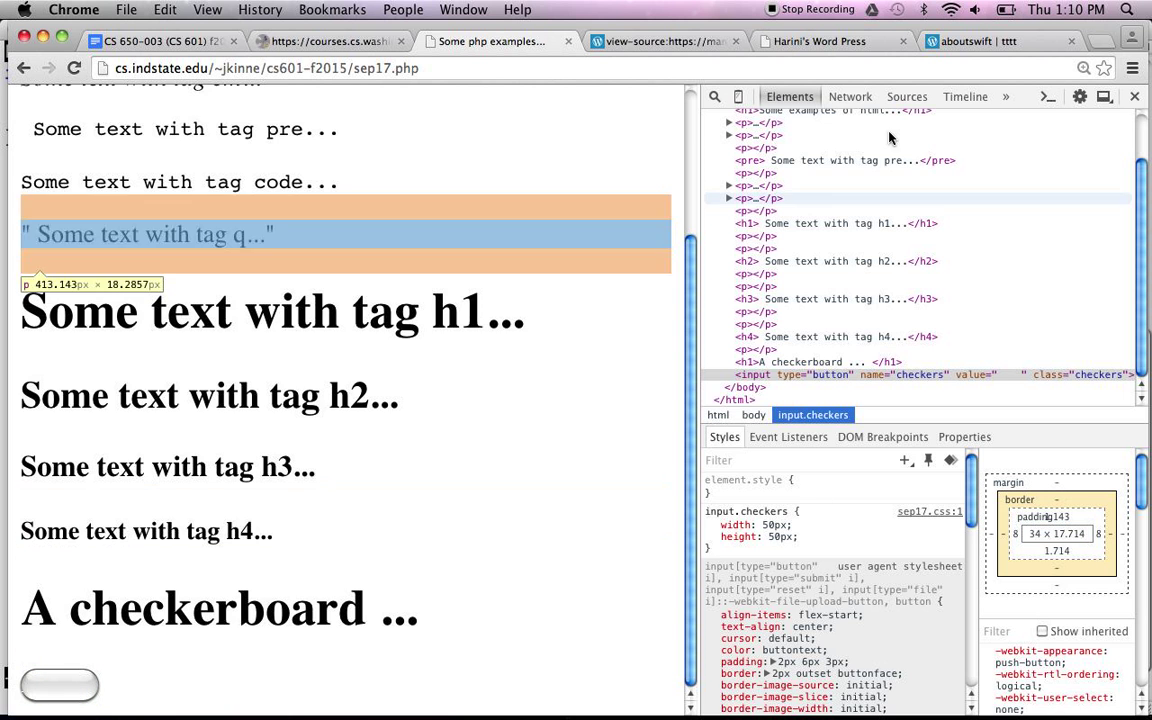
left_click(1134, 96)
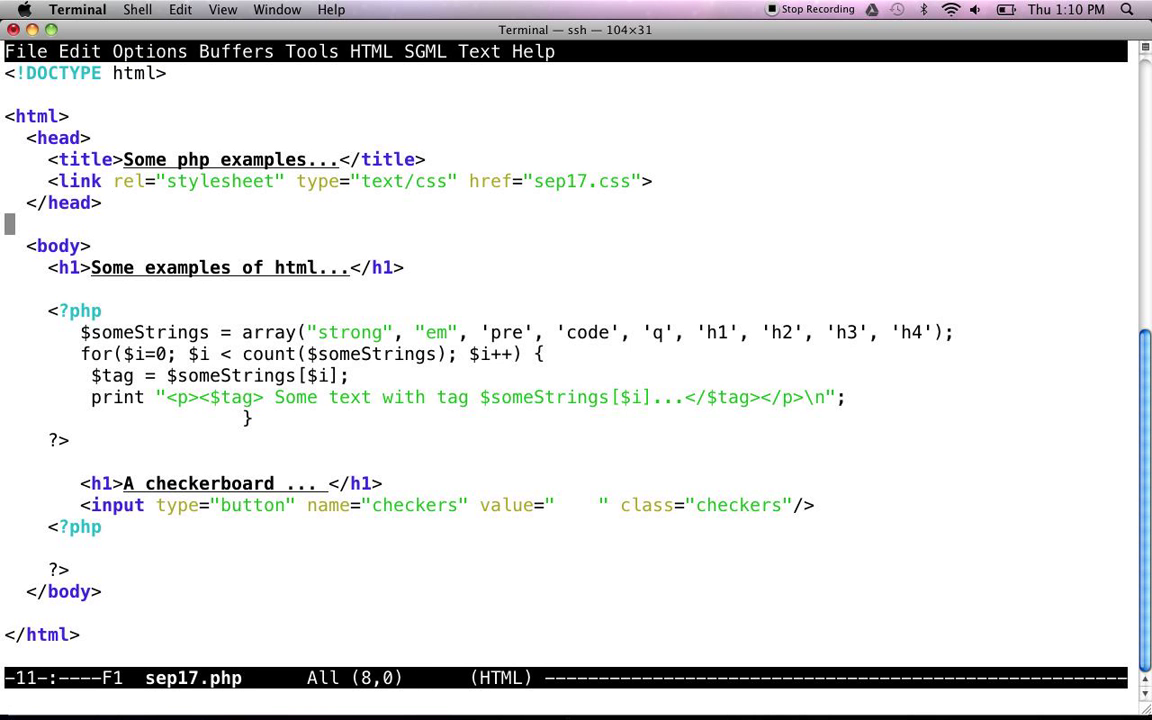
Set $boardWidth = 8 and open a for loop over $i < $boardWidth above the button line.
left_click(656, 504)
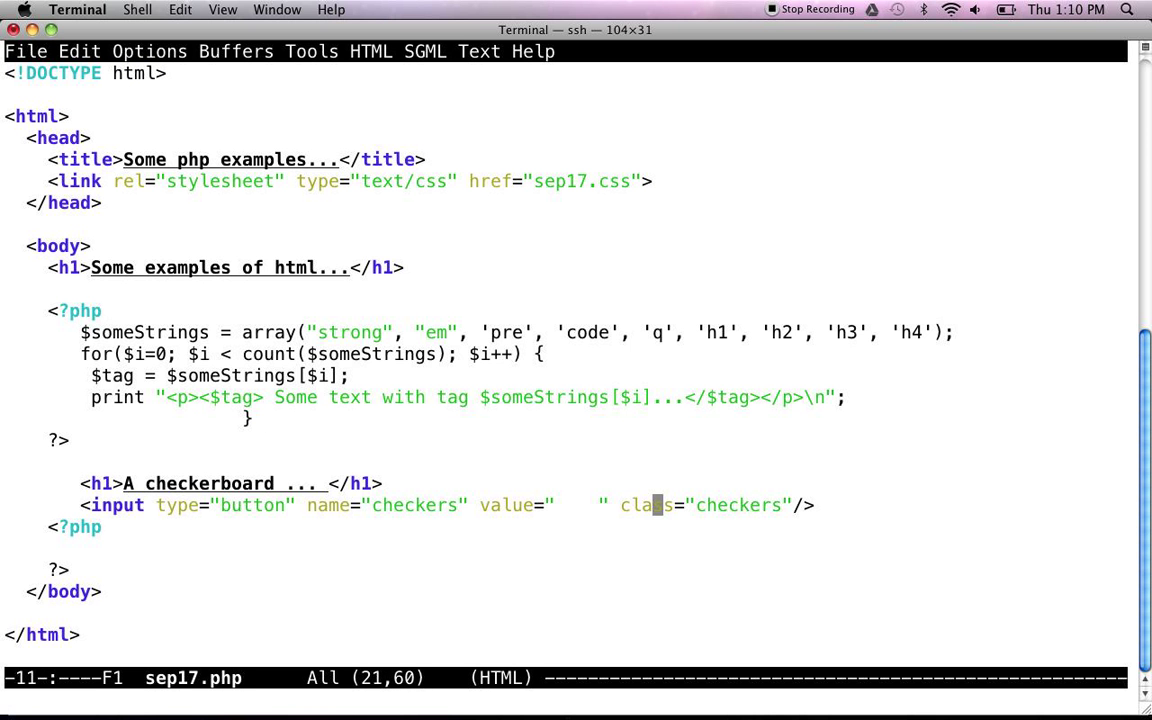
key("Home")
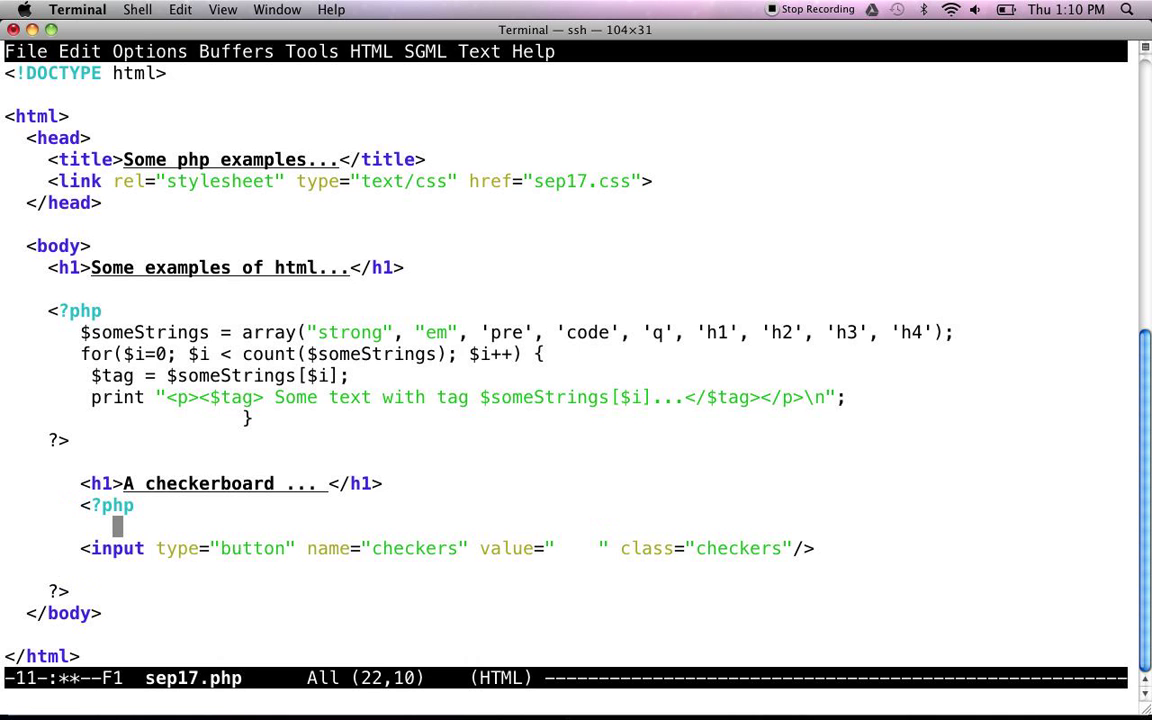
type("F")
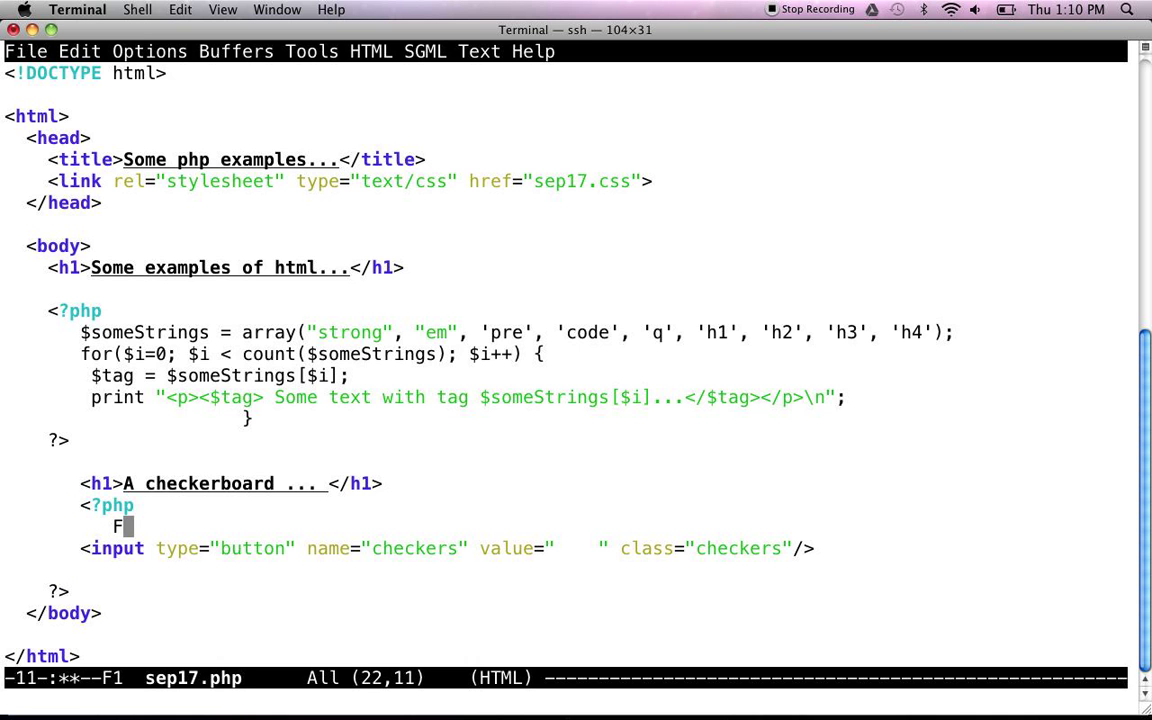
type("or($i=0;")
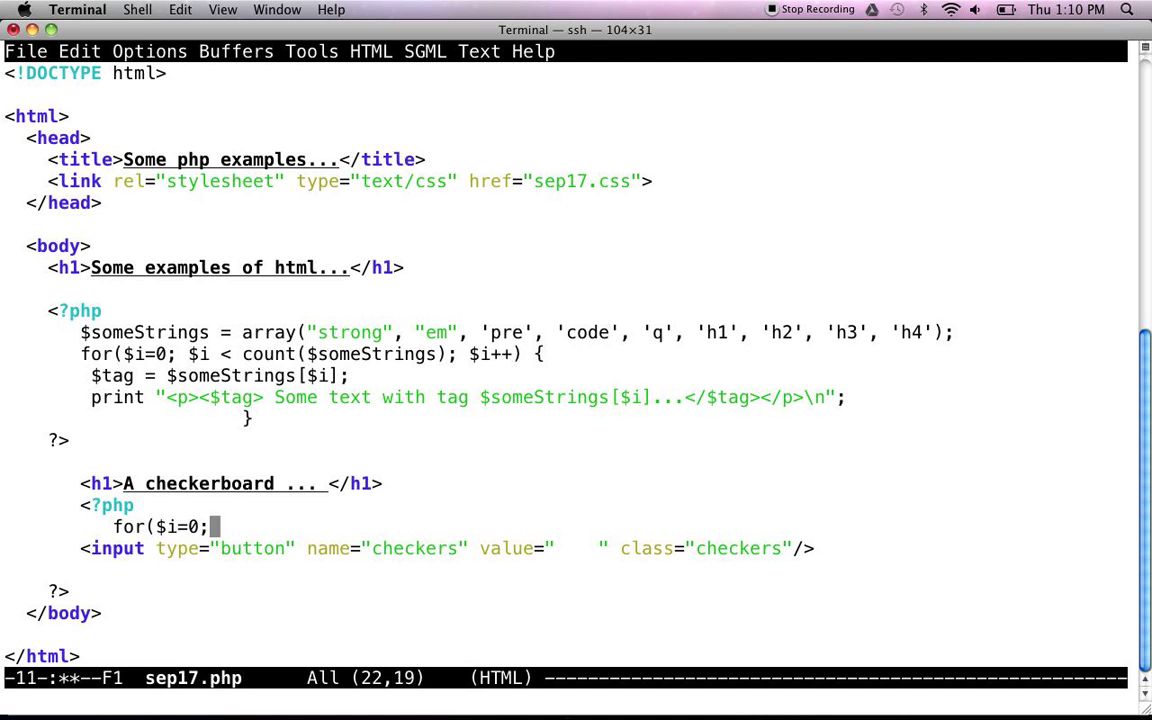
type("$i <")
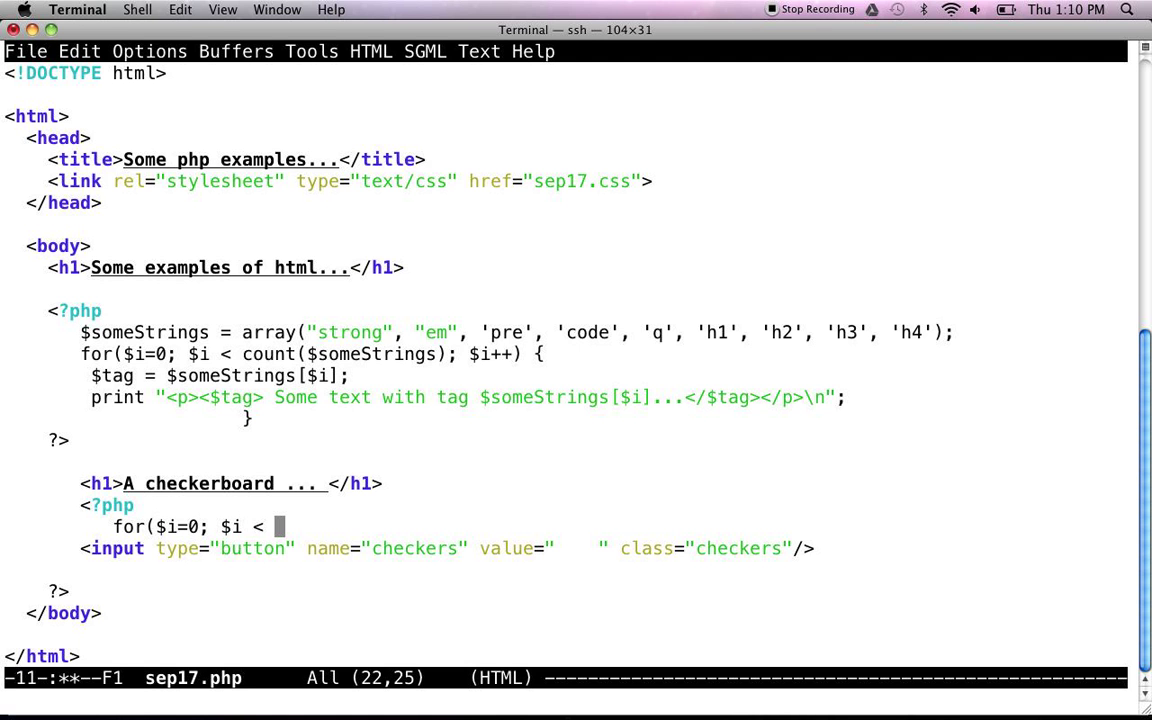
type("$")
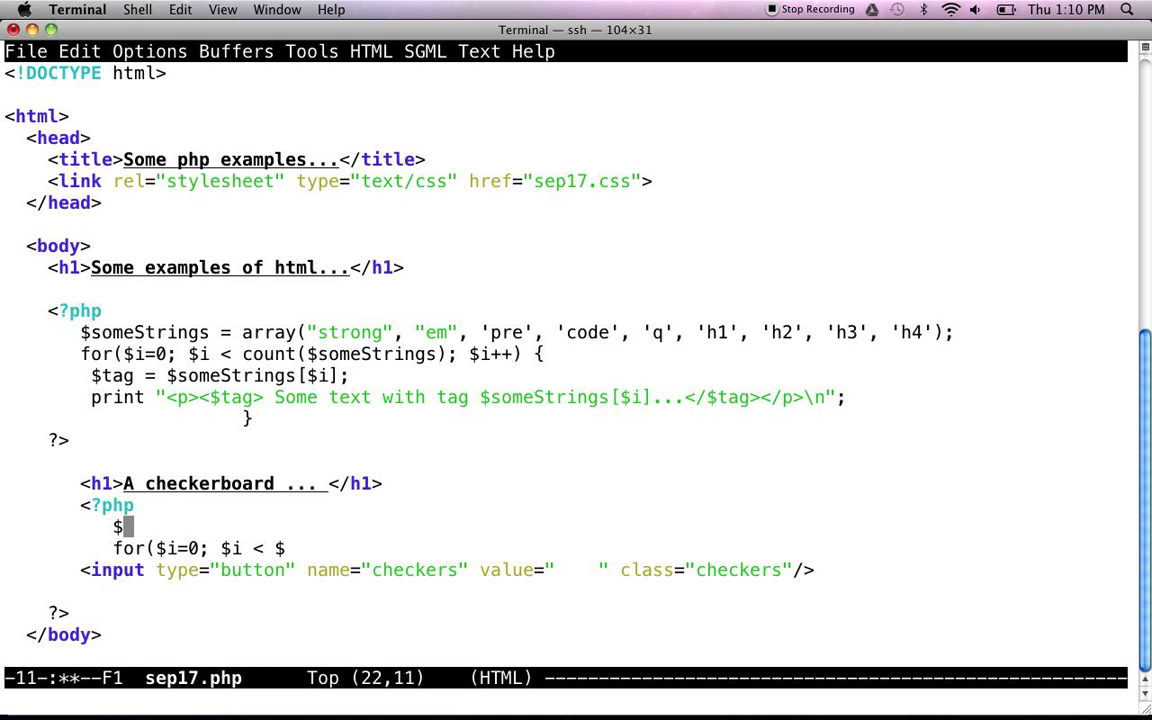
type("boardWidth = 89")
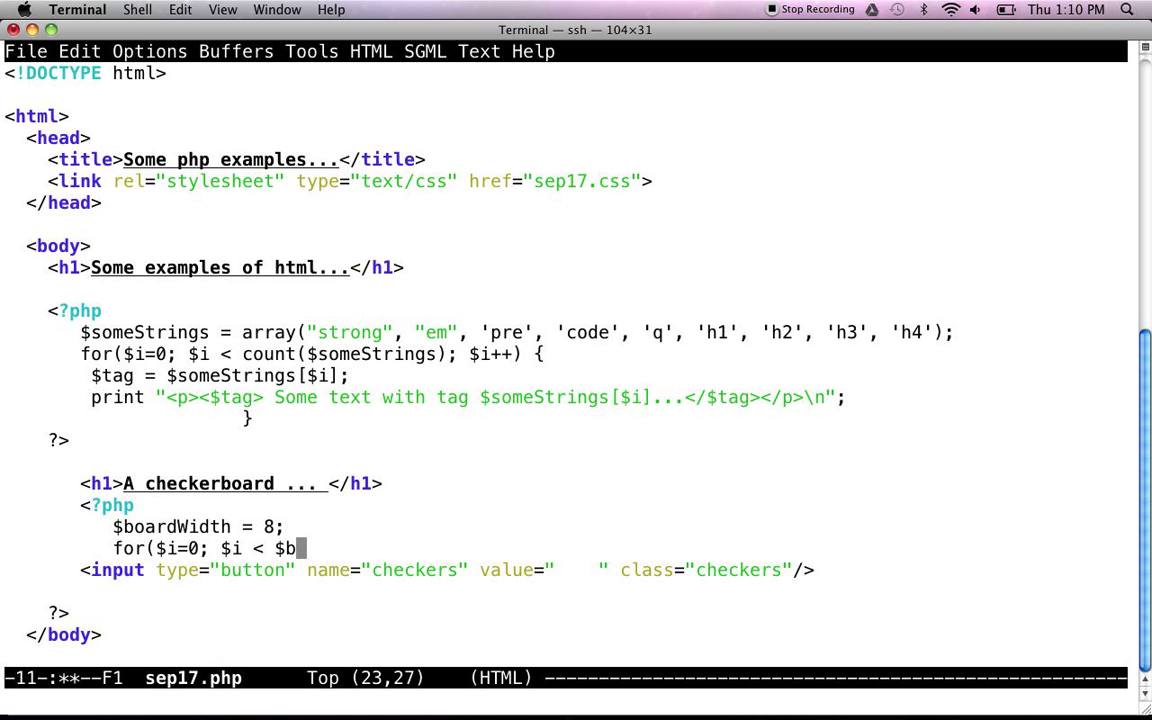
type("oardWidth; i")
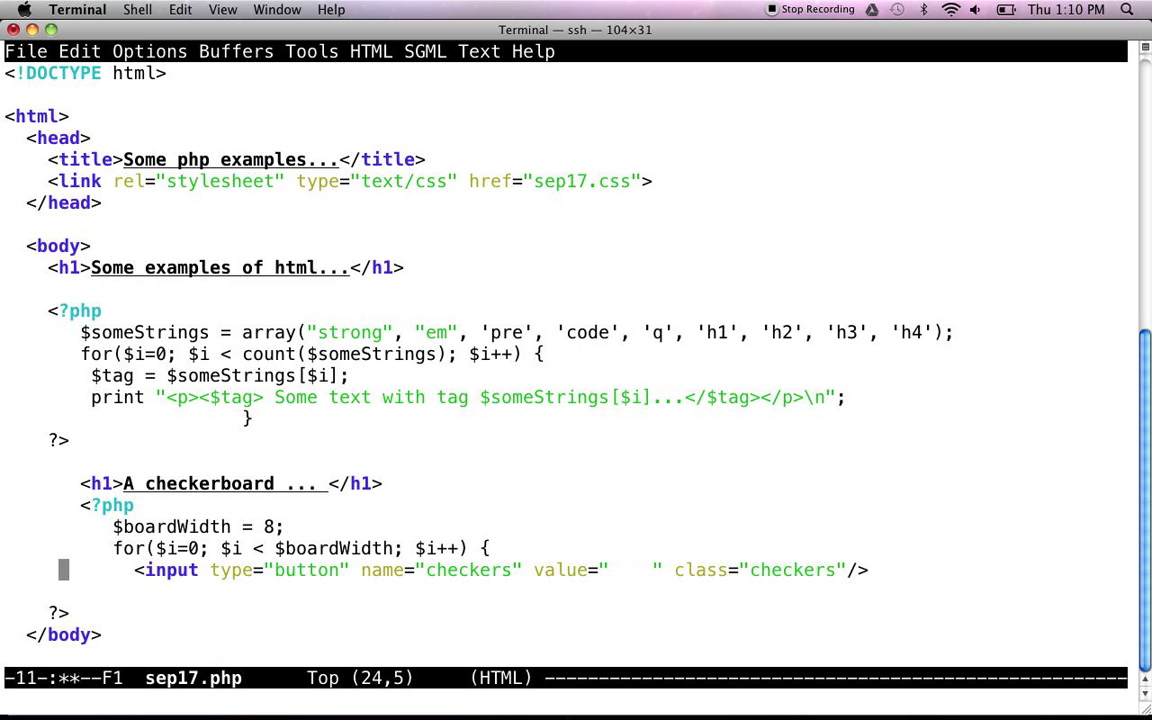
Indent the checkers button line inside the loop and close the surrounding php blocks.
key("Right")
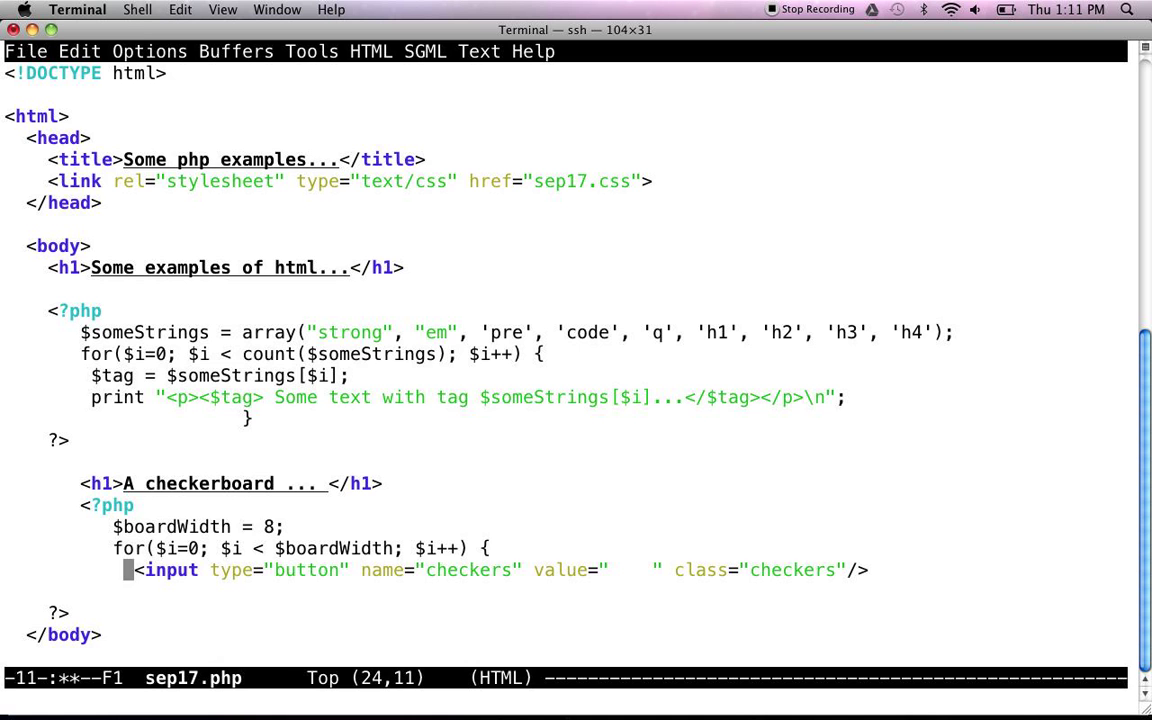
key("Return")
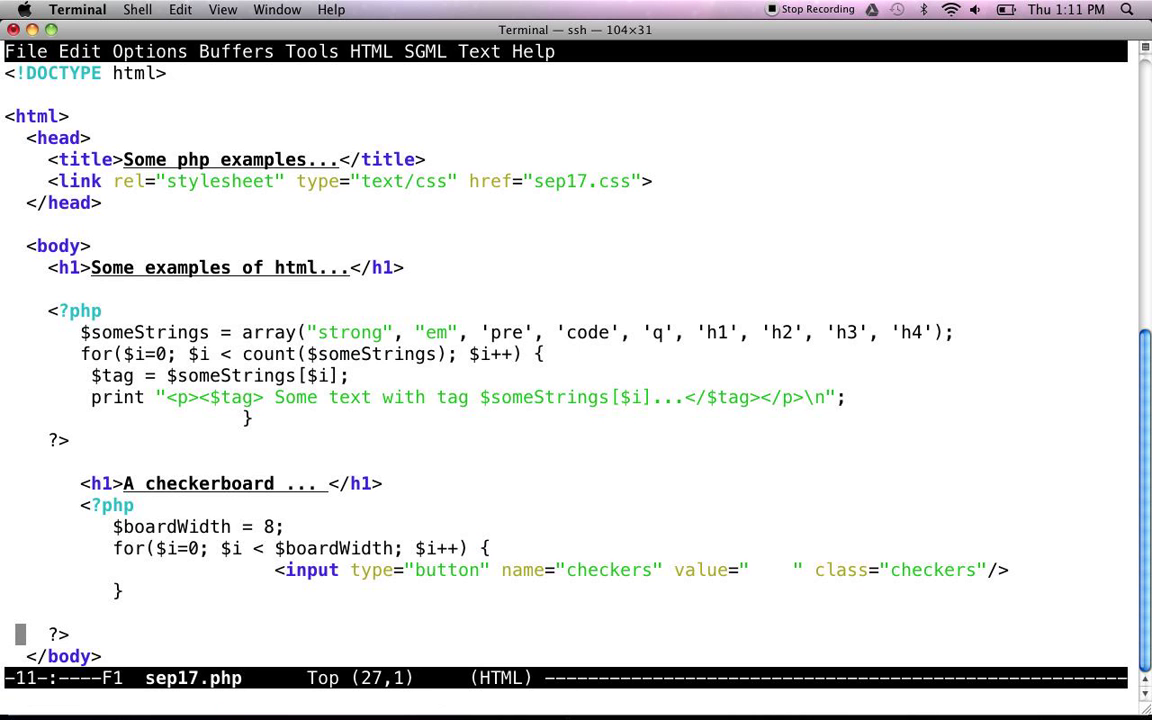
key("up")
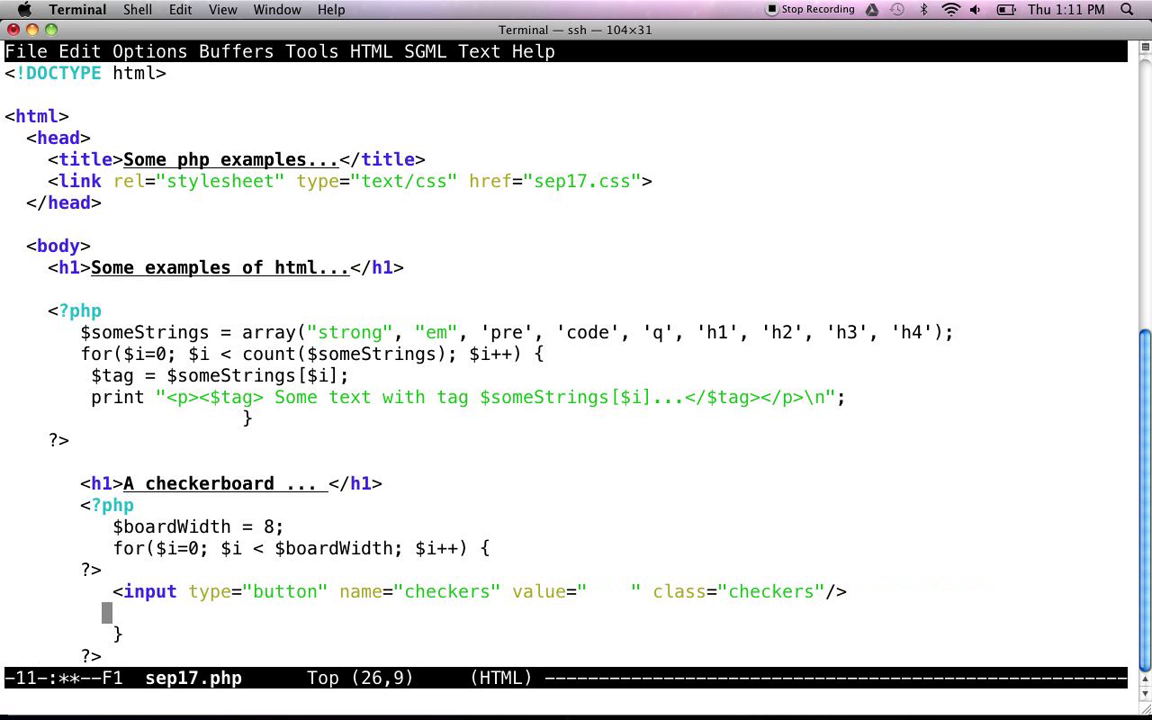
key("Left")
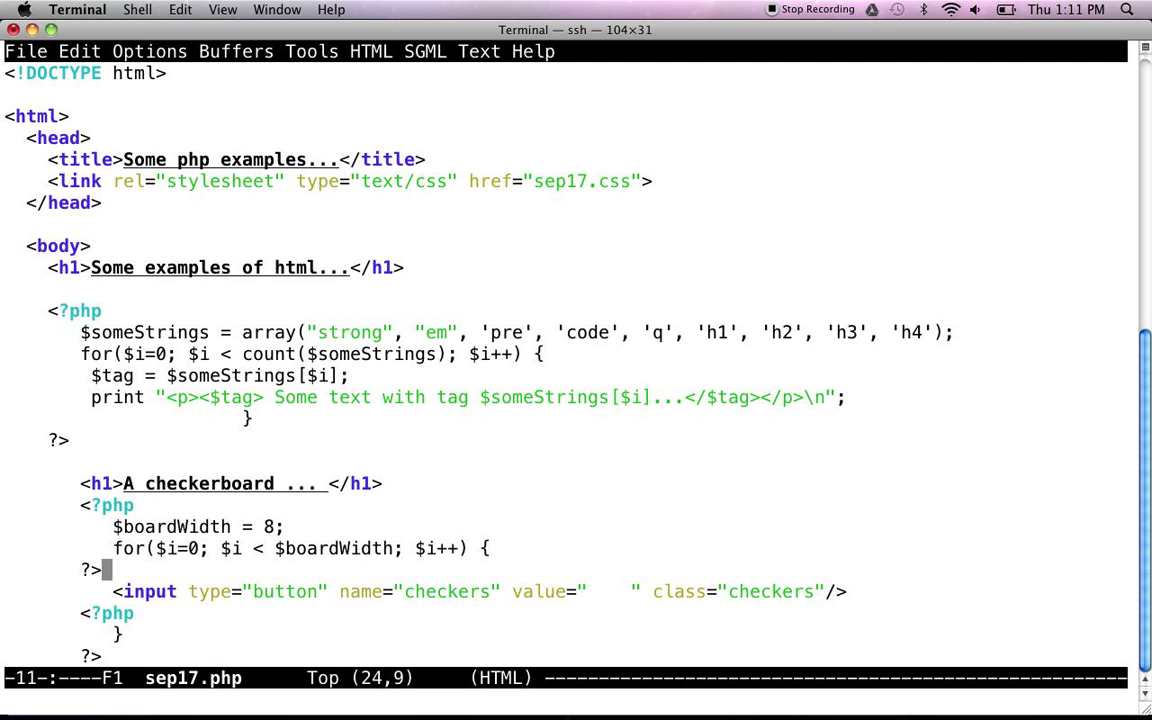
mouse_move(180, 302)
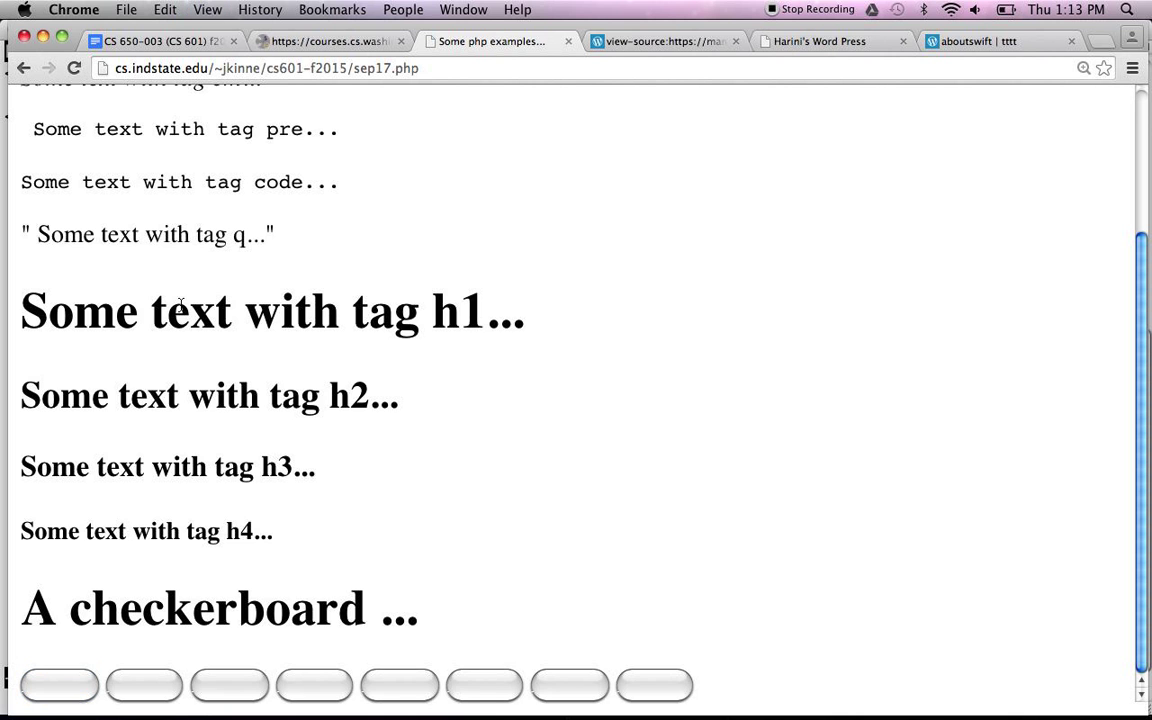
mouse_move(332, 440)
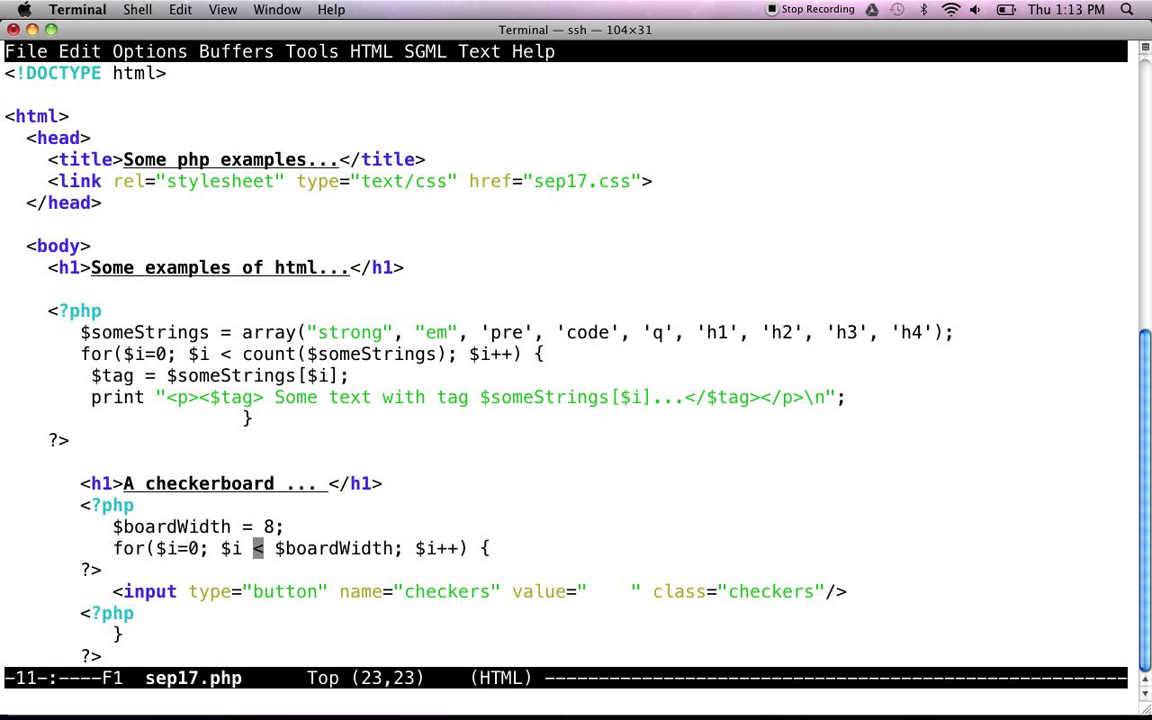
Nest an inner for($j...) loop and print '<br/>' after each row of buttons.
key("Home")
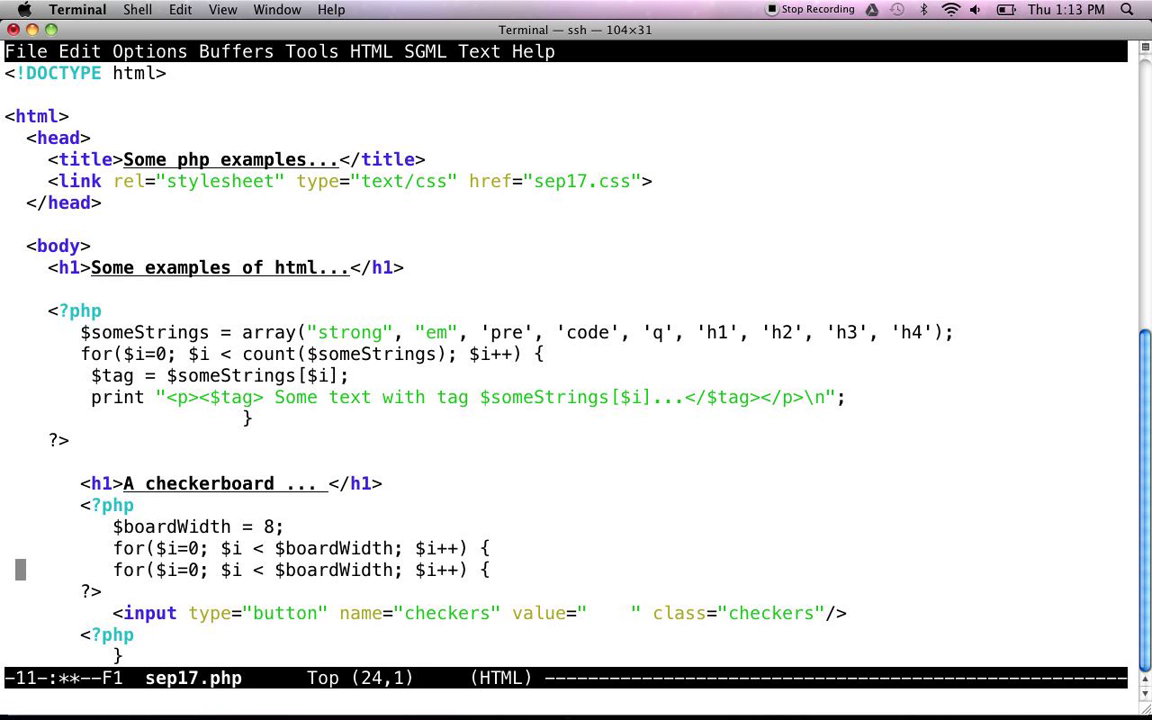
mouse_move(160, 570)
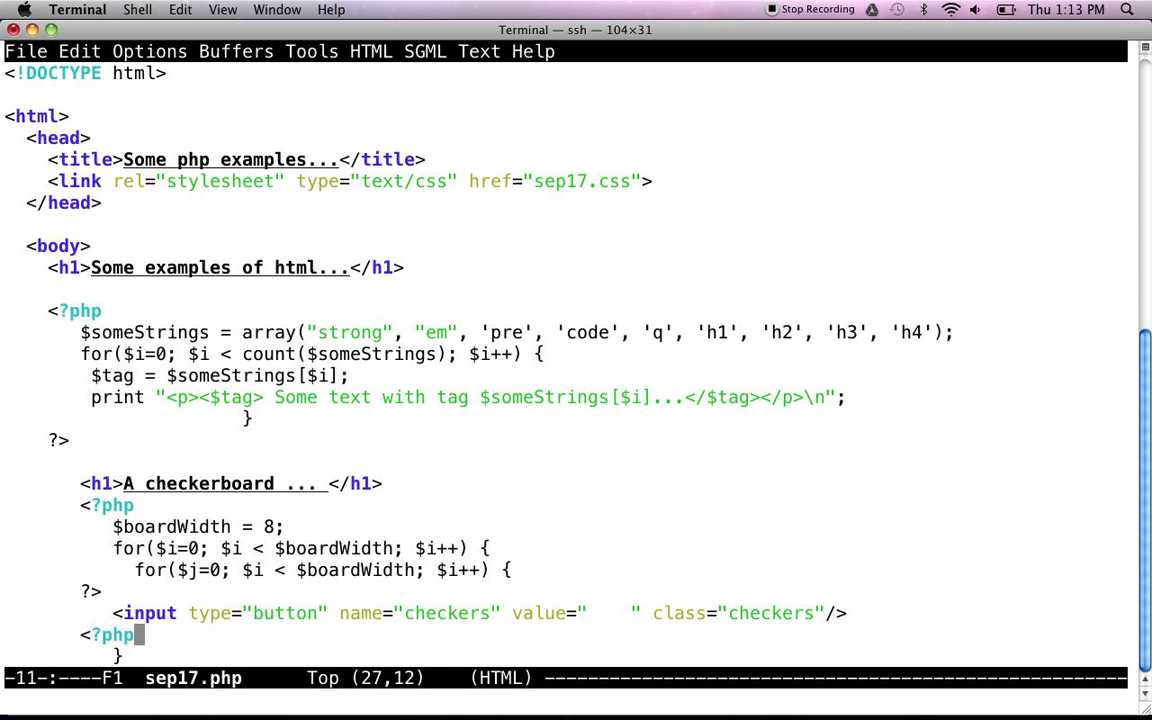
scroll("down", 3)
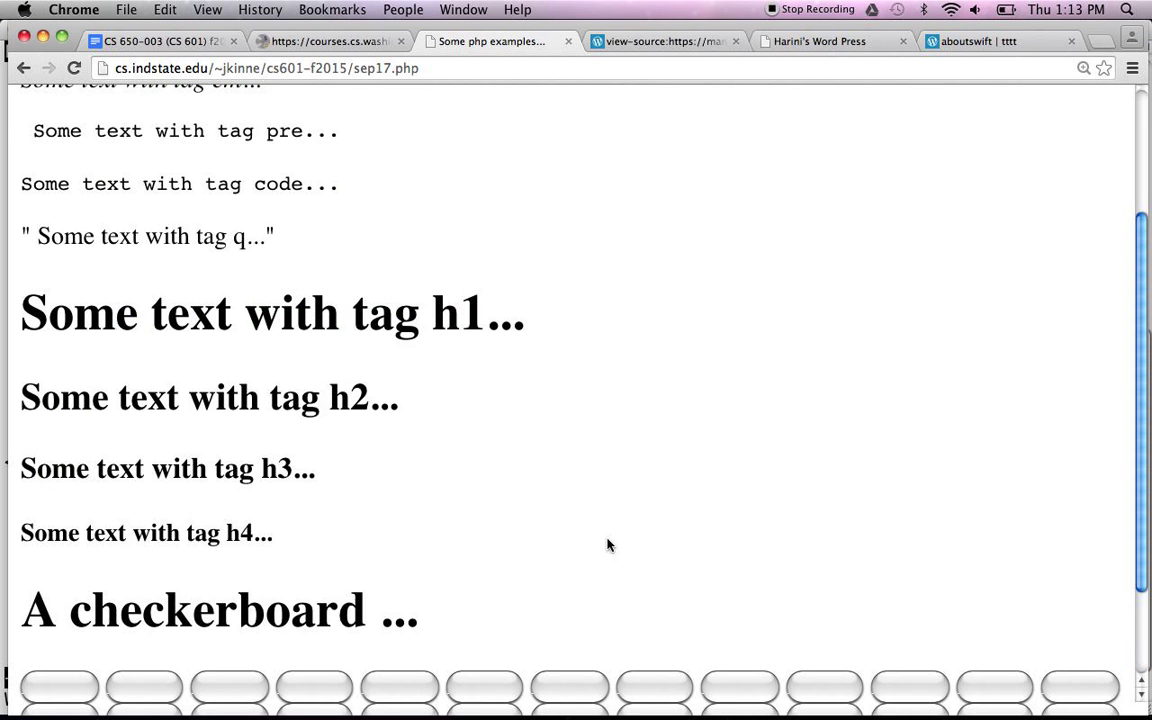
scroll("down", 3)
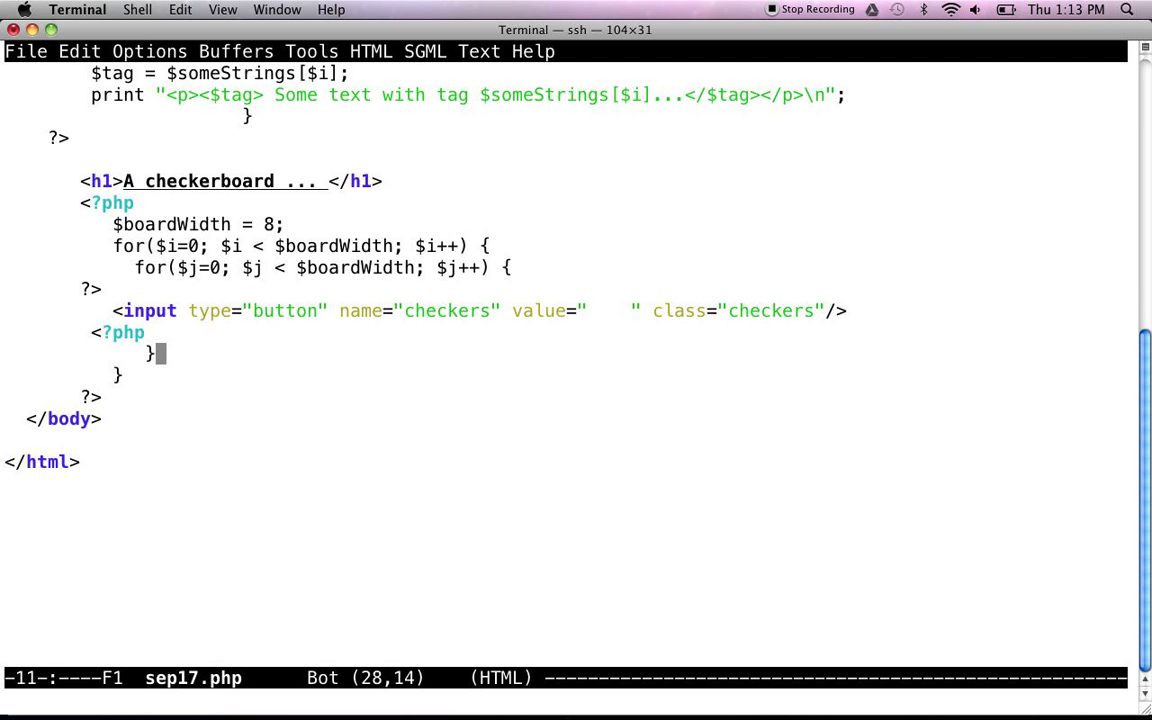
type("echo")
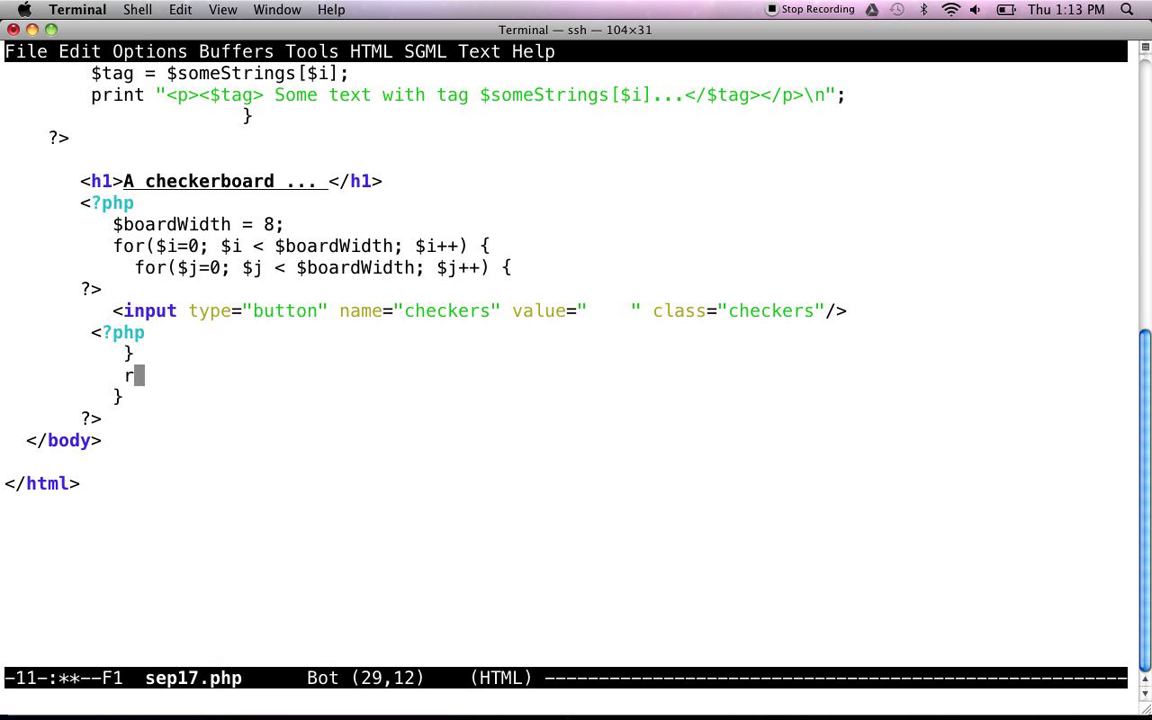
type("rint '<br")
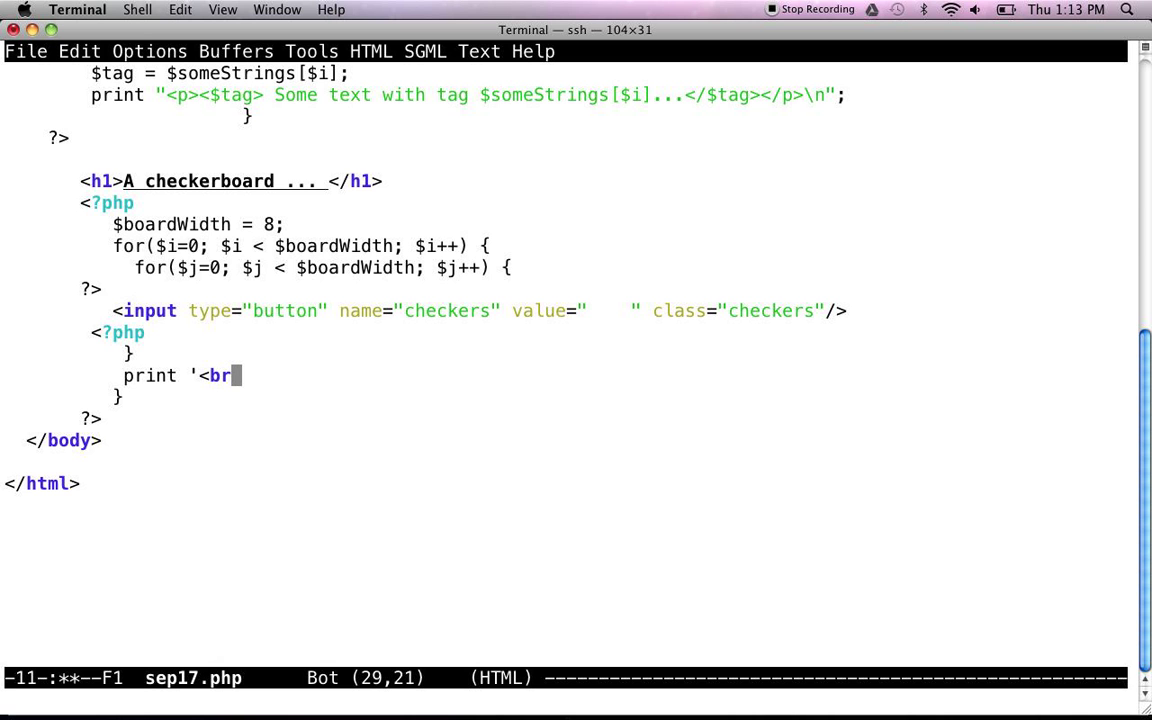
type("/>';")
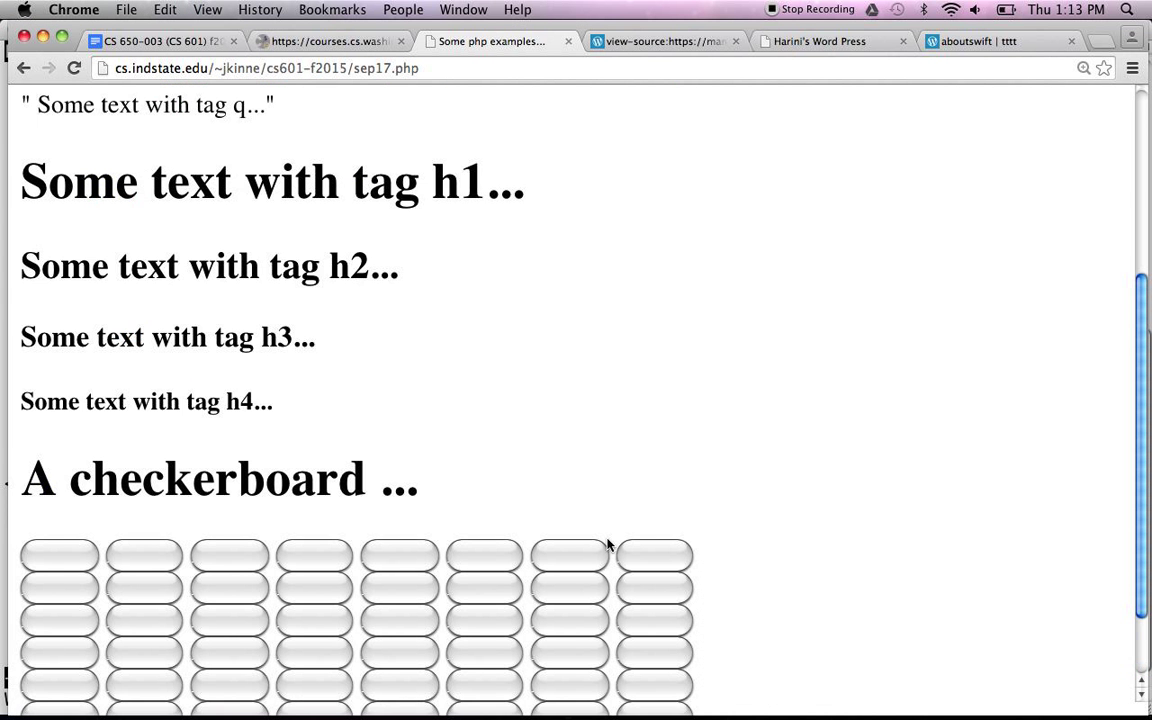
Scroll to the rendered 8 by 8 button grid and open a button's context menu.
scroll("down", 3)
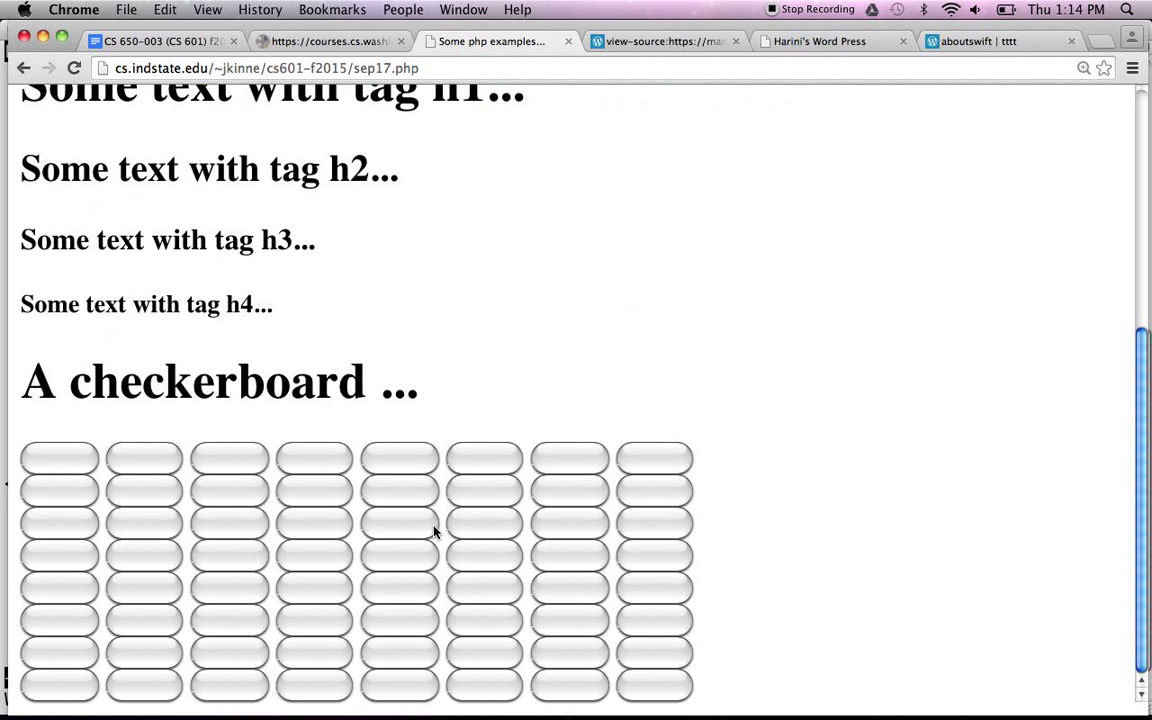
right_click(162, 460)
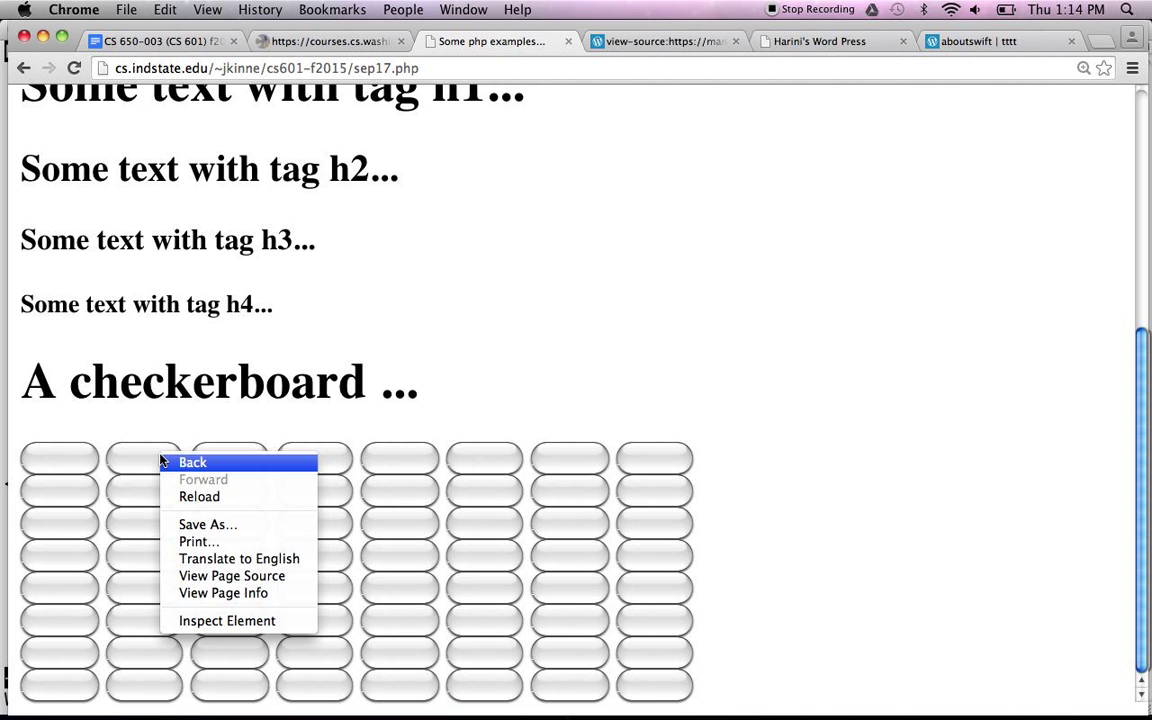
mouse_move(248, 616)
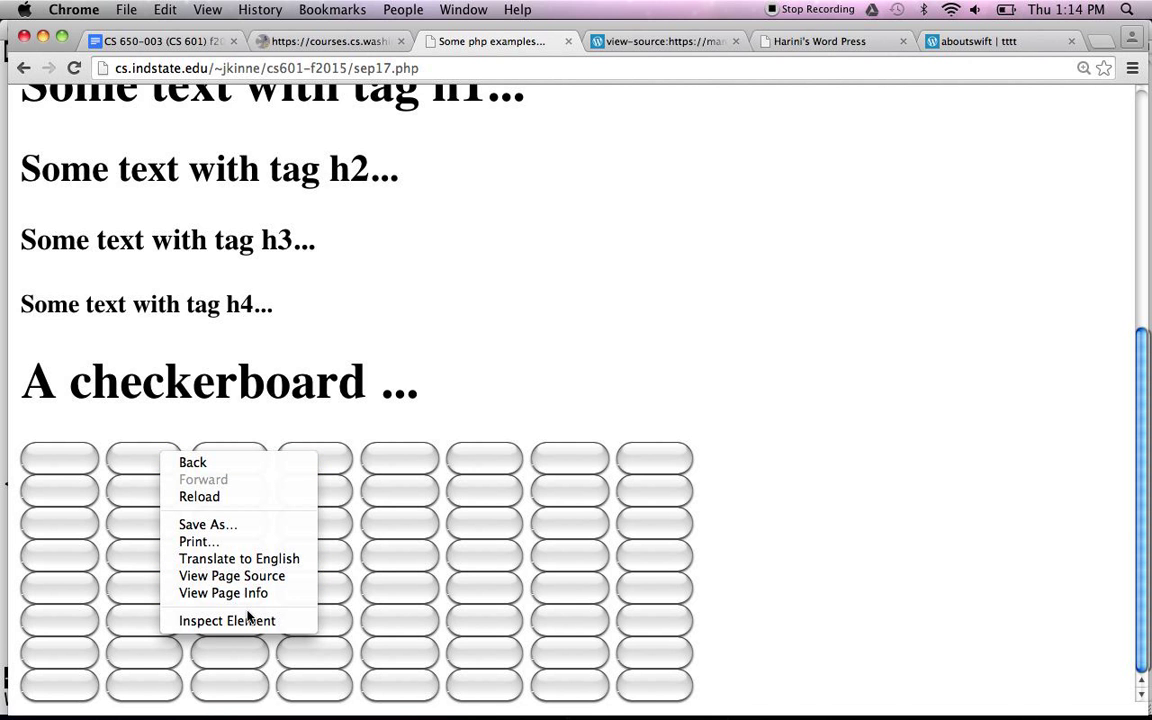
mouse_move(696, 364)
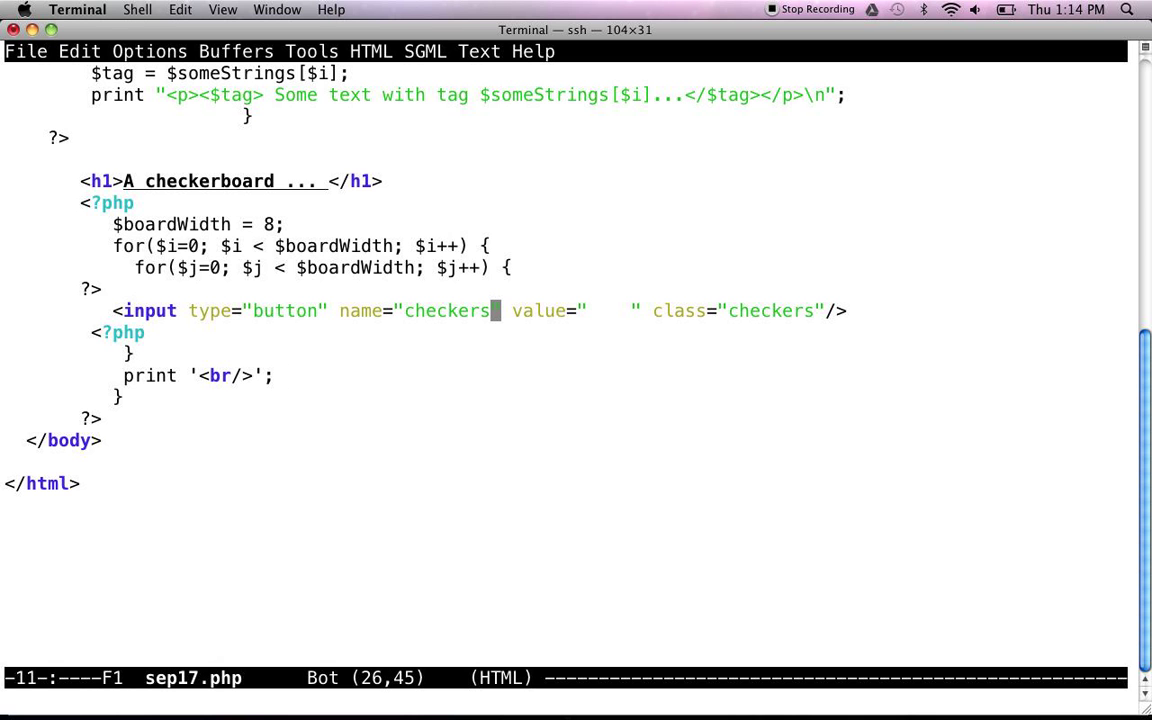
Make each button's name echo '_'.$i.'_'.$j via a <?= ?> block after checkers.
type("<")
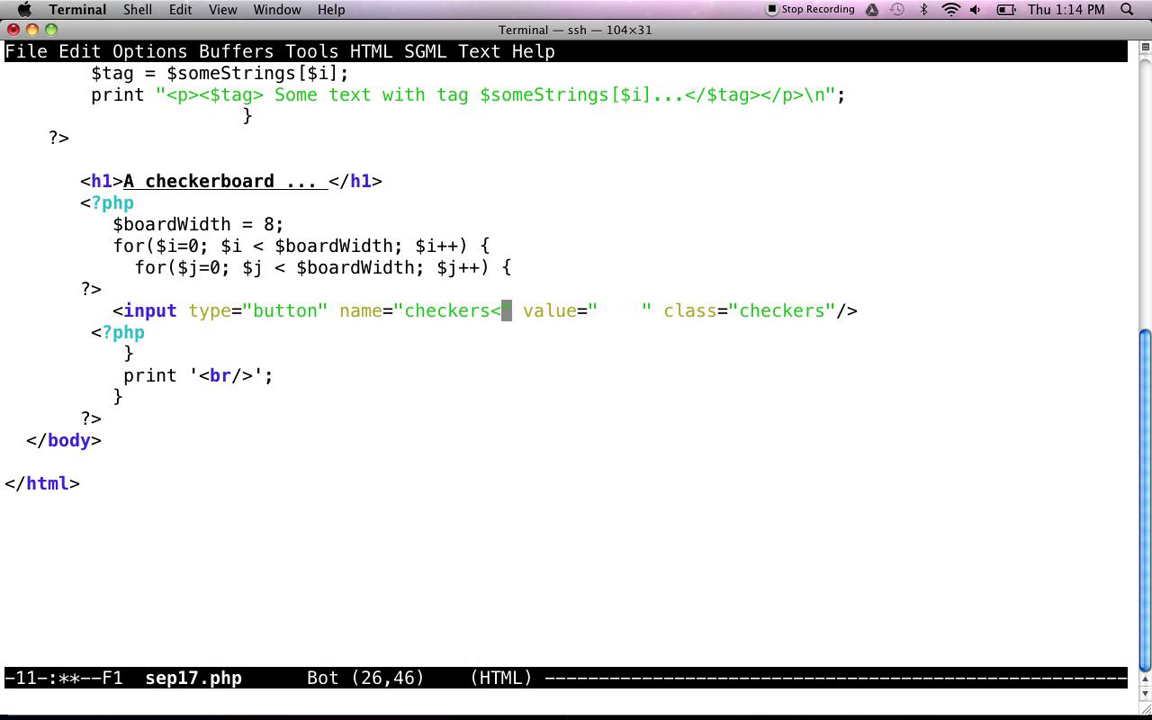
type("?=")
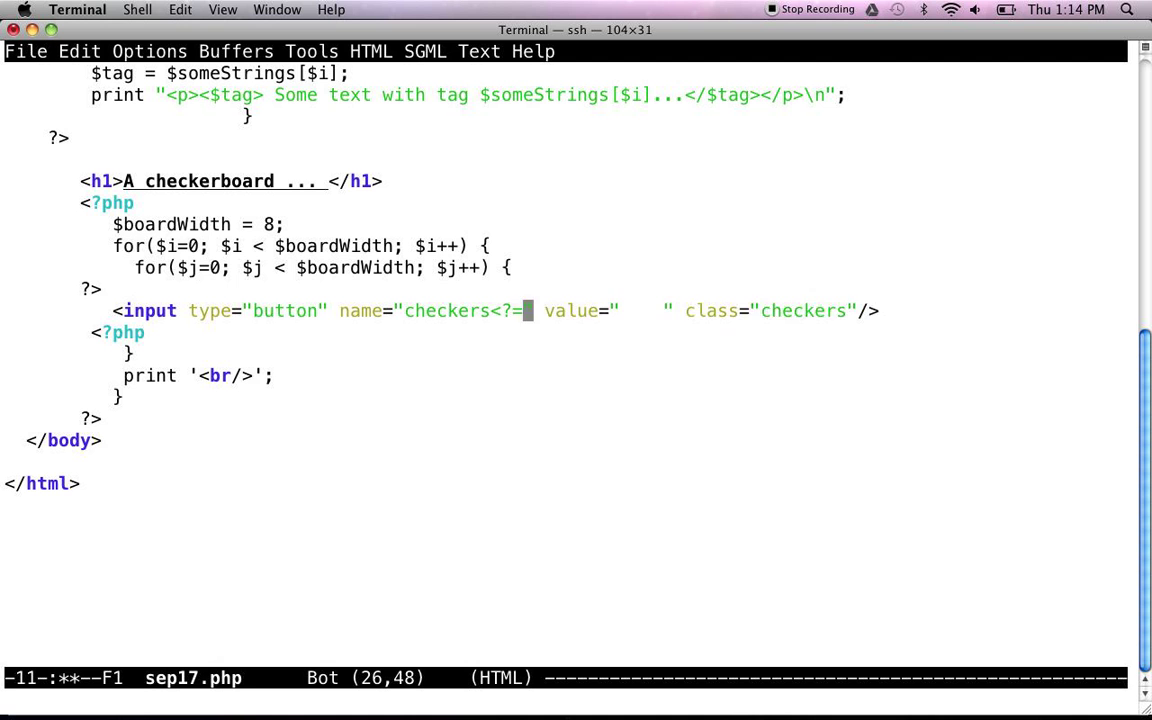
type("$i.$j")
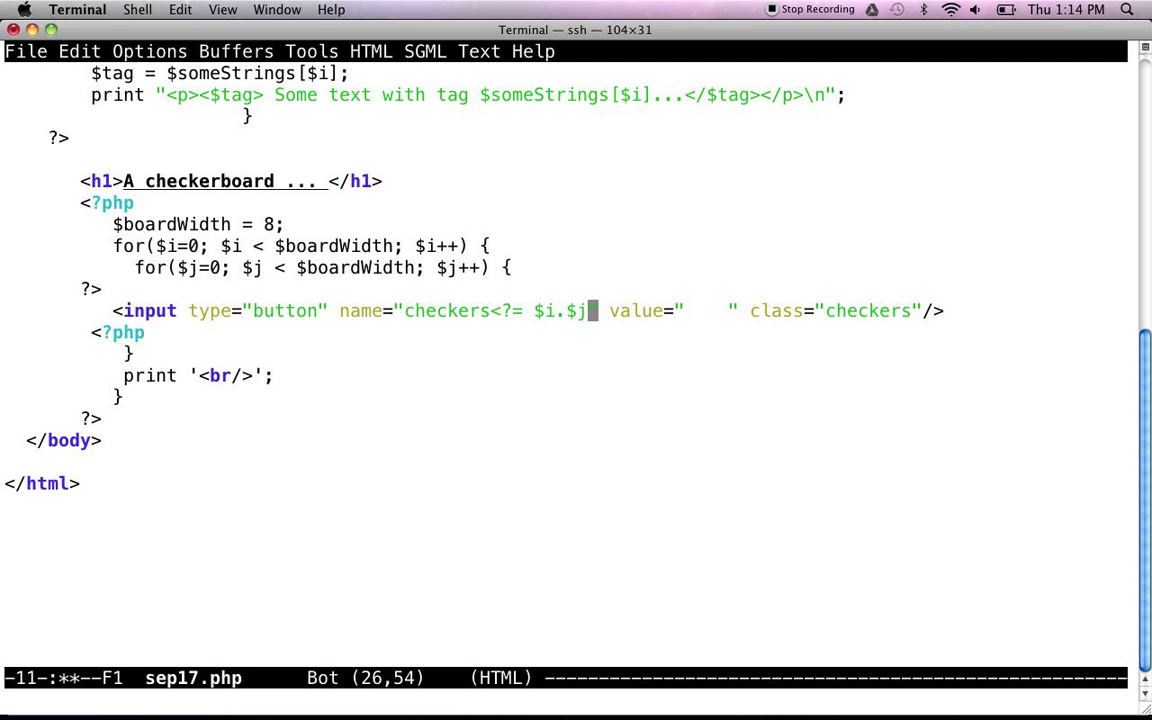
key("BackSpace")
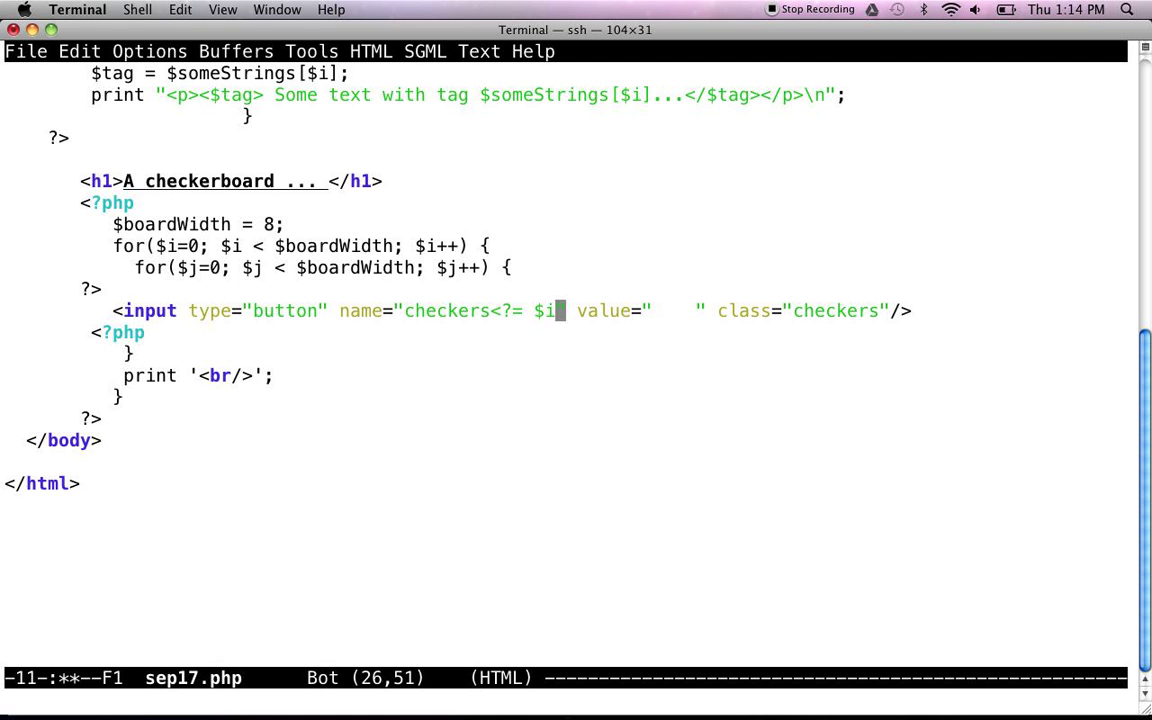
type(".'")
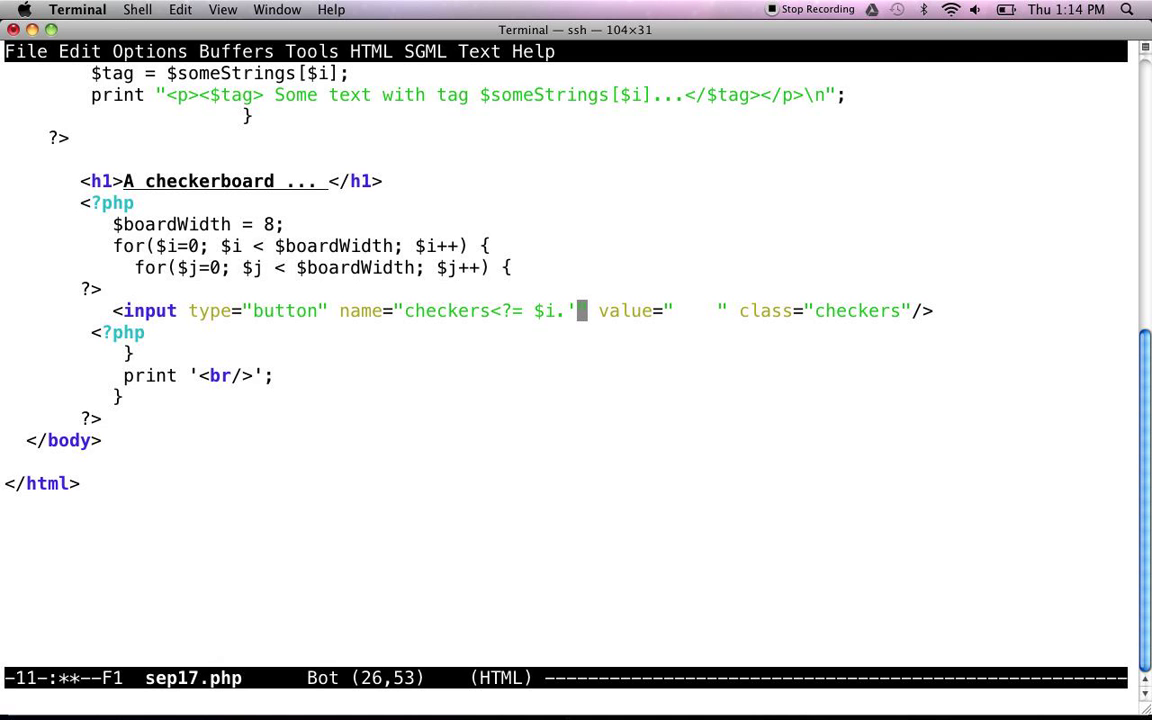
type("_'")
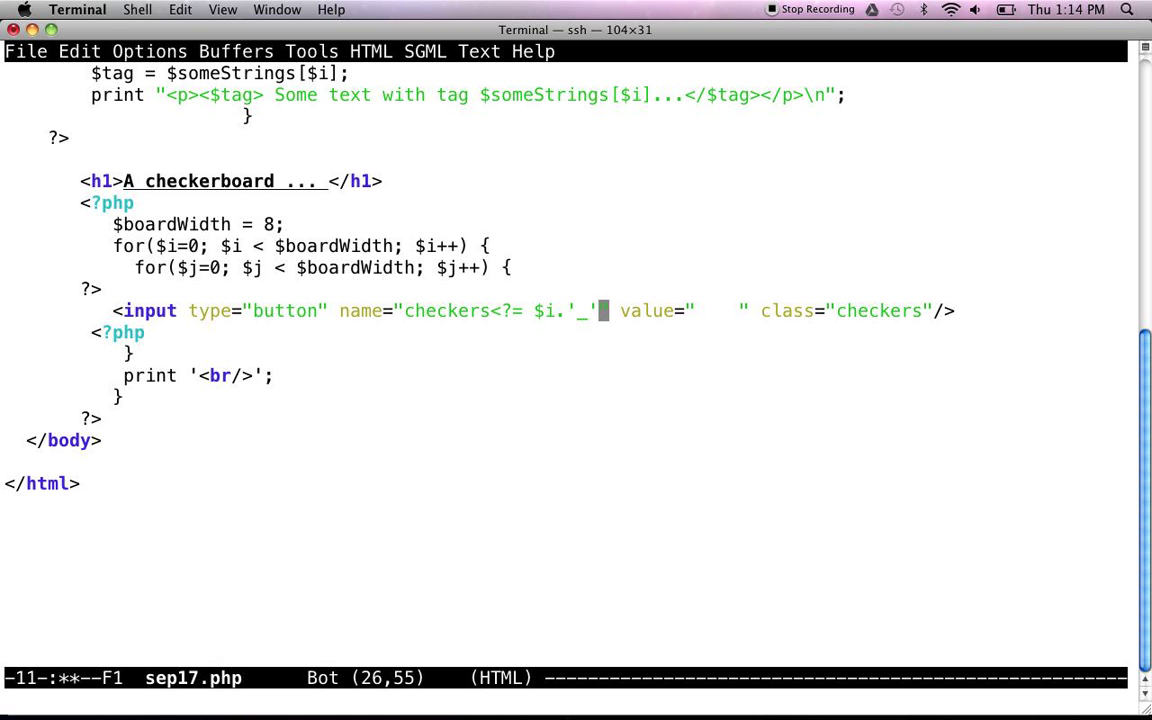
type(".")
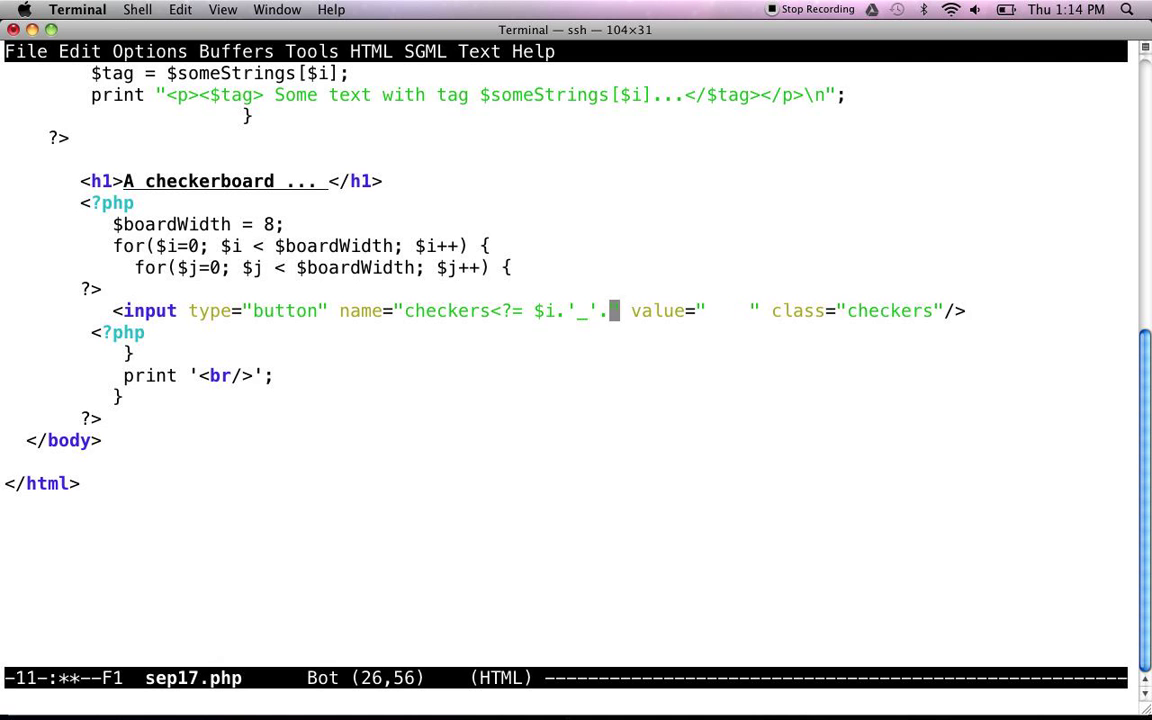
type("$j?>")
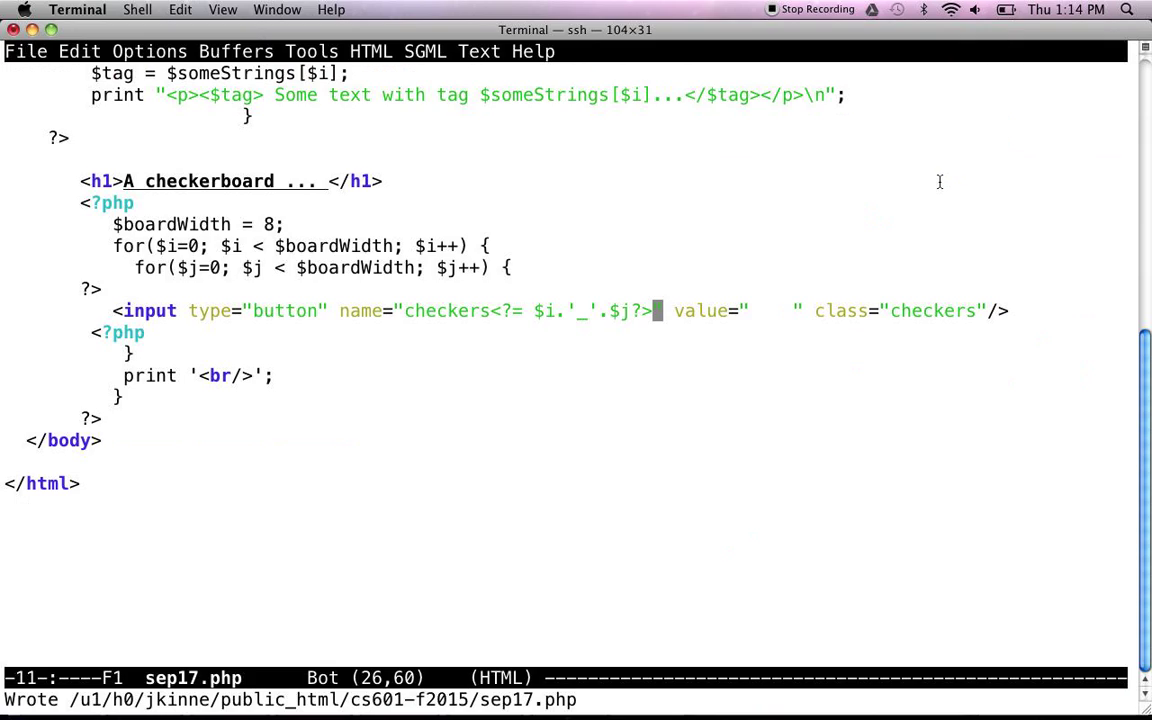
key("left")
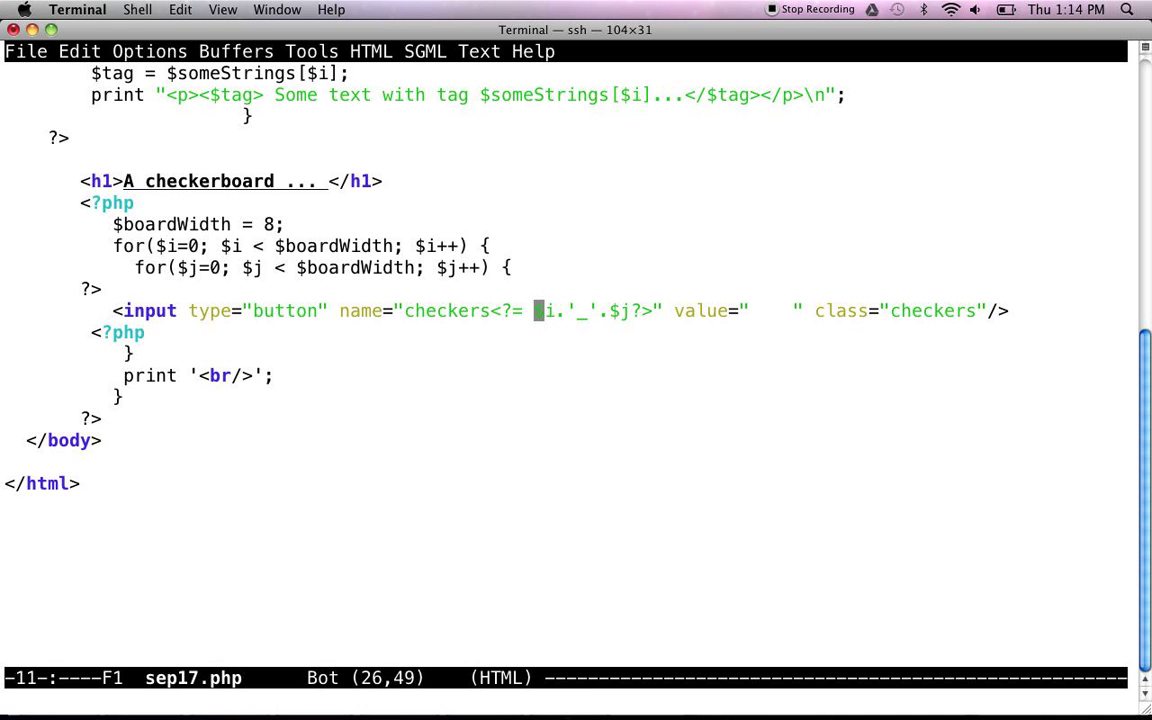
type("'_'.")
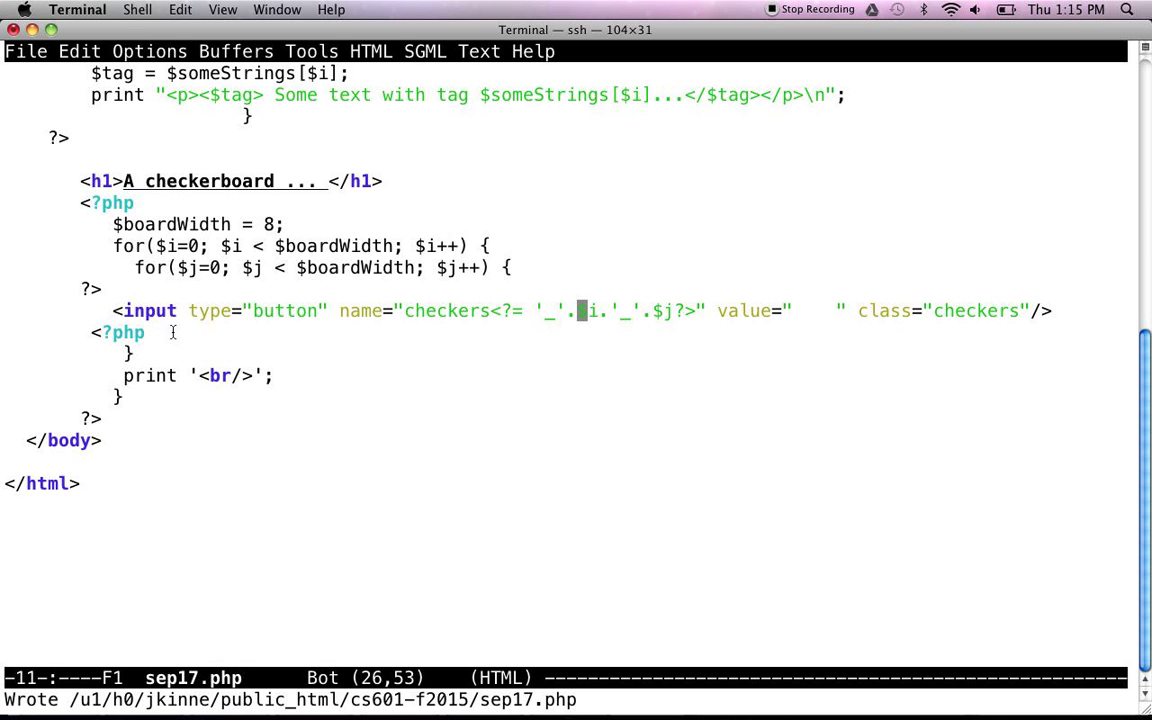
mouse_move(588, 304)
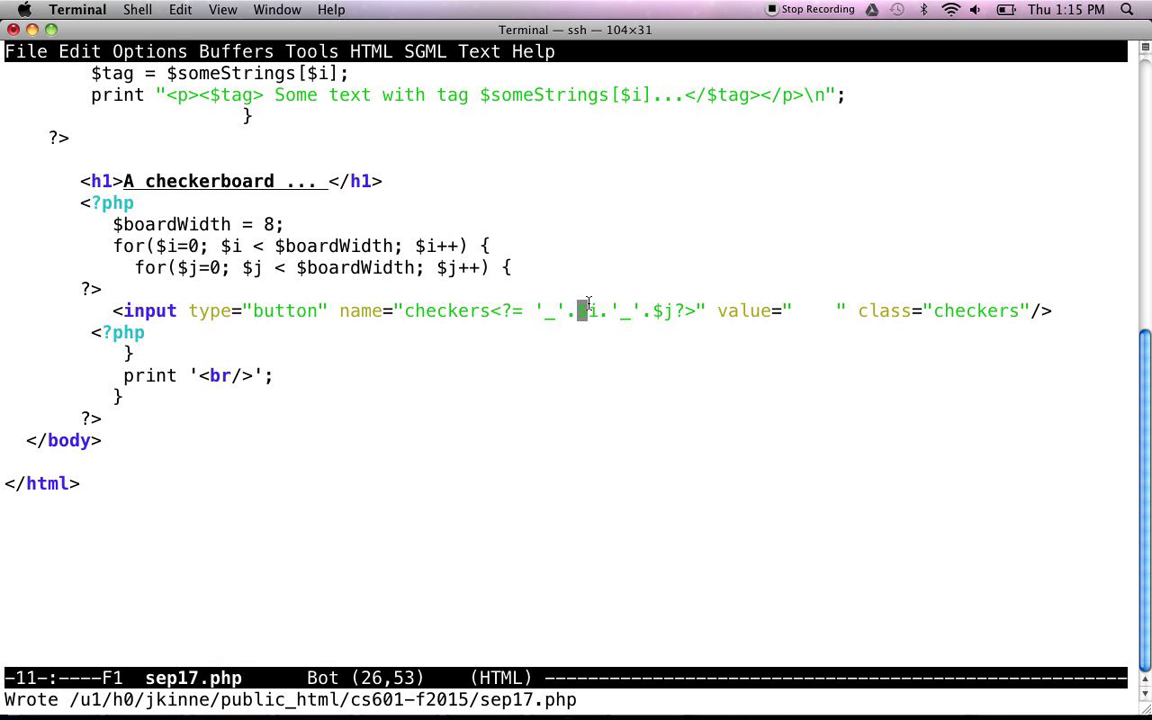
mouse_move(508, 312)
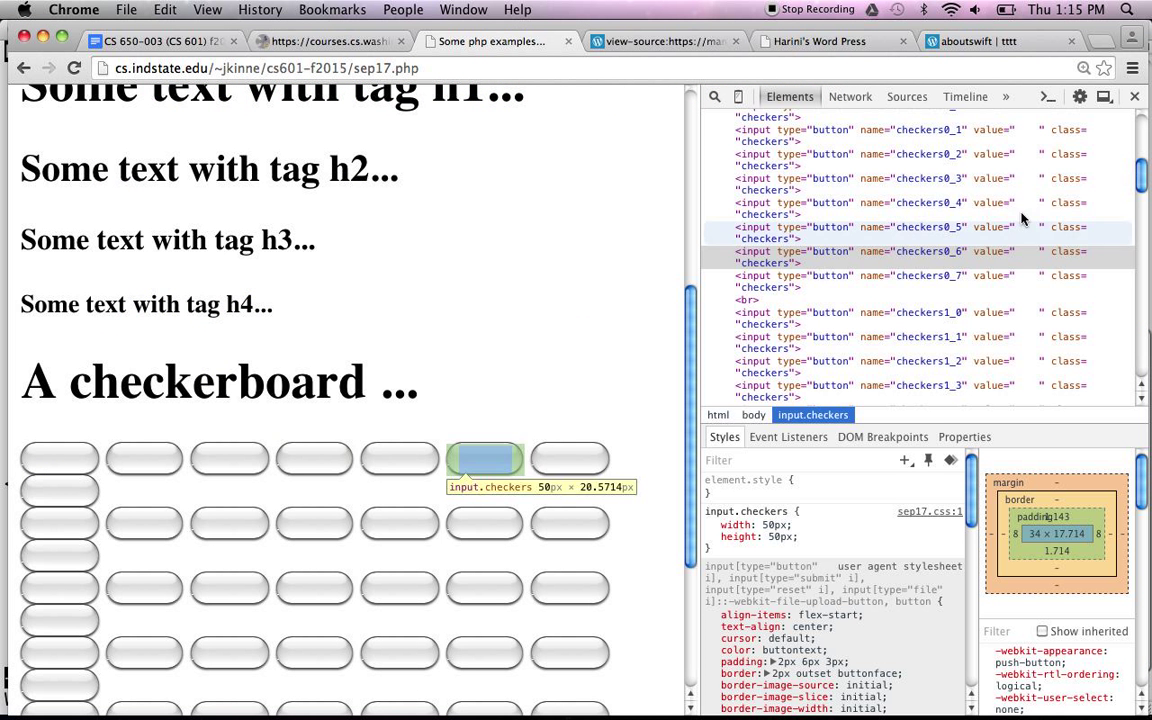
mouse_move(988, 336)
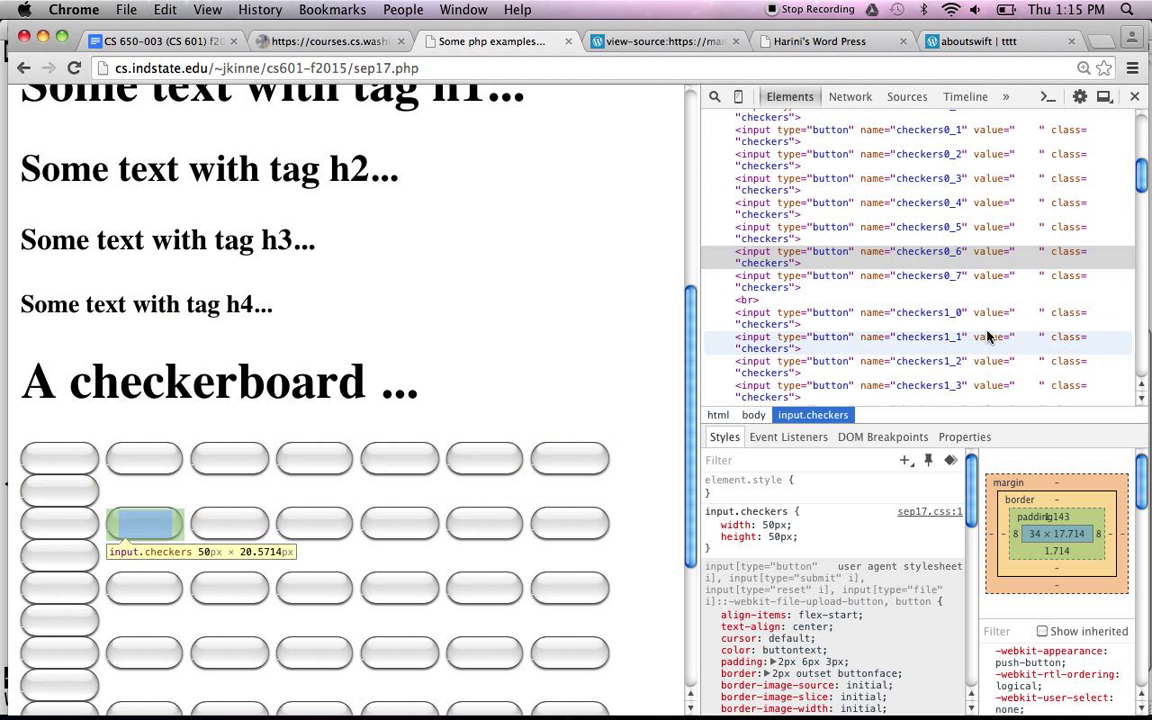
mouse_move(230, 524)
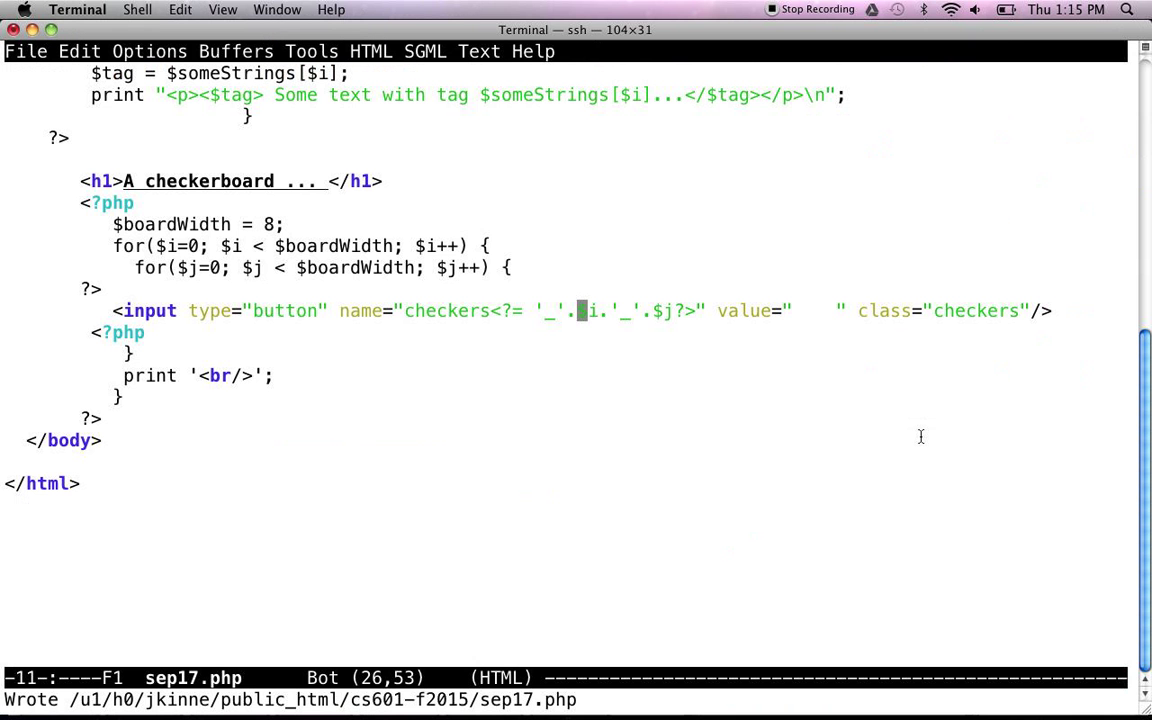
Return to Chrome and dismiss DevTools so only the button grid page shows.
key("End")
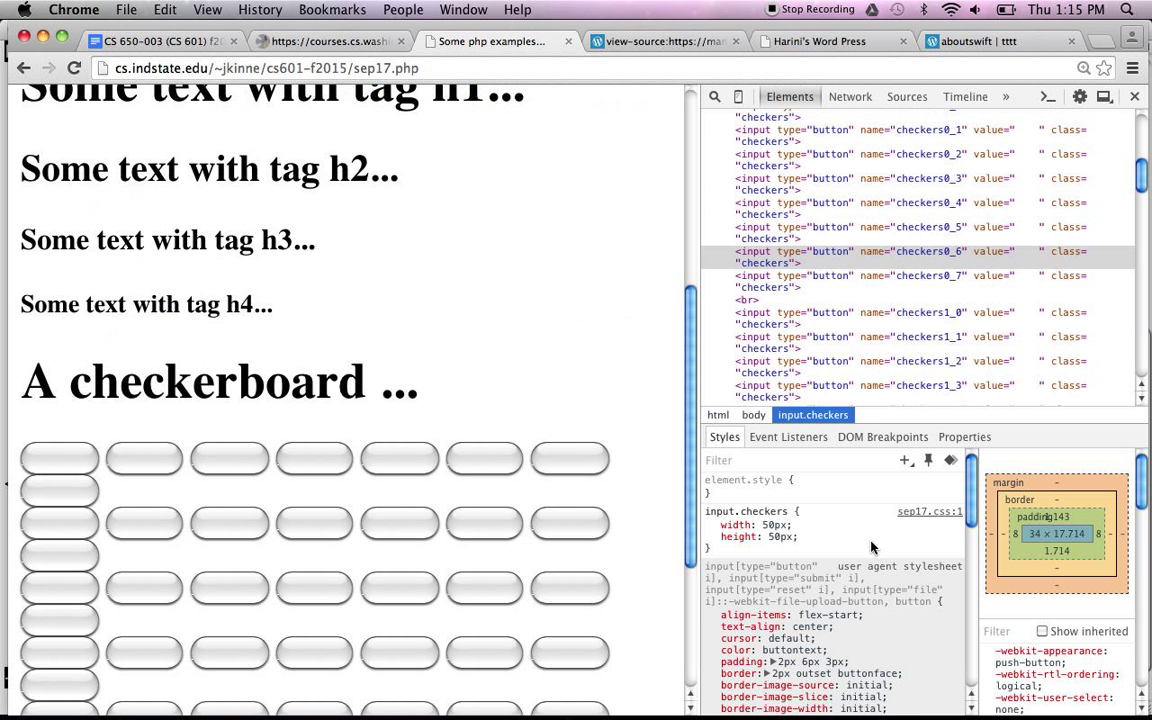
mouse_move(220, 500)
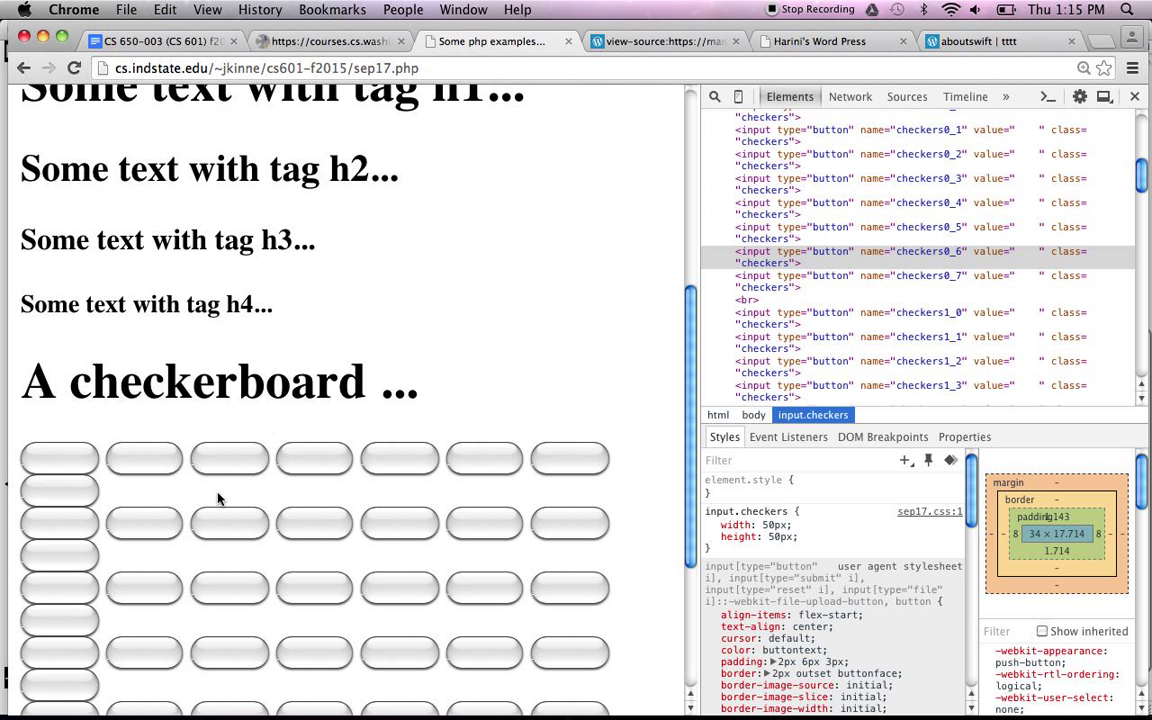
left_click(1134, 96)
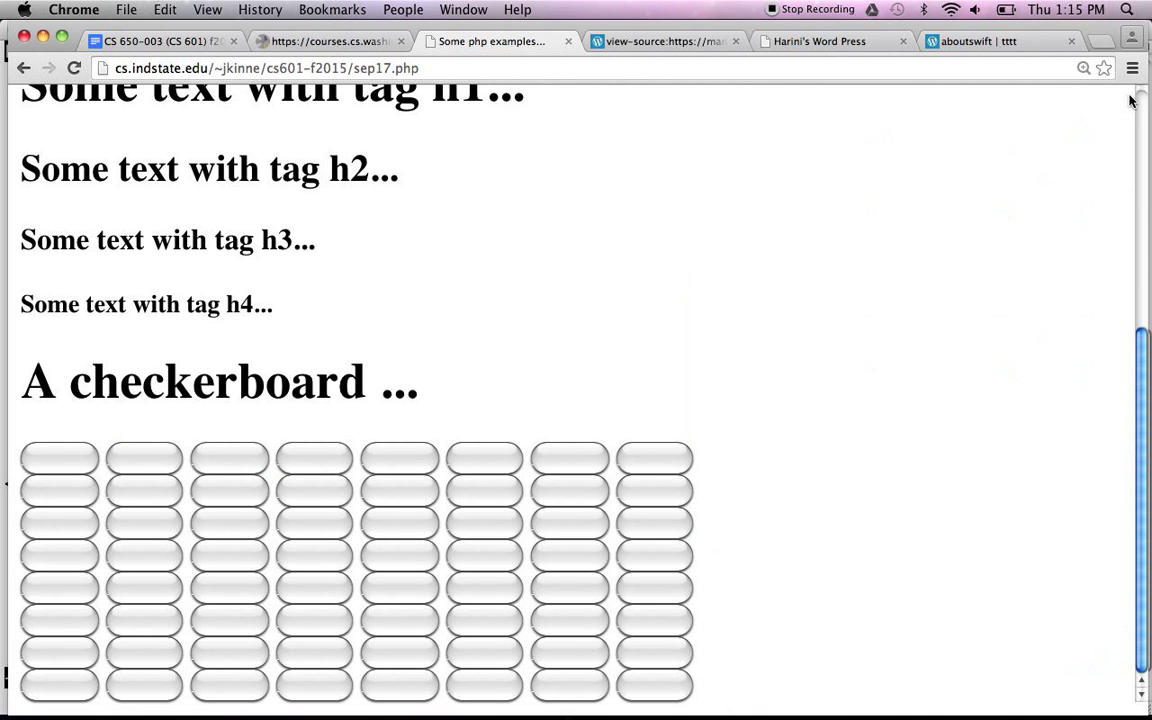
mouse_move(744, 518)
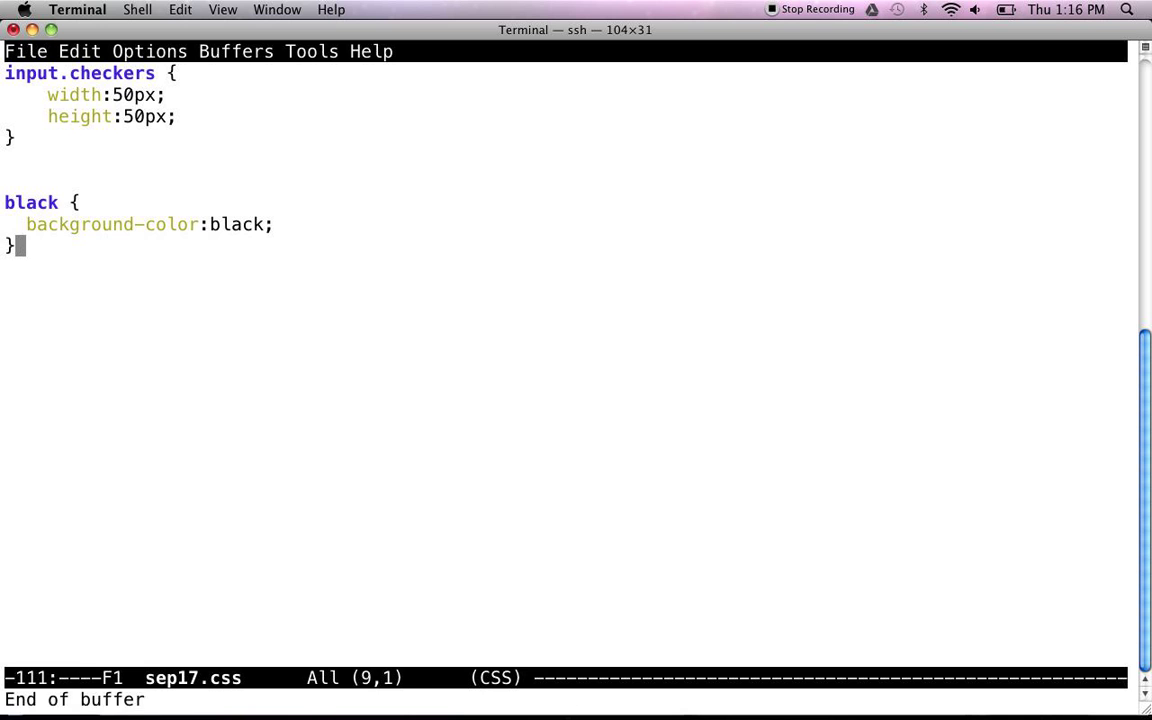
Add a color-white rule with background-color:white alongside the renamed color-black rule.
type("white")
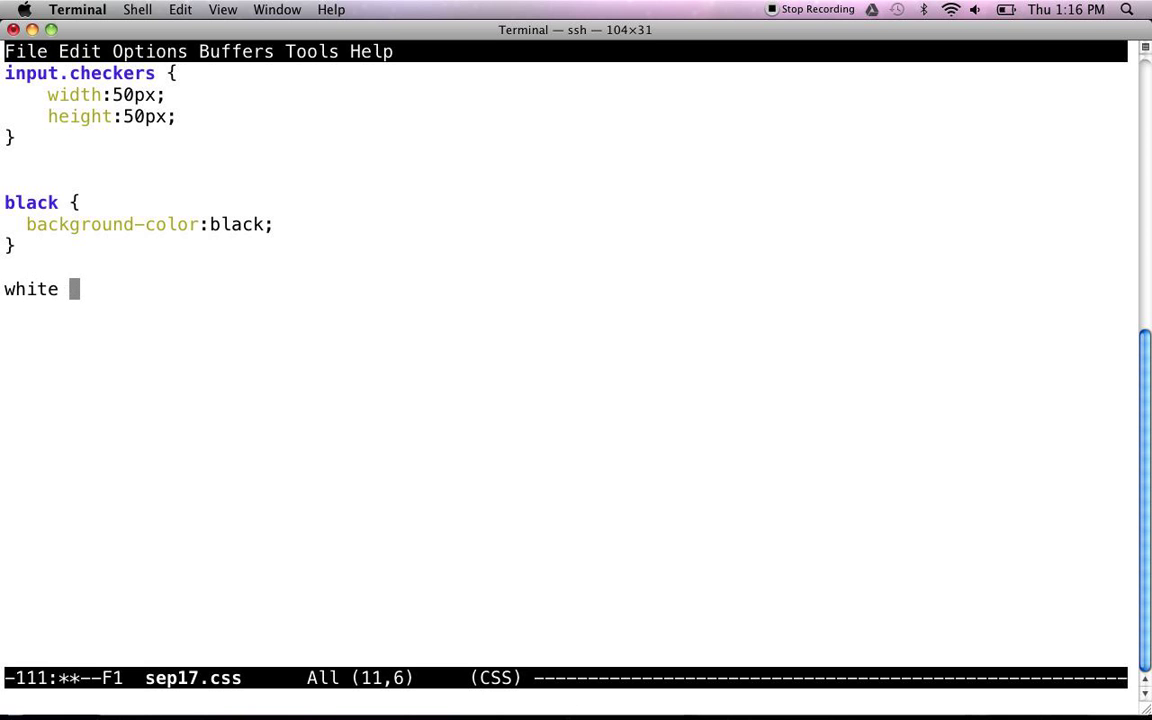
type("{")
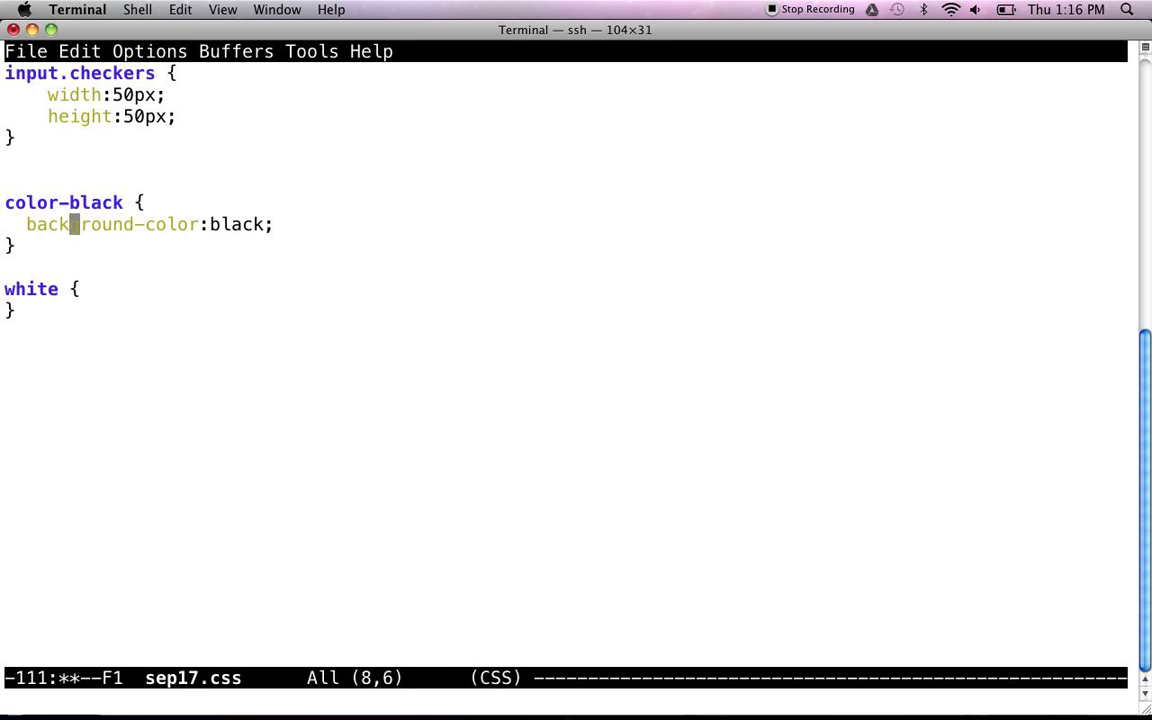
type("color")
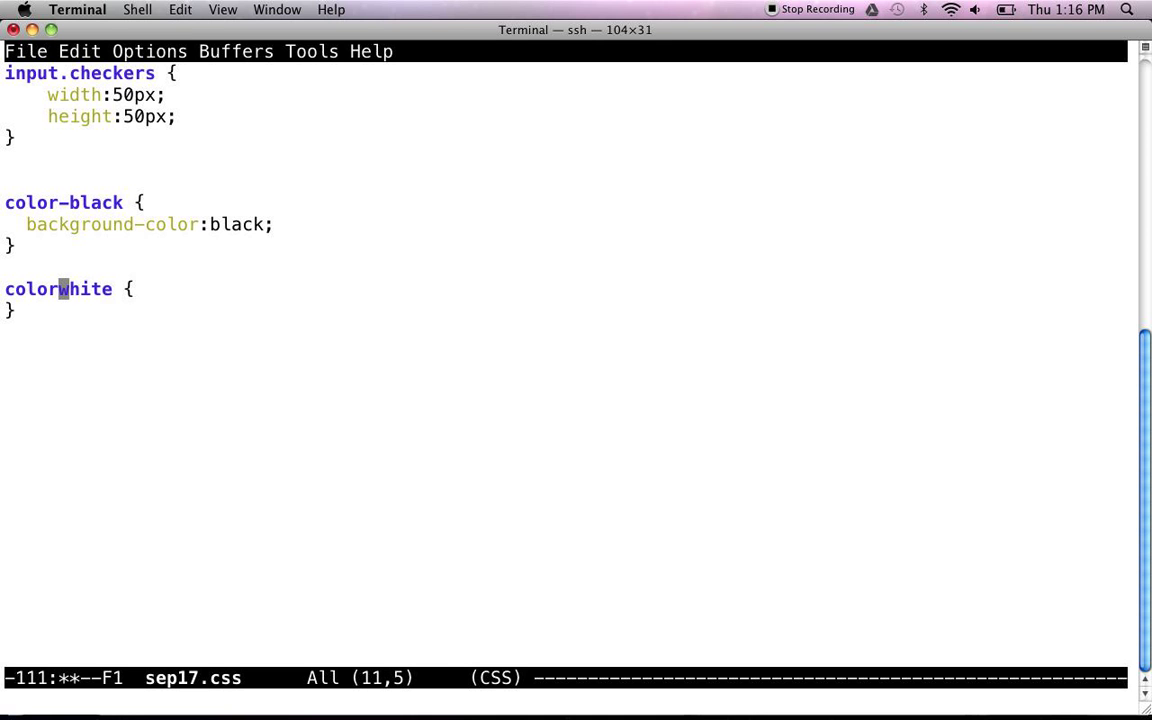
type("-")
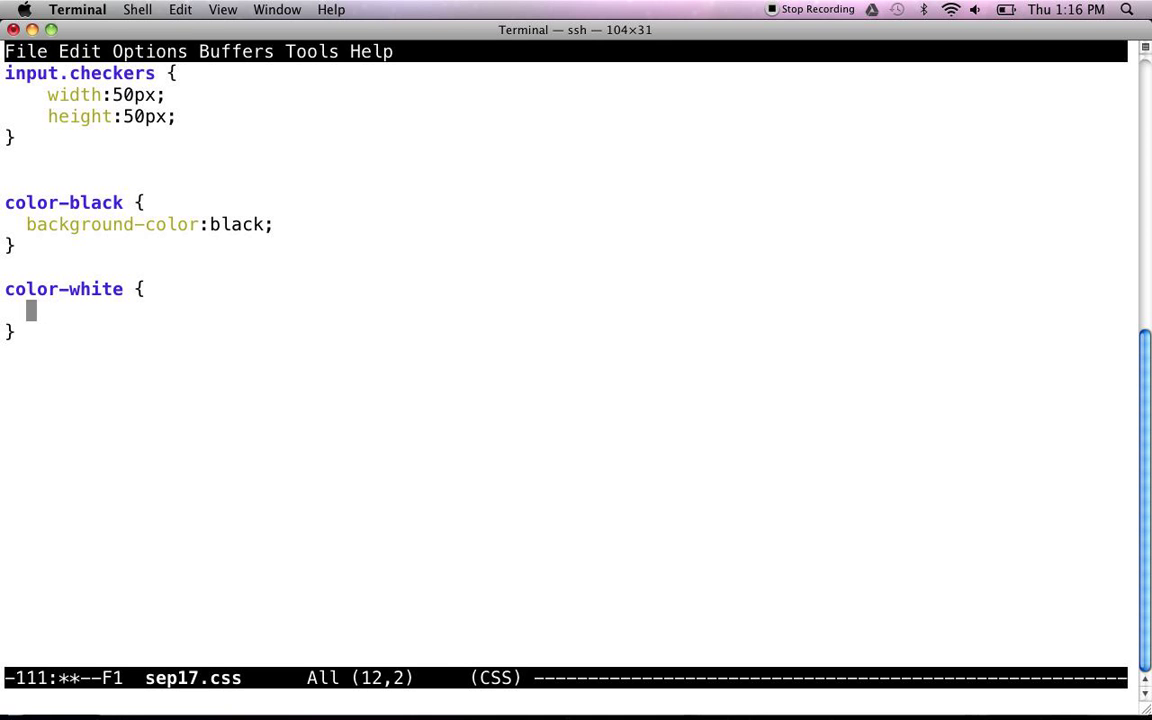
type("background-")
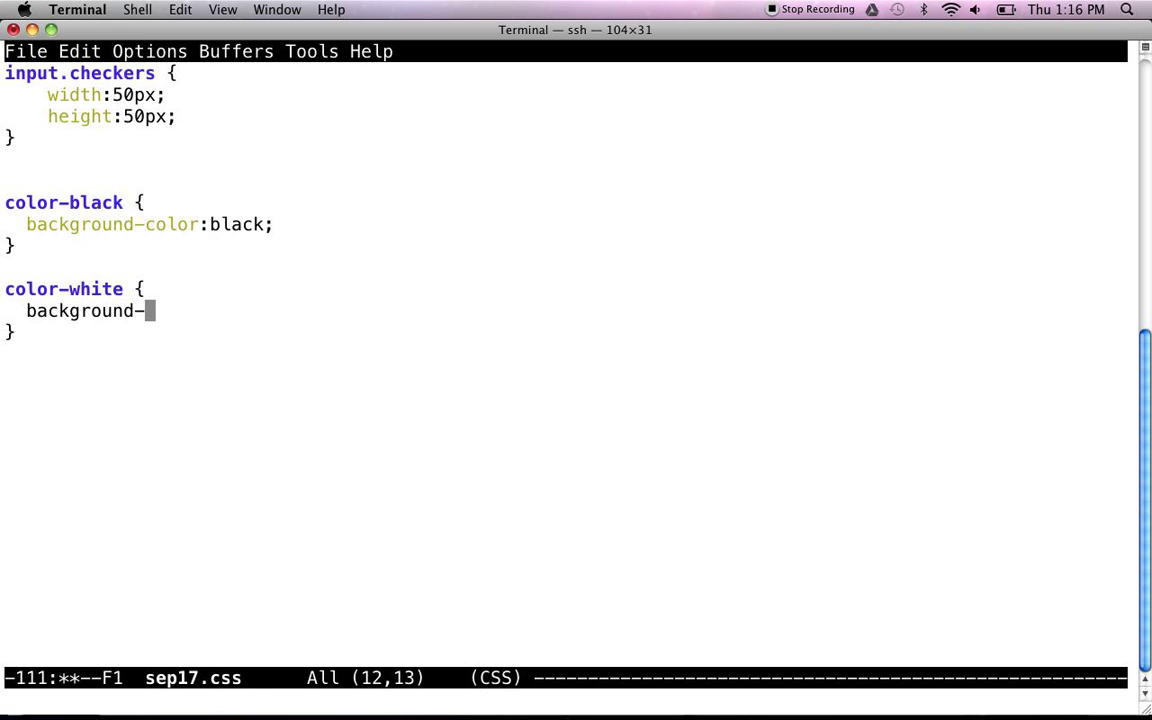
type("color:white;")
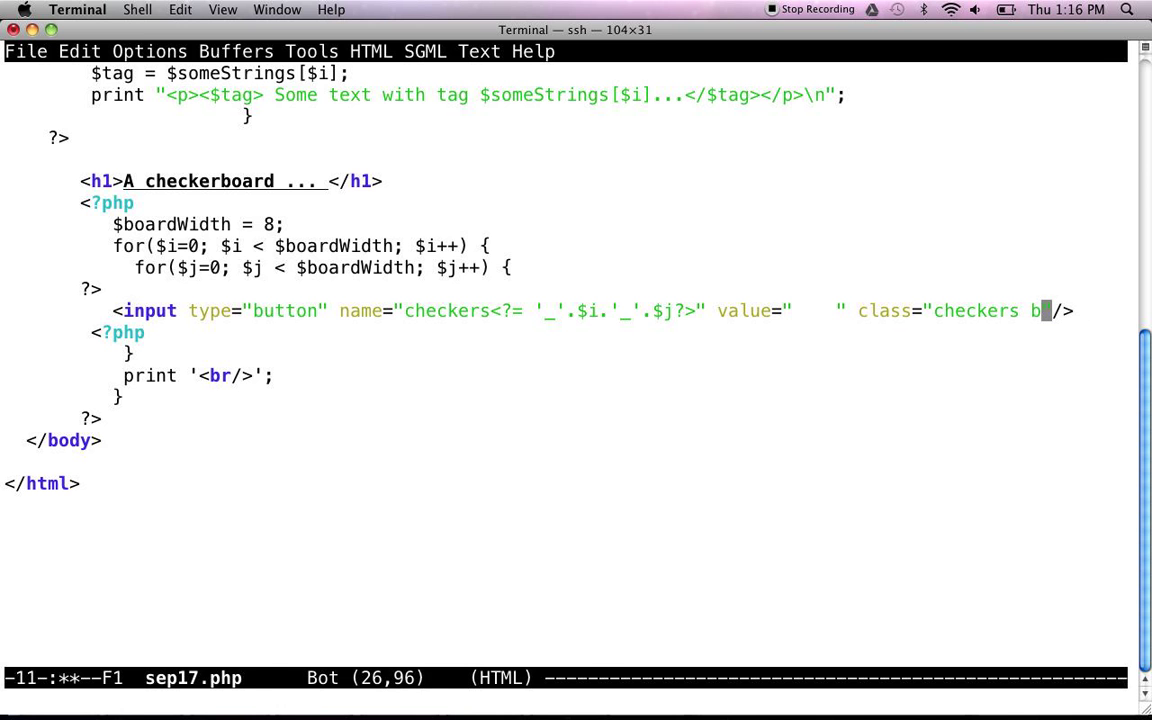
Give the checkers input the classes checkers color-black, save, and bring up sep17.css.
left_click(74, 8)
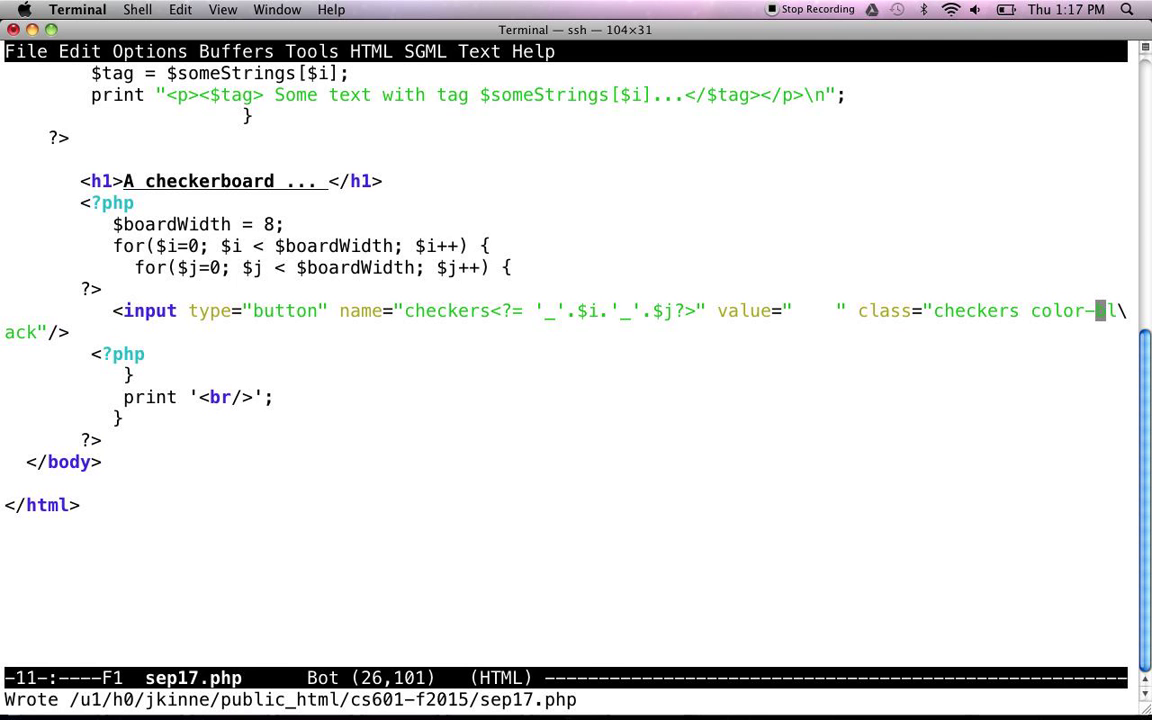
left_click(74, 8)
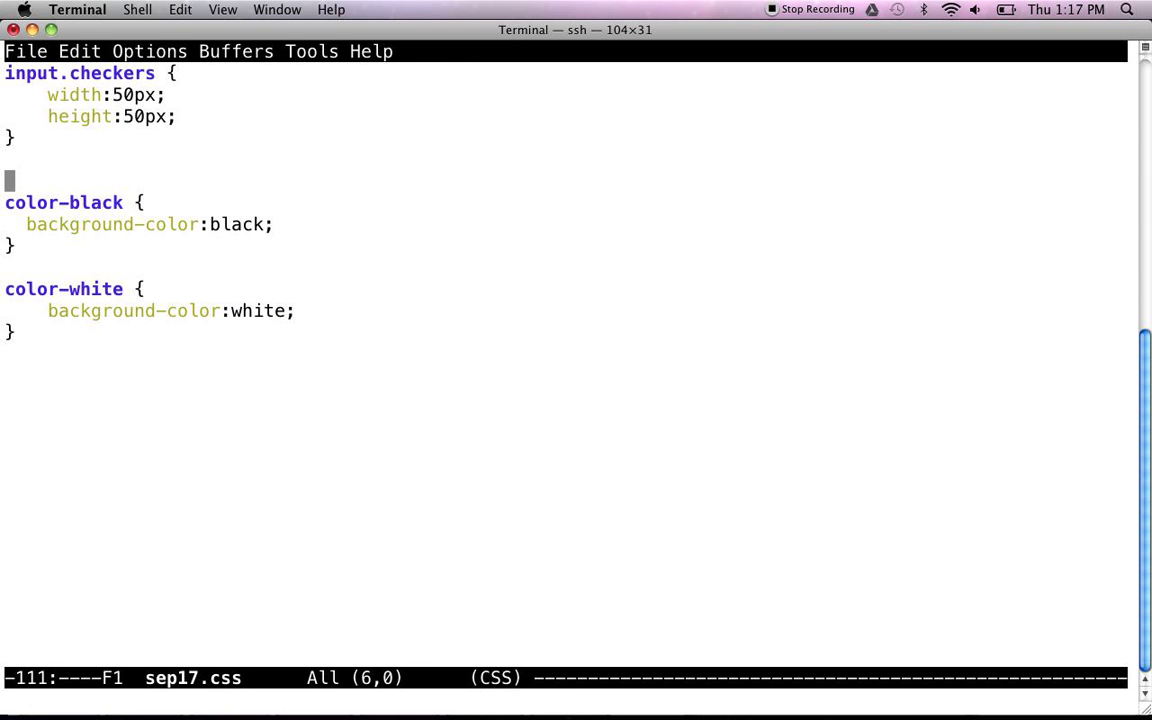
Prefix color-black and color-white with a dot to make them class selectors, then switch to sep17.php.
type(".")
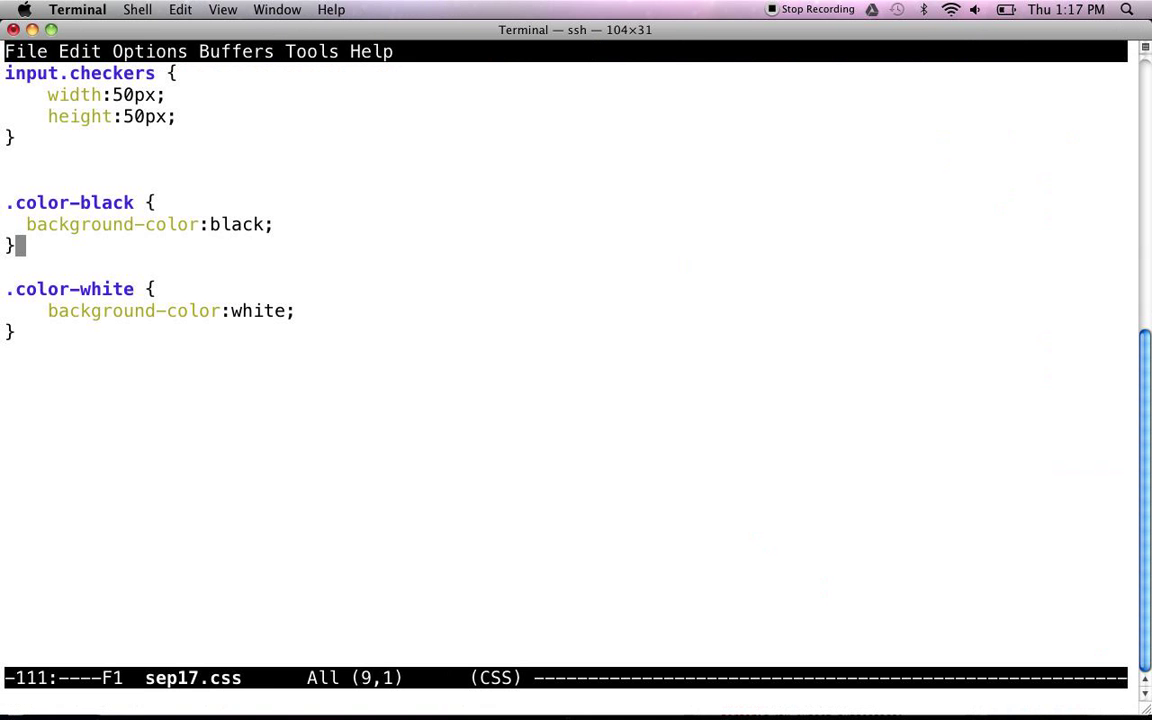
key("up")
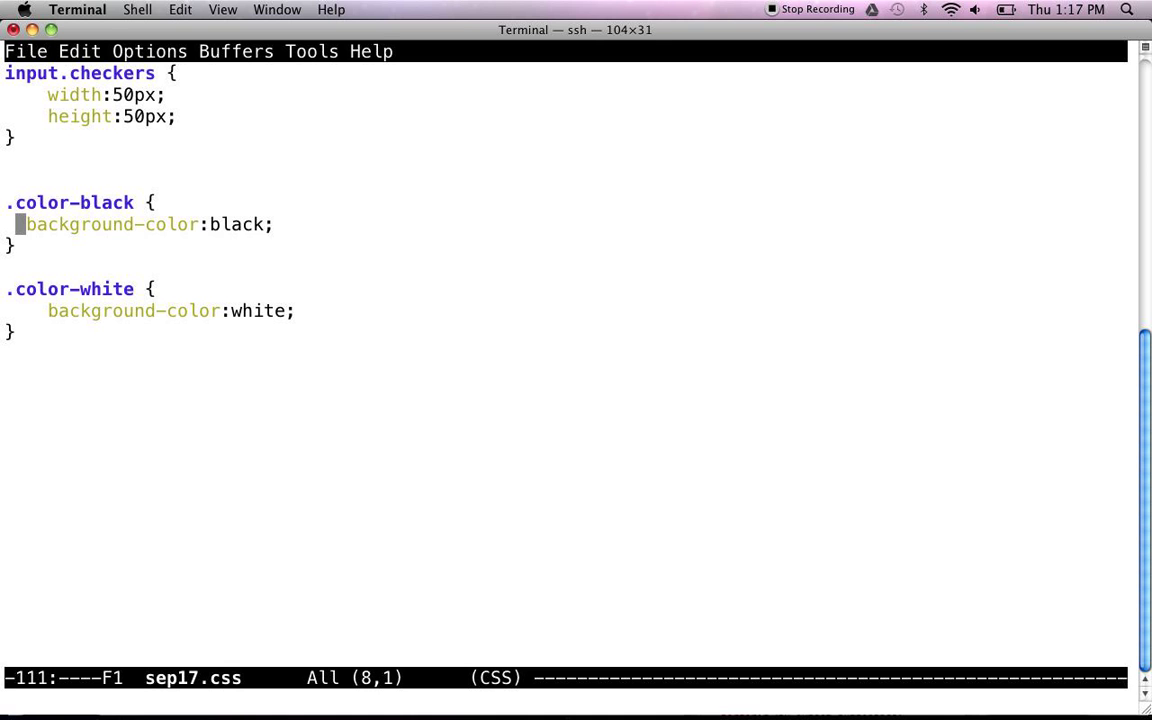
key("Up")
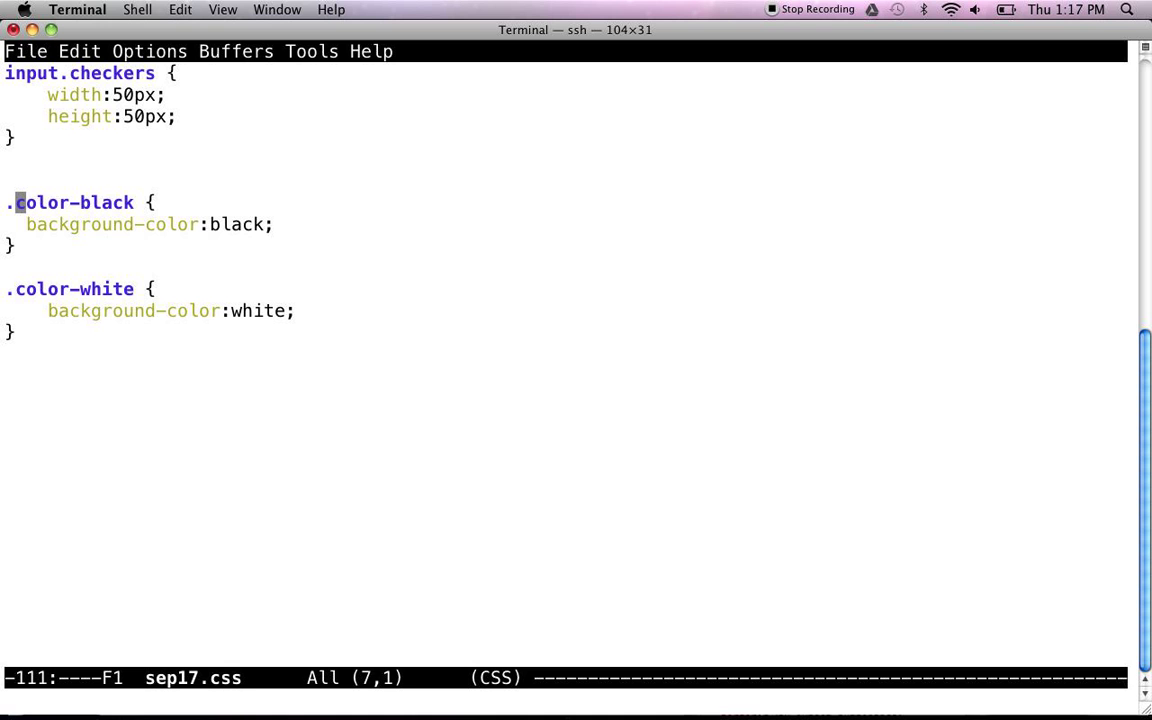
key("Down")
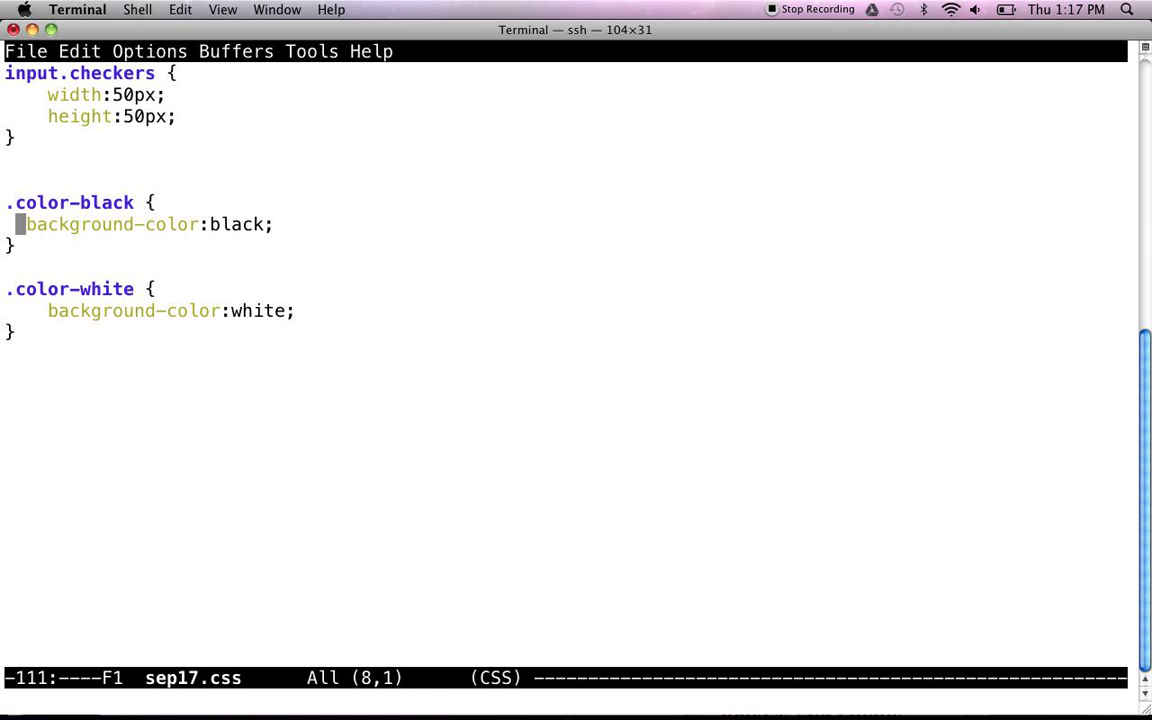
key("ctrl+x b")
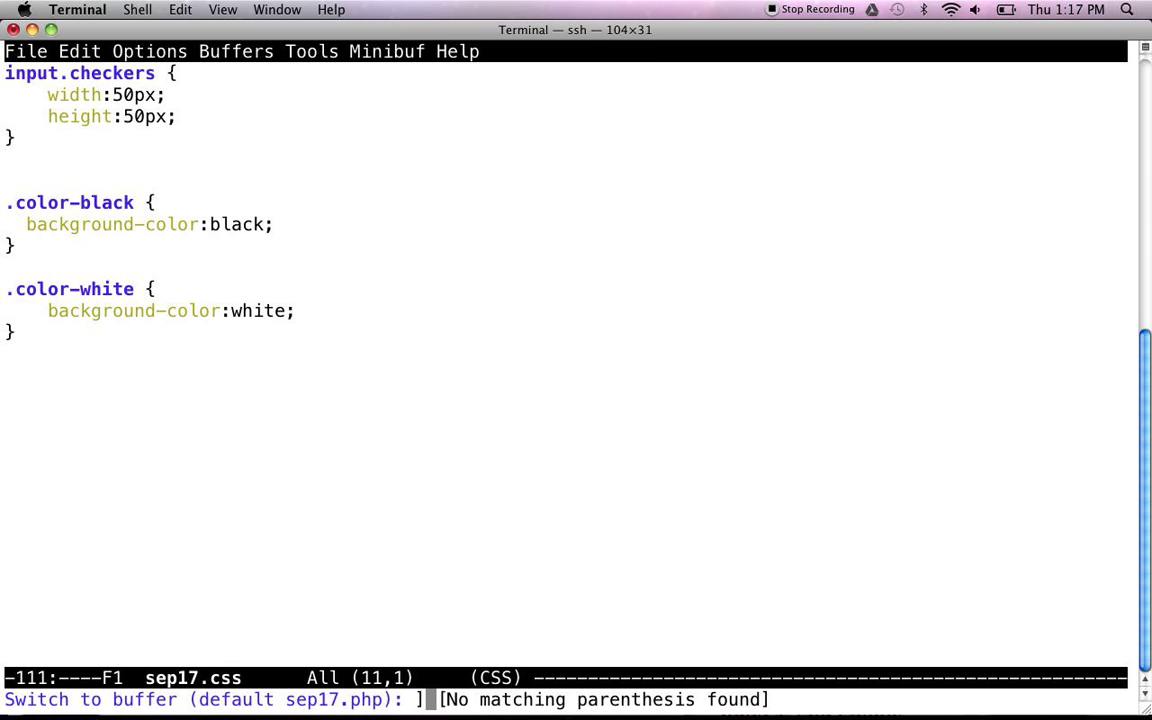
key("Return")
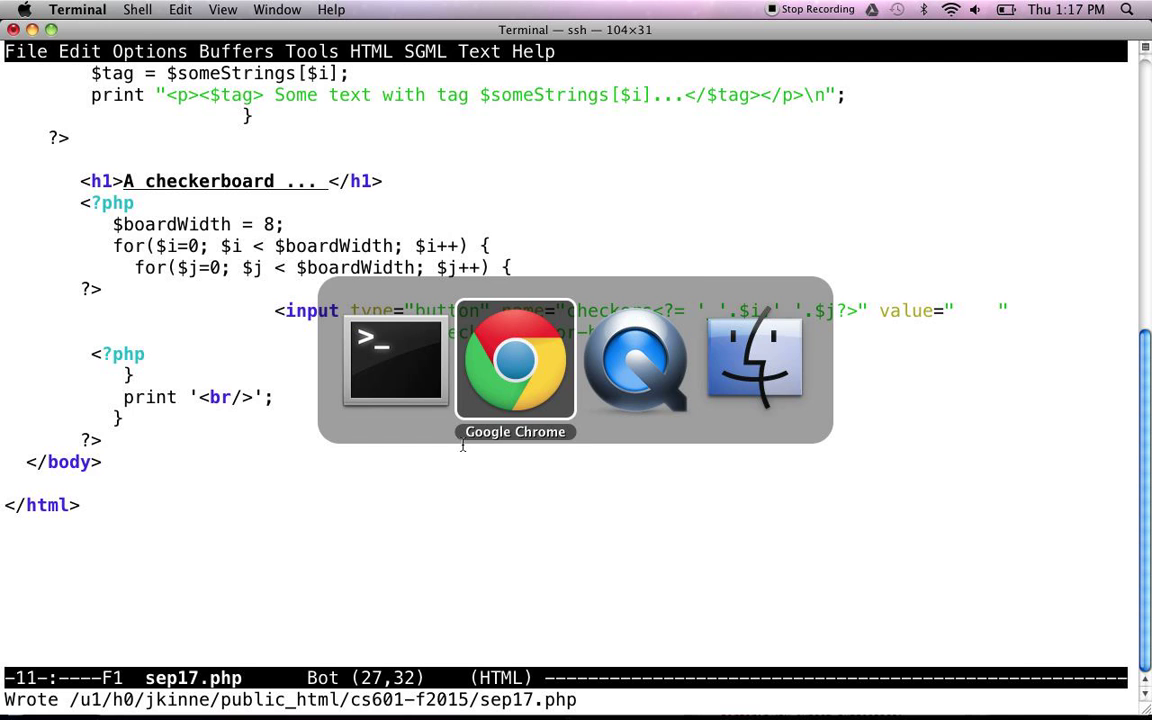
Bring Chrome forward and reload so every checker square renders black.
left_click(516, 360)
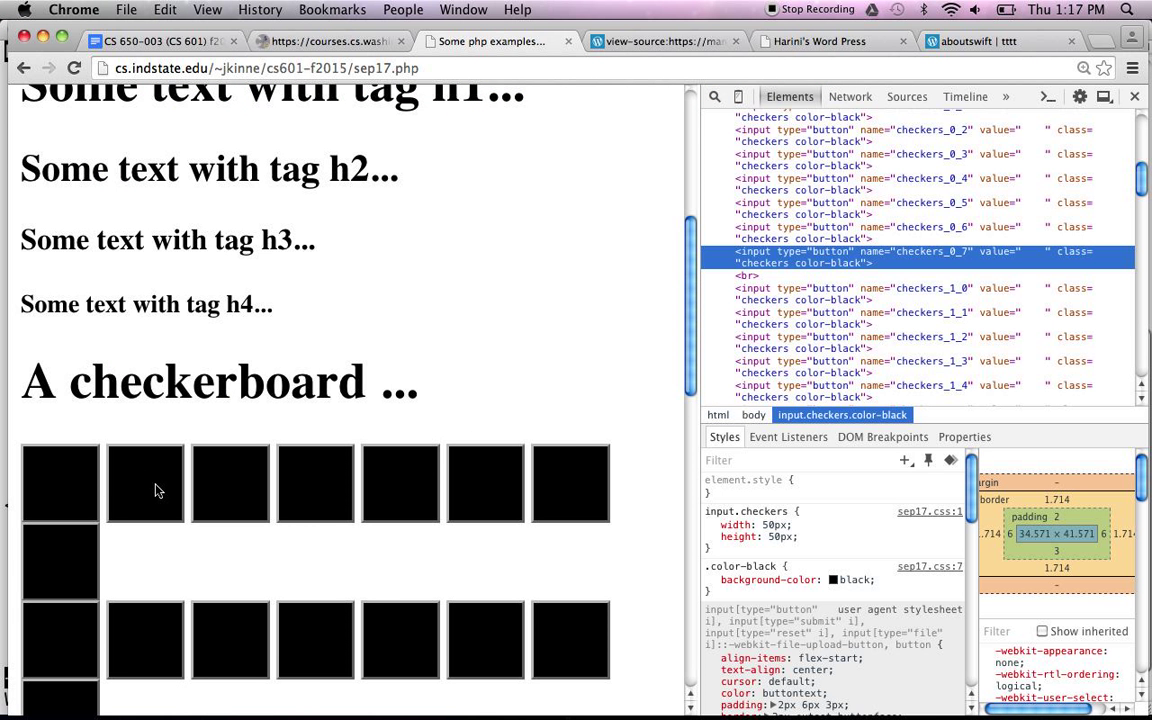
mouse_move(202, 540)
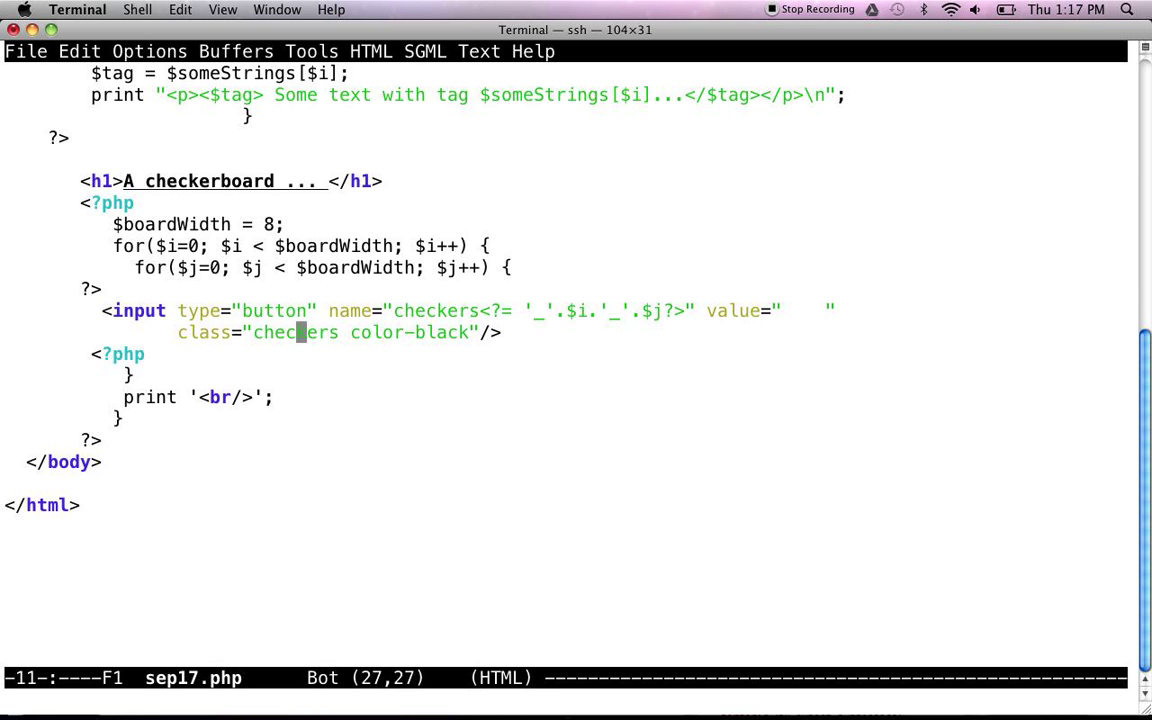
Inside the inner loop set $colorClass to 'color-black' when ($i+$j) % 2 == 0, else 'color-white'.
key("Right")
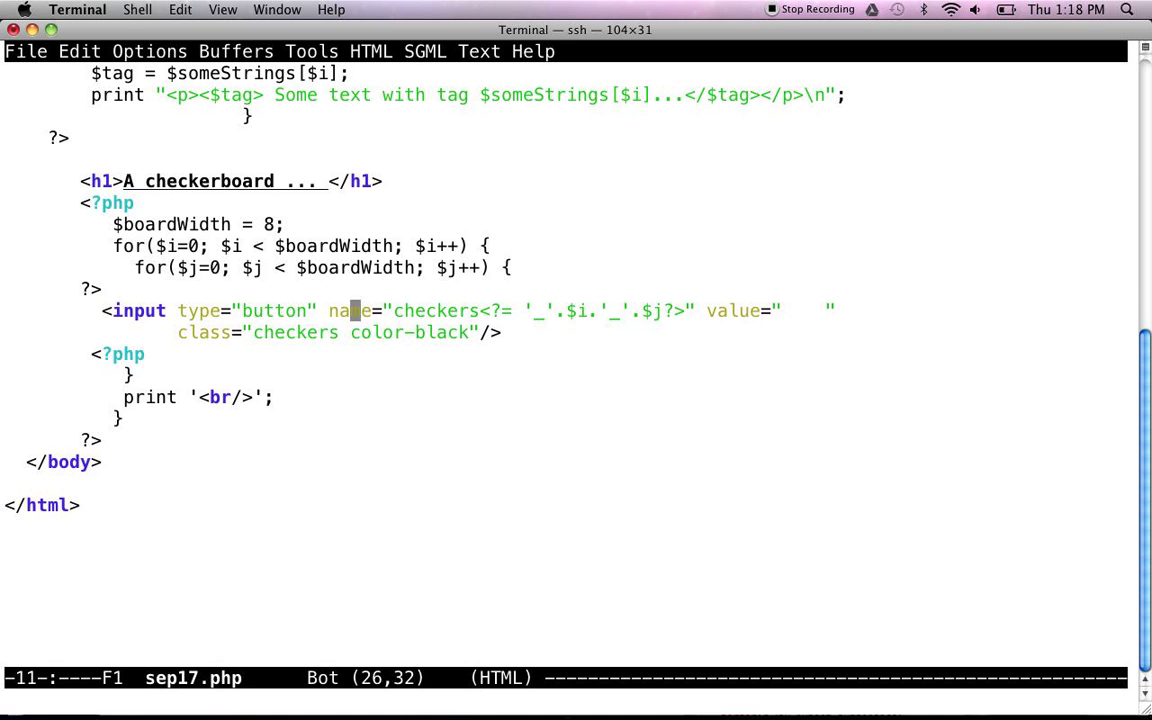
key("Return")
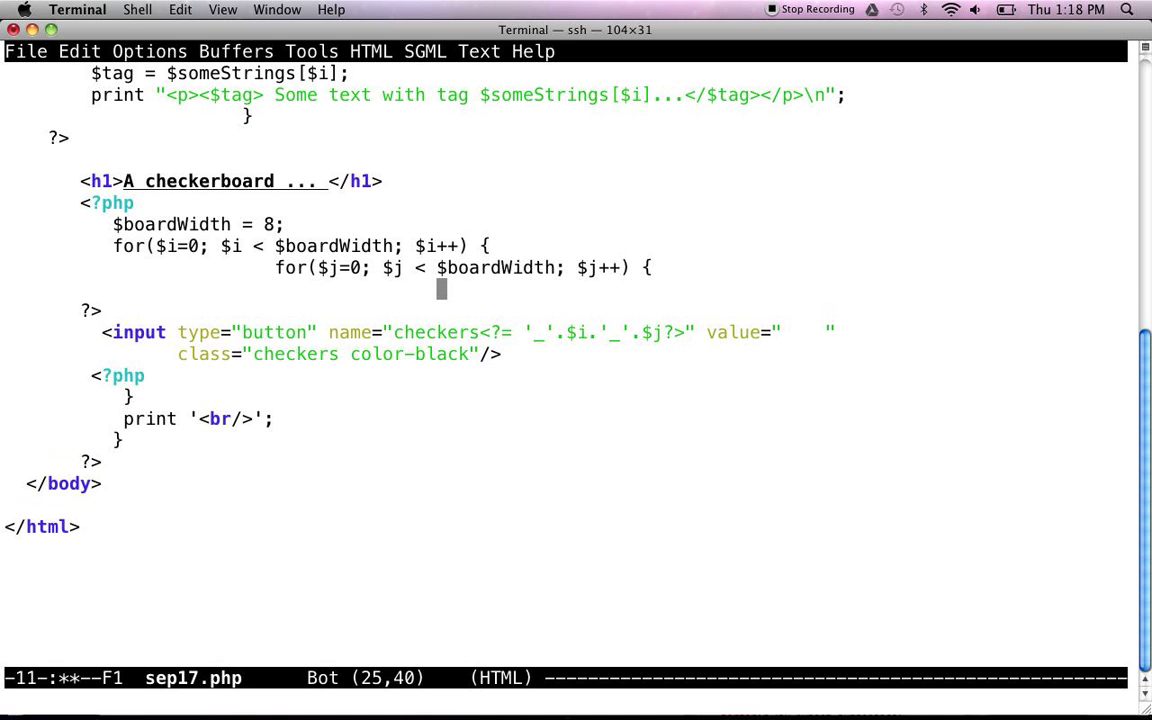
key("Home")
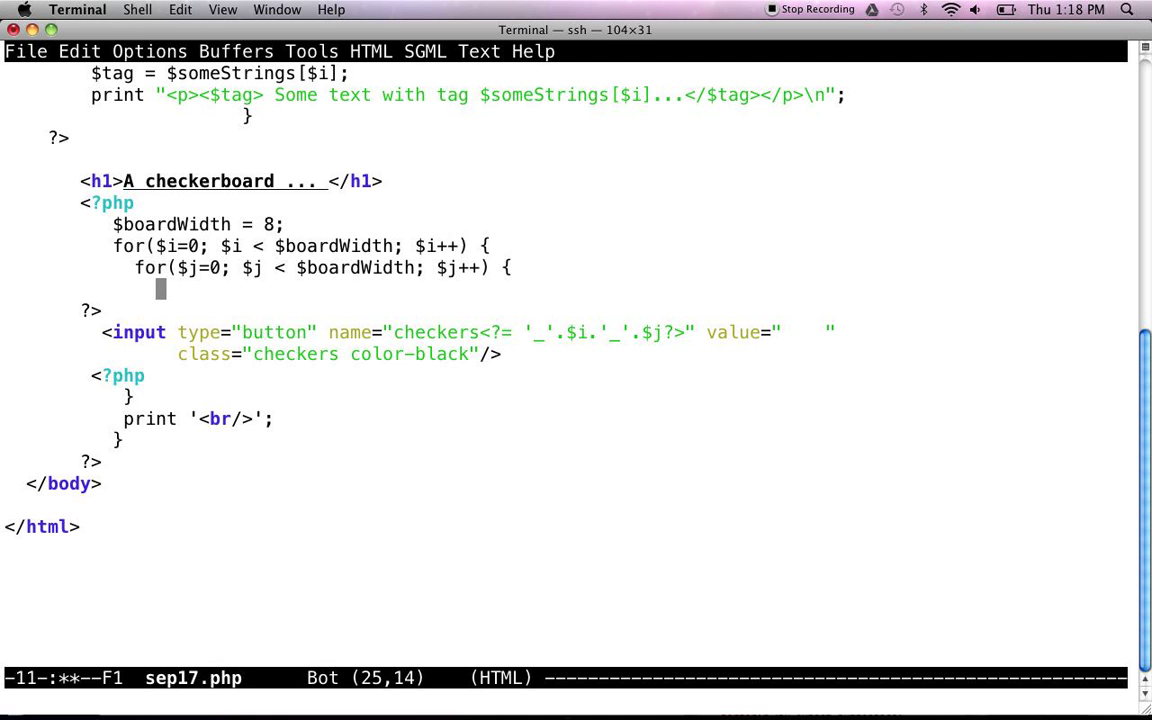
type("if")
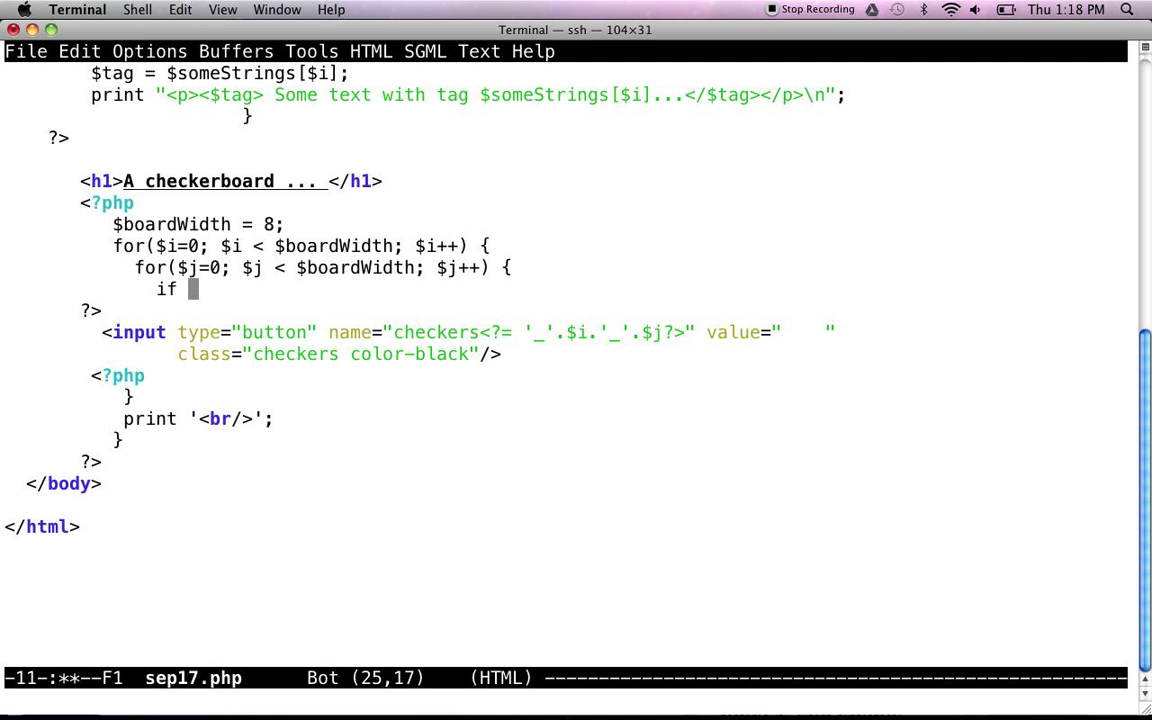
type("($i+")
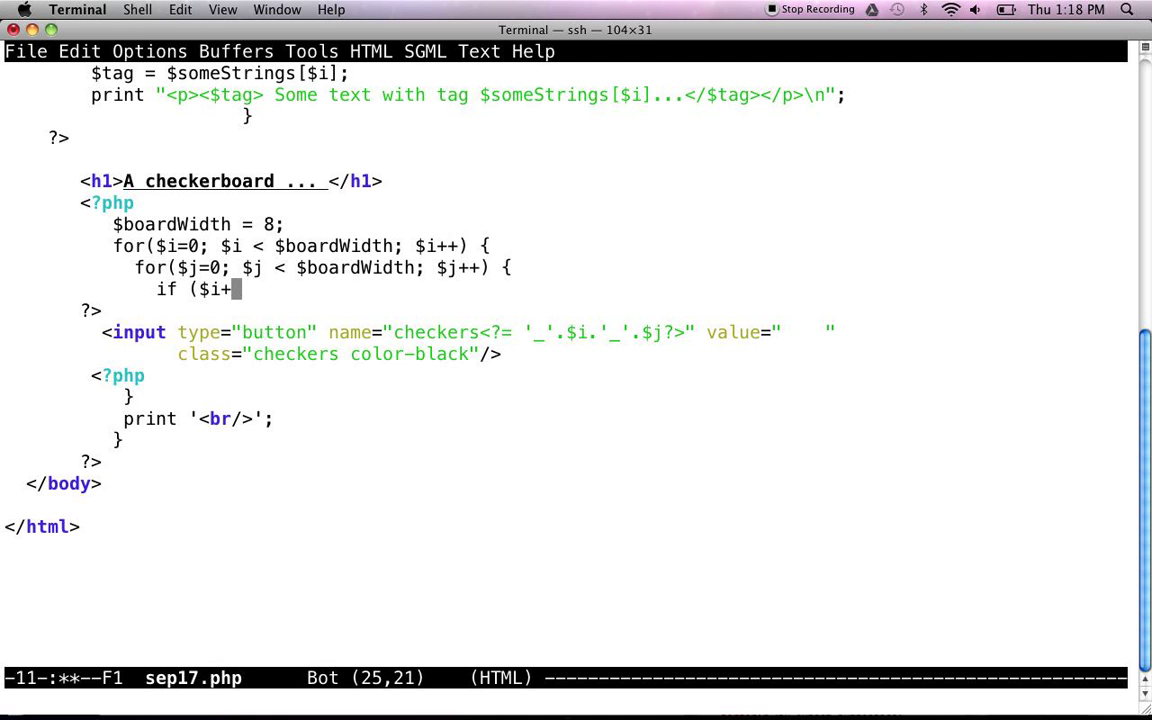
key("BackSpace")
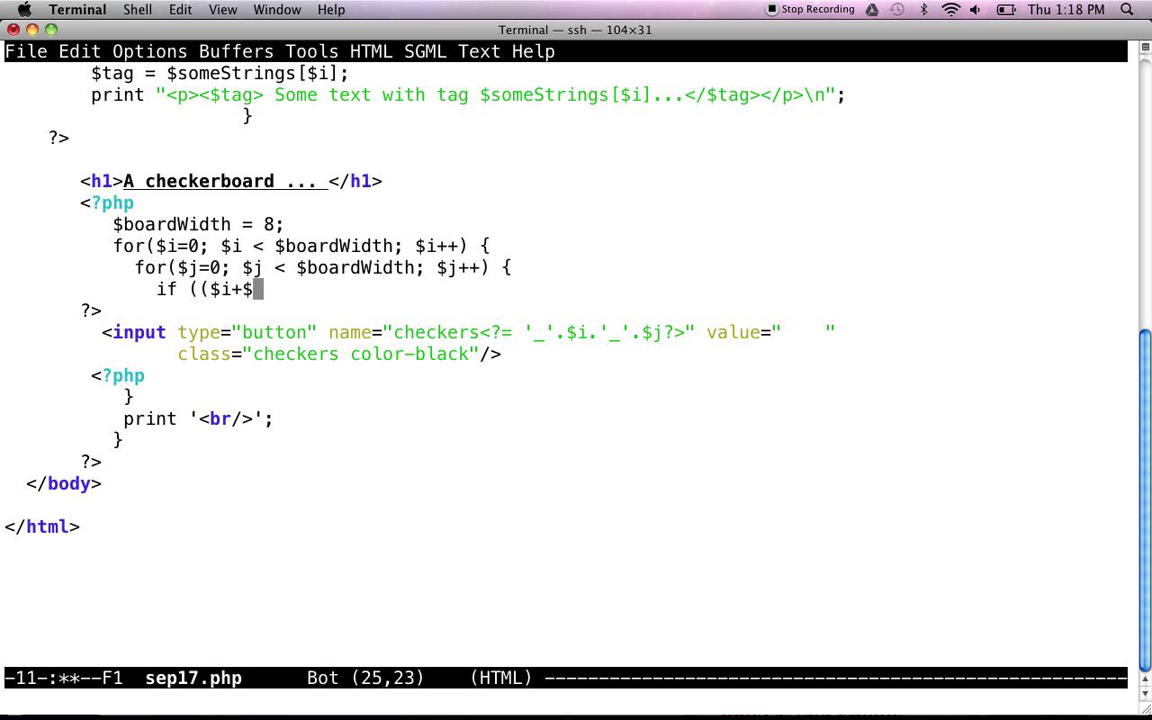
type("j) % 2")
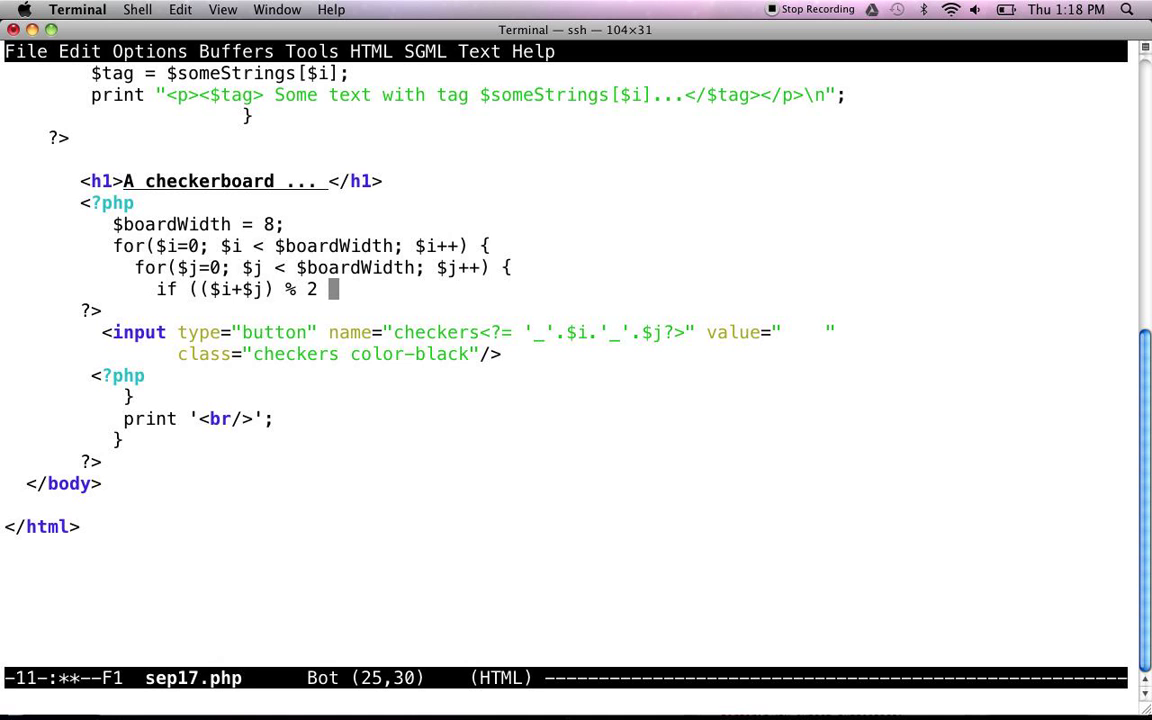
type("== 0) $")
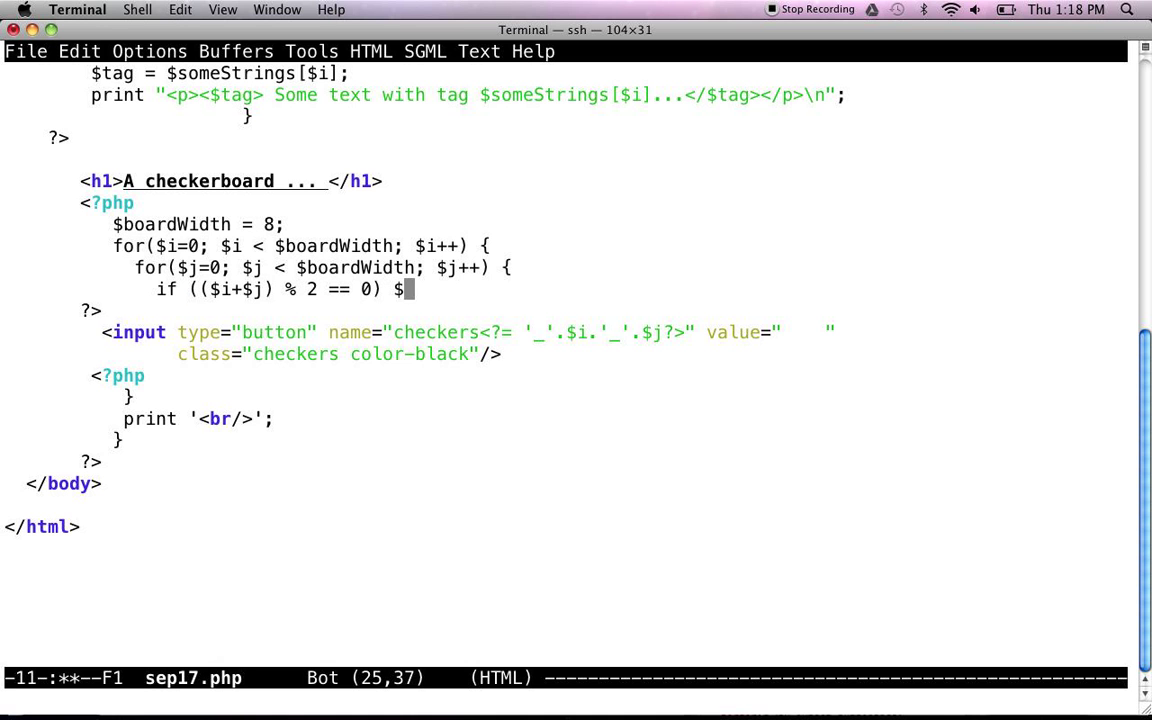
type("colorClas =")
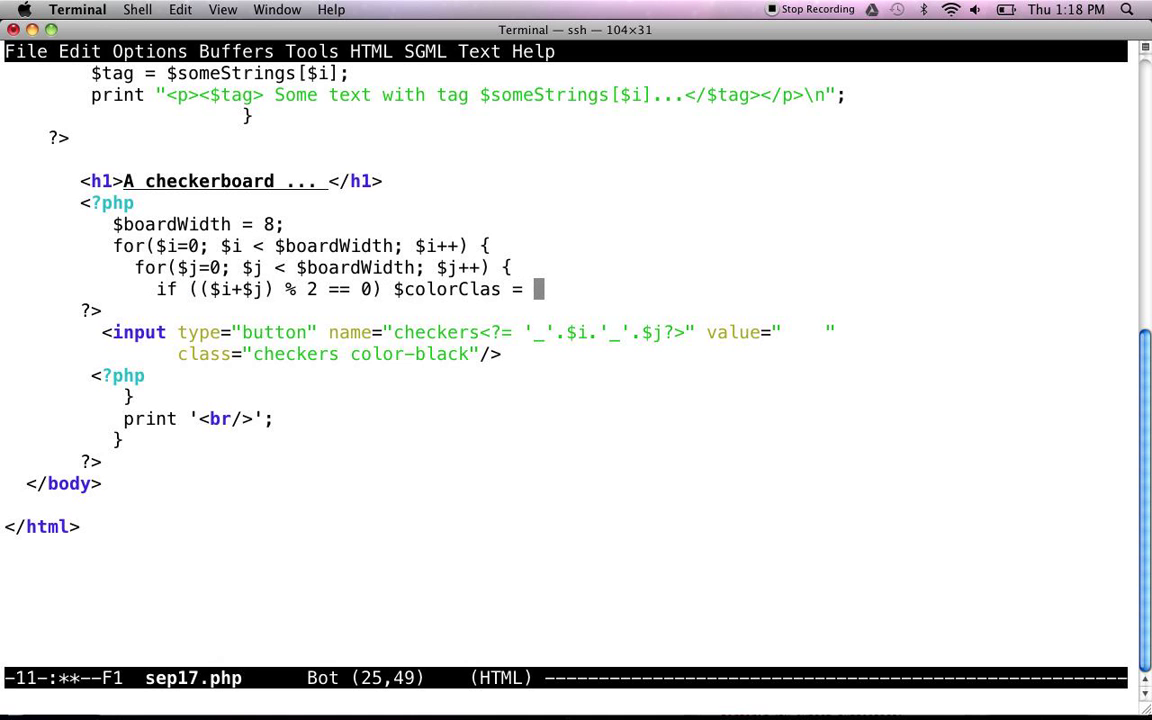
type("'color-")
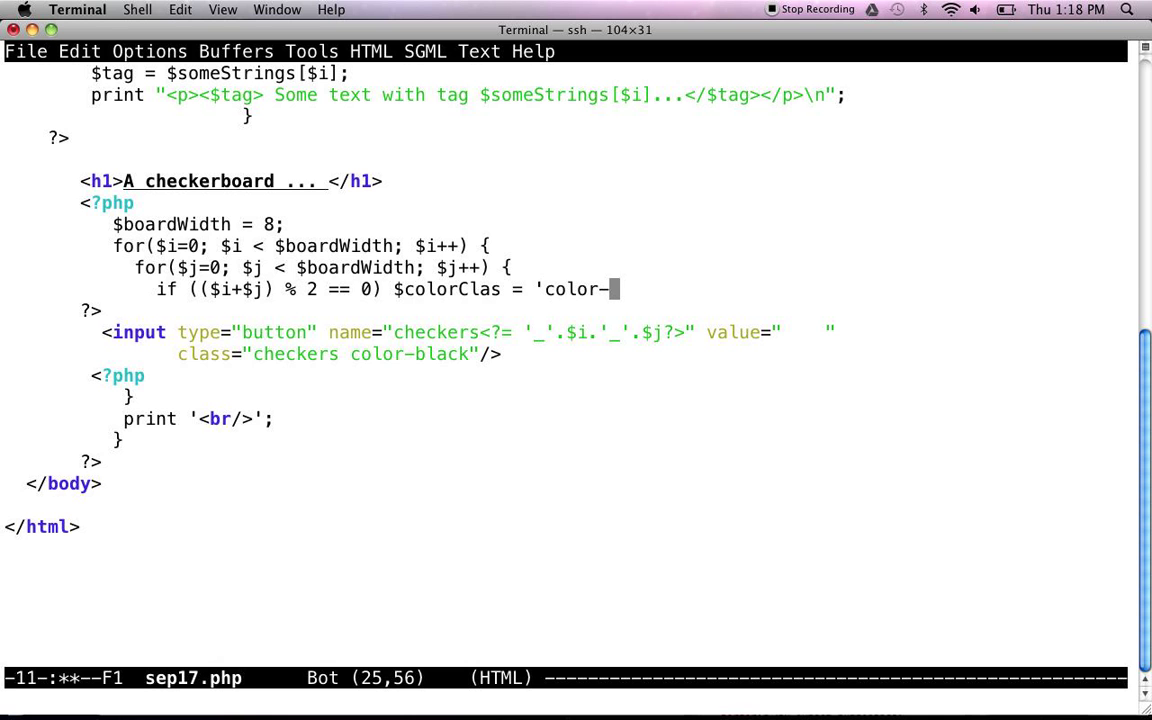
type("black';")
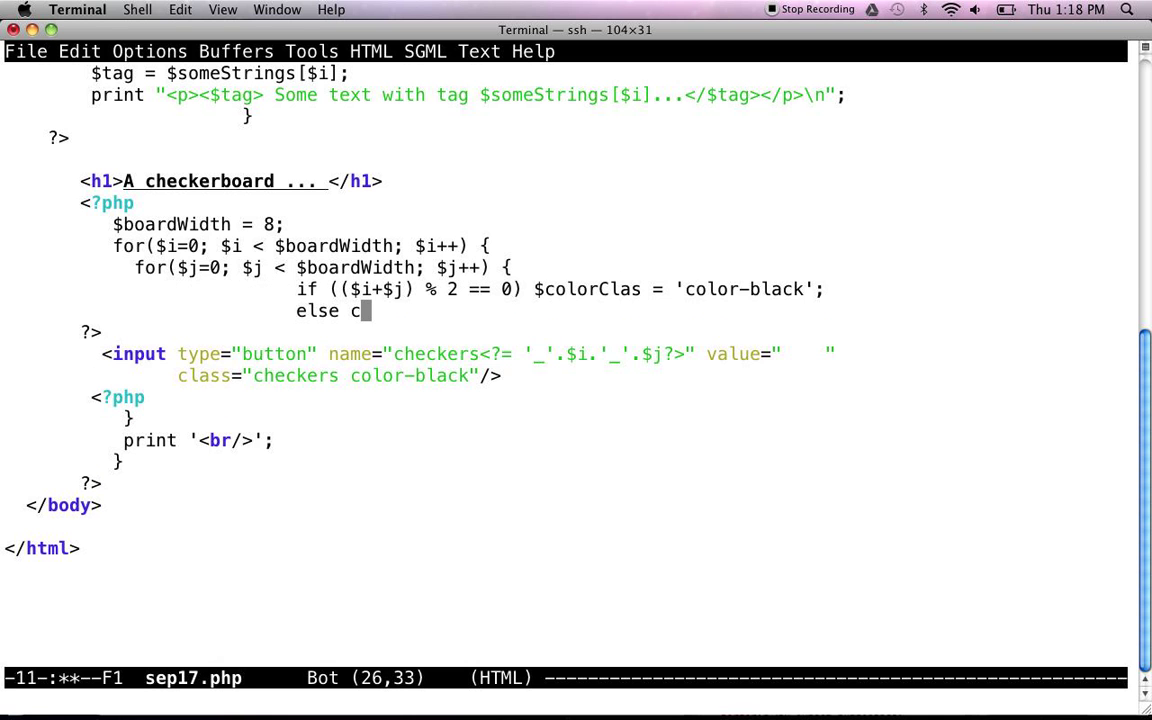
type("$color")
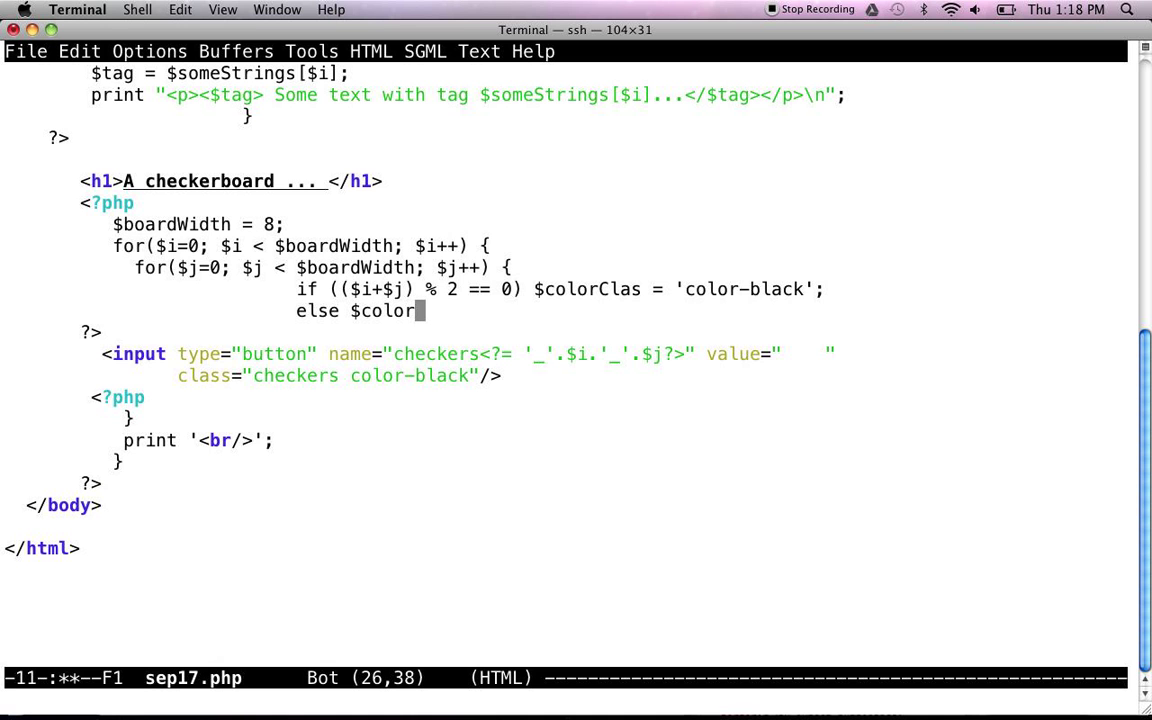
type("Class = 'co")
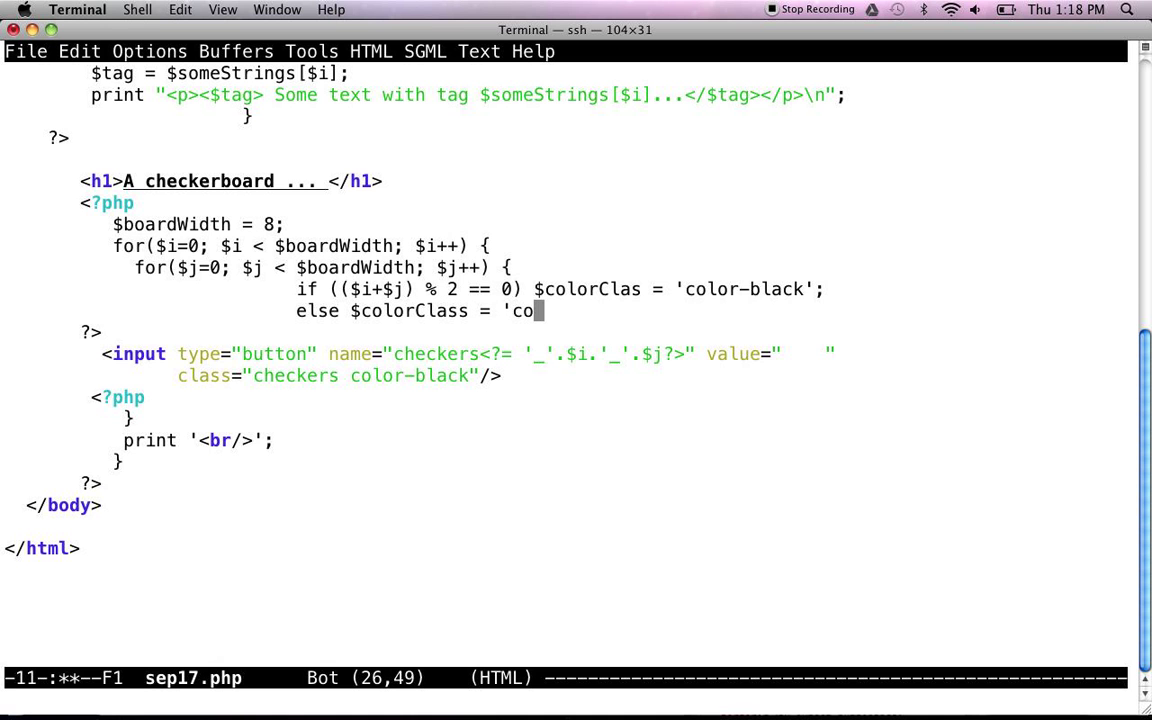
type("lor-white")
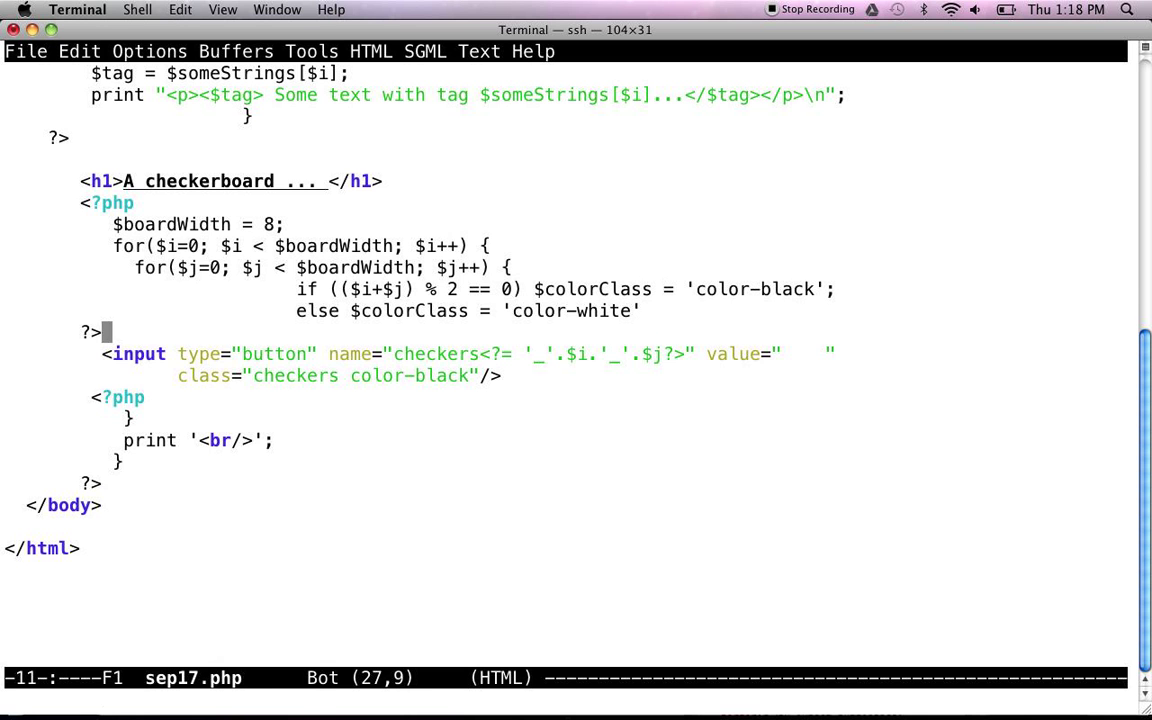
mouse_move(472, 376)
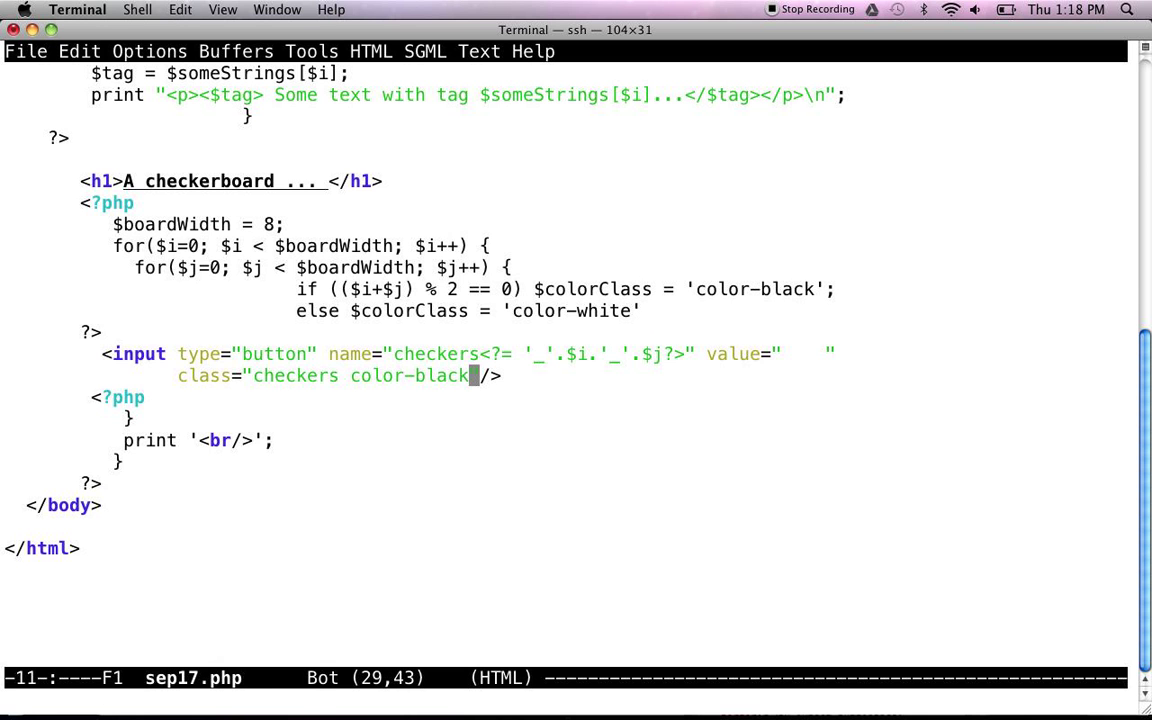
Replace the literal colorClass in the button's class attribute with <?= $colorClass ?>.
key("BackSpace")
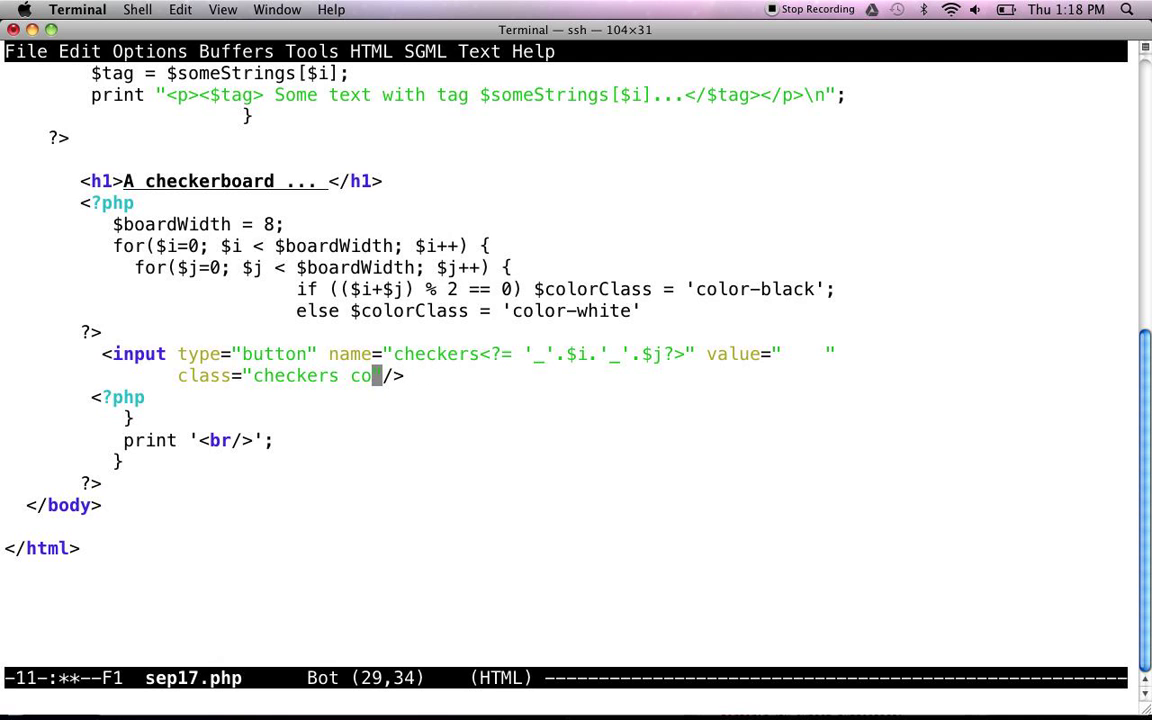
key("BackSpace")
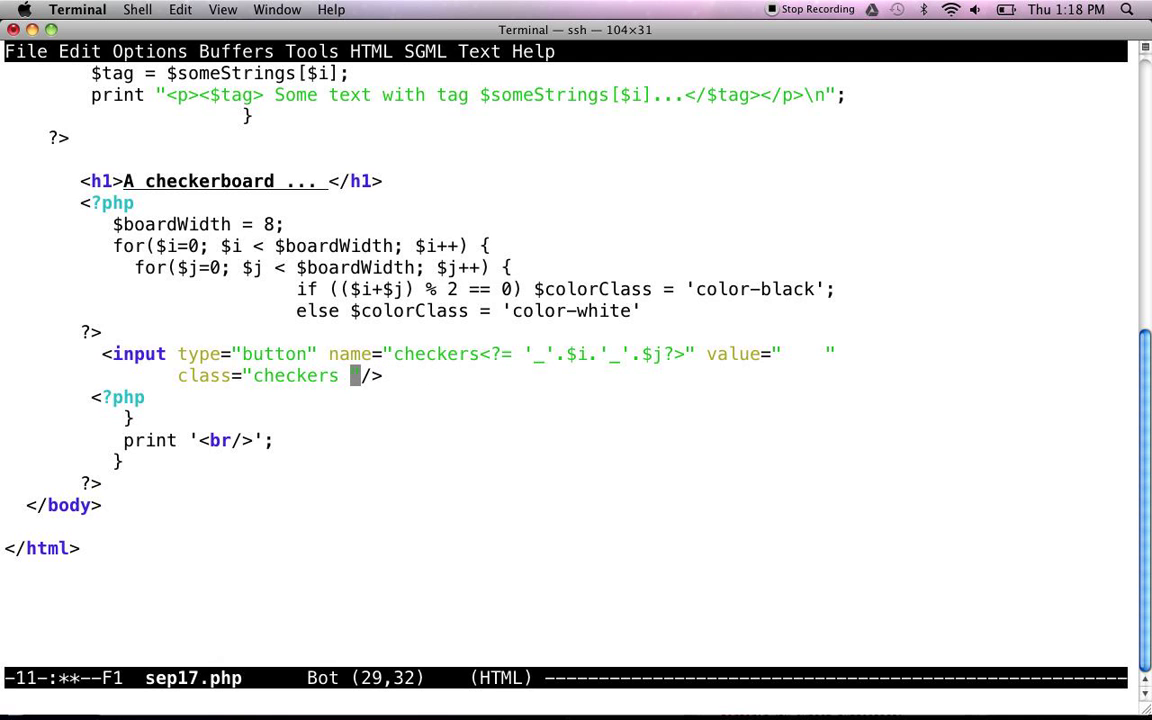
type("<?=")
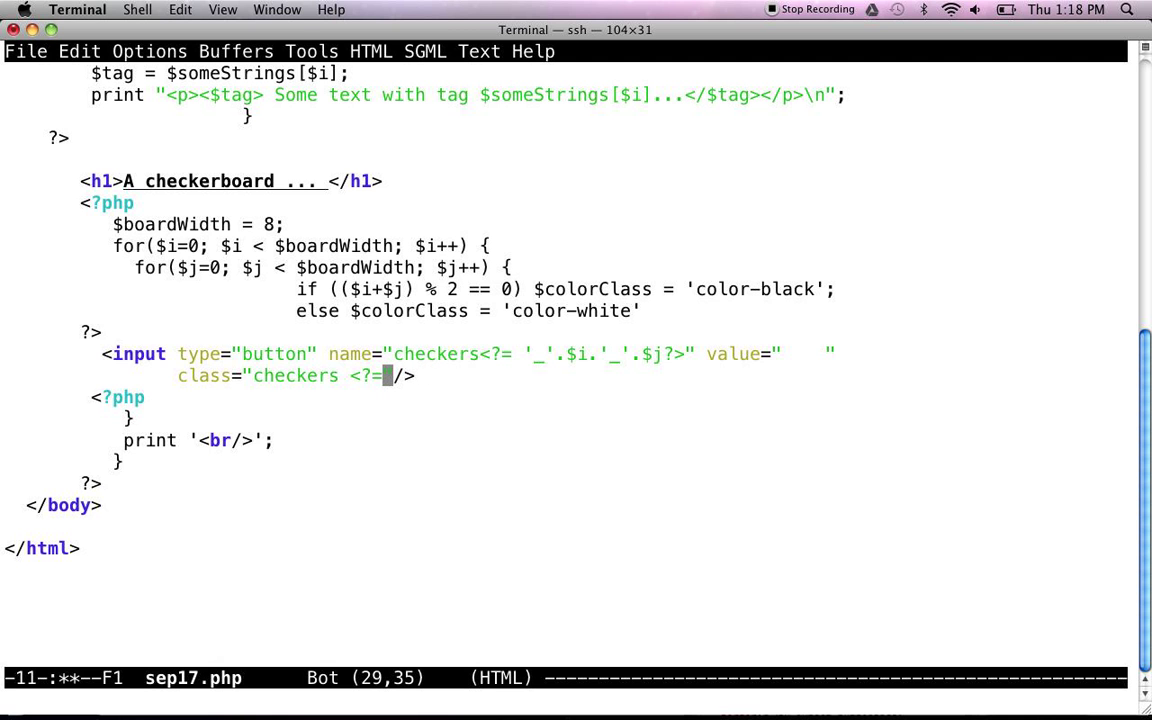
type("colorClas")
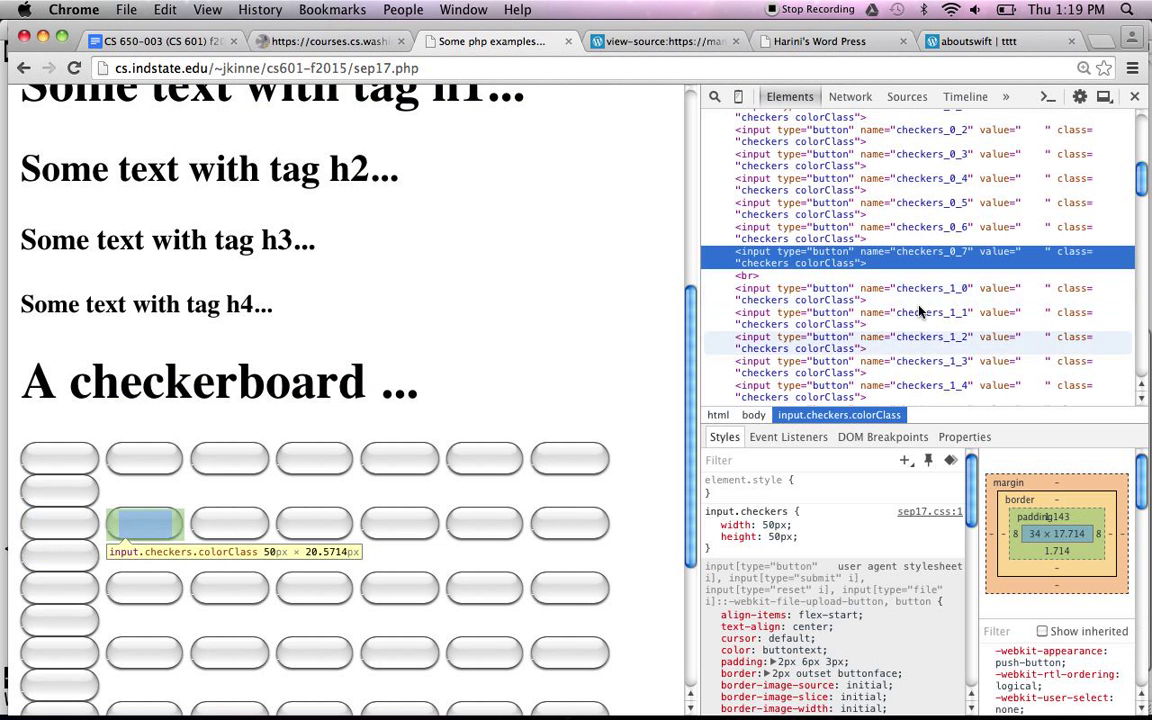
Inspect a second-row square, close DevTools, and view the alternating board's generated page source.
left_click(900, 312)
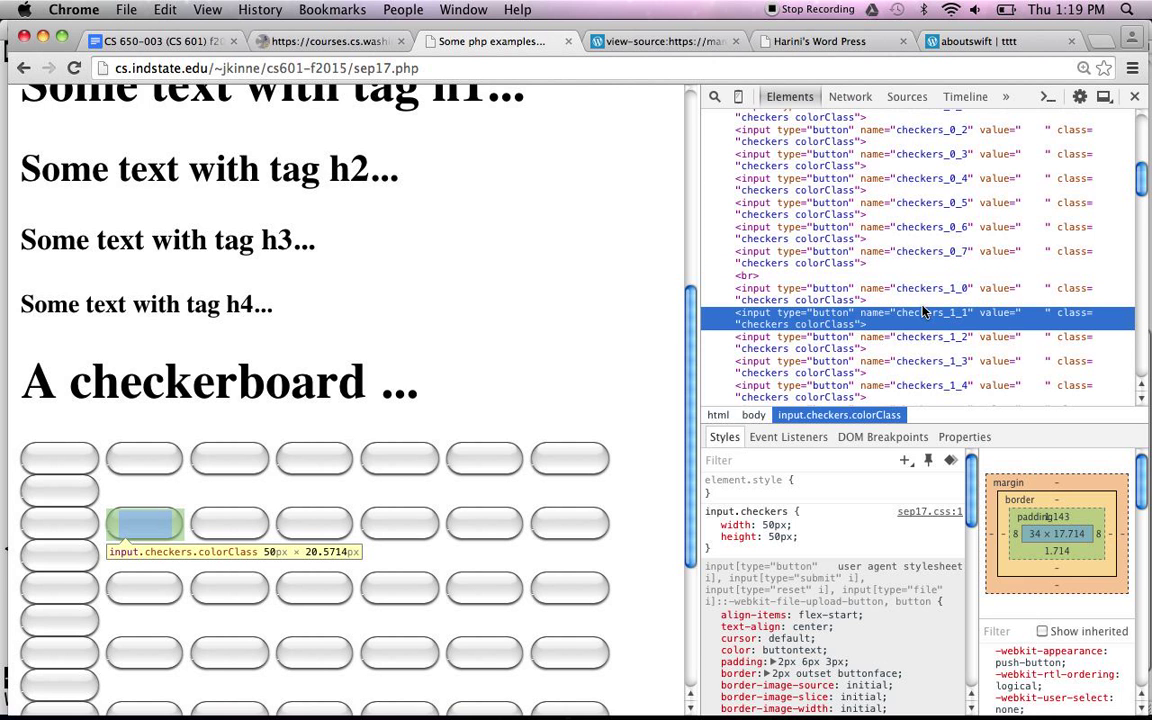
mouse_move(896, 330)
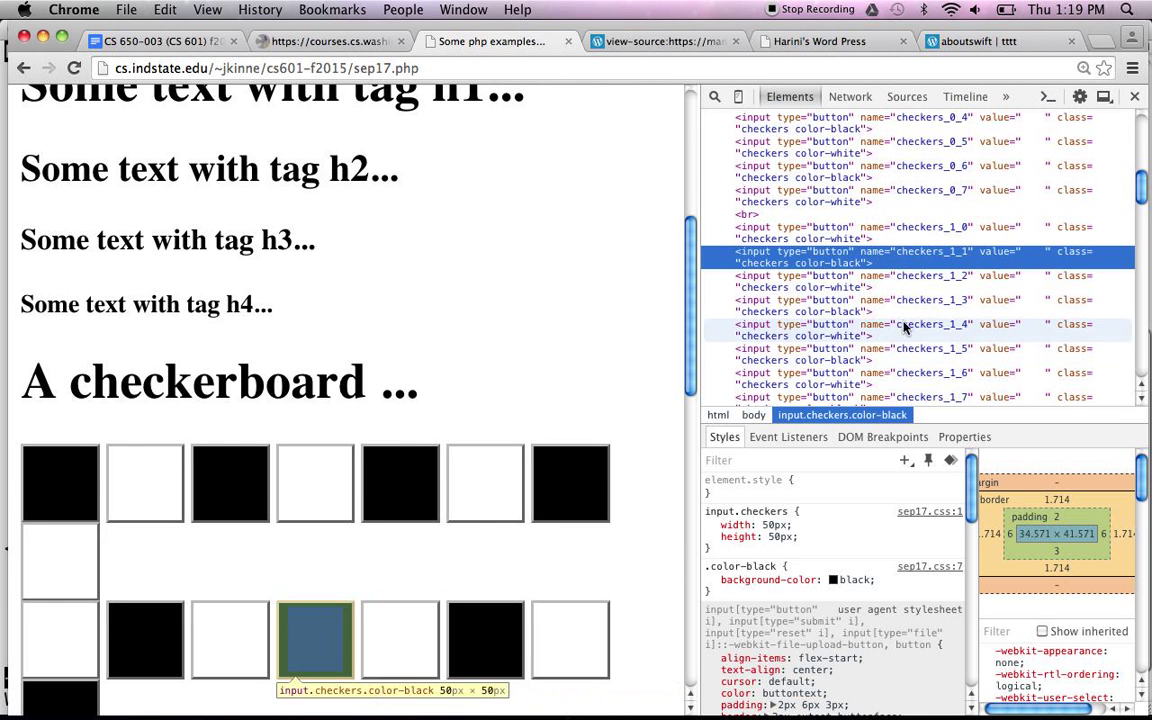
left_click(1134, 96)
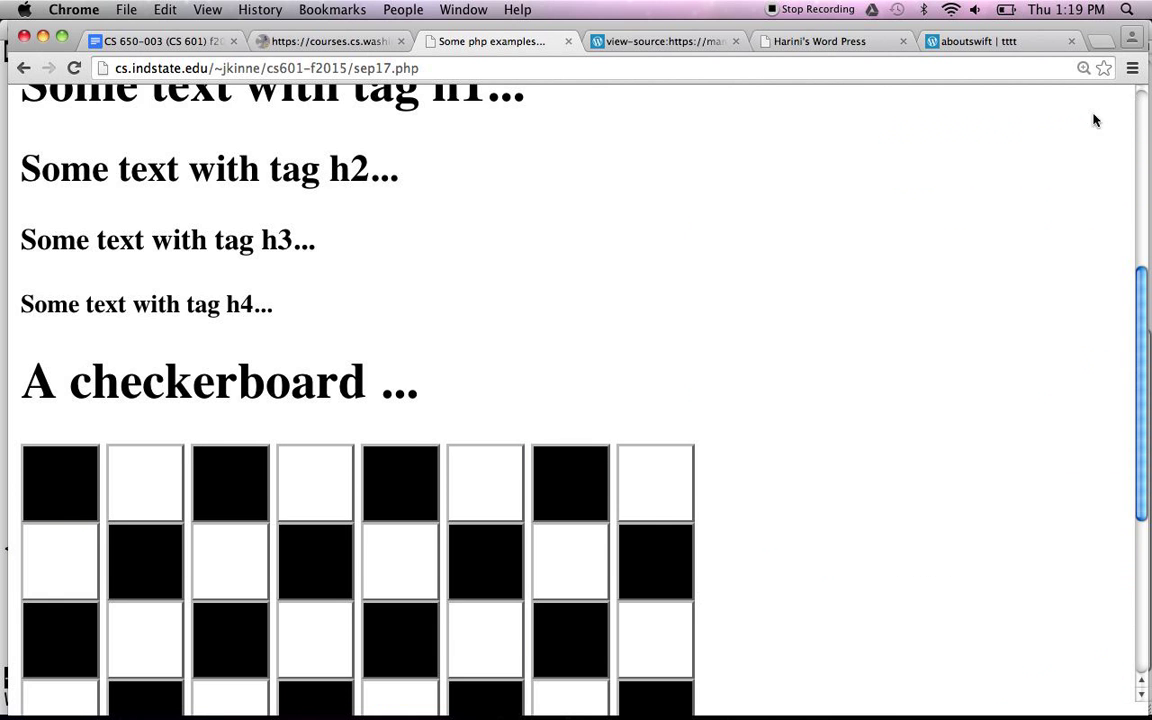
scroll("down", 3)
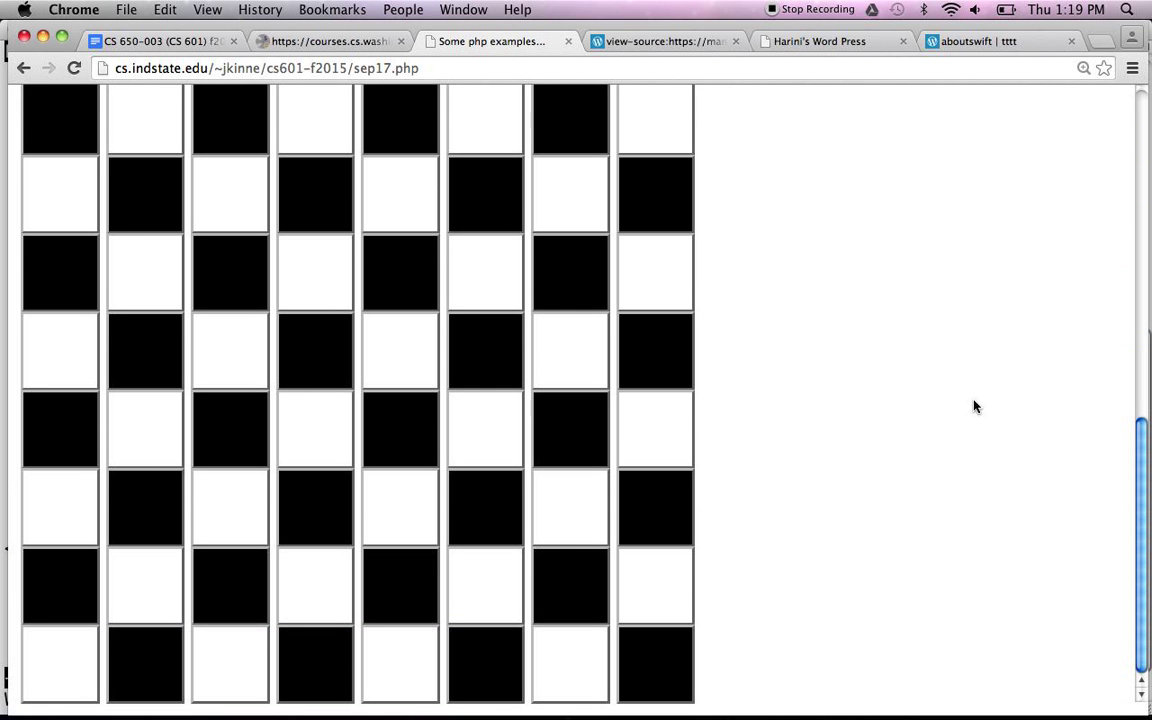
scroll("up", 3)
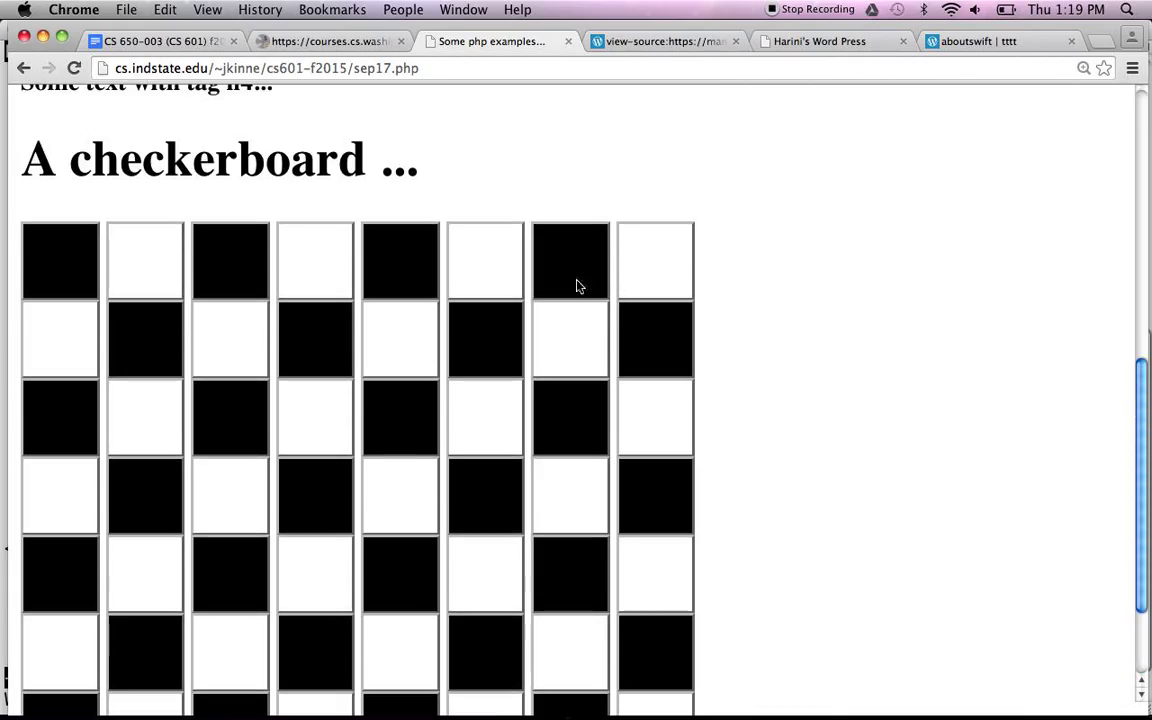
mouse_move(622, 270)
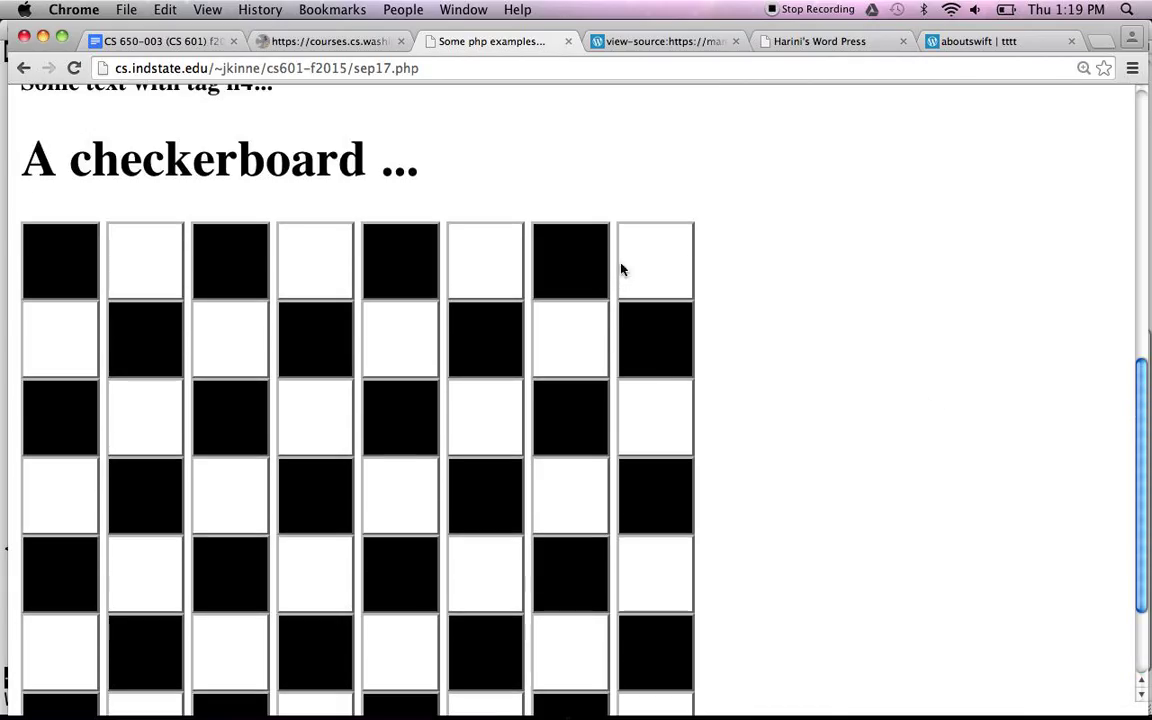
right_click(656, 260)
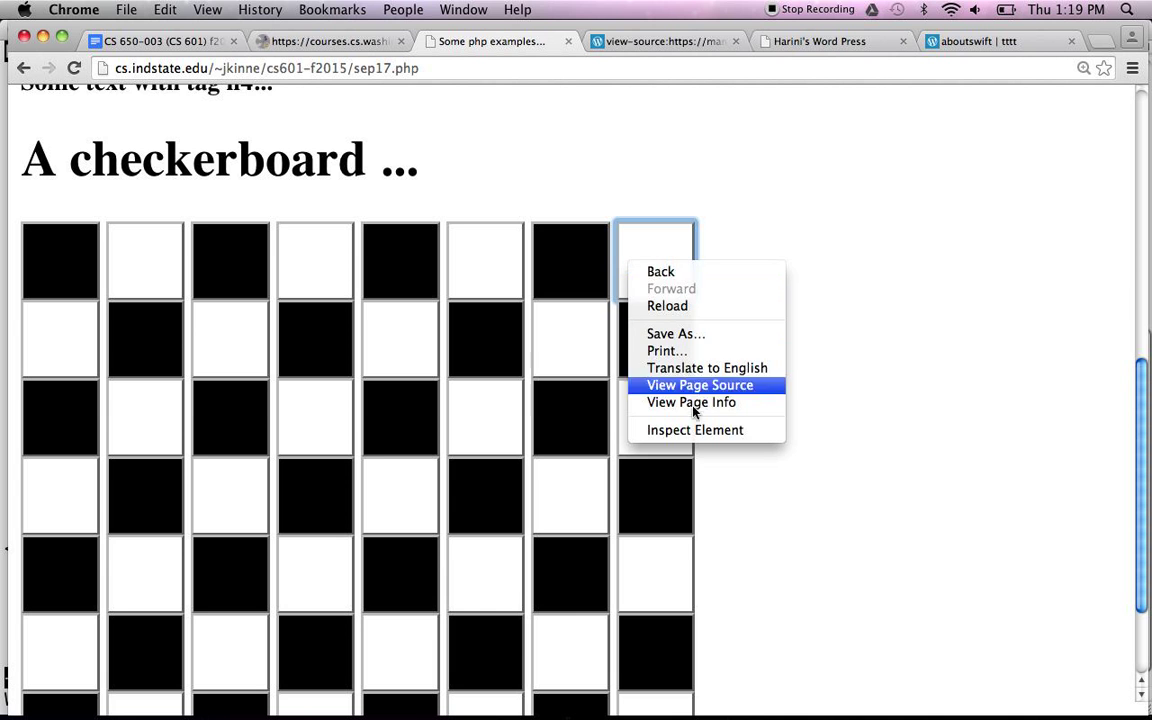
left_click(692, 436)
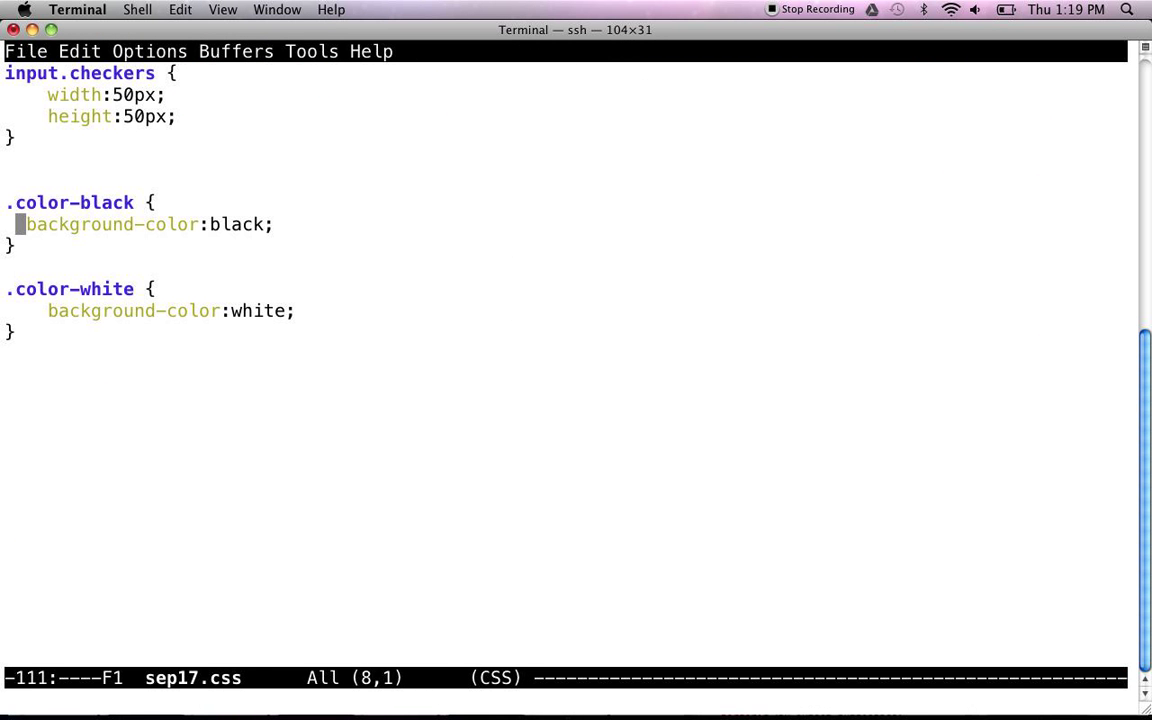
Add padding:0px and margin:0 to input.checkers, save, and return to the browser.
type("padding")
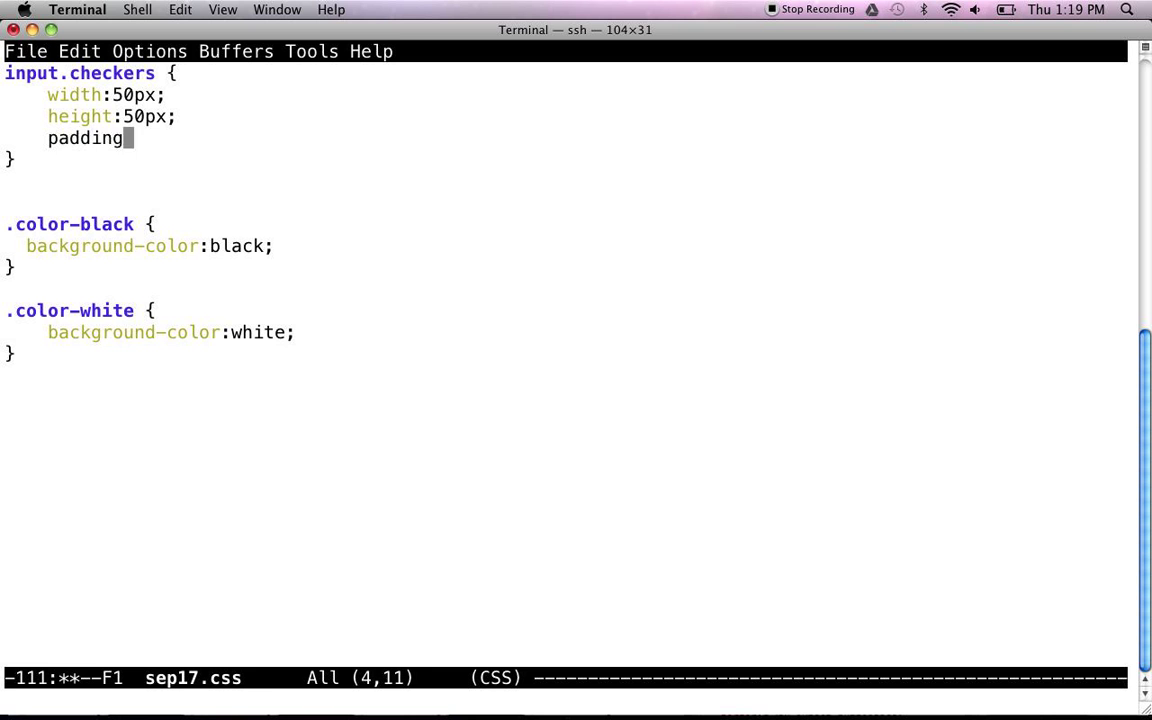
type(":0px;")
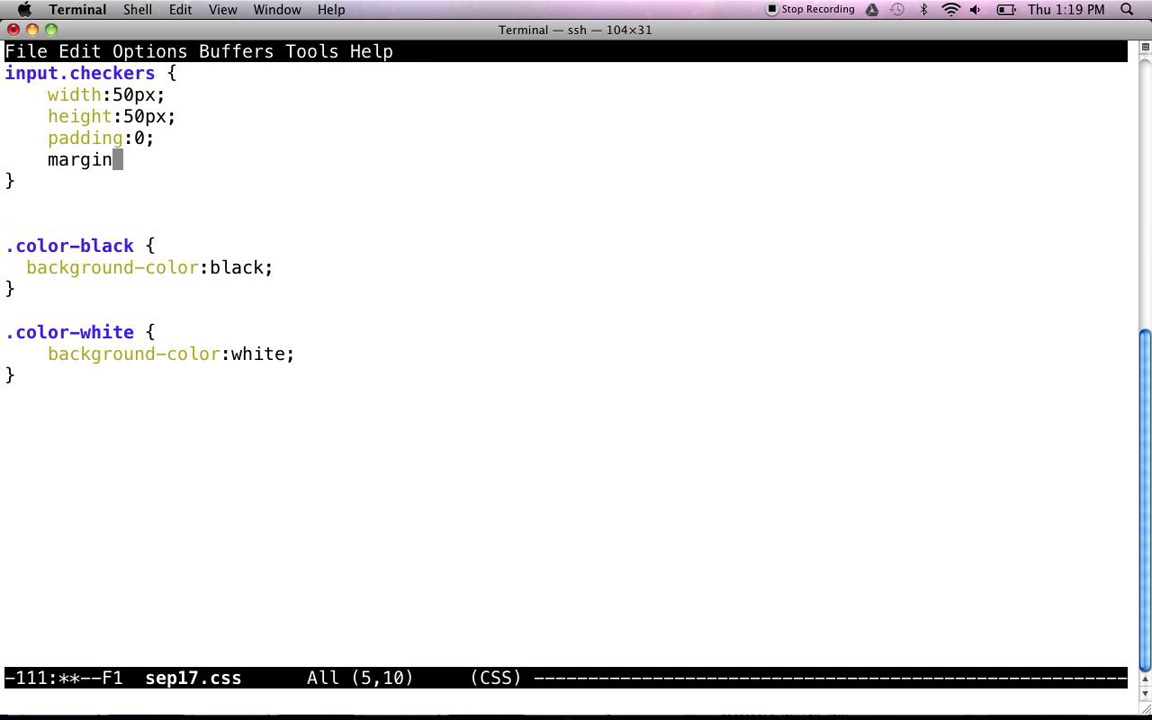
type(":0")
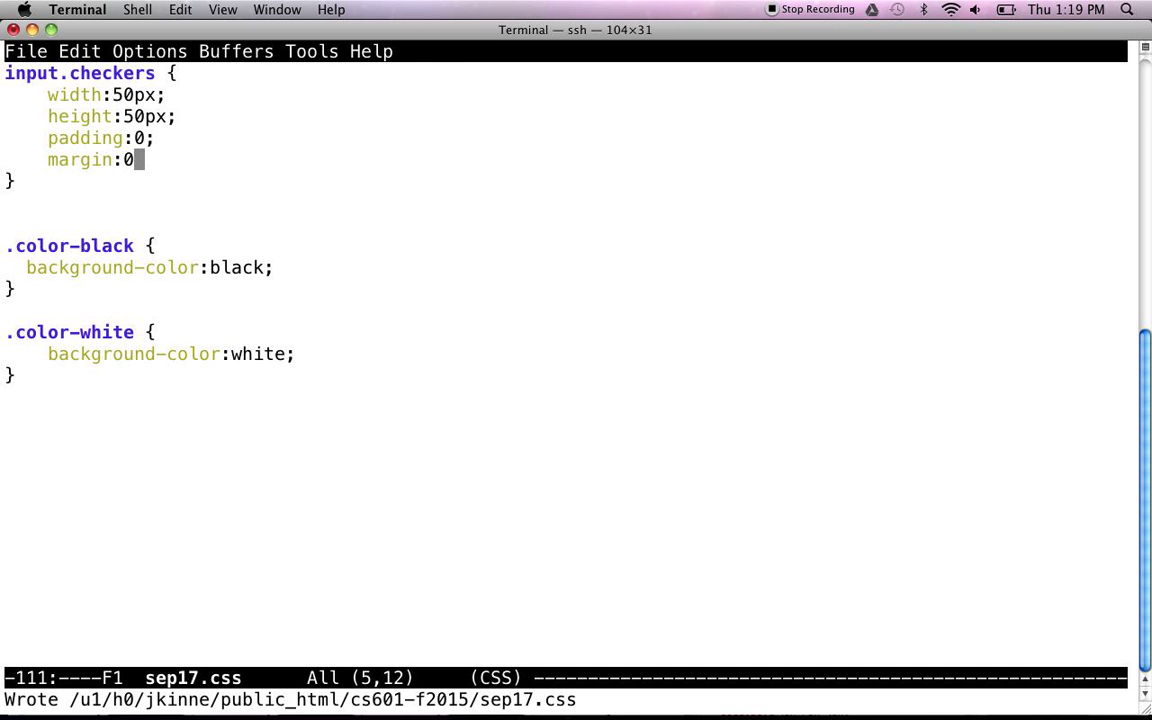
left_click(72, 8)
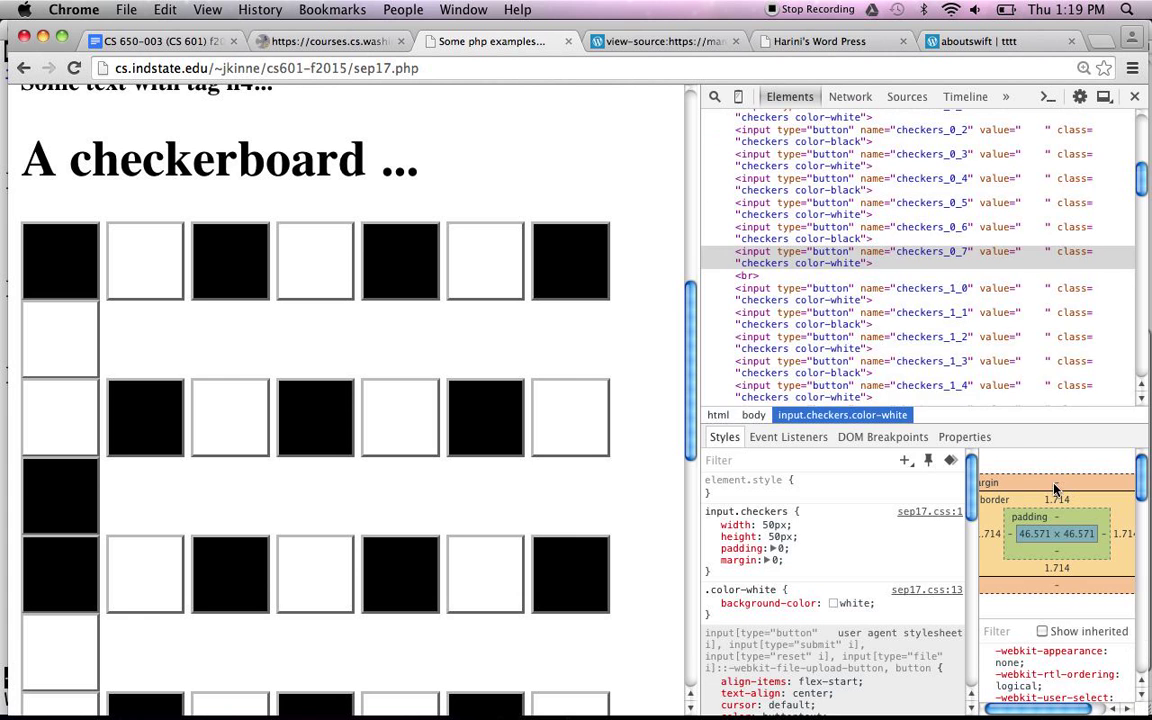
mouse_move(144, 418)
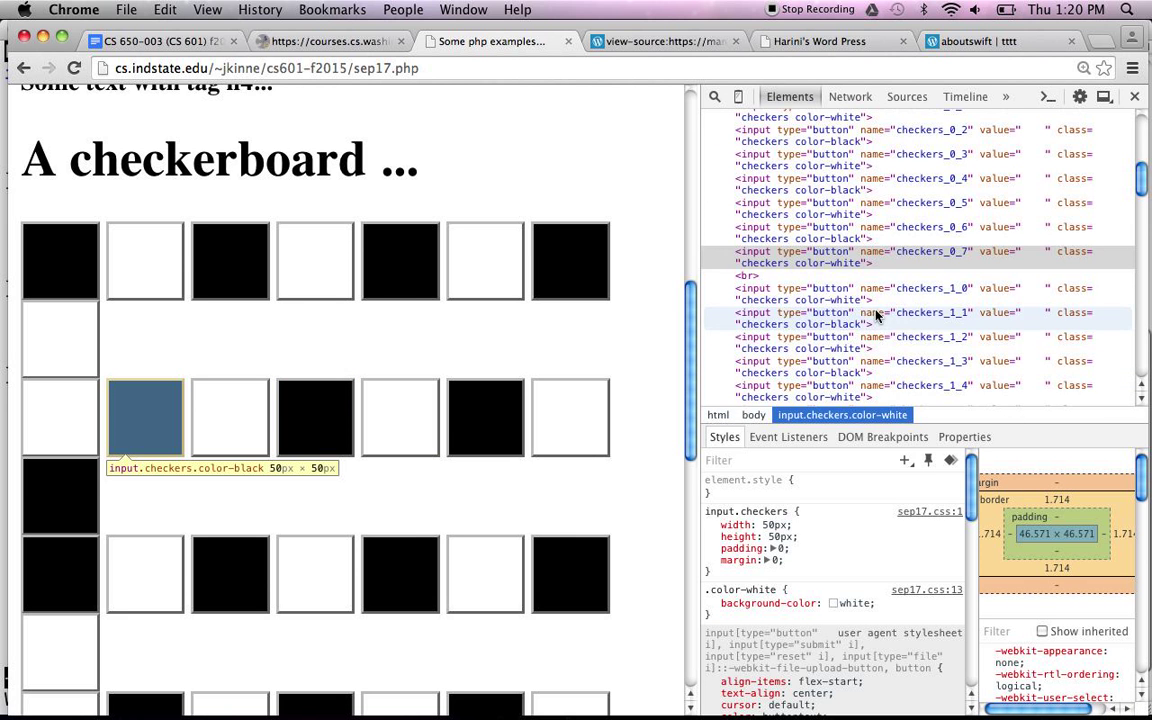
Inspect several squares and the row <br> to confirm zero padding and margin, then close DevTools.
left_click(900, 312)
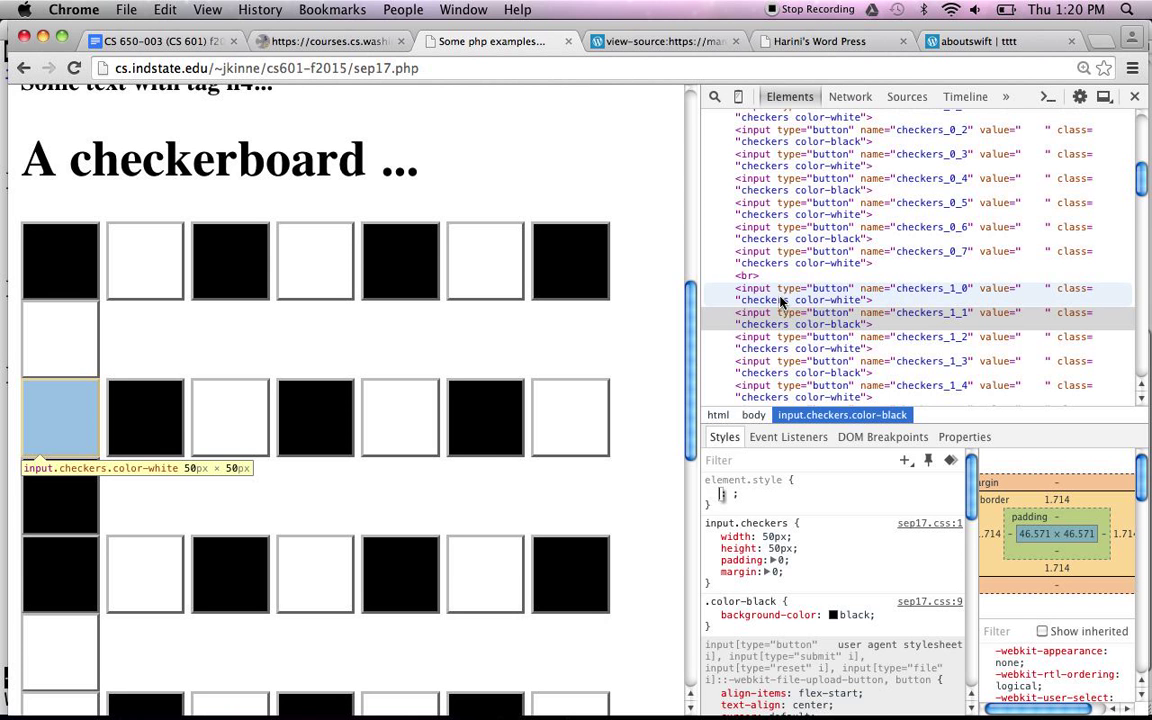
left_click(748, 276)
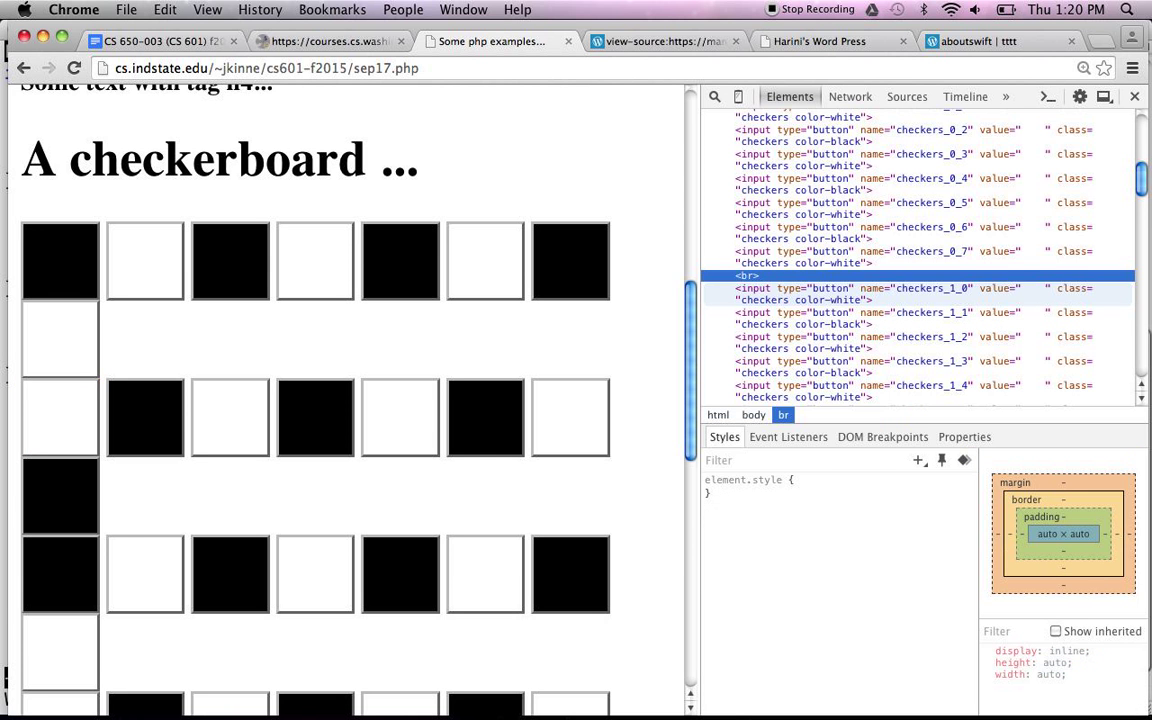
left_click(400, 260)
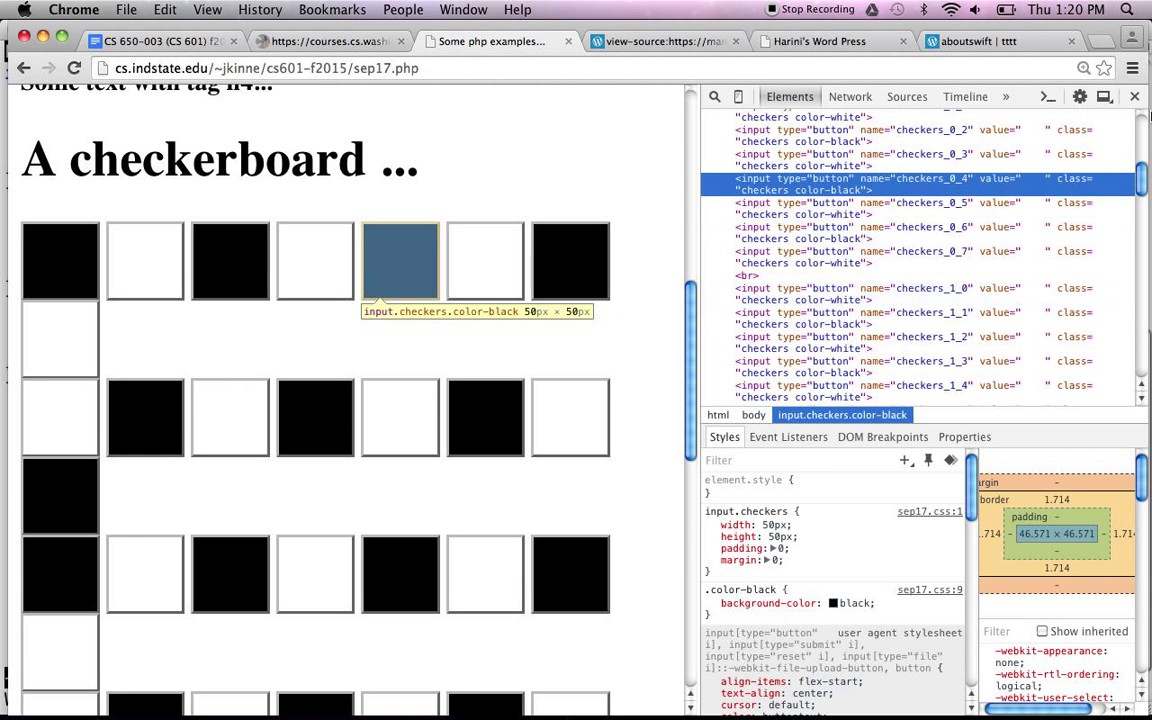
left_click(1134, 96)
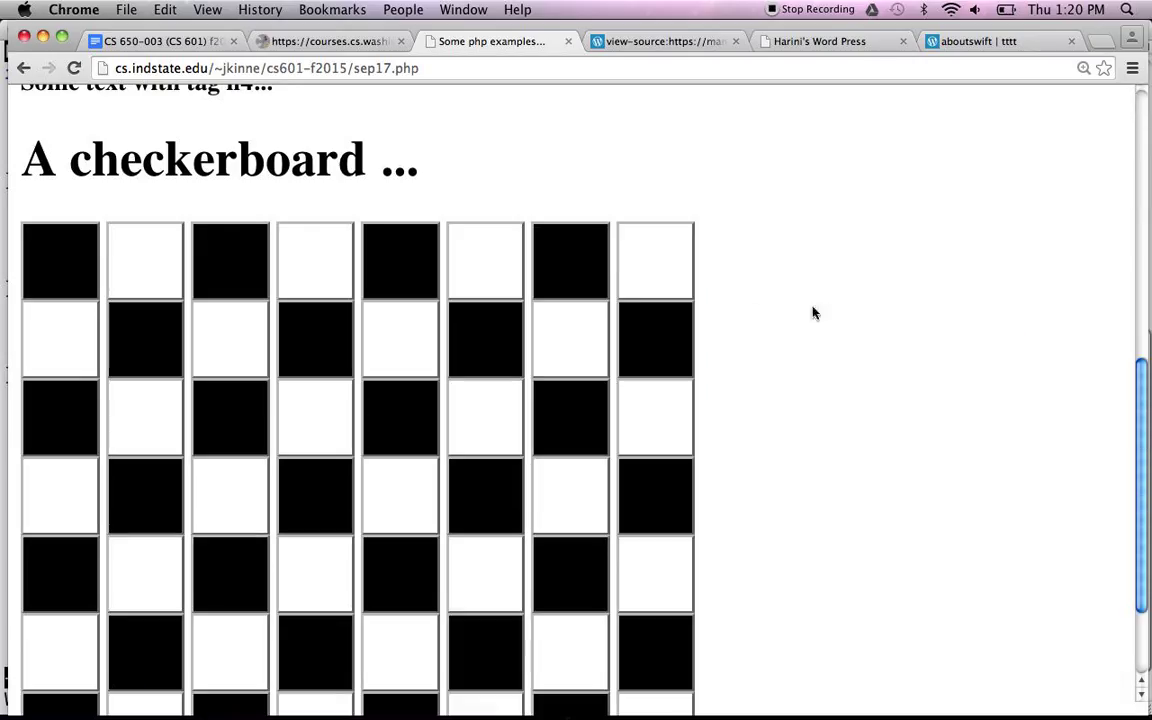
mouse_move(672, 282)
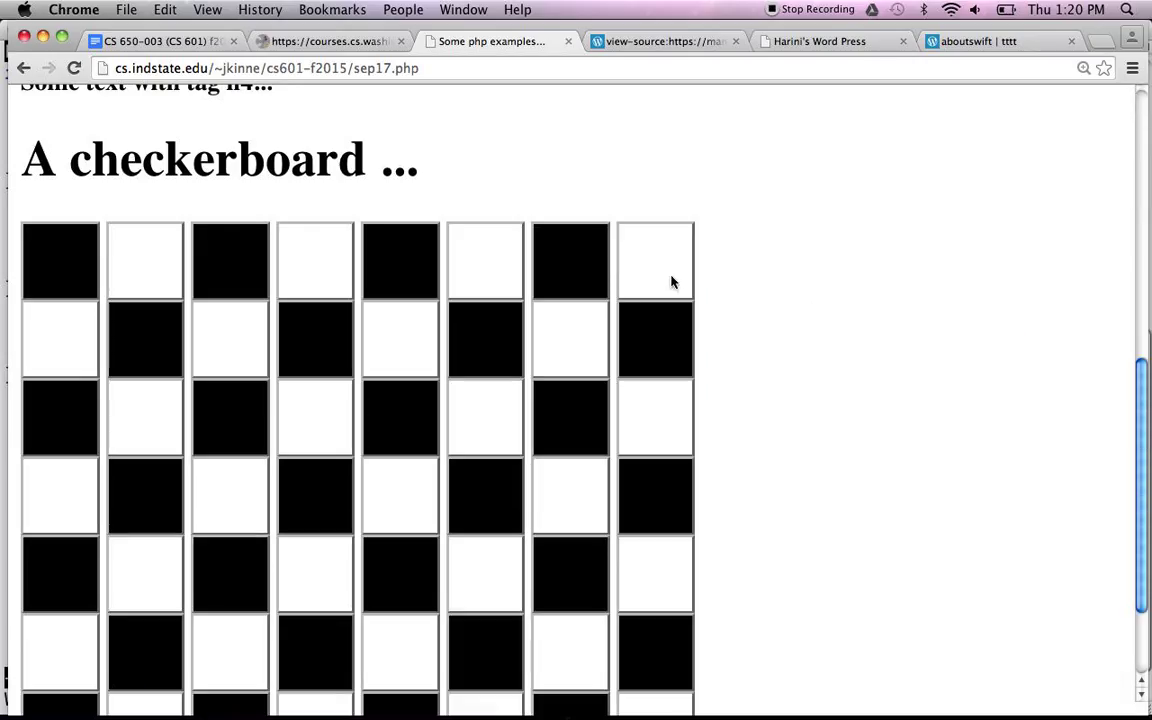
left_click(484, 260)
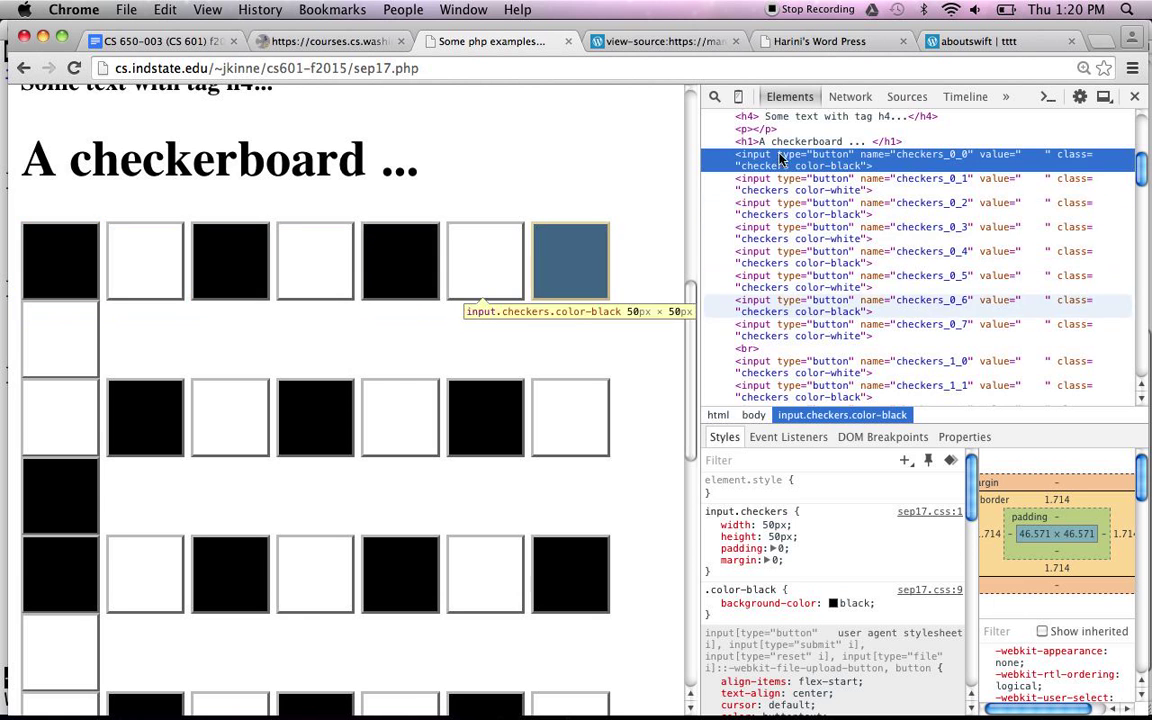
left_click(1134, 96)
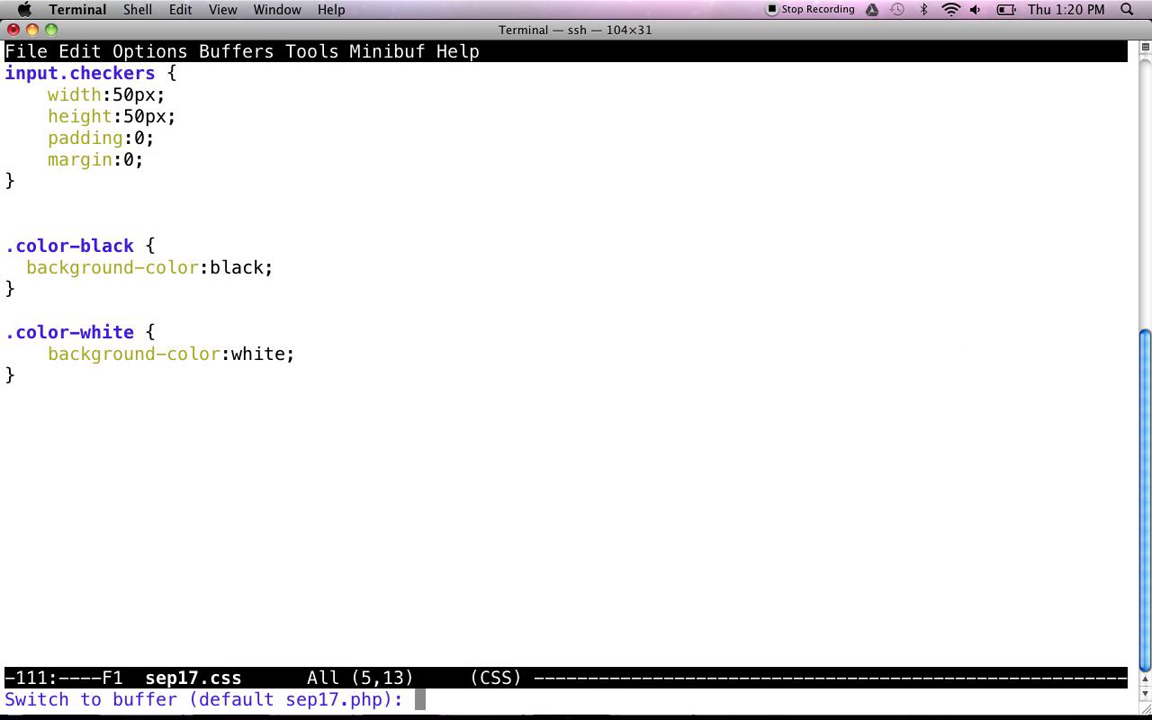
Switch the Emacs buffer to sep17.php to tighten the checkerboard output.
key("Return")
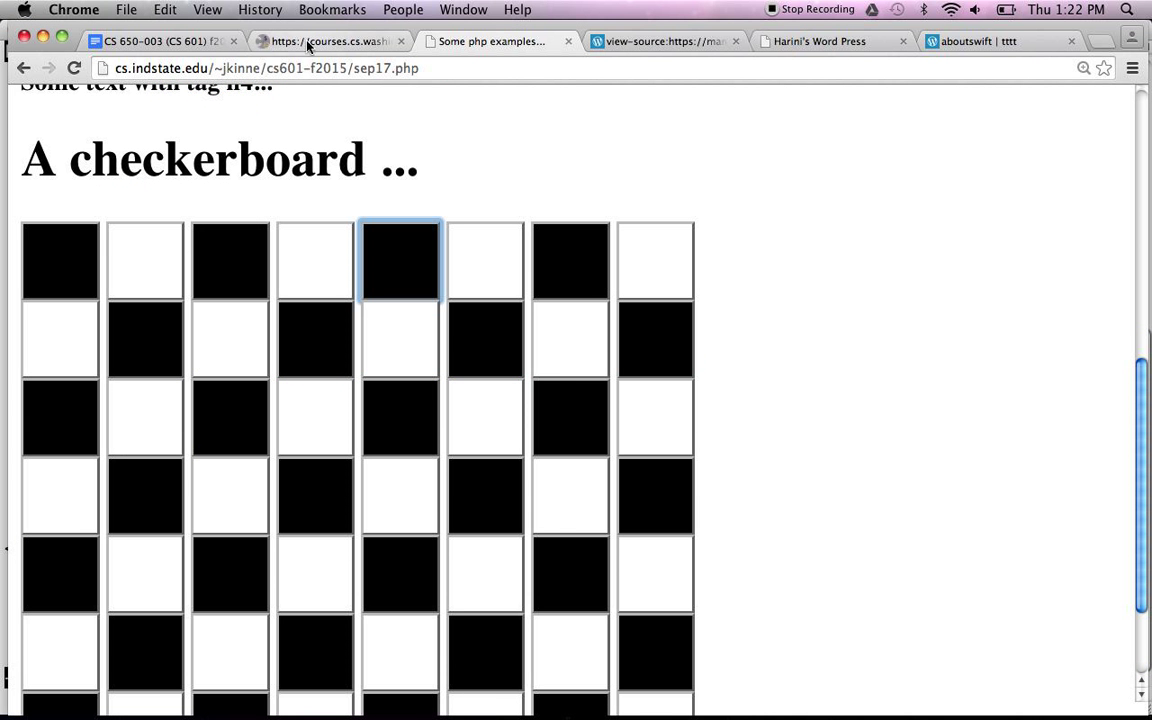
mouse_move(880, 136)
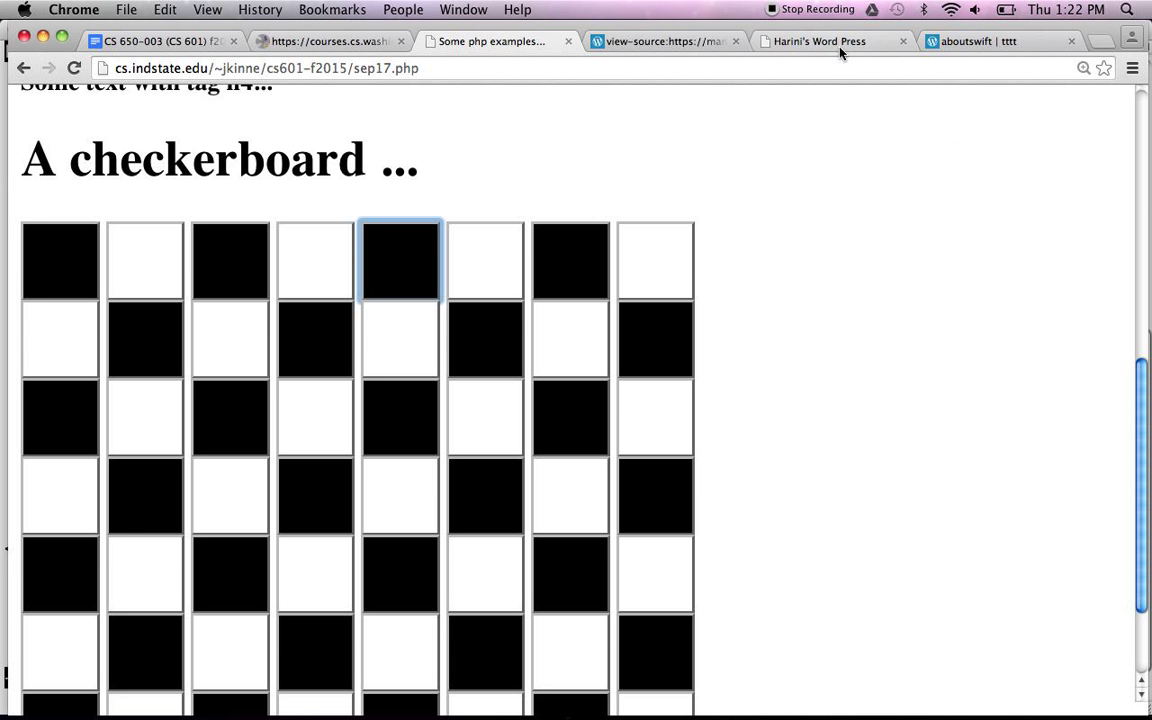
View the student's WordPress-style home page, then return to the PHP examples page.
left_click(820, 40)
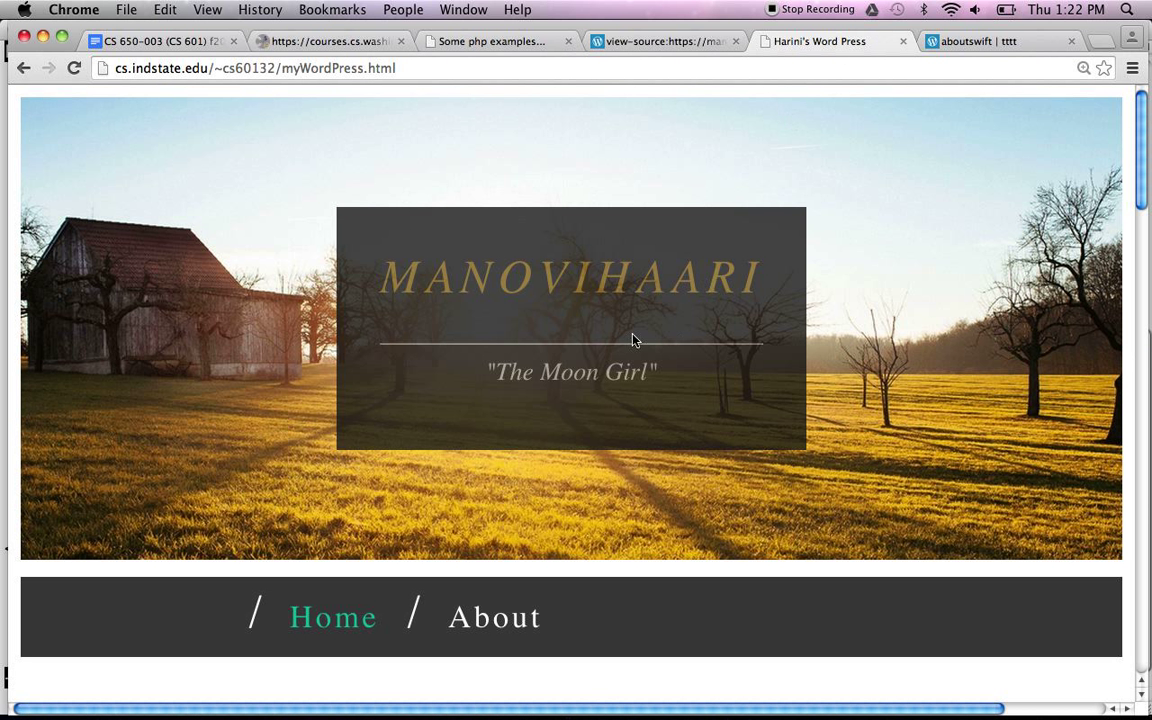
mouse_move(988, 56)
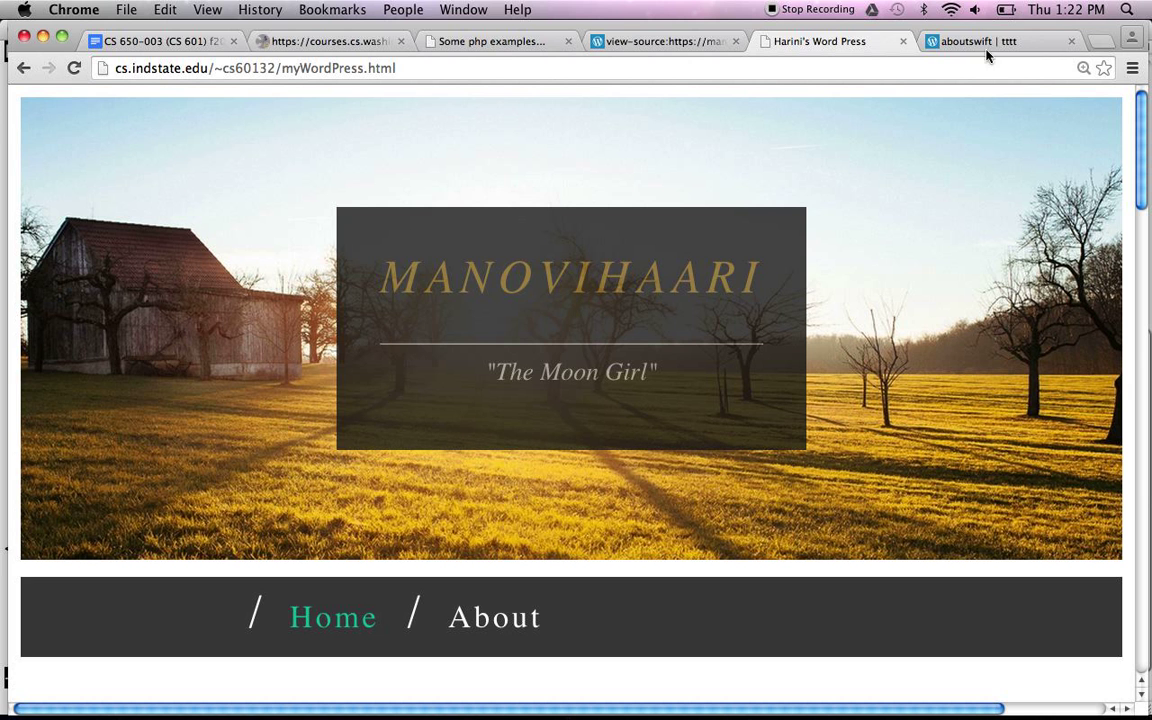
mouse_move(1004, 248)
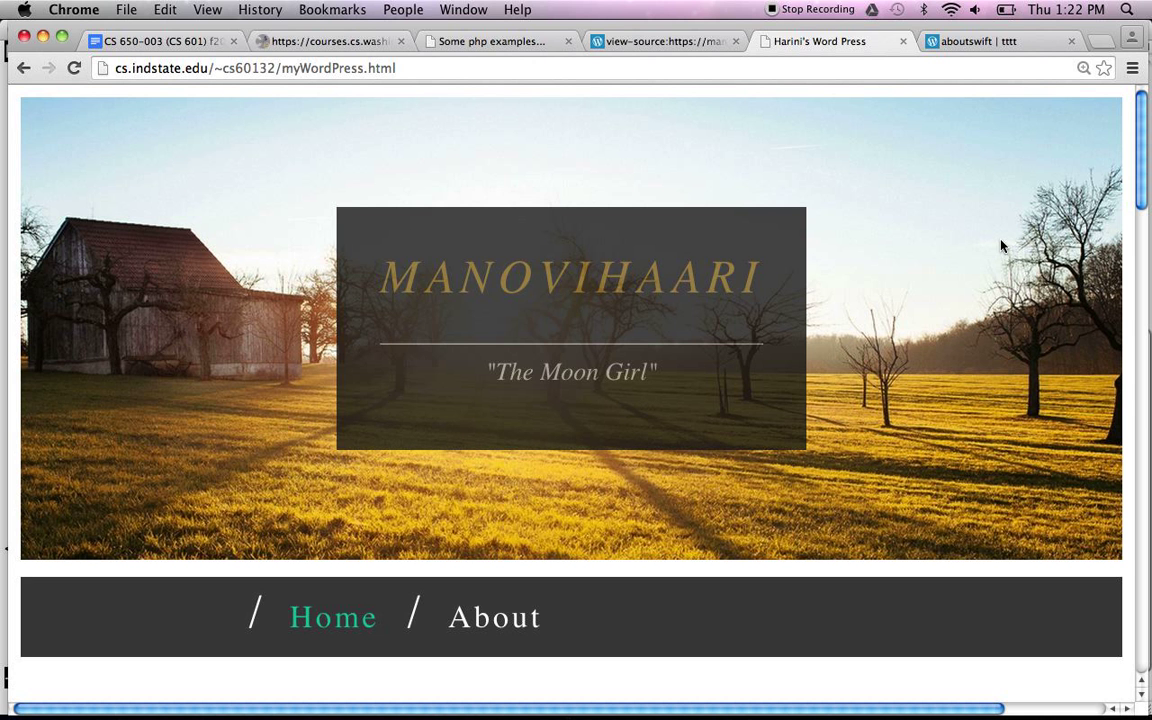
mouse_move(716, 62)
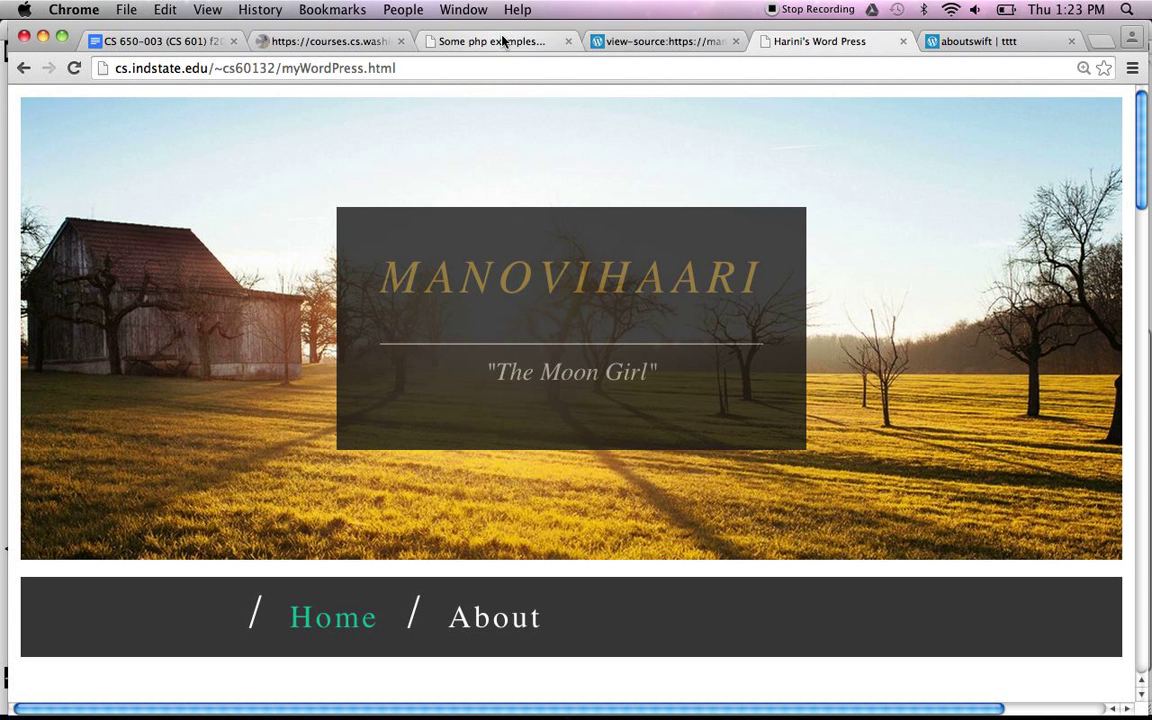
left_click(490, 40)
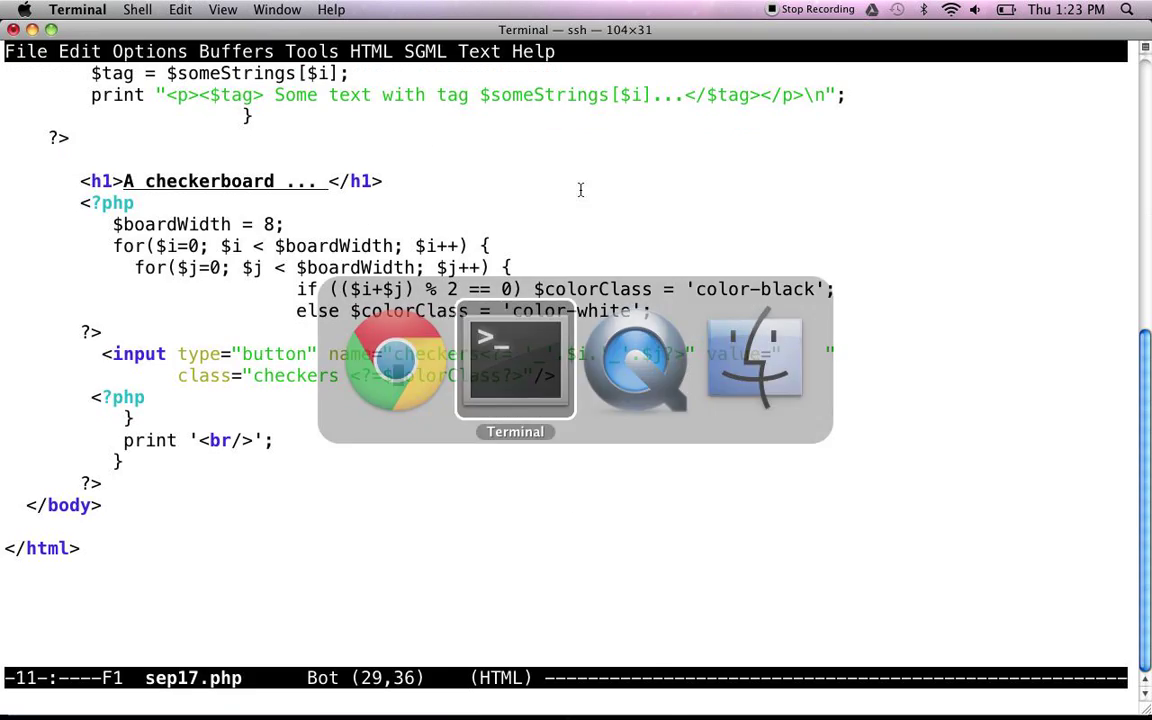
Bring the Terminal with sep17.php in Emacs to the front.
left_click(394, 360)
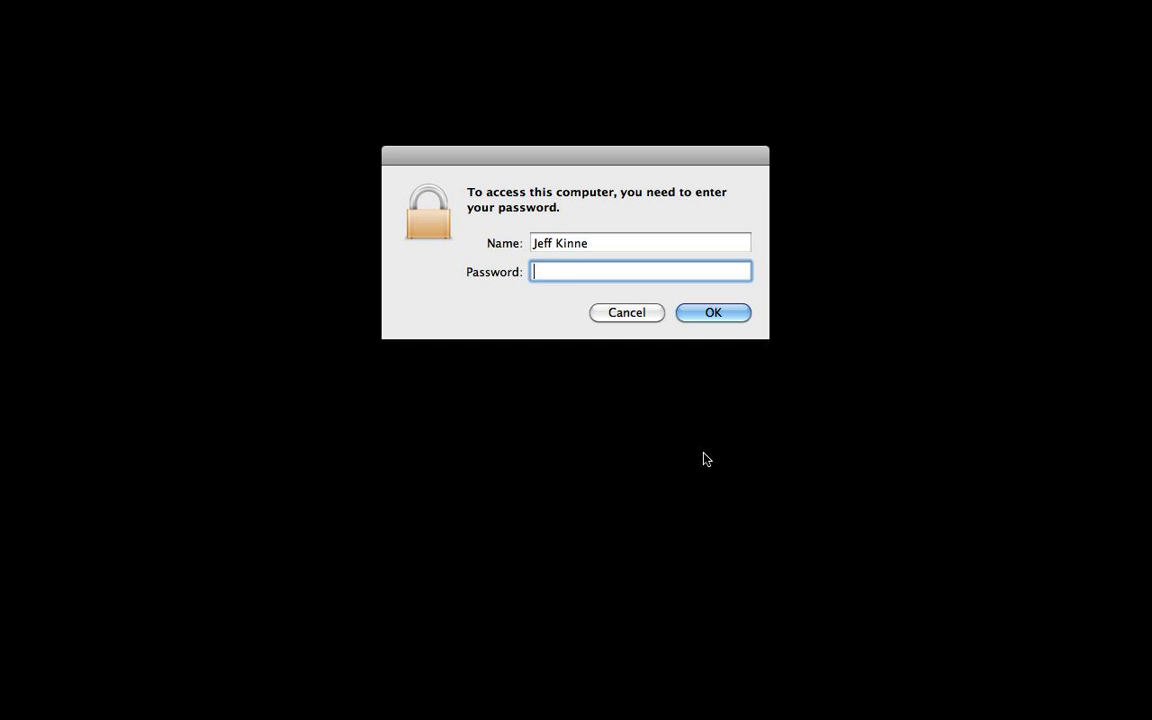
Enter the account password and unlock the Mac to restore the Terminal session.
type("password")
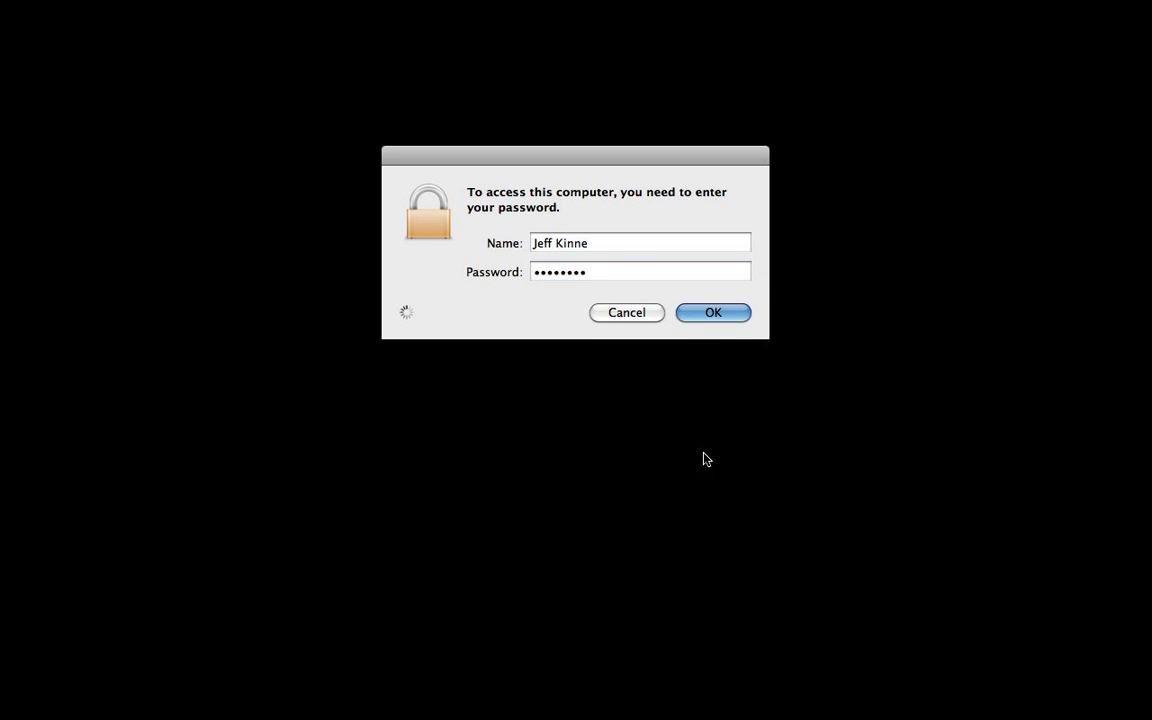
left_click(712, 312)
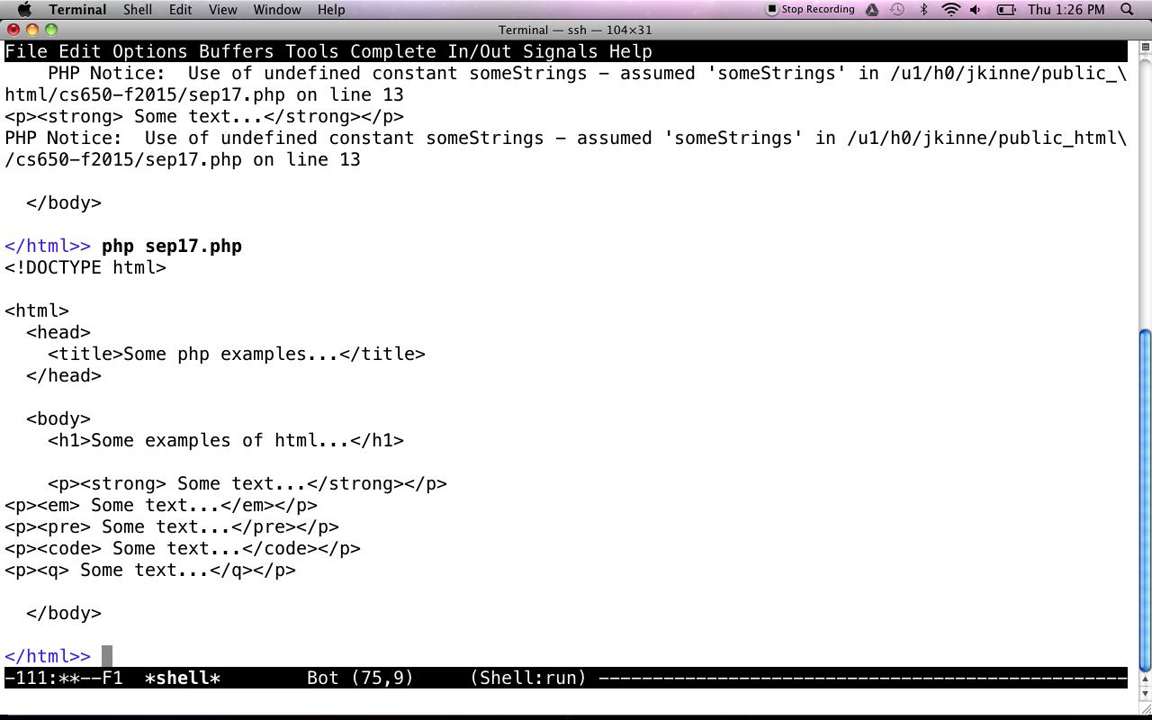
Run php sep17.php > sep17.html at the shell prompt and go over to Chrome.
type("php sep")
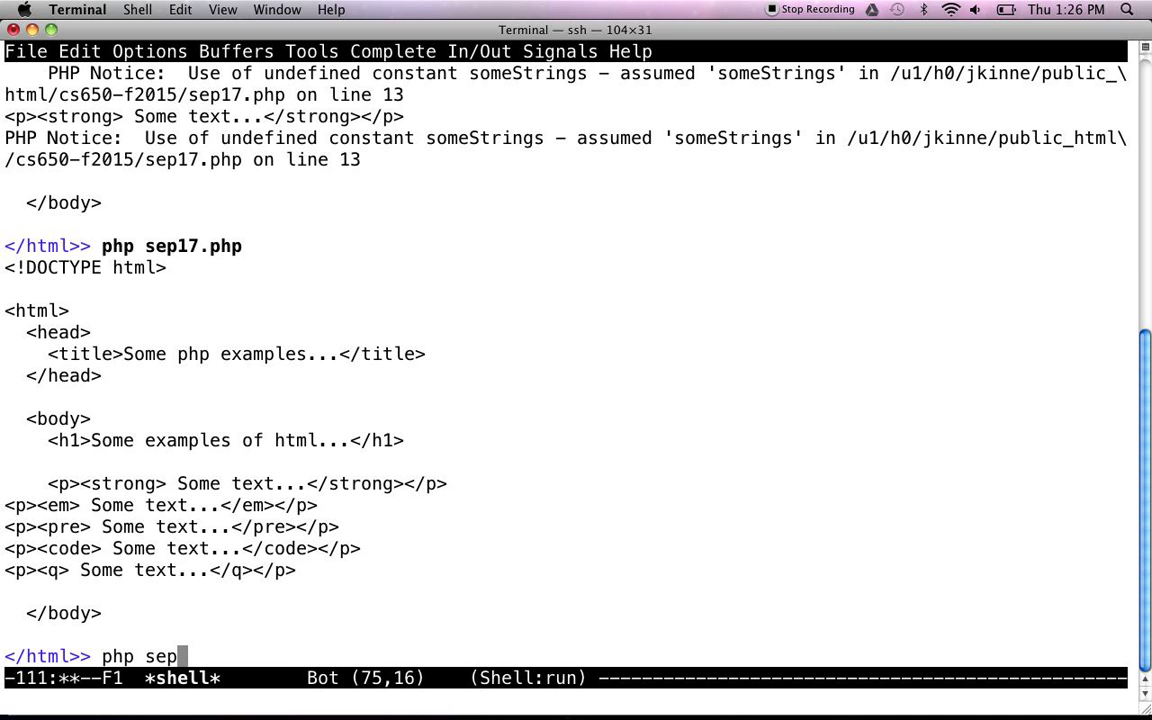
type("17.php >")
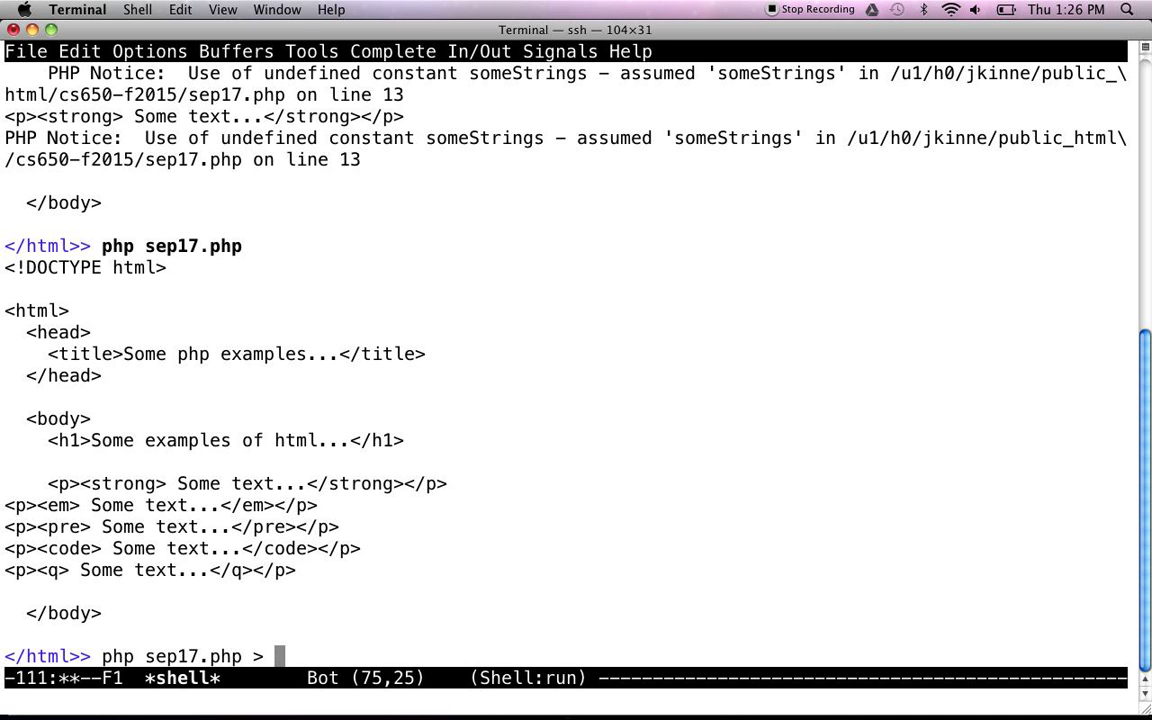
type("sep17.html")
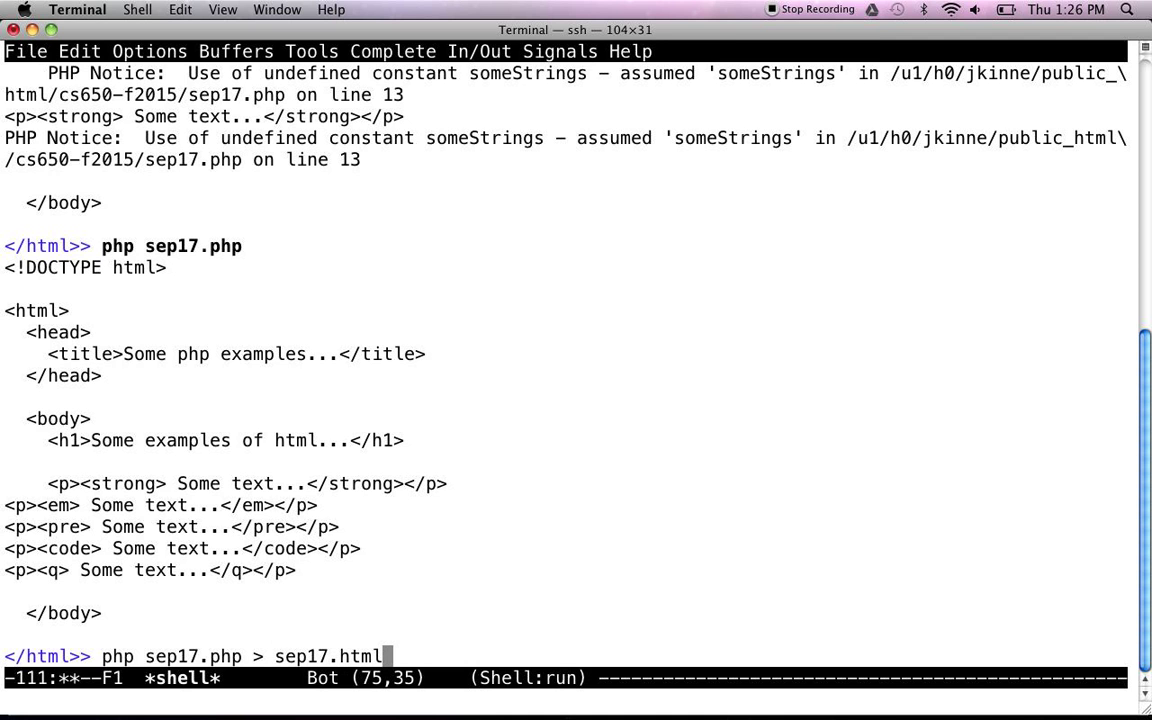
mouse_move(740, 8)
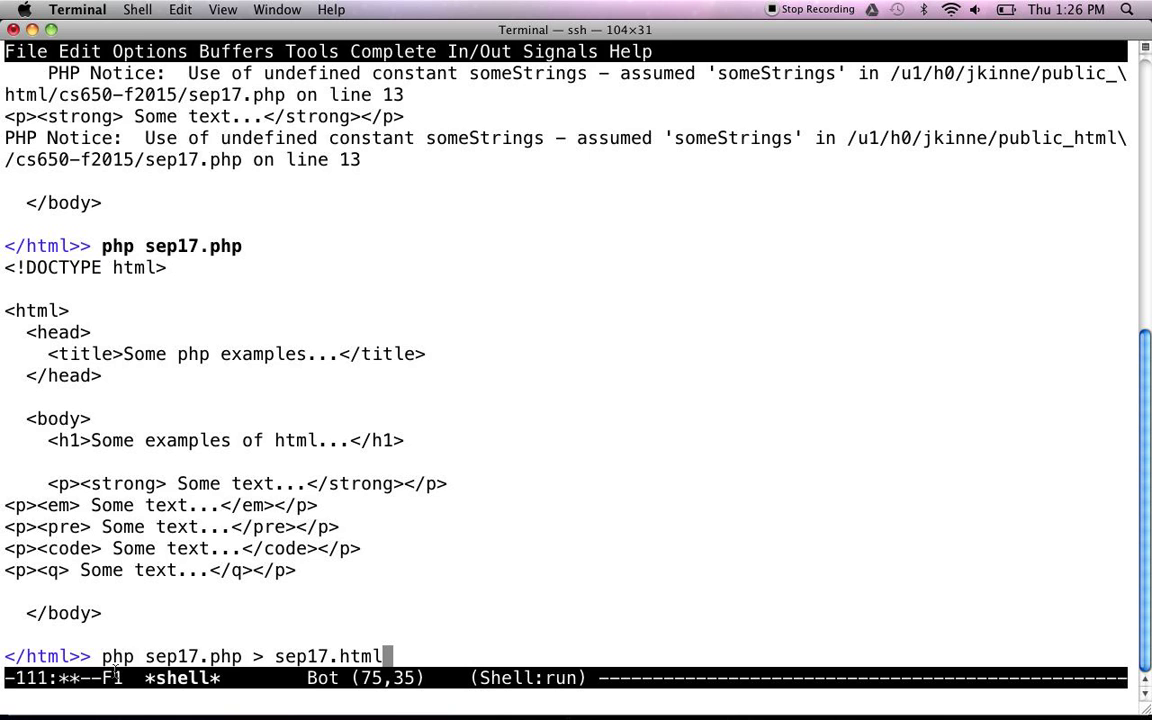
double_click(172, 656)
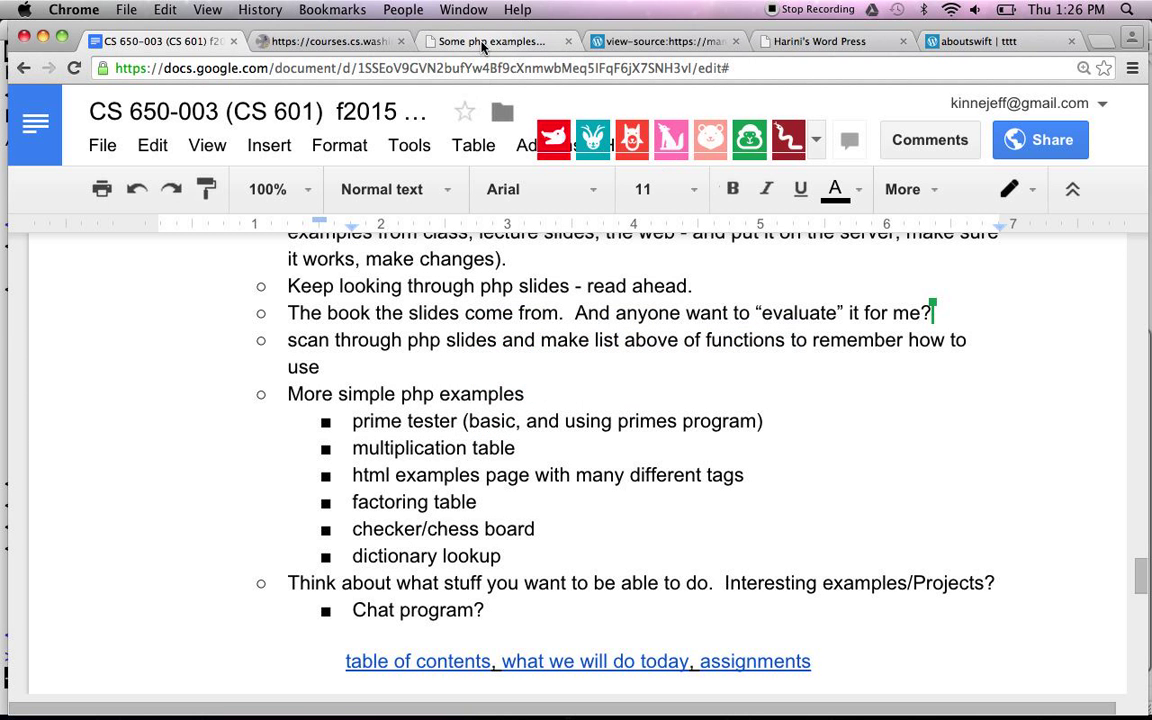
Review the regenerated sep17 examples page, glance at the lecture notes, and return to the examples.
left_click(490, 40)
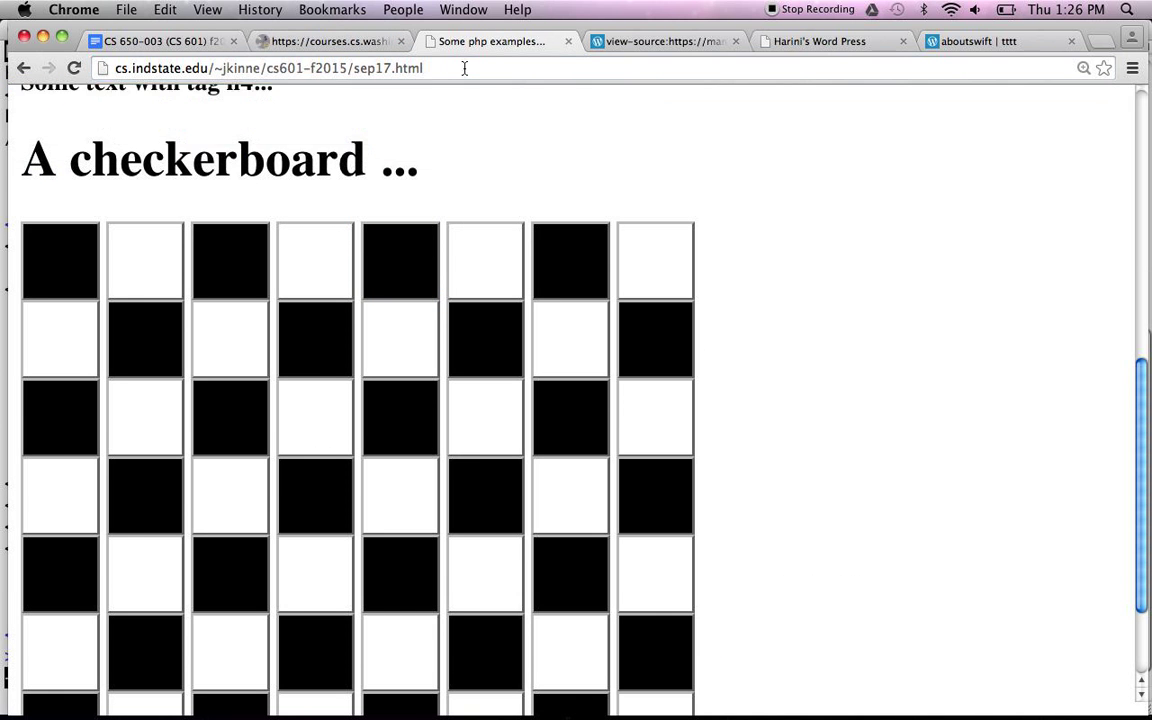
scroll("down", 3)
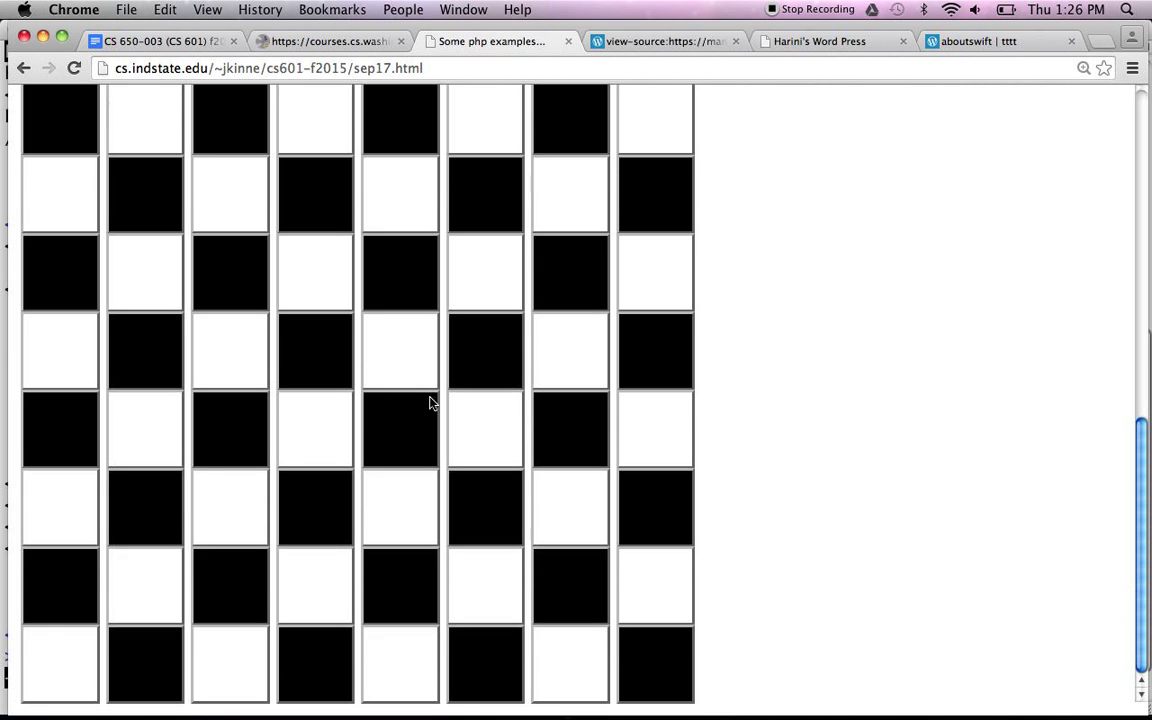
scroll("up", 3)
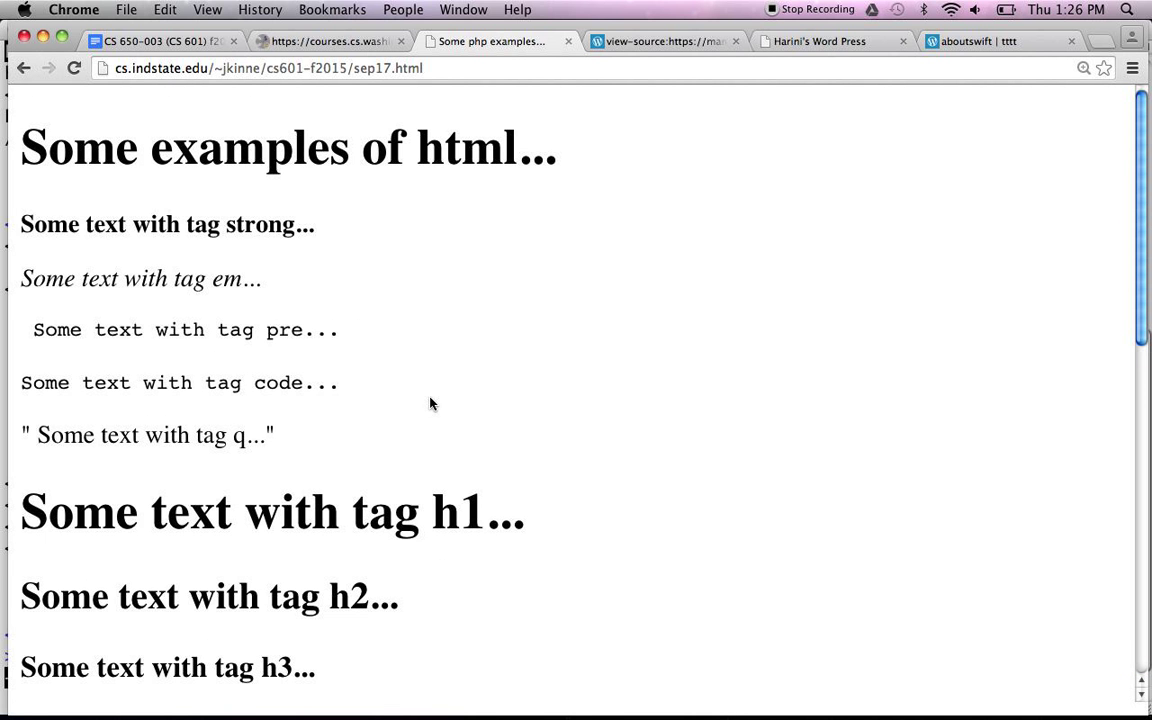
mouse_move(404, 332)
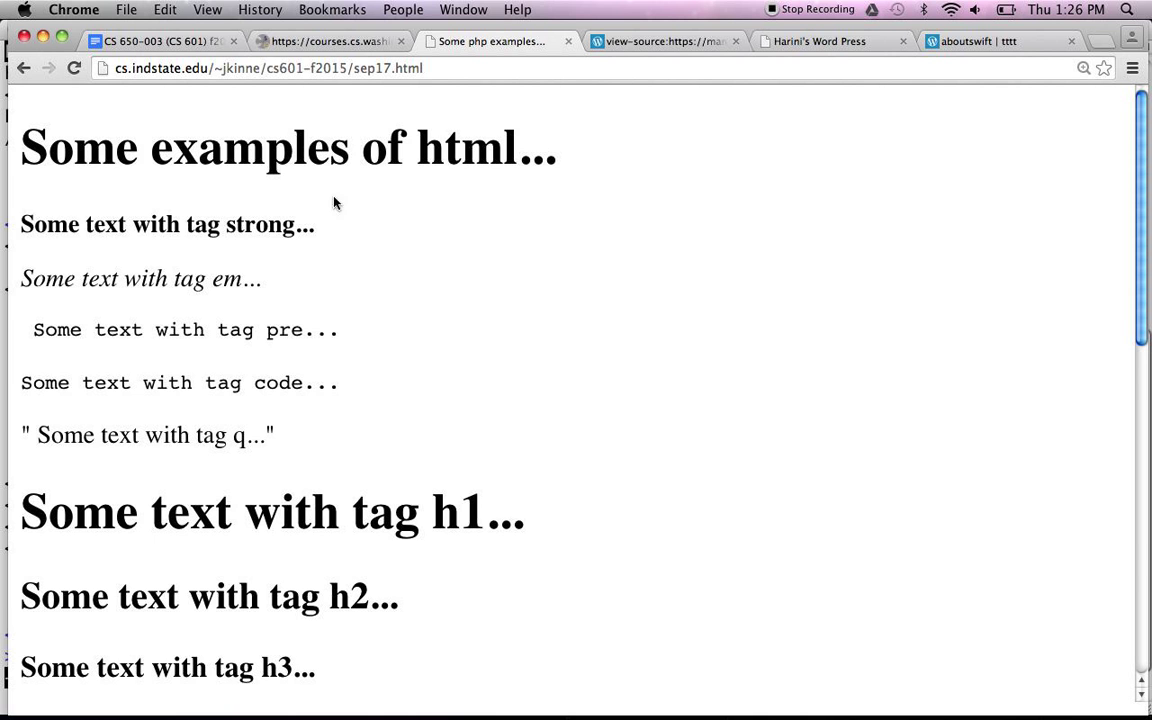
mouse_move(420, 236)
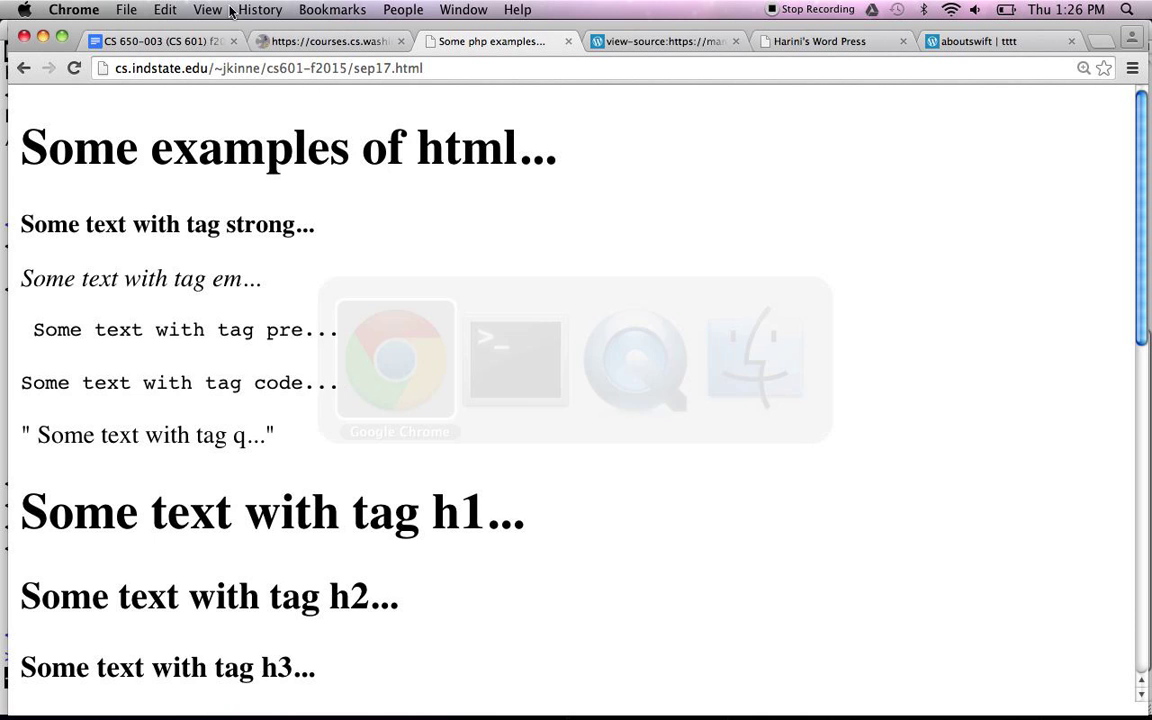
left_click(150, 40)
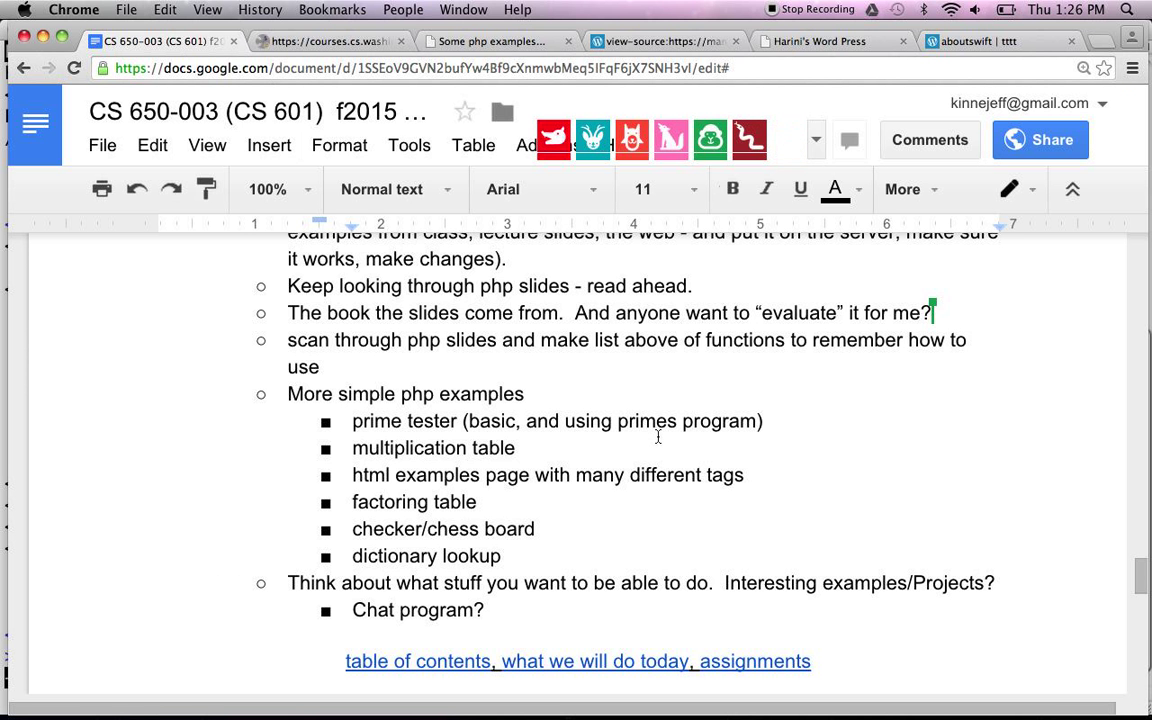
scroll("down", 3)
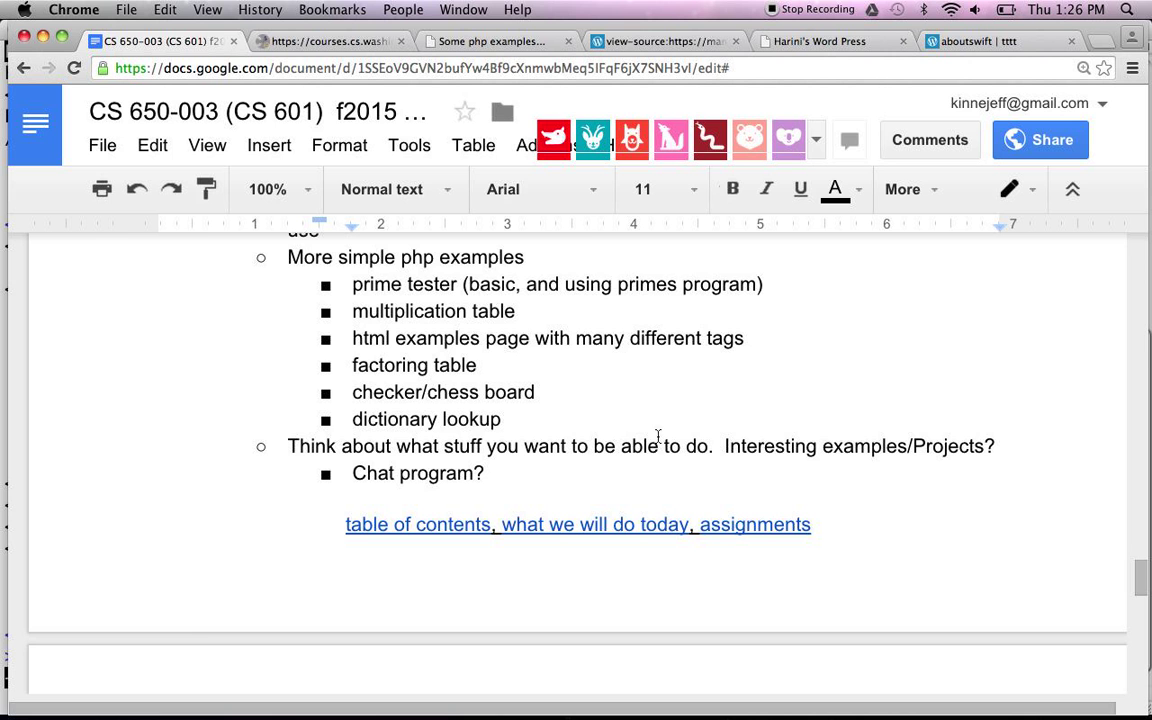
left_click(330, 40)
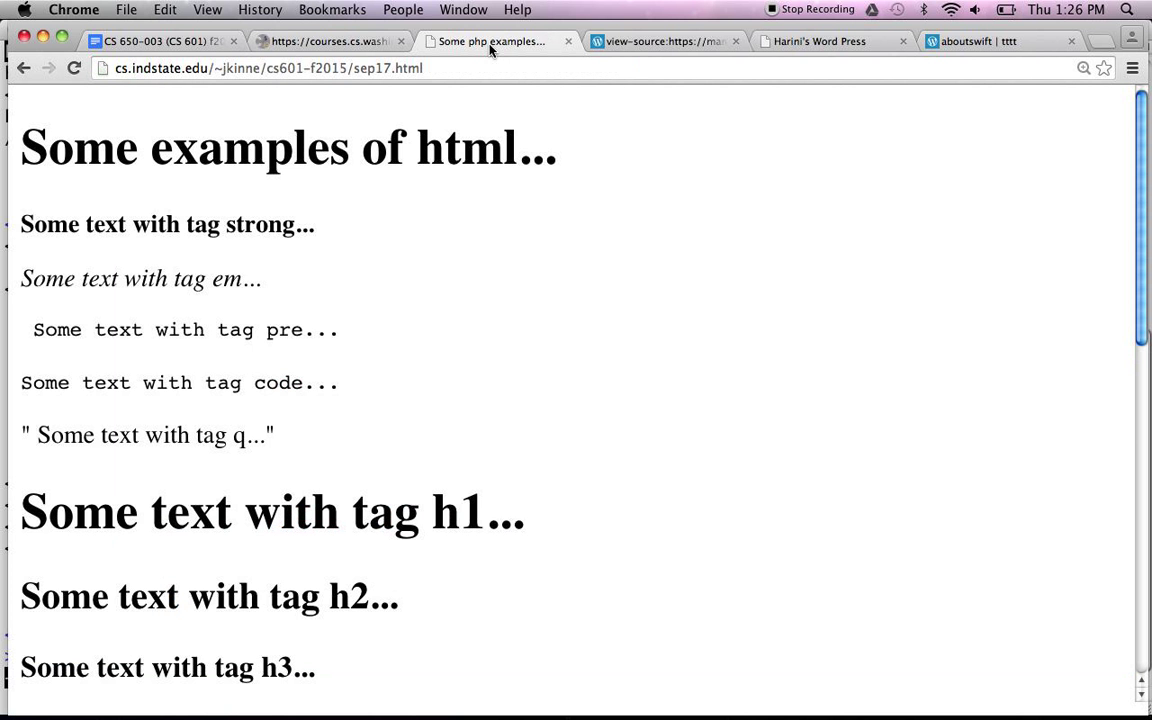
mouse_move(550, 244)
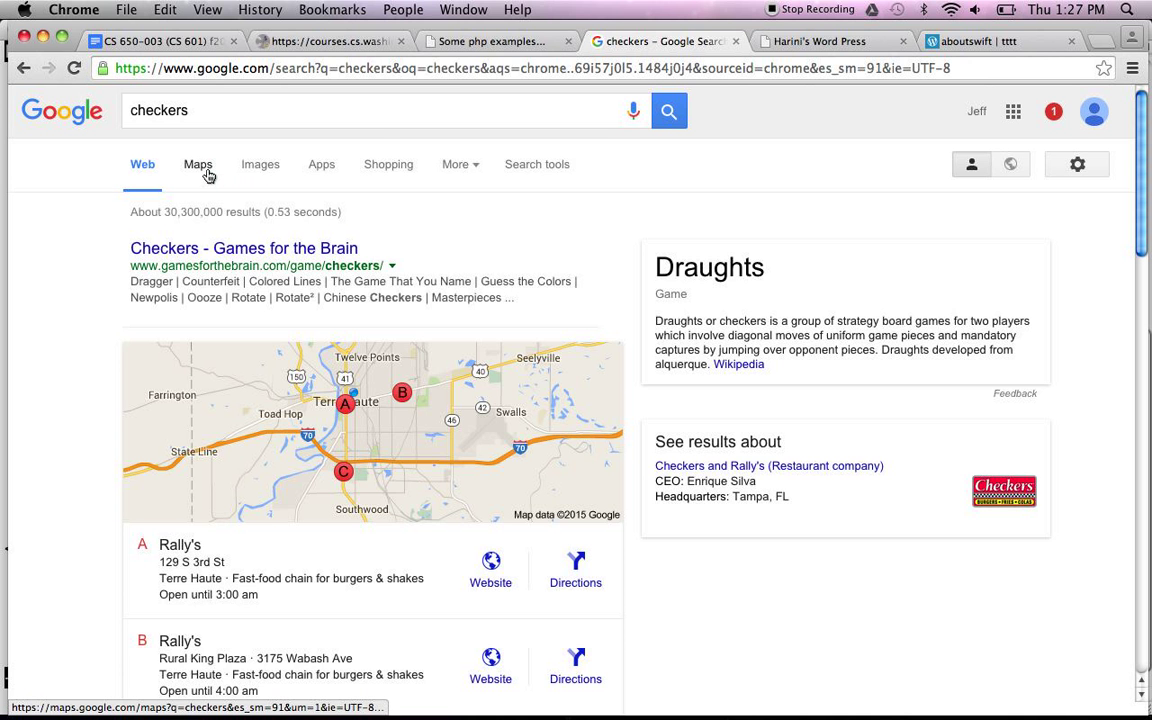
Show Google image results for the checkers search.
left_click(260, 164)
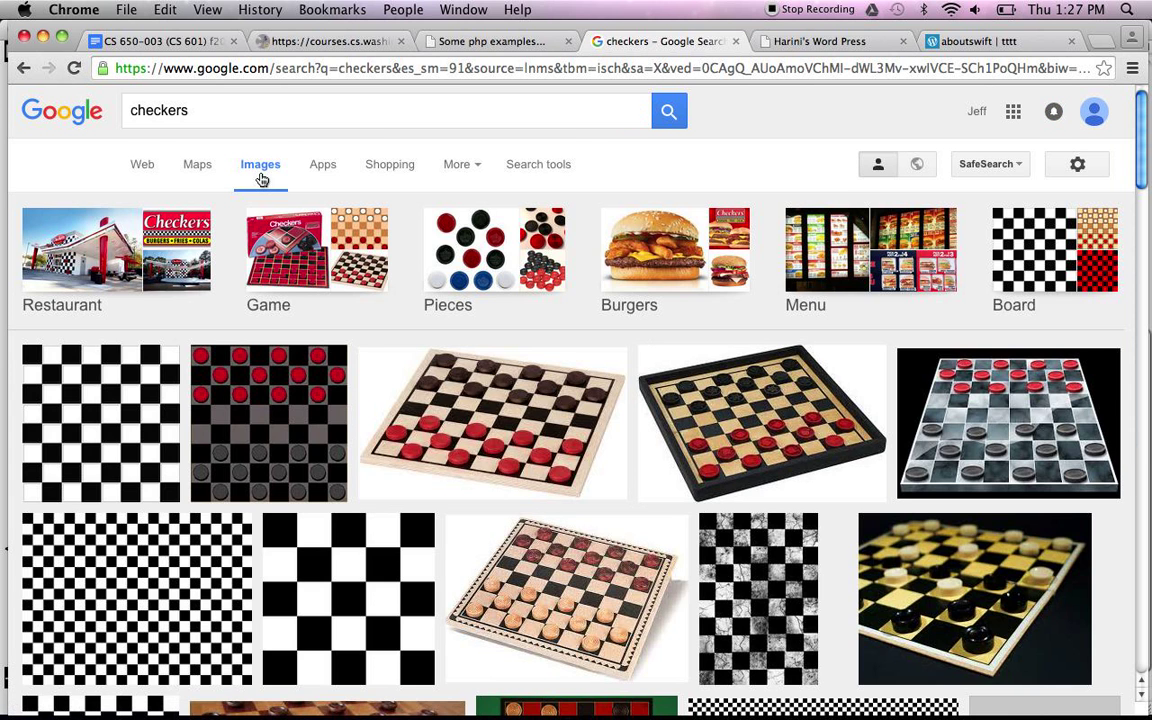
mouse_move(292, 398)
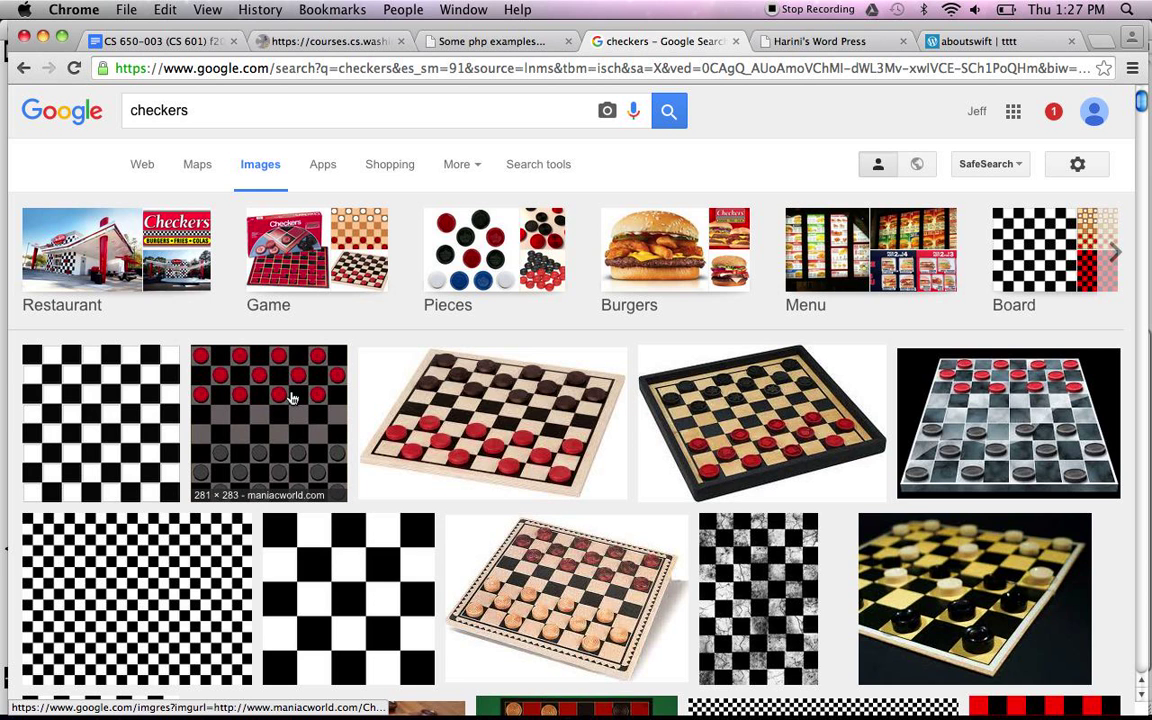
mouse_move(204, 364)
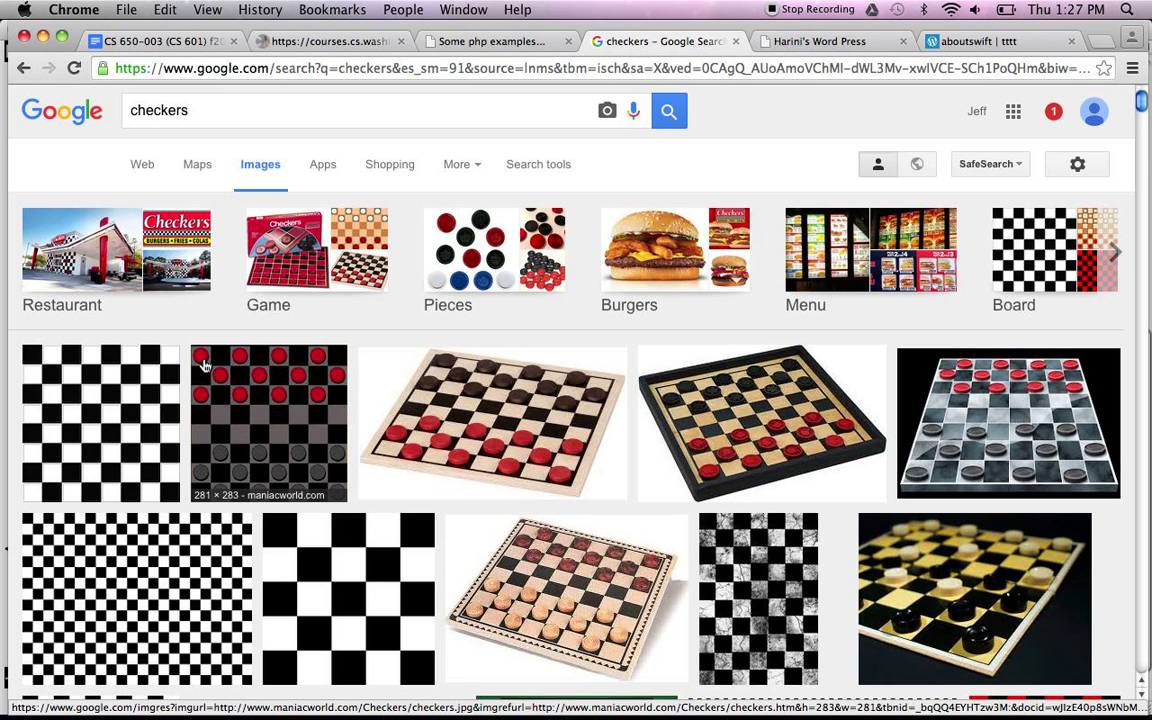
mouse_move(258, 400)
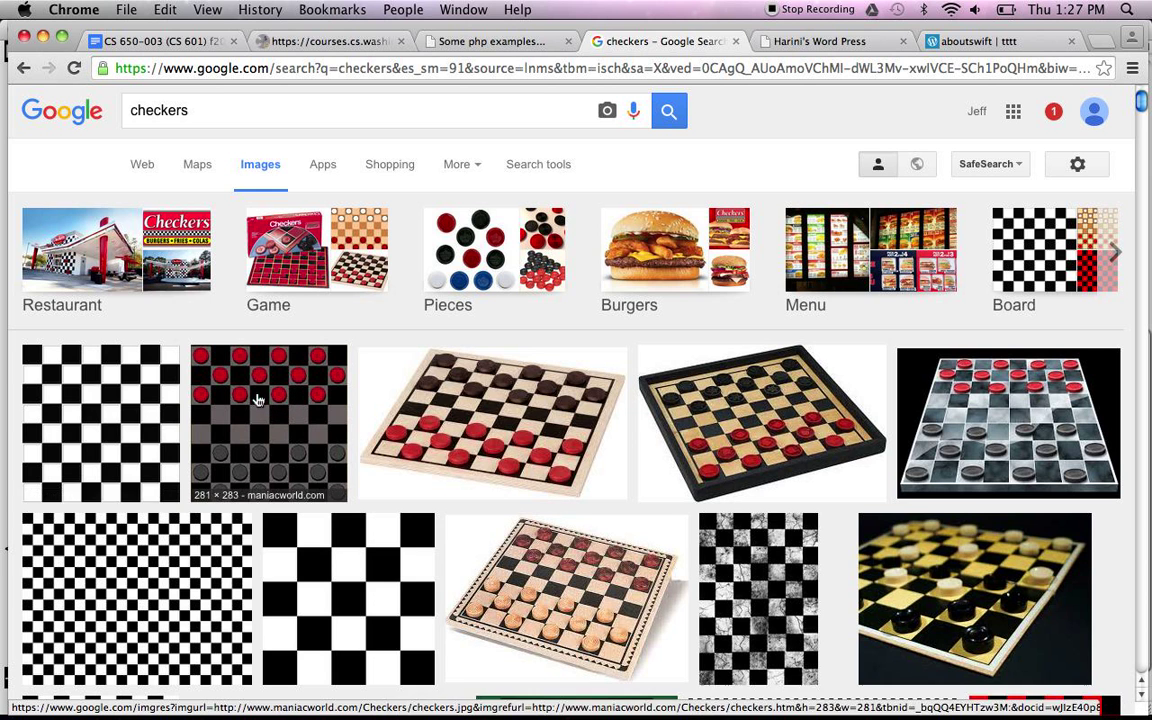
mouse_move(908, 432)
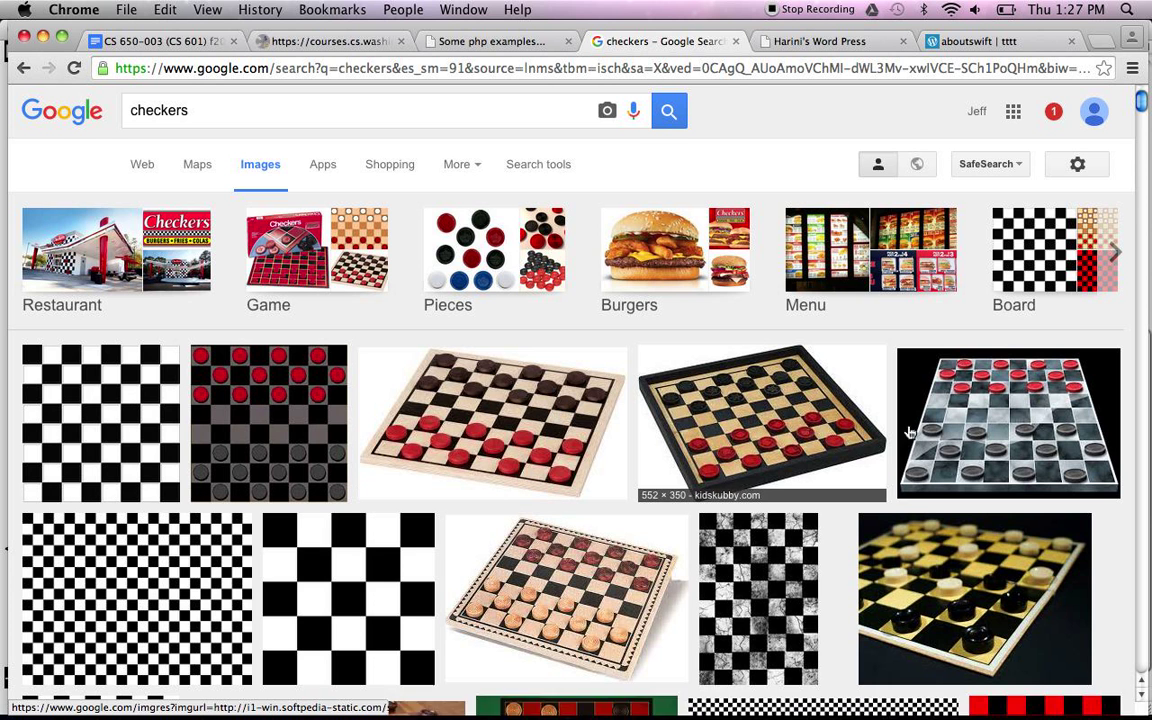
mouse_move(586, 420)
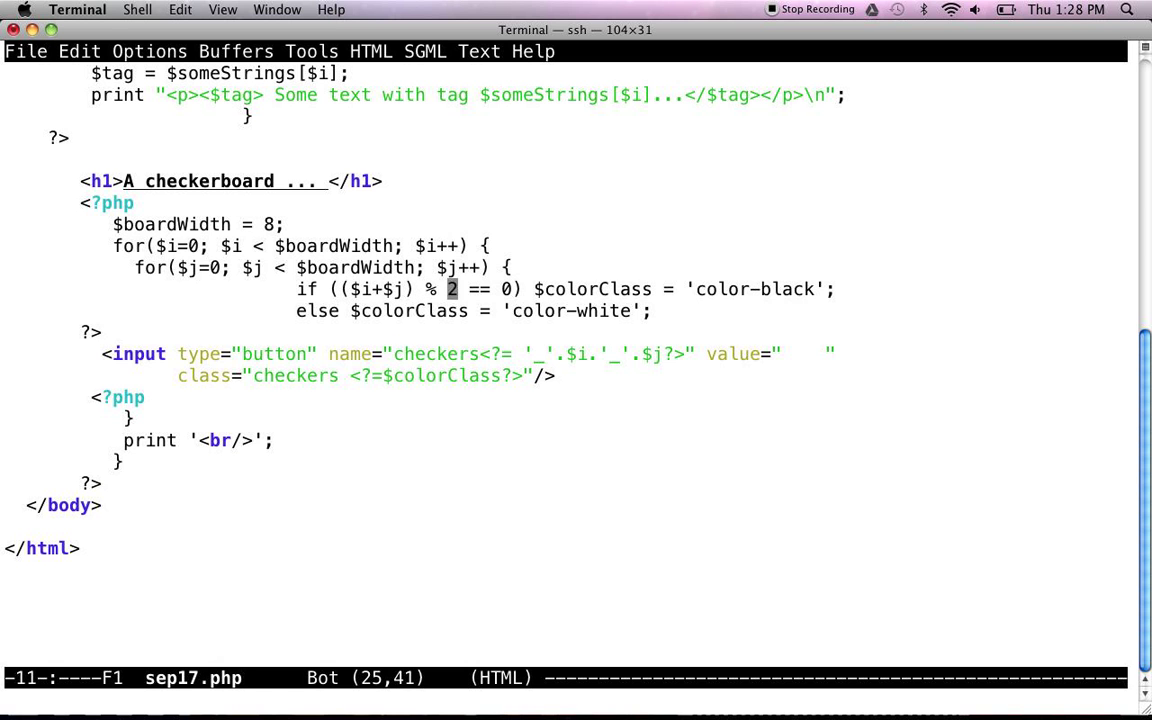
Change the parity test to ($i+$j) % 2 != 0 in sep17.php.
type("!")
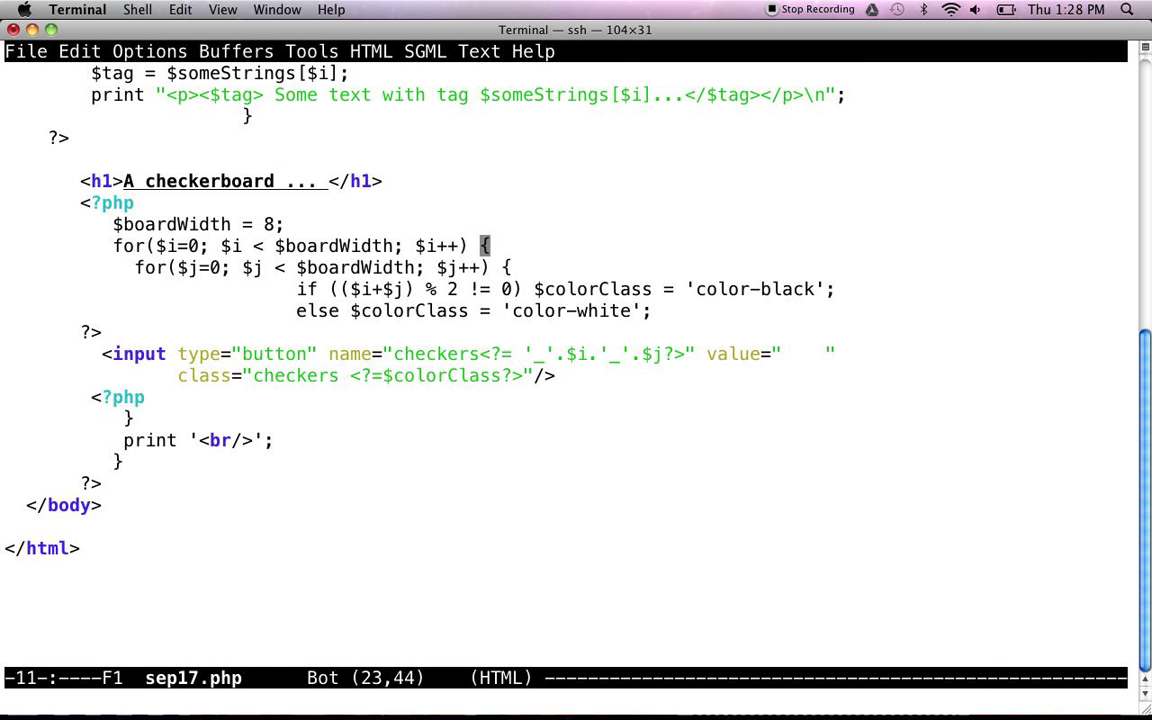
mouse_move(488, 354)
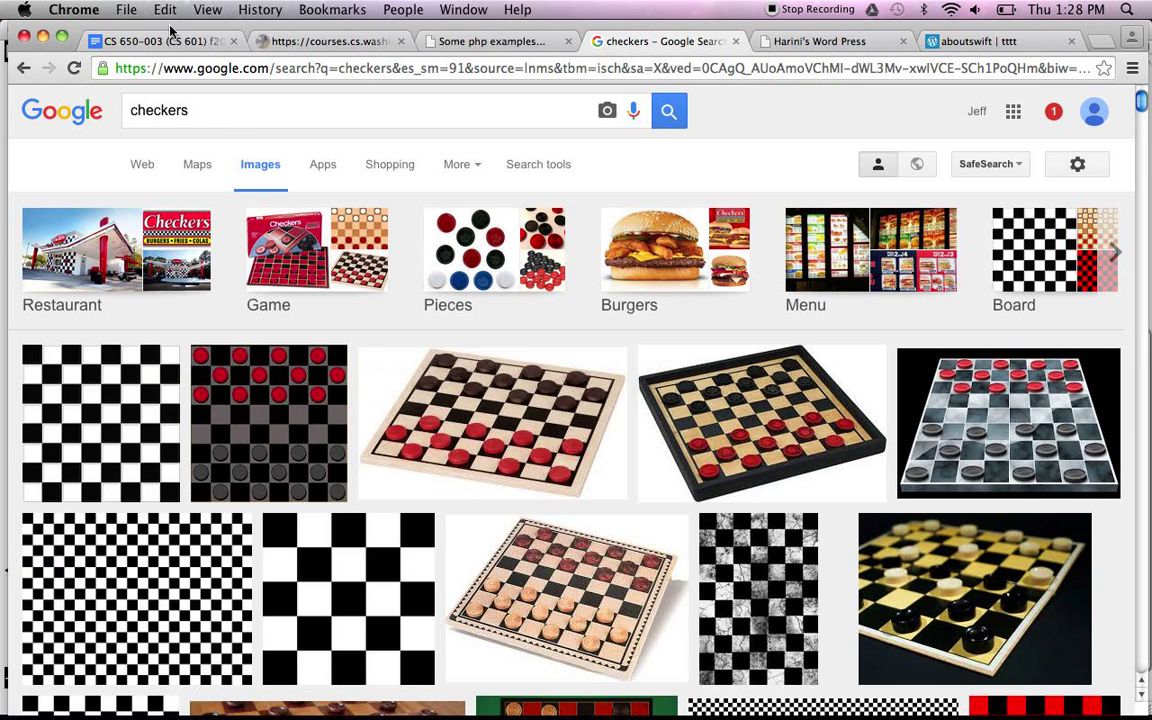
Return to the generated checkerboard page to check the square colouring.
left_click(492, 40)
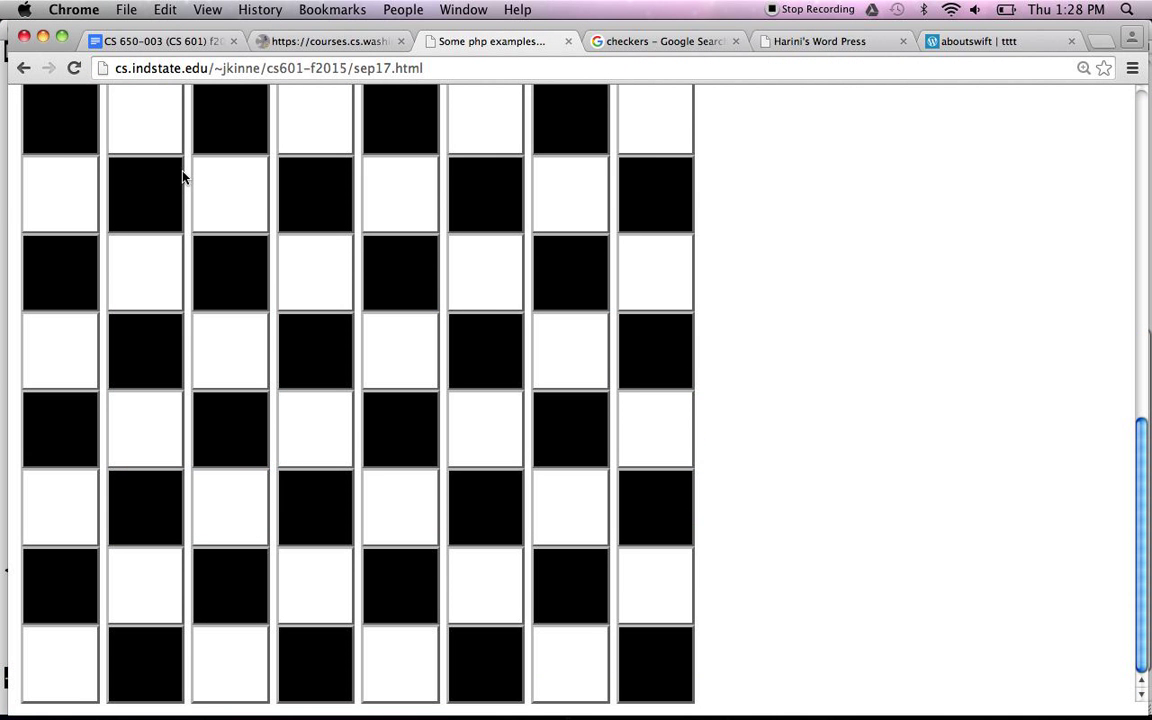
mouse_move(96, 140)
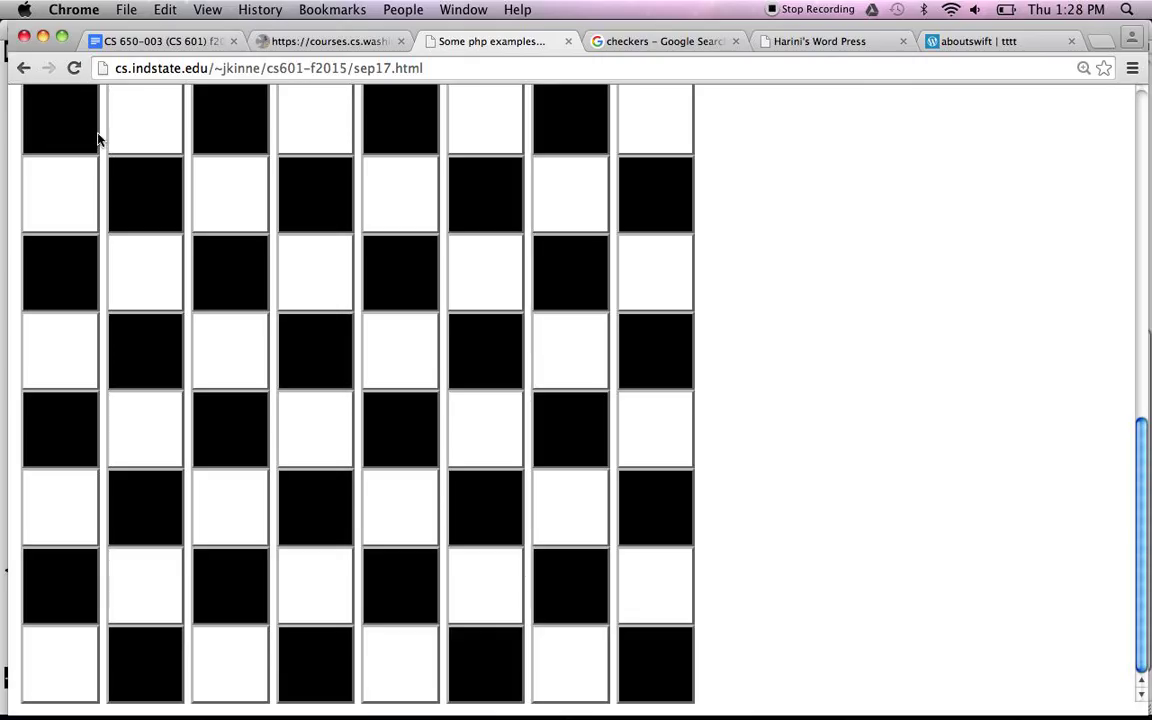
mouse_move(144, 138)
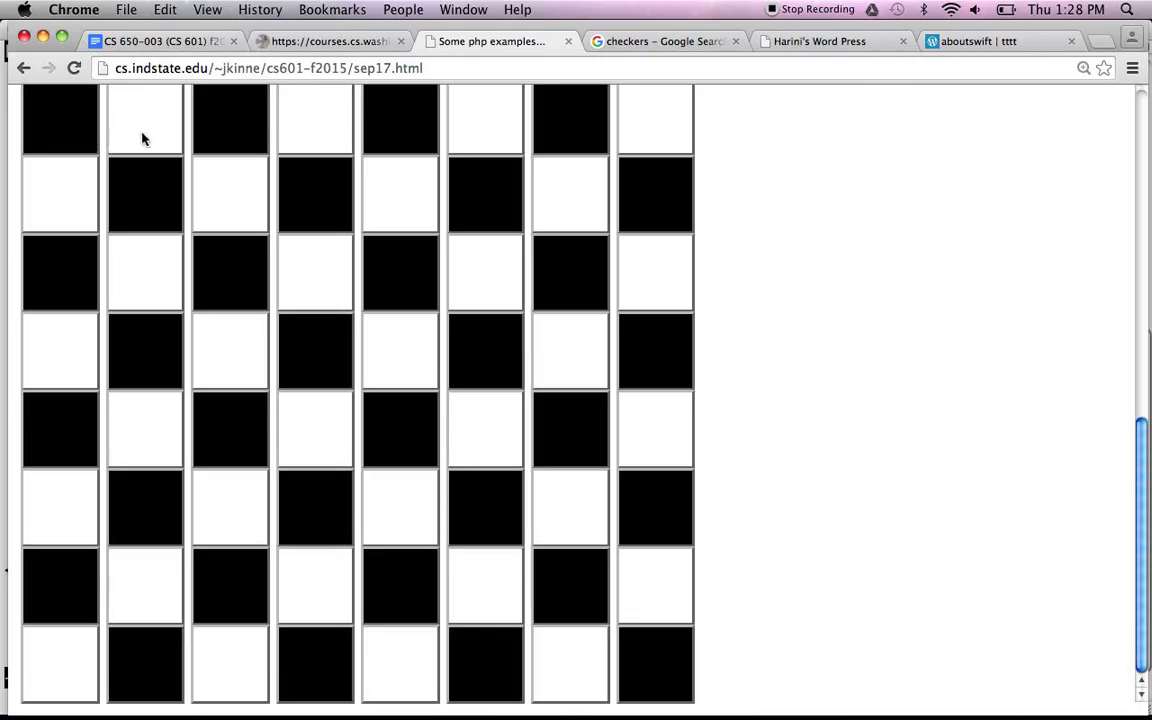
mouse_move(164, 140)
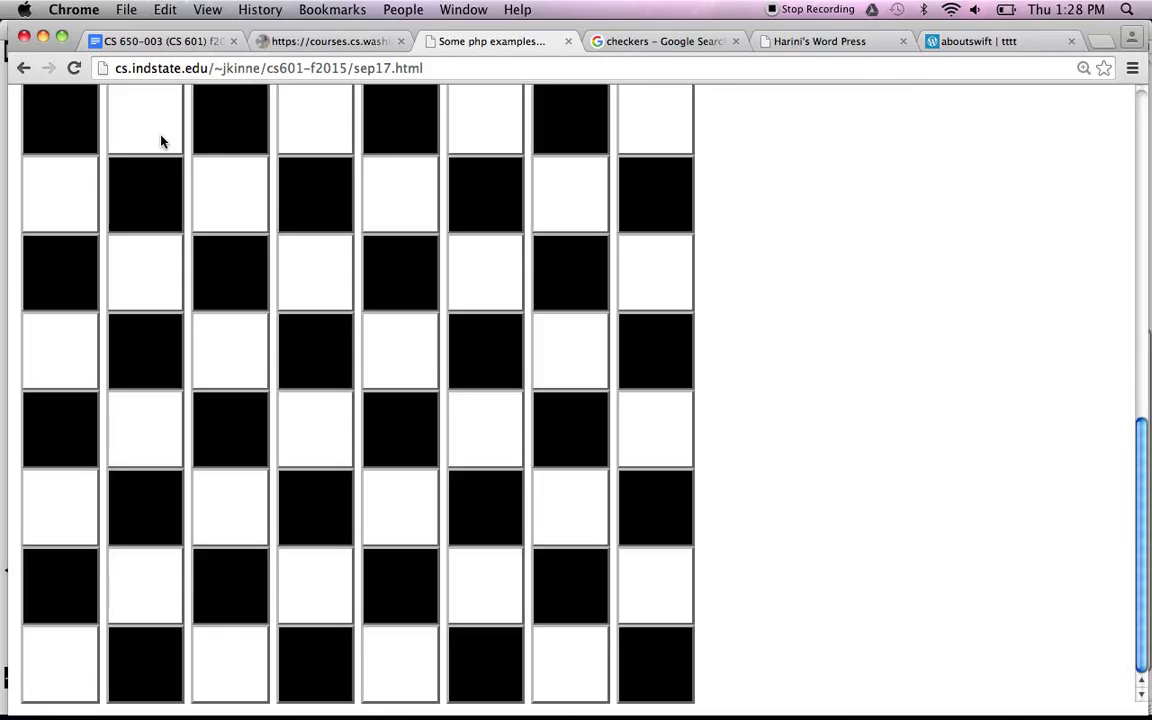
mouse_move(104, 136)
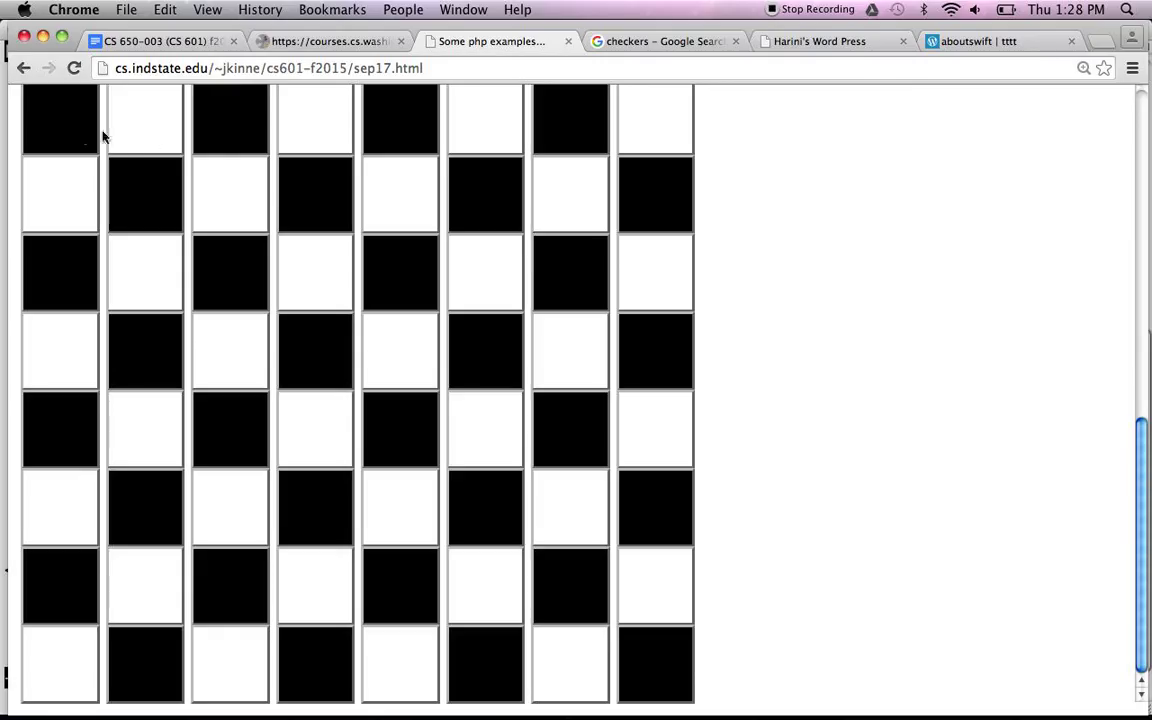
mouse_move(156, 144)
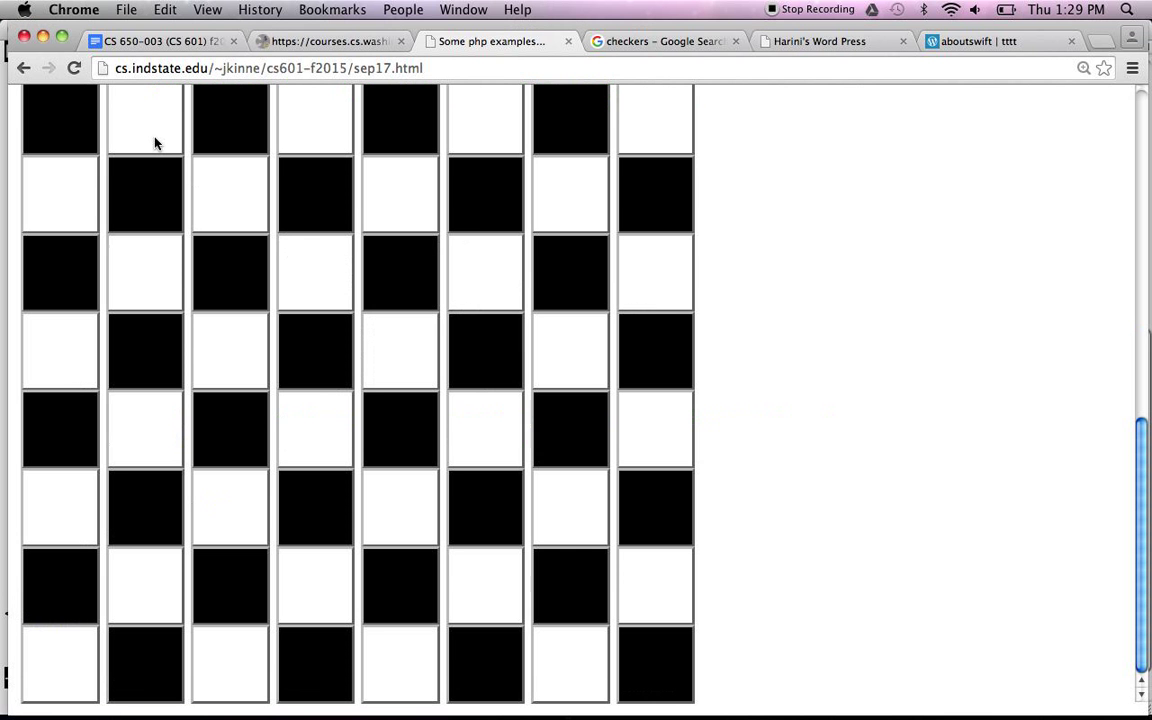
mouse_move(172, 136)
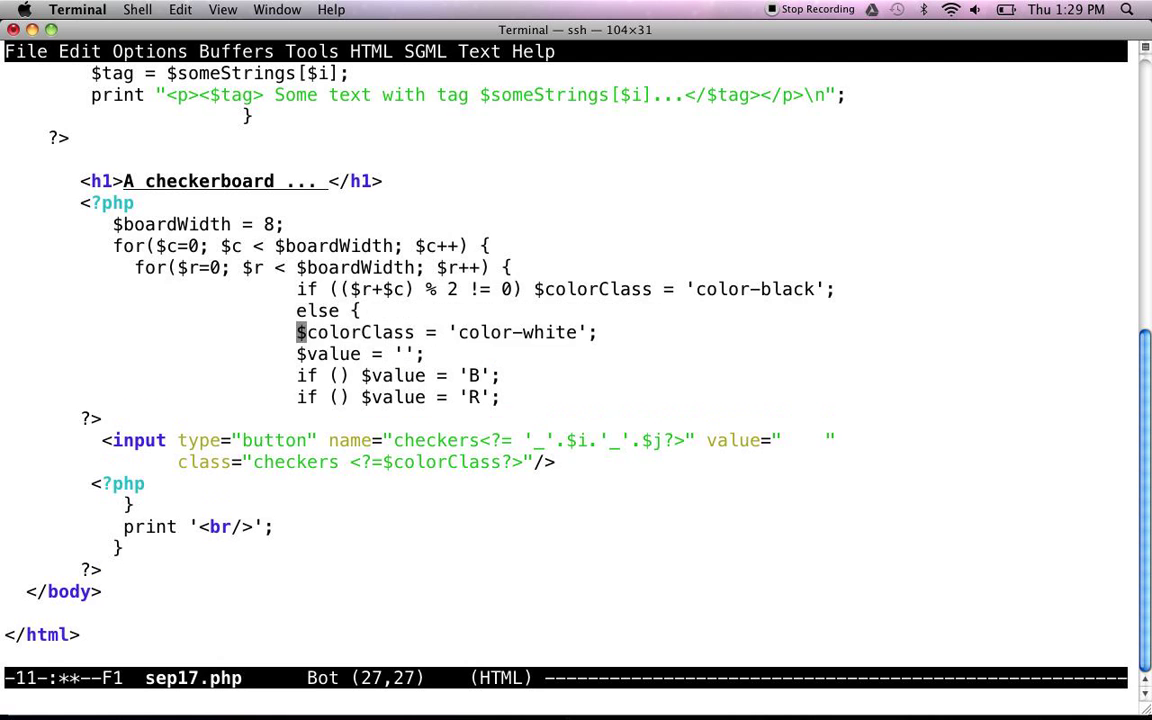
Add if ($r < 3) $value = 'B'; and if ($r >= $boardWidth-3) $value = 'R'; to the loop.
key("Return")
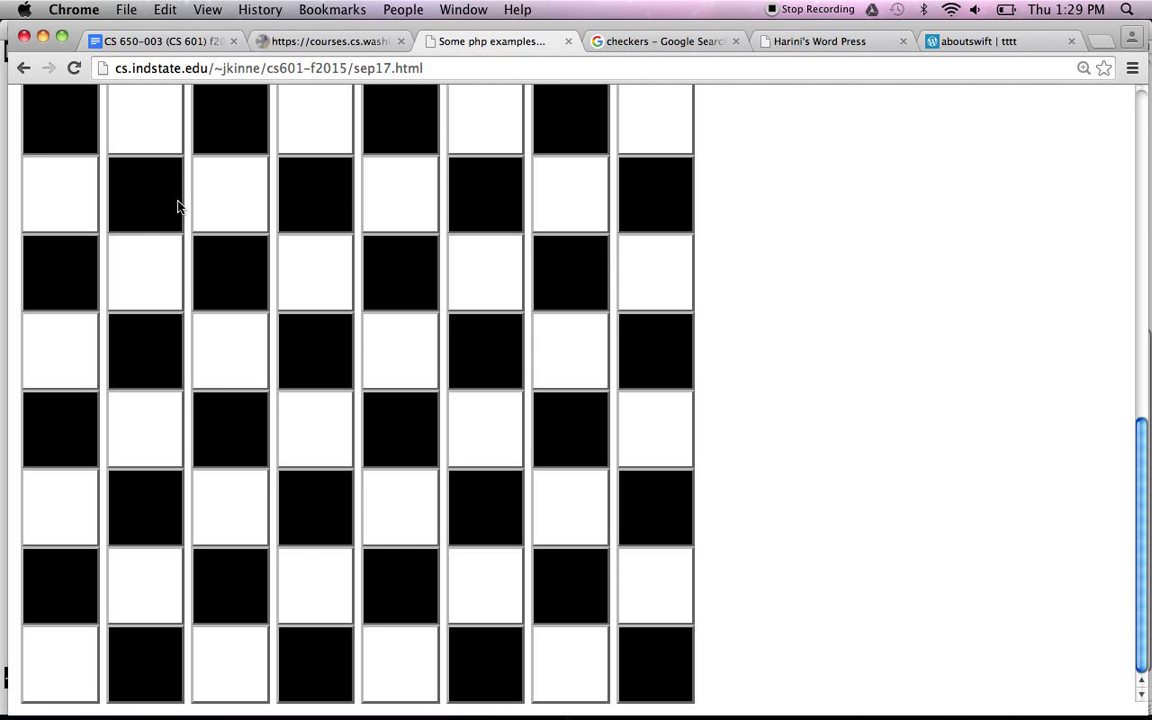
mouse_move(172, 320)
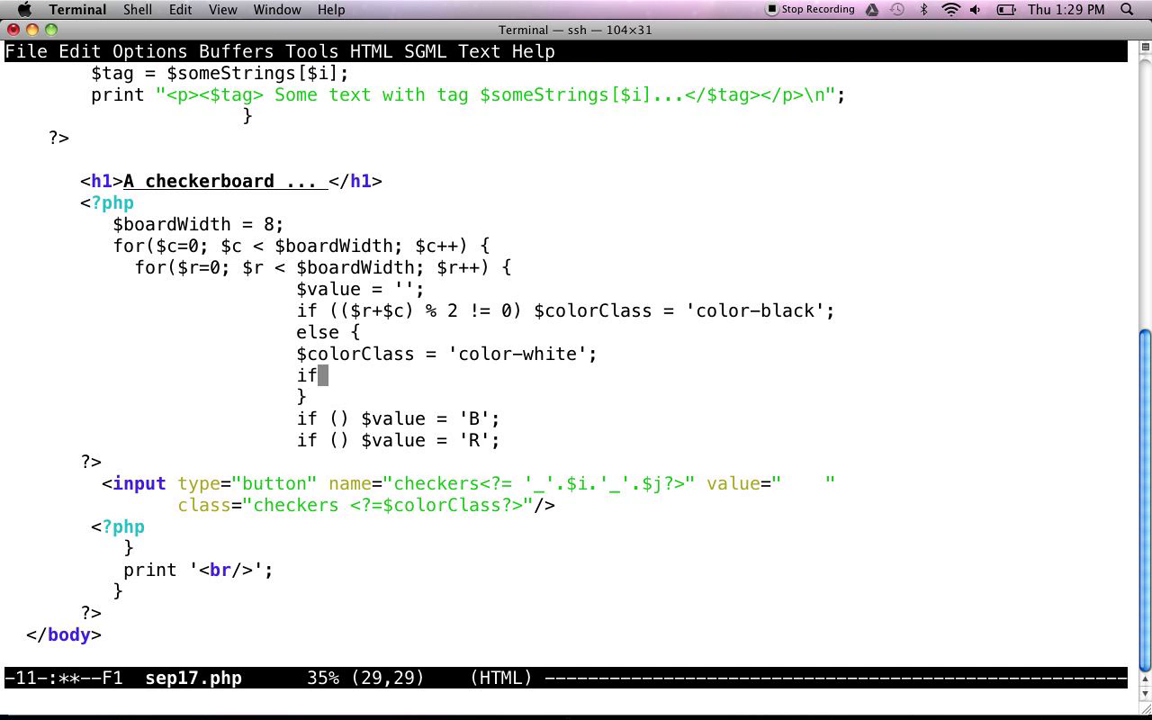
type("($r <")
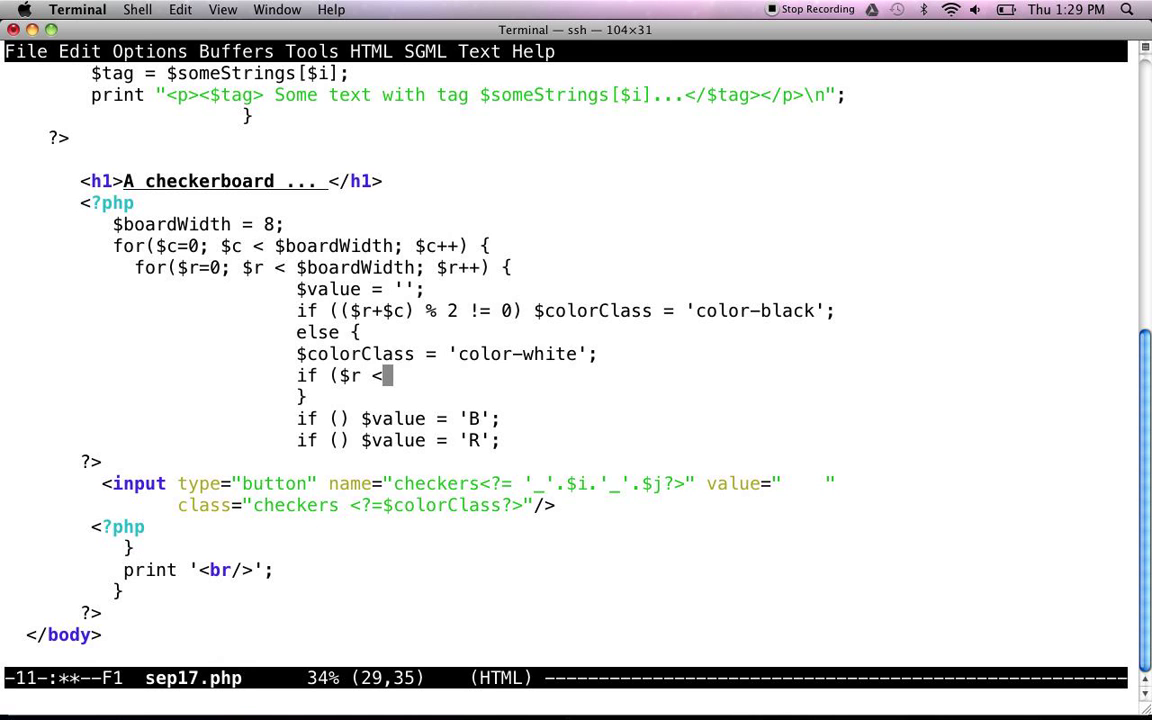
type("3) $value = 'B")
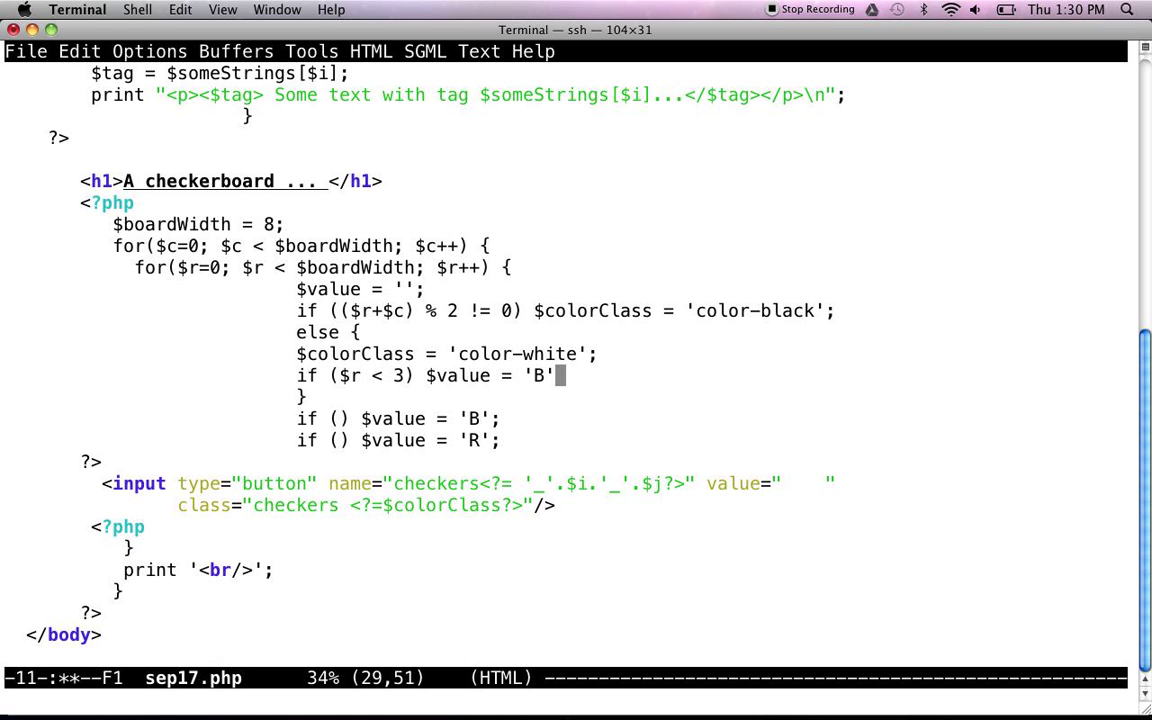
key("Return")
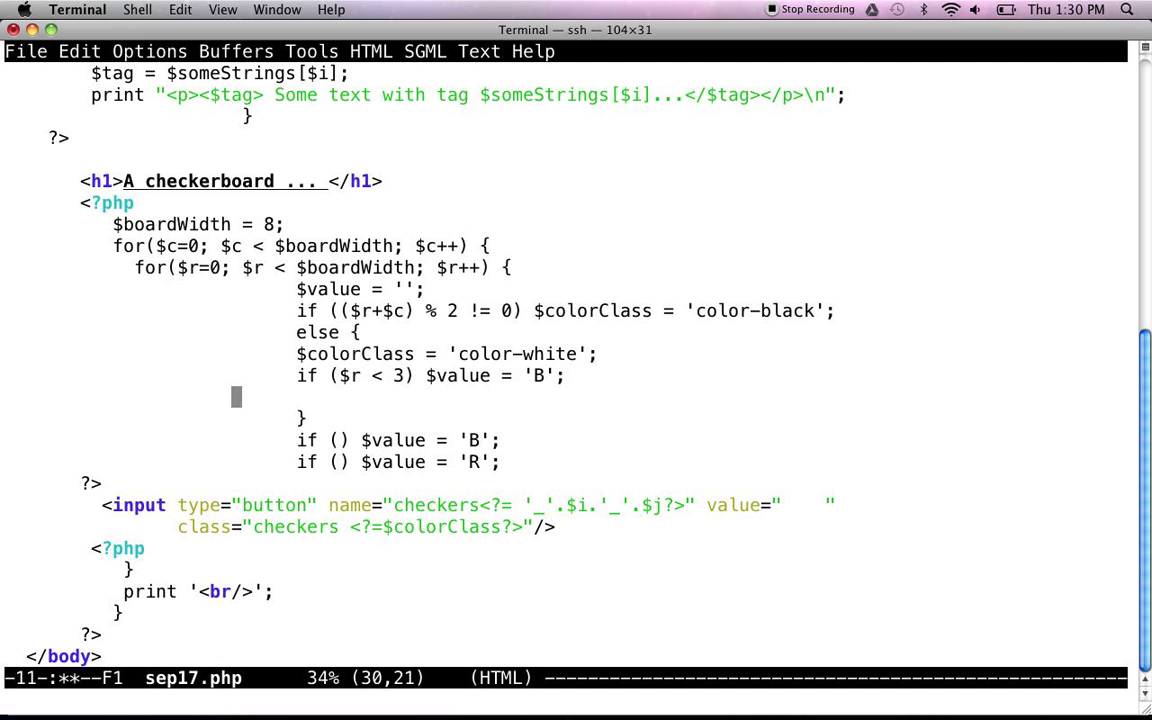
type("if (")
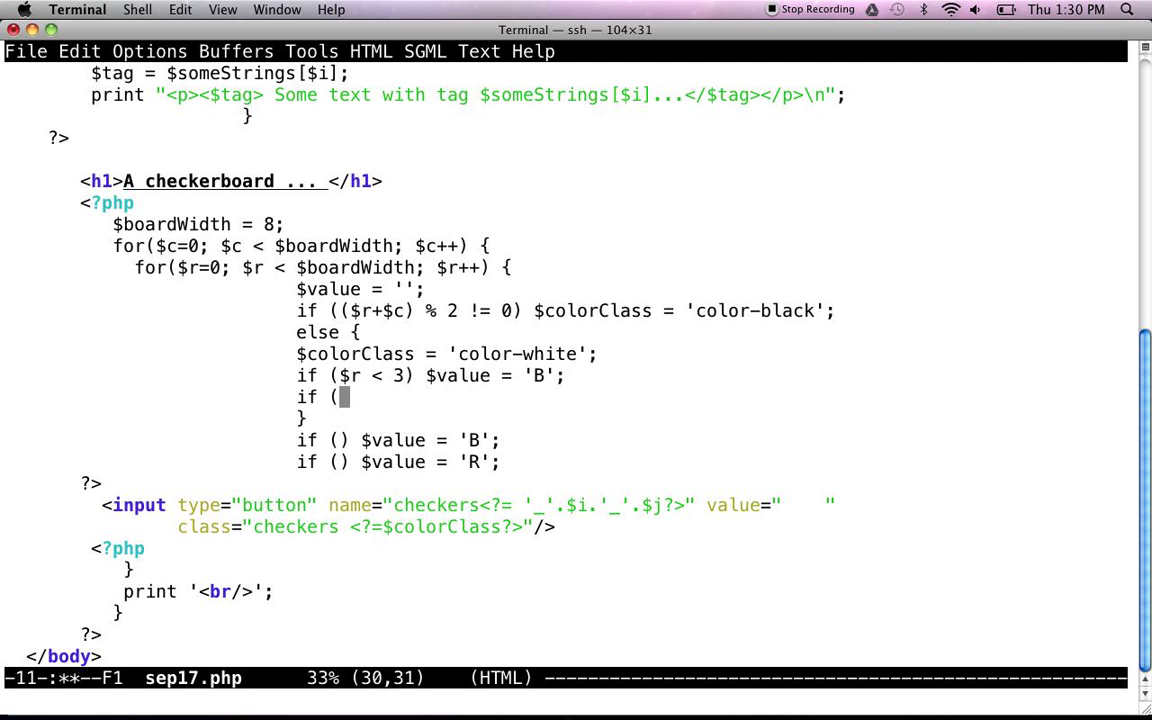
type("$r >")
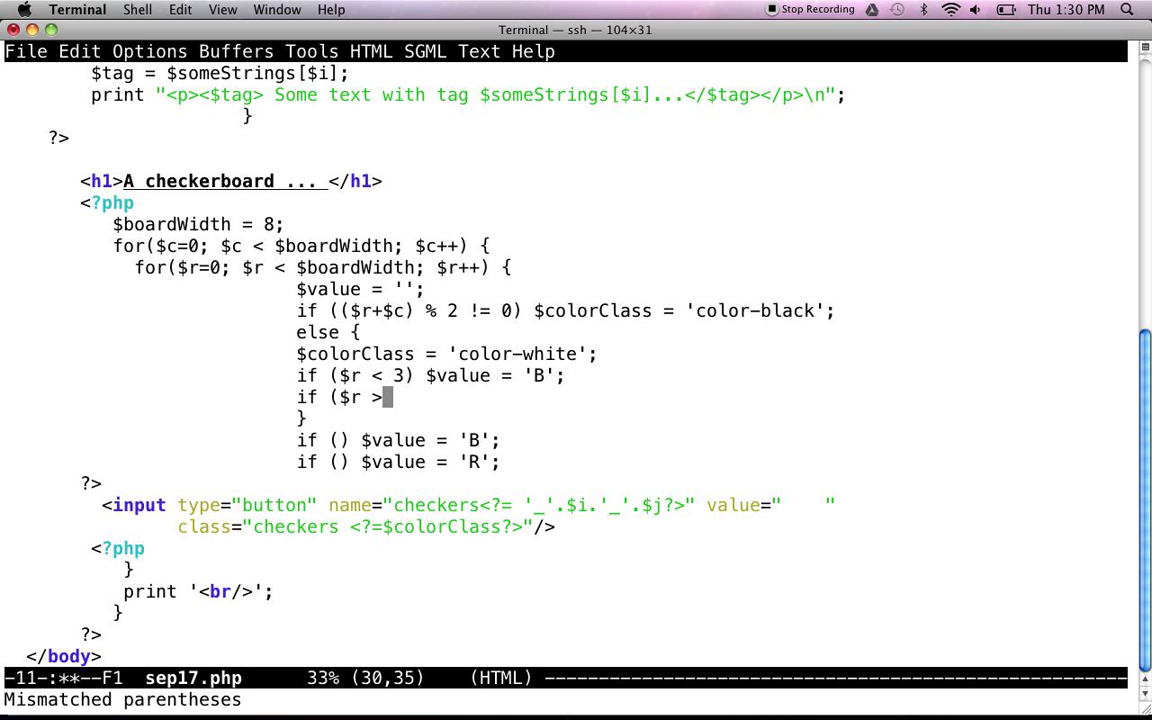
type("=")
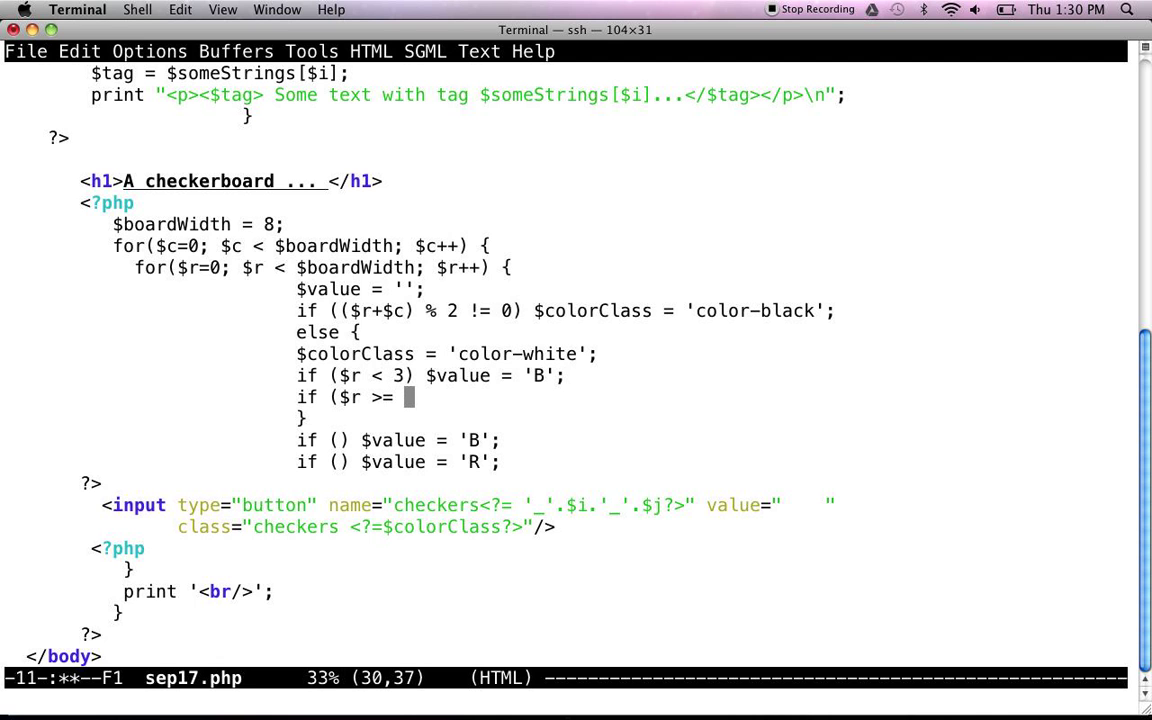
type("$board")
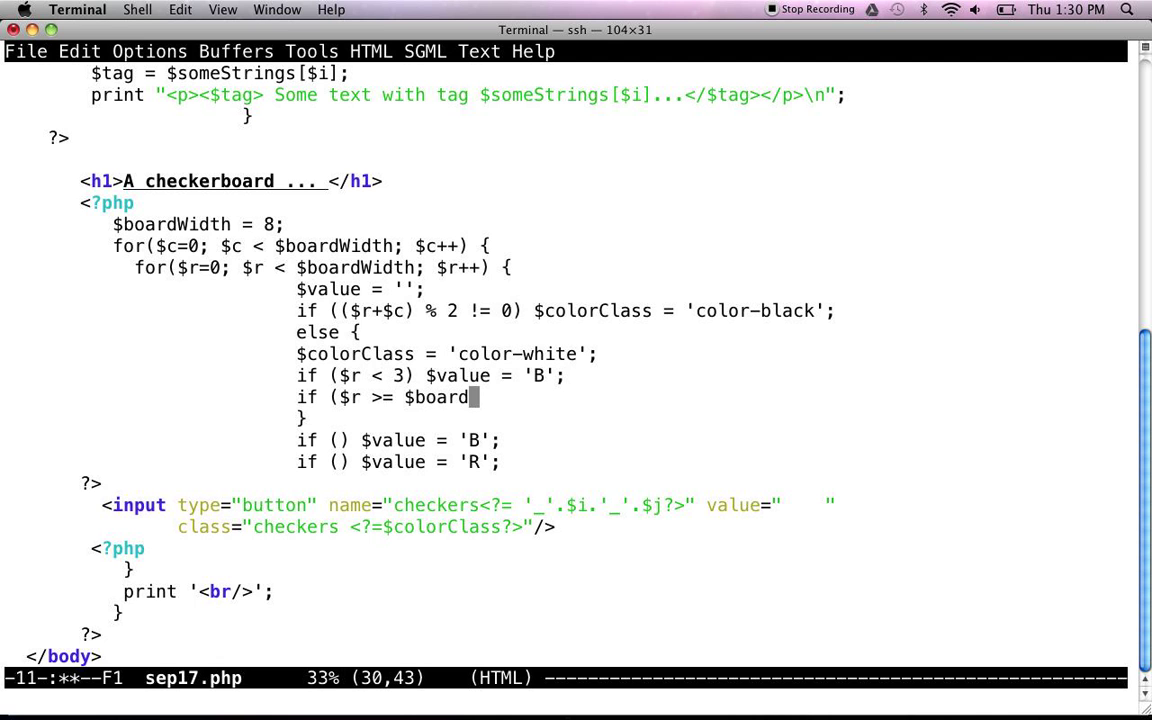
type("Width")
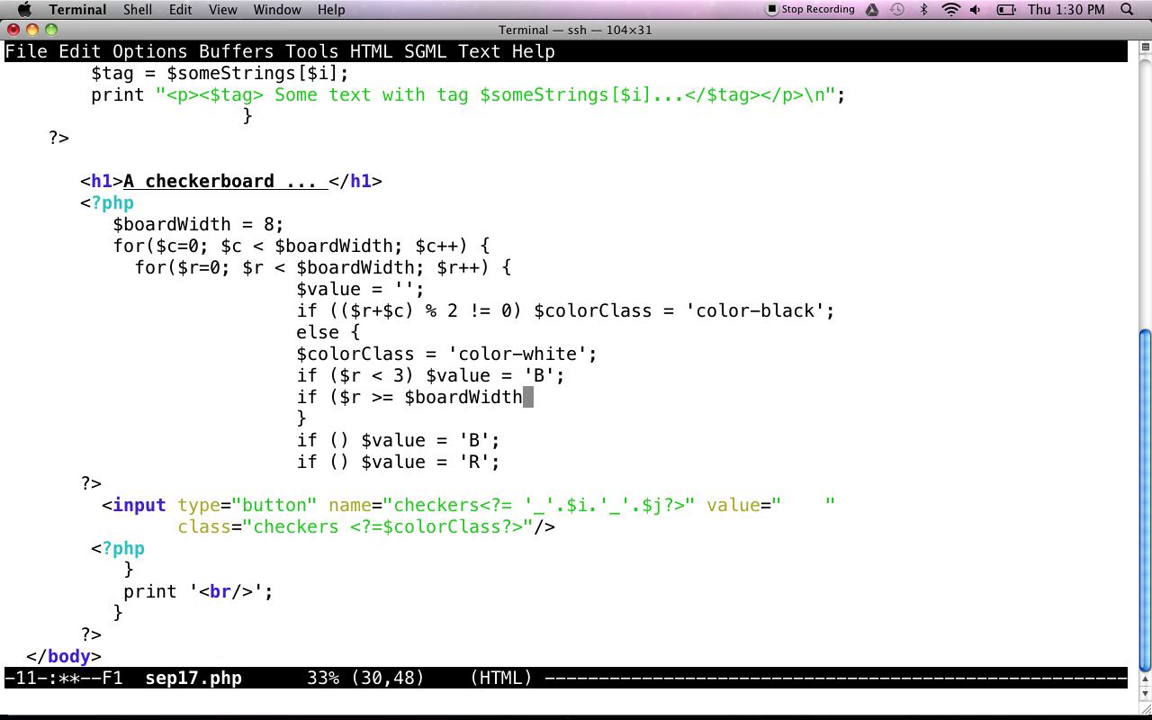
type("-3) $value =")
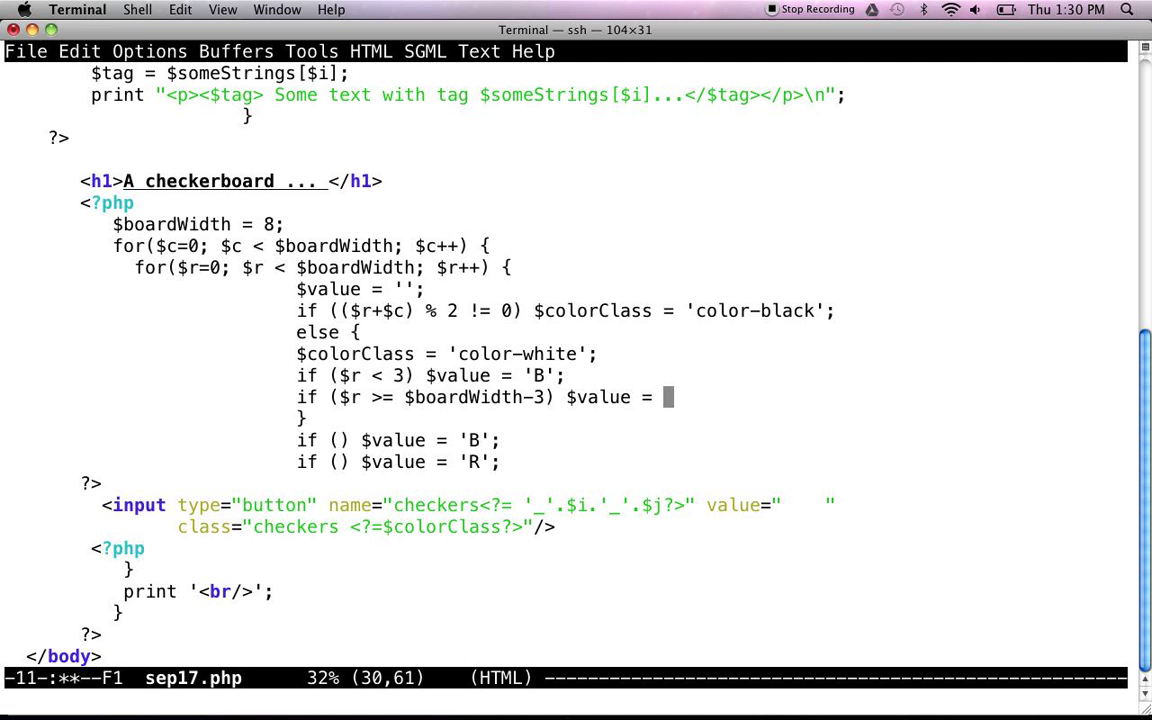
type("'")
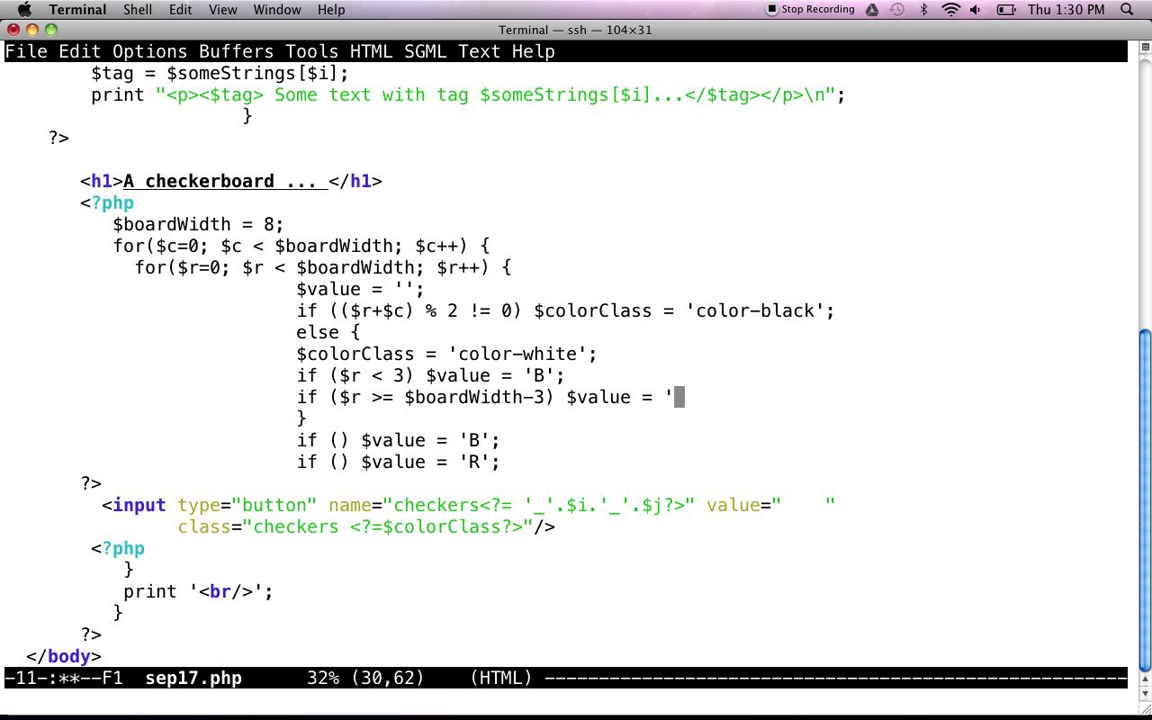
type("R';")
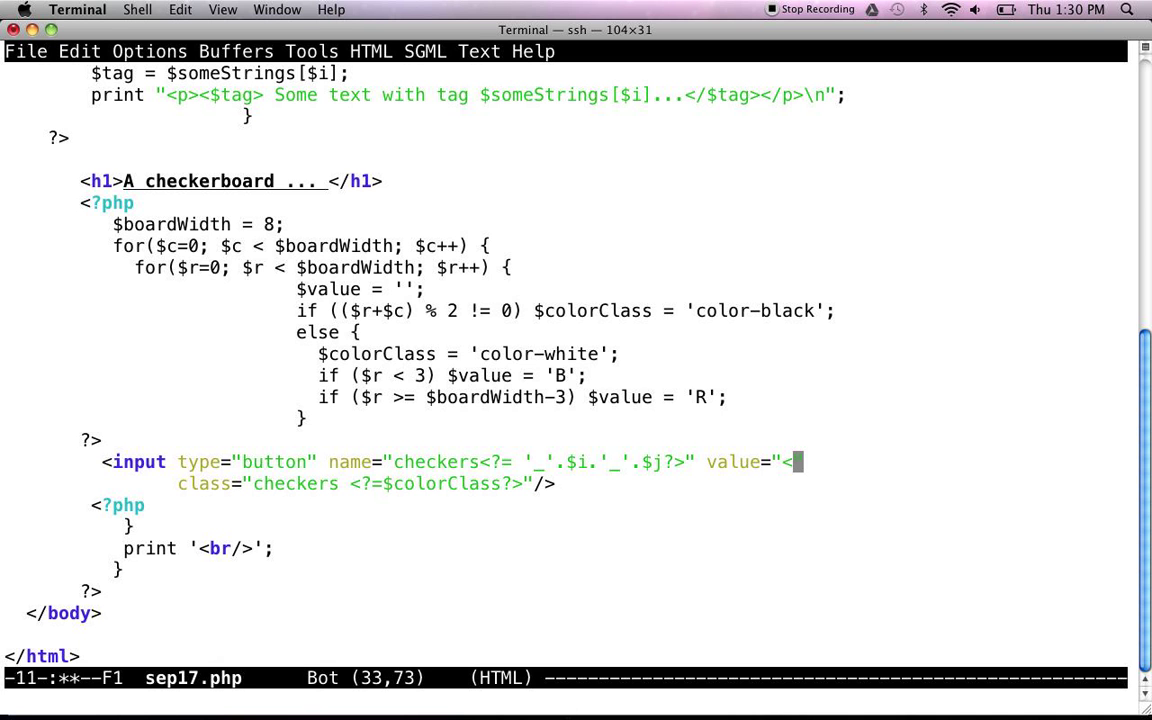
Echo $value into each button's value attribute with a PHP short tag.
type("?=php")
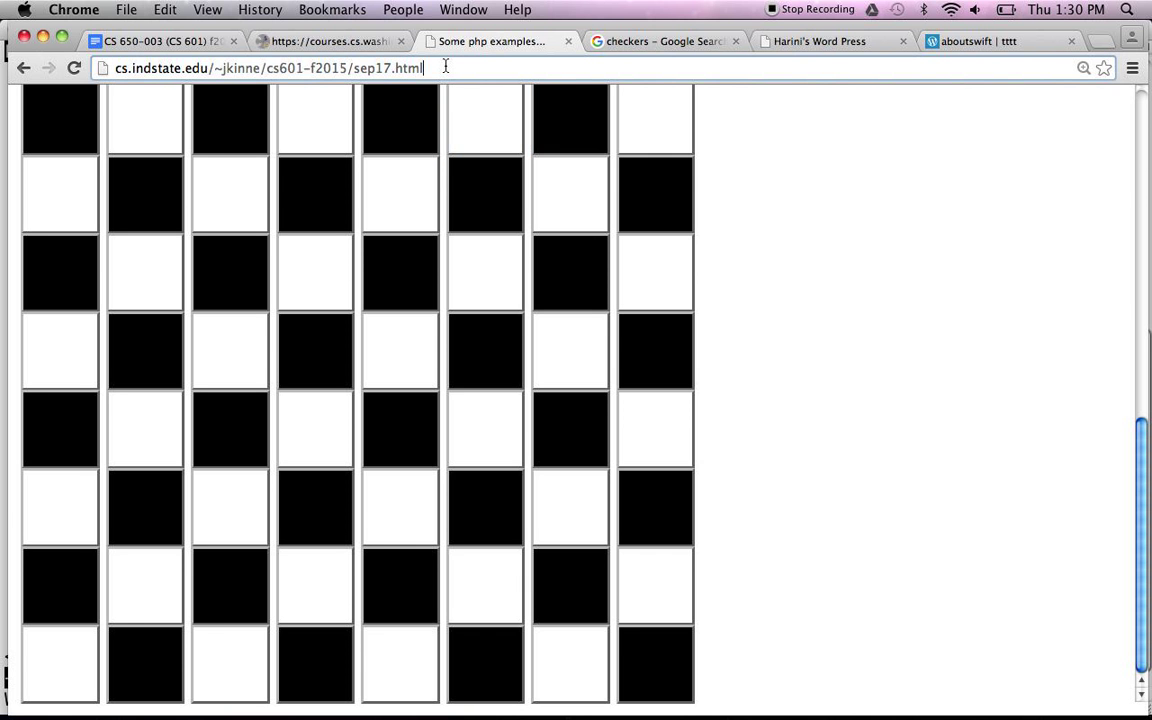
Reload sep17.php in Chrome and inspect where the B and R labels land on the checkerboard.
key("Return")
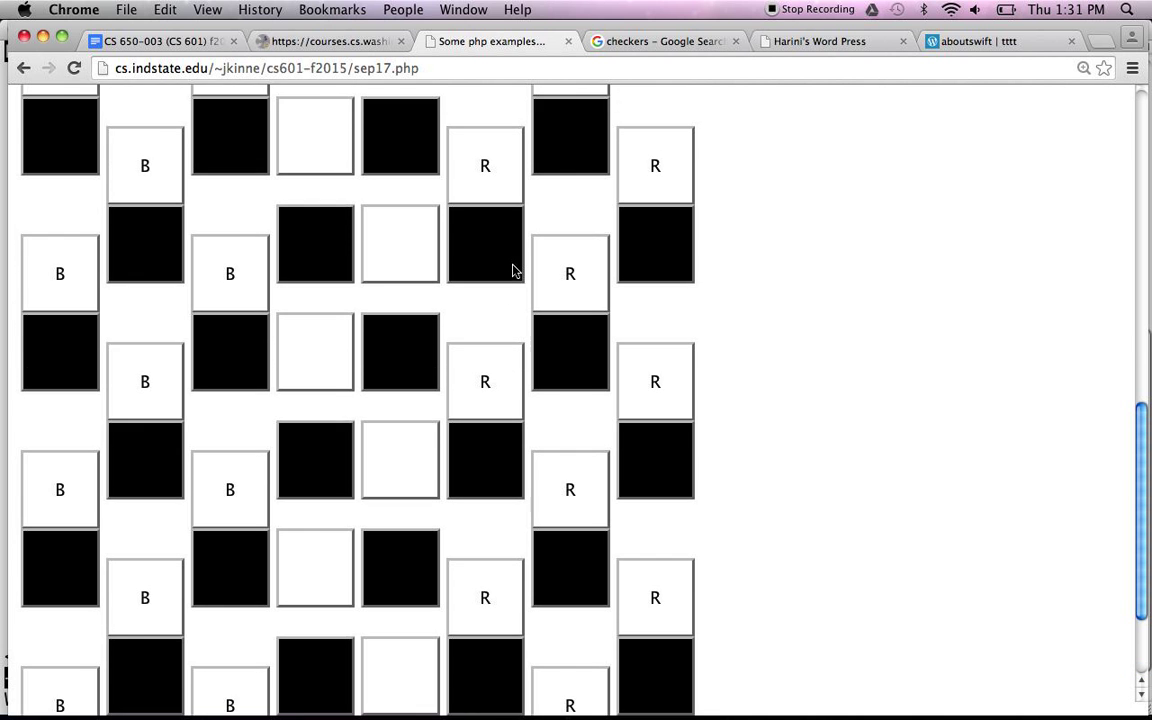
scroll("up", 3)
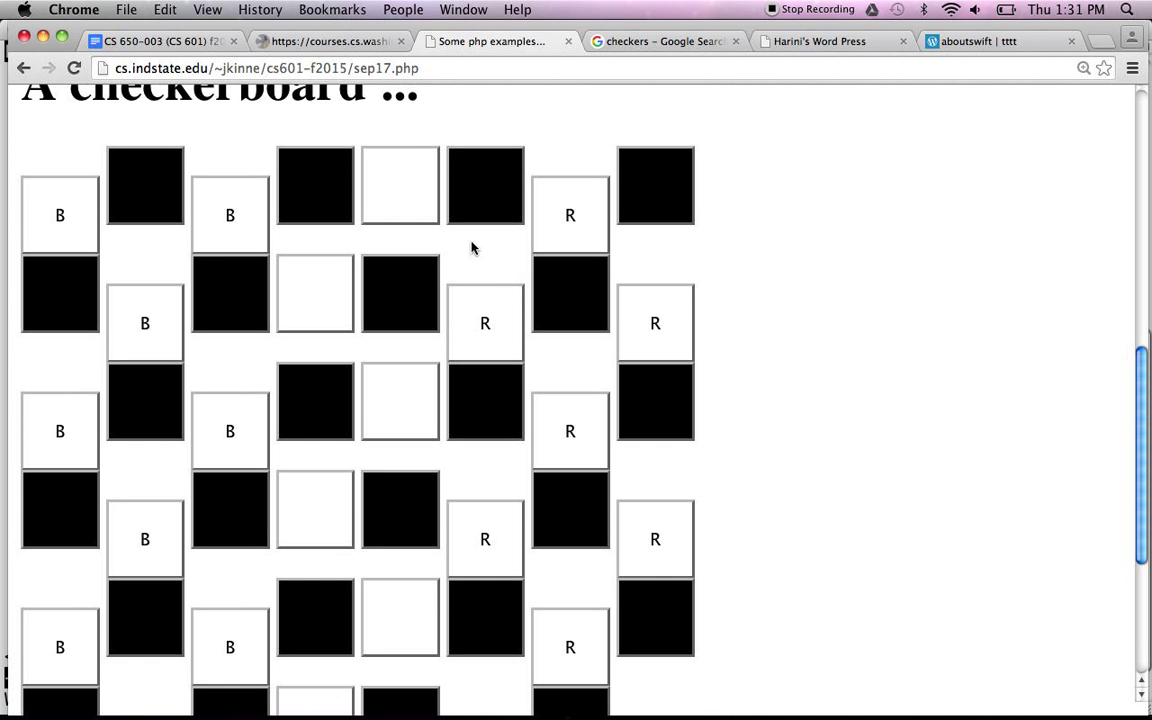
scroll("up", 3)
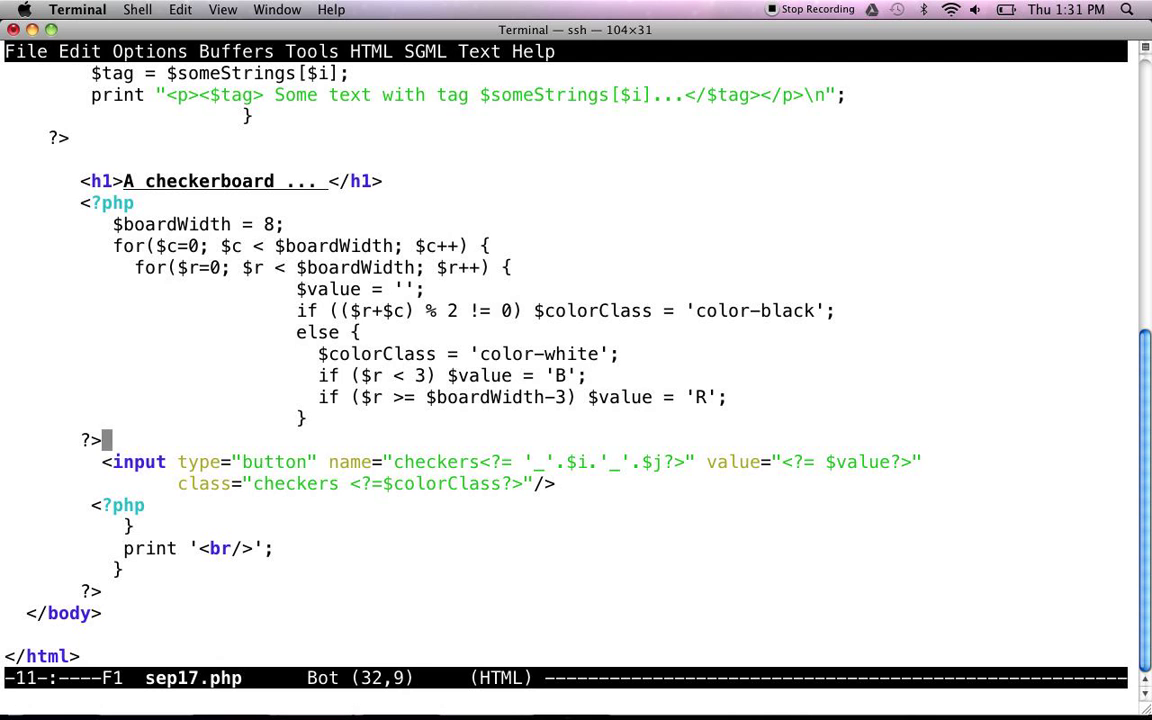
left_click(592, 376)
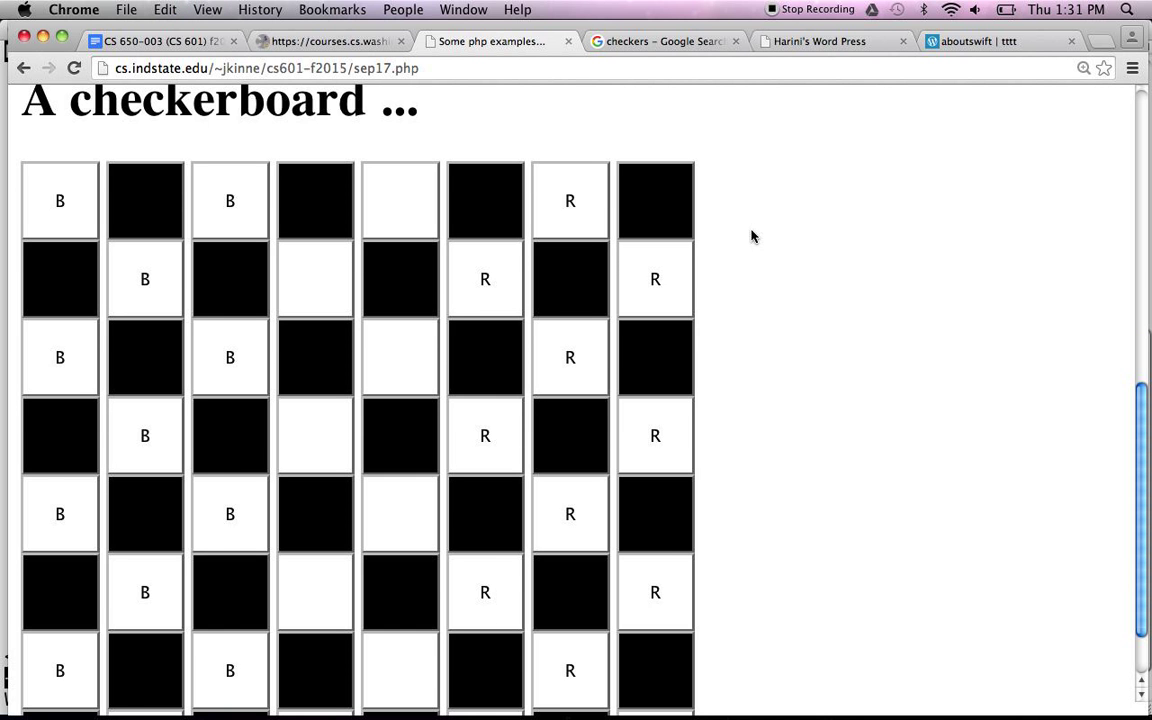
scroll("down", 3)
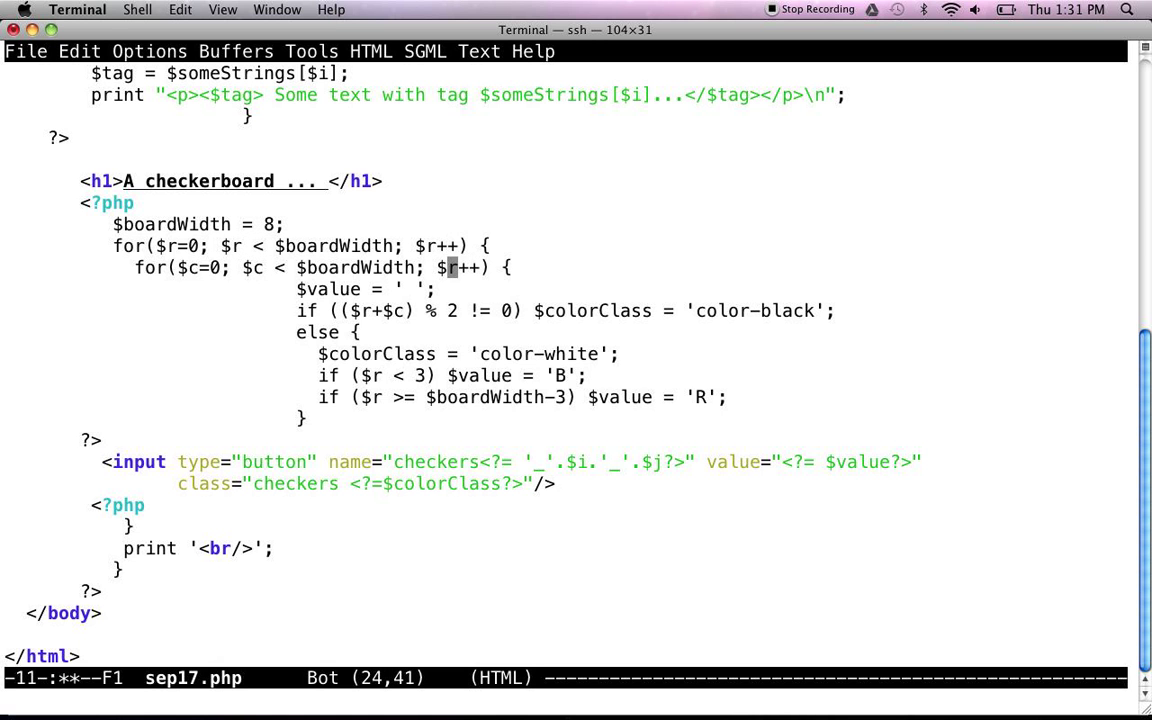
left_click(74, 8)
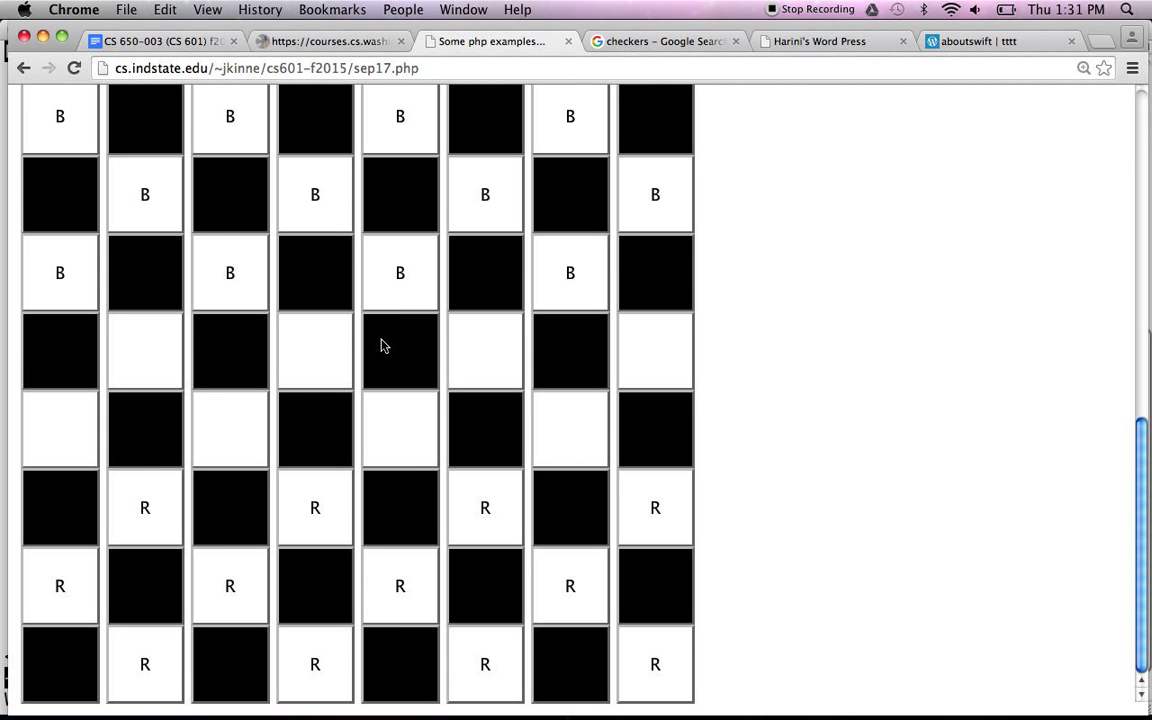
mouse_move(396, 154)
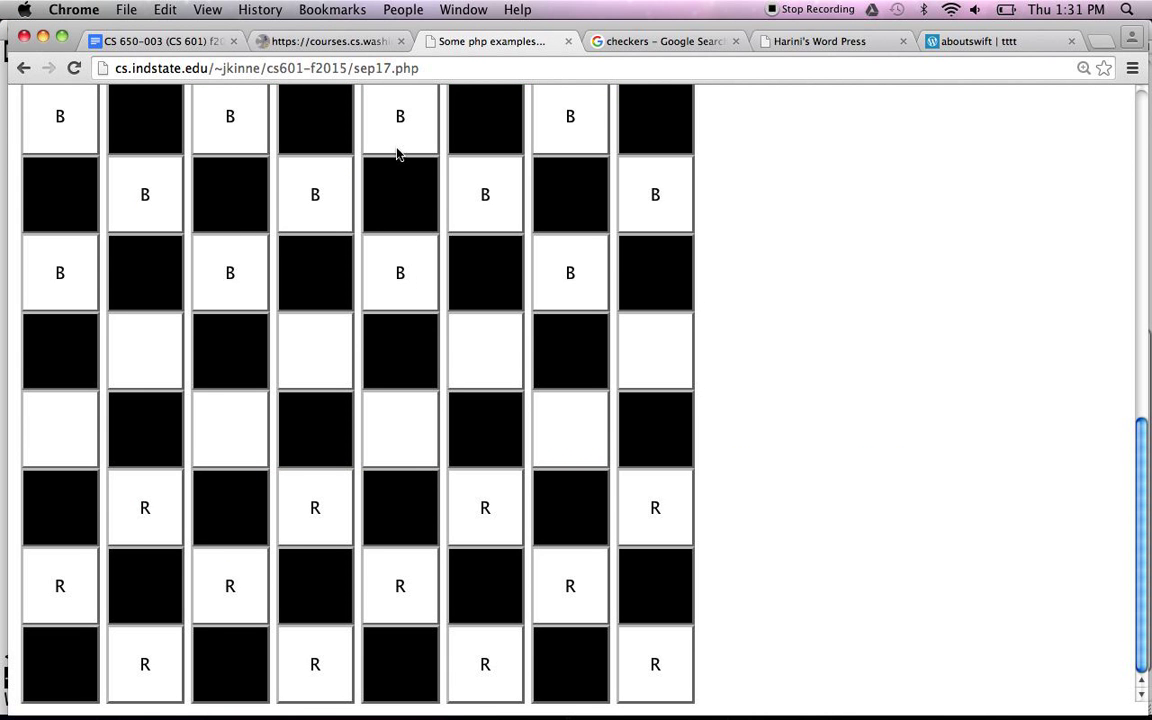
left_click(400, 116)
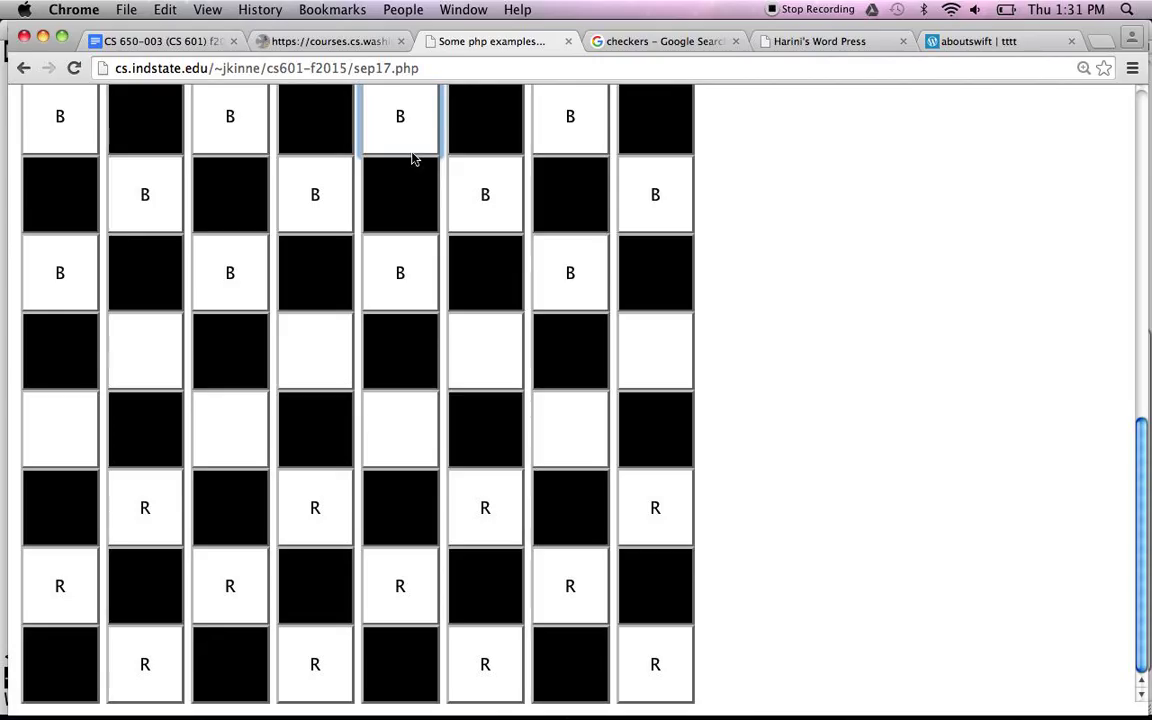
mouse_move(416, 146)
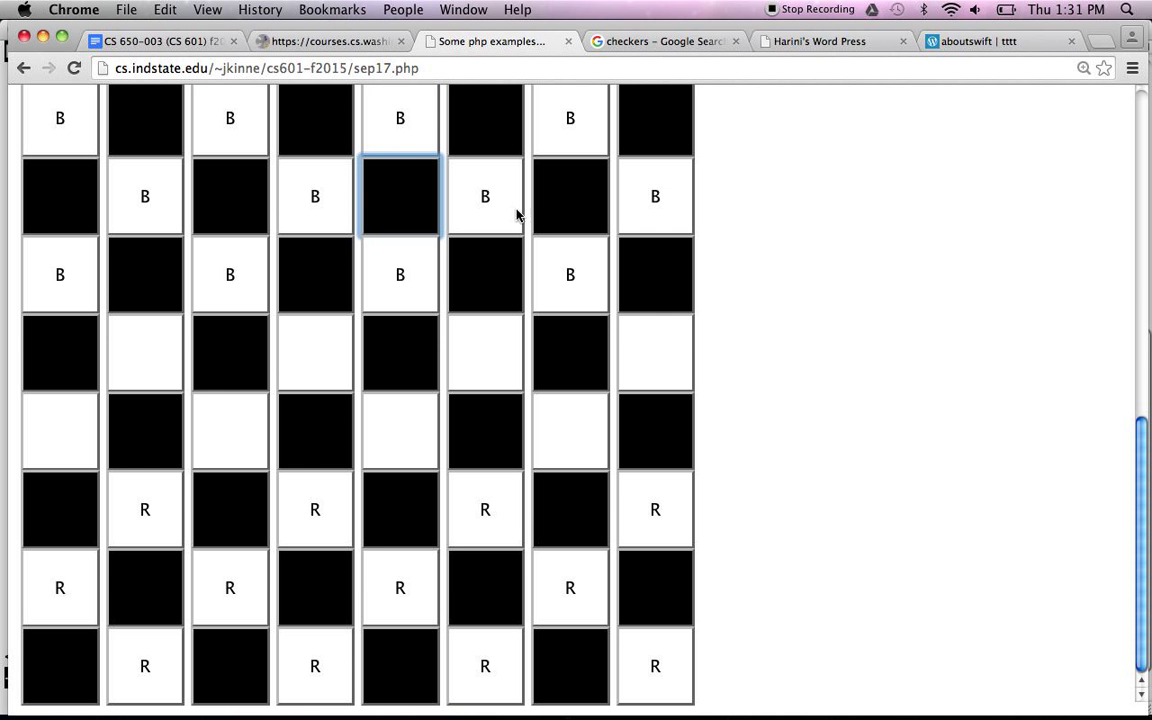
left_click(484, 196)
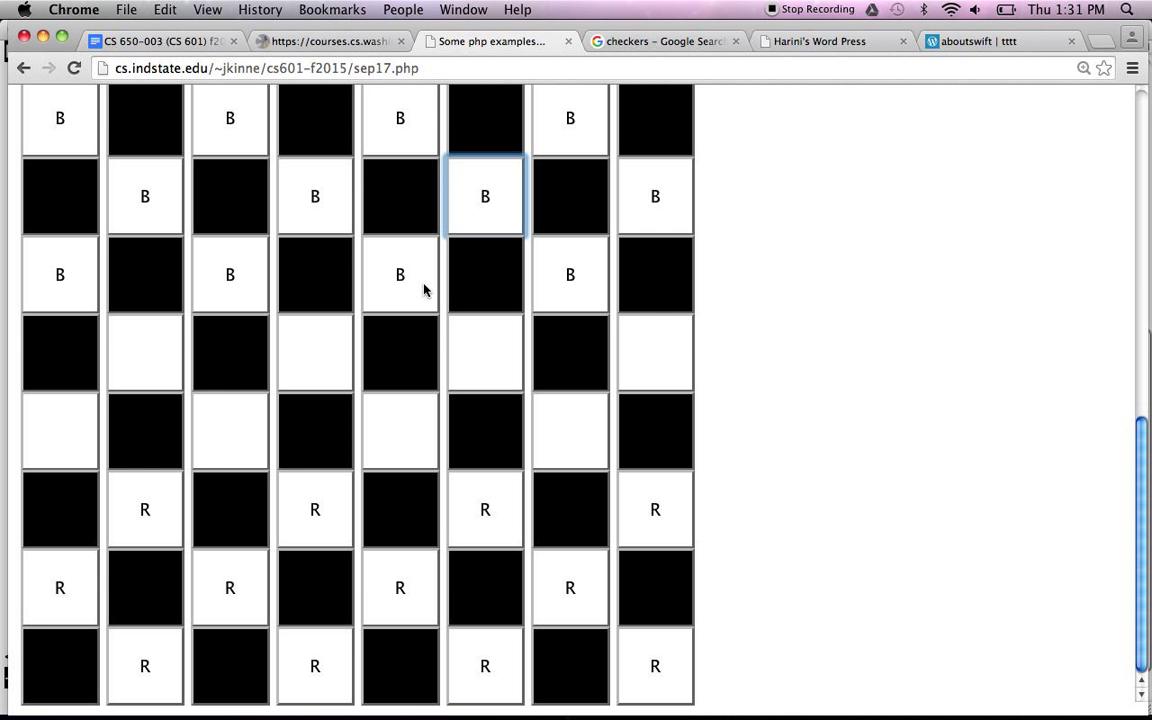
left_click(400, 274)
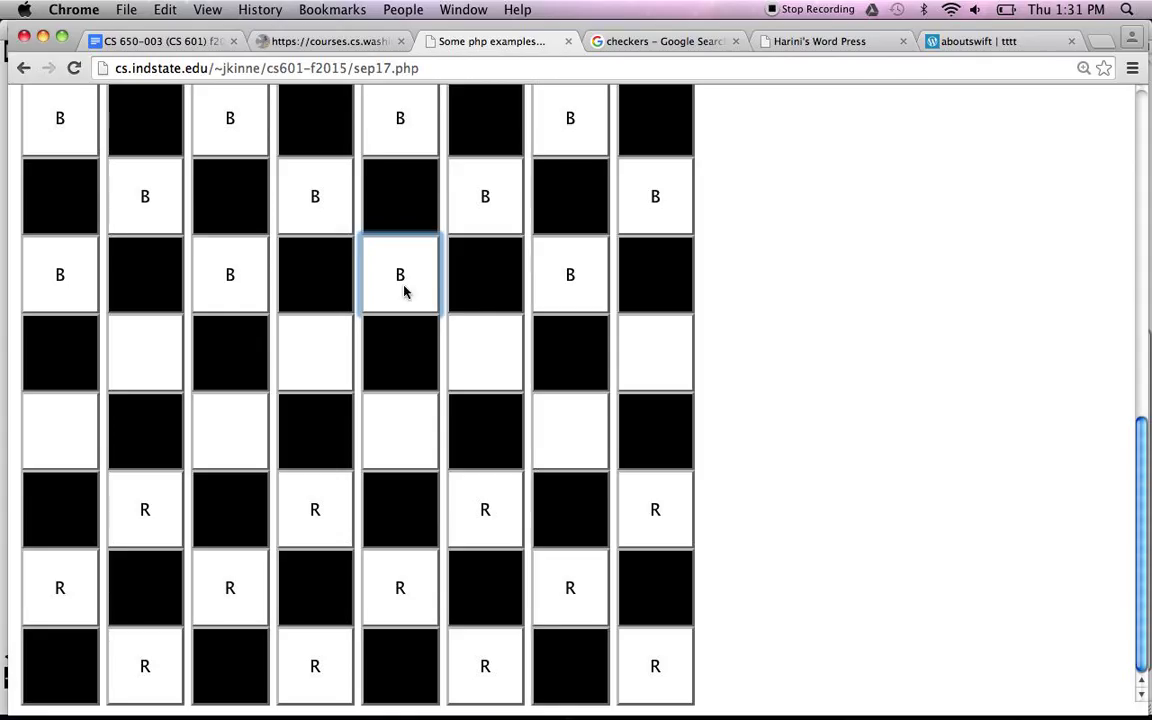
left_click(484, 352)
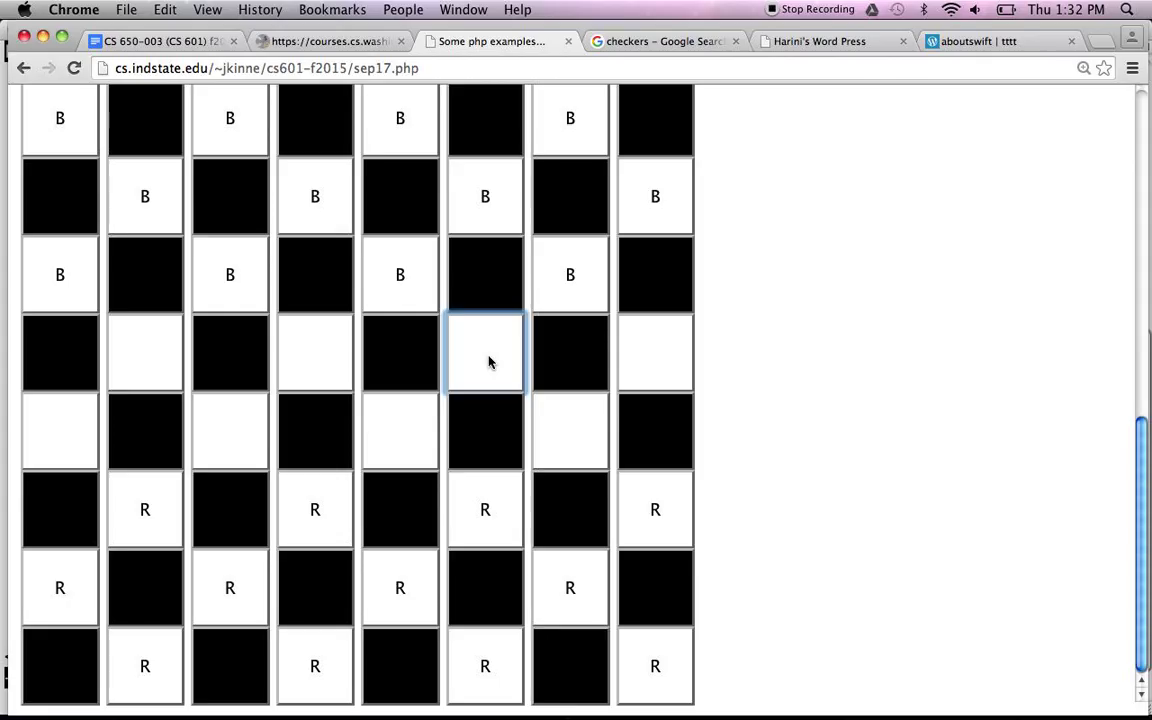
mouse_move(796, 284)
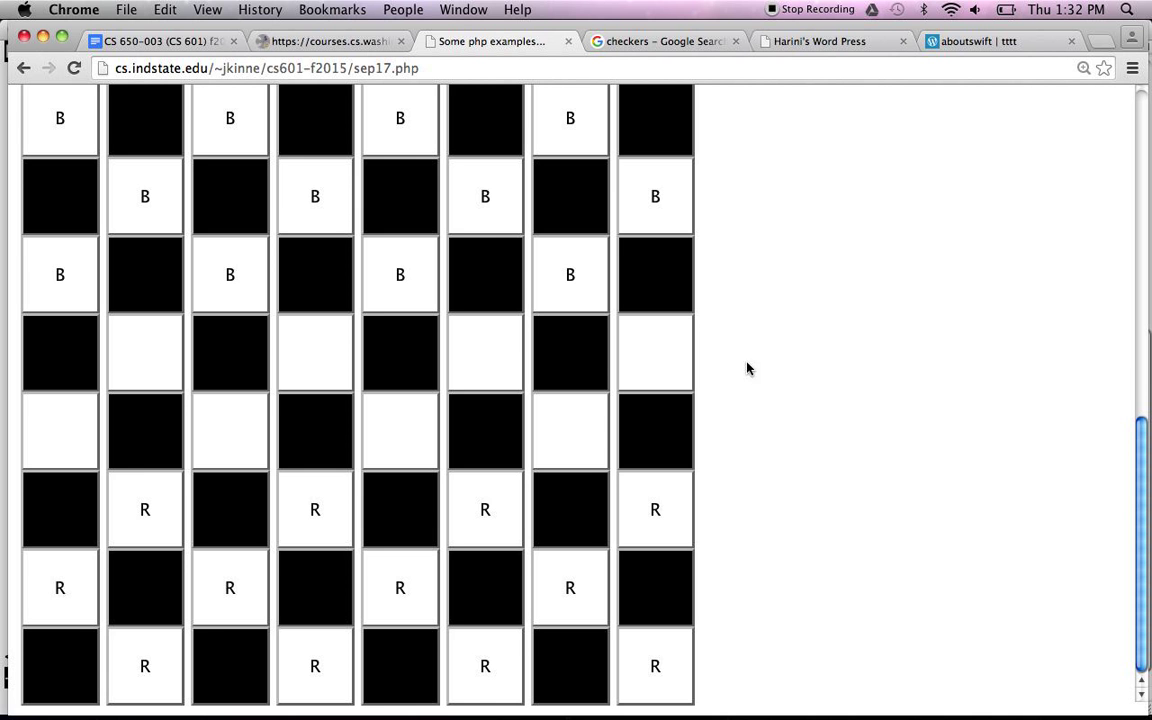
scroll("up", 3)
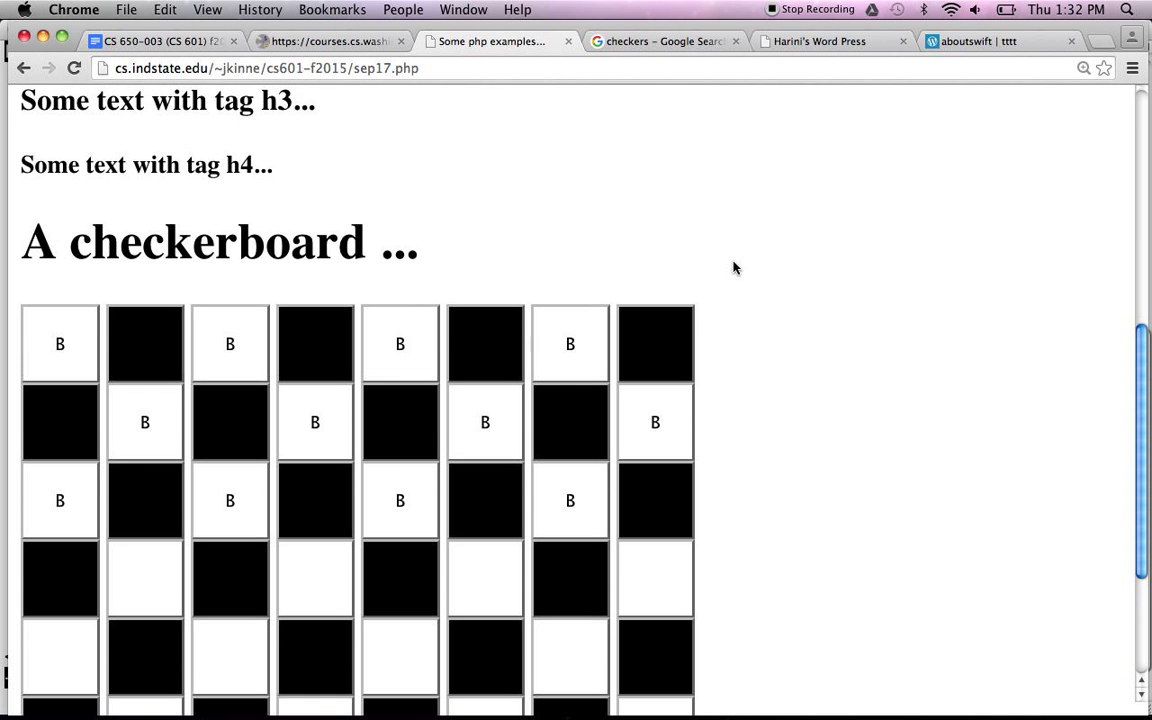
scroll("down", 3)
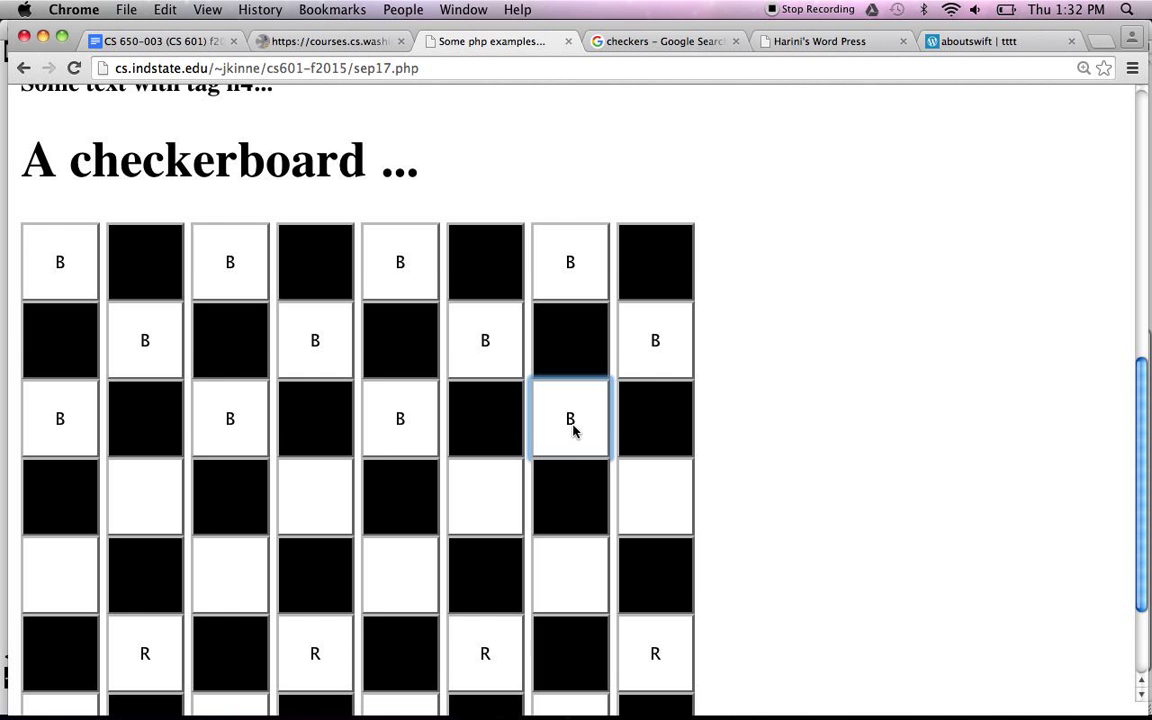
scroll("down", 3)
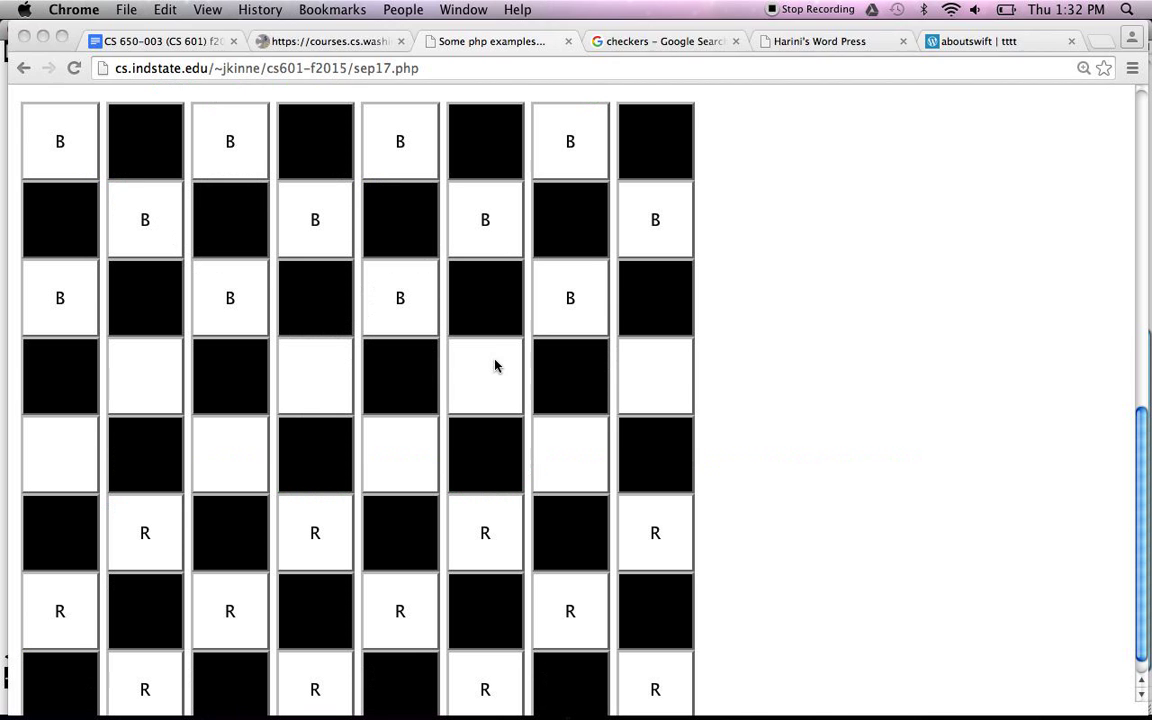
left_click(570, 296)
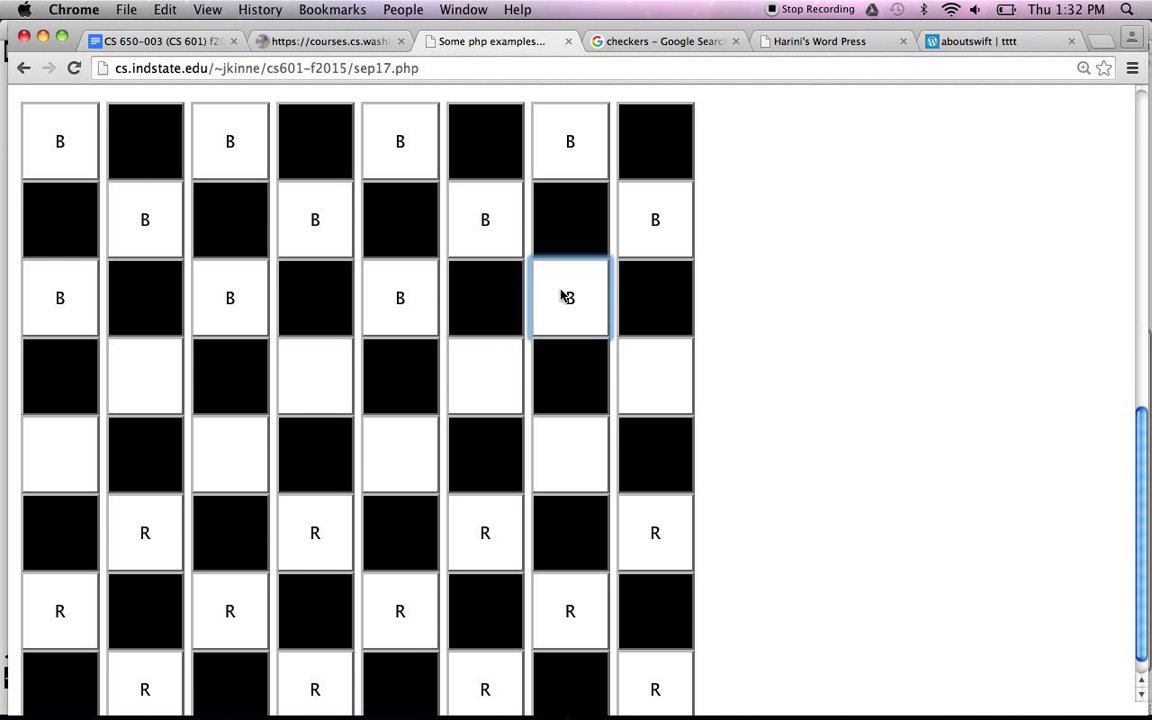
left_click(484, 376)
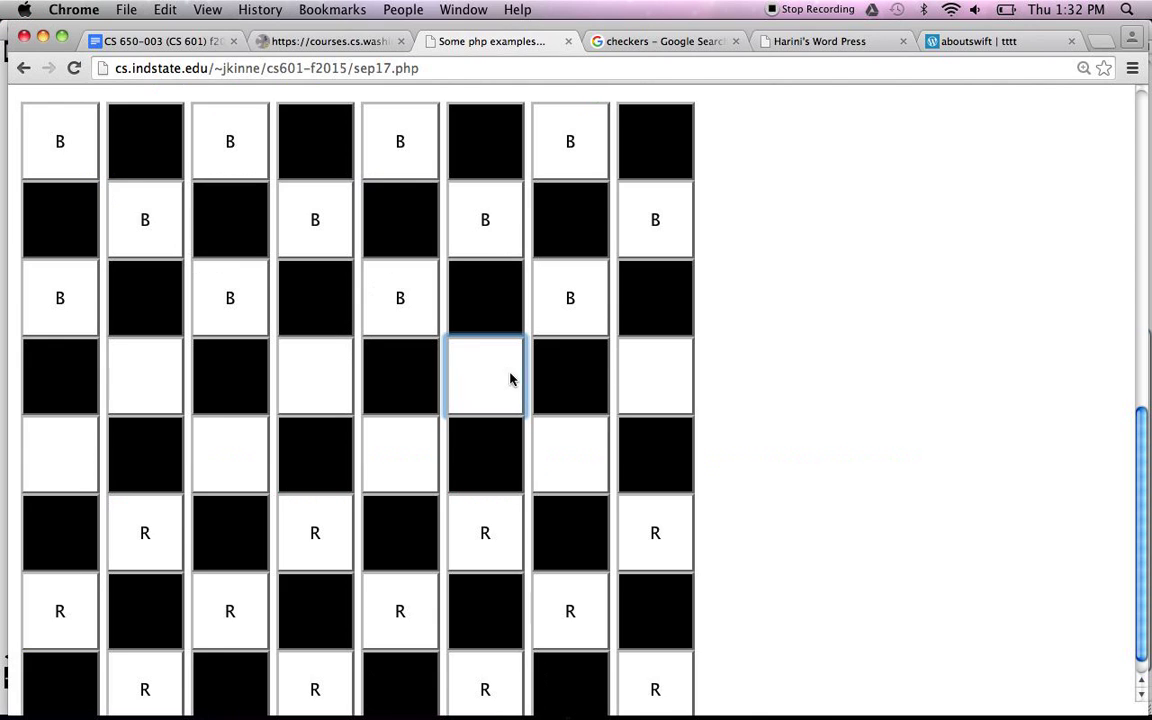
mouse_move(458, 288)
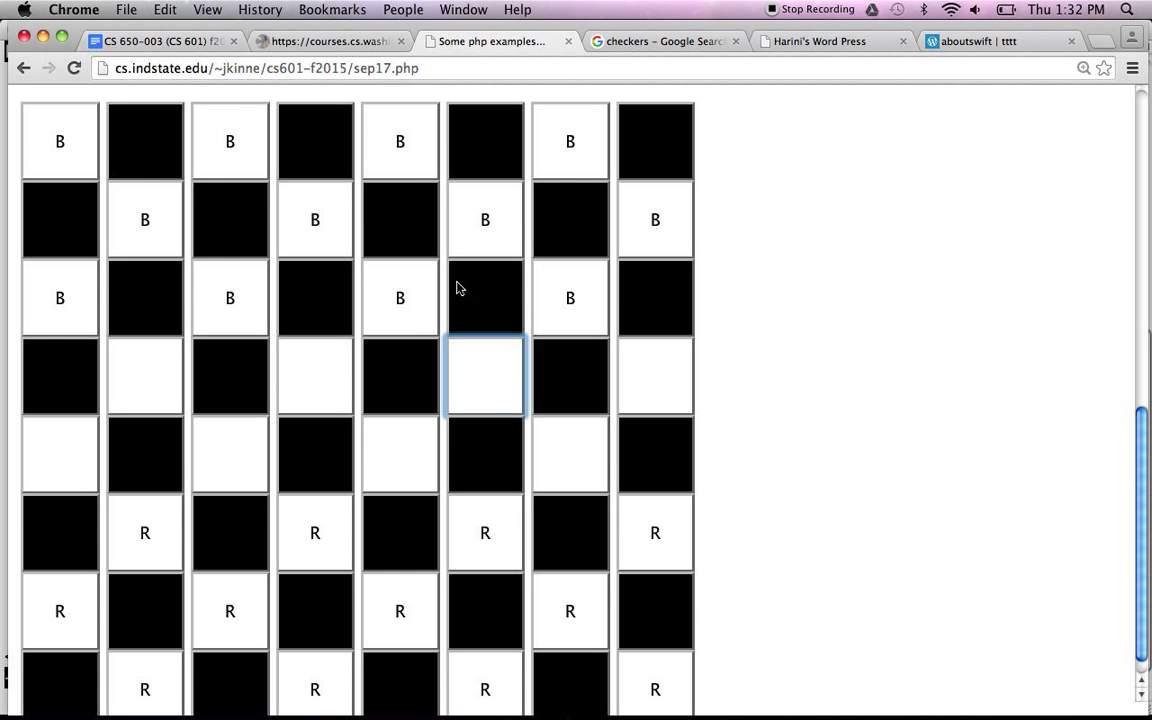
left_click(400, 296)
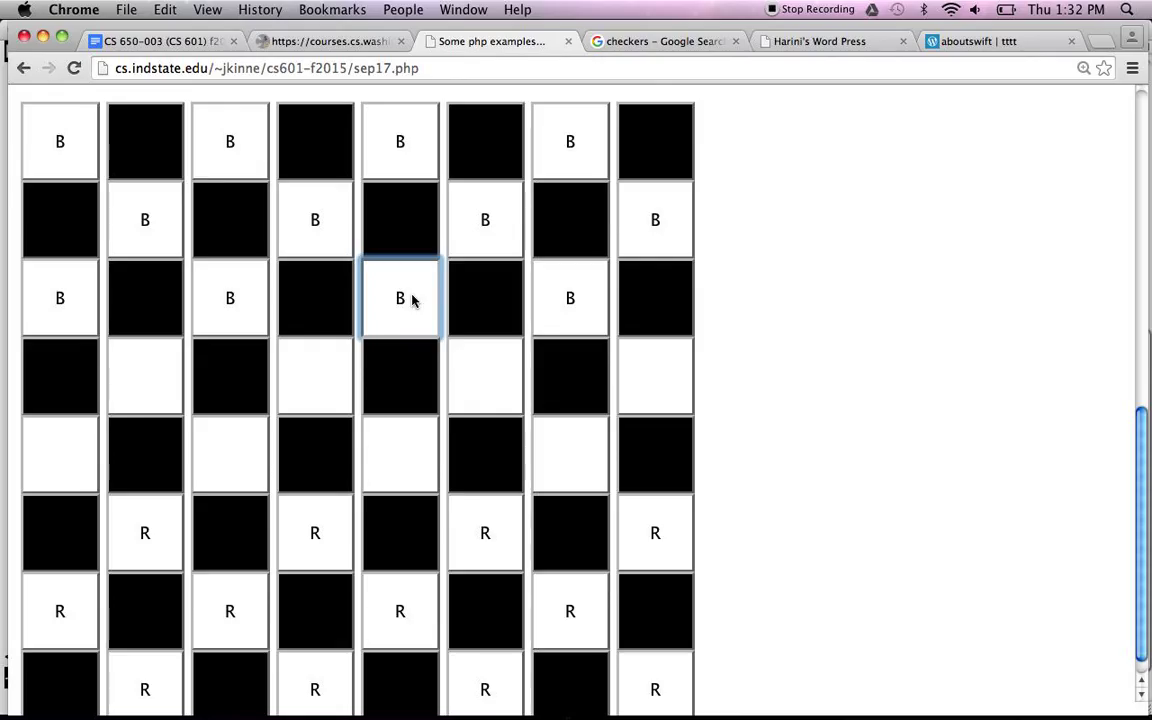
mouse_move(420, 318)
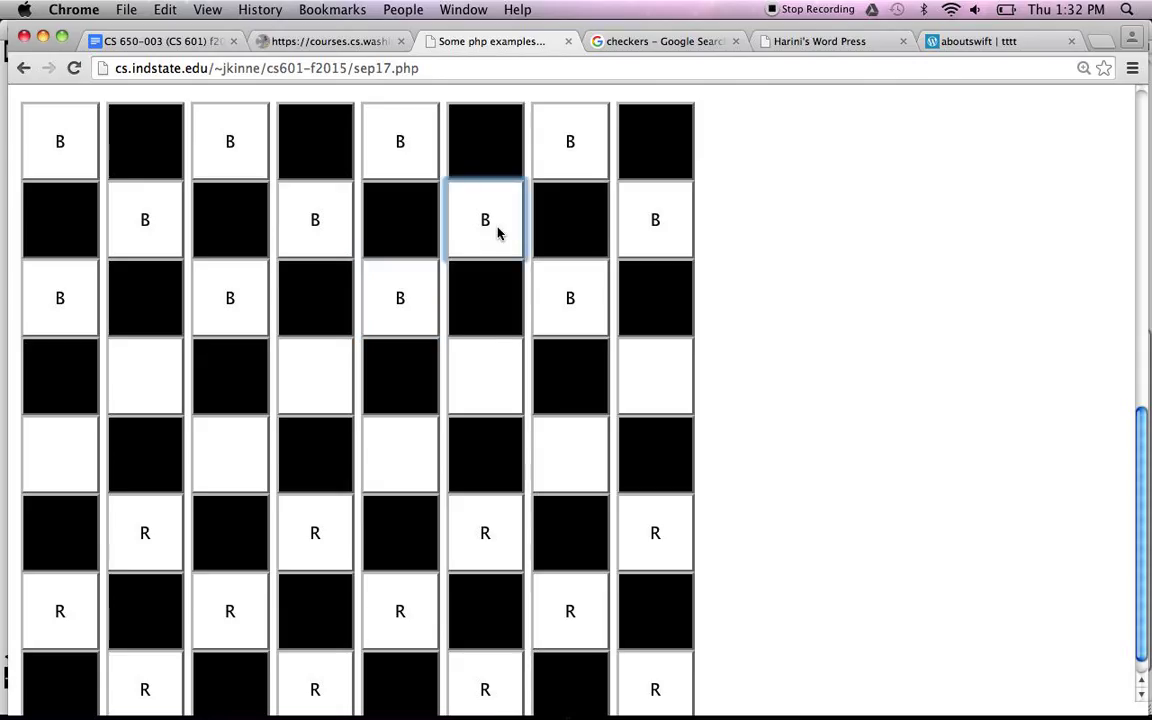
left_click(484, 376)
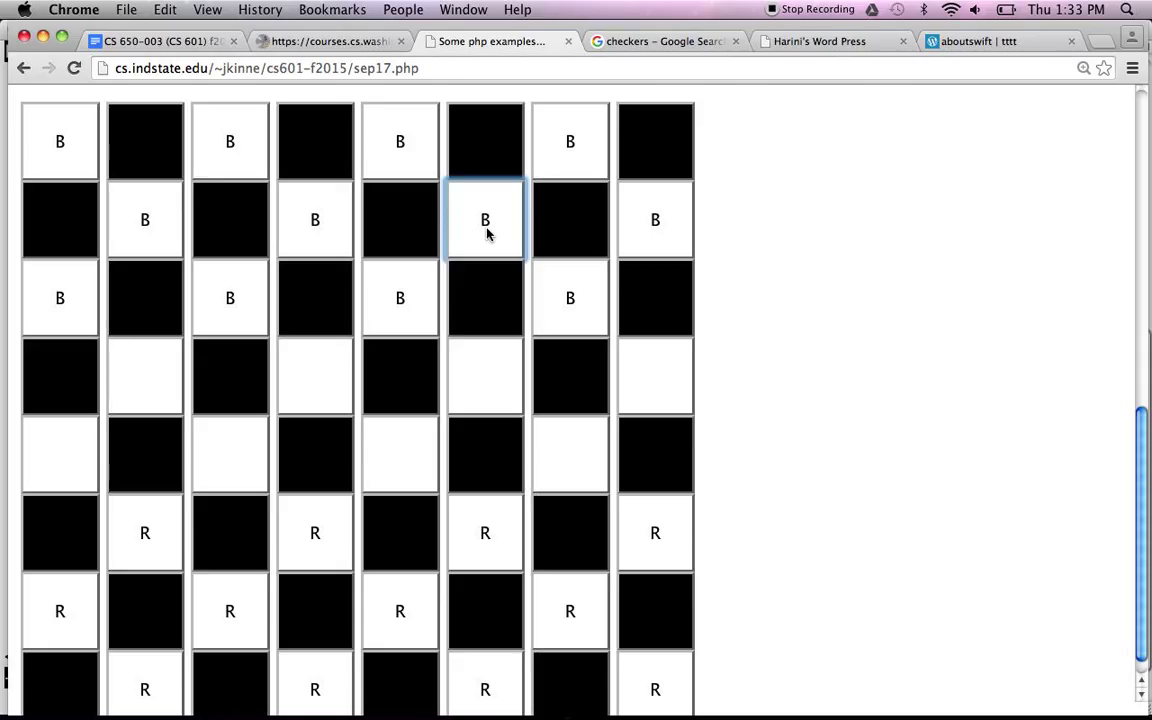
mouse_move(490, 324)
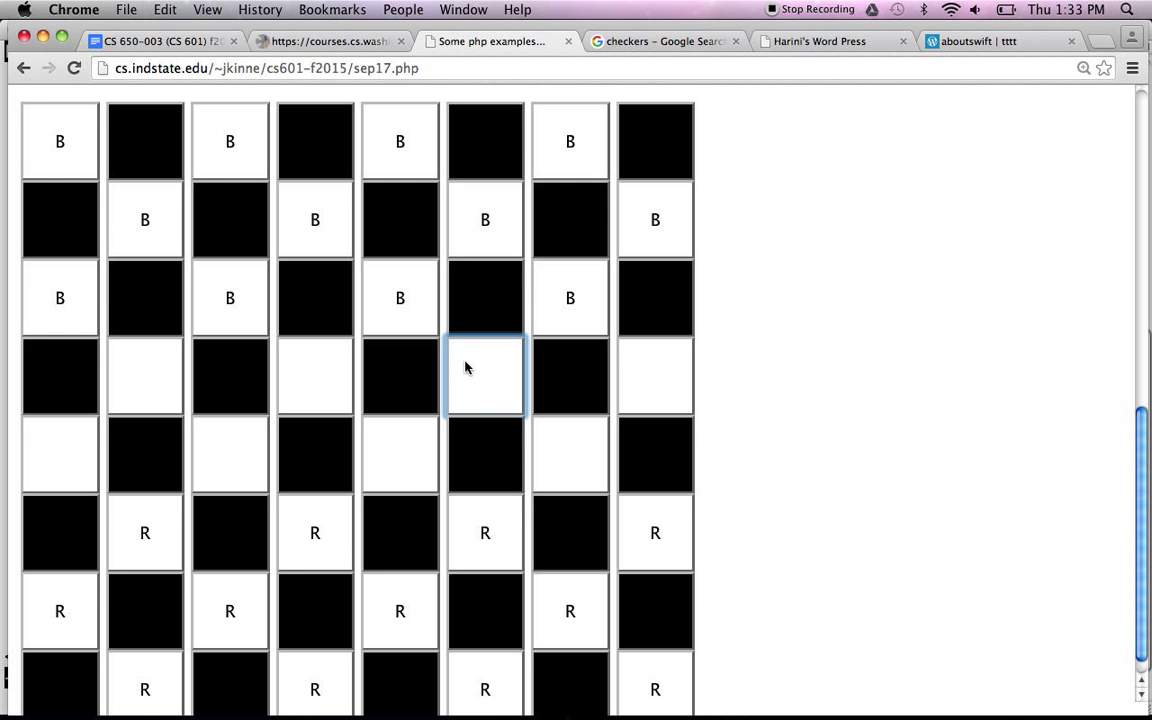
scroll("up", 3)
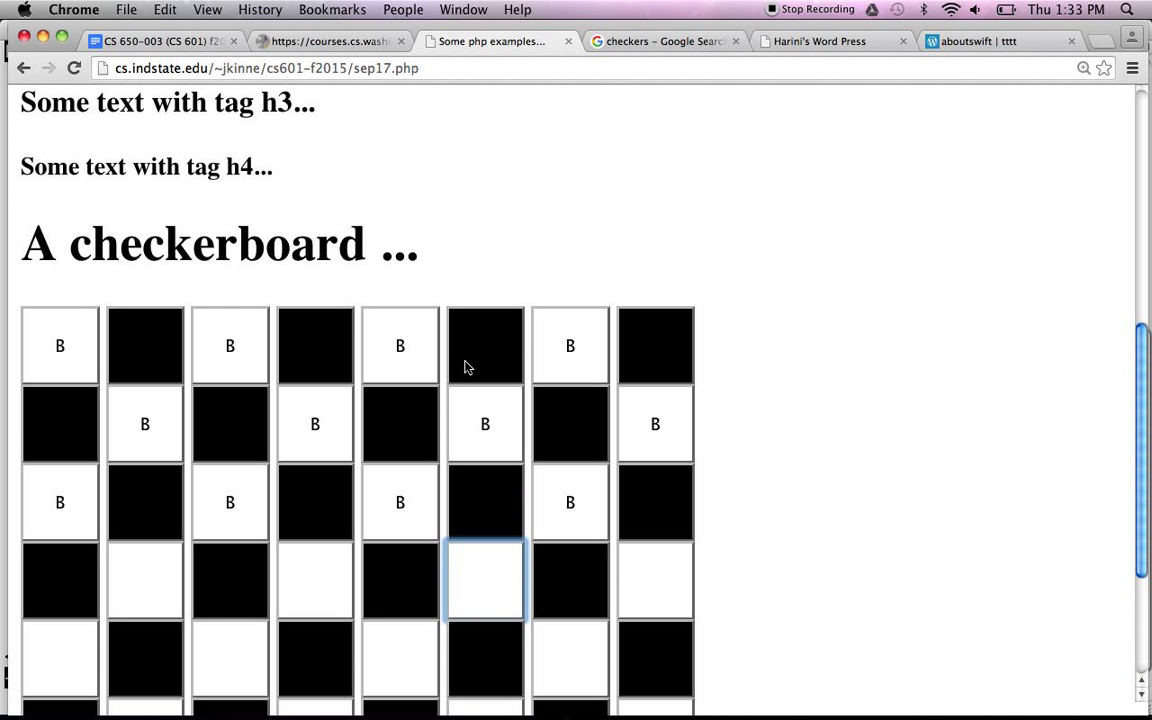
scroll("up", 3)
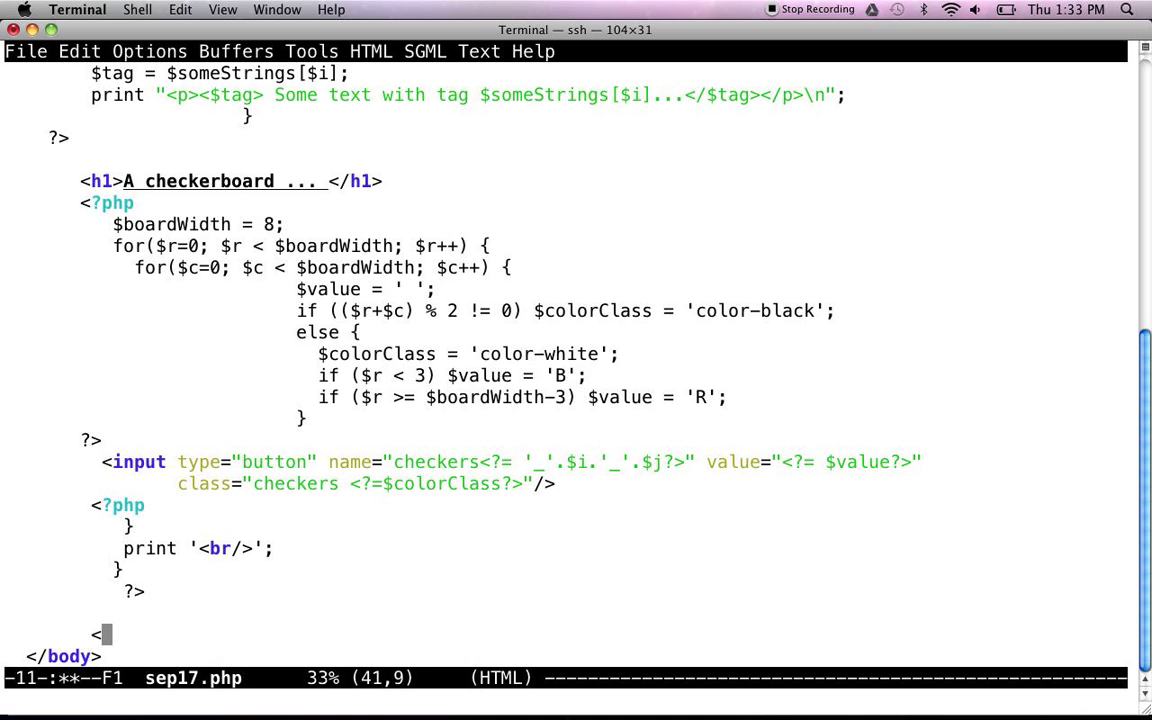
Add an <h1>Multiplication table</h1> heading and a 'You do it - it's like the checkerboard' note to sep17.php.
type("<h1>Multiplication table</h1>")
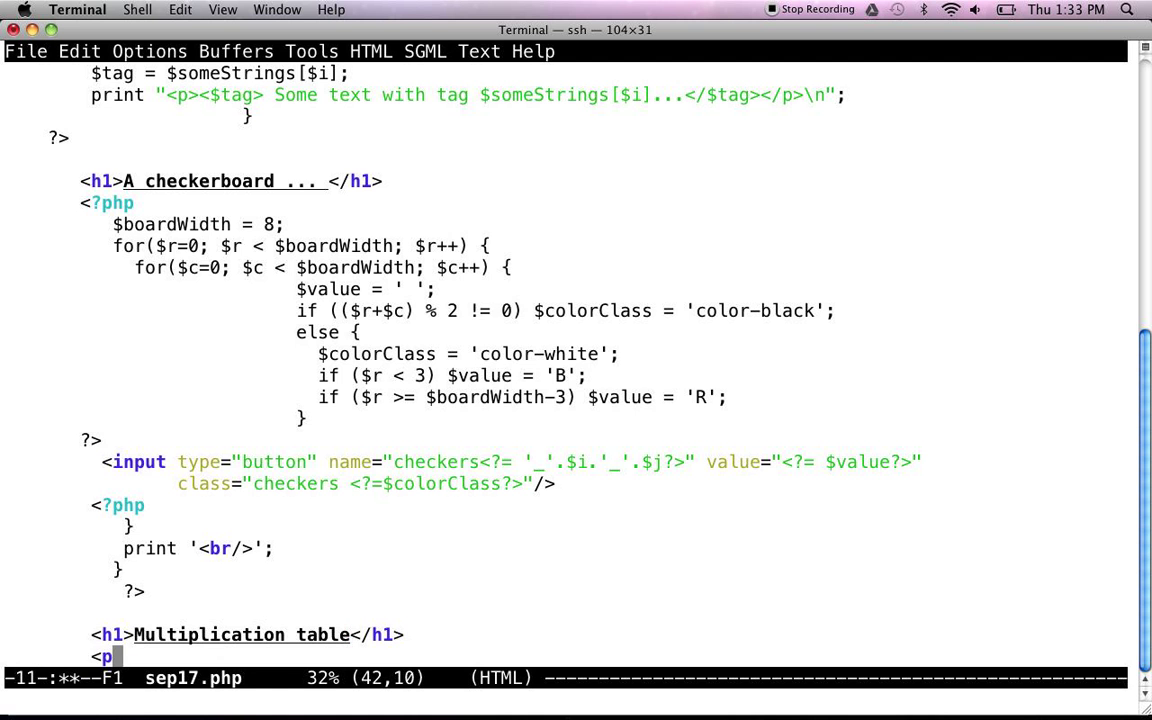
scroll("down", 3)
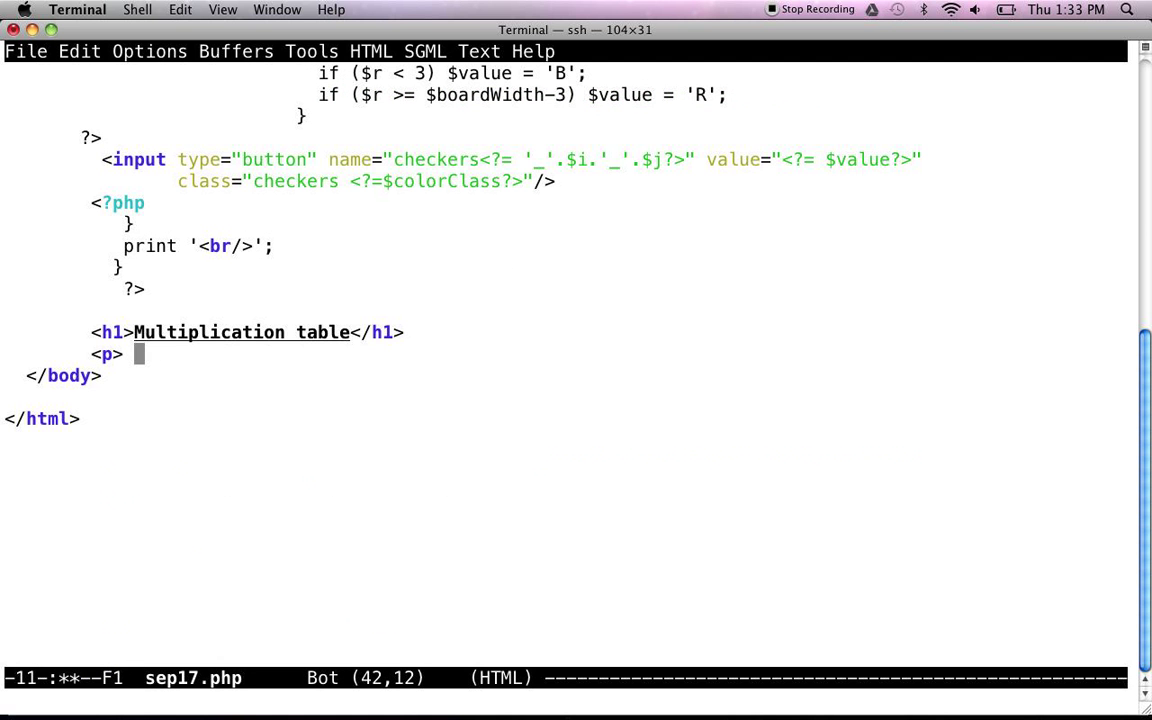
type("You do it - it's li")
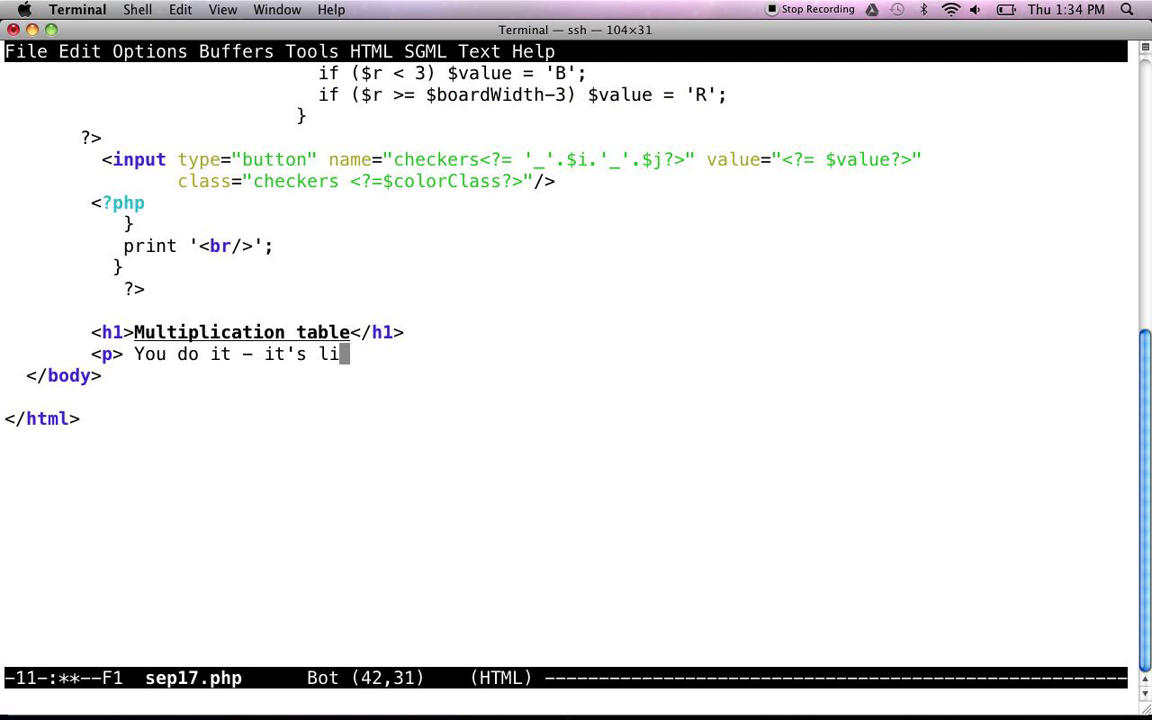
type("ke the checkerbo")
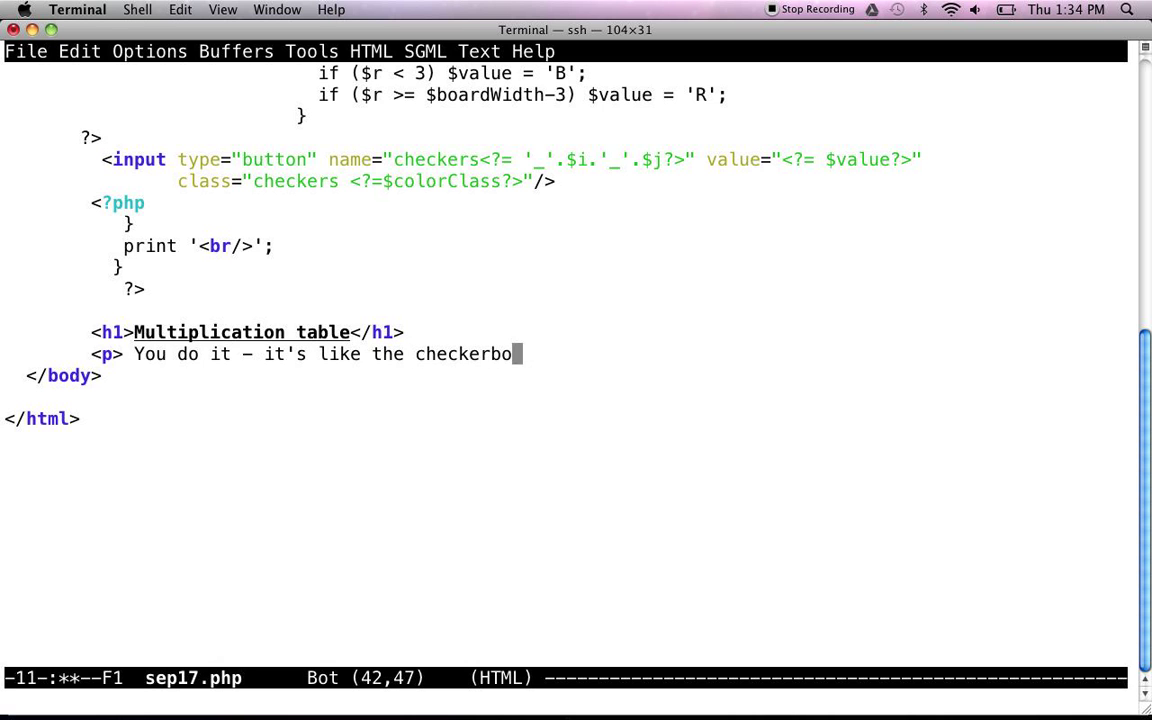
type("ard but s")
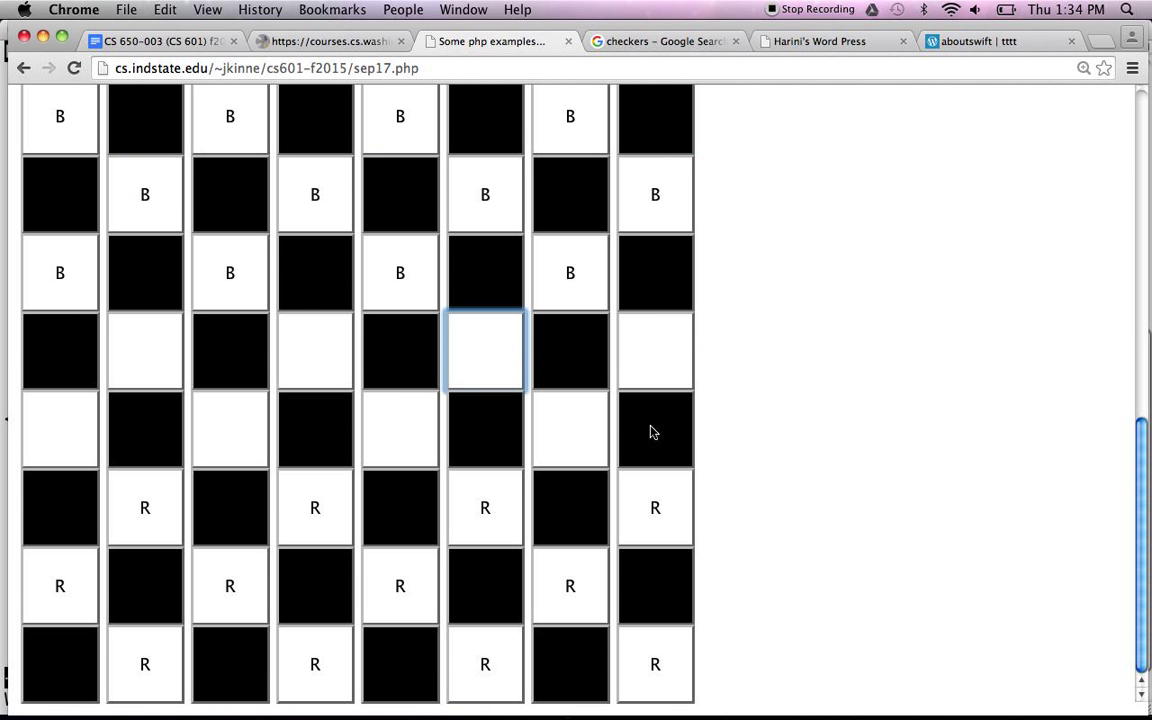
Review the array function slide, then return to the lecture notes at the Basic Php section.
scroll("up", 3)
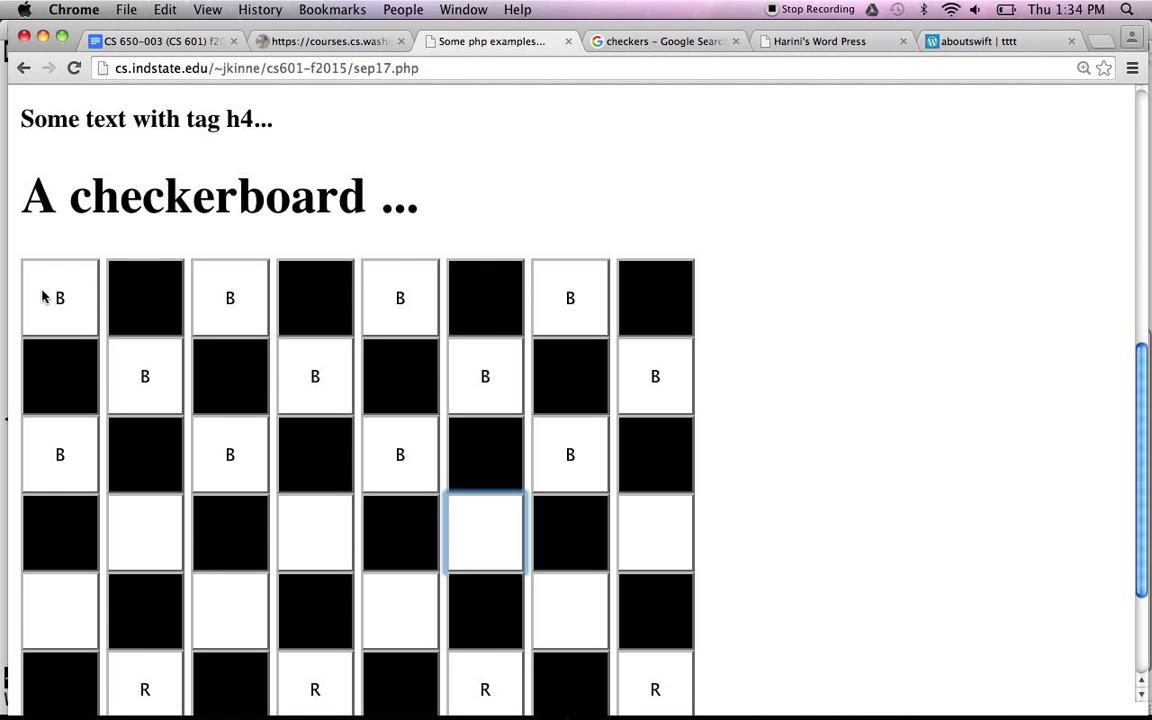
mouse_move(588, 460)
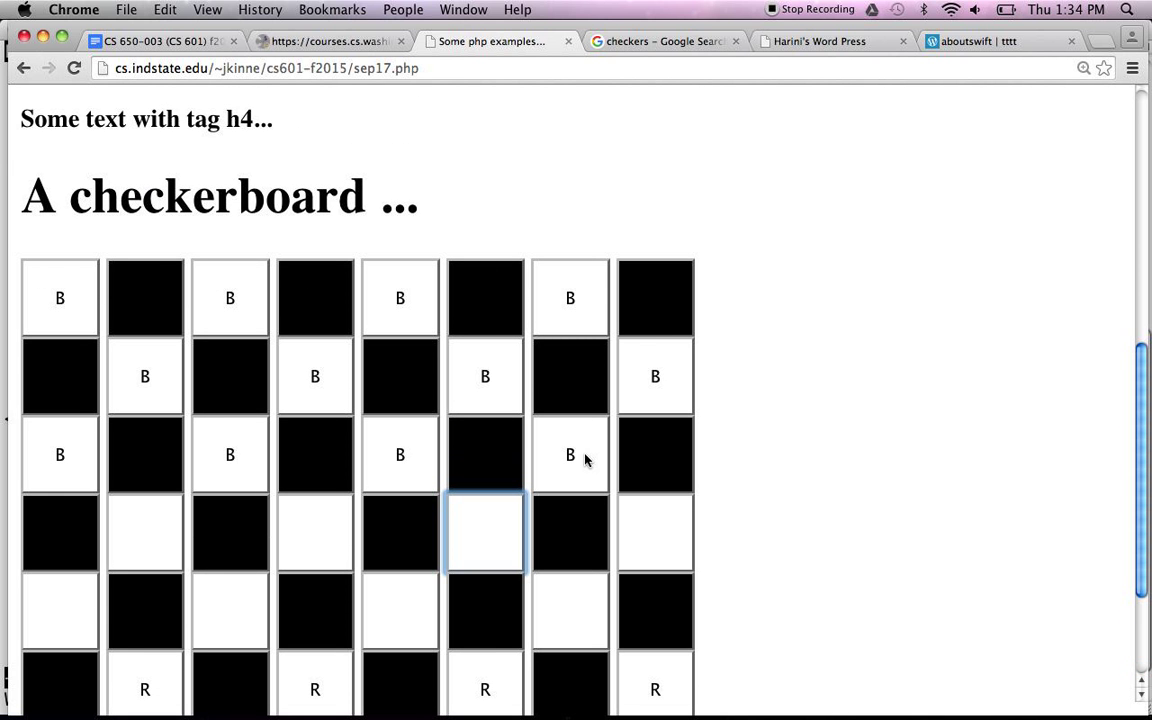
left_click(160, 40)
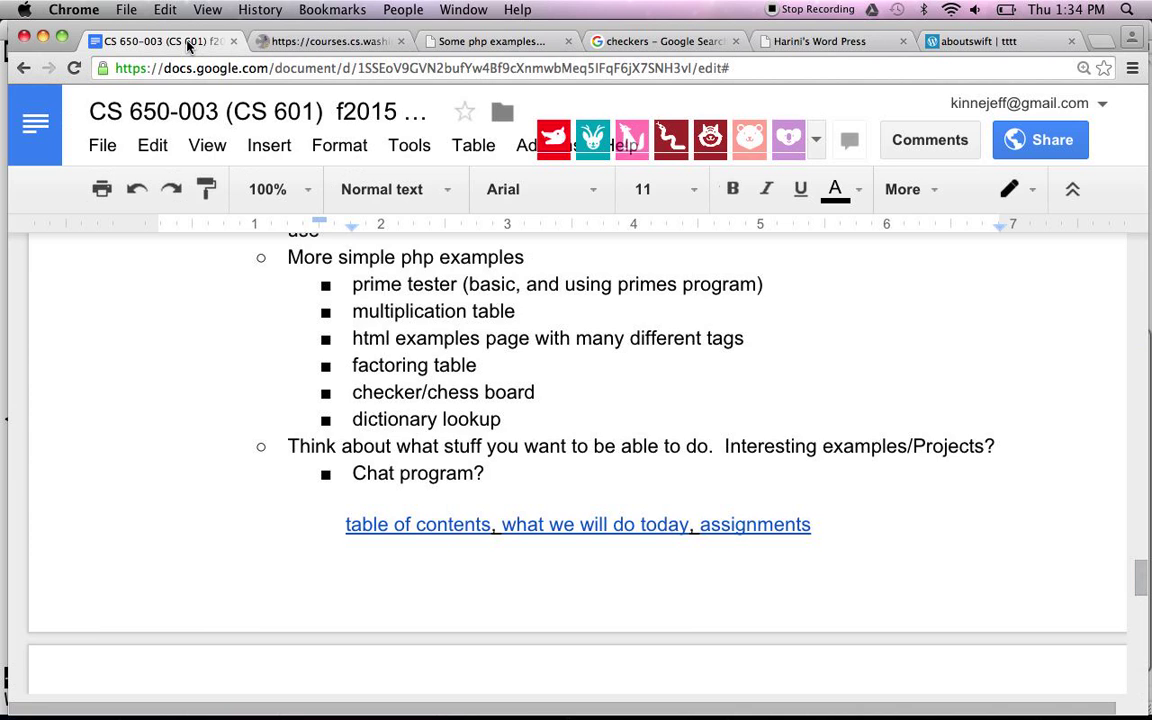
mouse_move(558, 420)
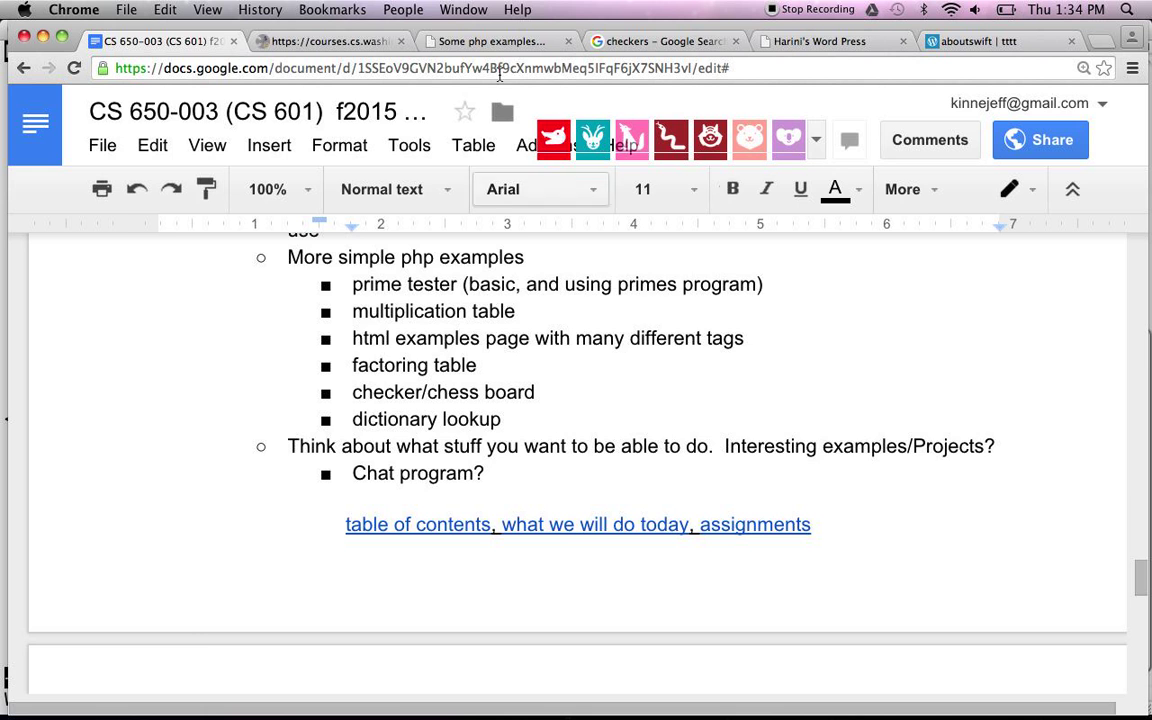
left_click(330, 40)
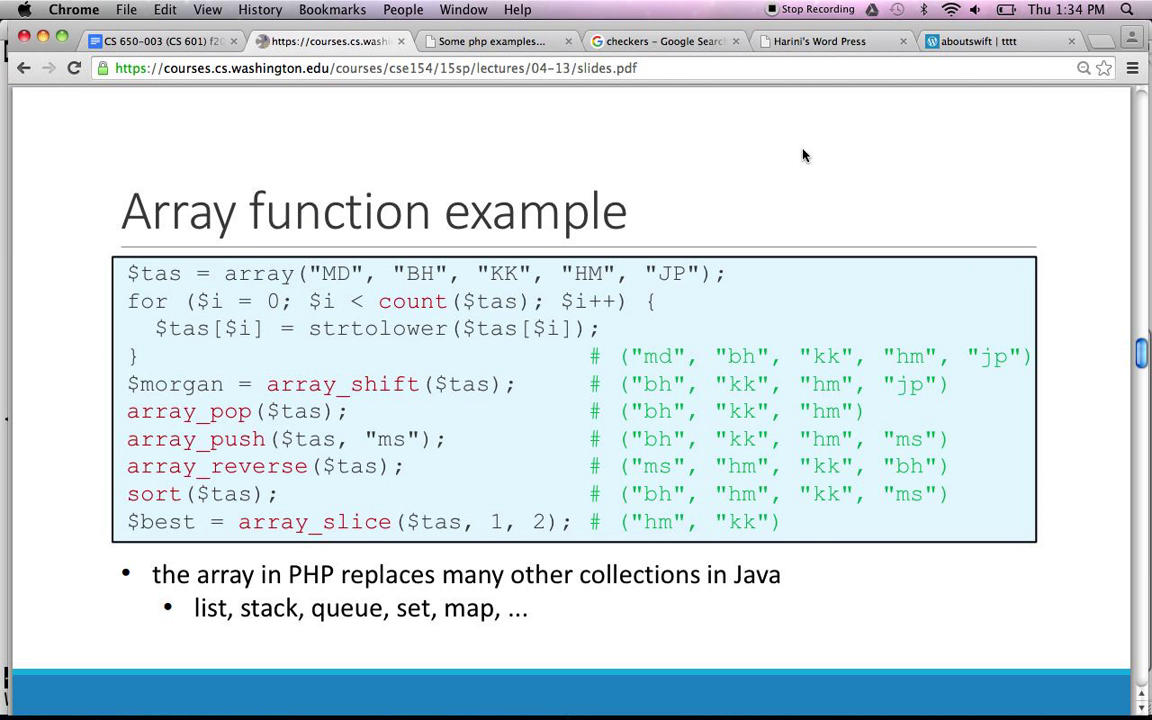
mouse_move(788, 156)
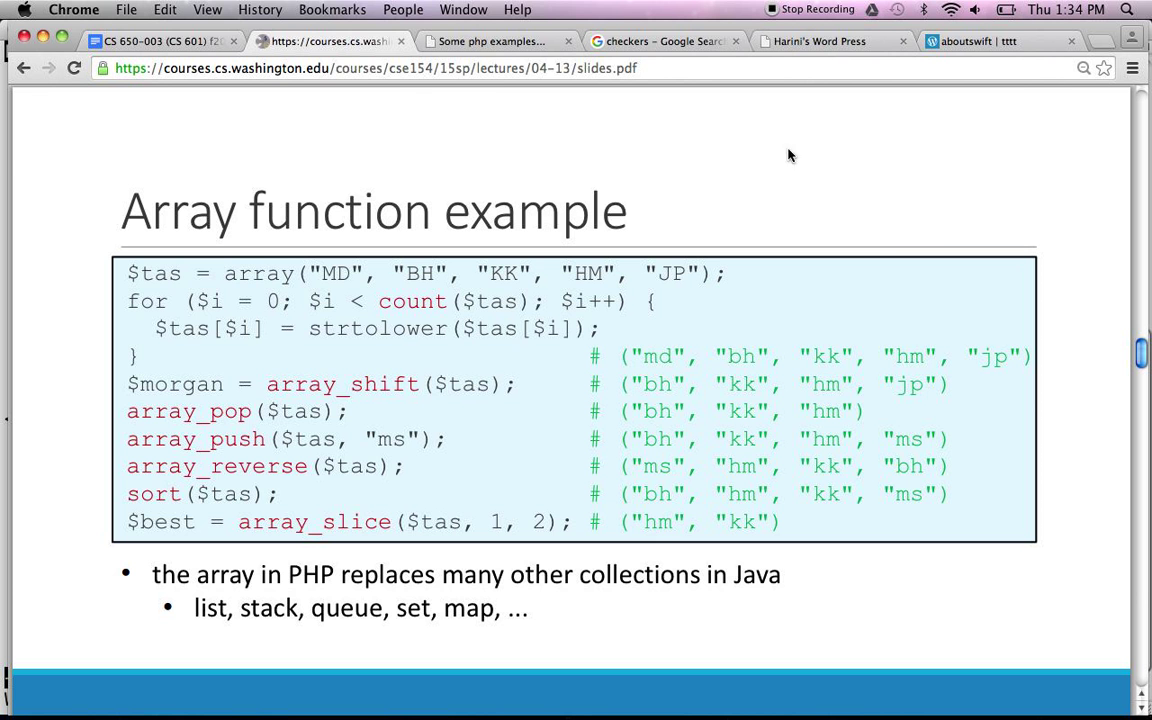
left_click(156, 40)
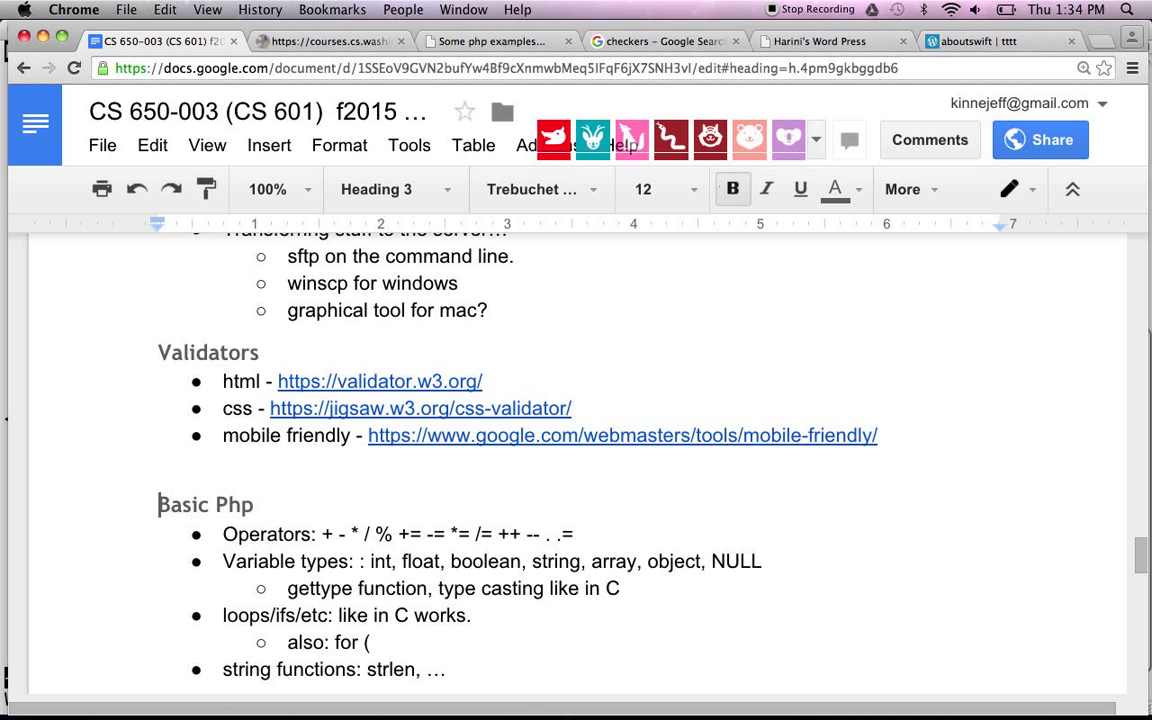
mouse_move(268, 144)
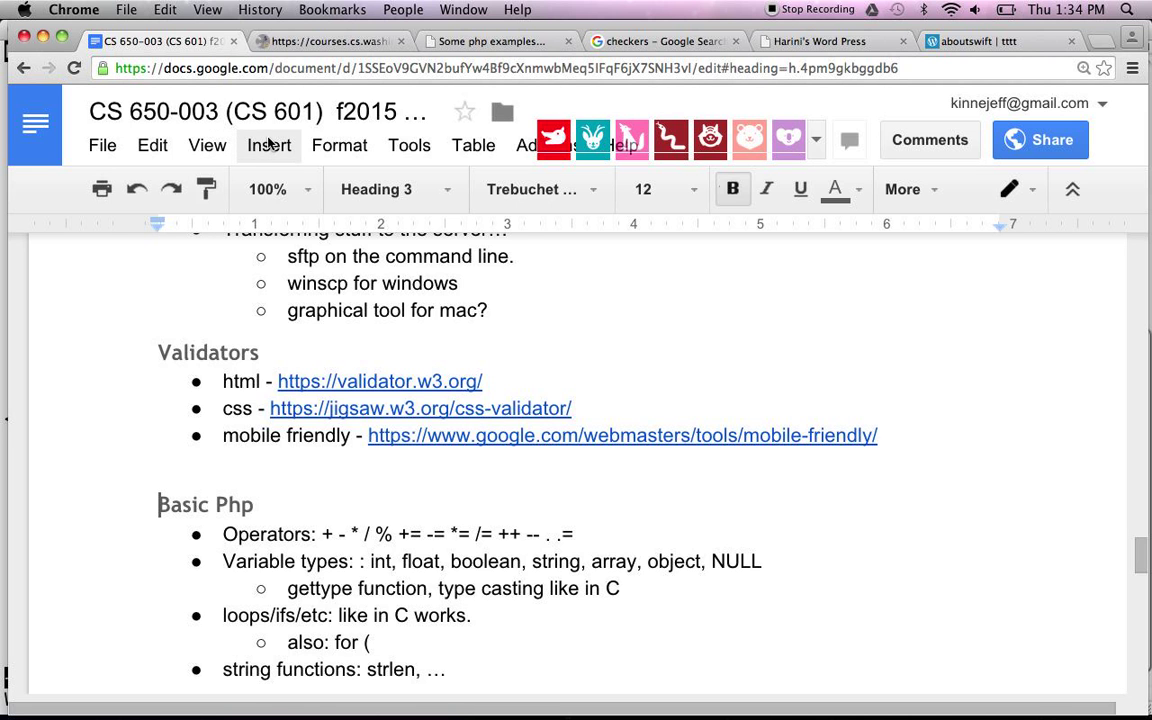
Insert a page break before Basic Php and start an 'array functions' bullet.
left_click(268, 144)
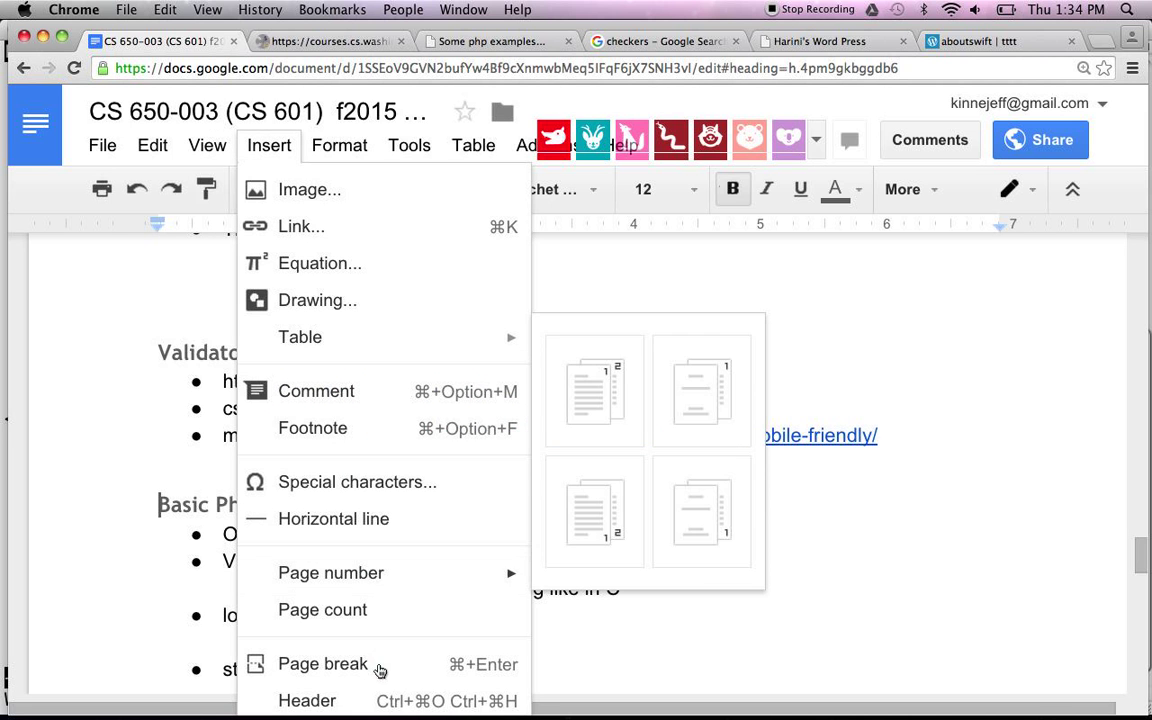
left_click(322, 664)
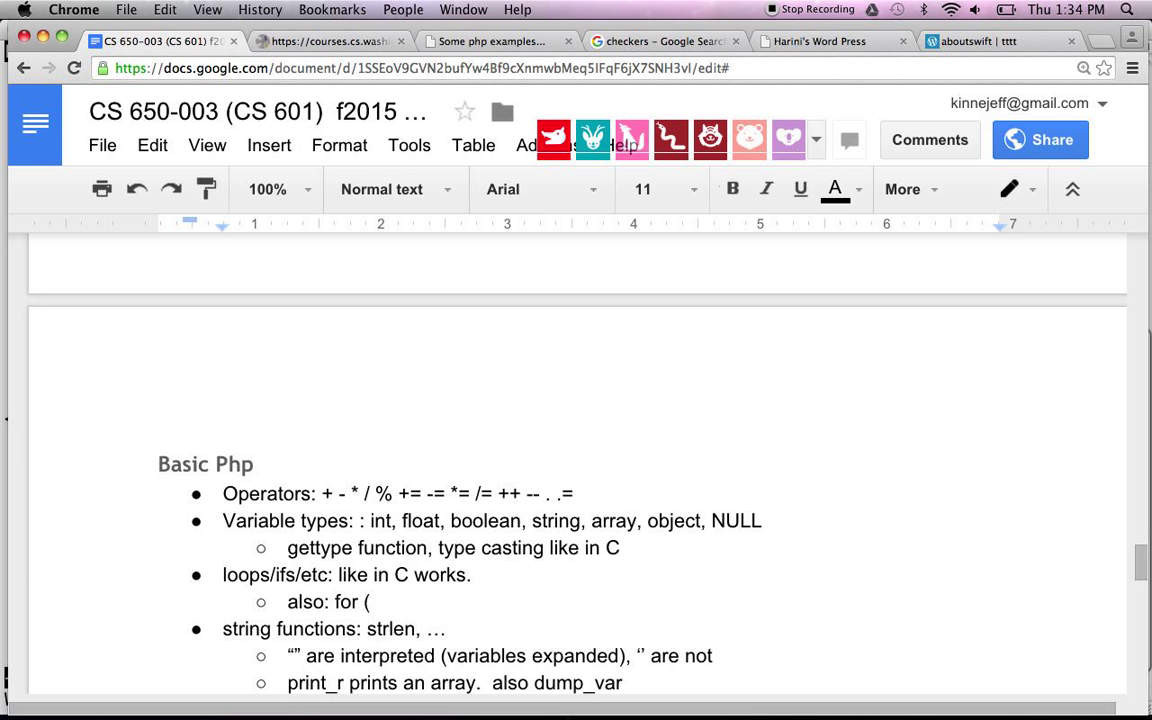
type("array functions: count")
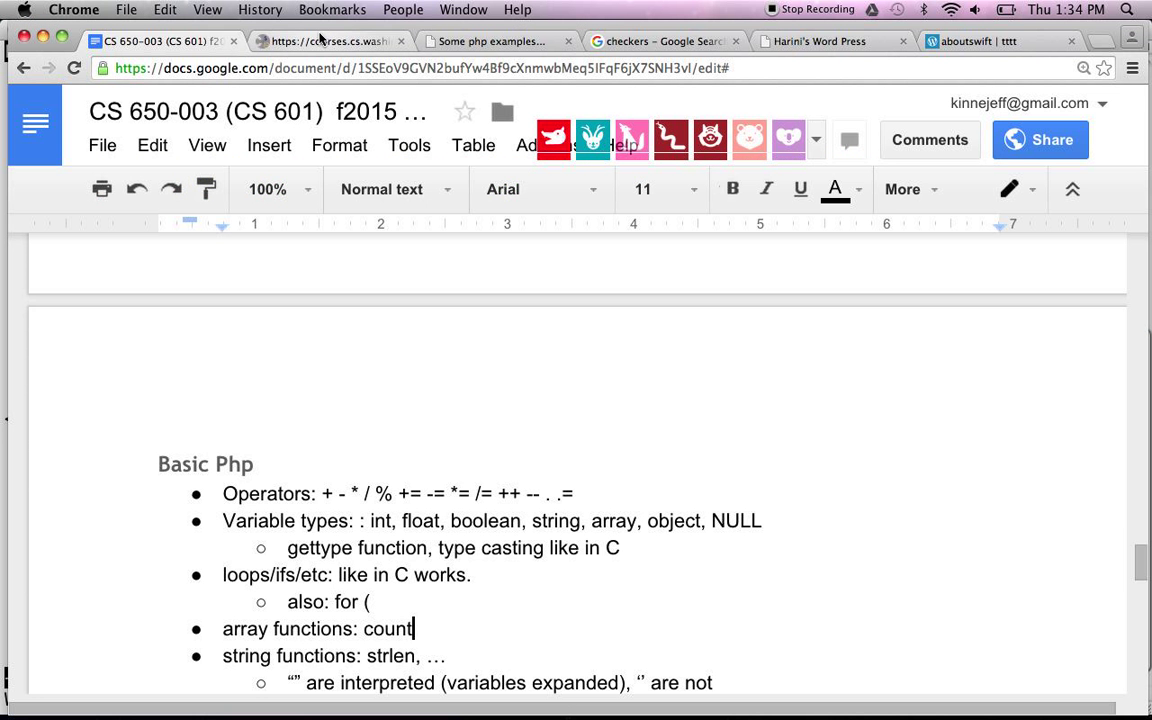
Copy the foreach ($array as $variableName) line from the slides into an indented sub-bullet.
left_click(330, 40)
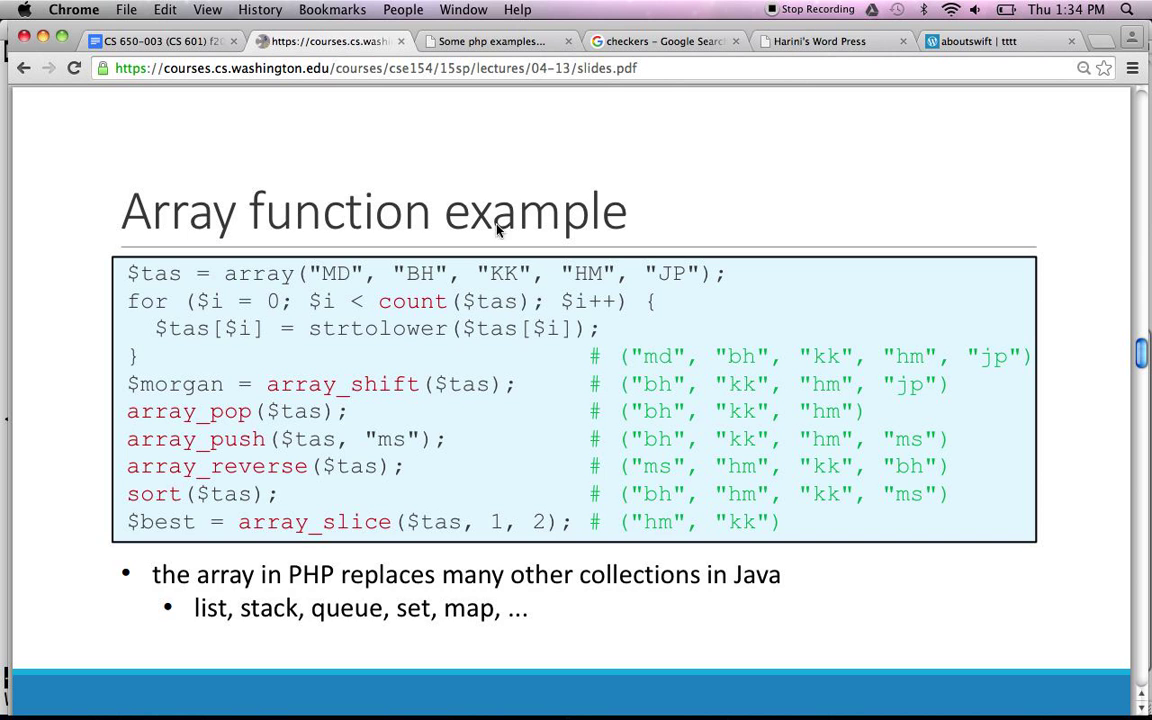
mouse_move(720, 400)
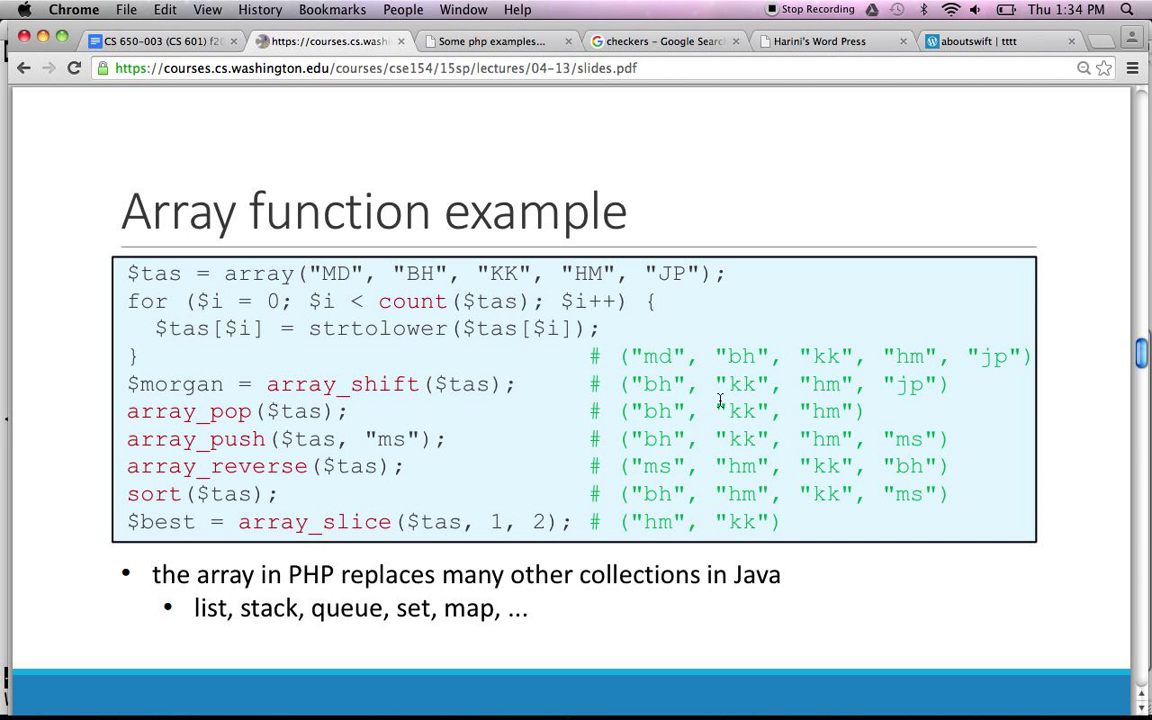
mouse_move(824, 340)
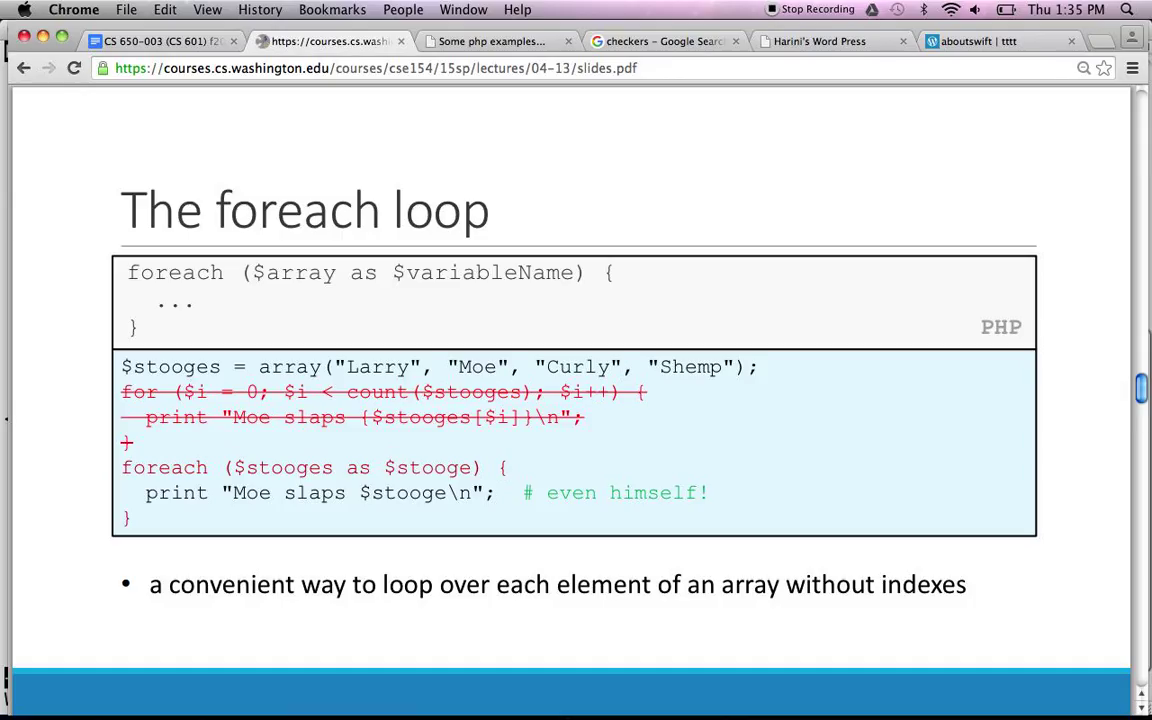
mouse_move(518, 156)
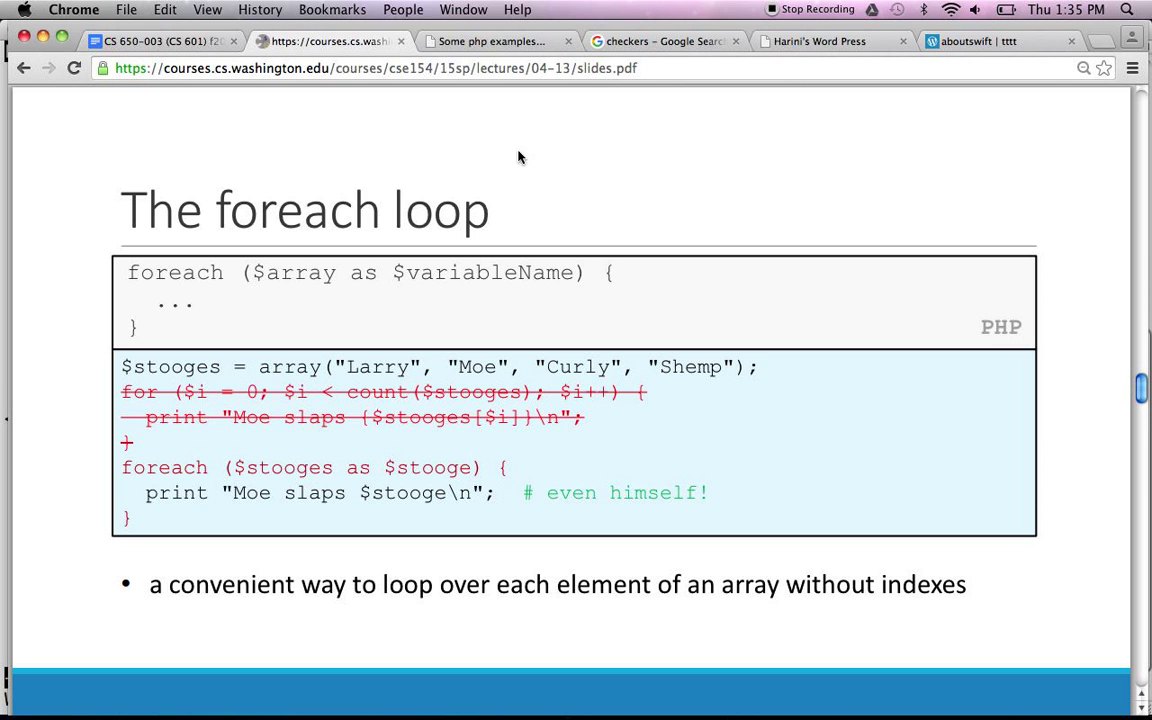
mouse_move(136, 280)
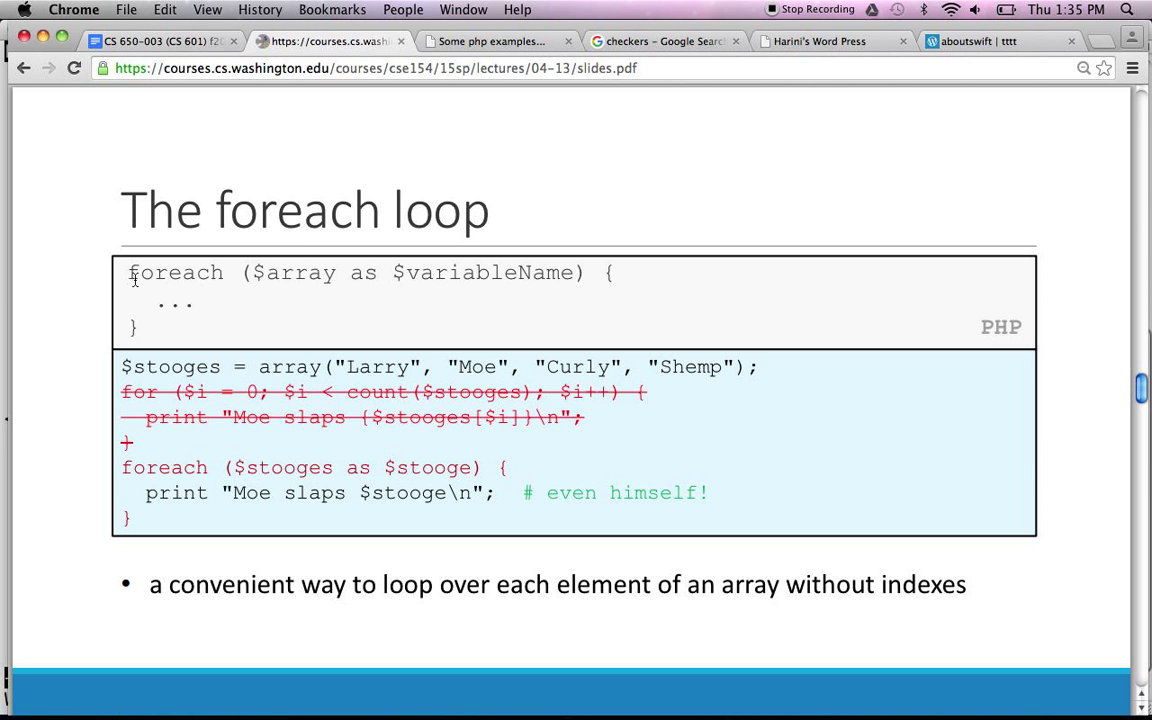
left_click_drag(128, 272, 580, 272)
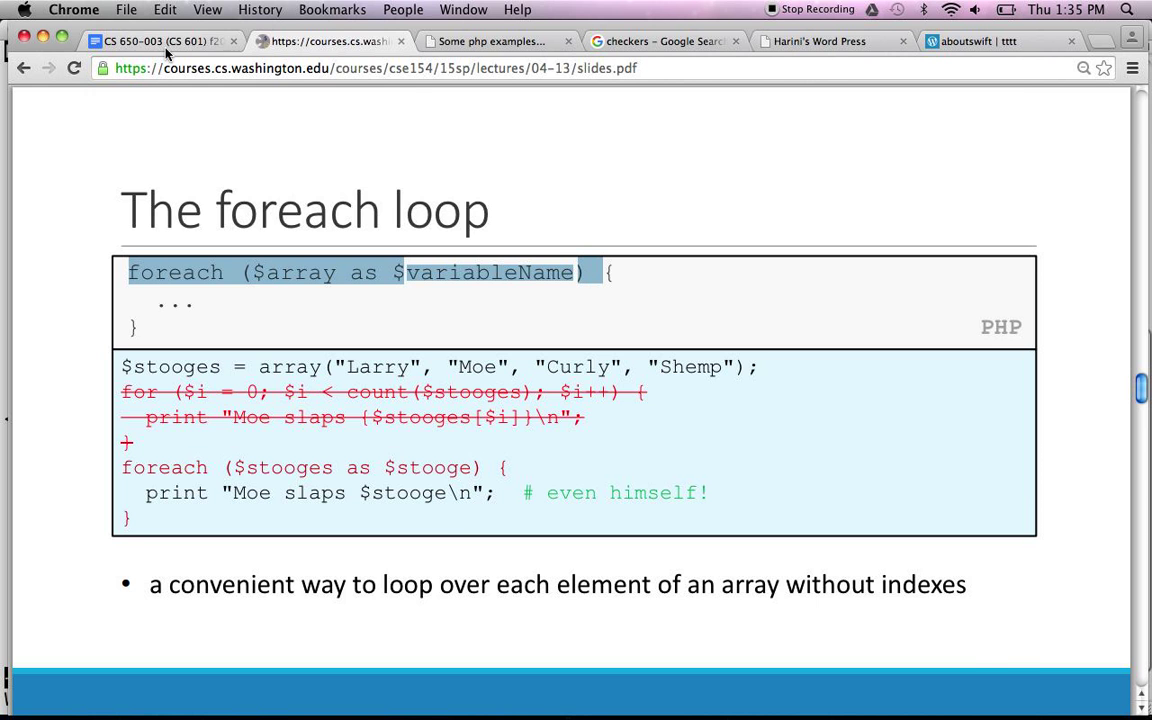
left_click(156, 40)
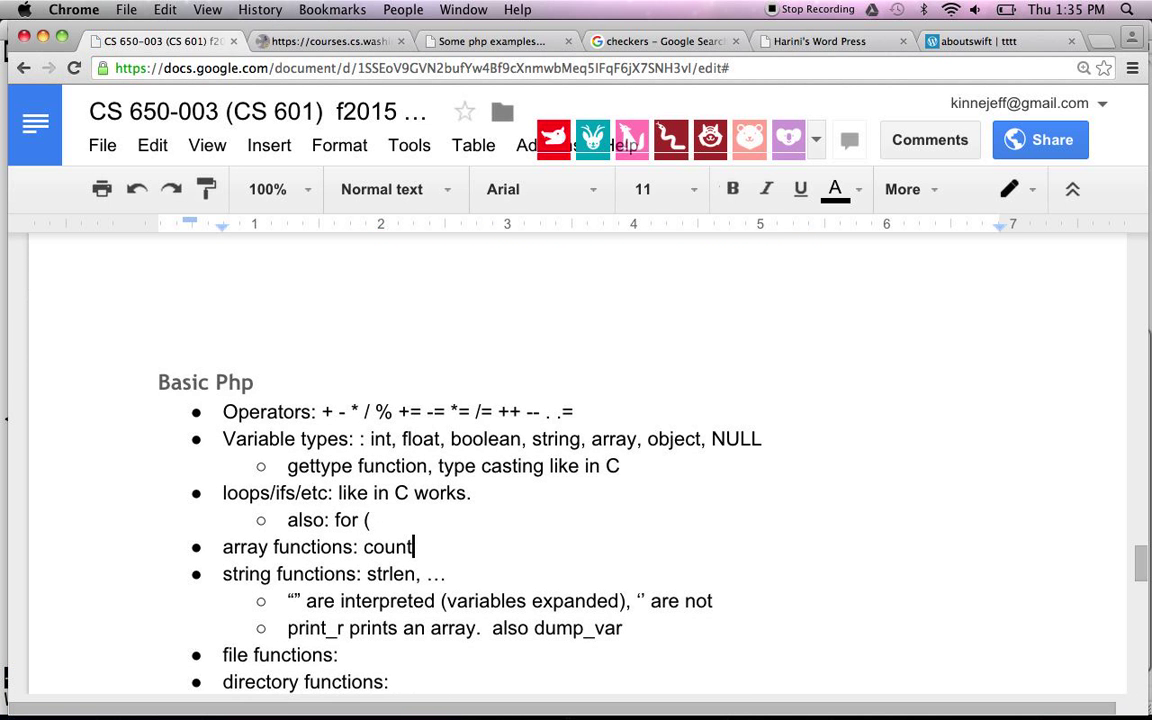
key("Return")
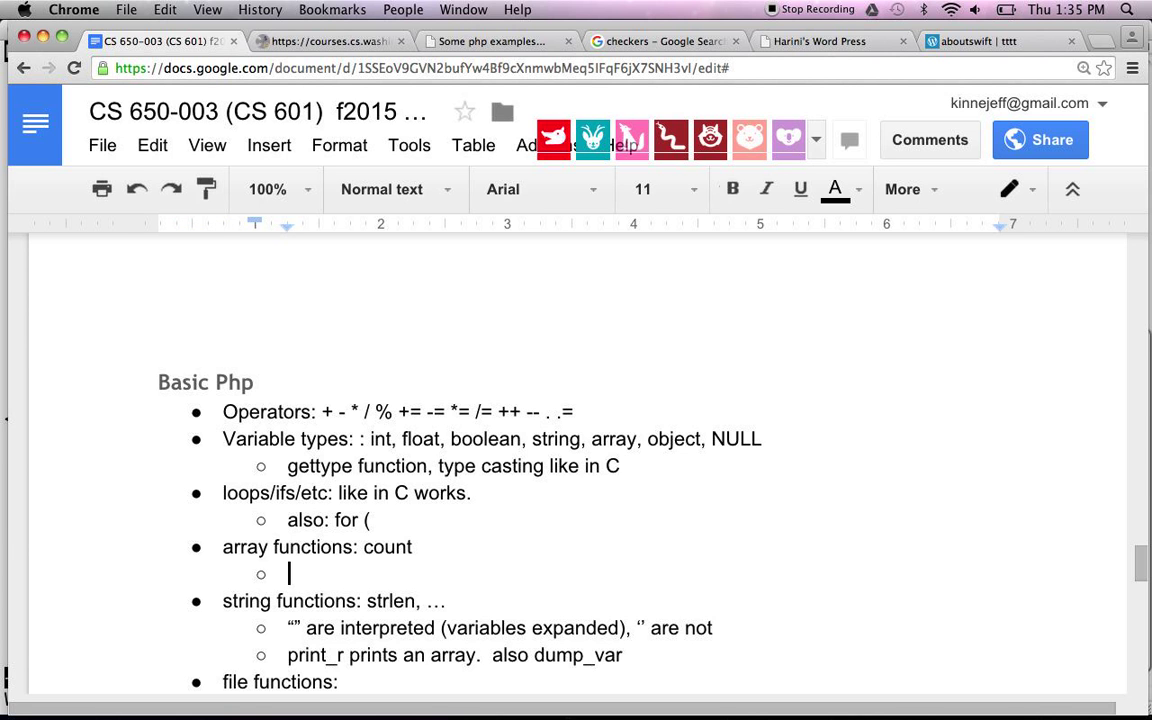
type("foreach ($array as $variableName)")
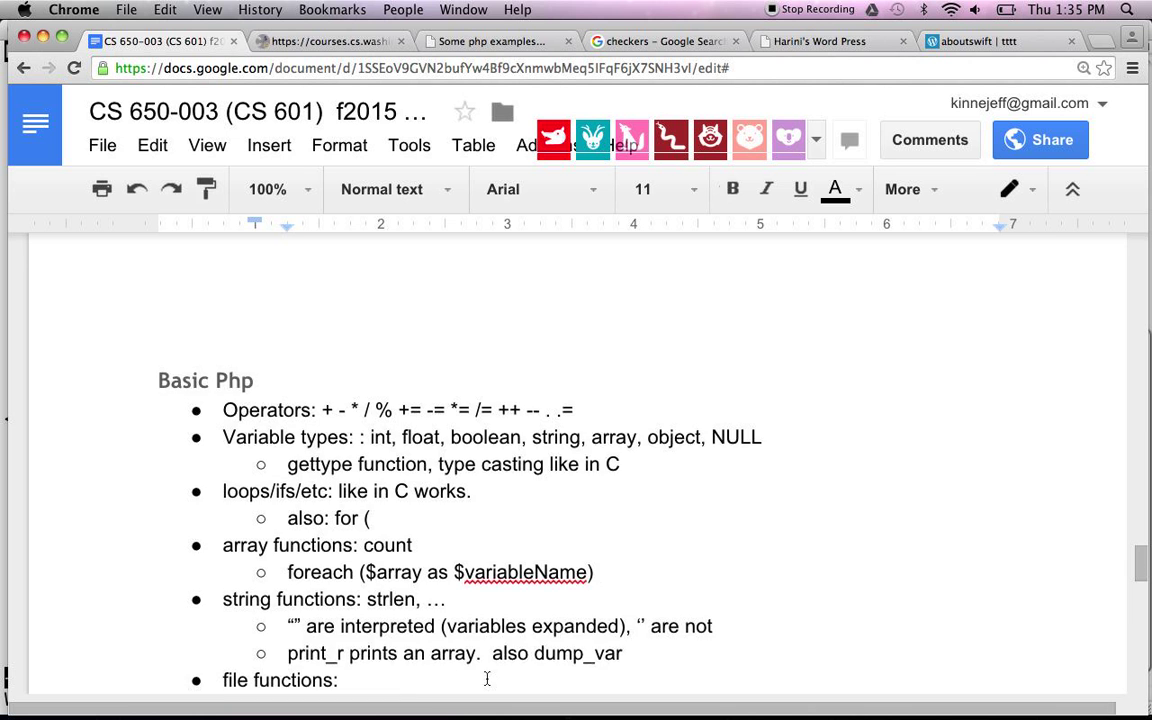
scroll("down", 3)
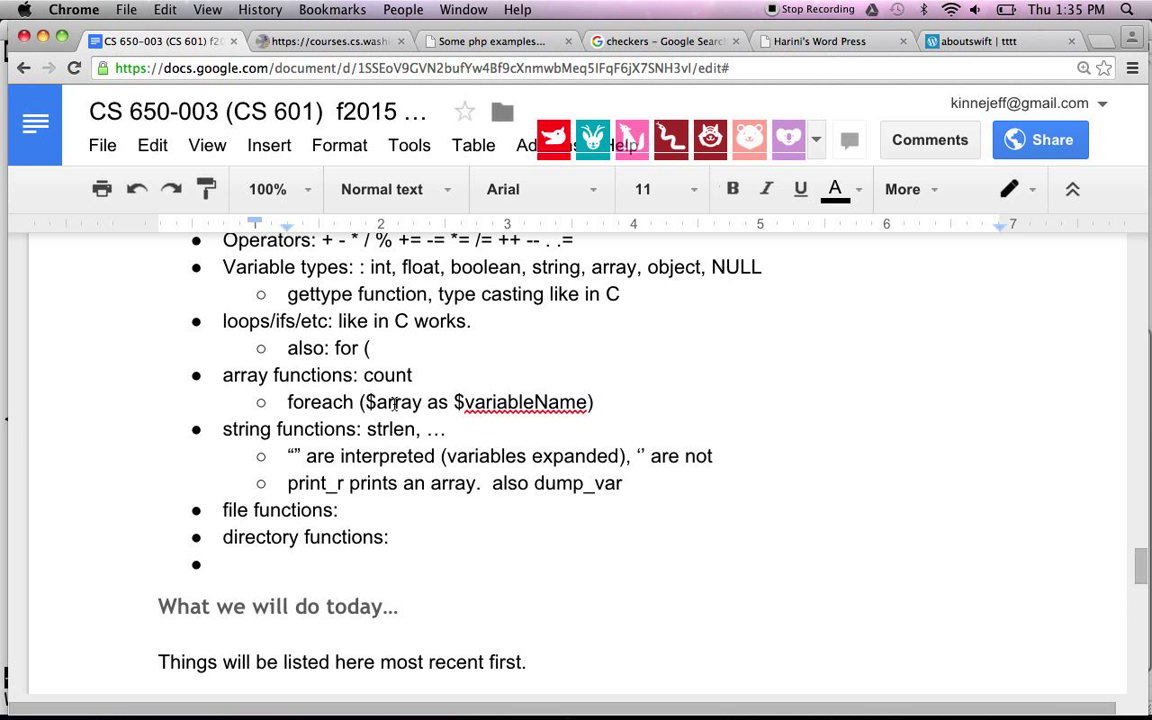
Duplicate the for loop line in sep17.php and rewrite the copy as a commented-out //foreach($someStrings as $tag).
double_click(396, 402)
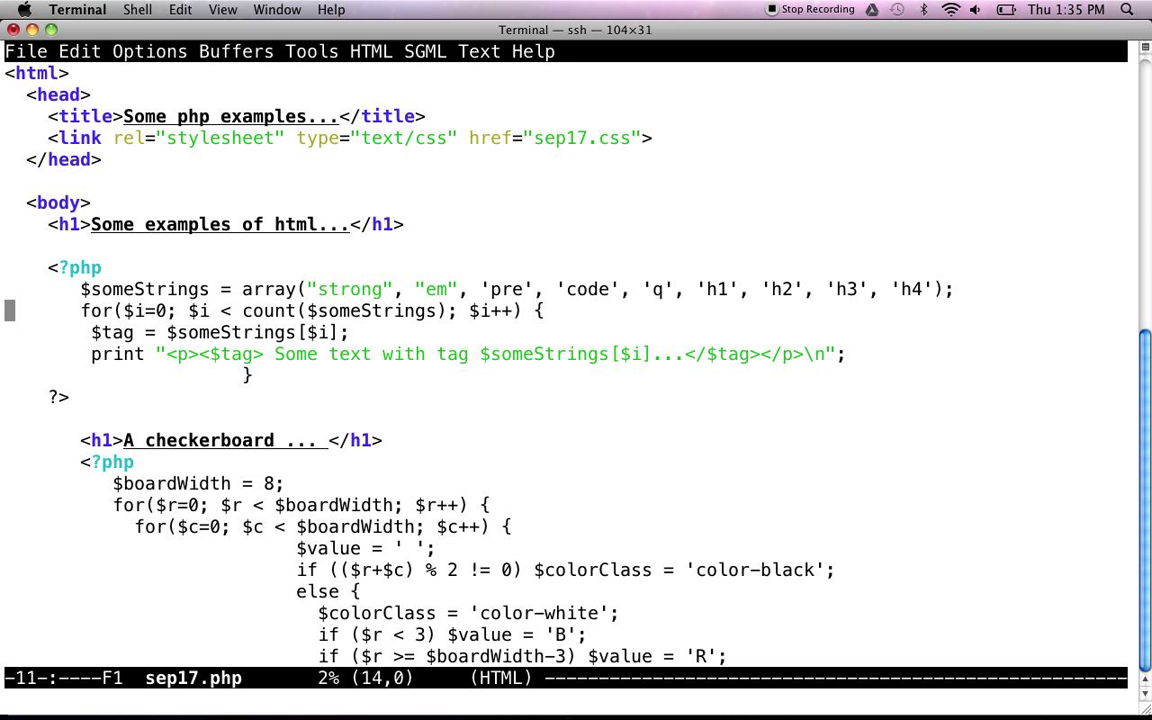
key("ctrl+space")
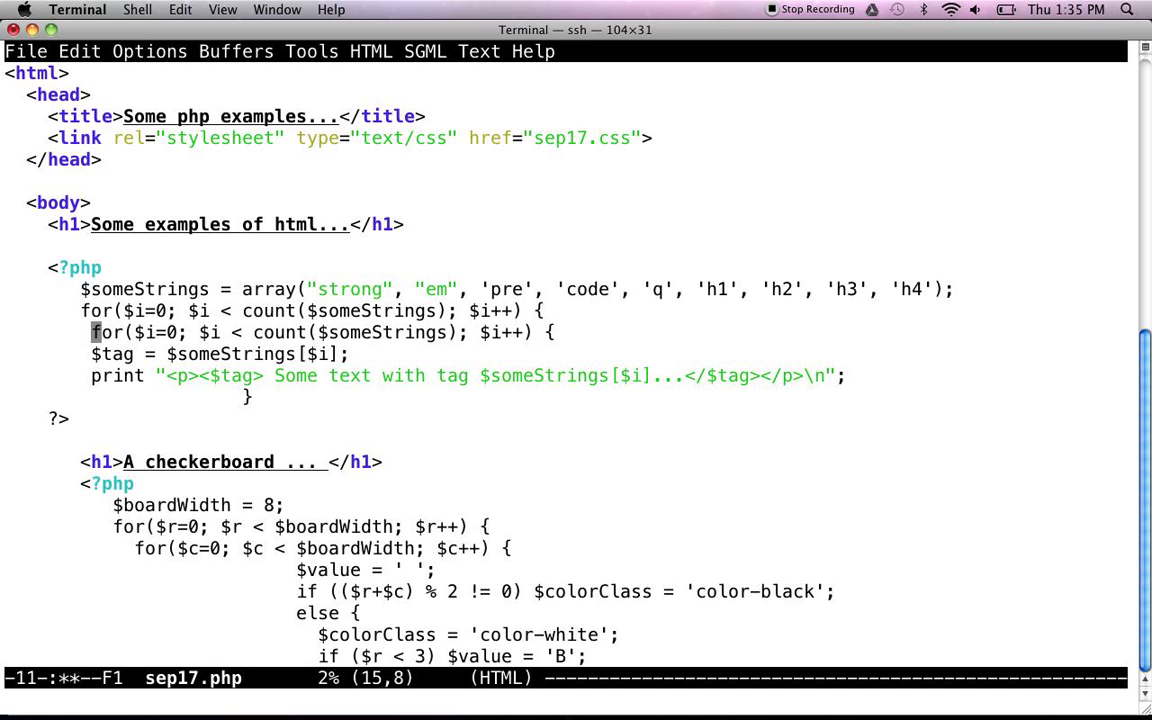
type("//")
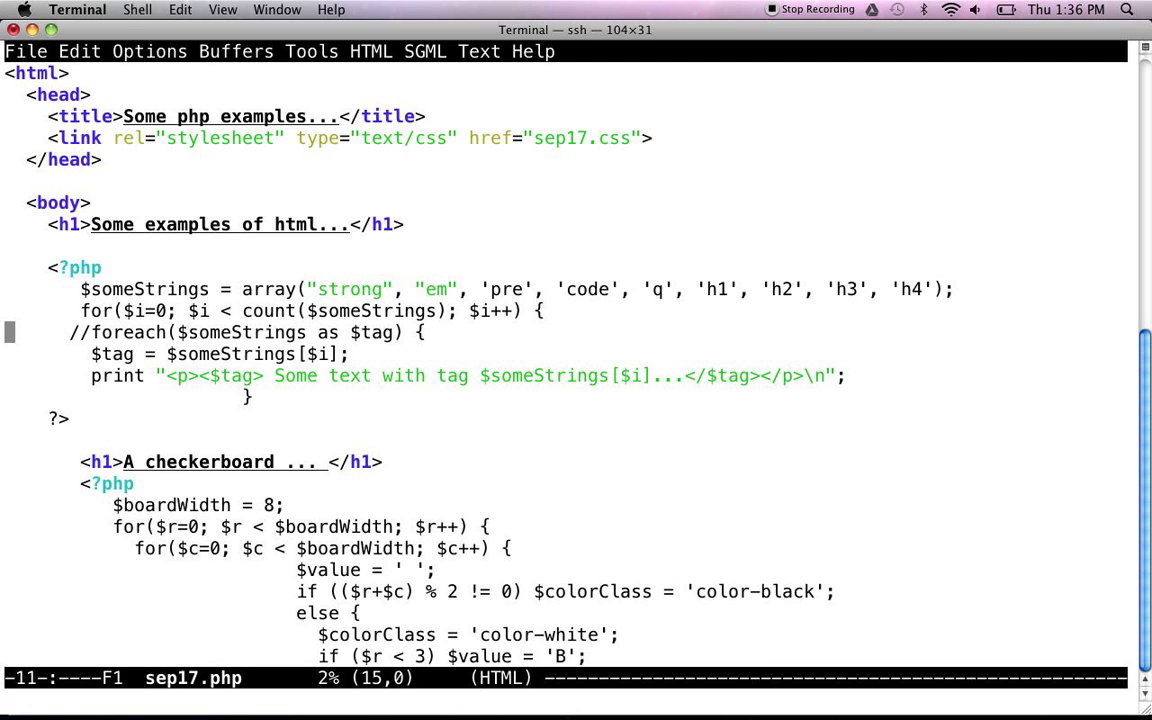
key("ctrl+space")
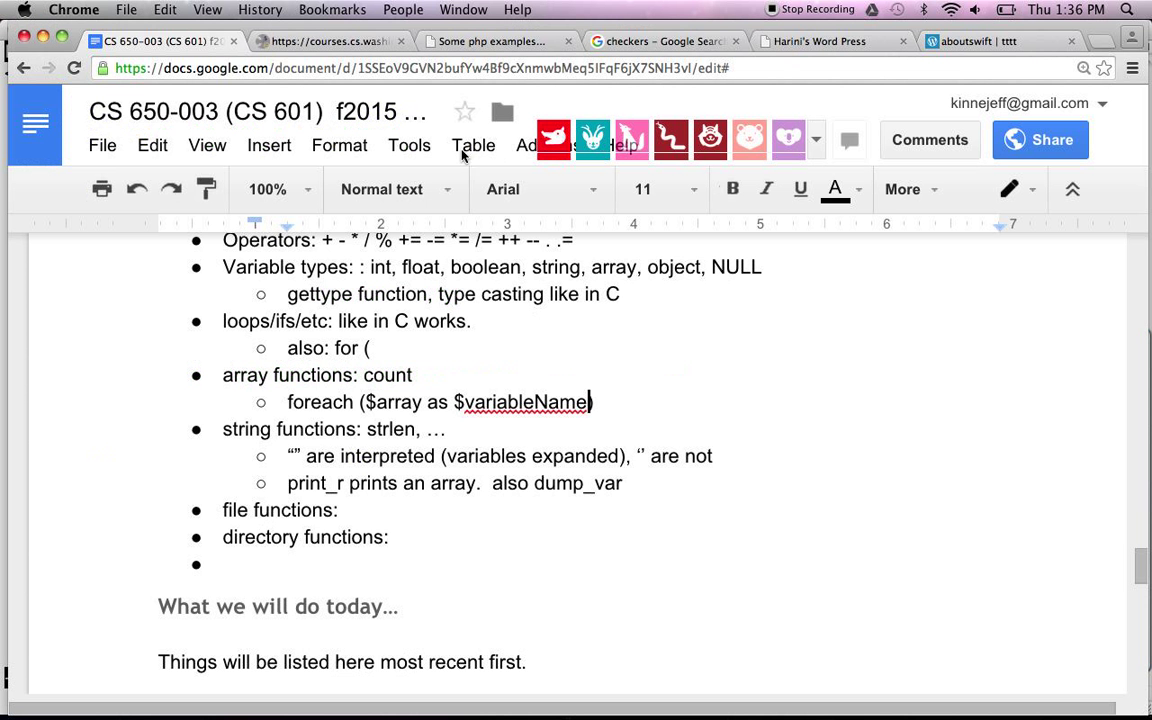
Review the Math operations slide, then place the cursor before the string functions bullet in the notes.
left_click(330, 40)
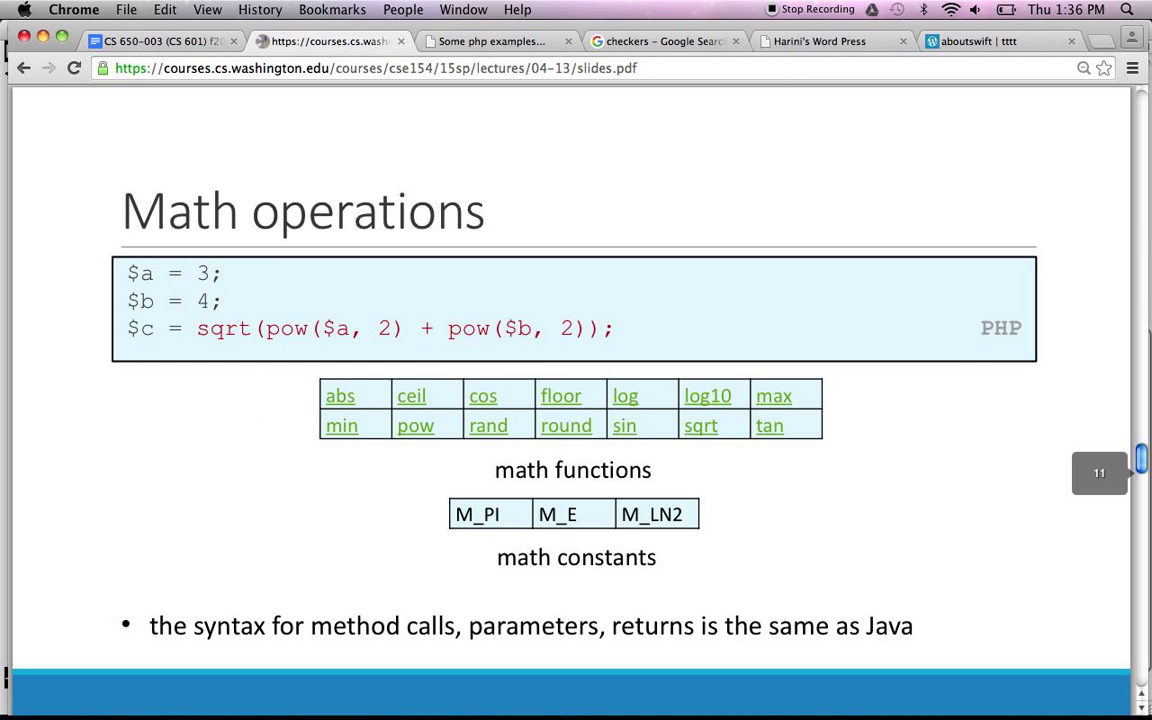
mouse_move(544, 376)
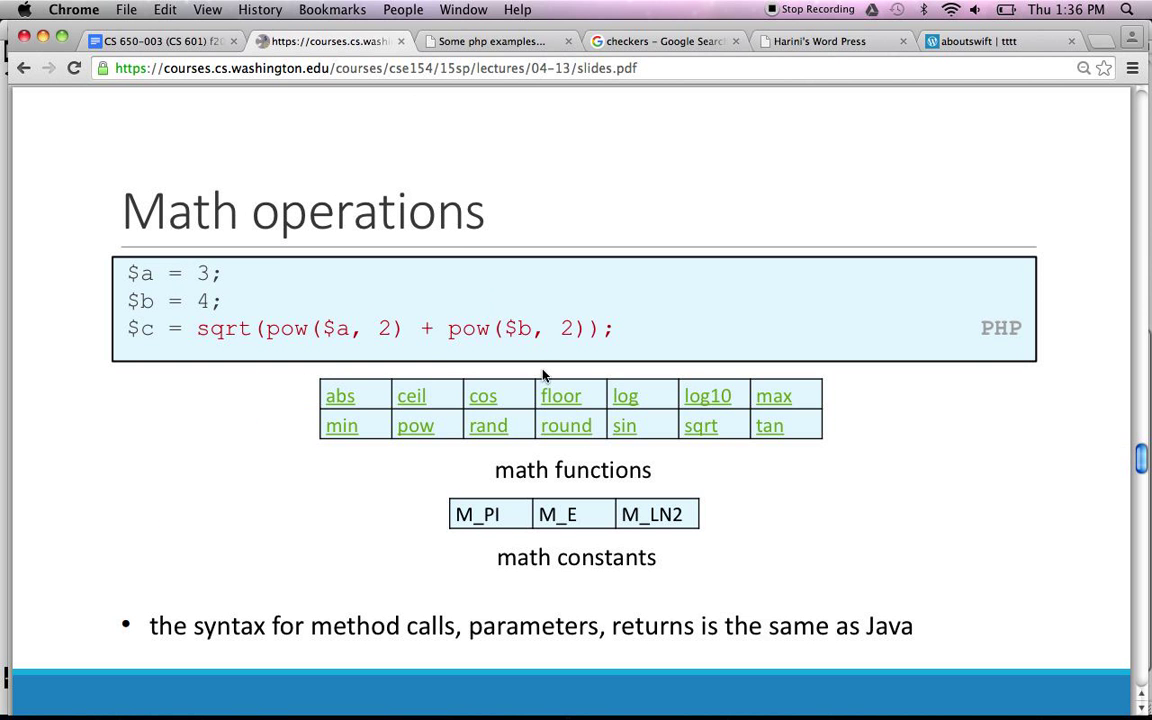
mouse_move(528, 250)
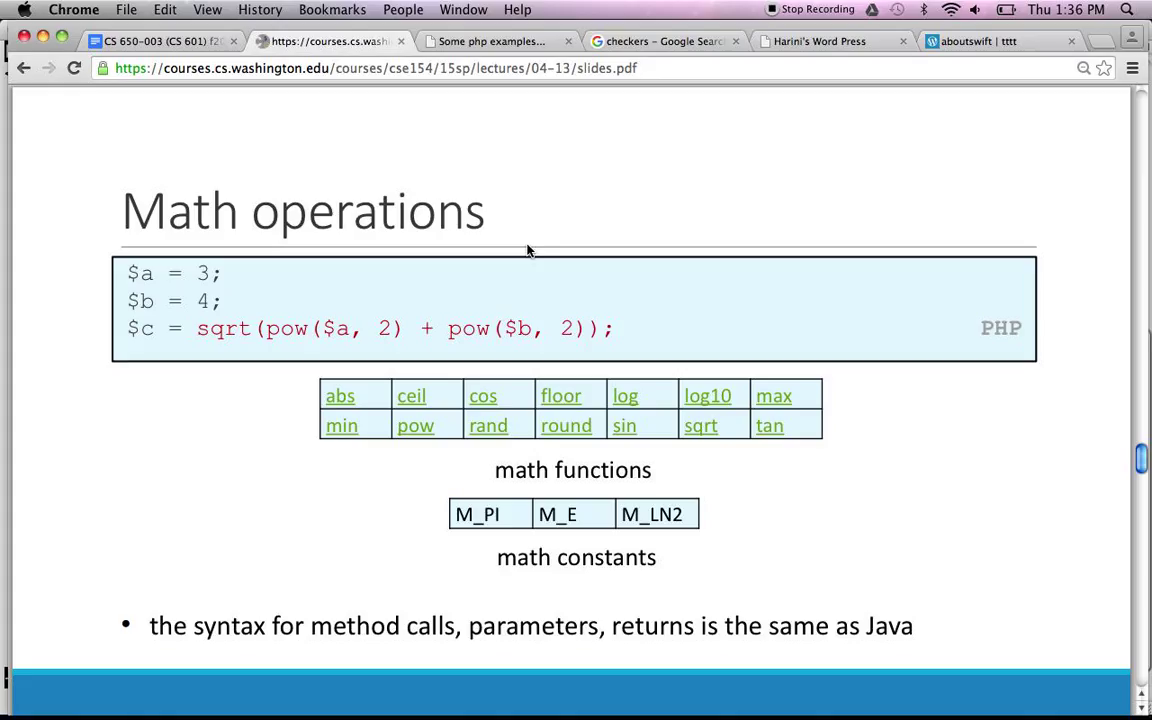
mouse_move(608, 378)
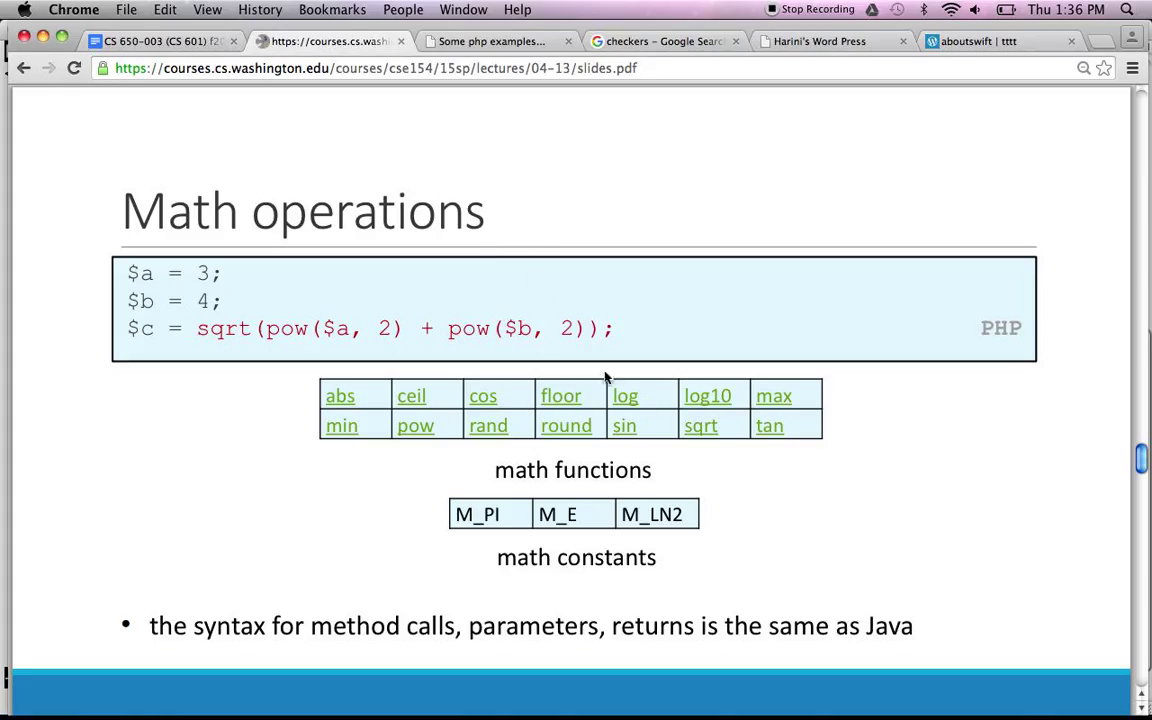
mouse_move(708, 494)
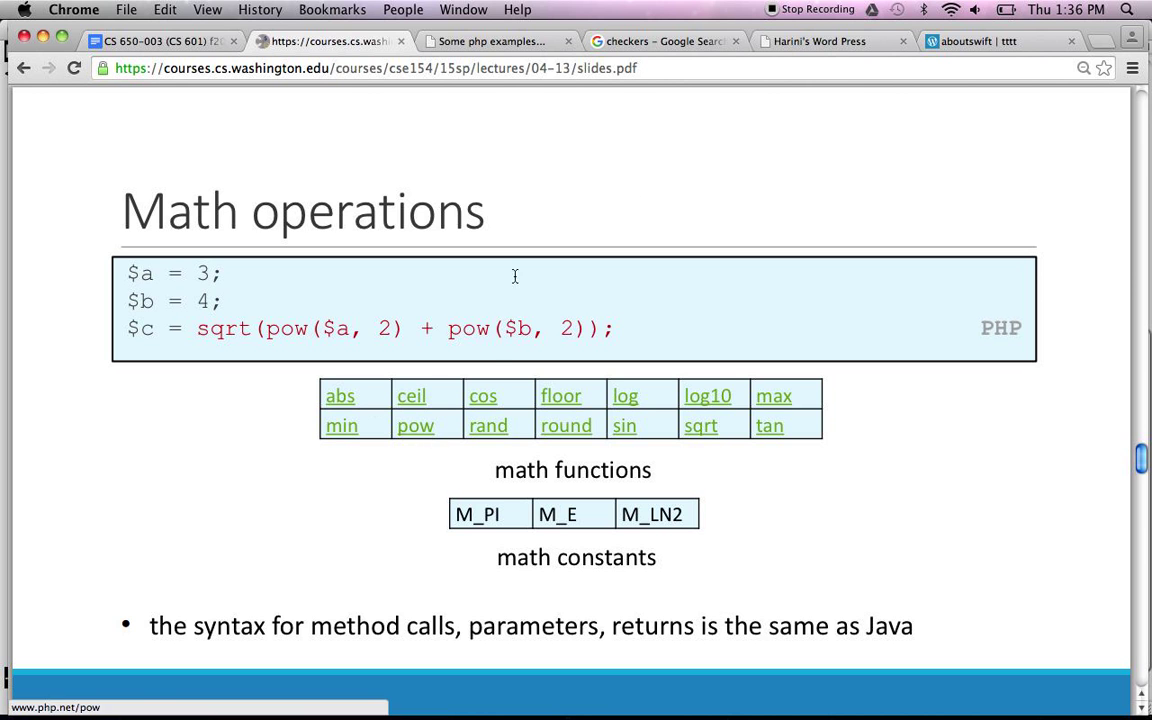
mouse_move(474, 318)
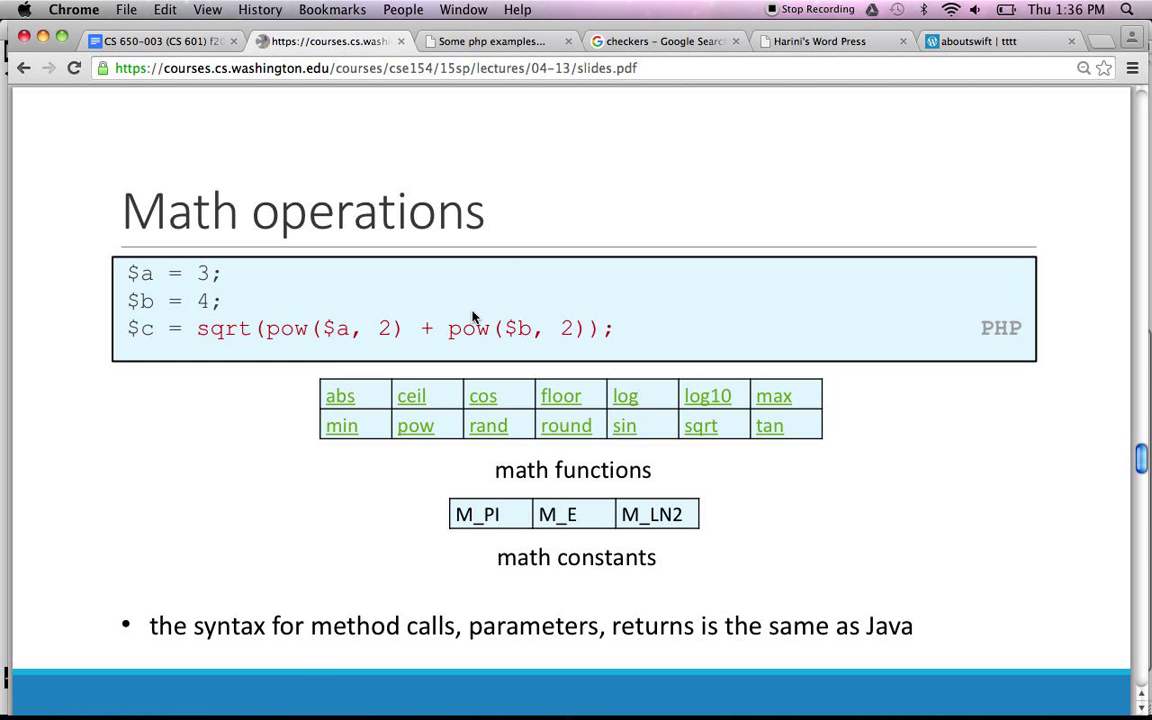
mouse_move(424, 420)
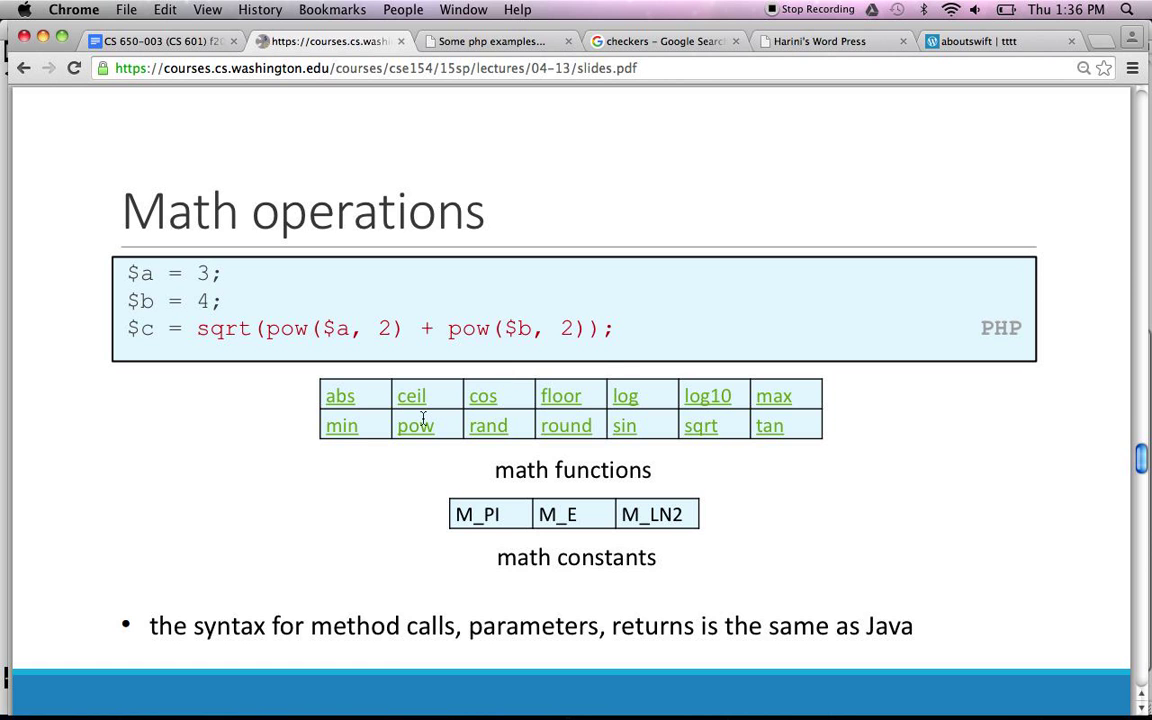
mouse_move(354, 434)
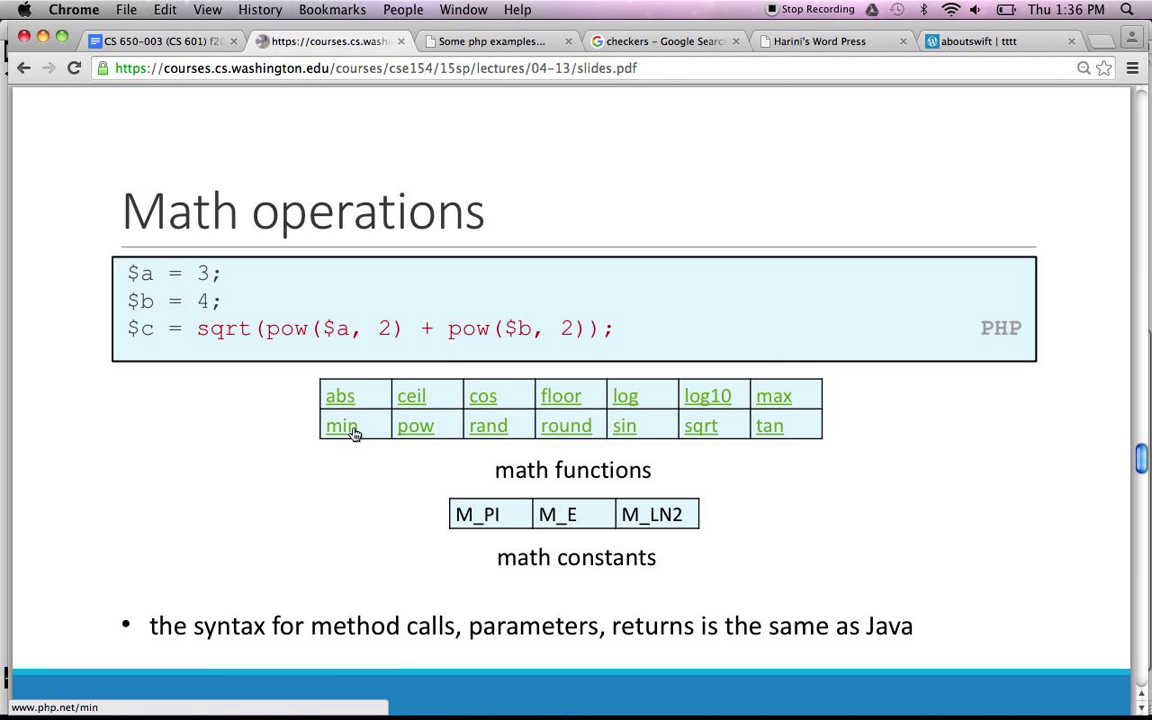
mouse_move(608, 190)
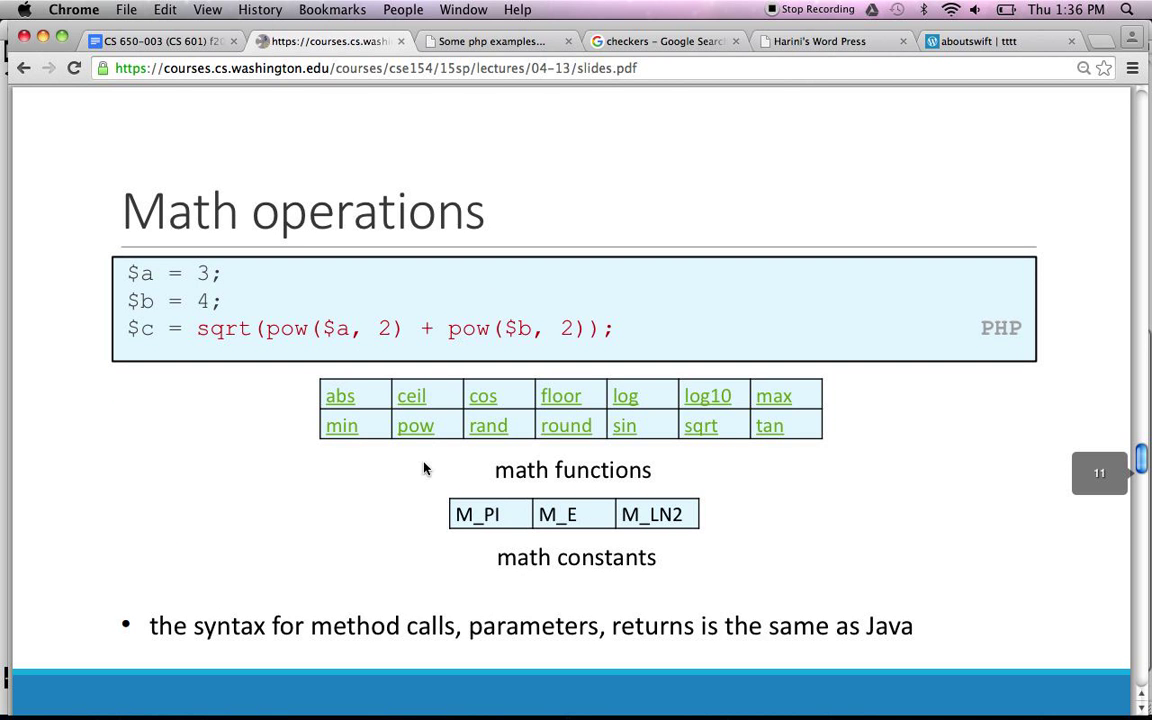
mouse_move(160, 40)
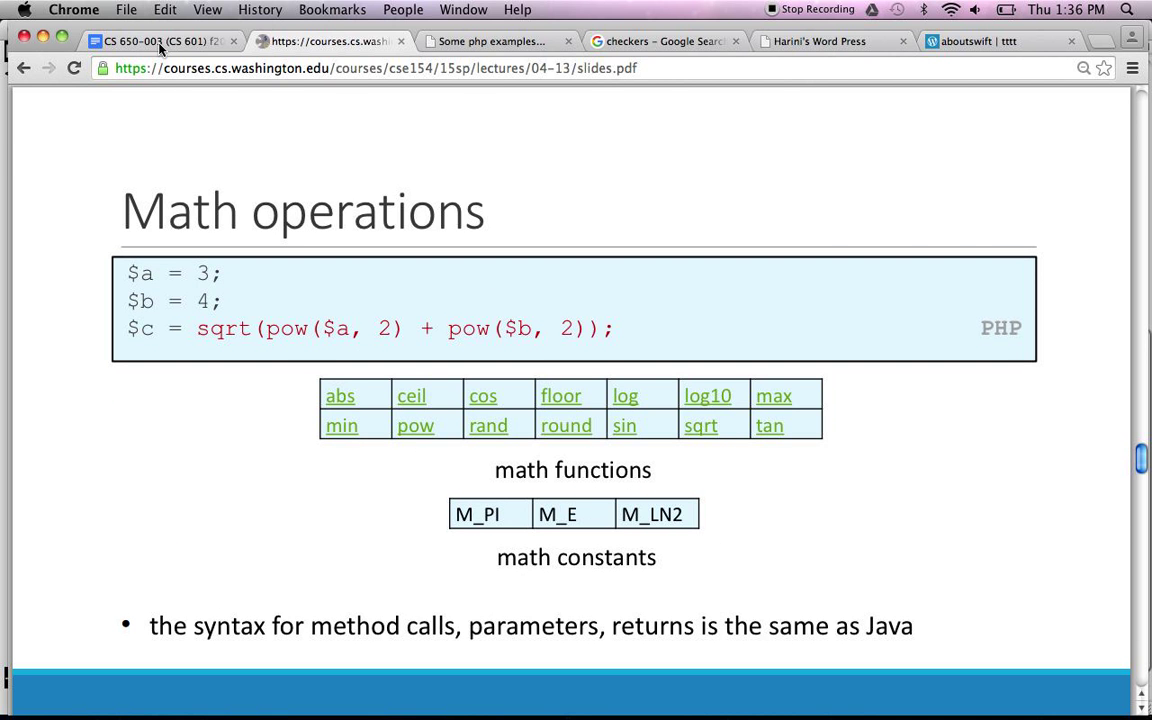
left_click(156, 40)
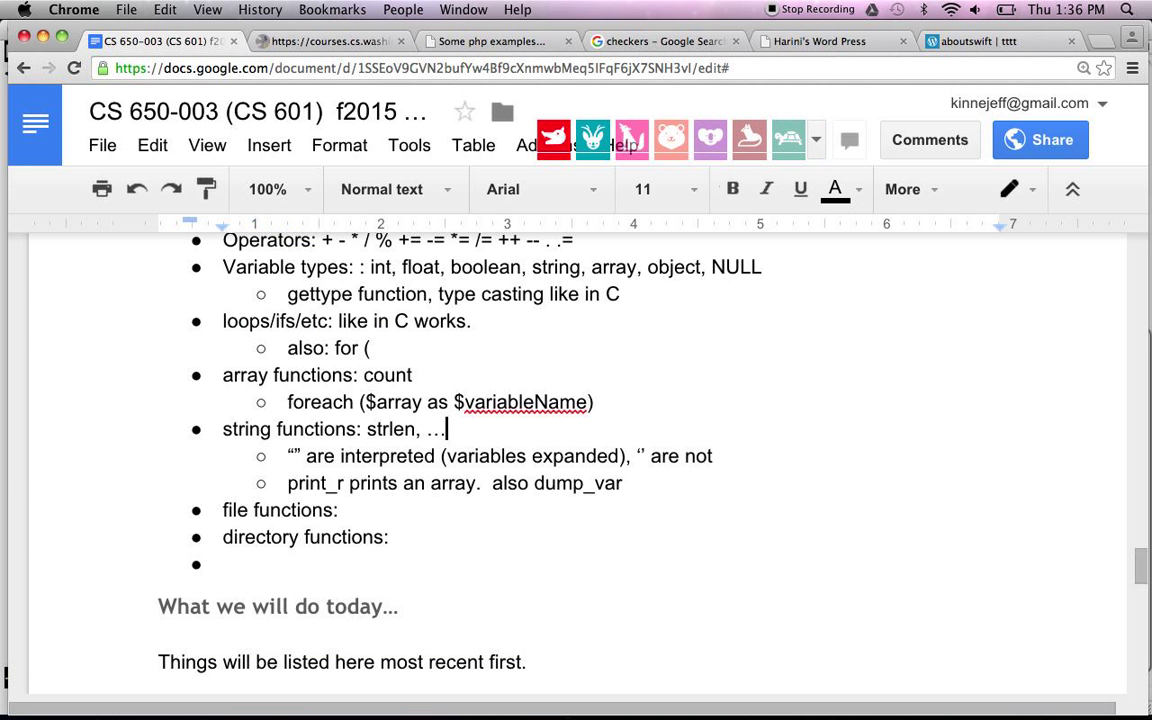
left_click(228, 428)
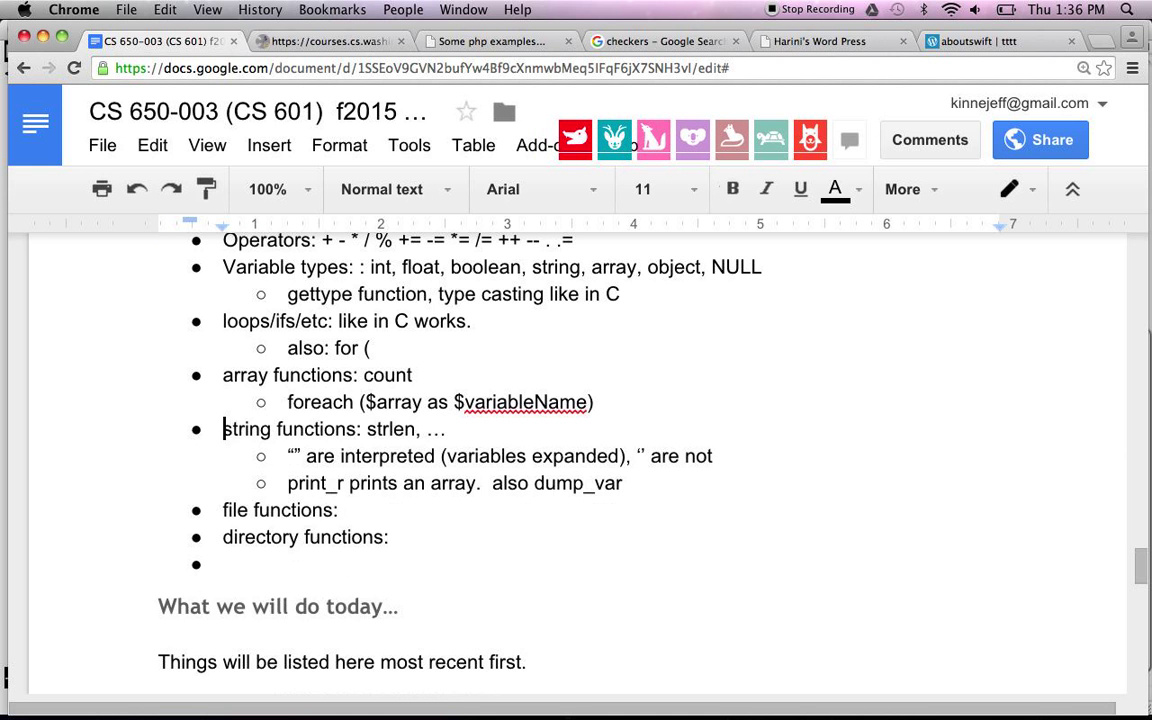
Write the 'math functions/constants: min, max, pow, sin, cos, sqrt,' bullet.
type("ma")
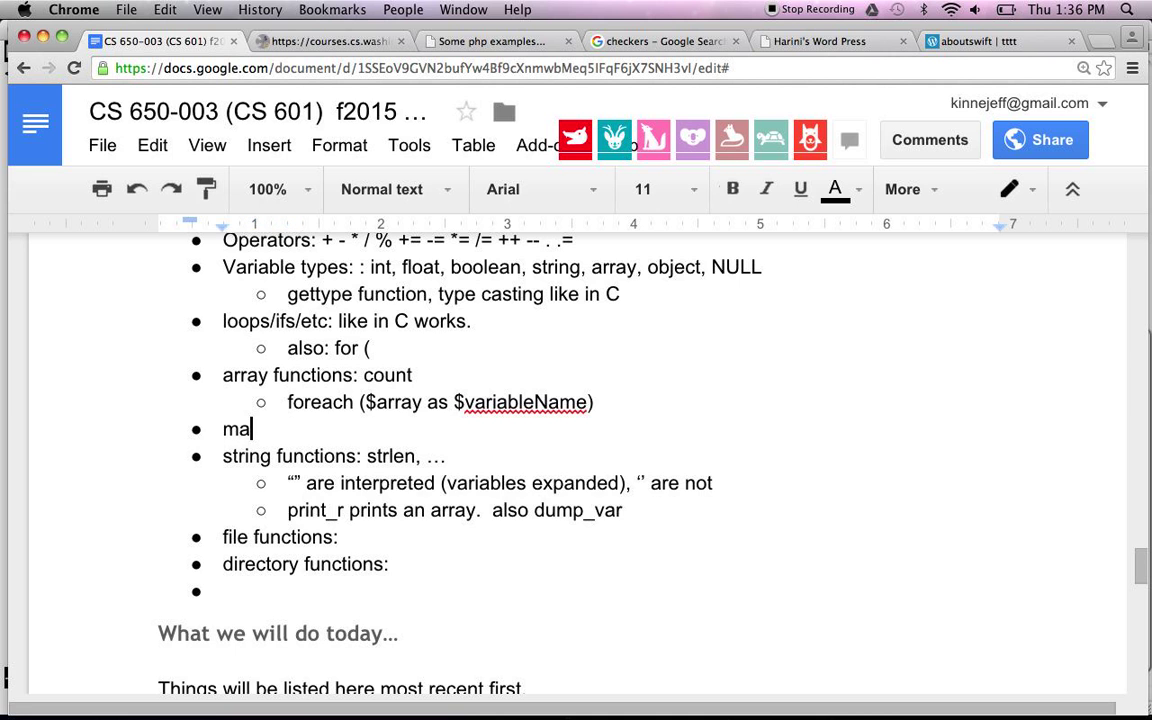
type("th functions/const")
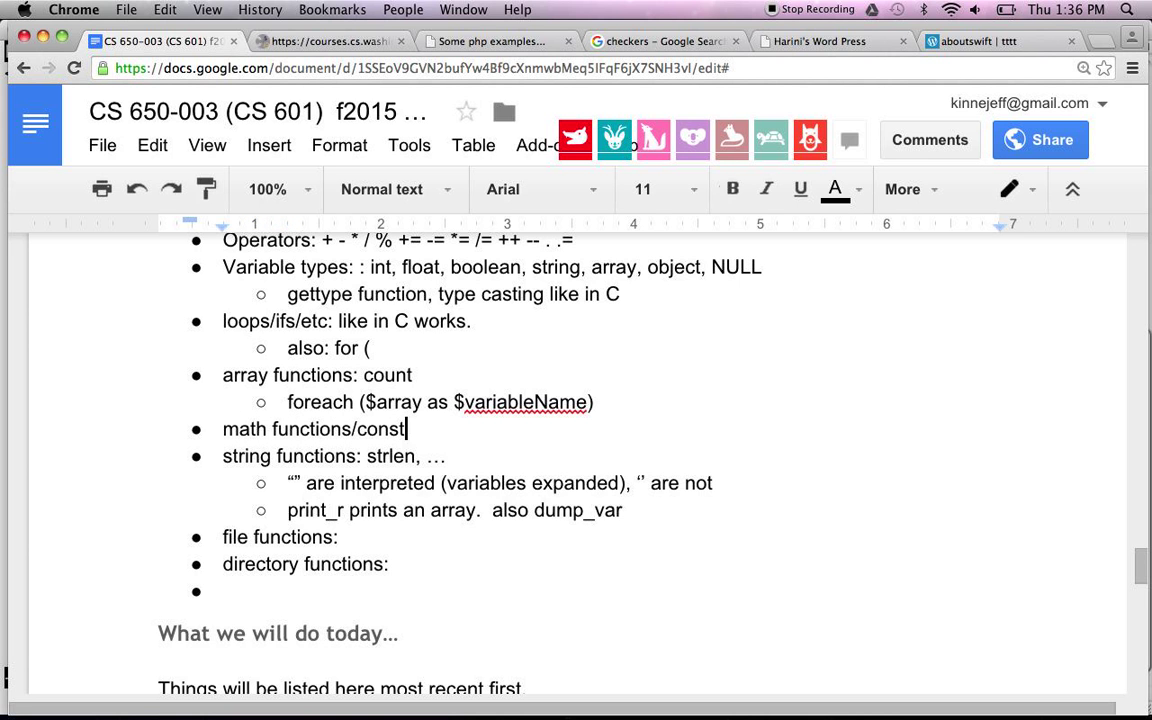
type("ants: min")
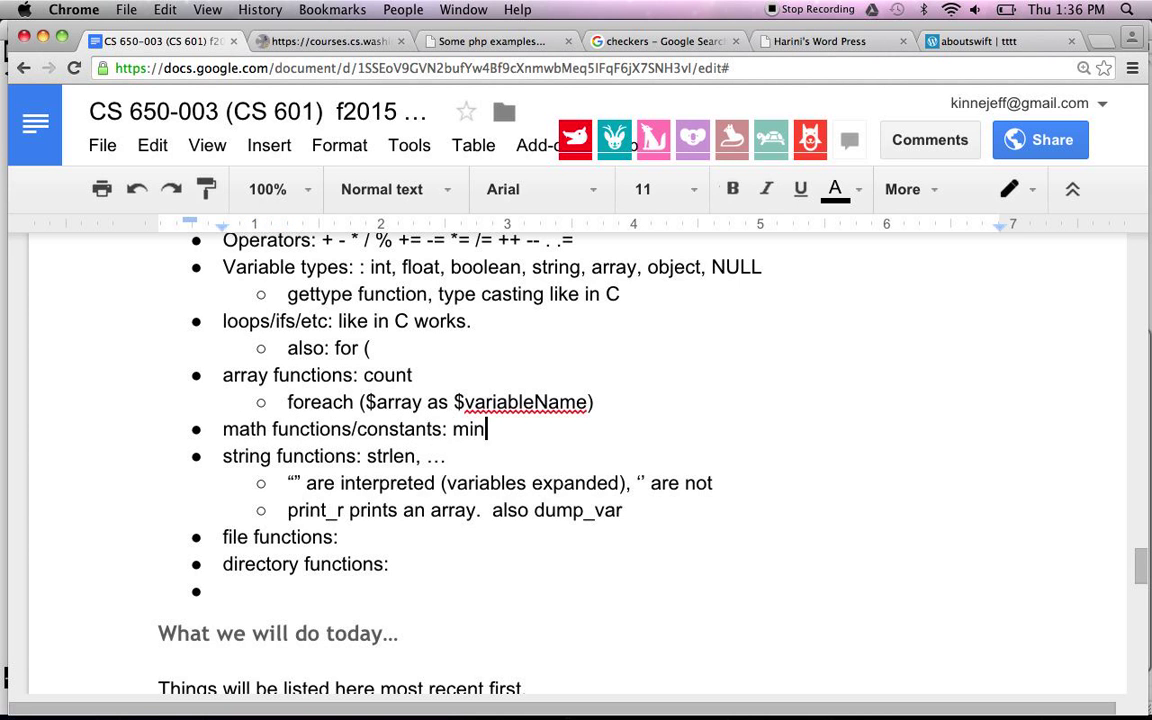
type(", max, pow,")
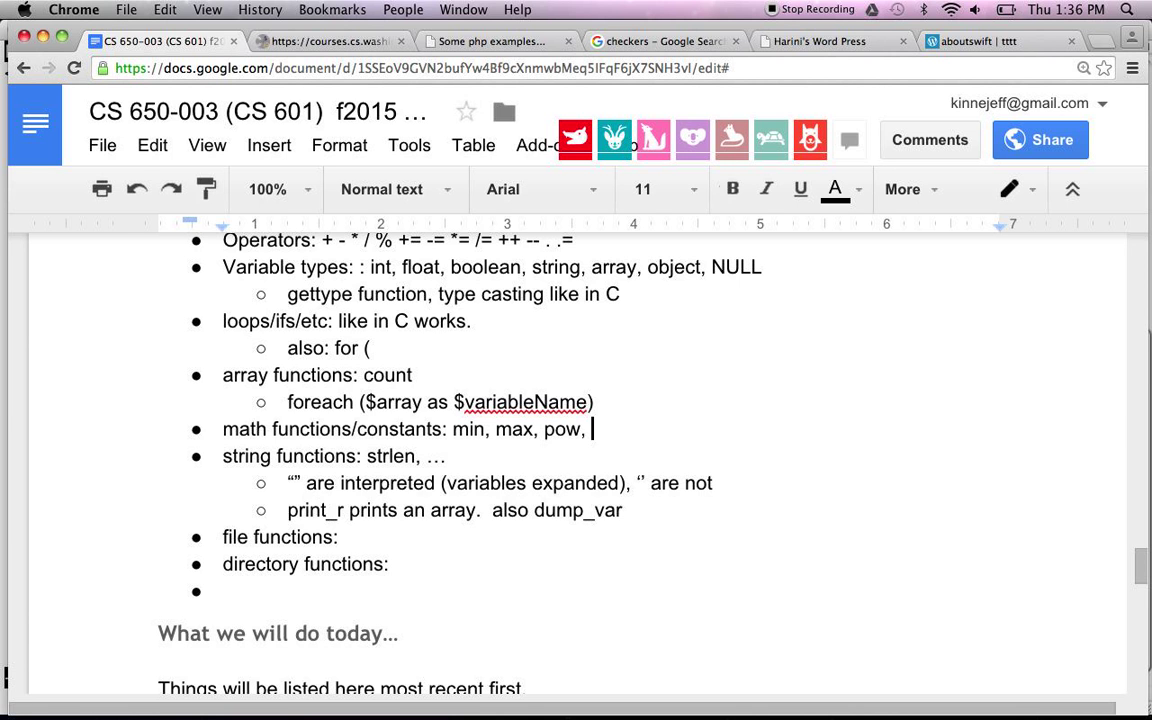
type("sin, cos, sq")
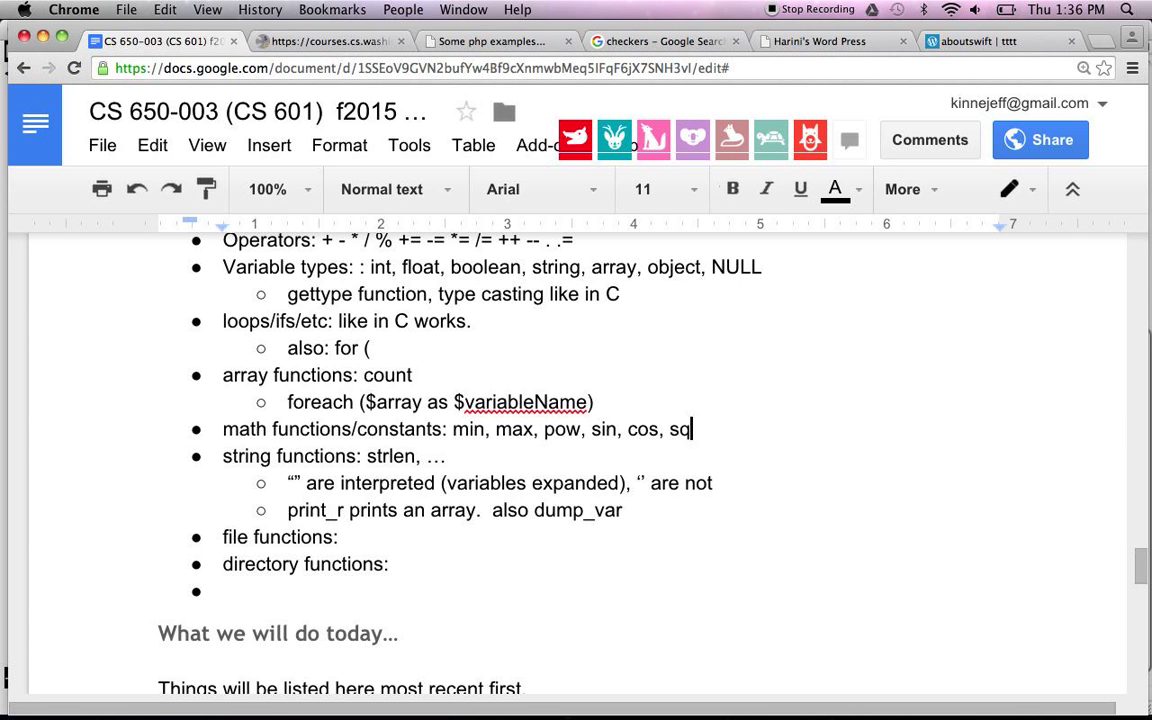
type("rt, M")
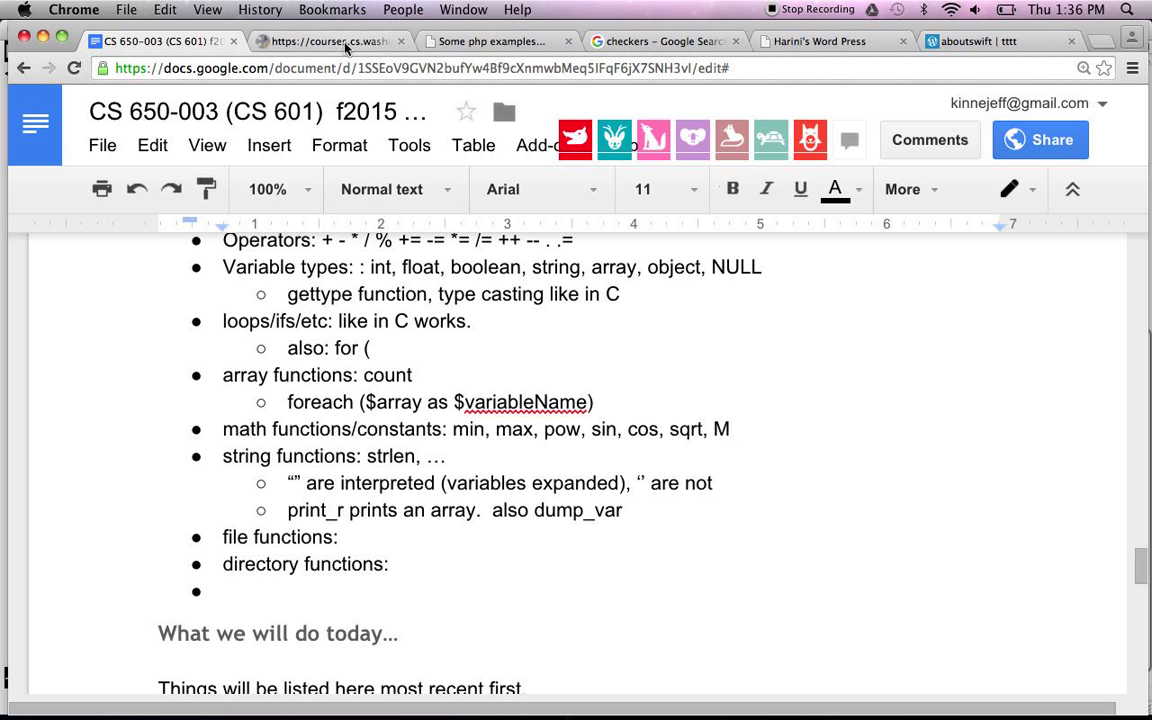
Extend the bullet with M_E, M_LN2, round, floor, ... checking the slides for the names.
left_click(330, 40)
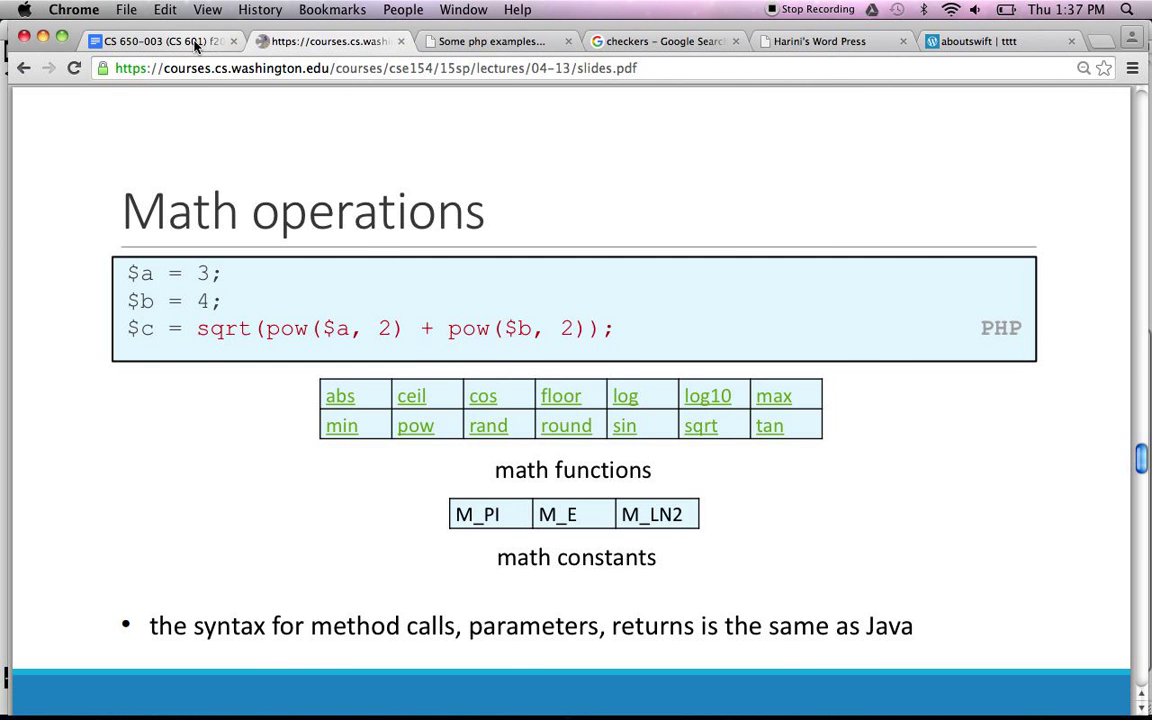
left_click(156, 40)
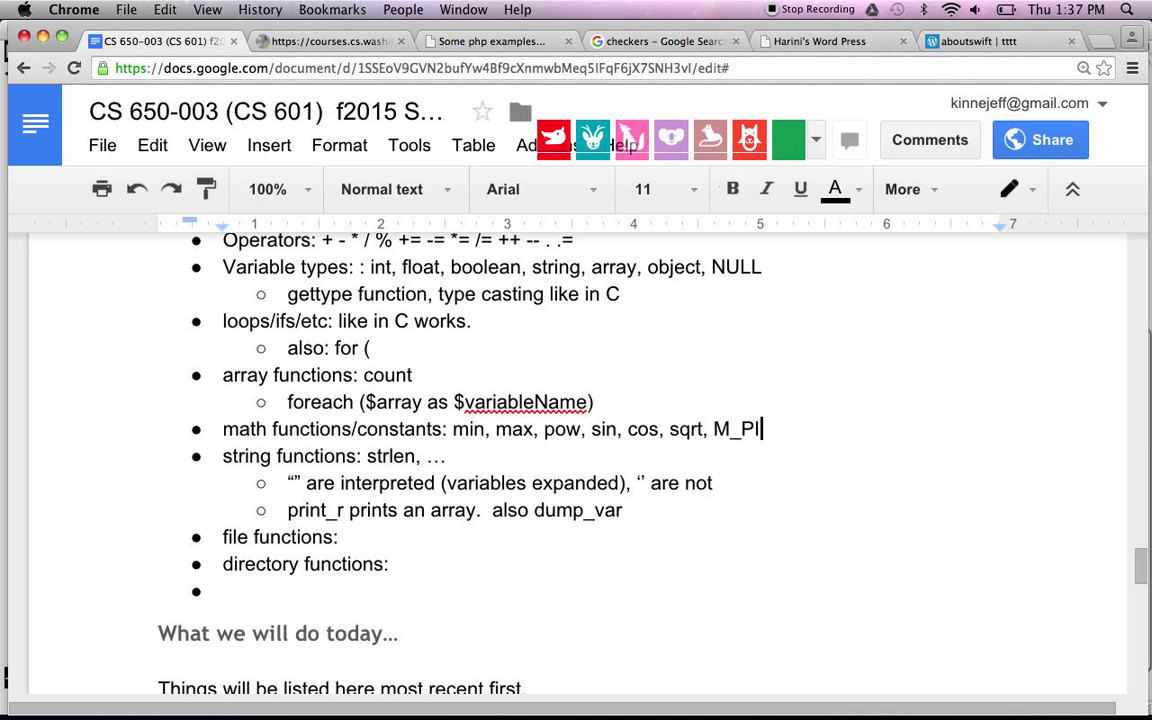
type(", M_E,")
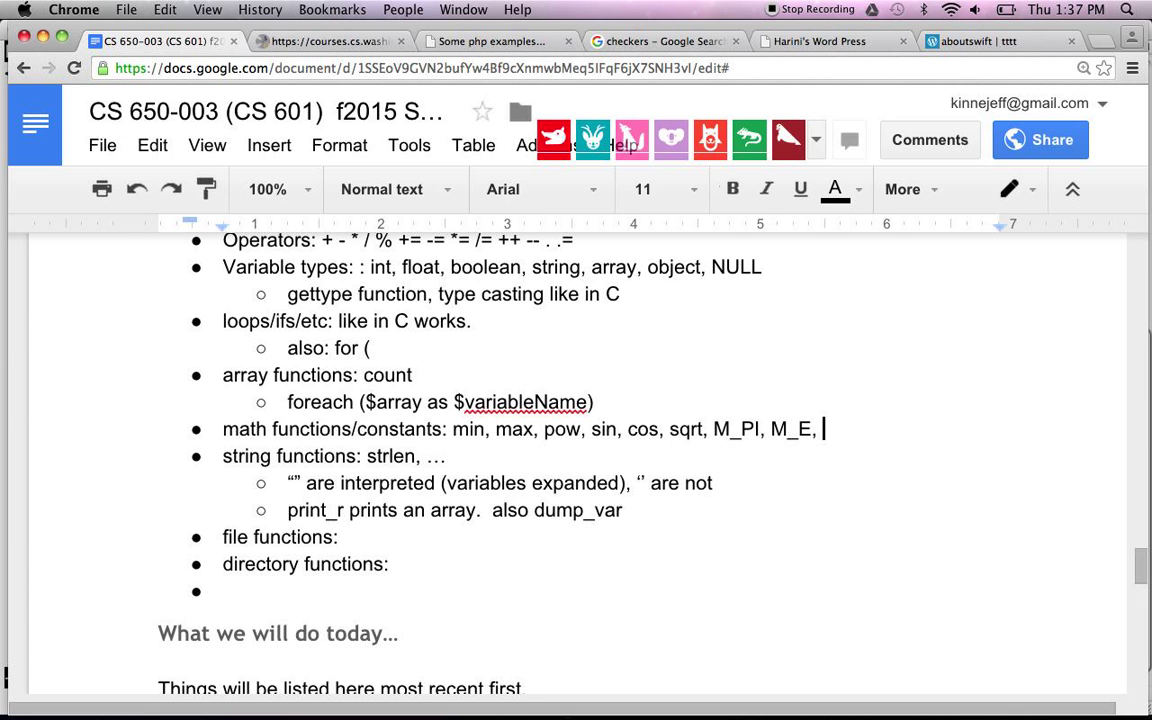
type("M_LN2")
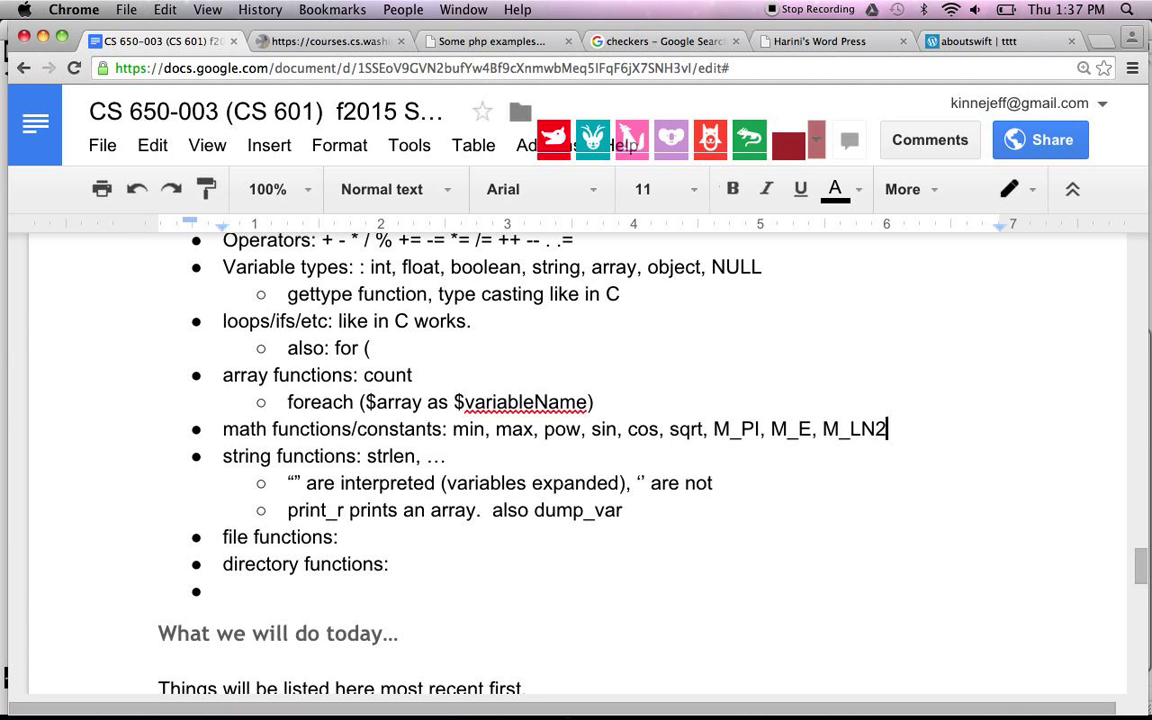
left_click(330, 40)
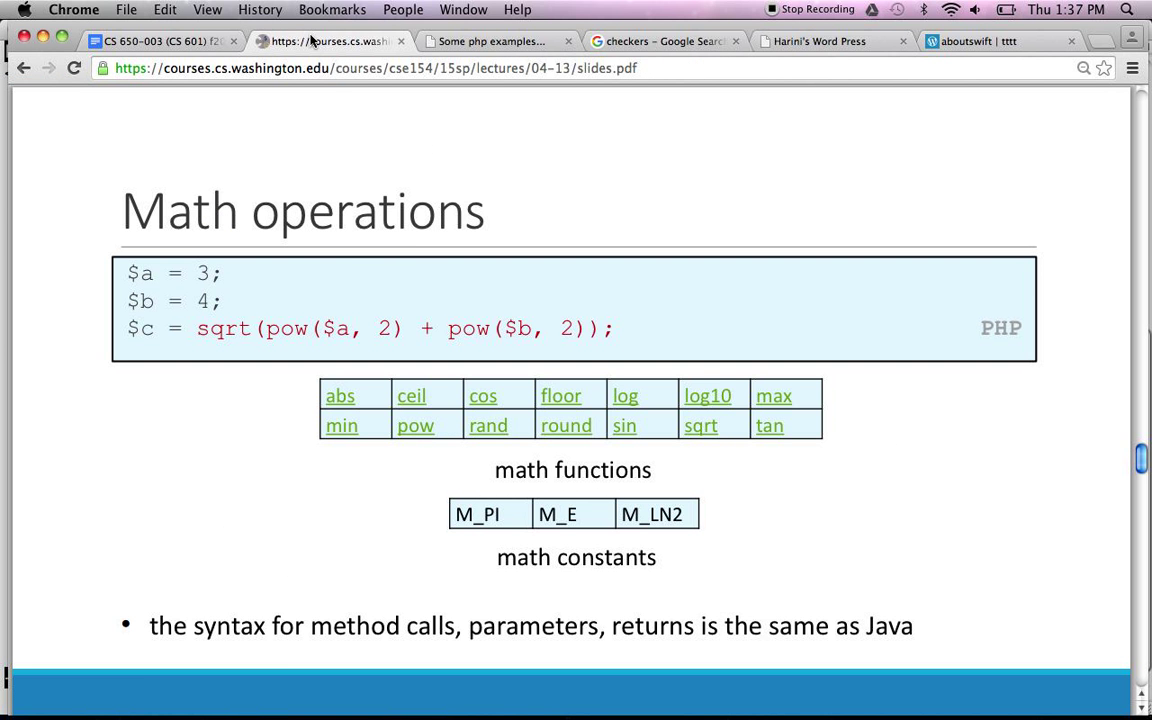
mouse_move(332, 86)
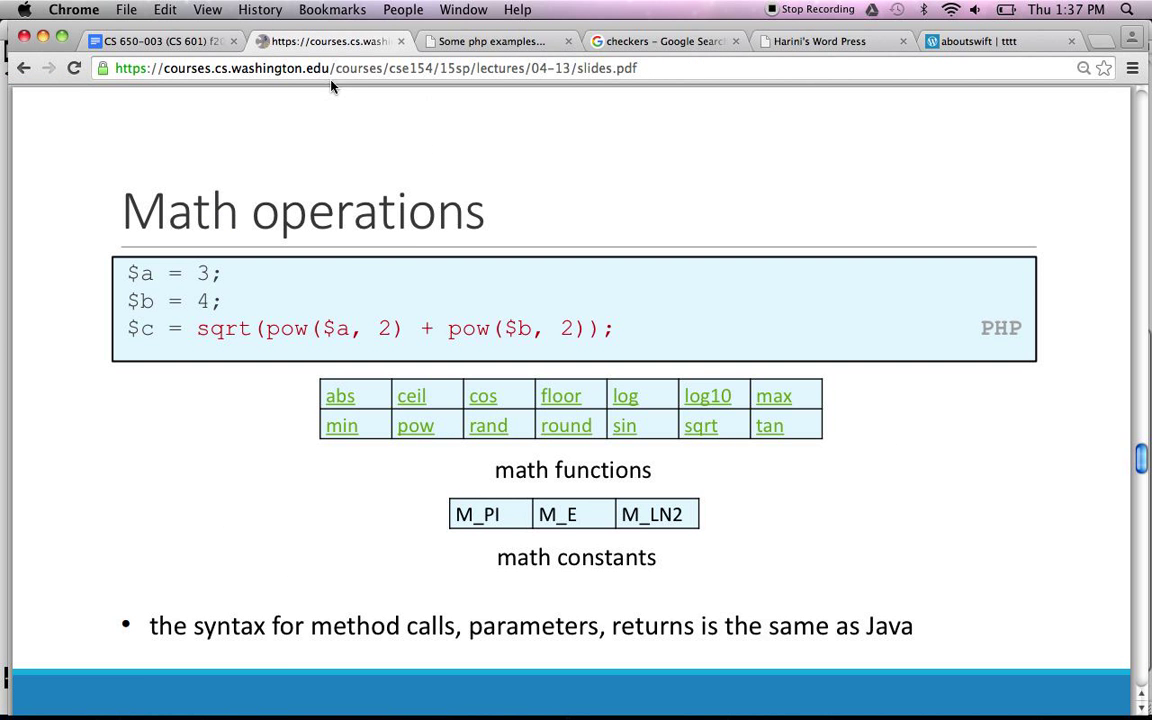
left_click(160, 40)
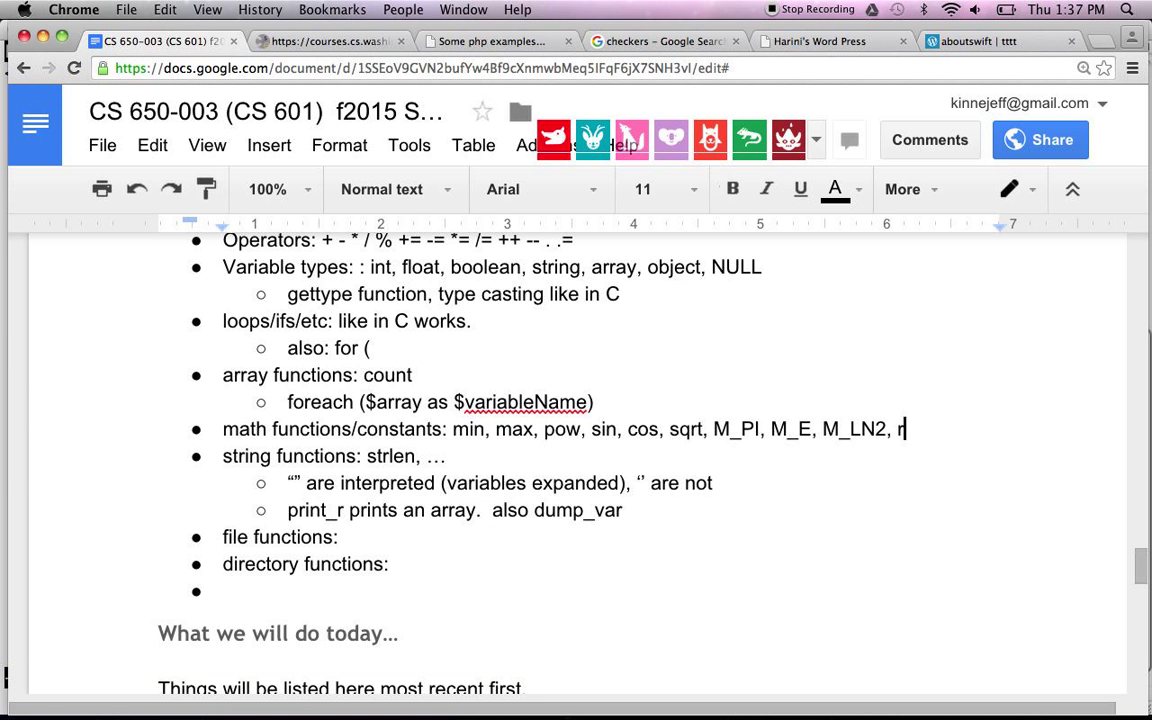
type("ound, floor,")
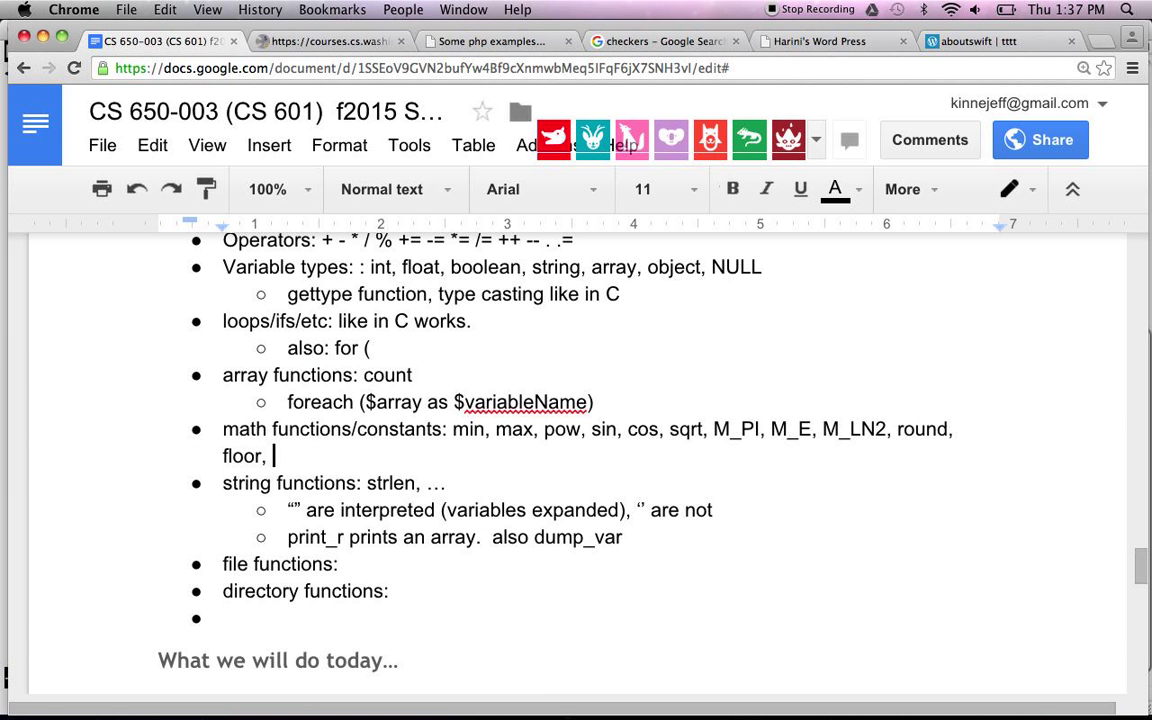
type("...")
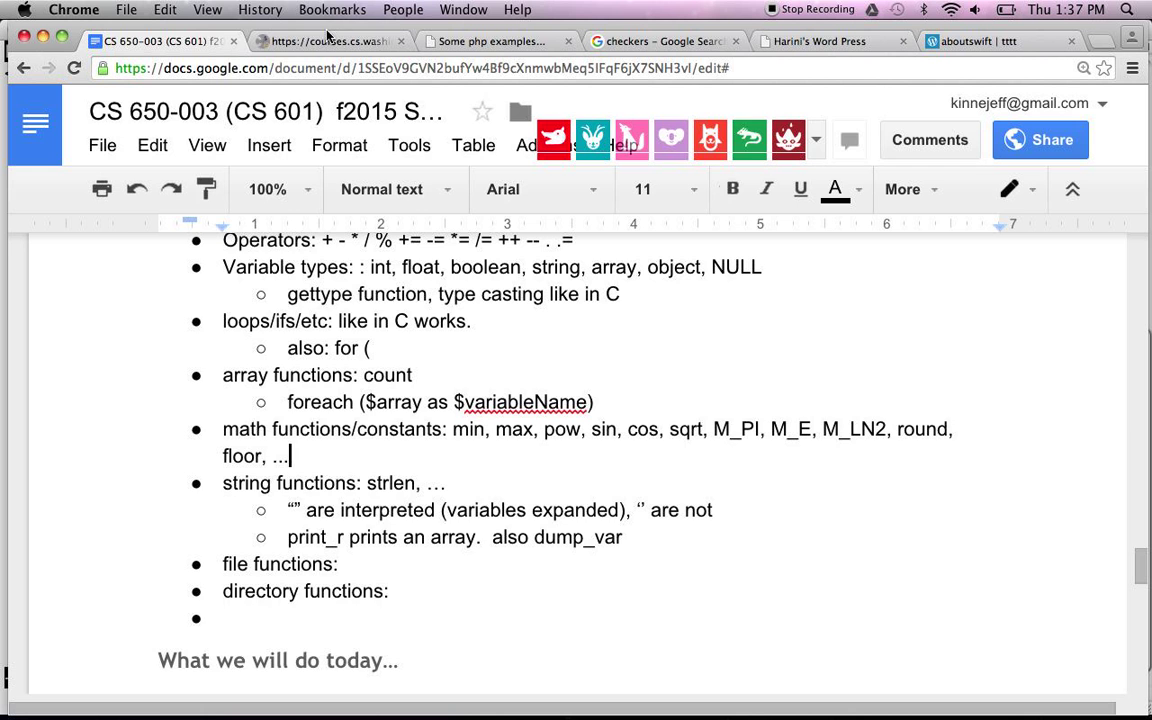
left_click(330, 40)
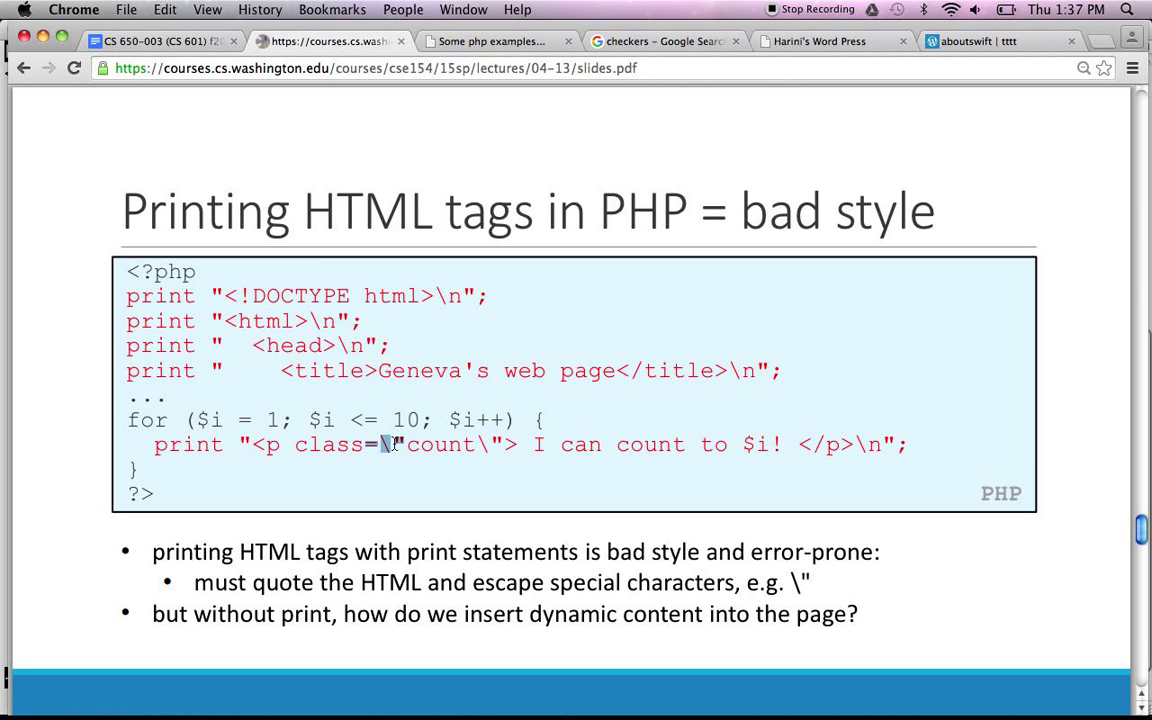
mouse_move(232, 450)
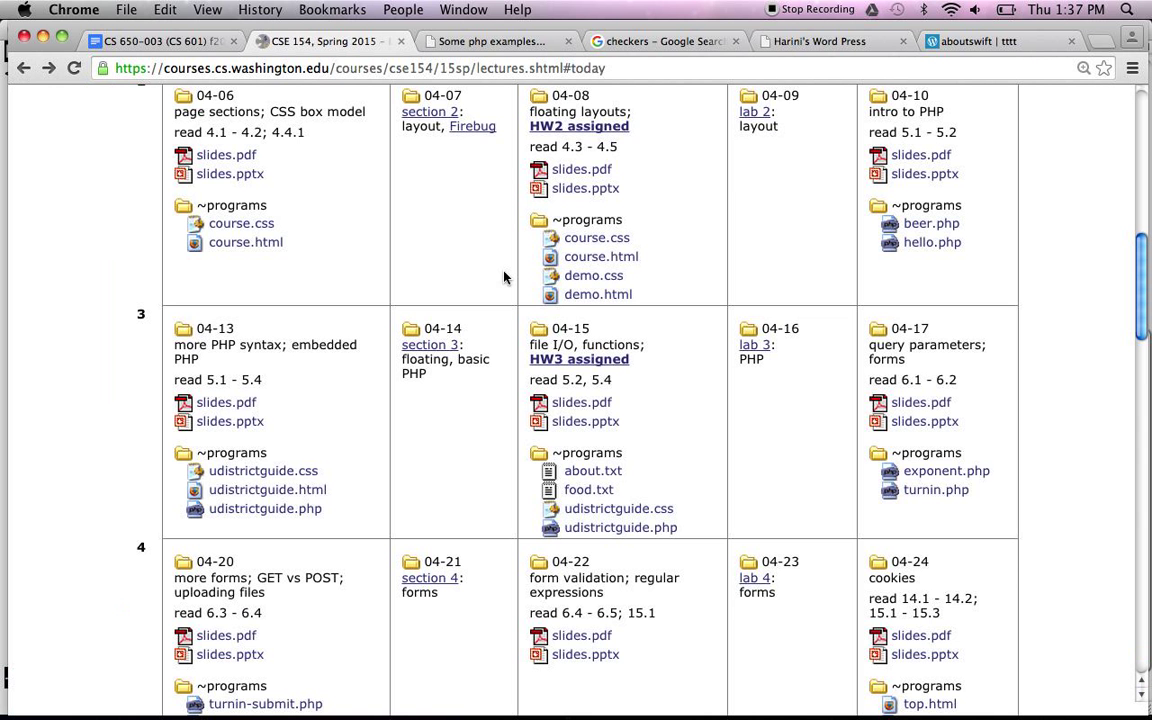
mouse_move(388, 382)
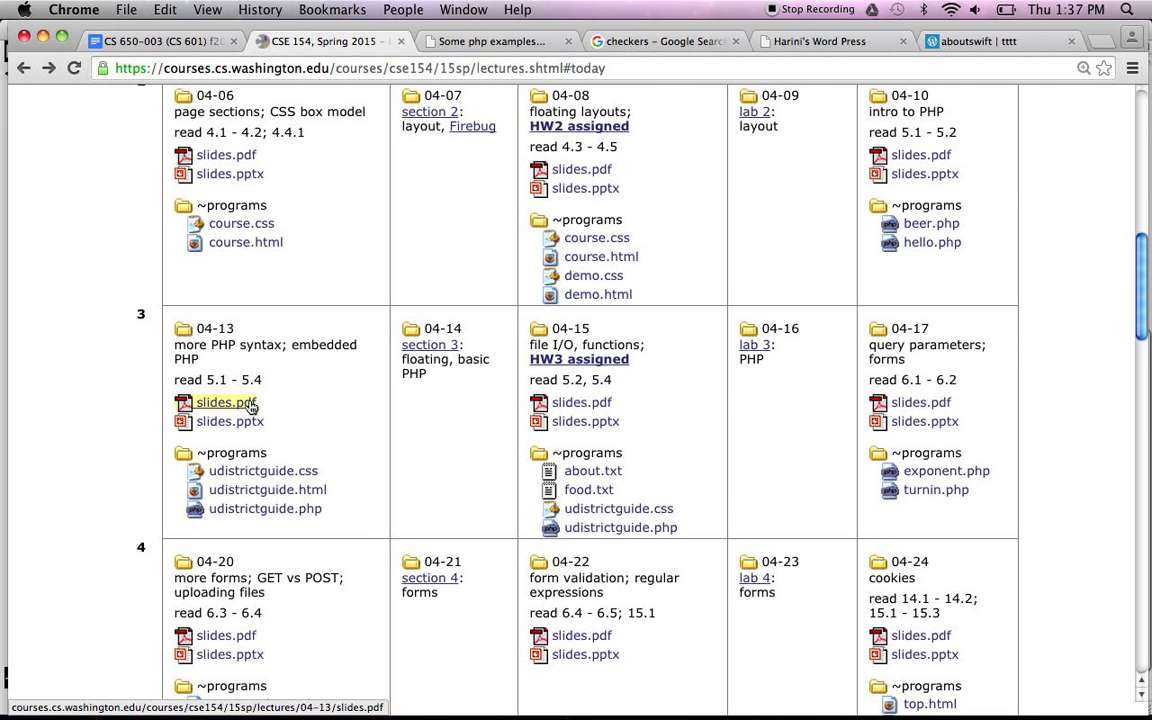
Open the 04-13 then the 04-15 lecture slides showing the PHP file I/O functions, then return to the notes.
left_click(224, 402)
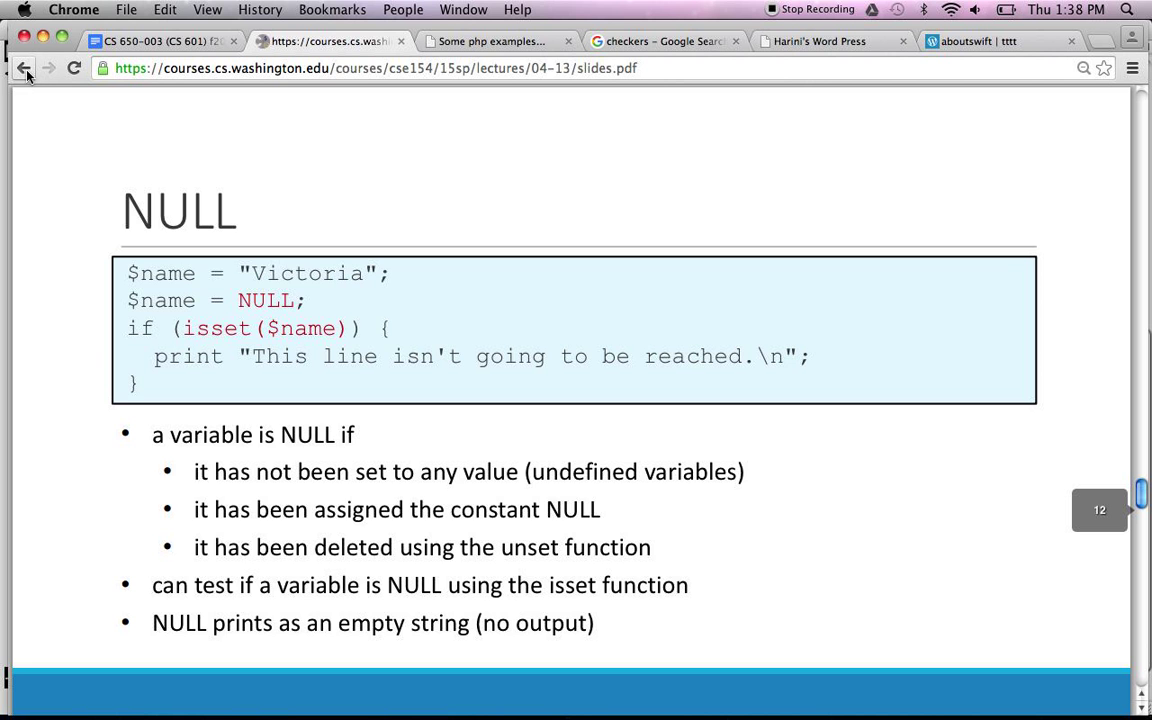
left_click(24, 68)
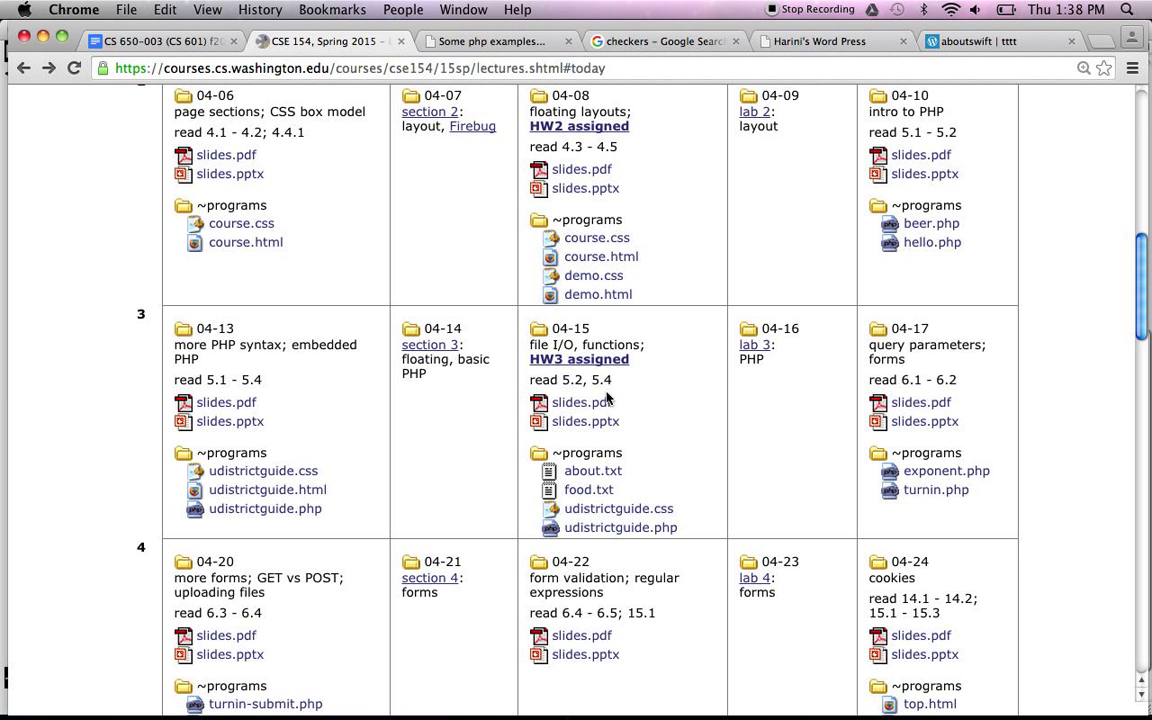
left_click(580, 402)
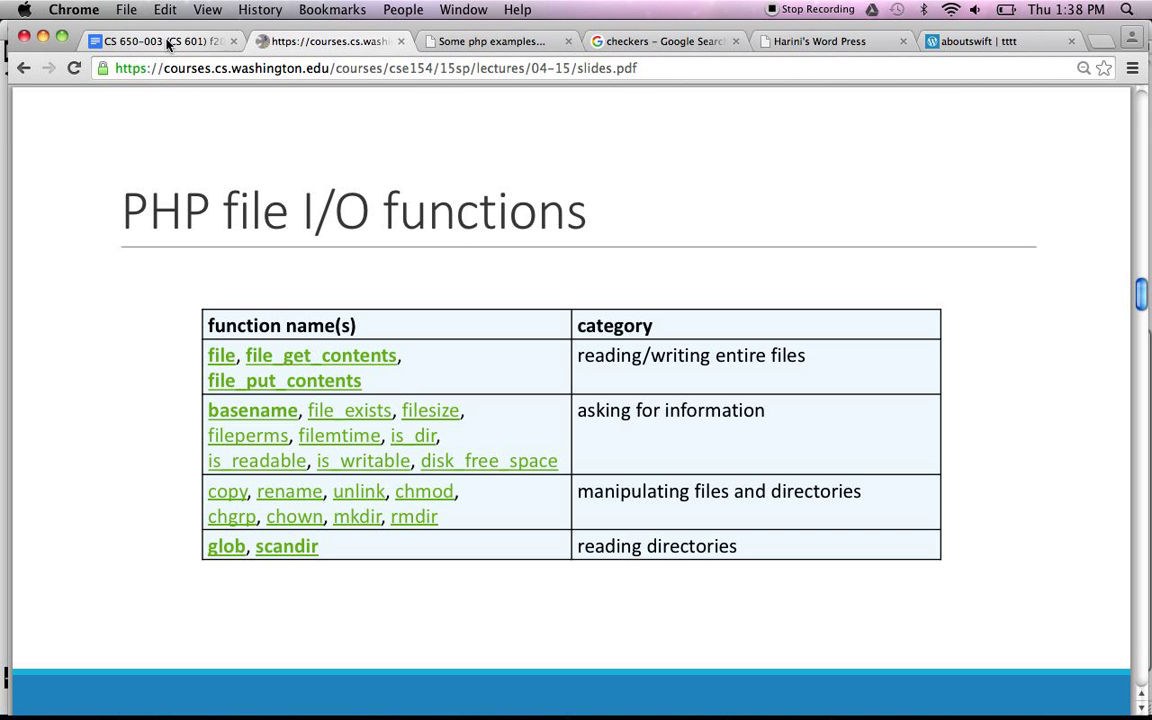
left_click(150, 40)
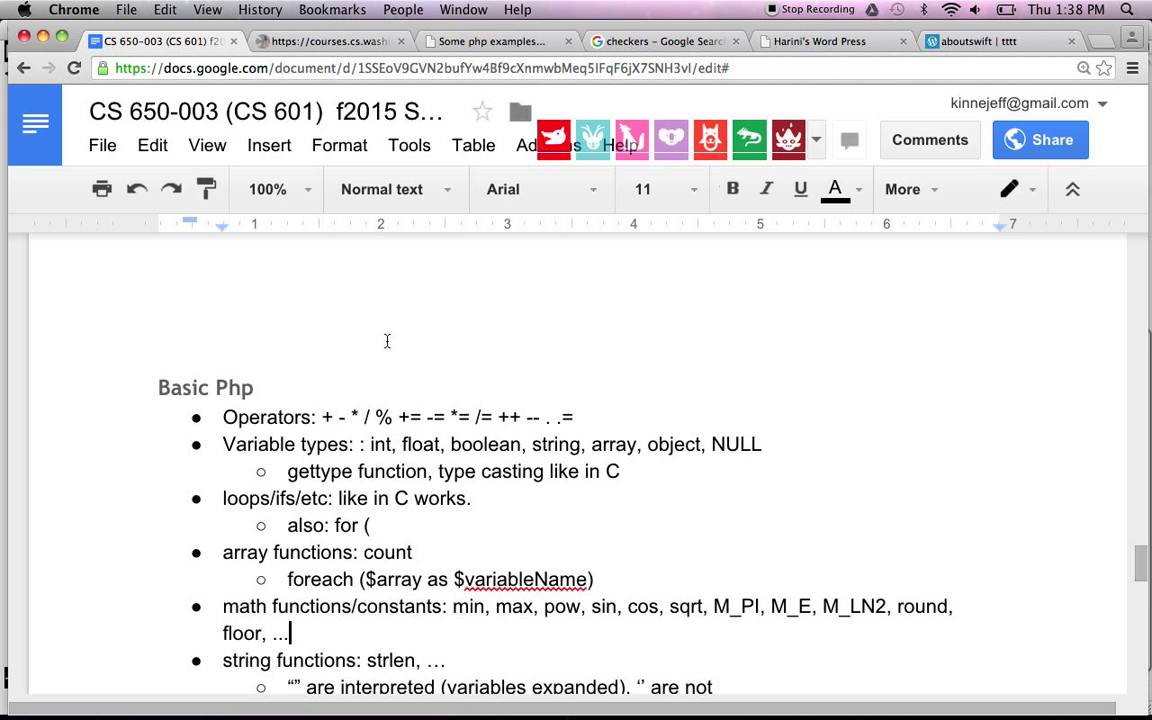
Jump to Graded Assignments and copy the HW 4.5 heading and first bullets as a new HW5 entry.
scroll("down", 3)
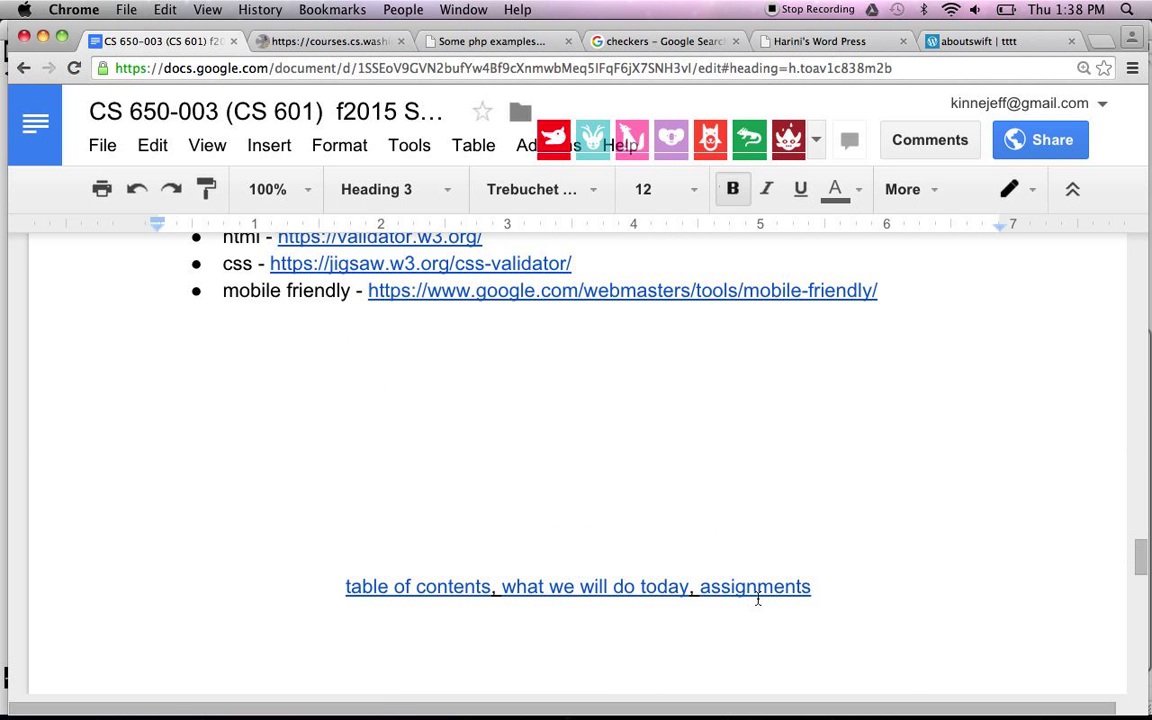
left_click(754, 586)
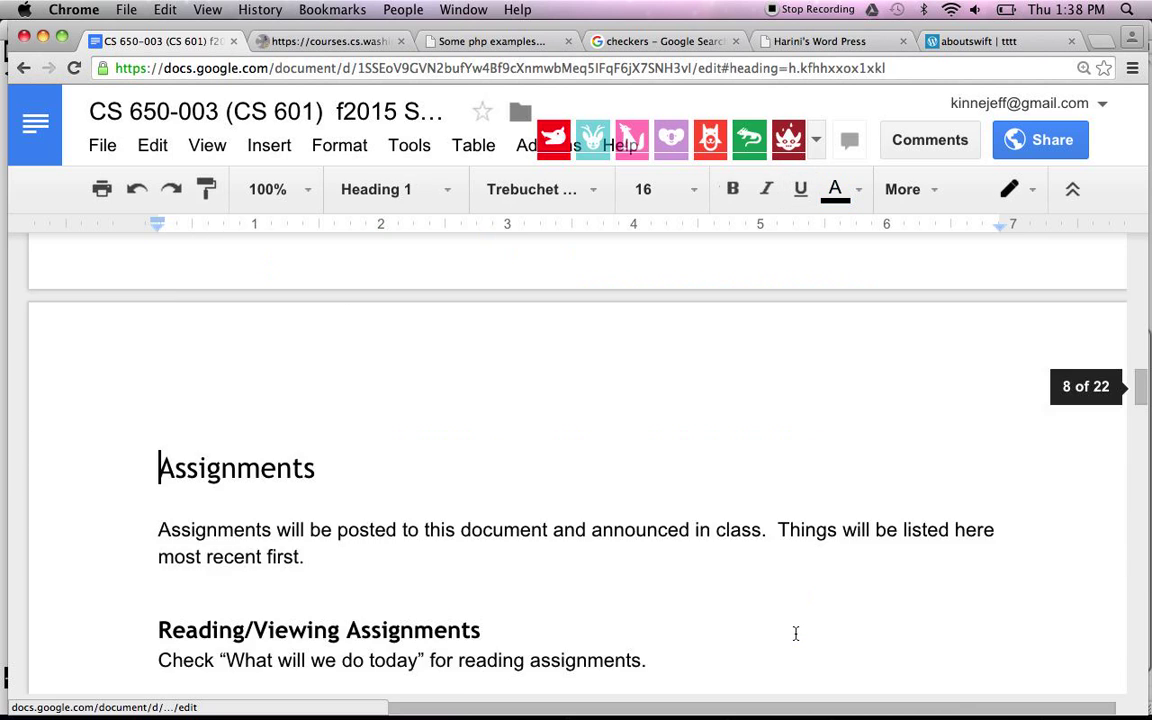
scroll("down", 3)
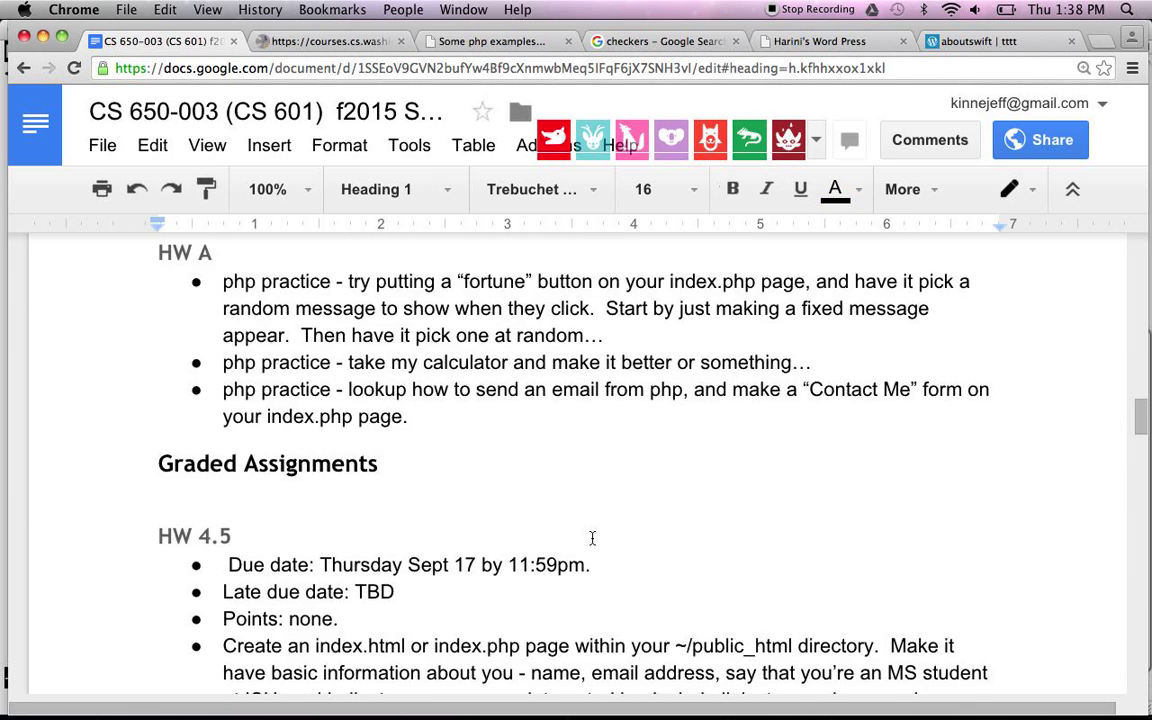
scroll("down", 3)
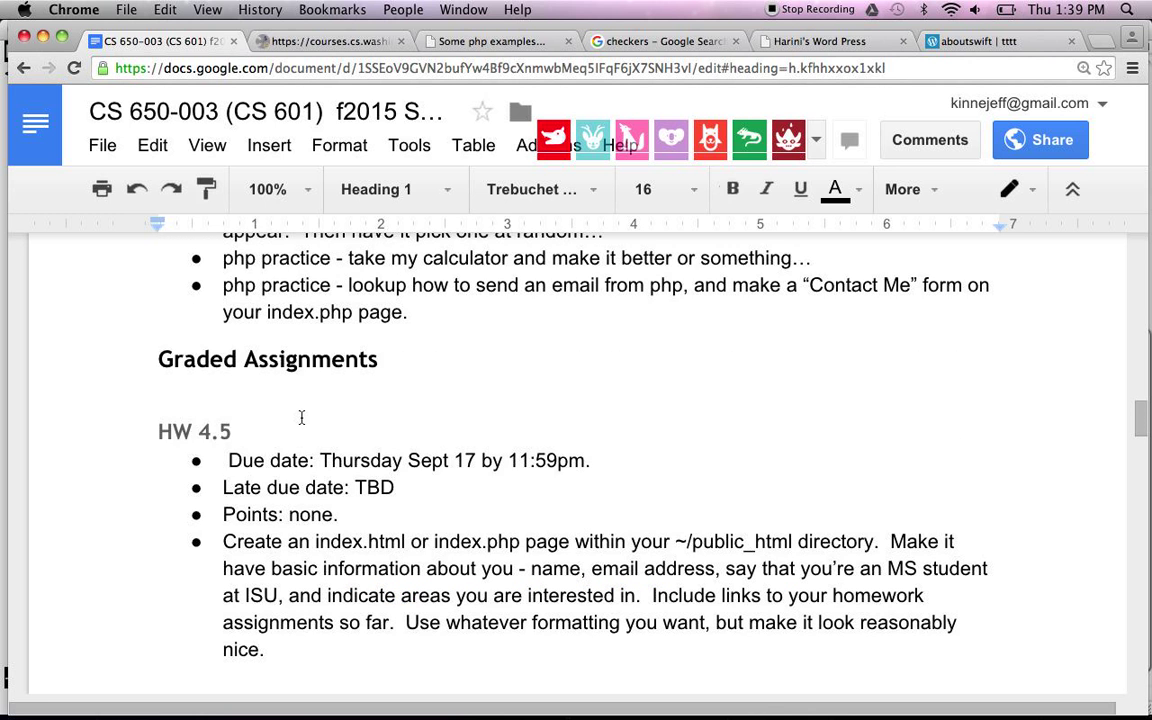
left_click_drag(158, 432, 392, 488)
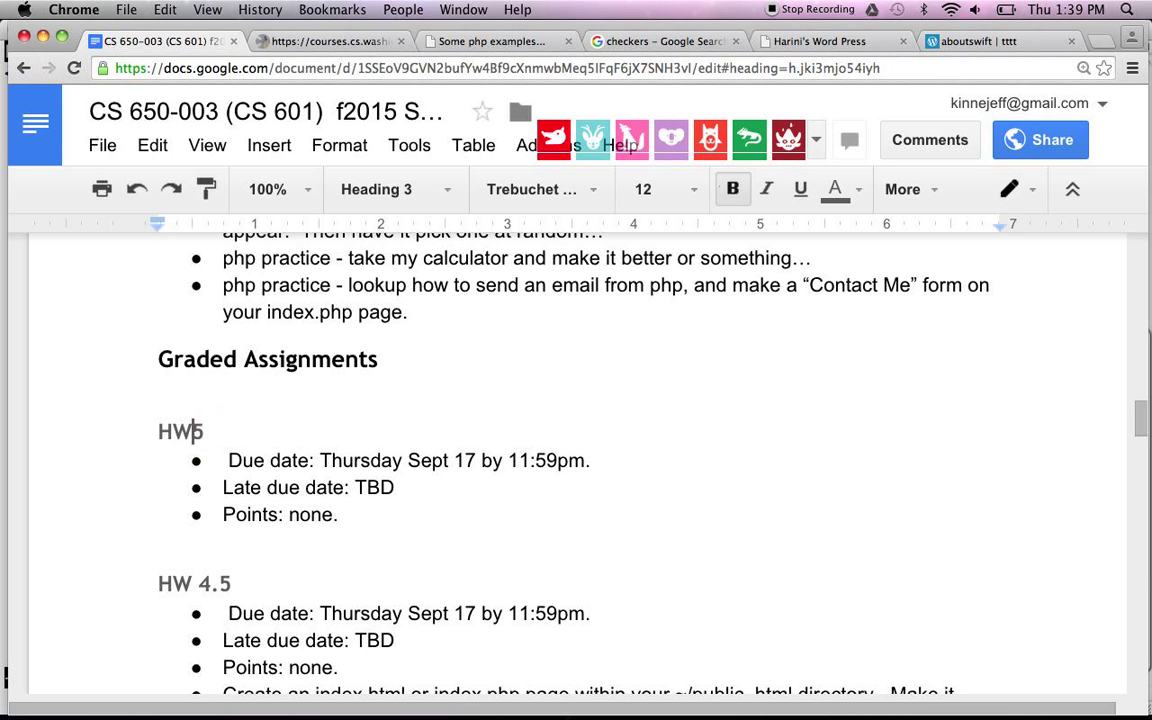
left_click(228, 460)
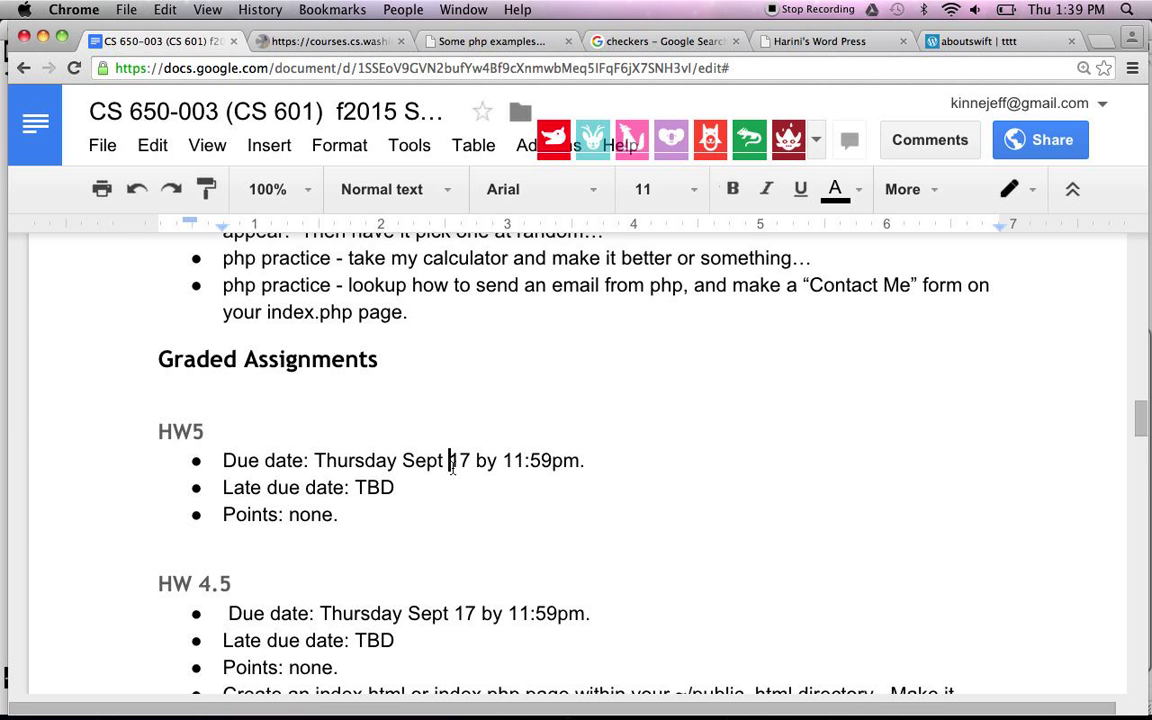
Set the HW5 due date day to 24, one task worth 10 points, and start a multTable.php bullet.
double_click(460, 460)
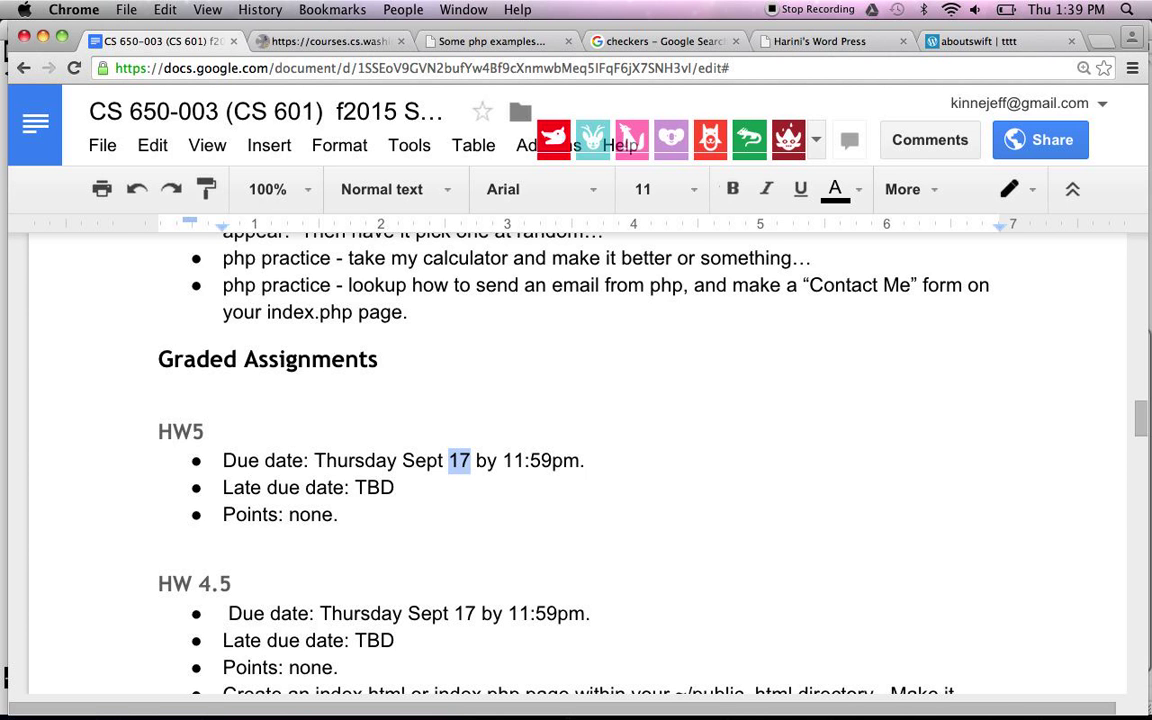
type("24")
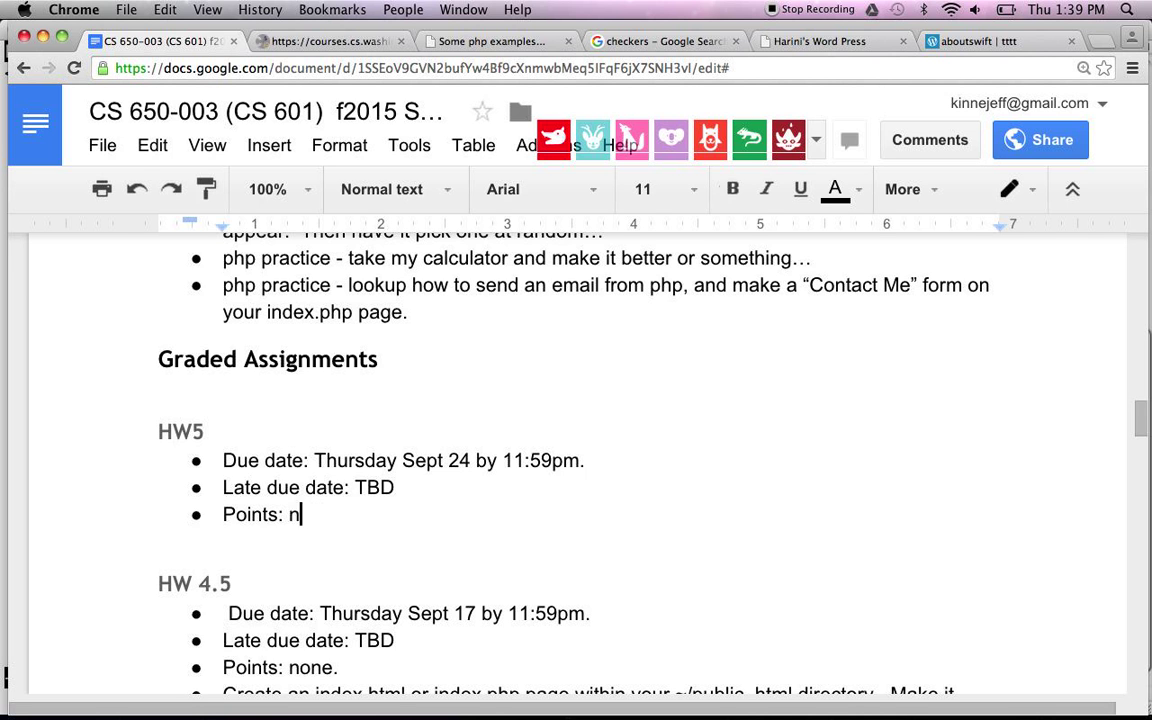
type("one")
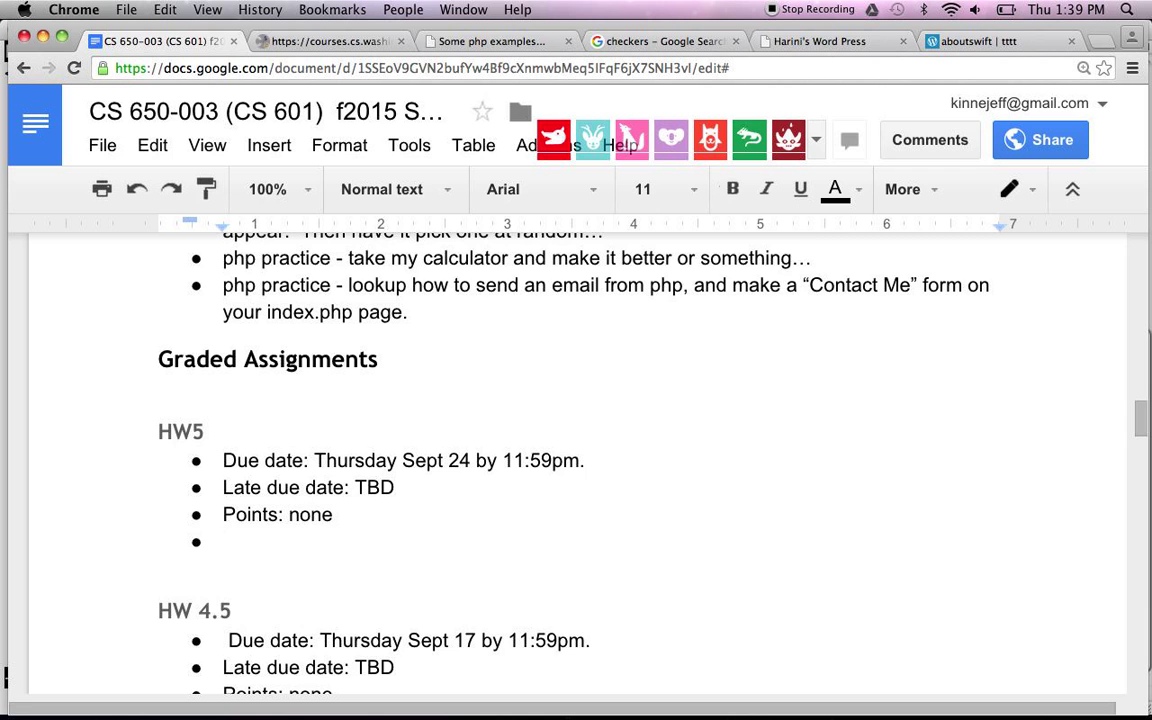
type("10 points")
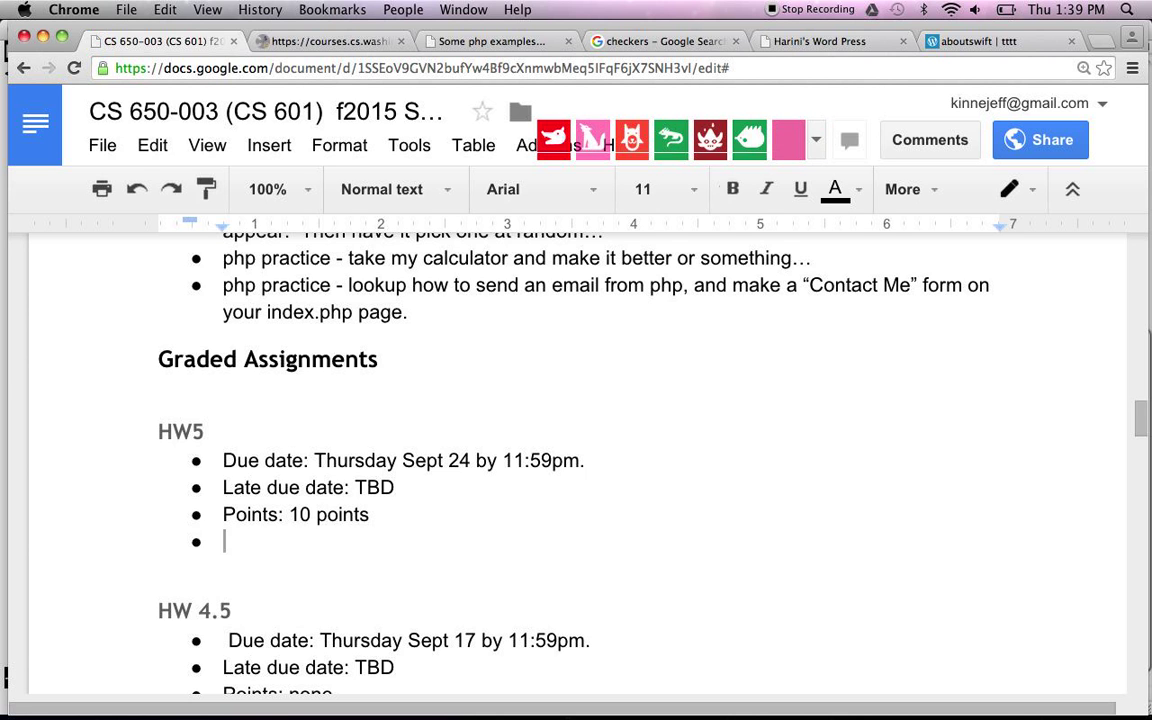
type("mult")
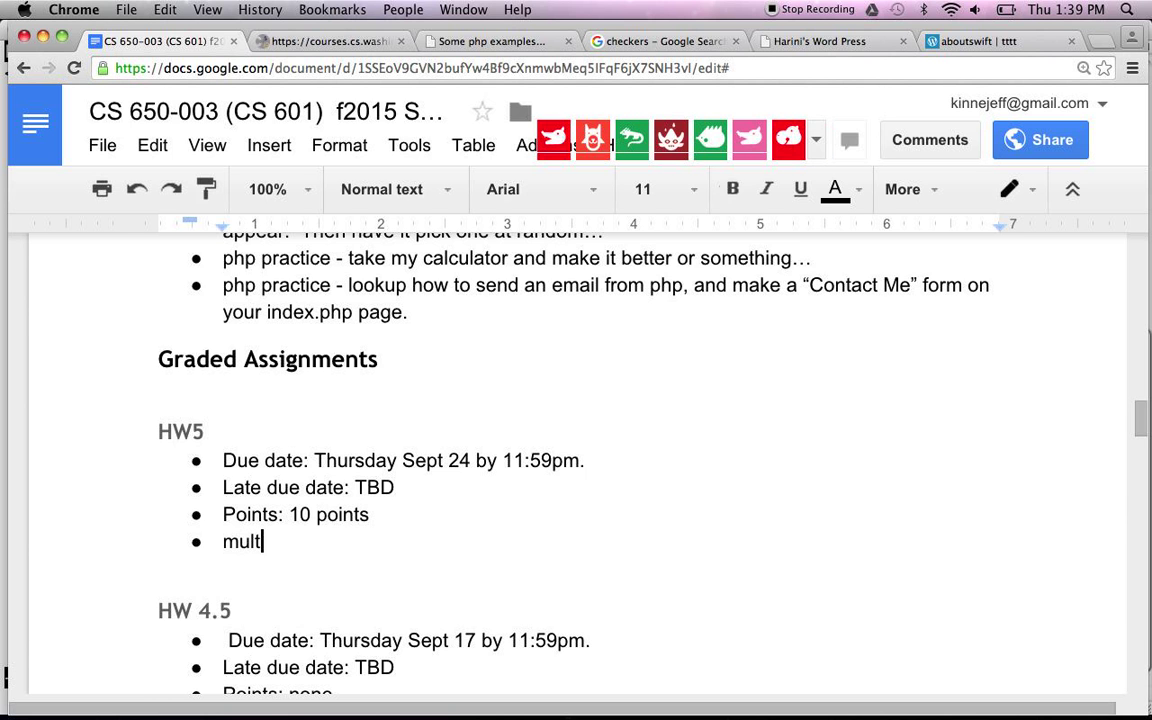
type("Table.php")
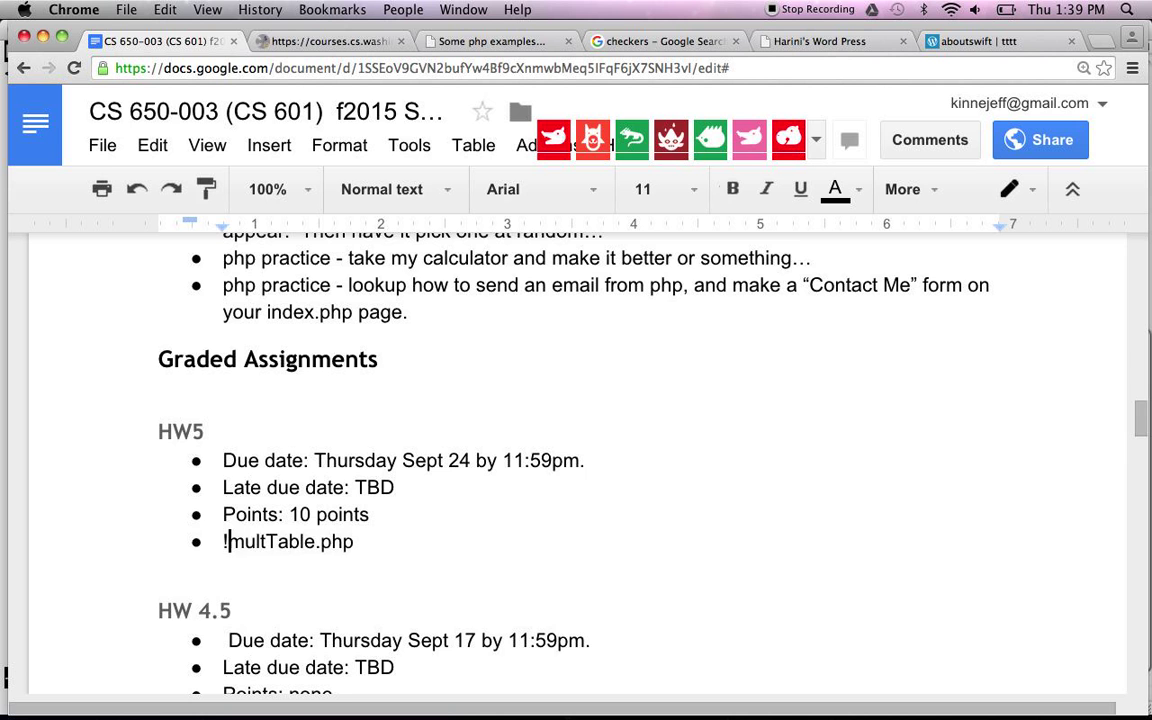
key("Backspace")
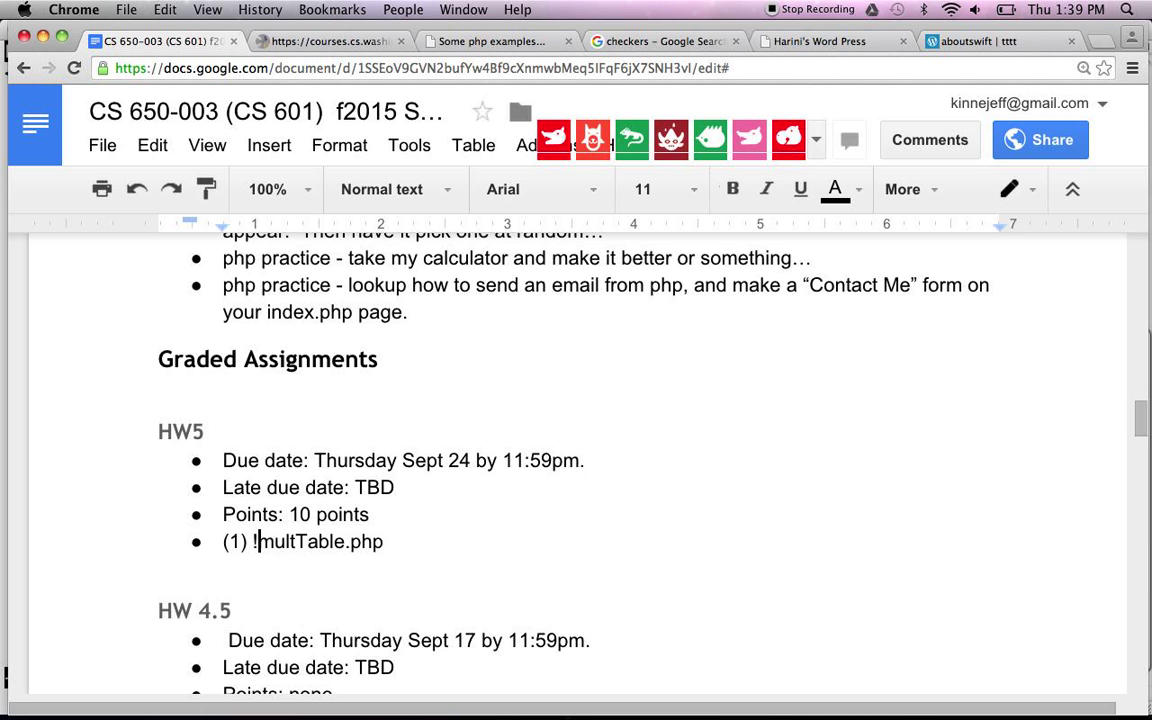
Write the ~/hand/public_ht... path and 'copy/paste sep17.php into multTable.php' instruction.
type("~/hand")
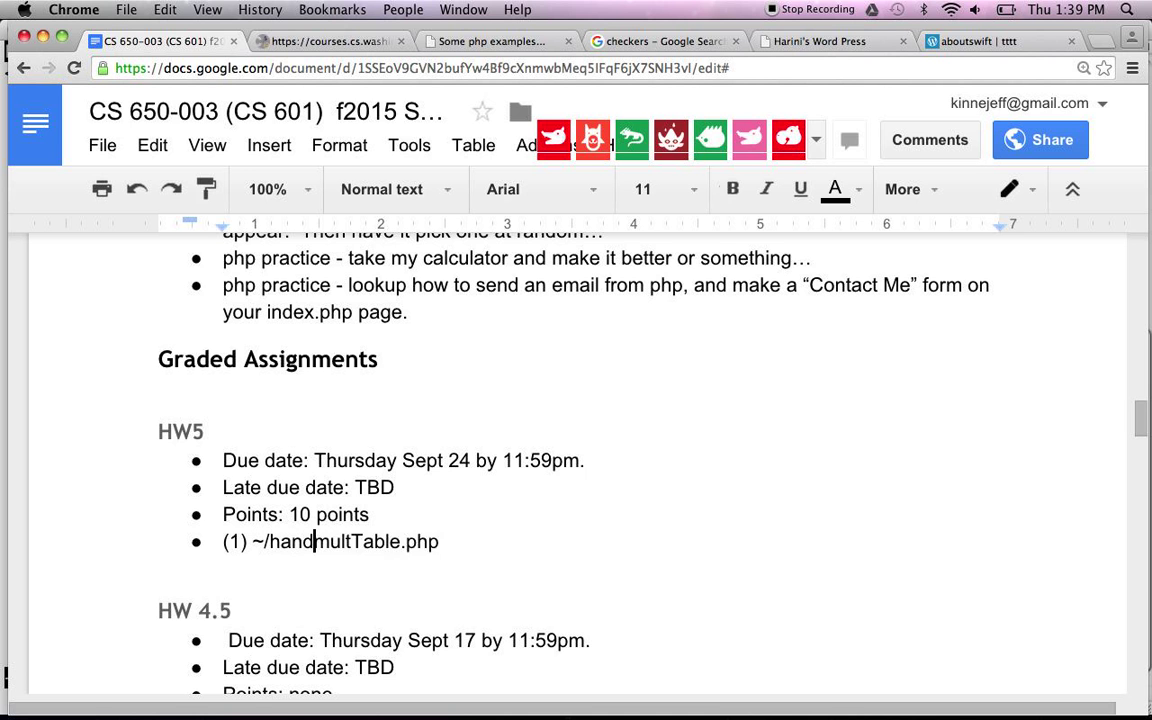
type("public_html/")
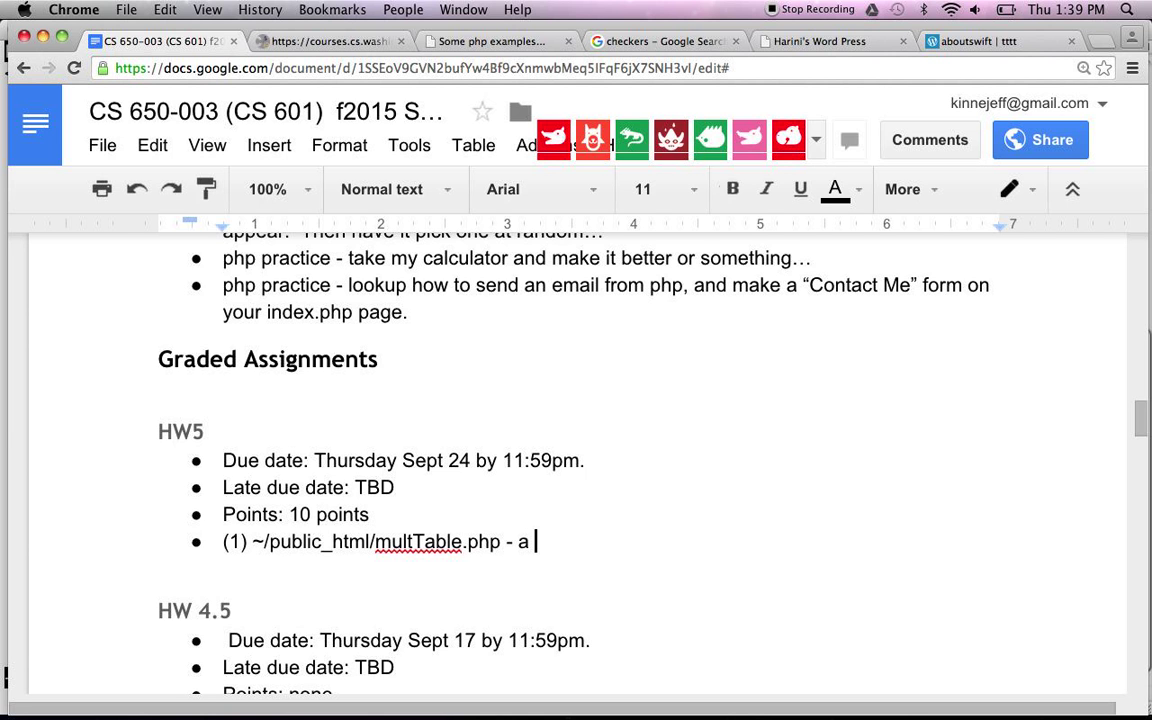
type("form")
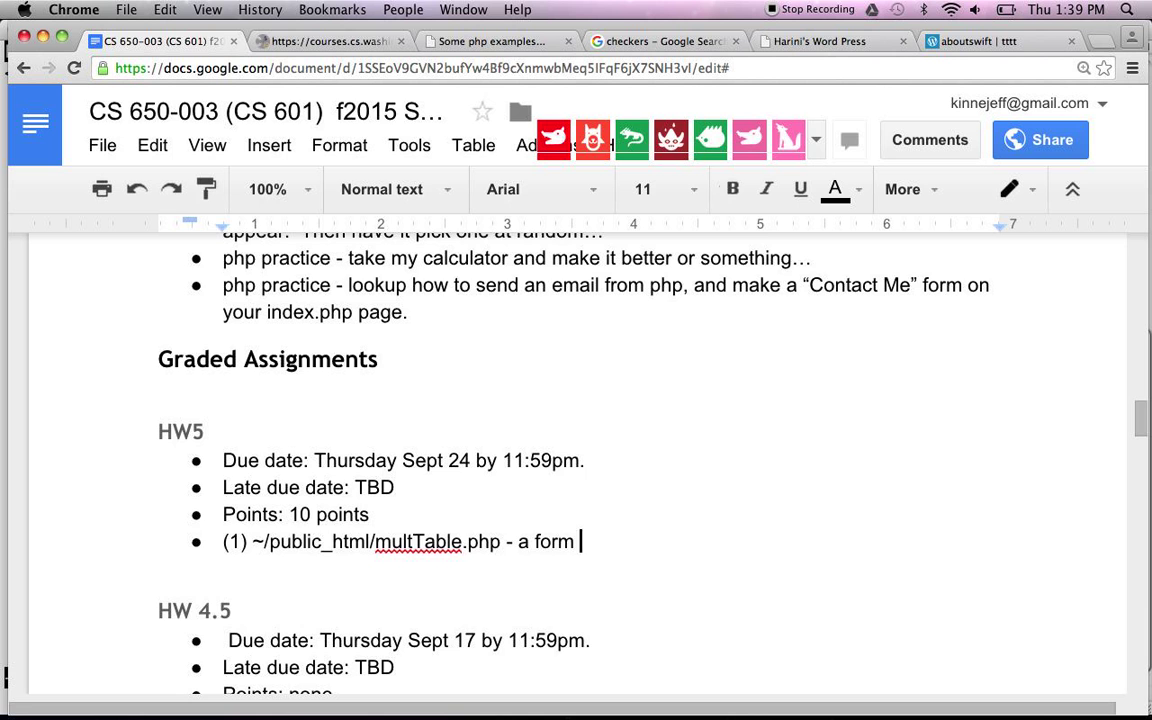
type("copy/")
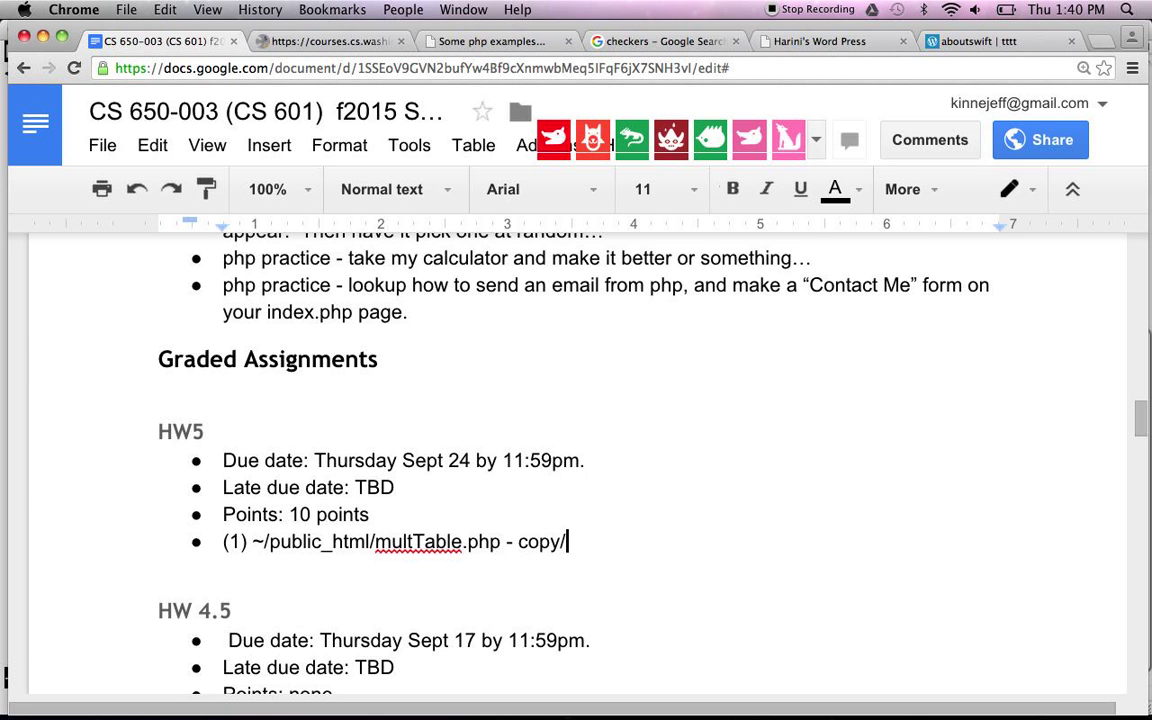
type("paste sep")
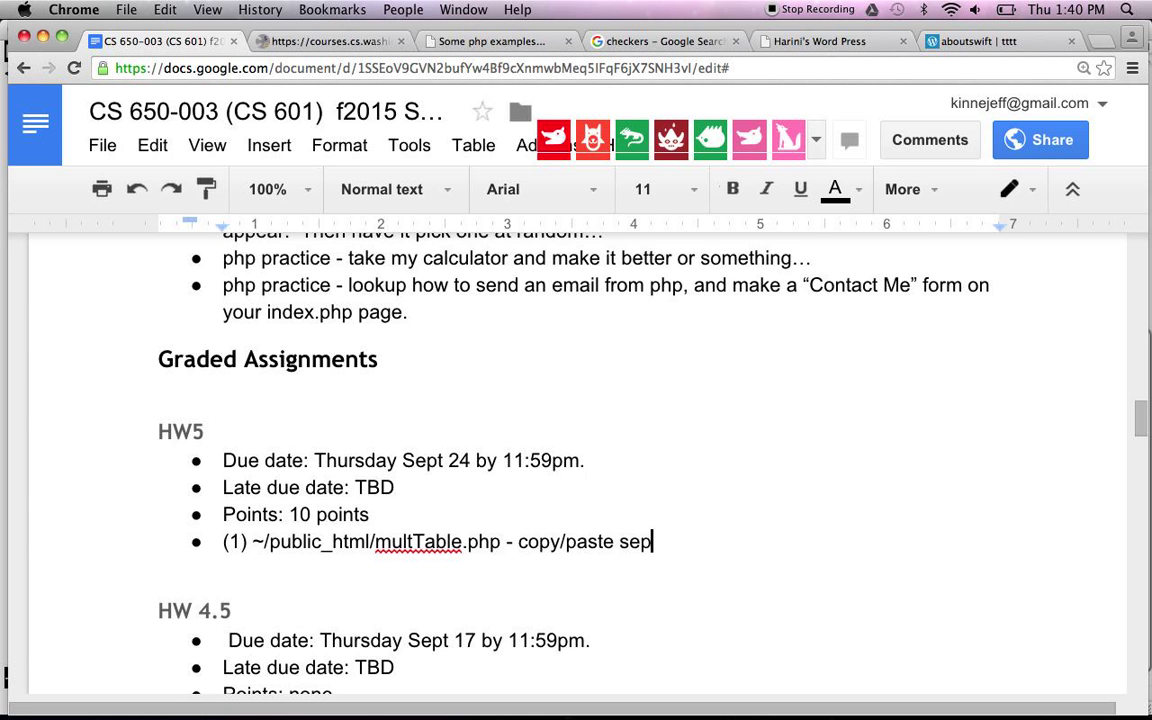
type("17.php")
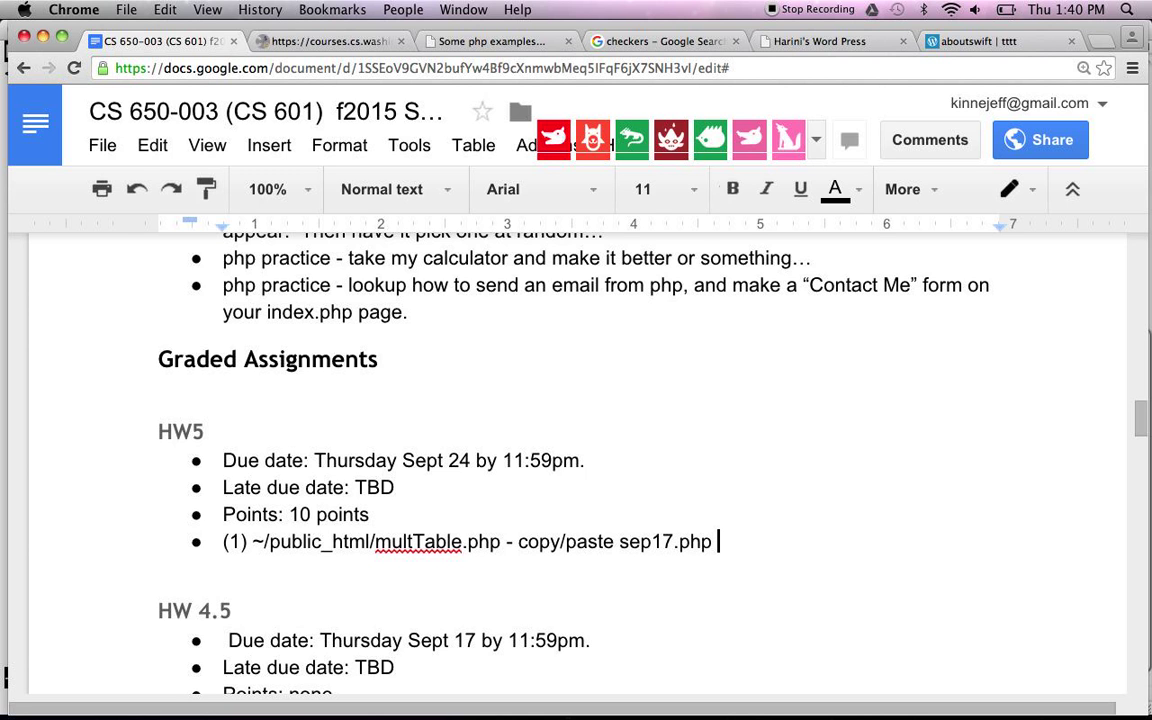
type("into mult")
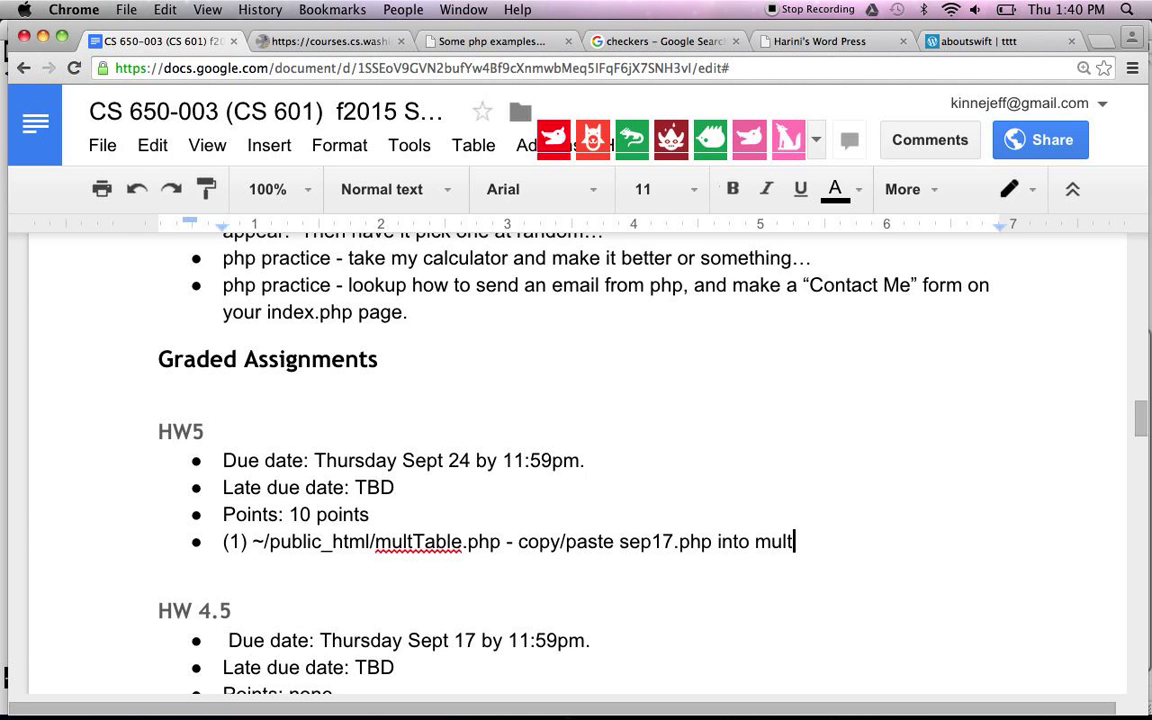
type("Table.php")
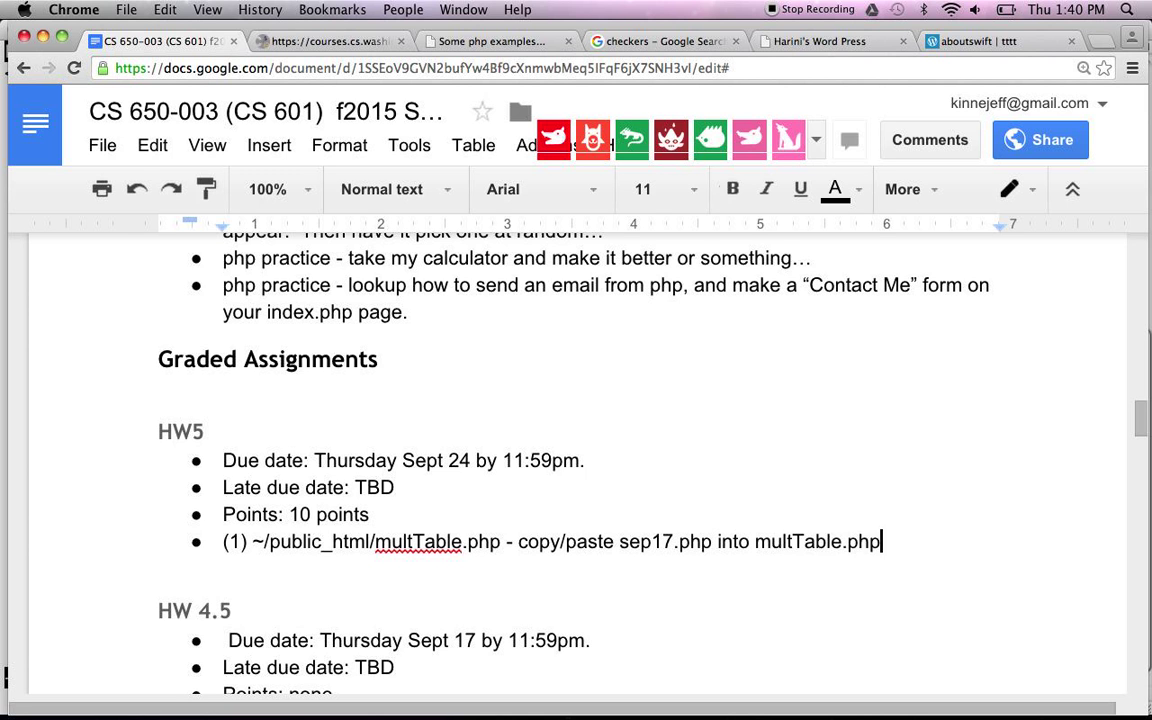
type(", get rid of the stuff e")
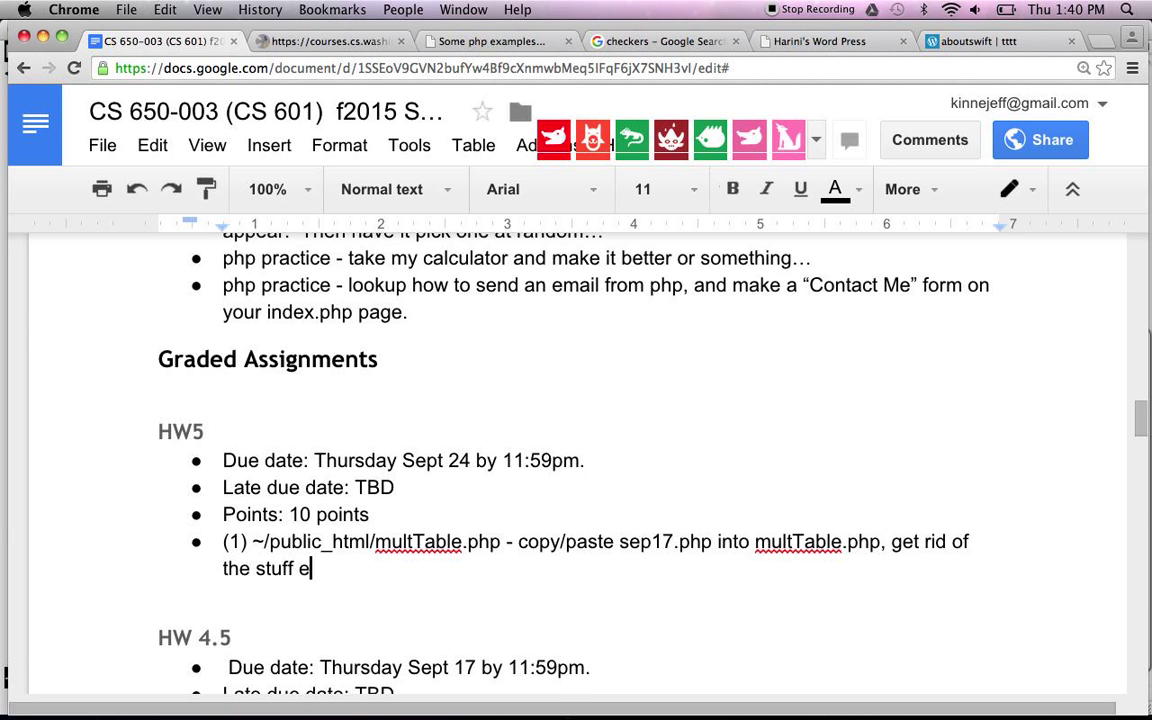
Finish the task: modify the checkers stuff so it prints a multiplication table from $r=0 to 8 and $c=0 to 8.
type("xcept for checke")
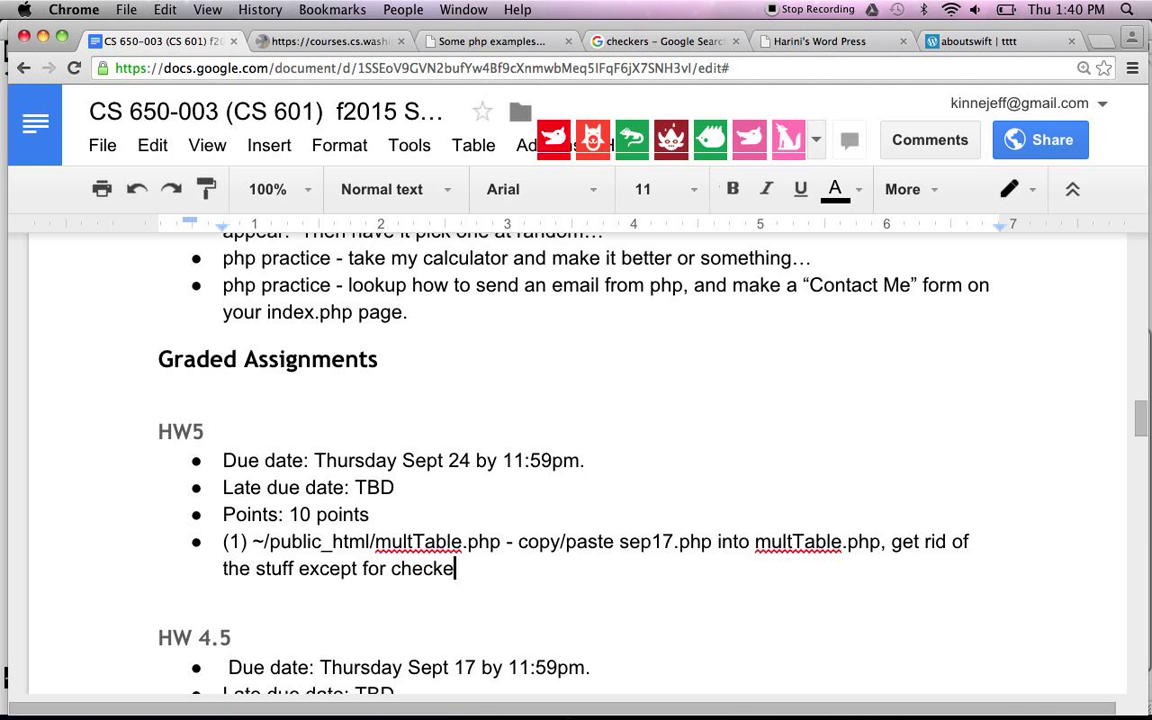
type("rs.  Mod")
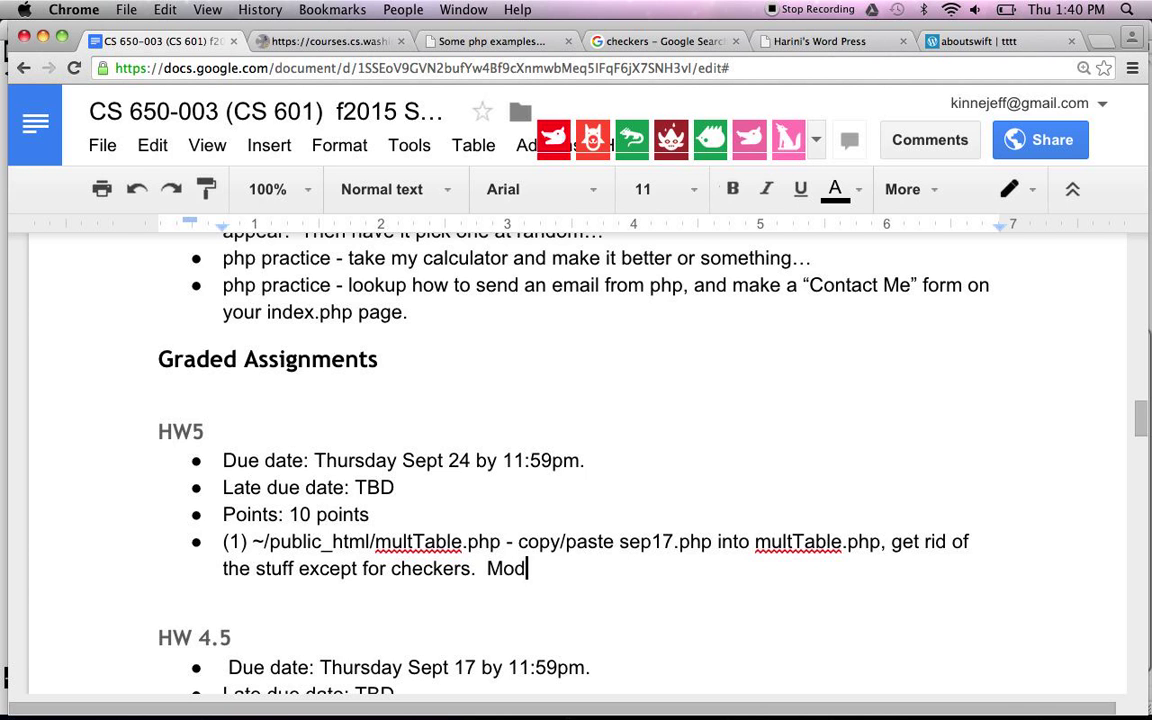
type("ify the checkers stuf")
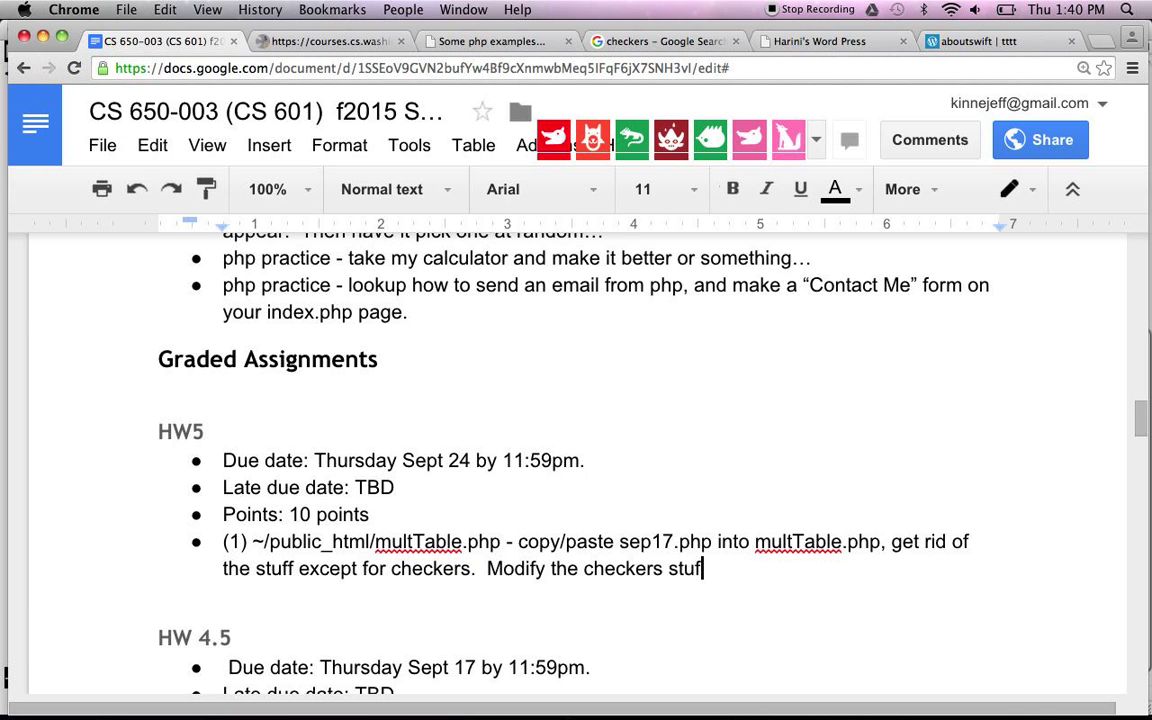
type("f so it prints a m")
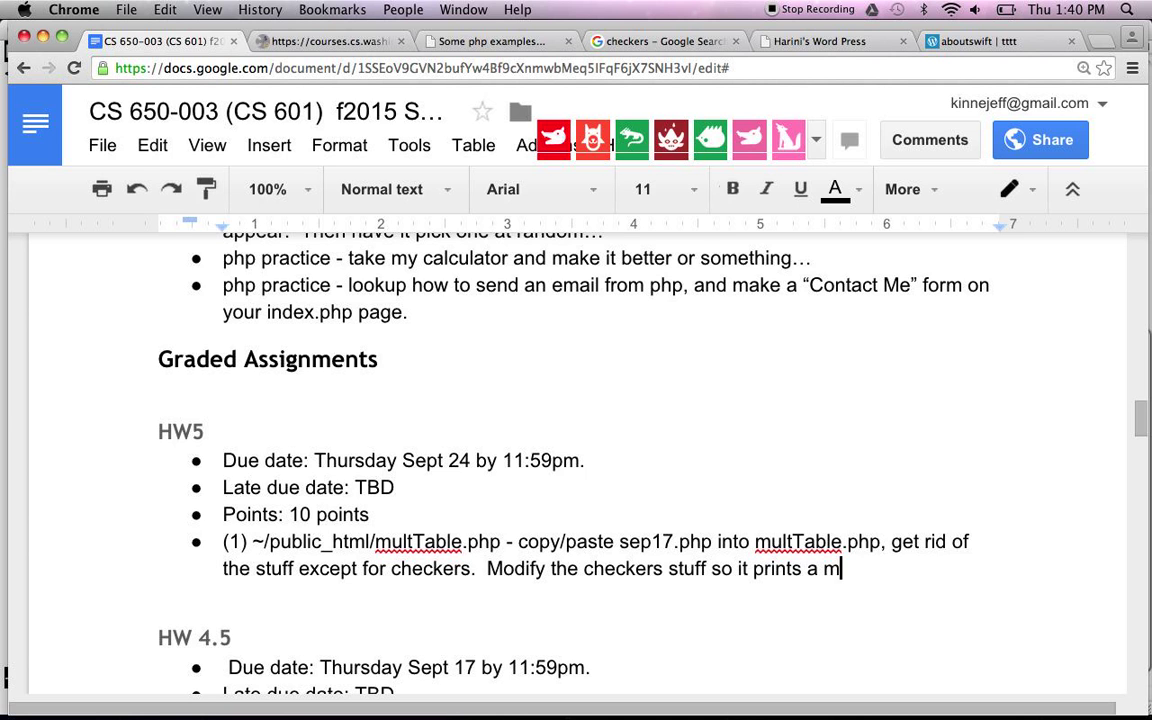
type("ultiplication")
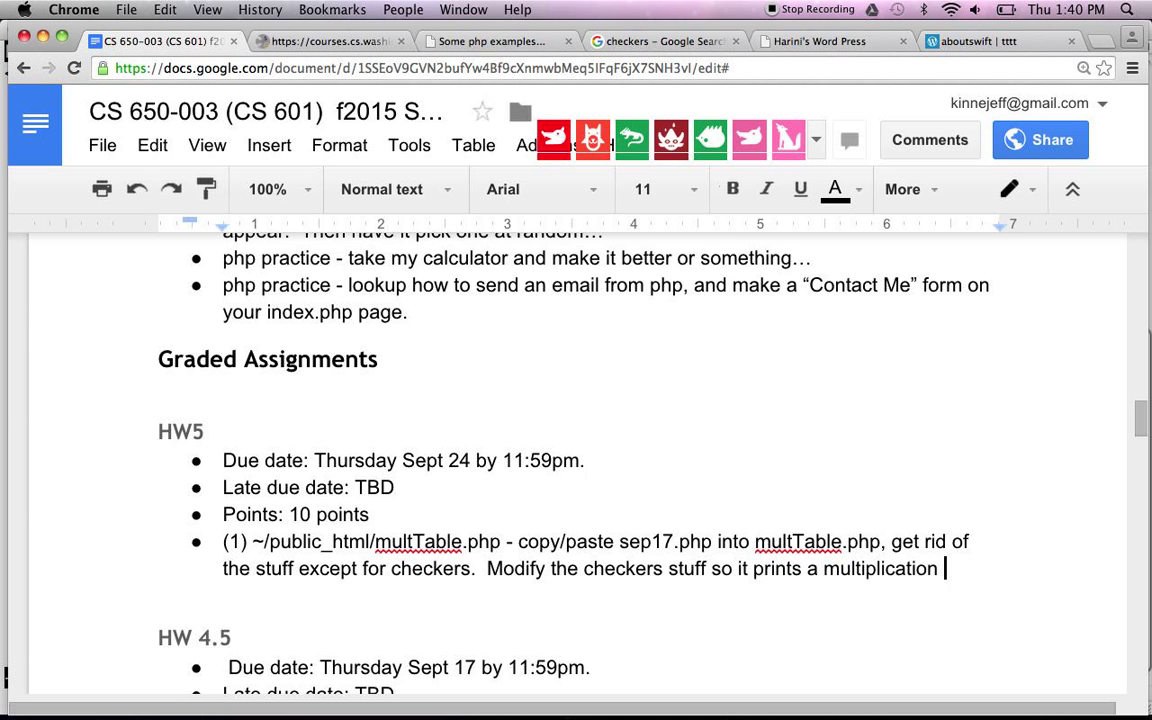
type("table from")
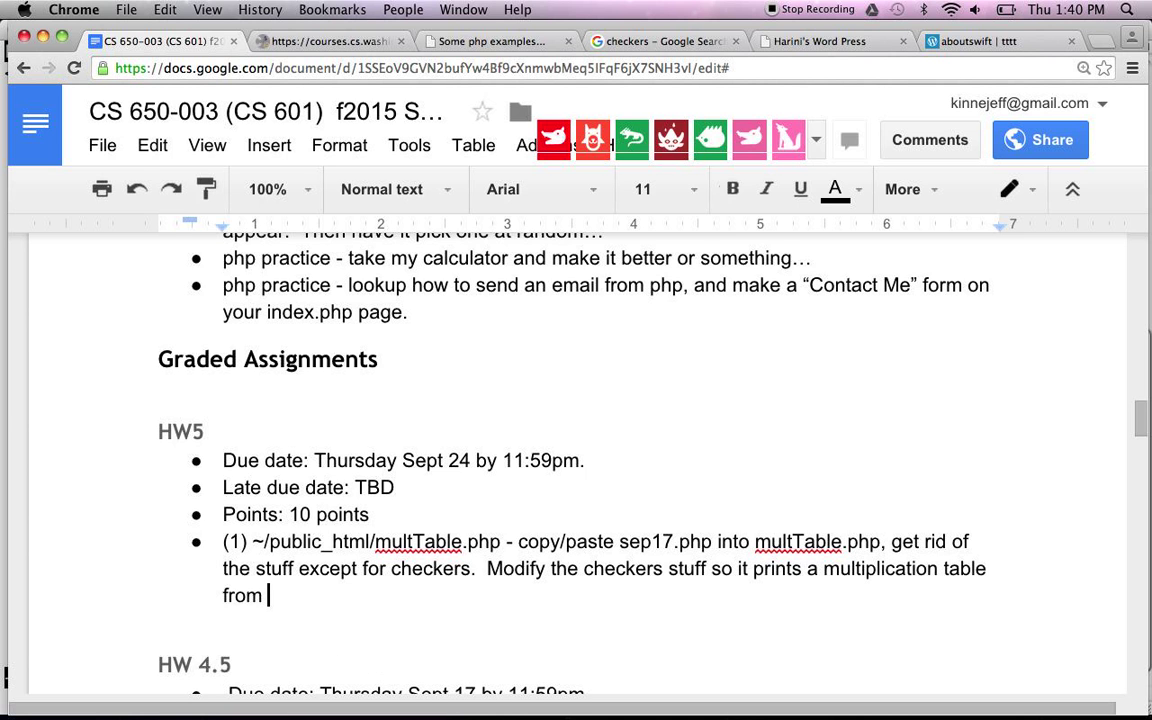
type("$r=")
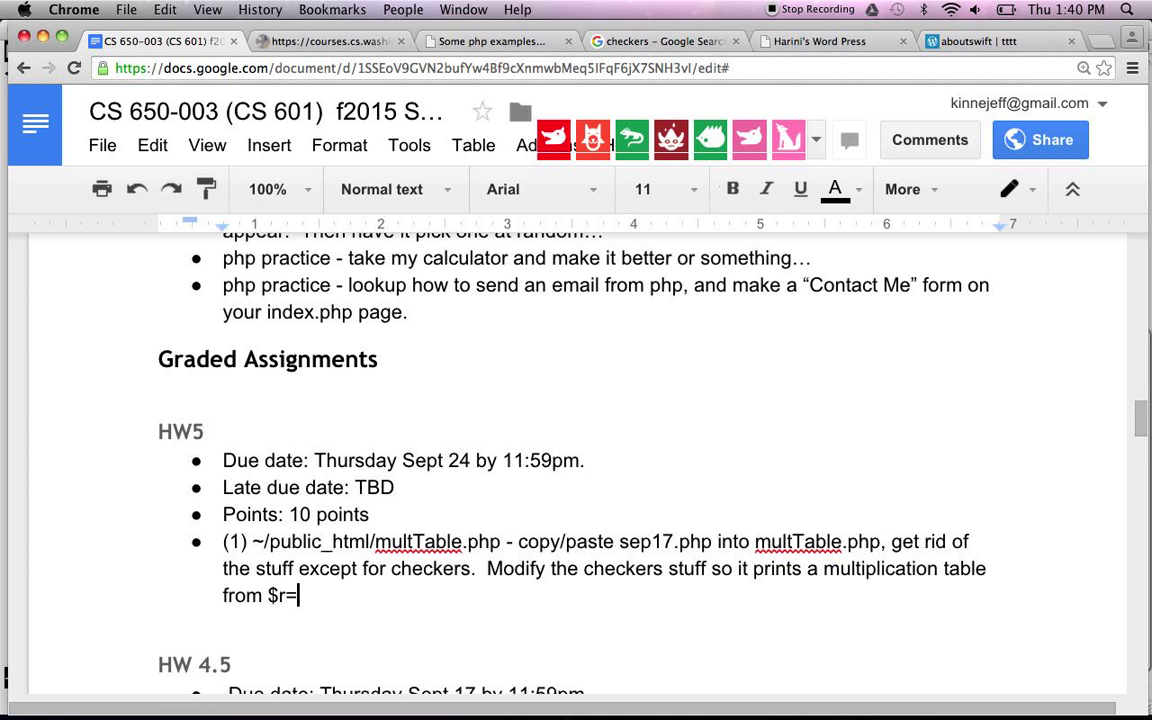
type("0 to")
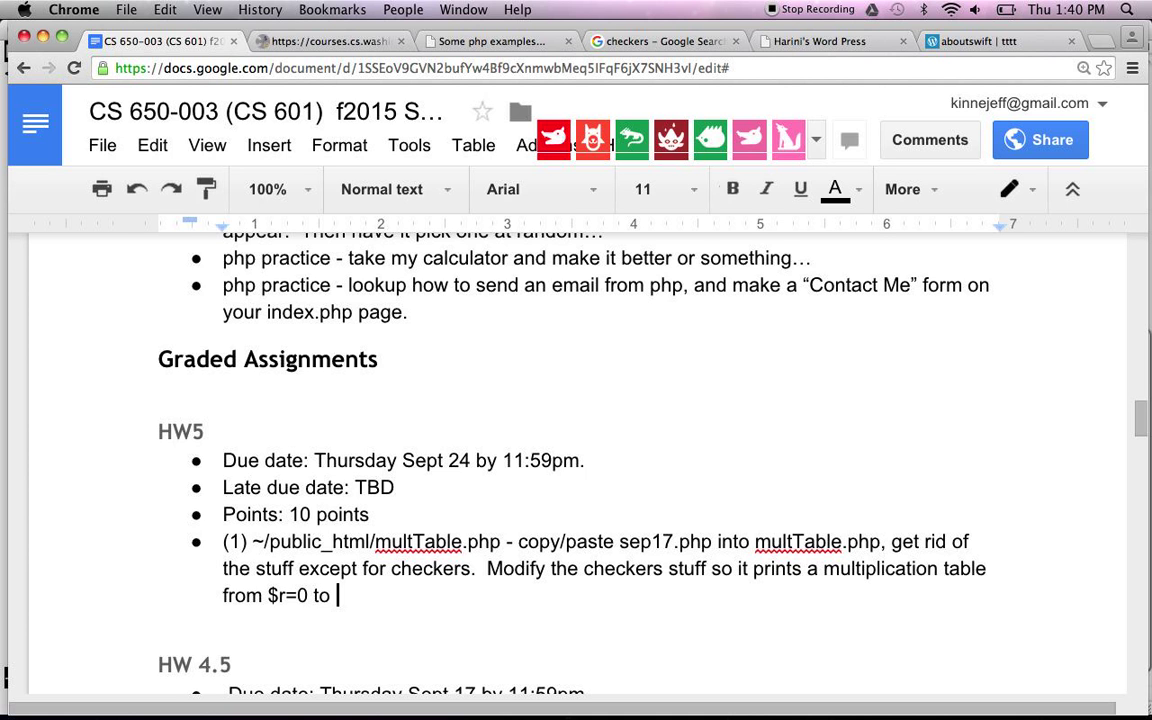
type("8, and")
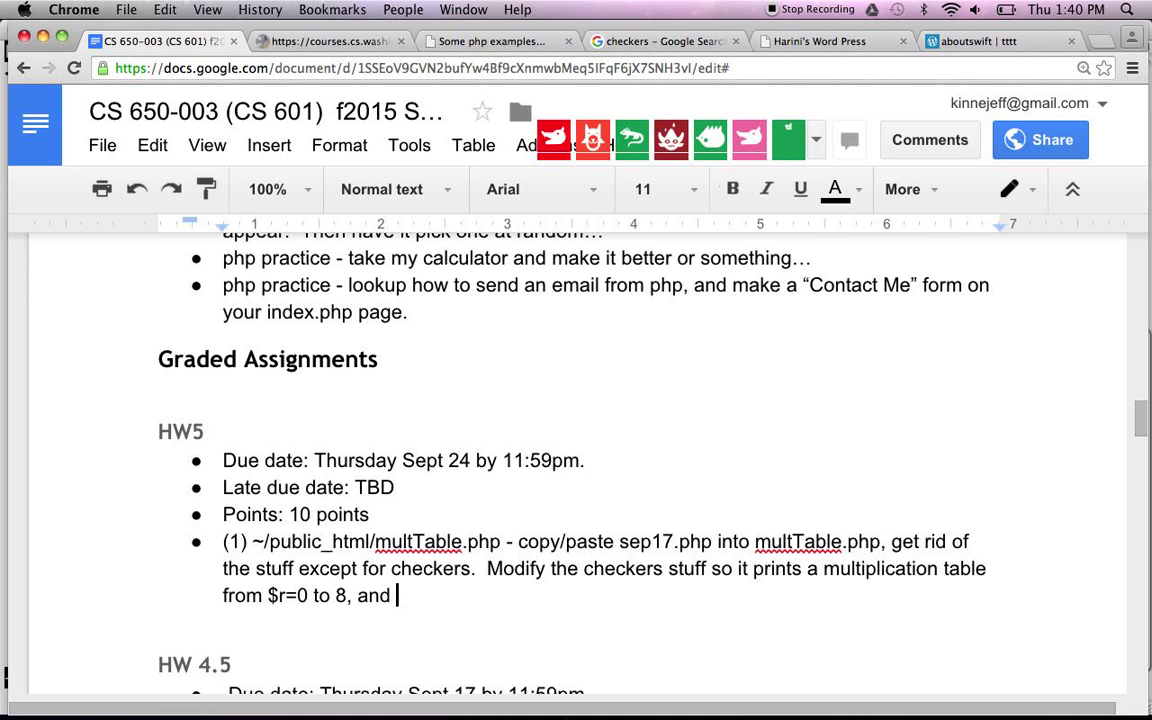
type("$c=0 to")
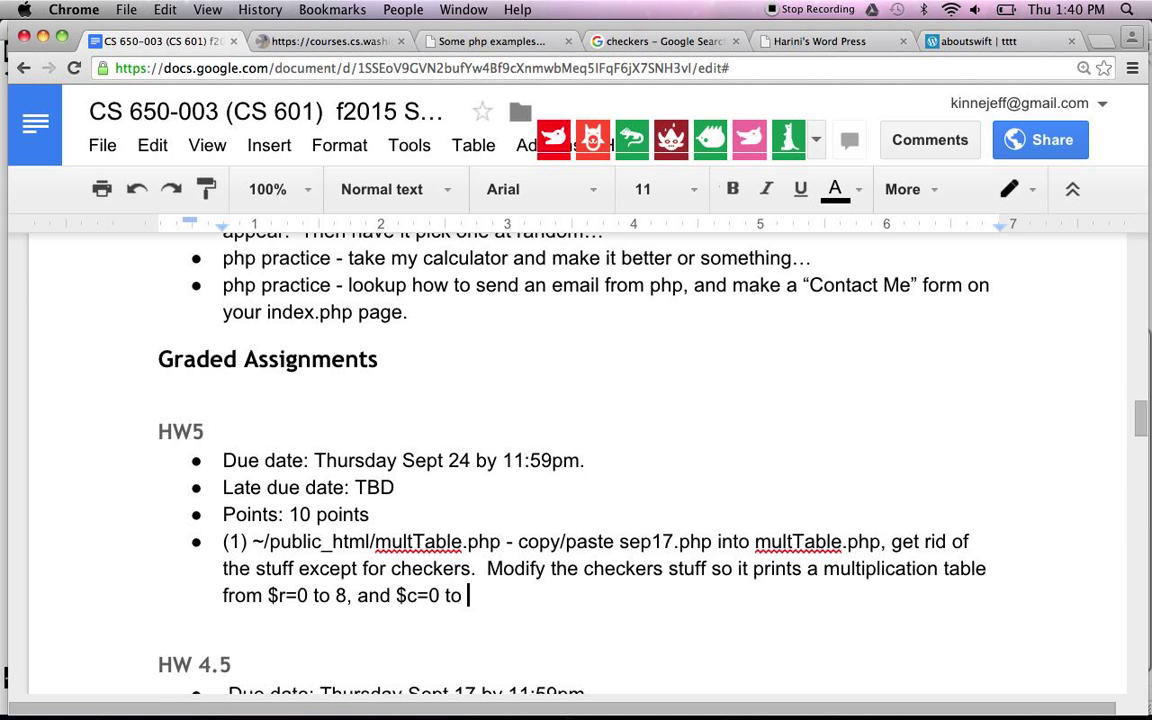
type("8.")
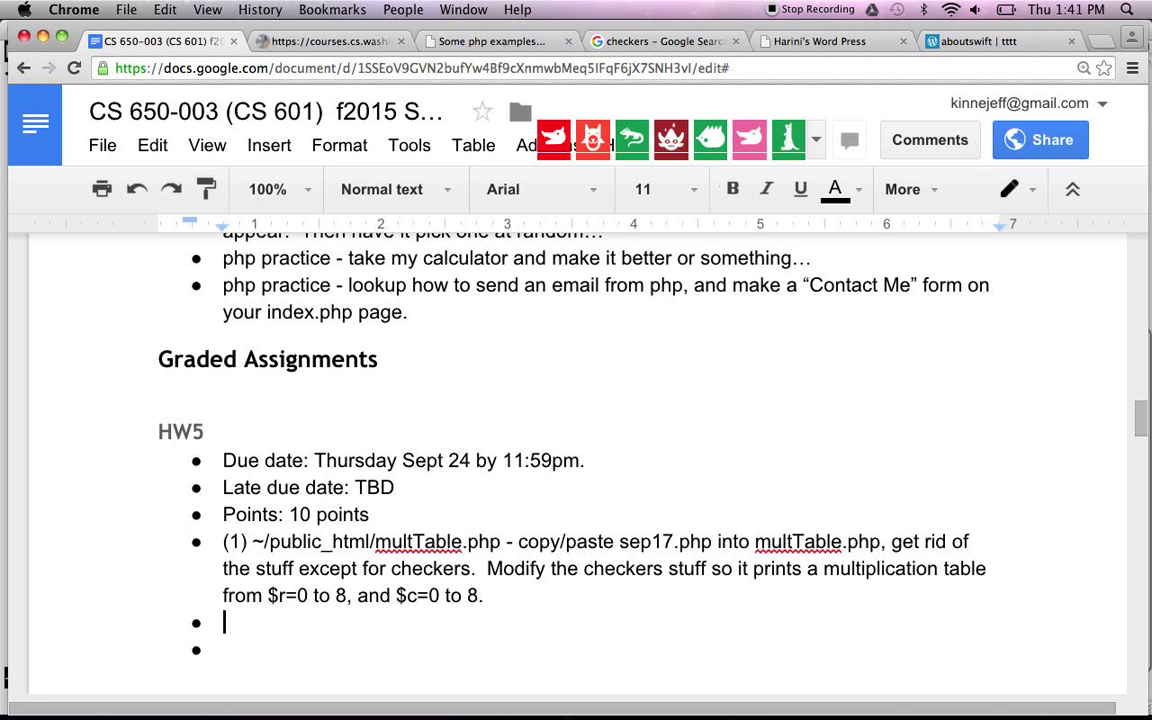
Indent a sub-bullet: 5 points, full credit for a textbox setting the value it goes up to instead of 8.
key("tab")
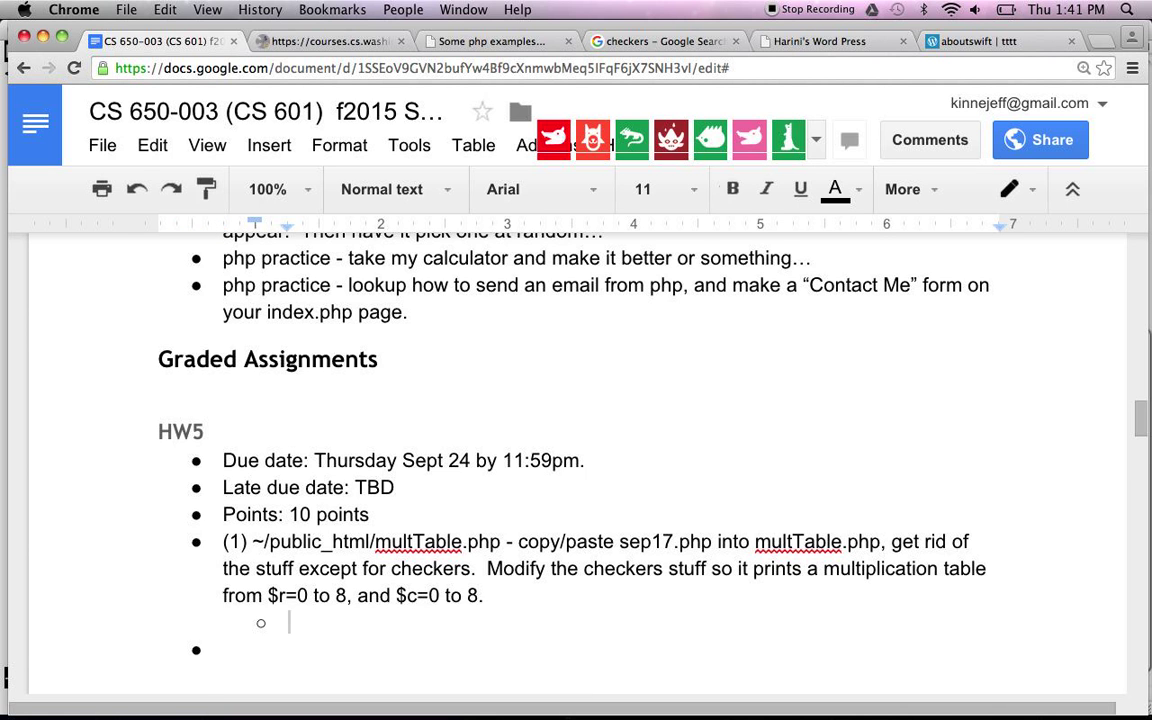
type("5 points.  4")
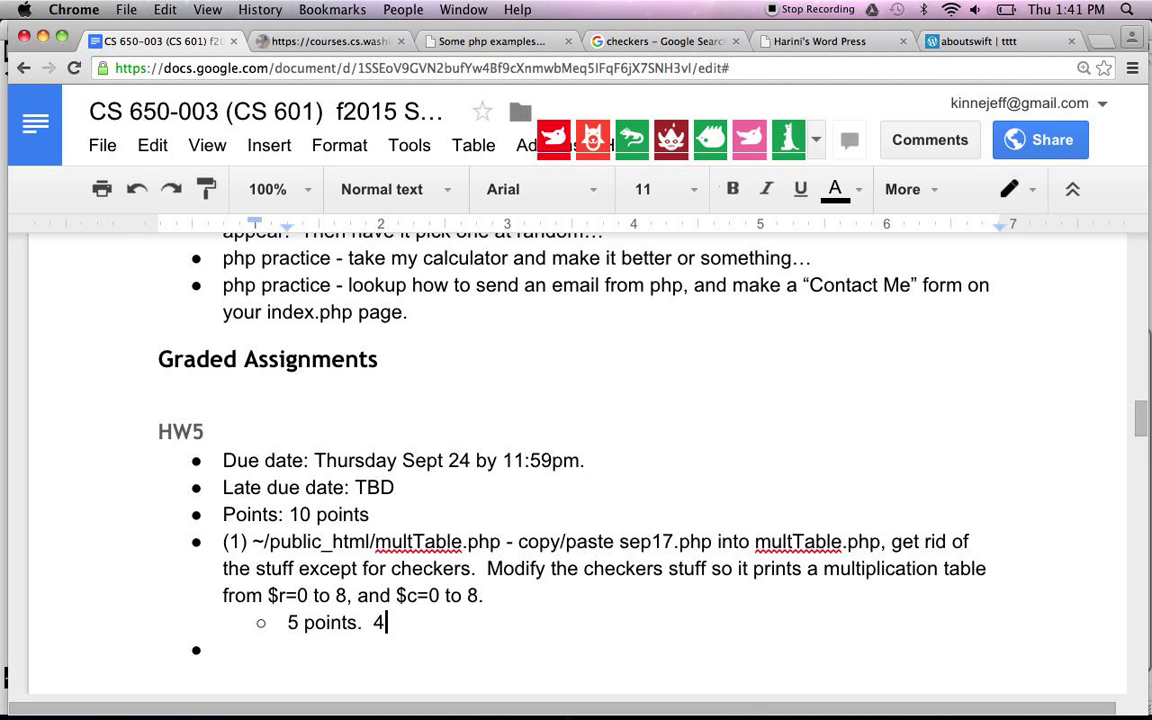
type("points if you d")
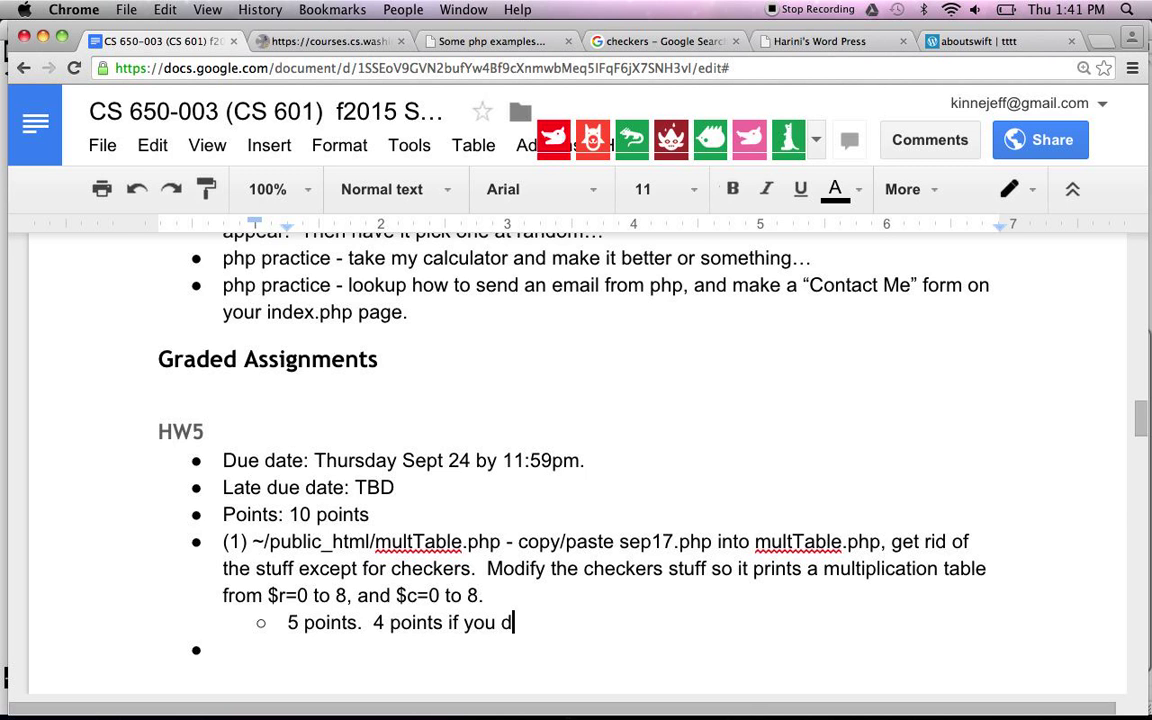
type("o that.  full")
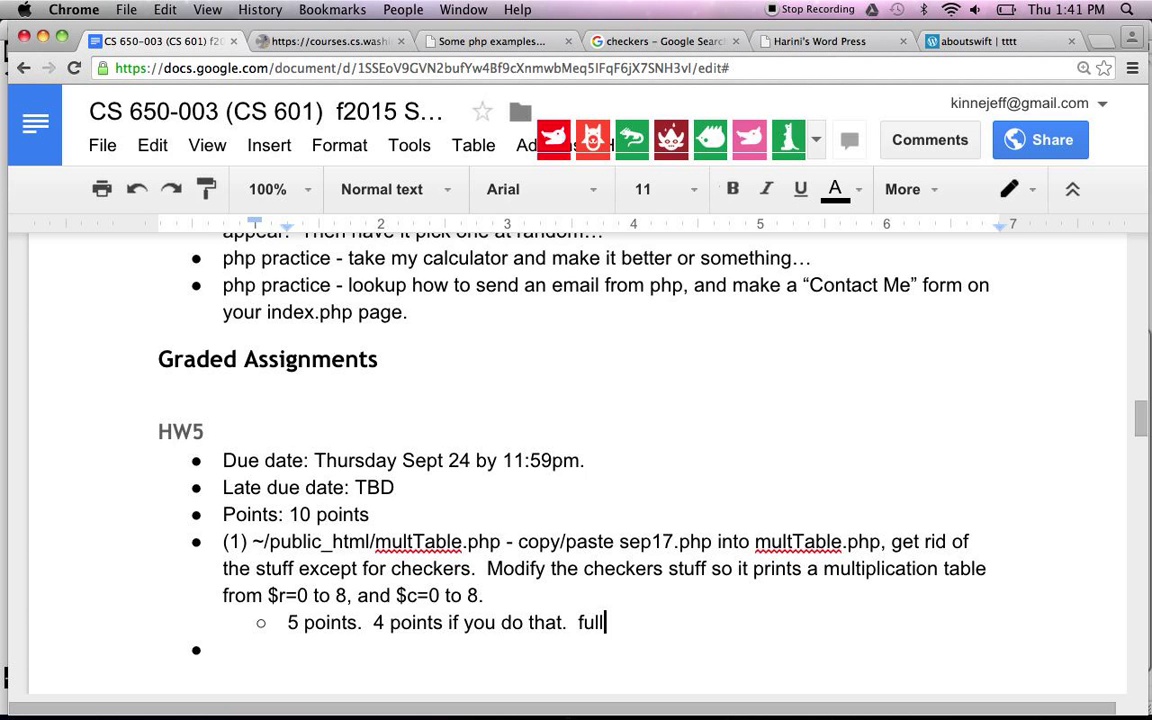
type("5 credit points")
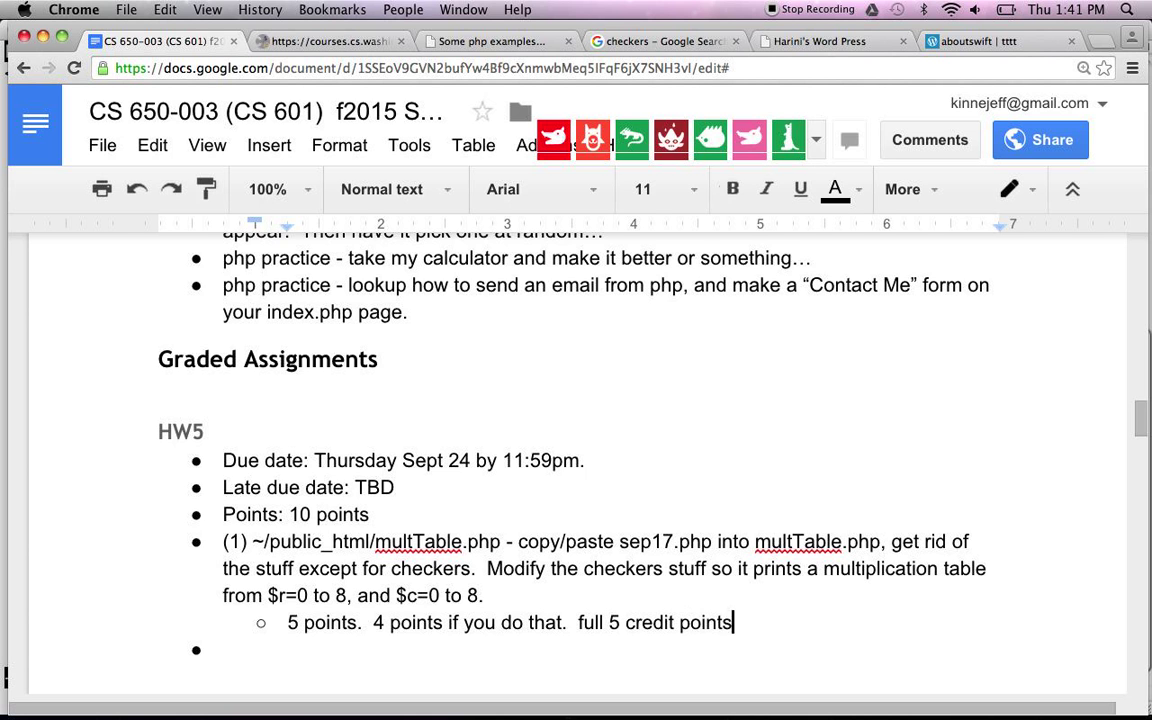
type("is to add a")
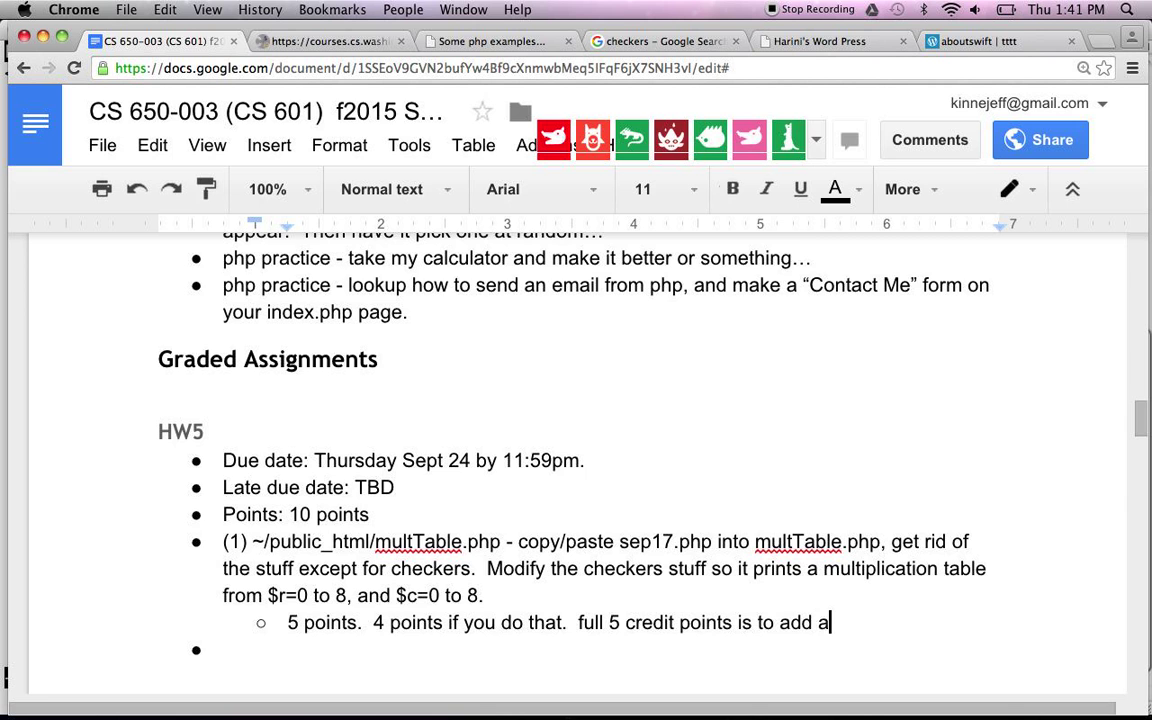
type("te")
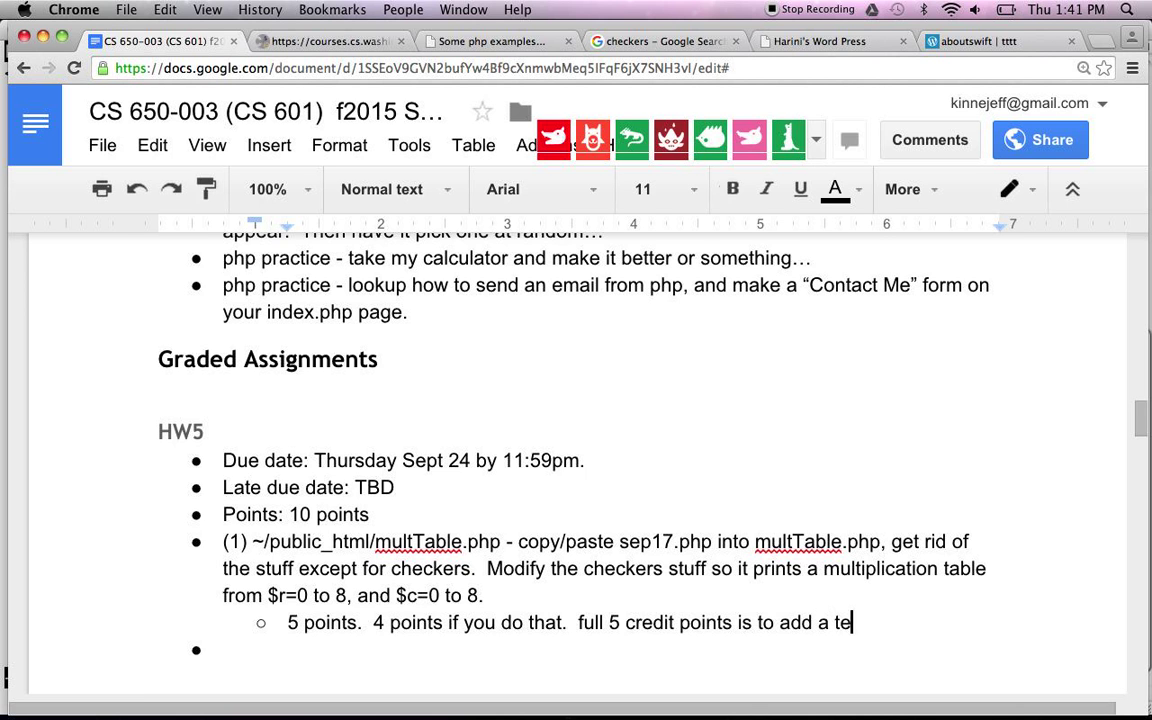
type("xtbox that they")
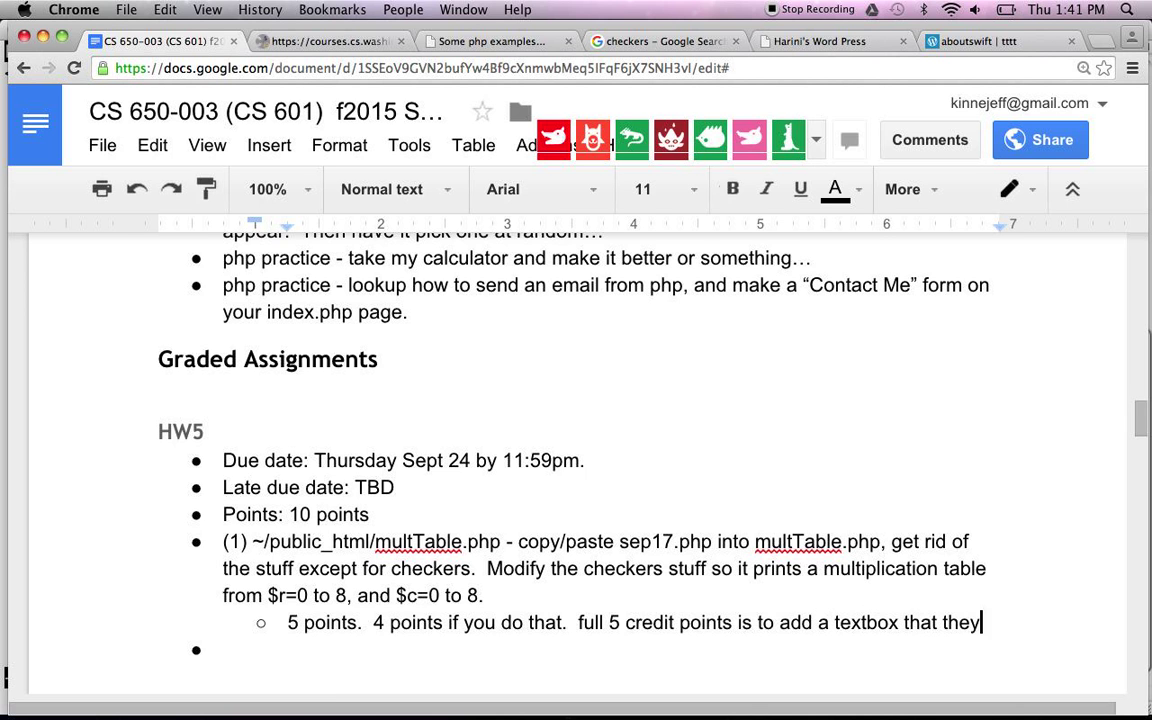
type("can type into")
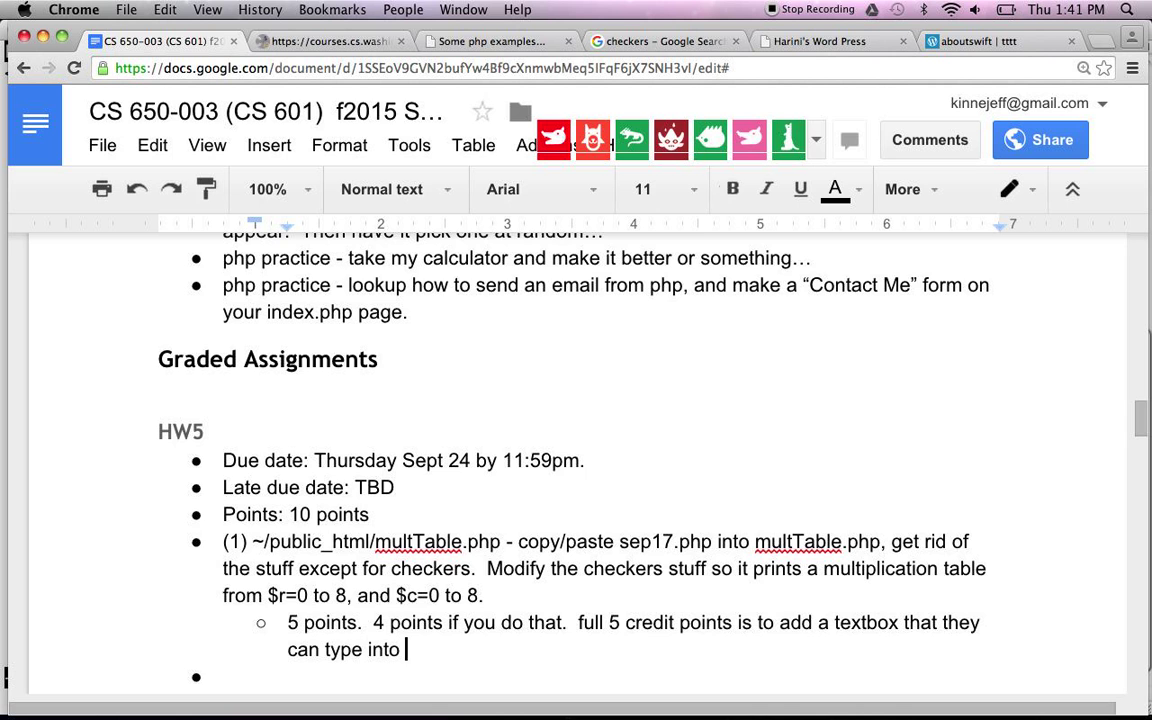
type("and type s")
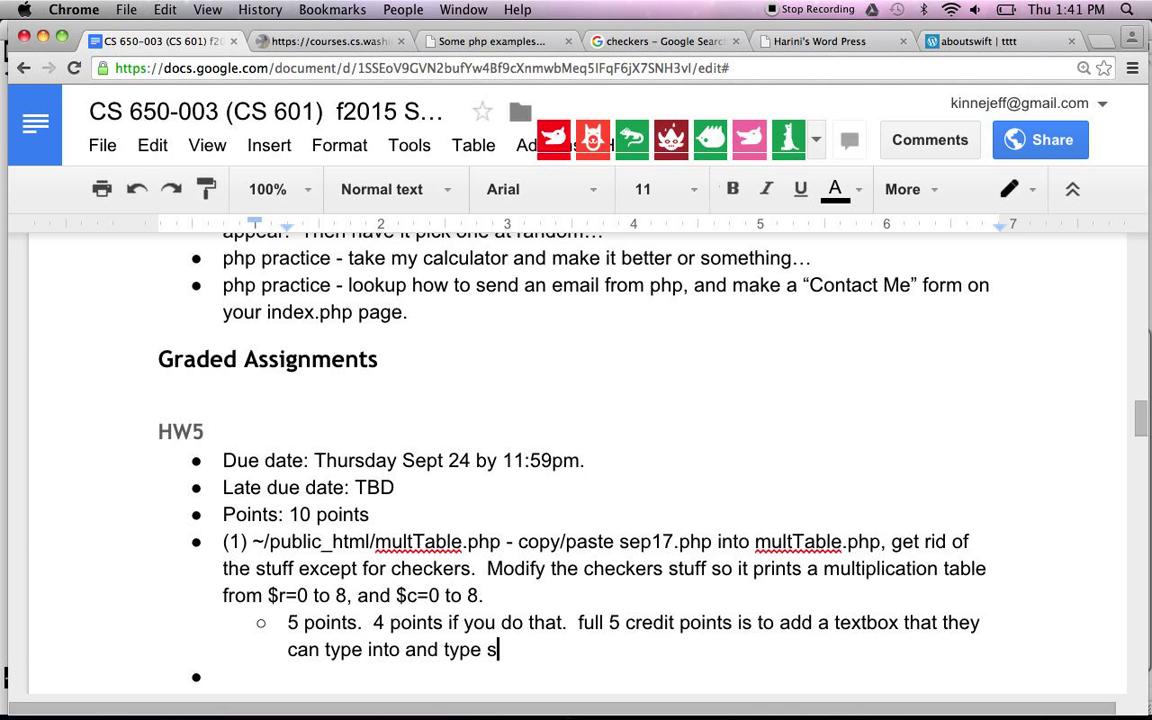
type("ome value, and")
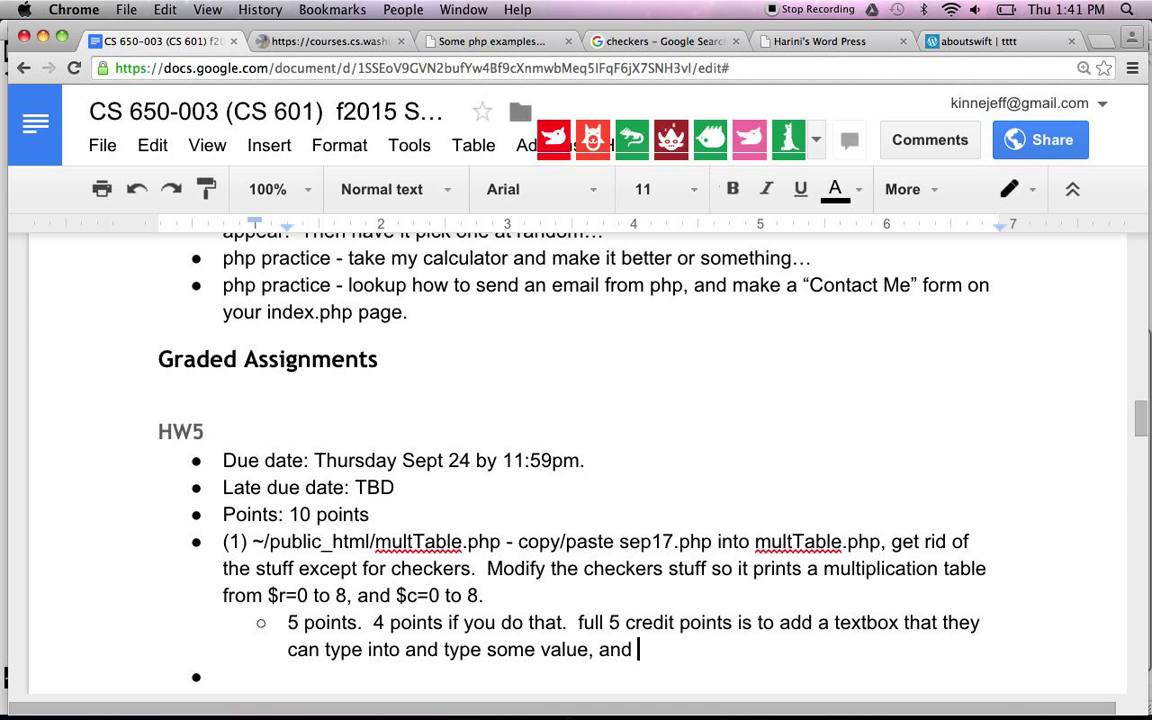
type("it goes up to that instead of")
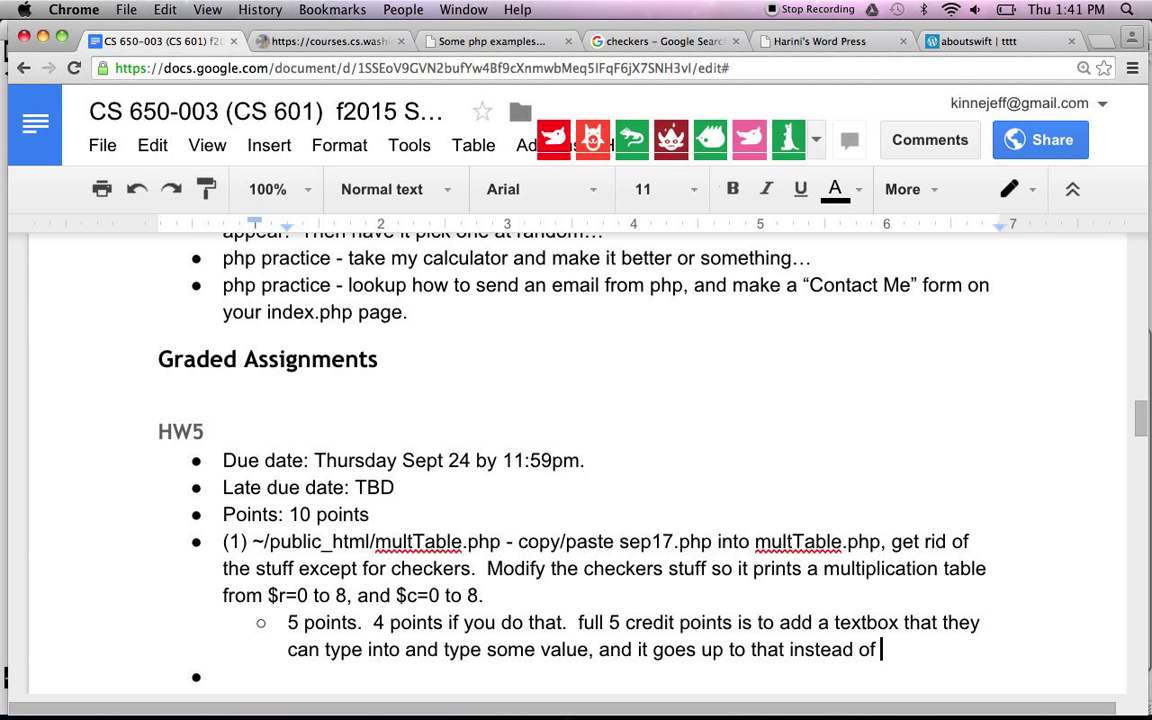
type("8.")
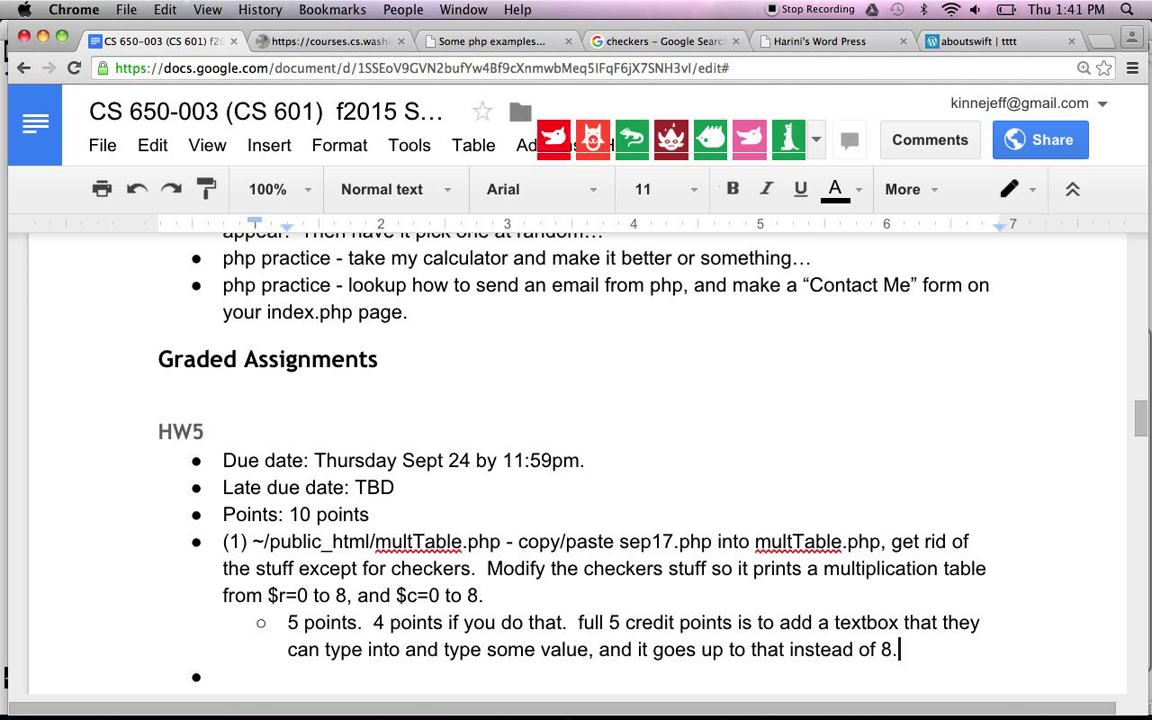
Write task bullet "(2) ~/public_html/sometElse - TBD, decided next time.".
type("(2)")
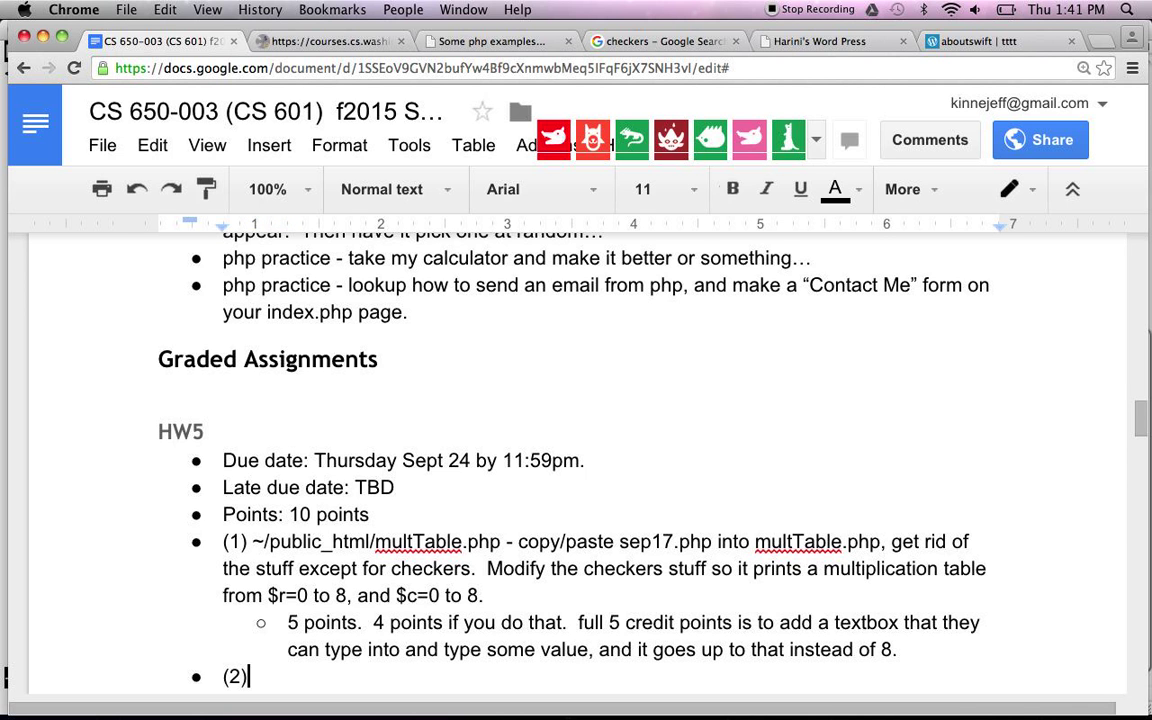
type("~/public_html/")
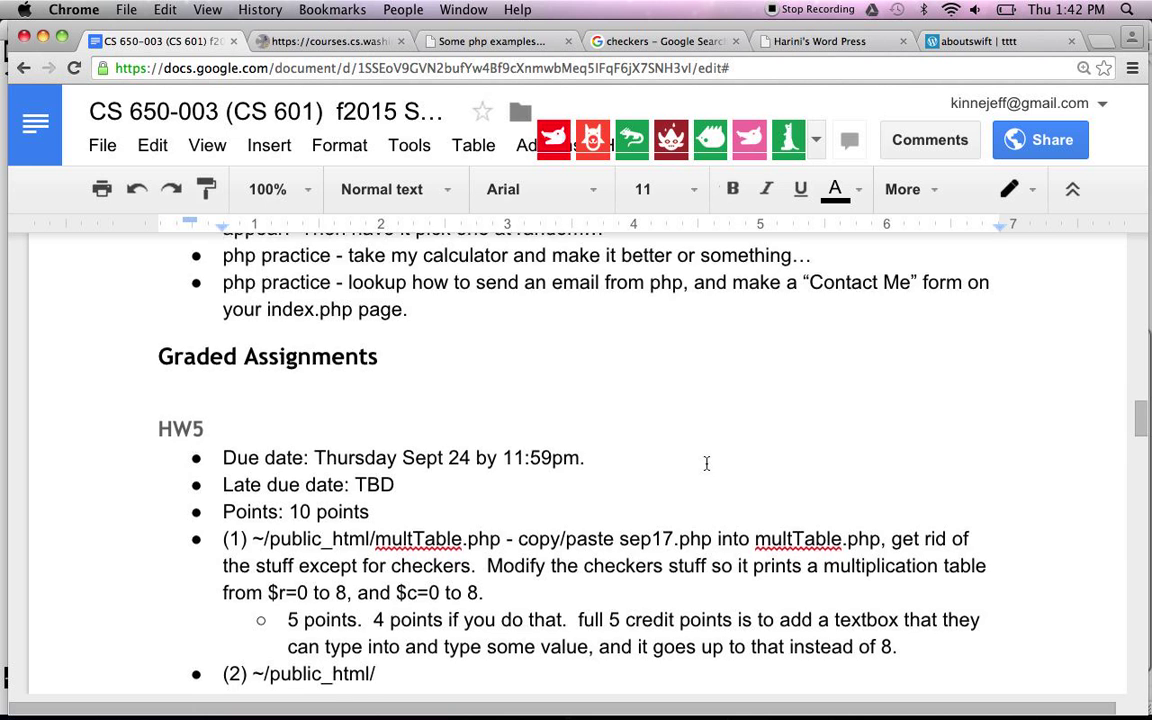
scroll("down", 3)
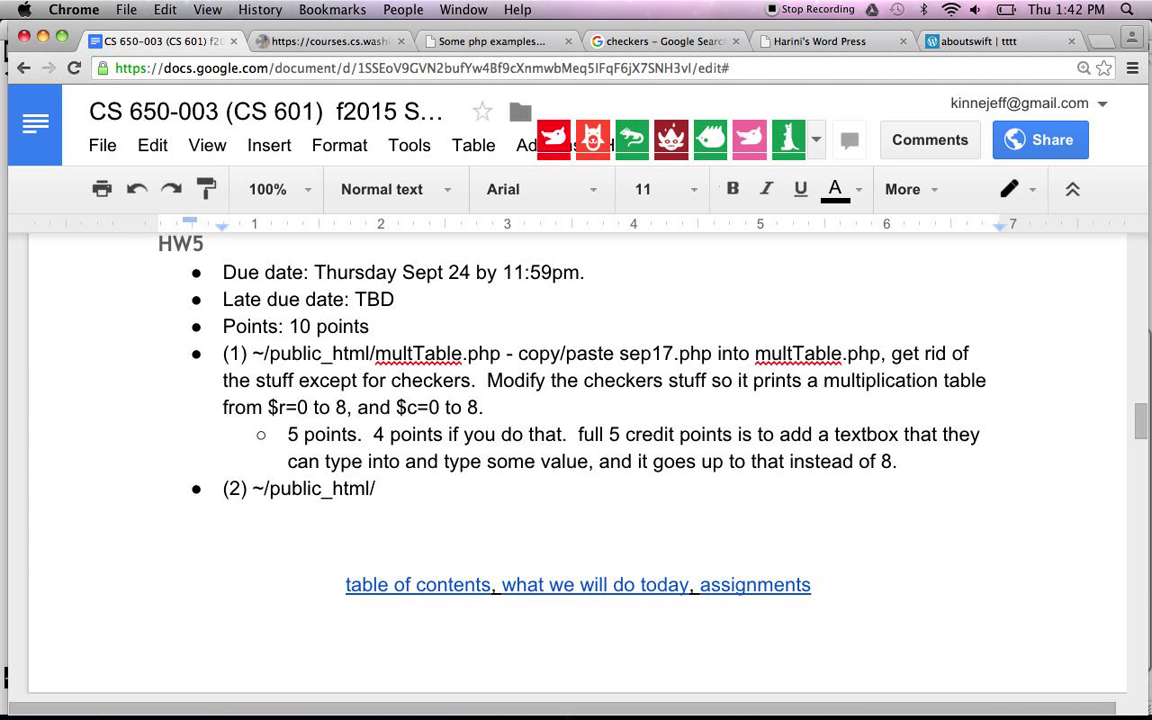
type("sometElse -")
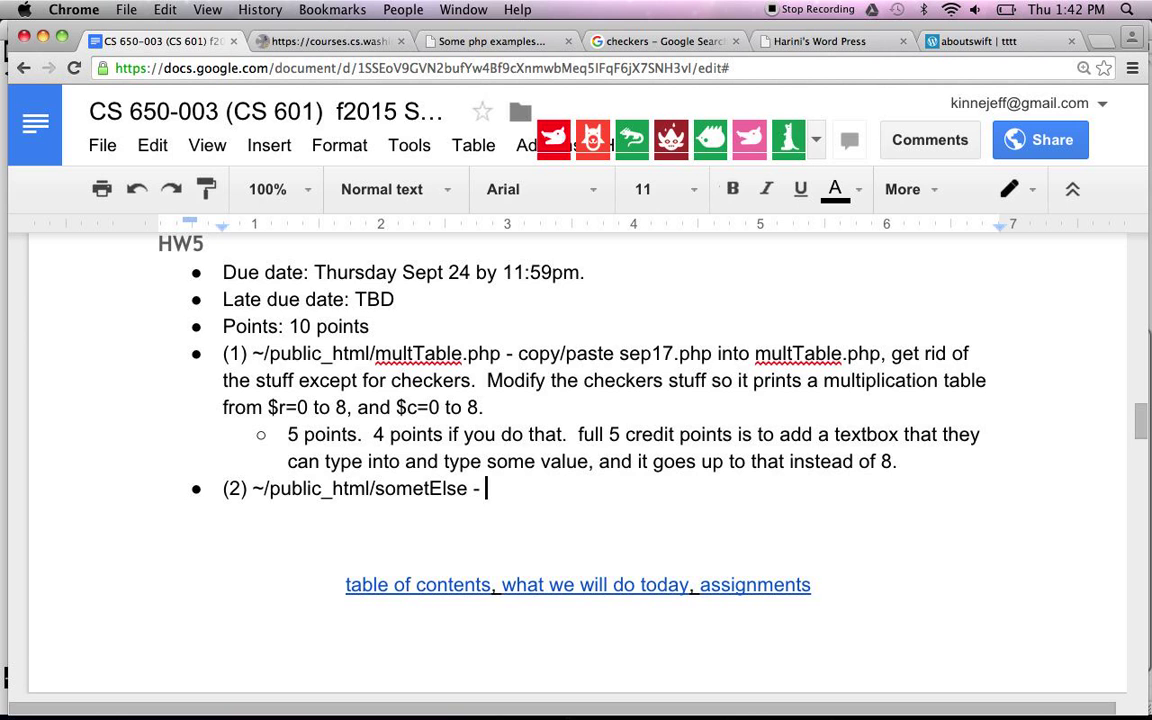
type("TBD,")
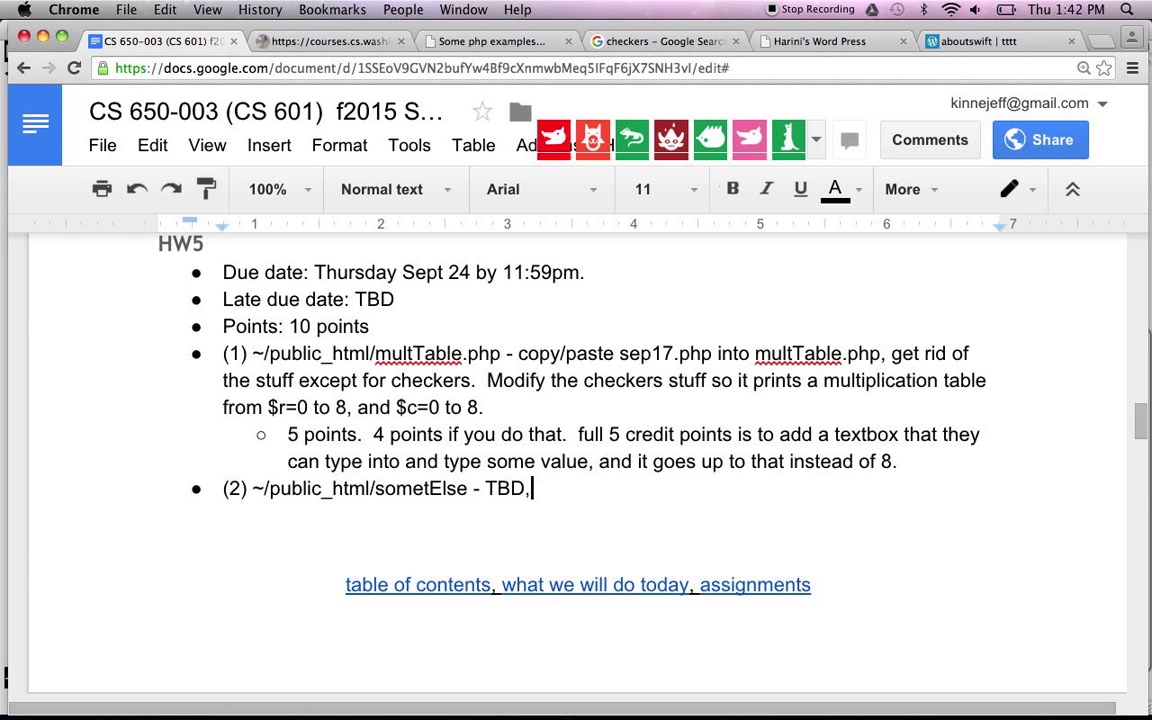
type("decided next")
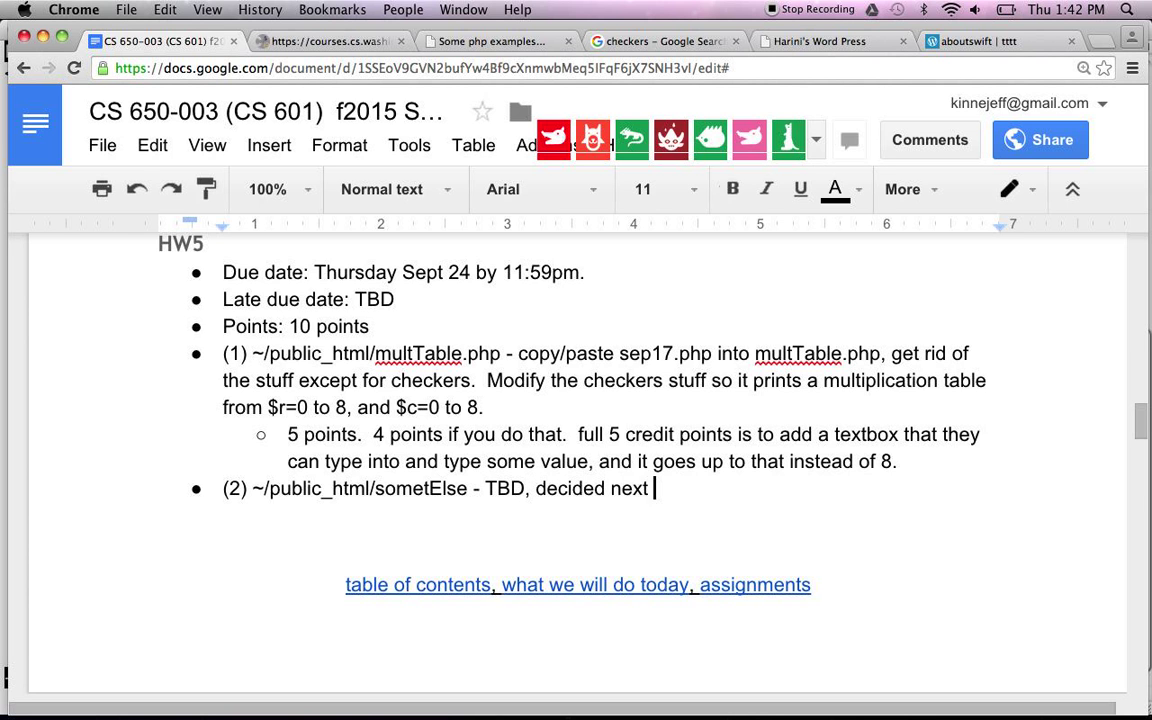
type("time.")
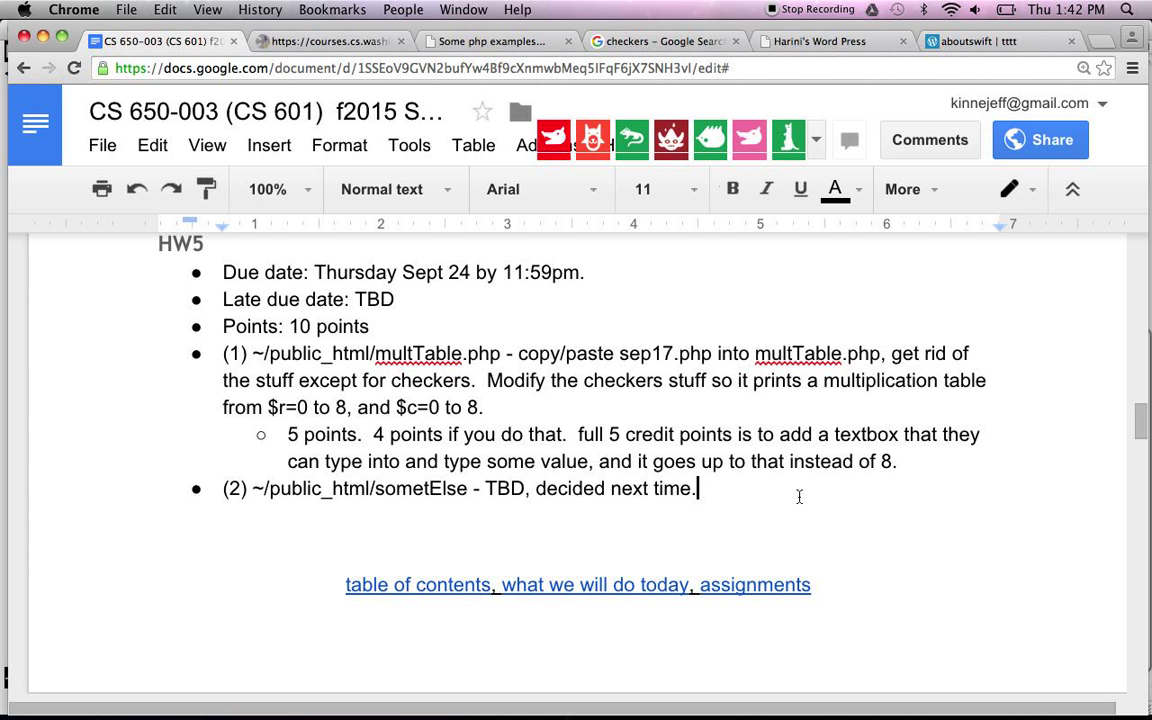
mouse_move(868, 504)
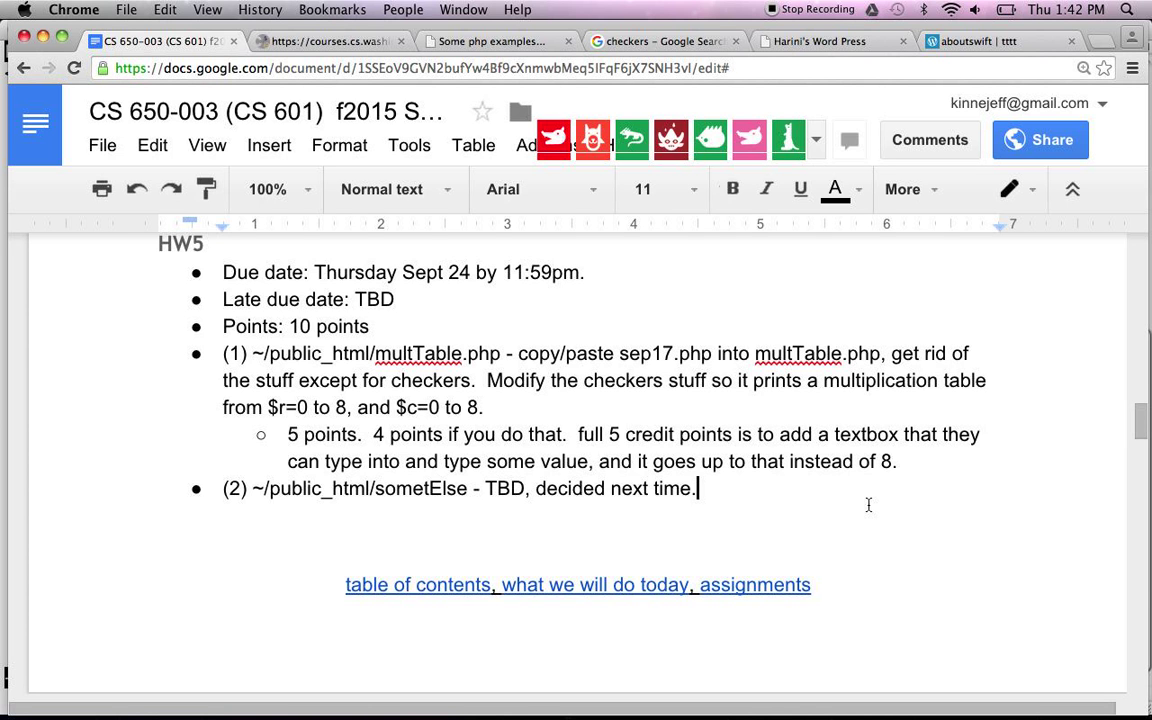
mouse_move(1000, 340)
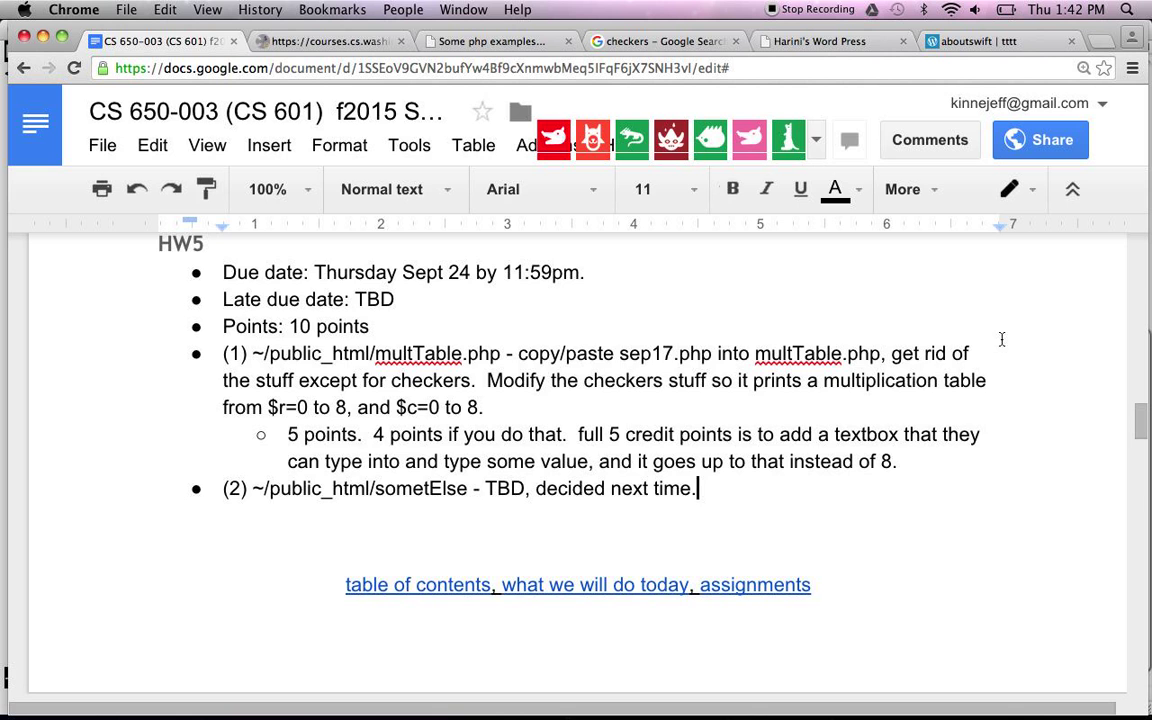